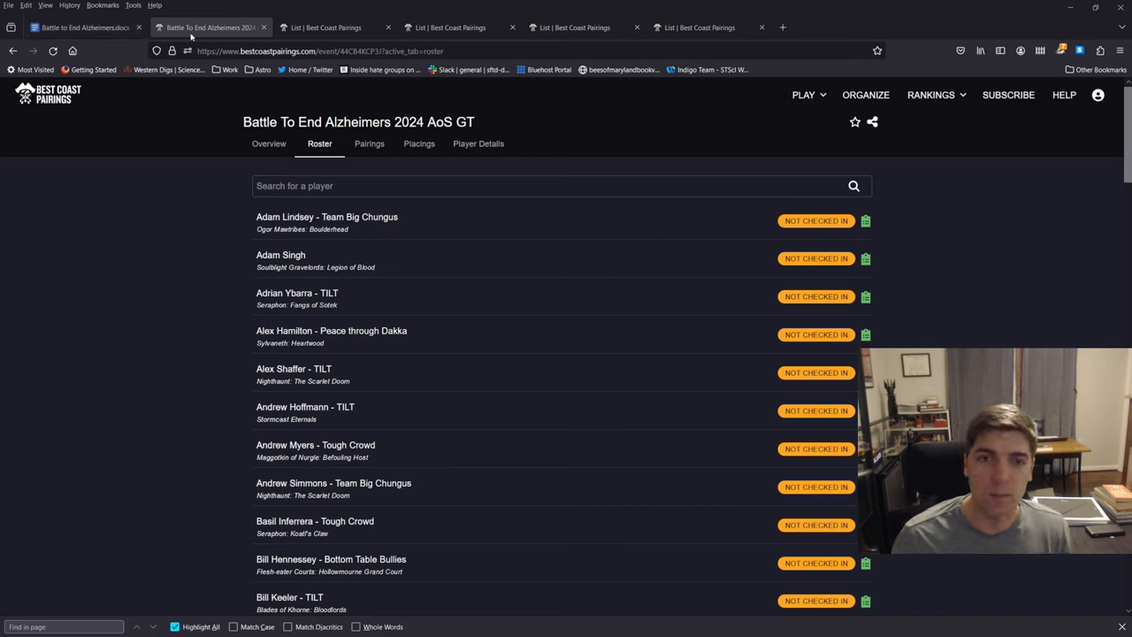
mouse_move(229, 70)
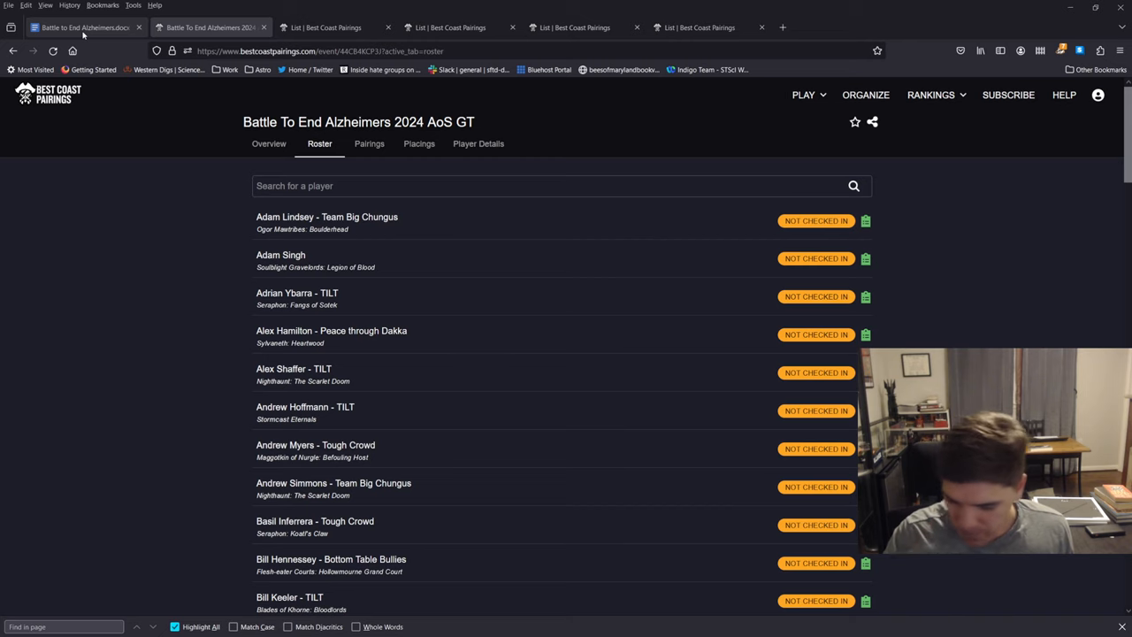
mouse_move(82, 29)
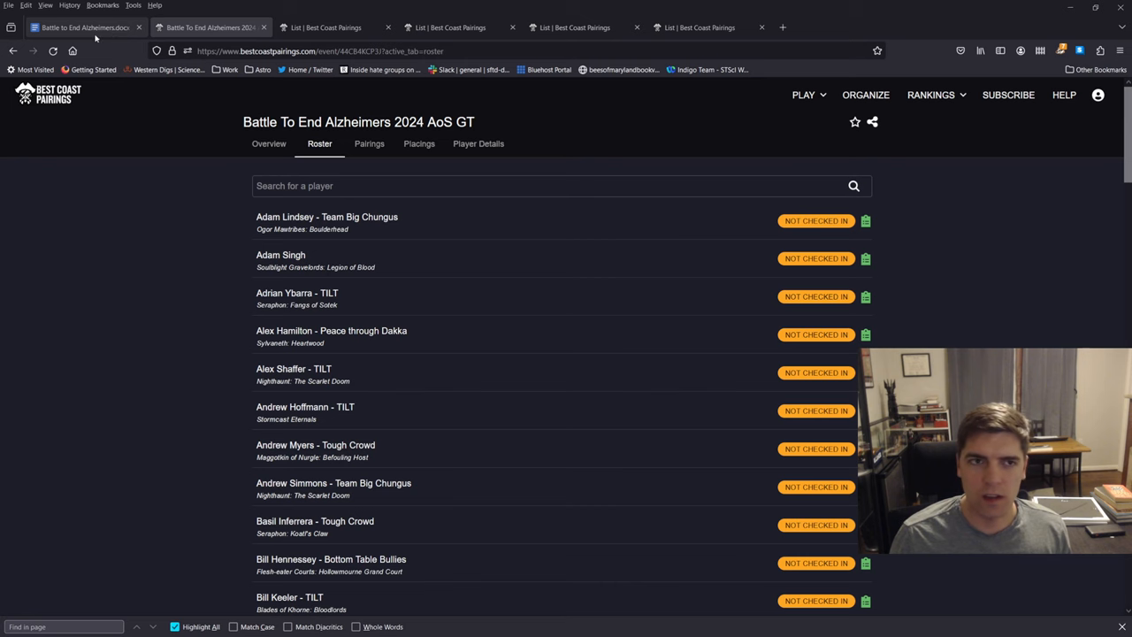
Step: Read The Battle to End Alzheimer's player pack: schedule, rules, scoring and play-by-intent
left_click(79, 27)
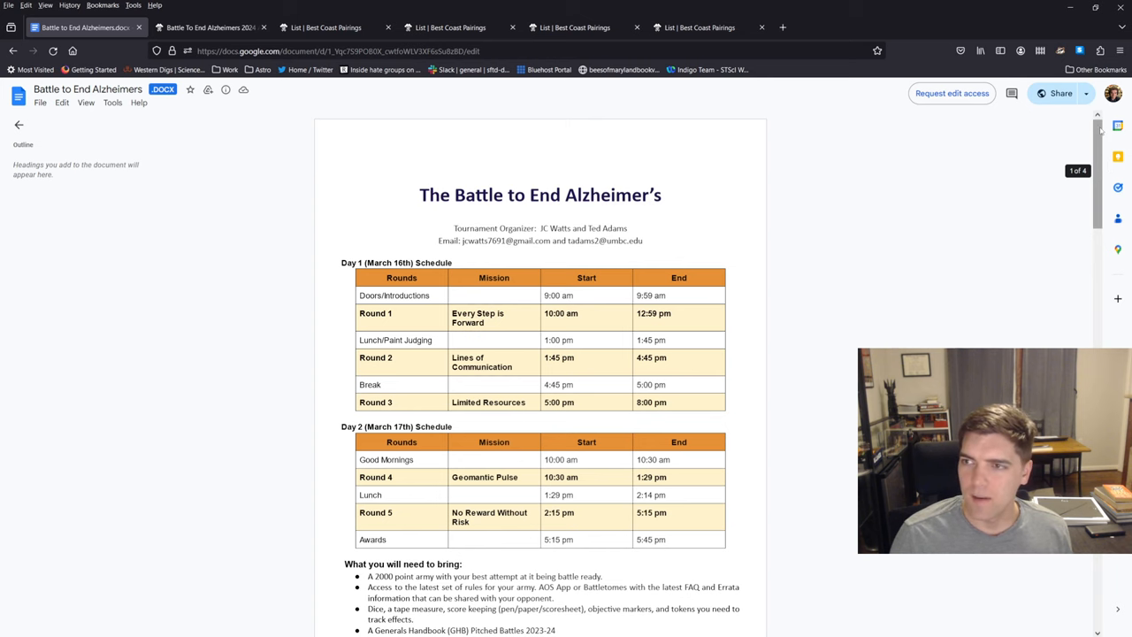
scroll("down", 3)
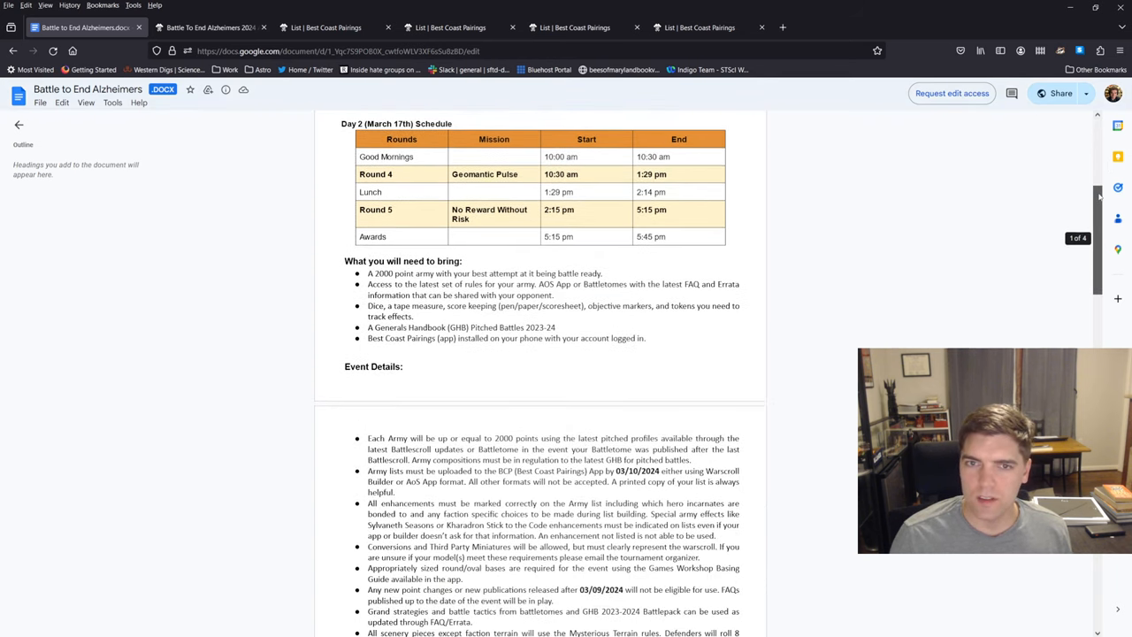
scroll("down", 3)
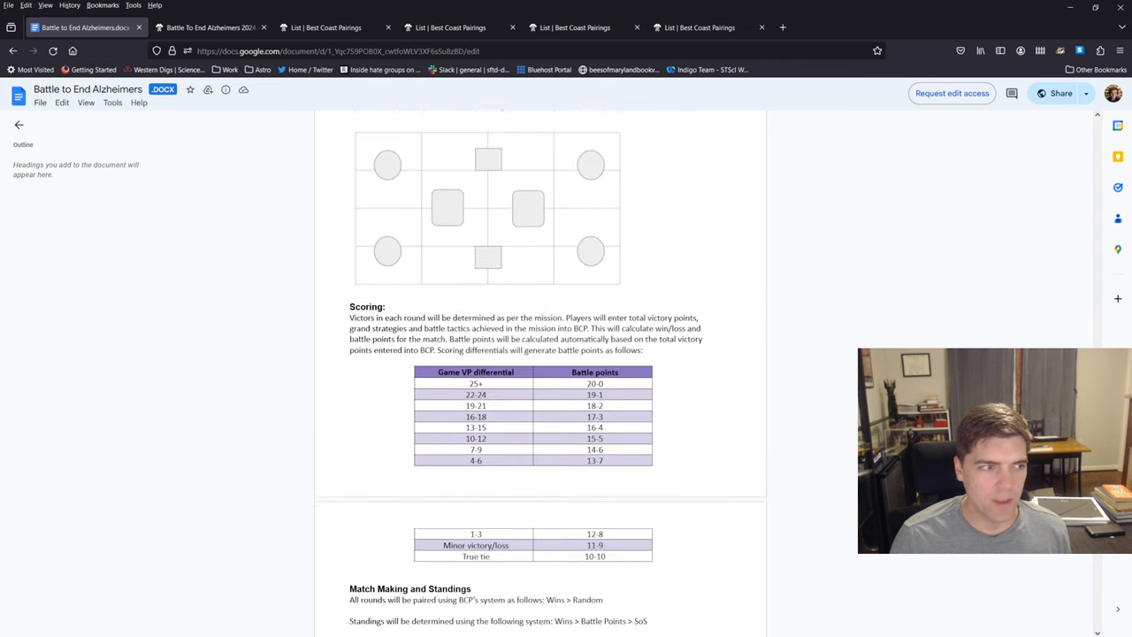
scroll("down", 3)
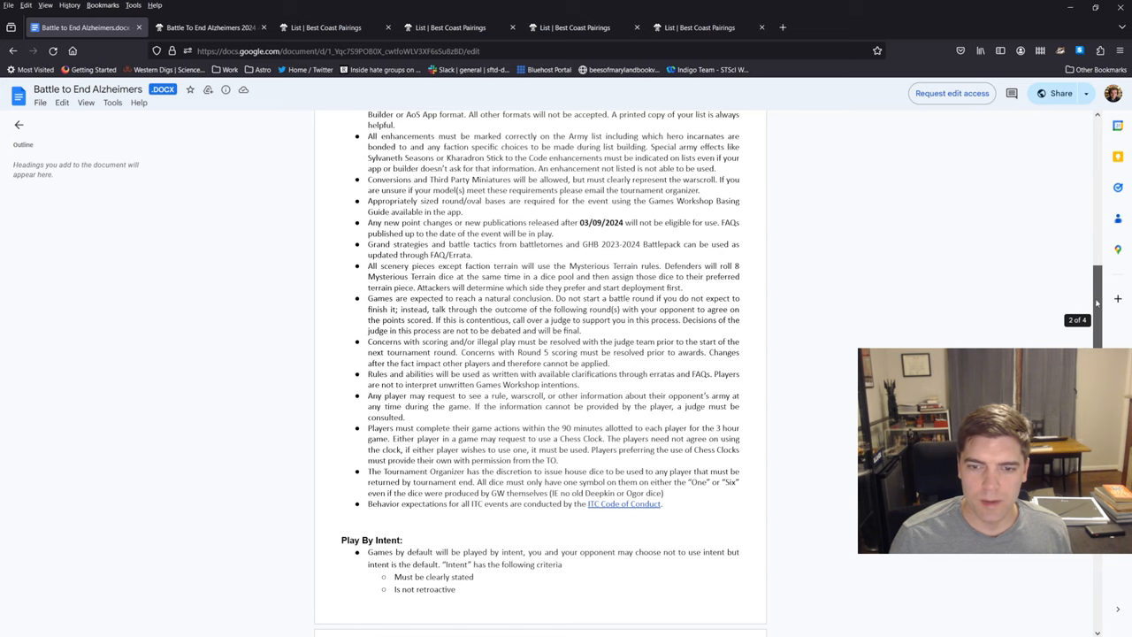
scroll("down", 3)
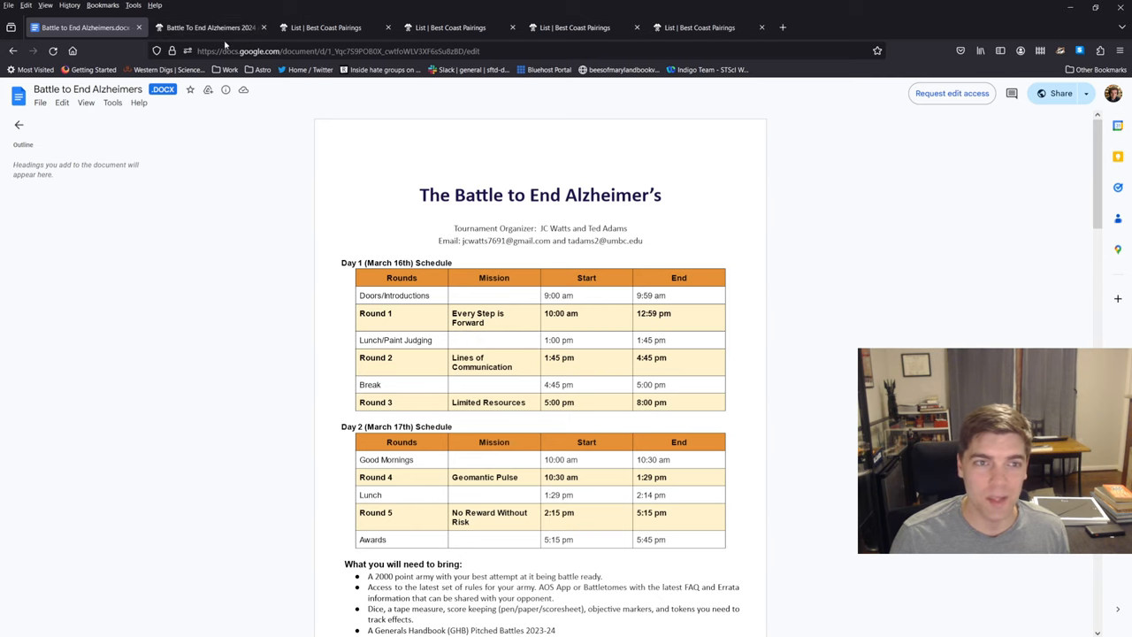
Step: Back on the Best Coast Pairings event, check the Overview, then show the Roster again
left_click(210, 27)
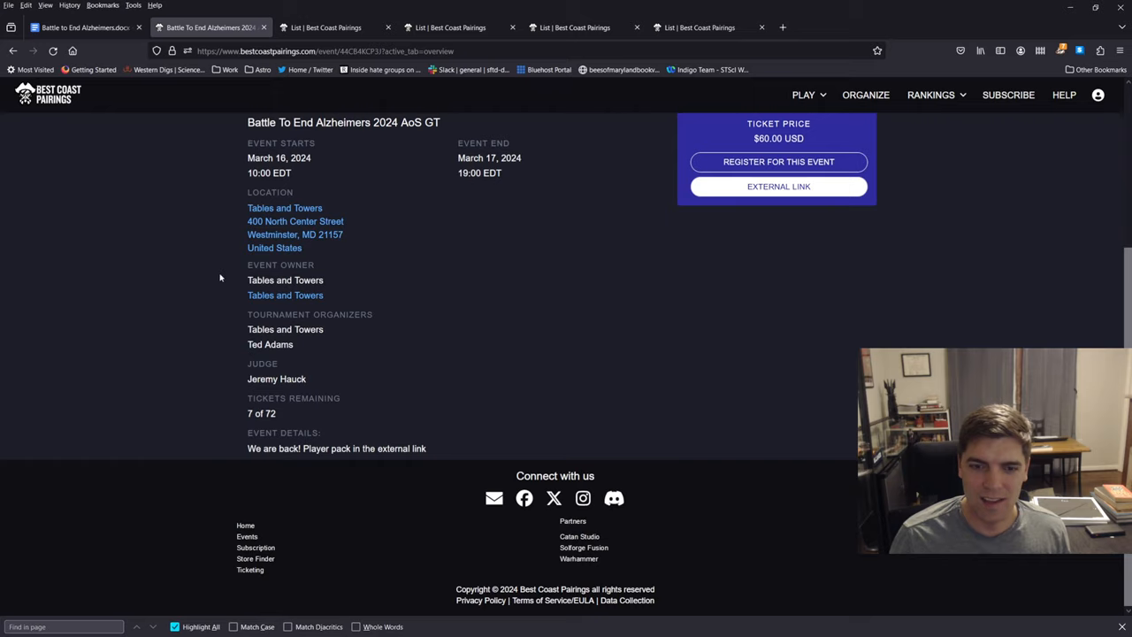
left_click(319, 143)
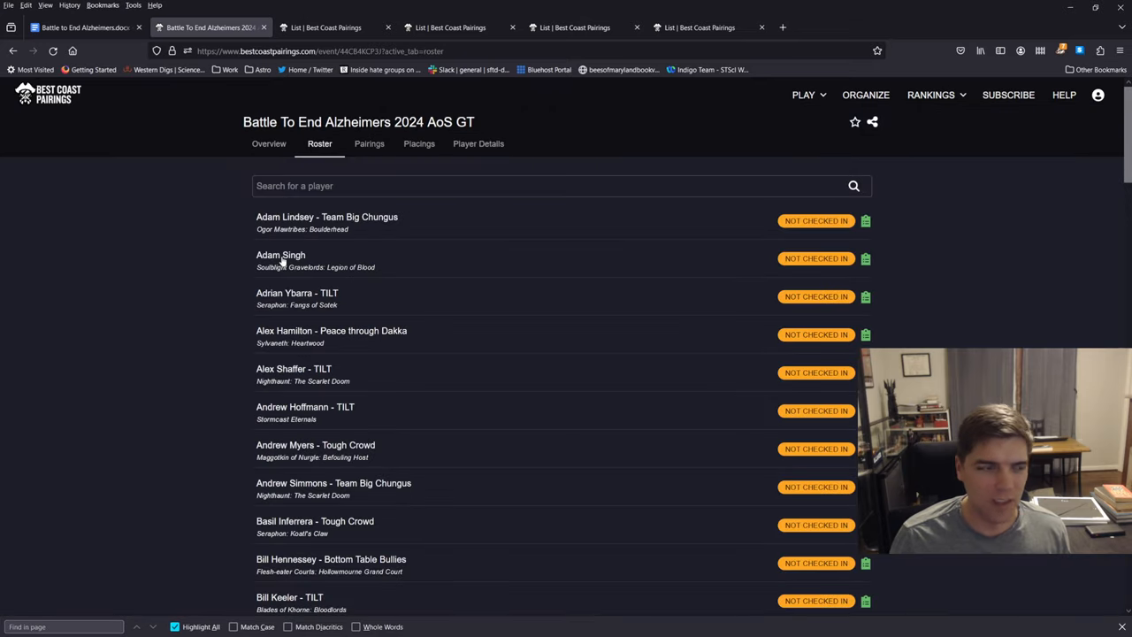
left_click(268, 143)
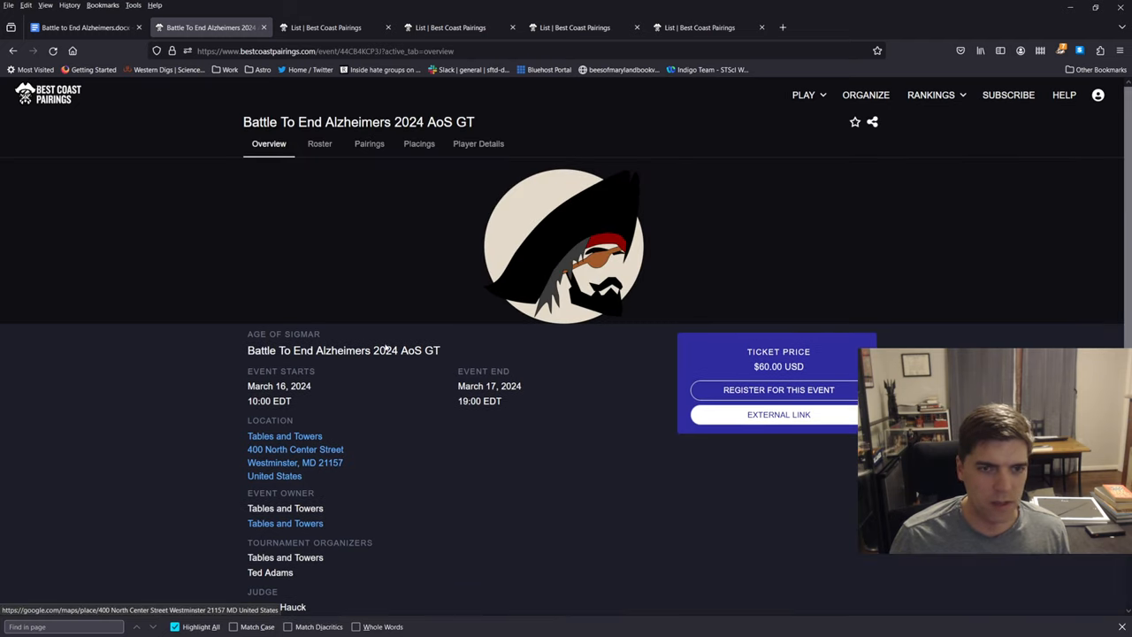
left_click(319, 143)
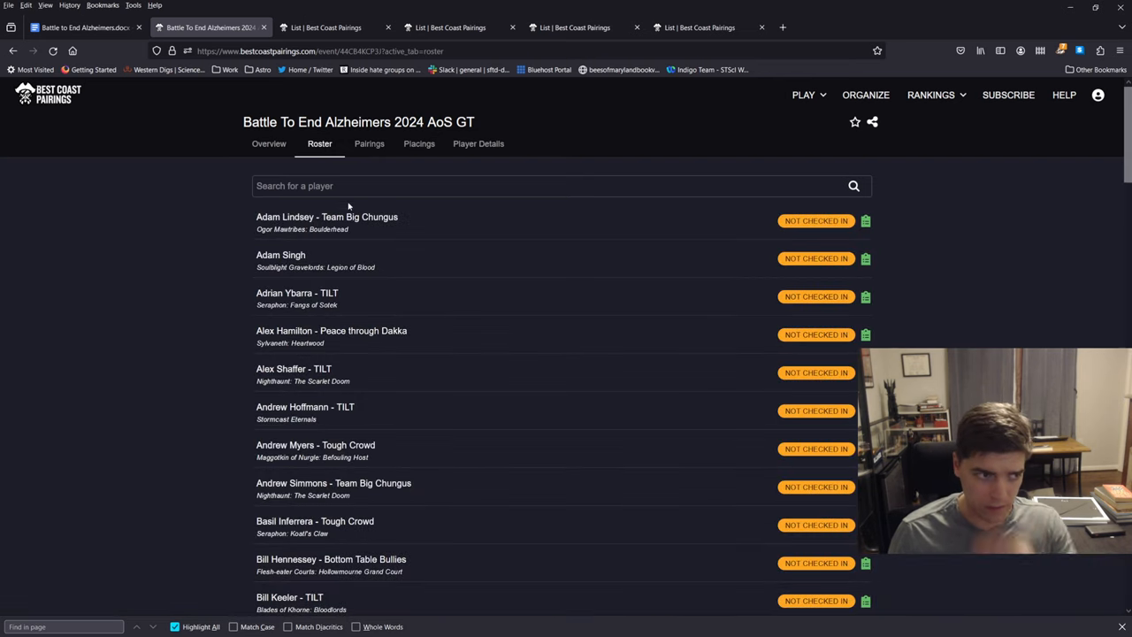
mouse_move(420, 177)
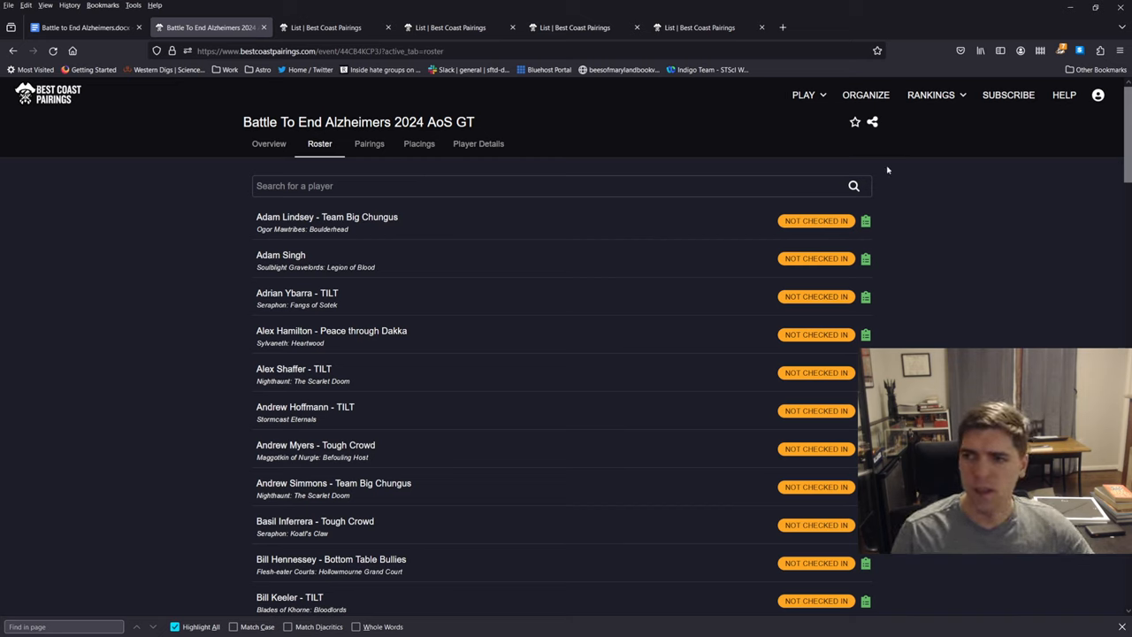
mouse_move(911, 228)
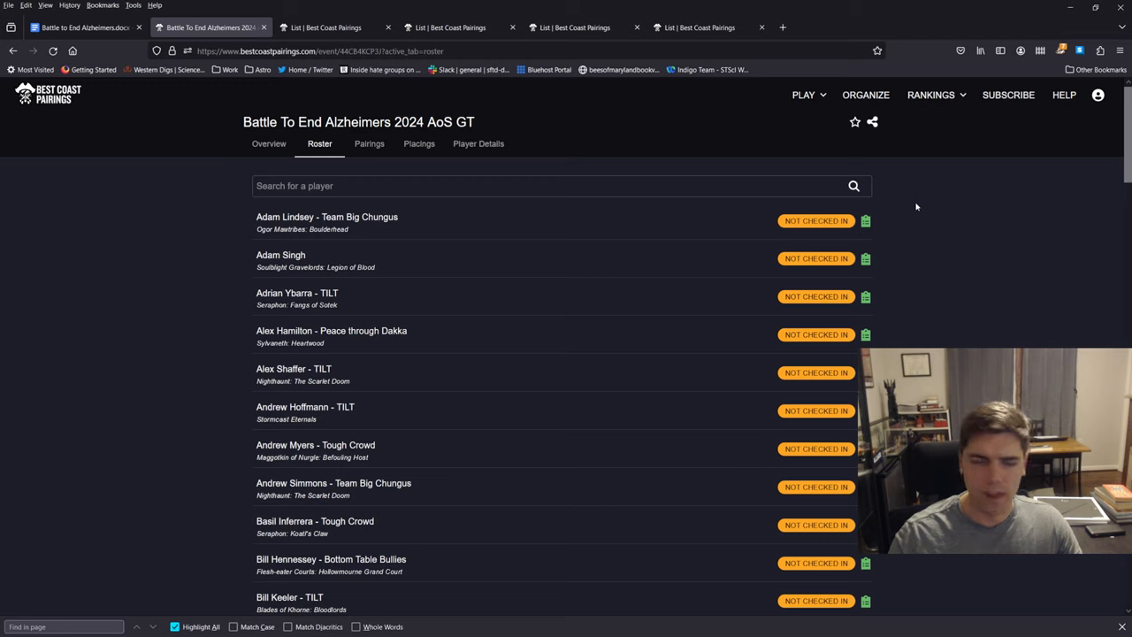
mouse_move(807, 311)
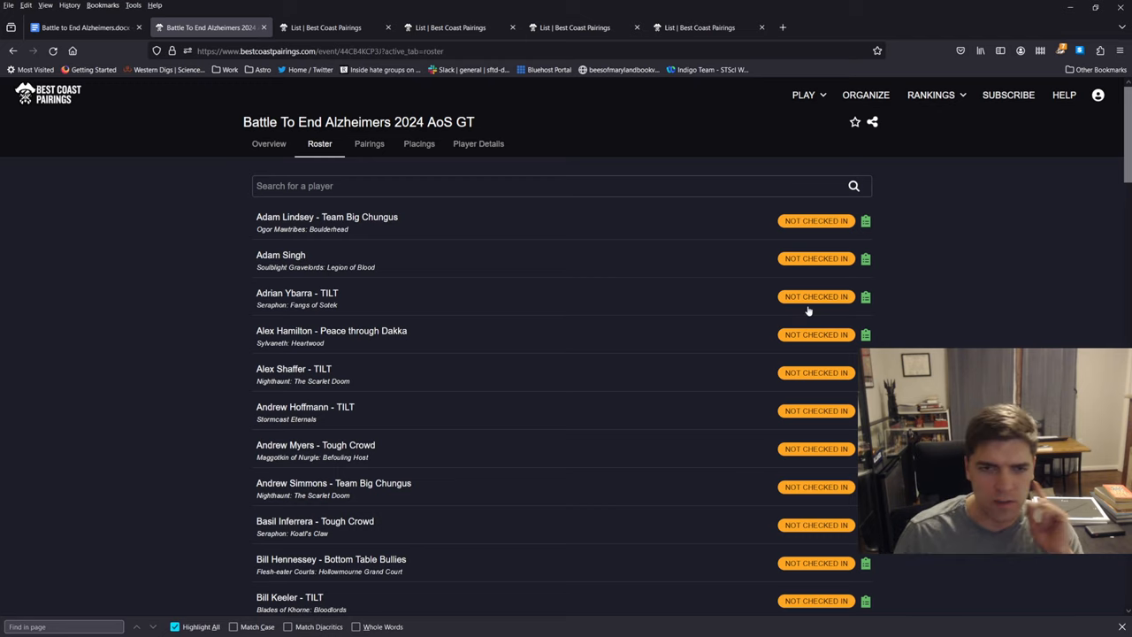
mouse_move(677, 260)
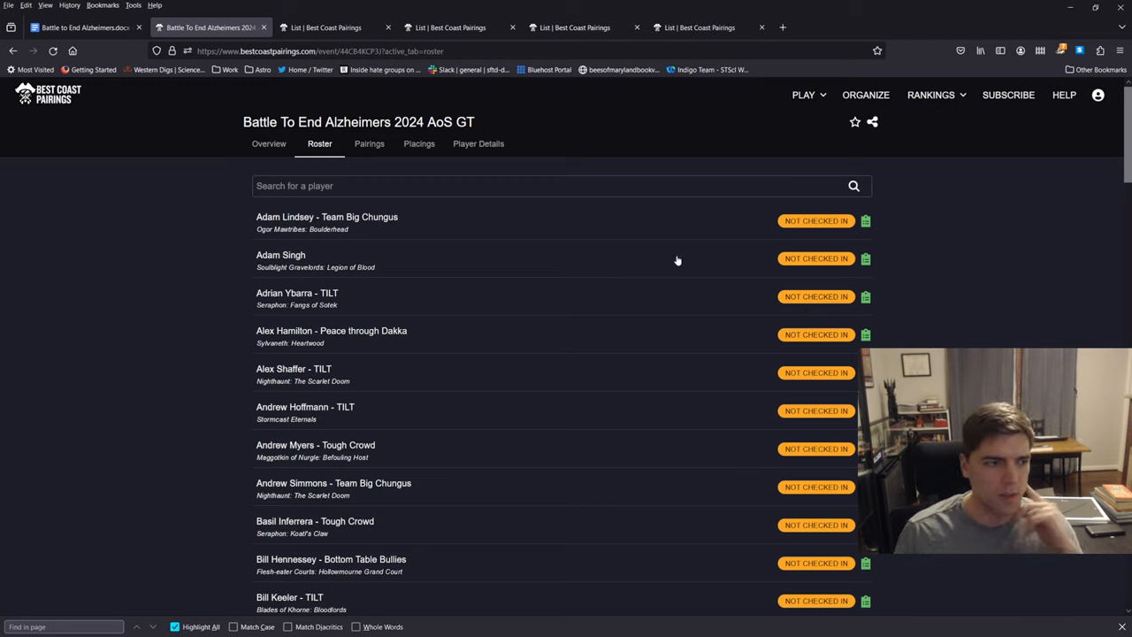
mouse_move(672, 255)
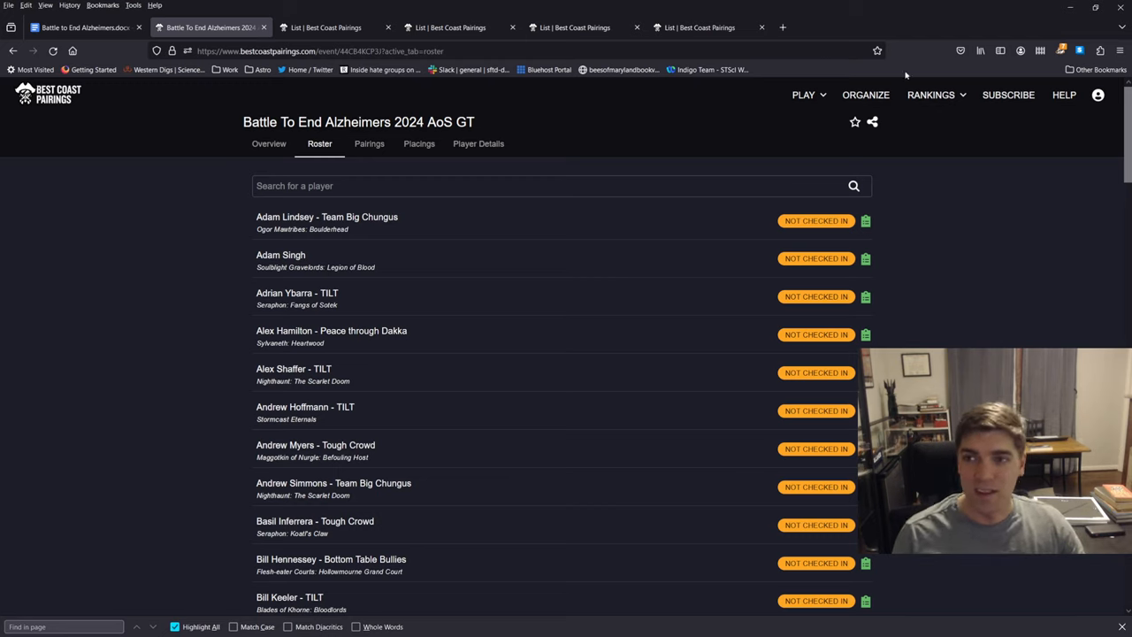
mouse_move(893, 75)
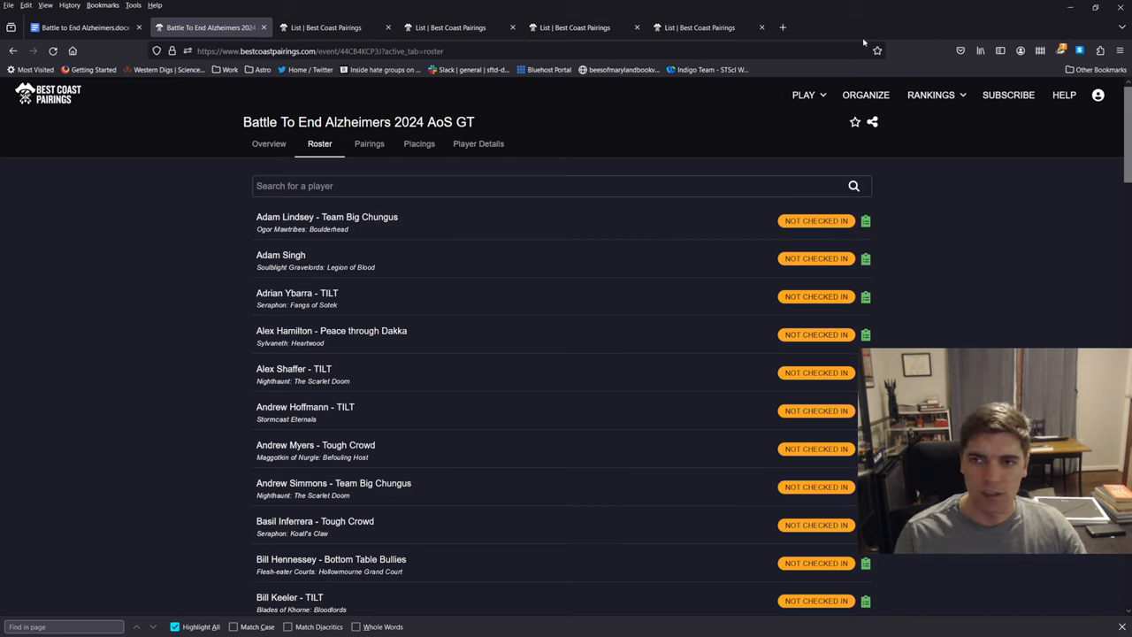
mouse_move(1076, 219)
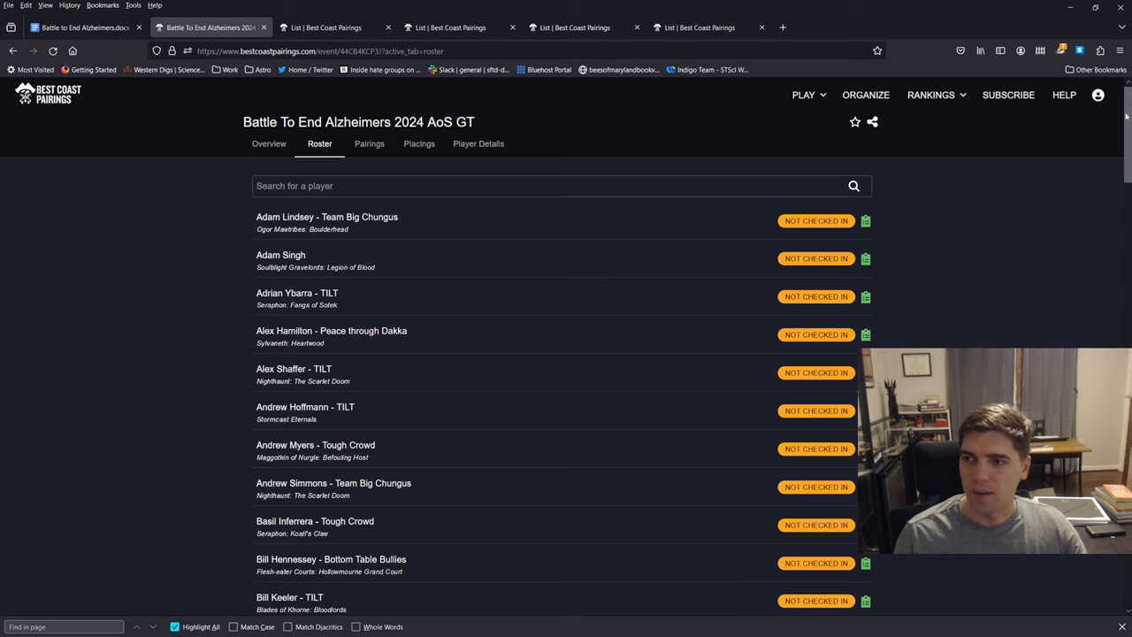
scroll("down", 3)
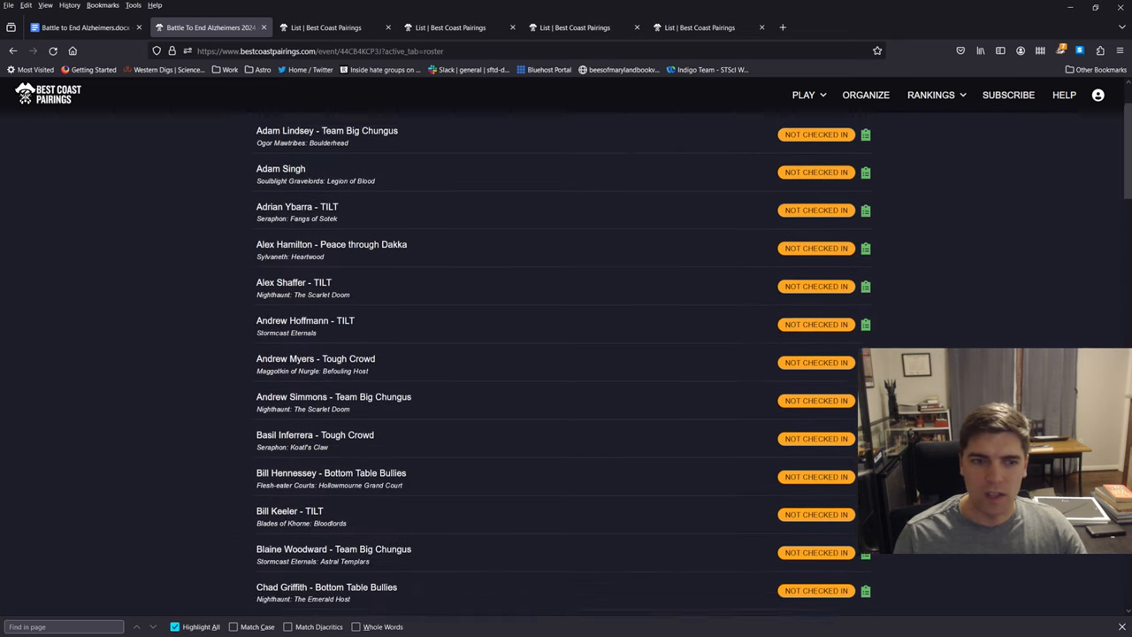
scroll("down", 3)
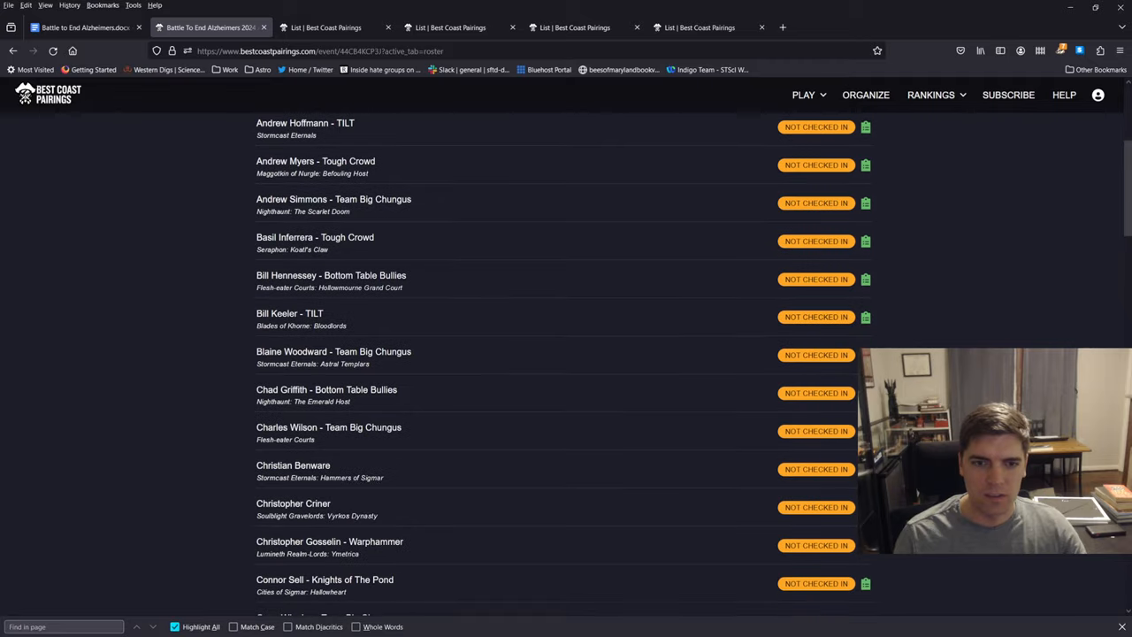
scroll("down", 3)
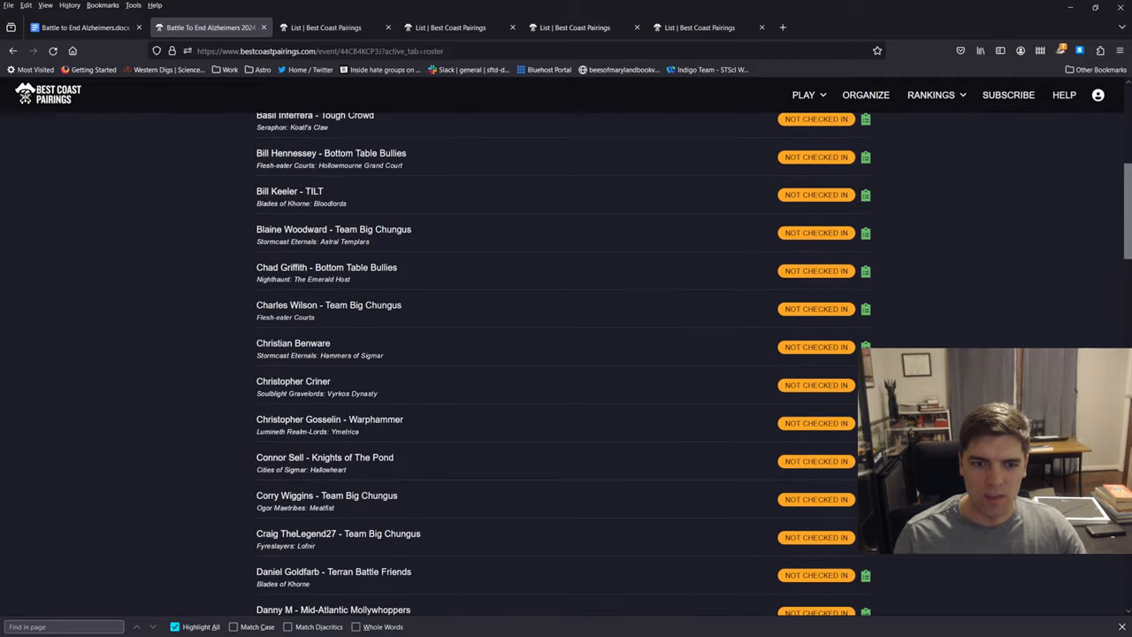
scroll("down", 3)
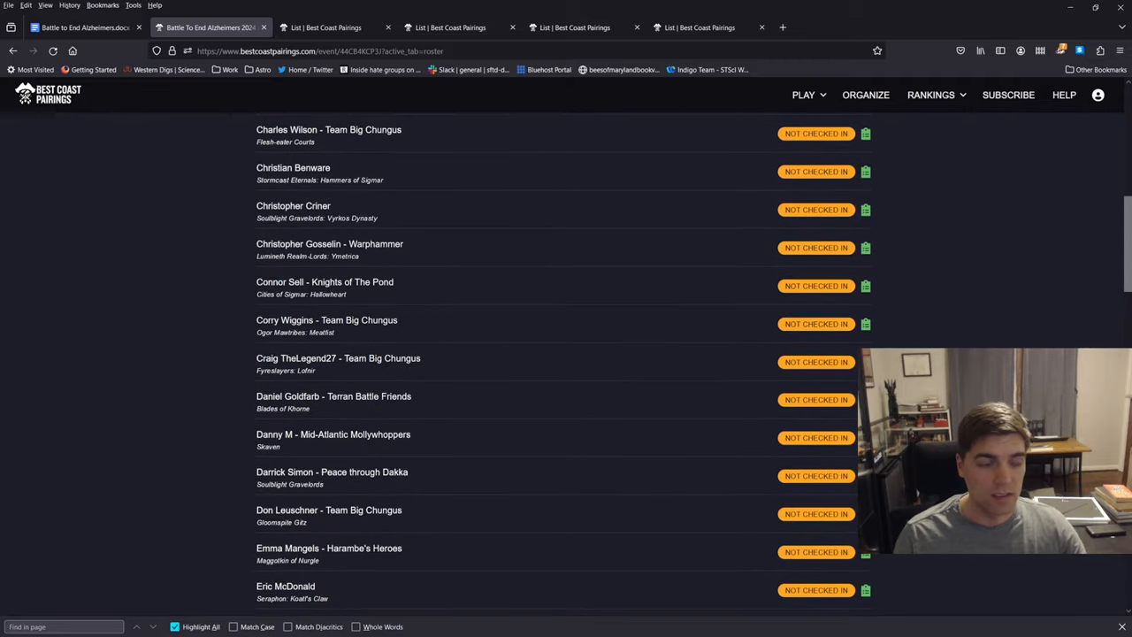
scroll("down", 3)
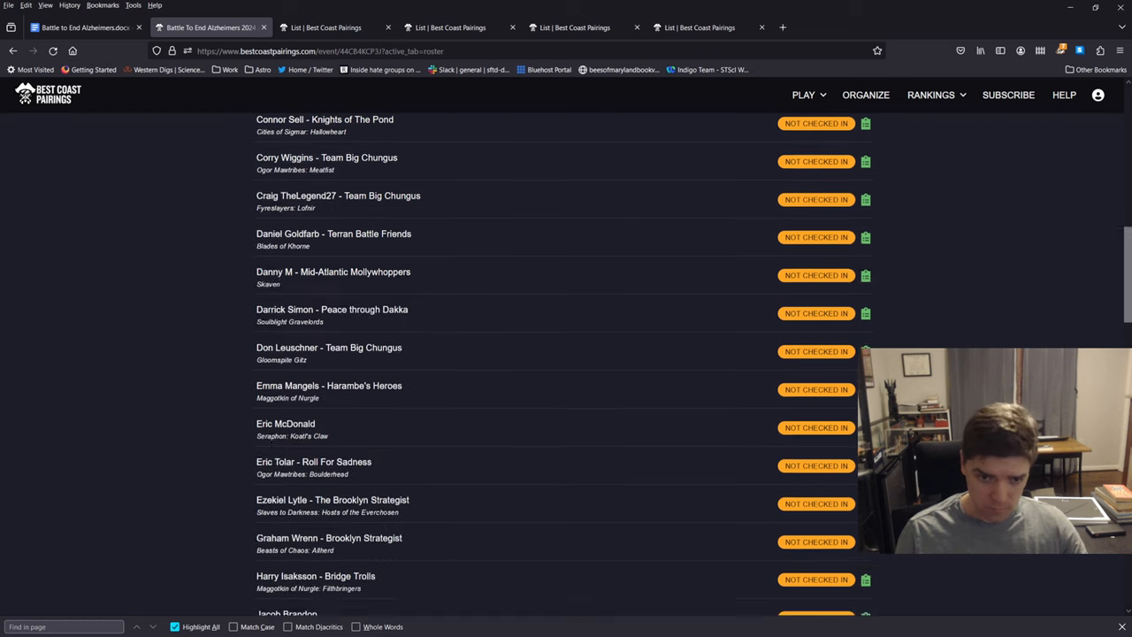
scroll("down", 3)
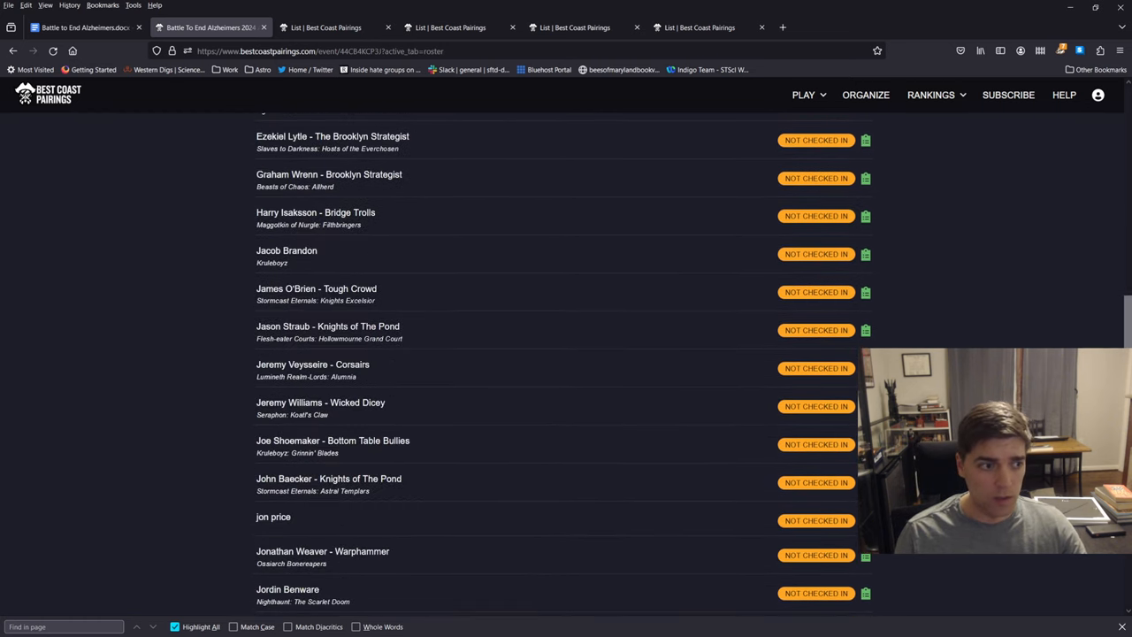
scroll("down", 3)
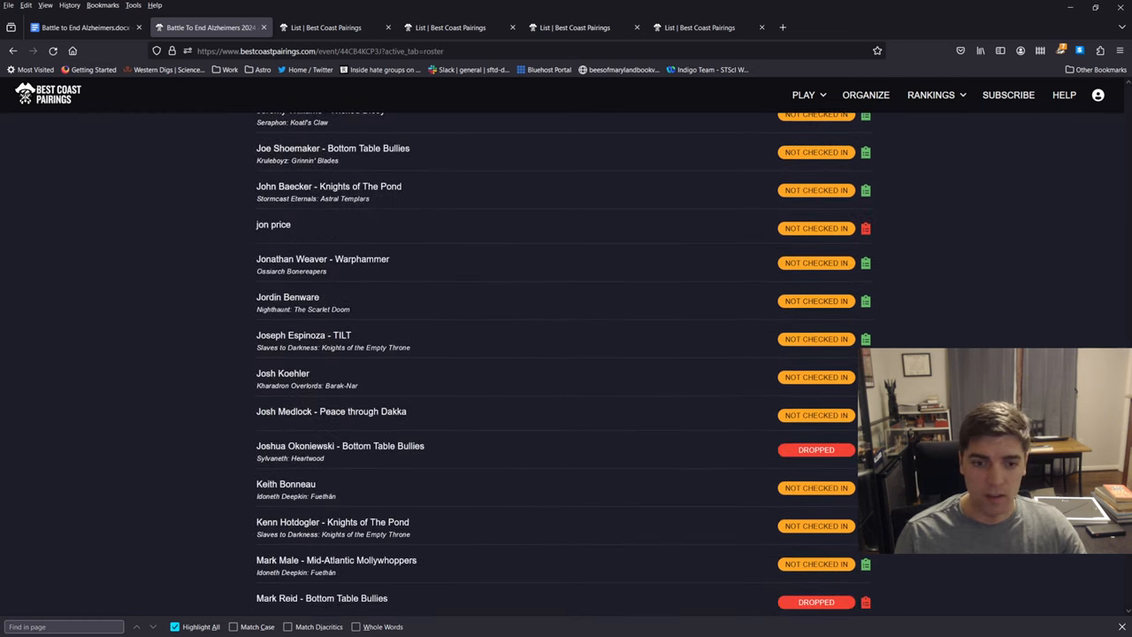
scroll("down", 3)
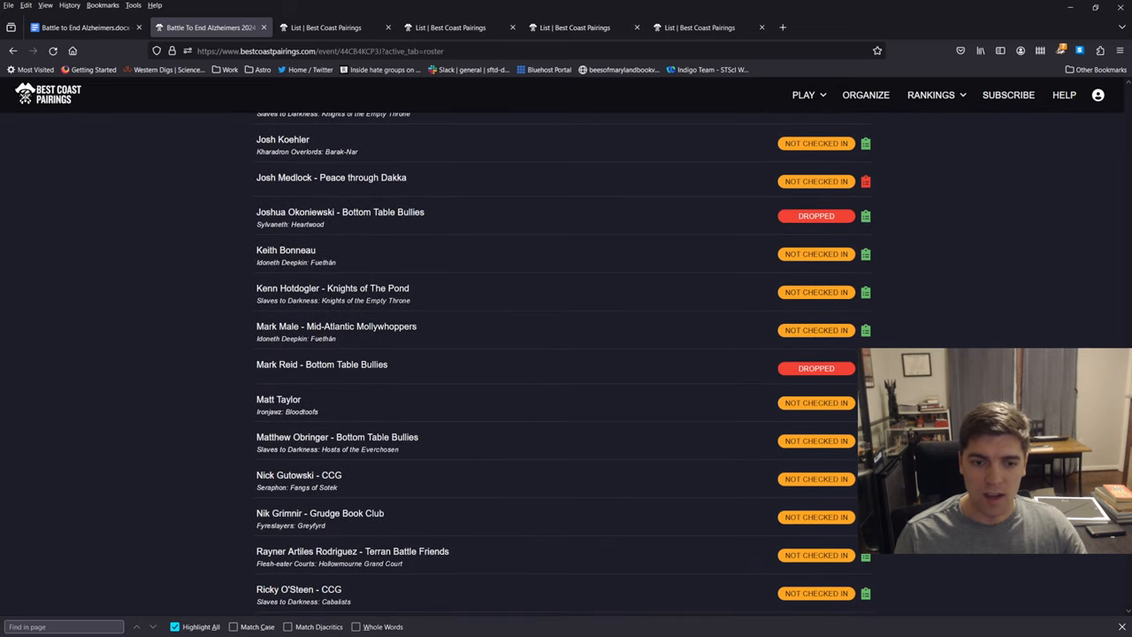
scroll("down", 3)
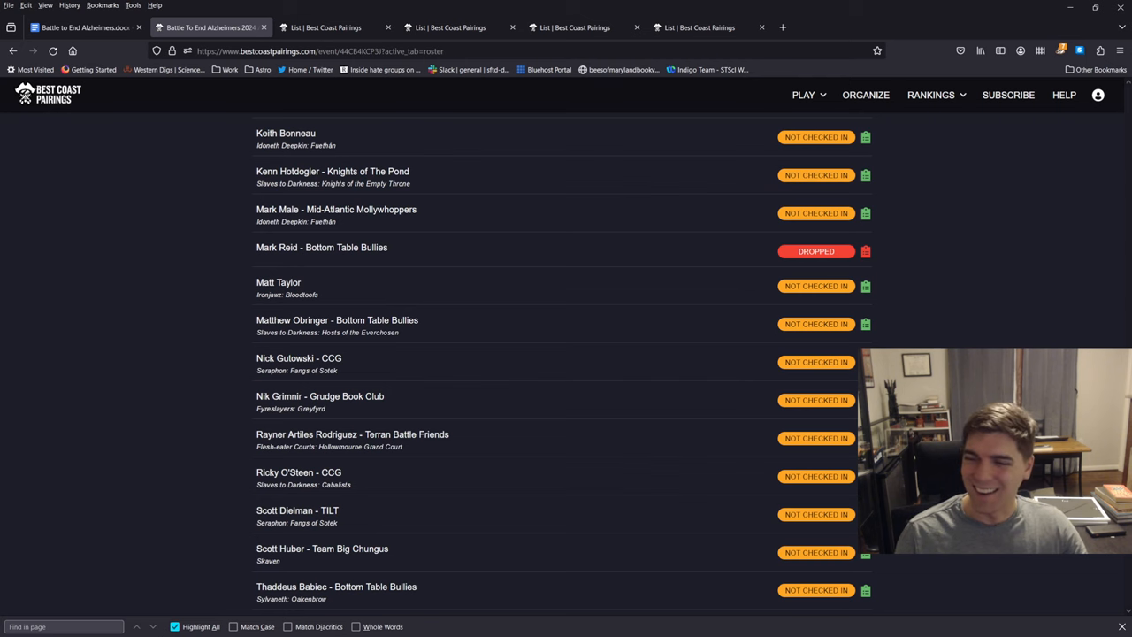
scroll("down", 3)
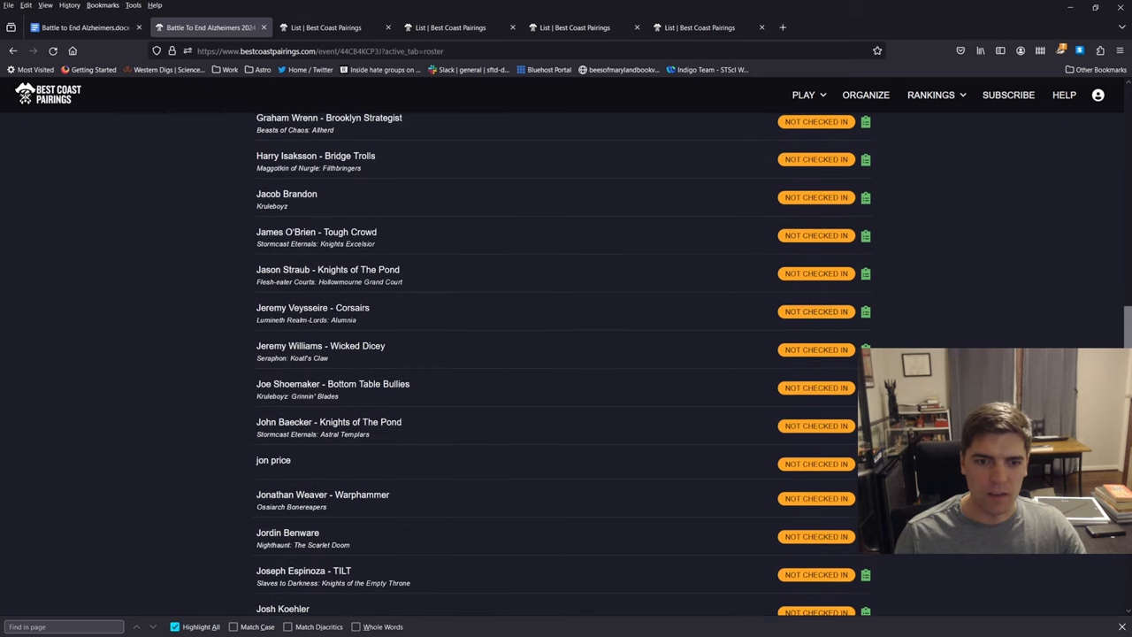
scroll("up", 3)
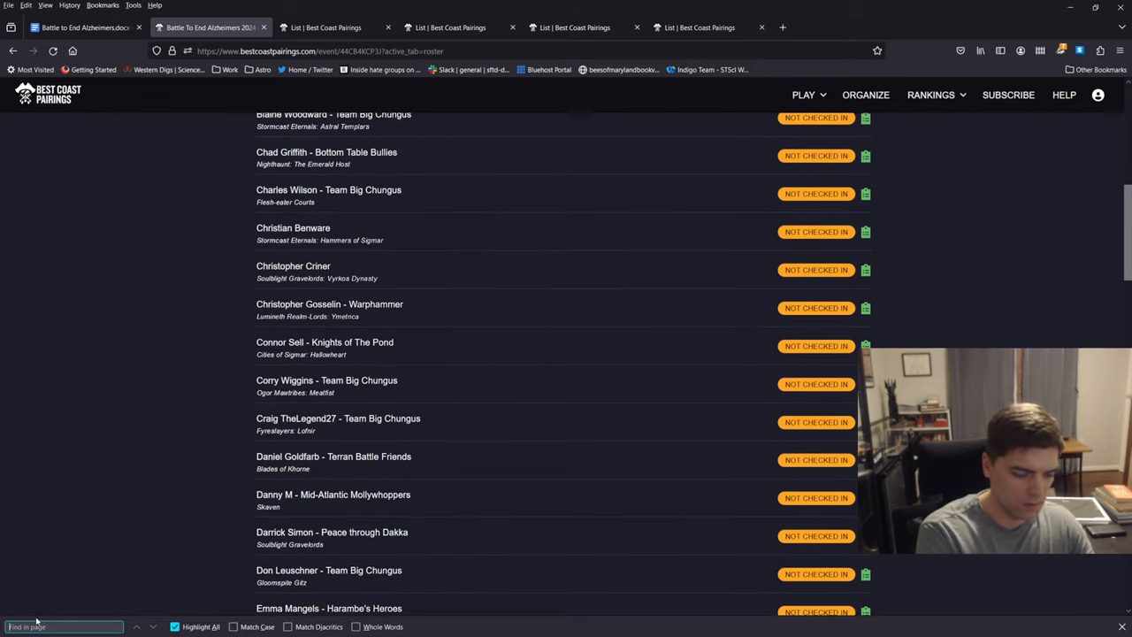
Step: Find 'khorne' on the roster, step through both Blades of Khorne players, then clear it
type("khar")
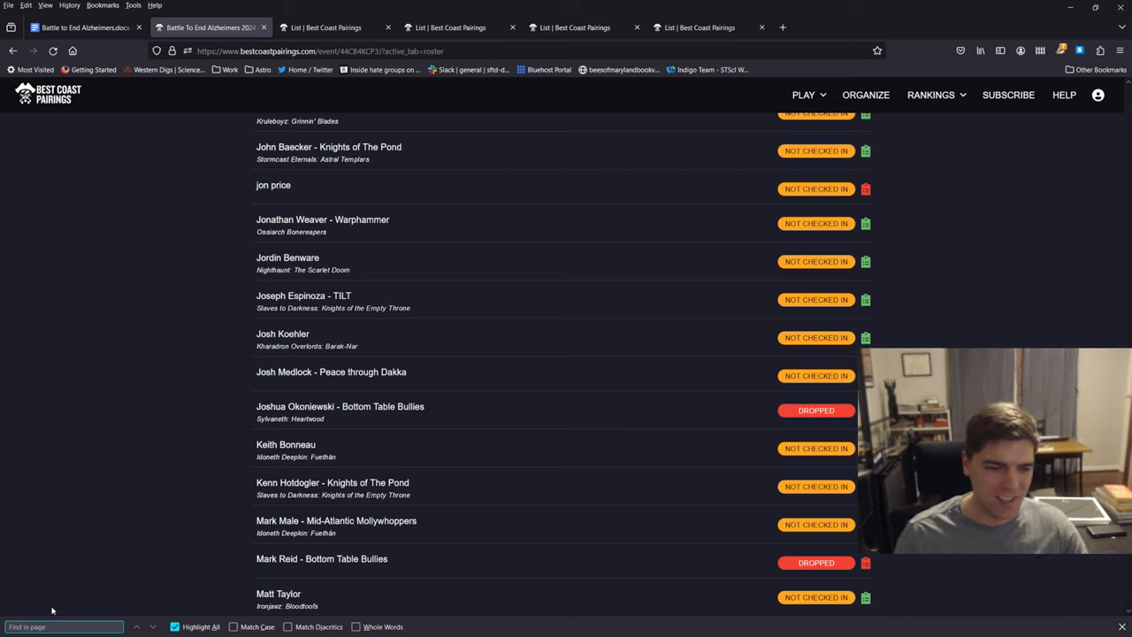
type("khorne")
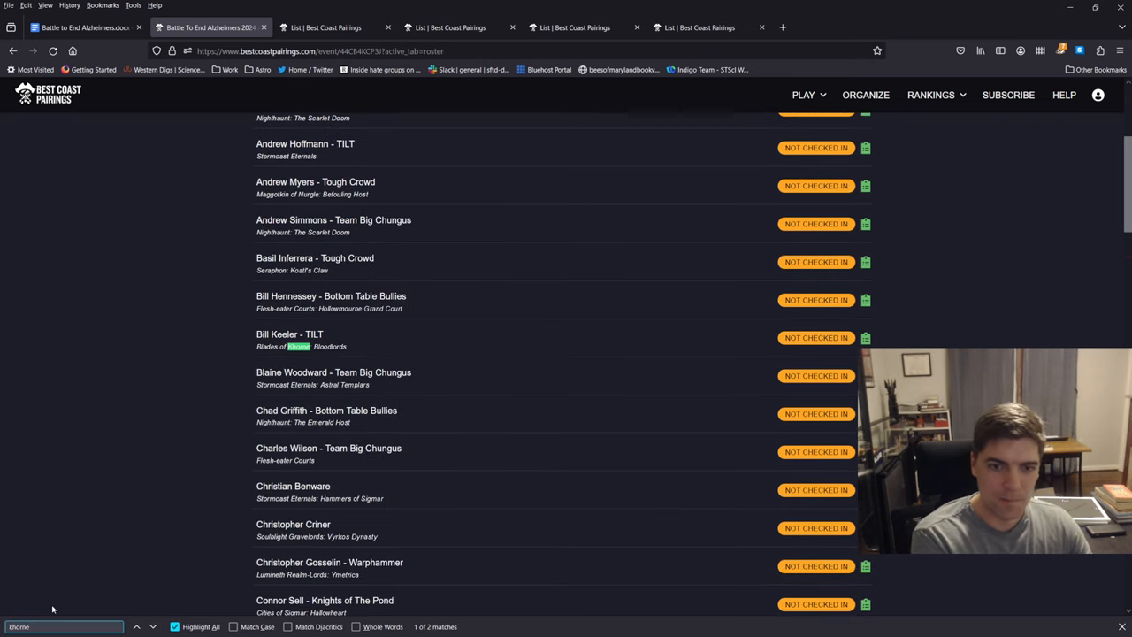
left_click(136, 625)
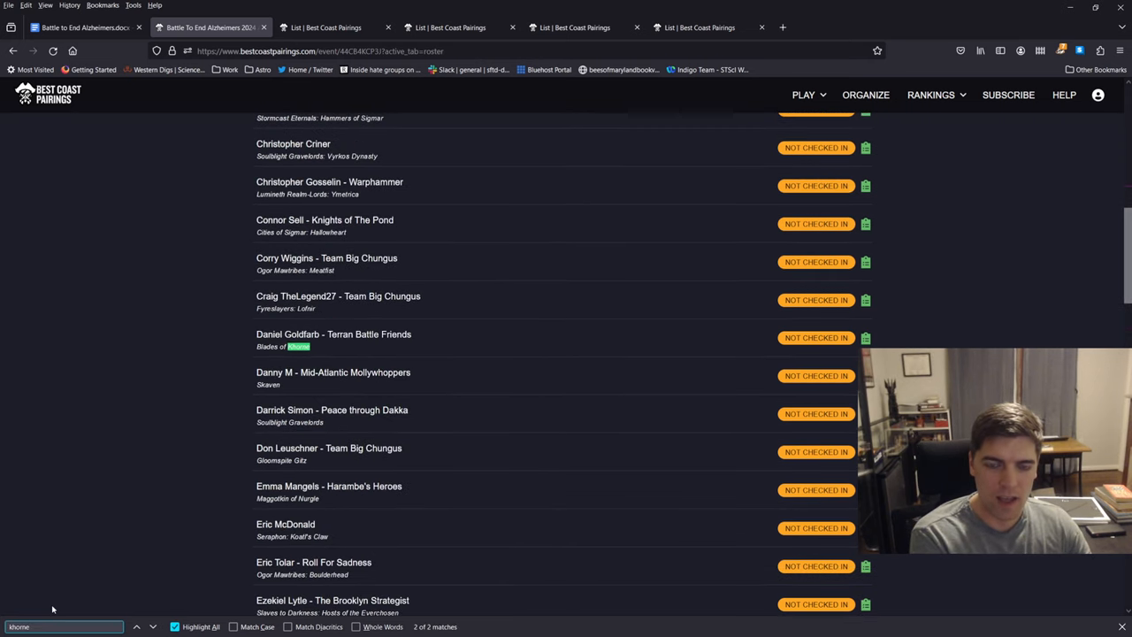
left_click(152, 626)
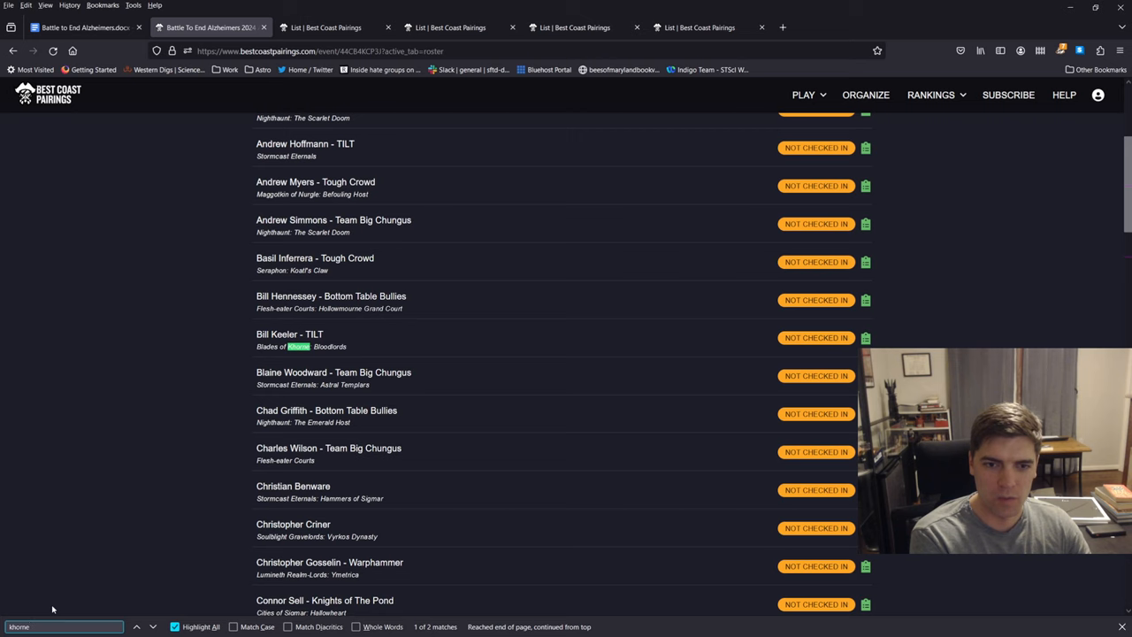
left_click(151, 626)
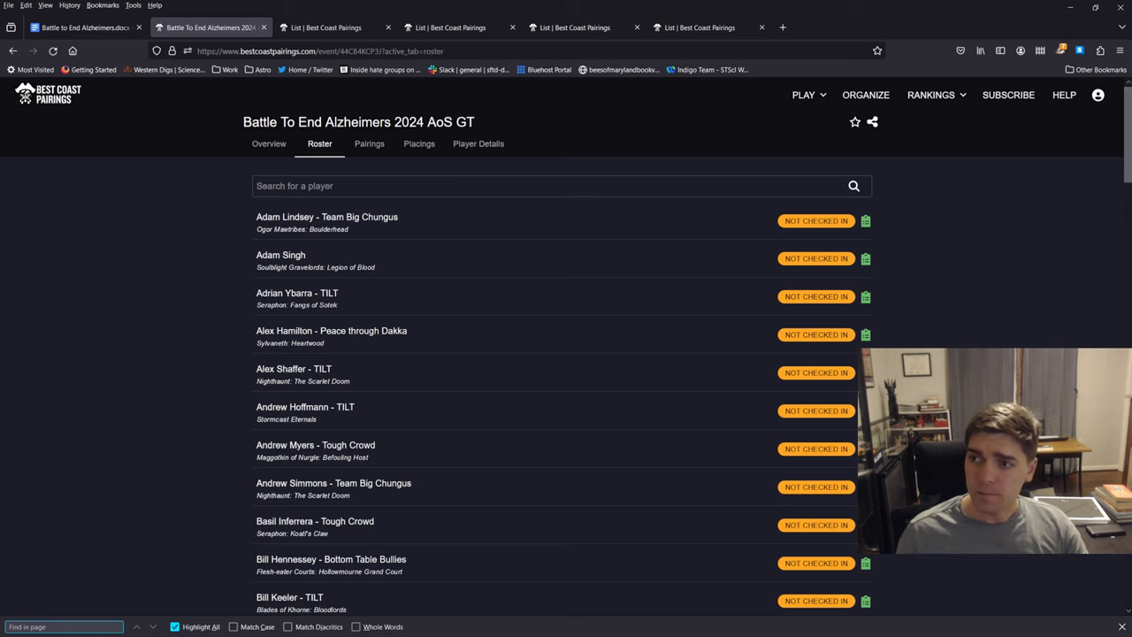
scroll("down", 3)
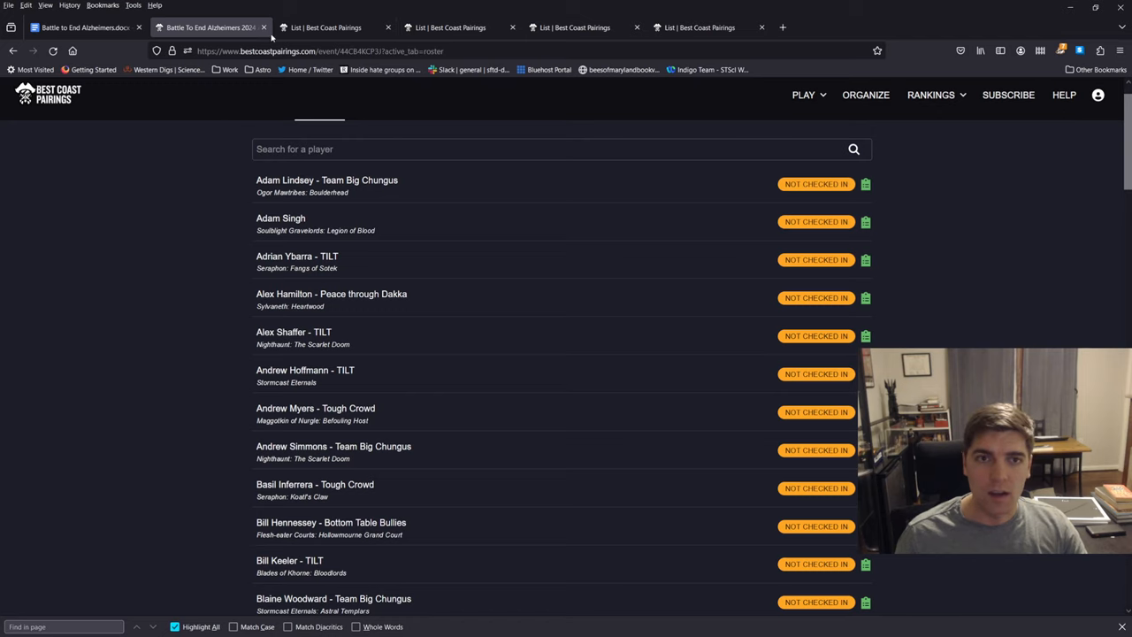
mouse_move(235, 473)
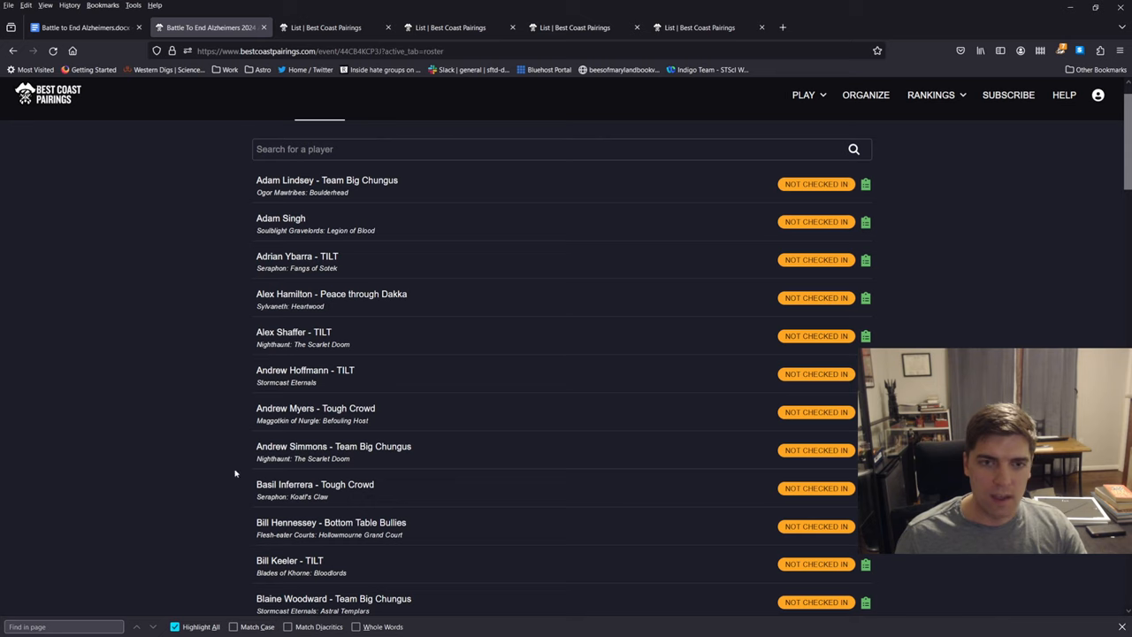
Step: Search the roster page for 'night', highlighting 12 Nighthaunt matches
type("night")
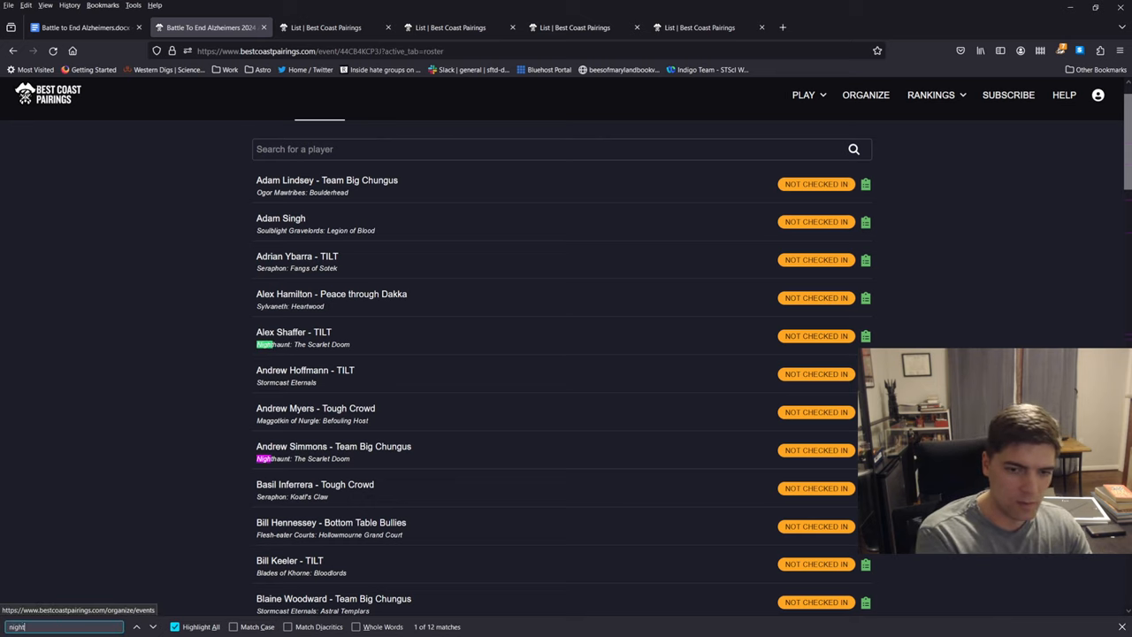
mouse_move(413, 4)
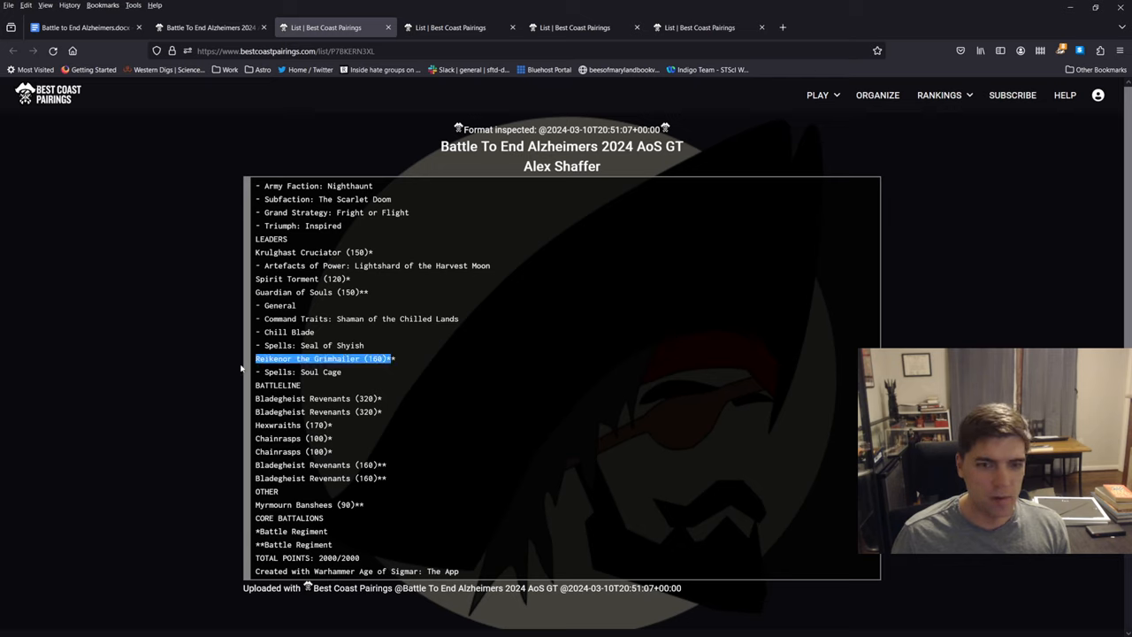
left_click(536, 366)
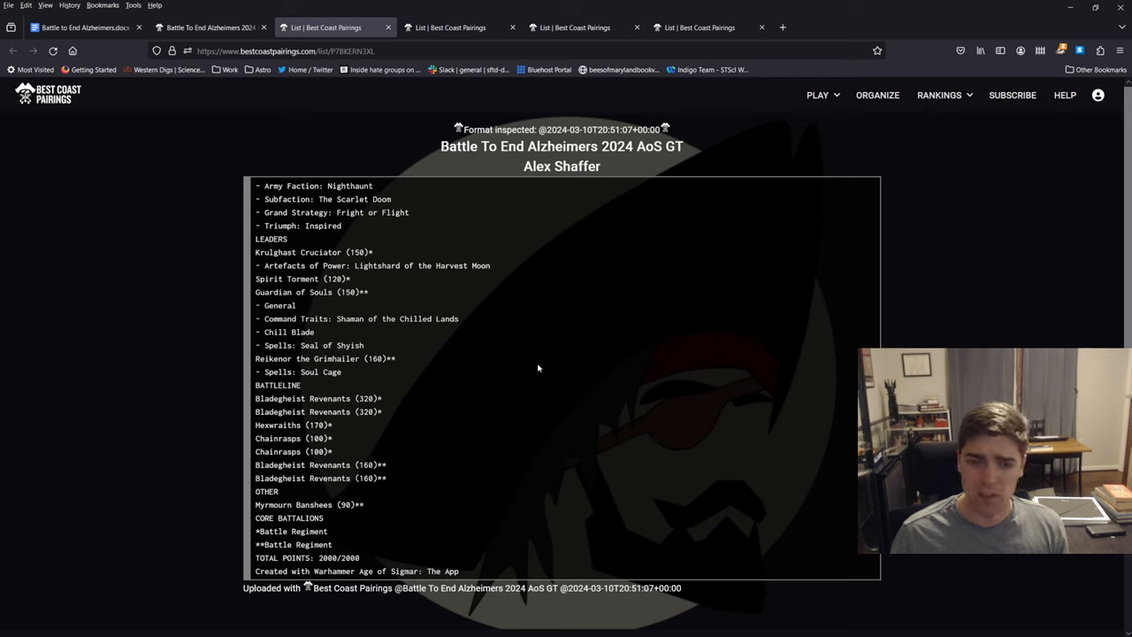
mouse_move(369, 380)
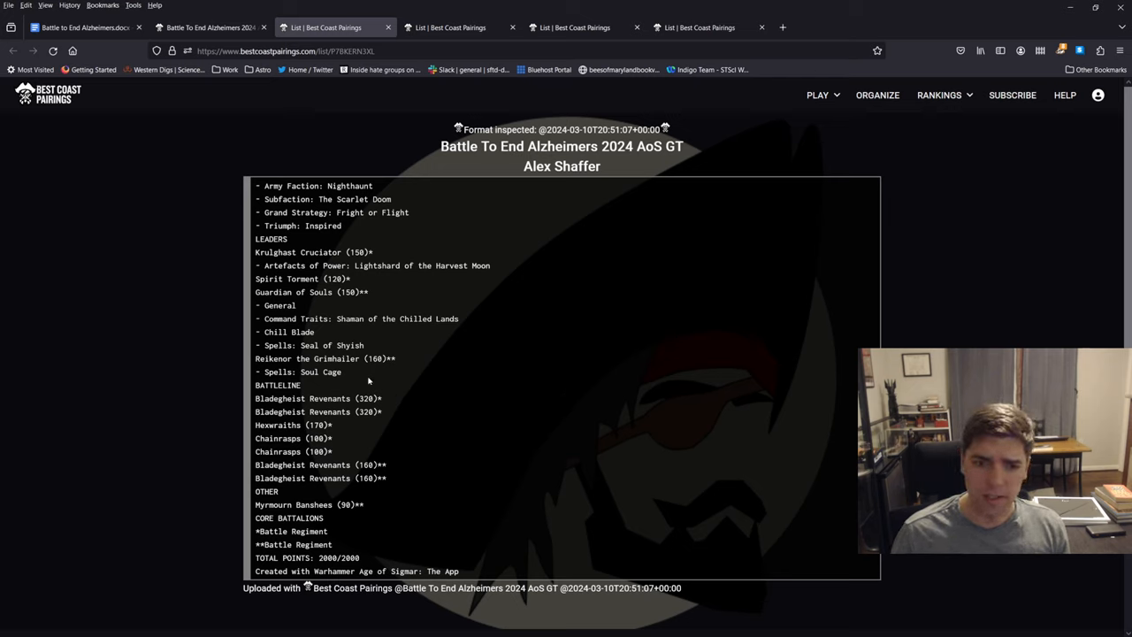
left_click_drag(254, 398, 382, 412)
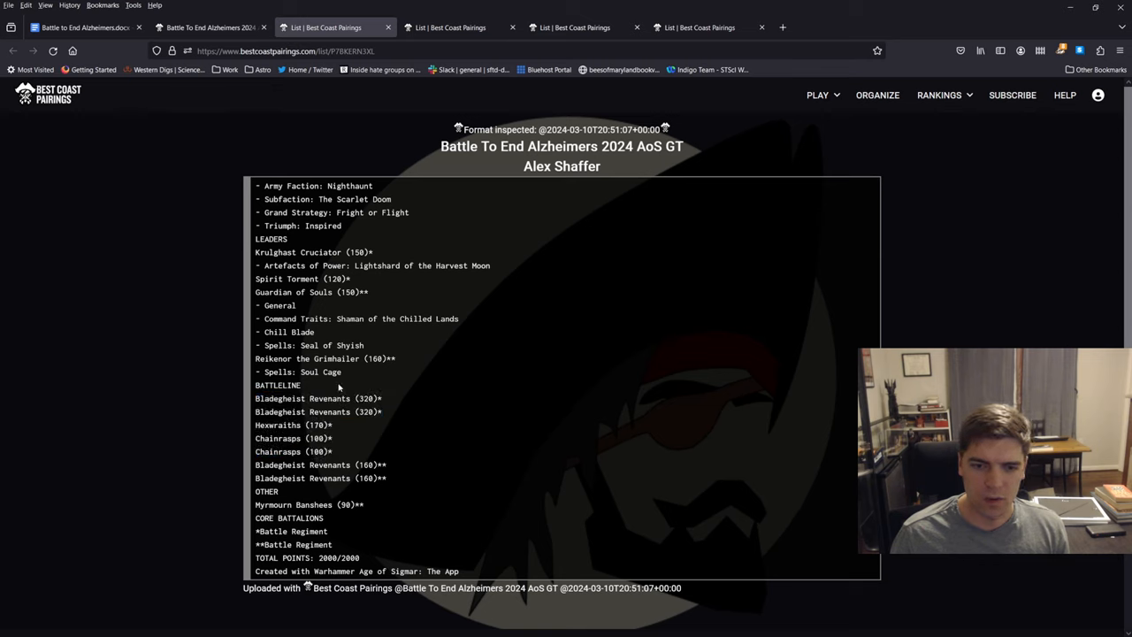
mouse_move(422, 443)
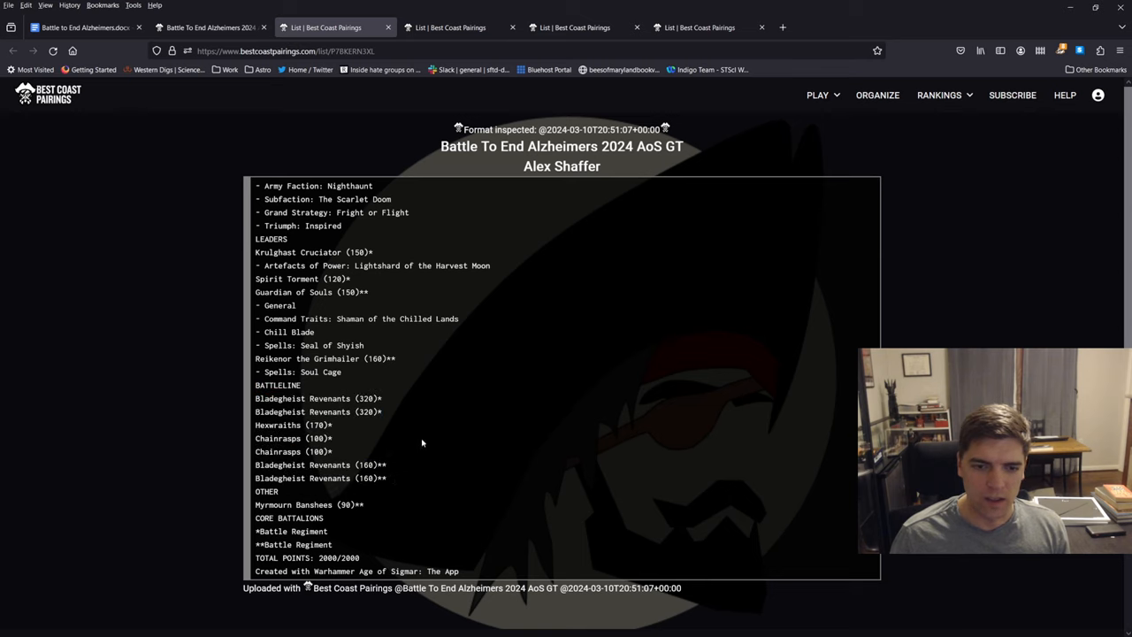
mouse_move(428, 429)
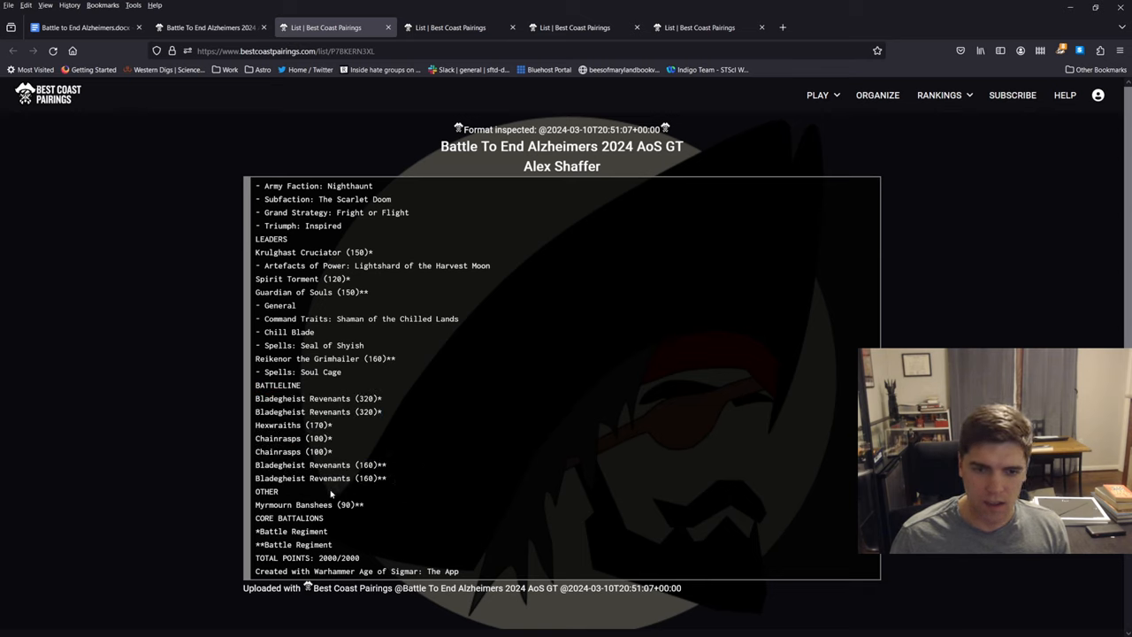
mouse_move(386, 511)
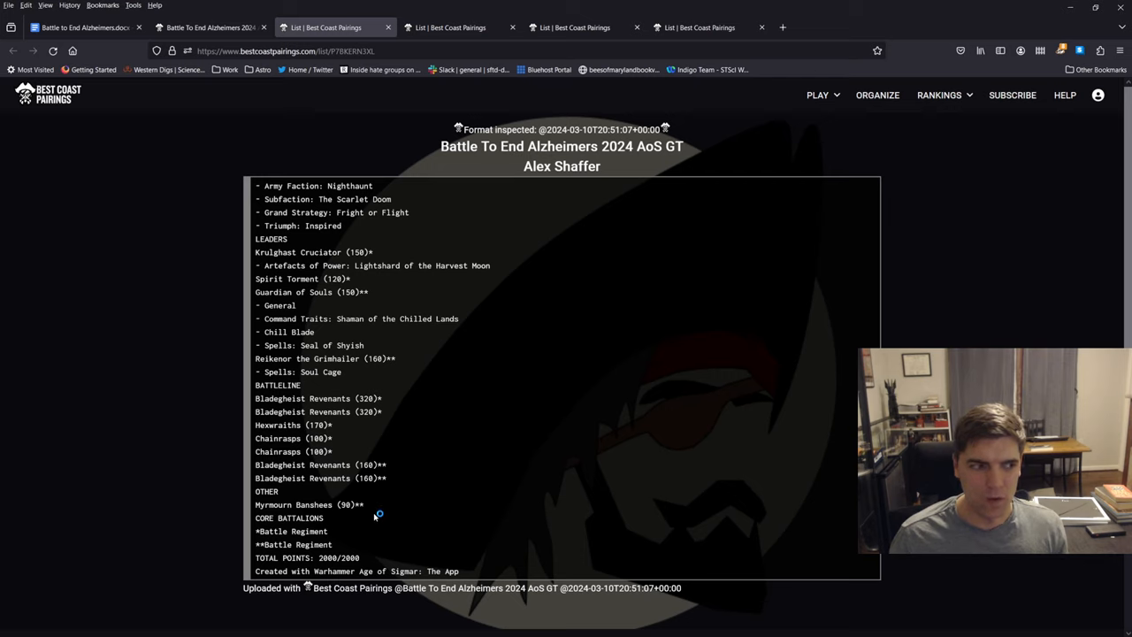
mouse_move(409, 466)
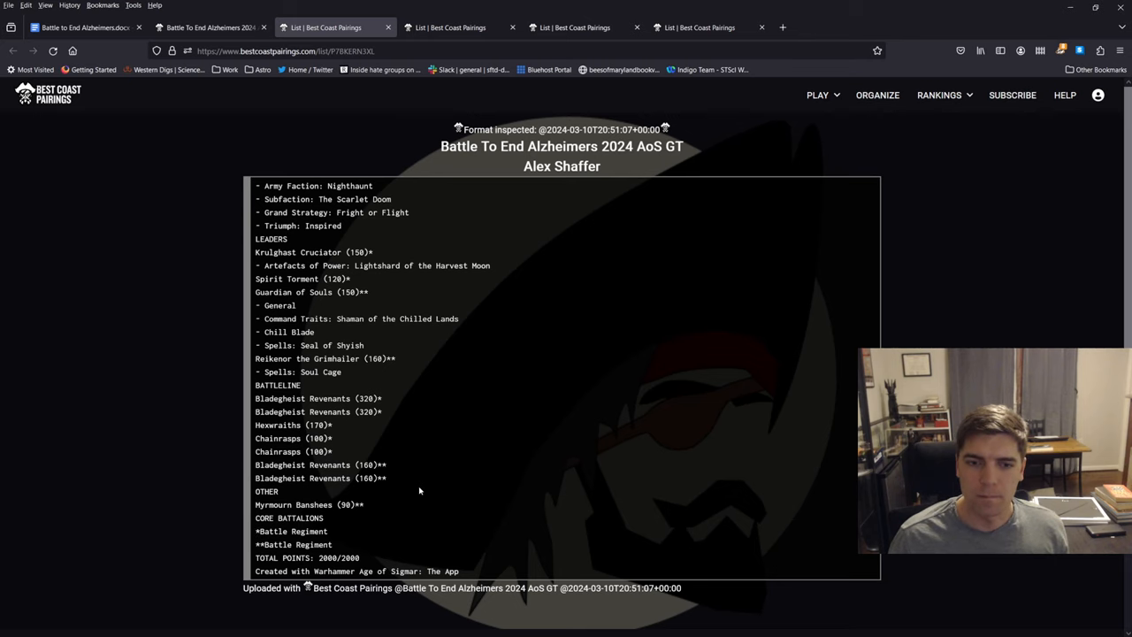
mouse_move(403, 281)
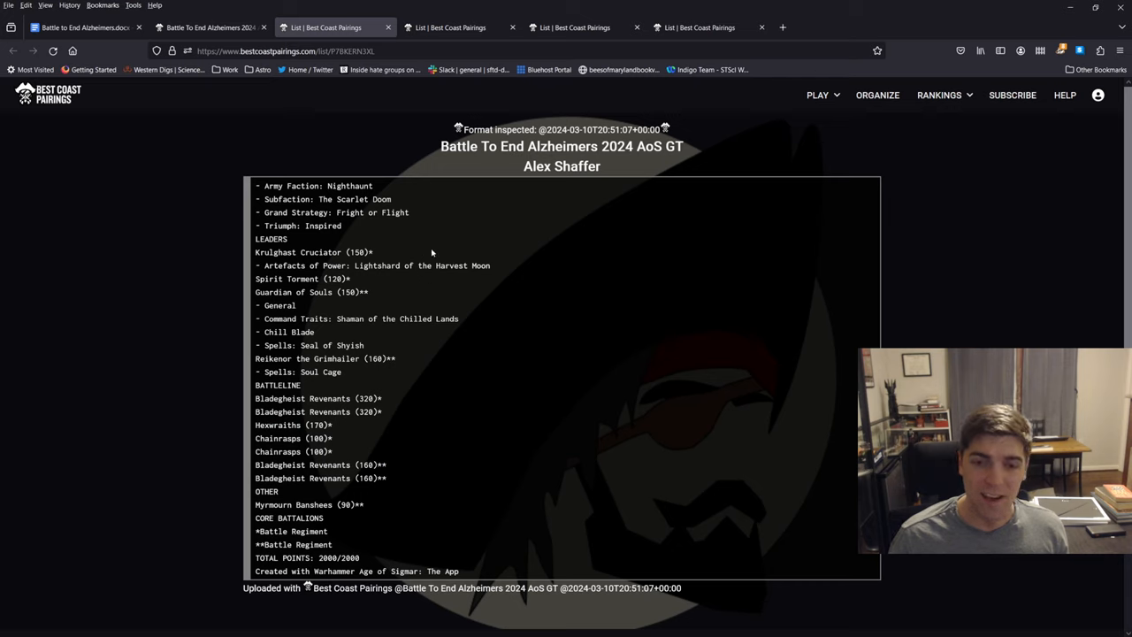
left_click(457, 27)
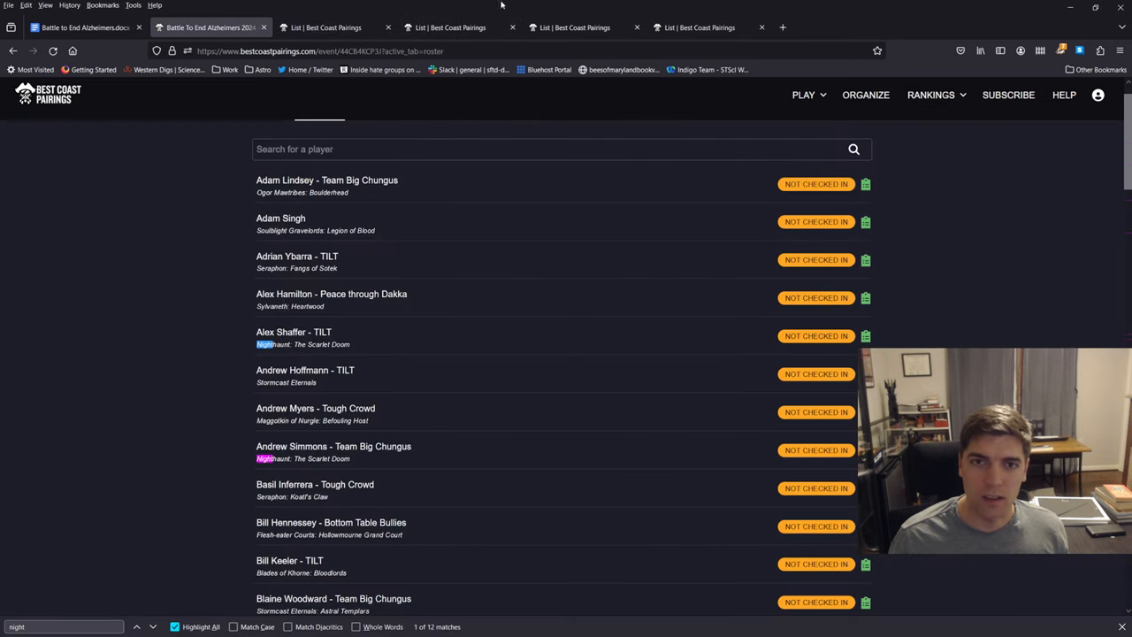
left_click(459, 28)
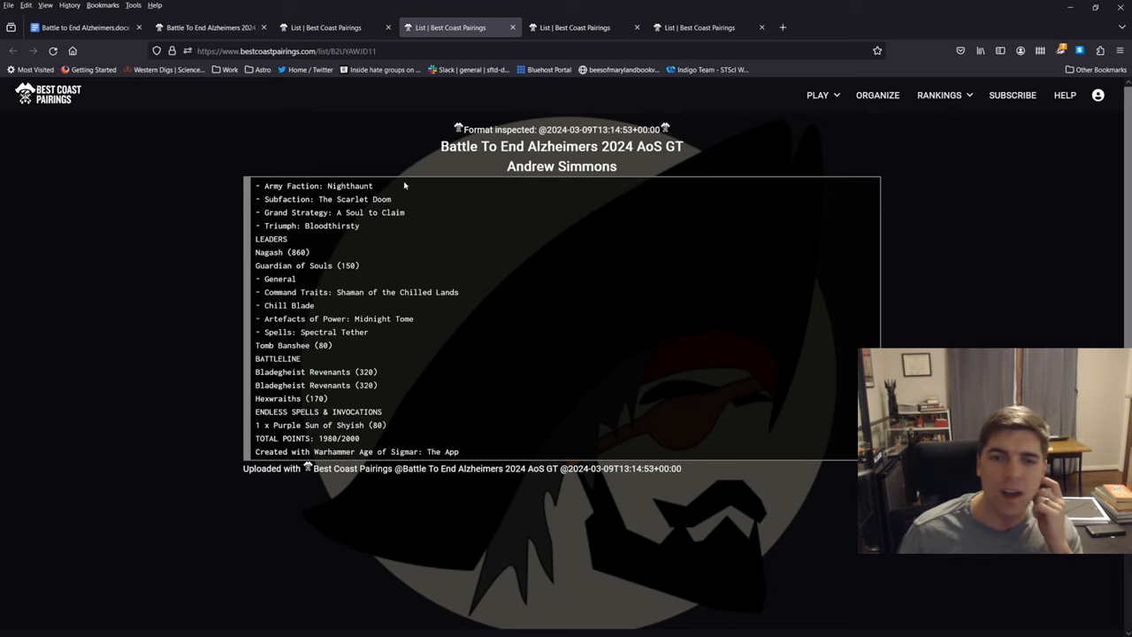
mouse_move(371, 370)
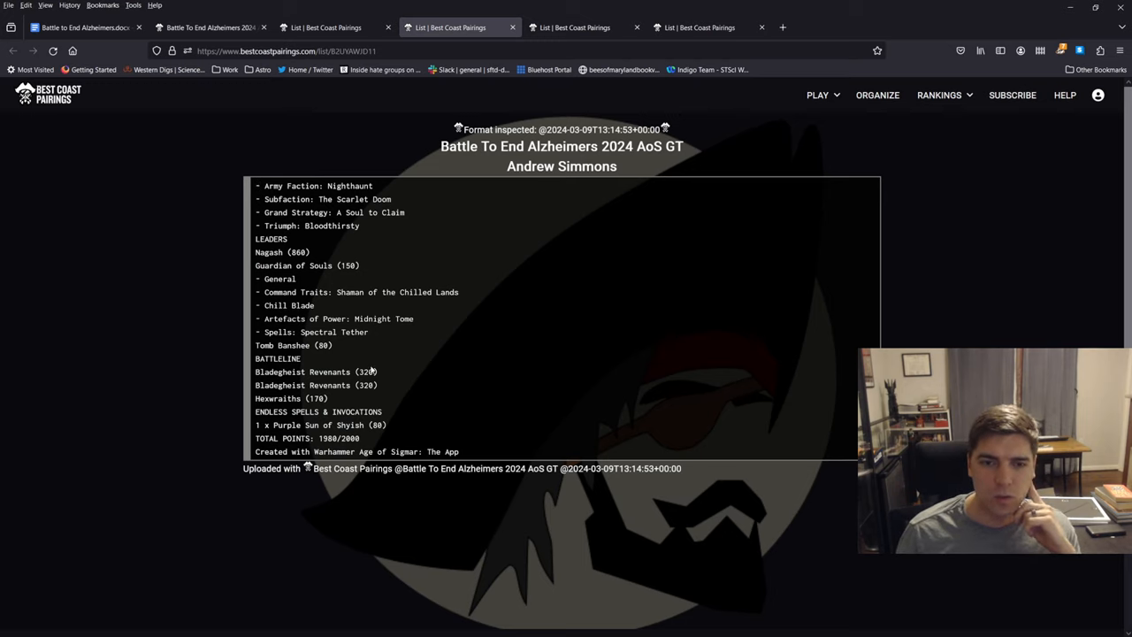
left_click_drag(256, 371, 377, 385)
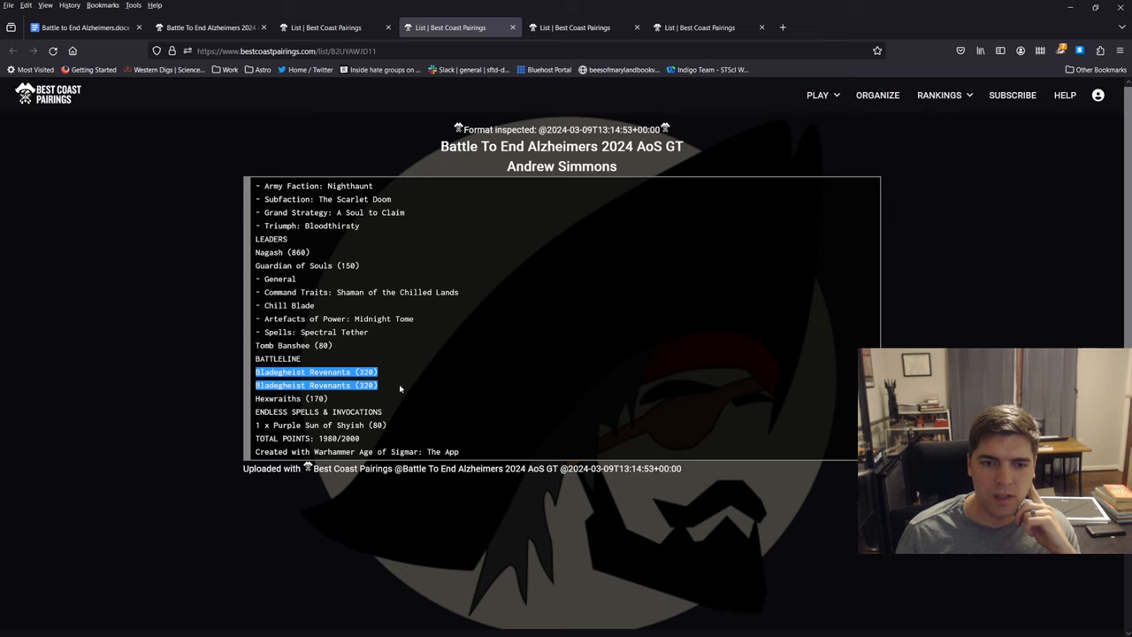
left_click(291, 398)
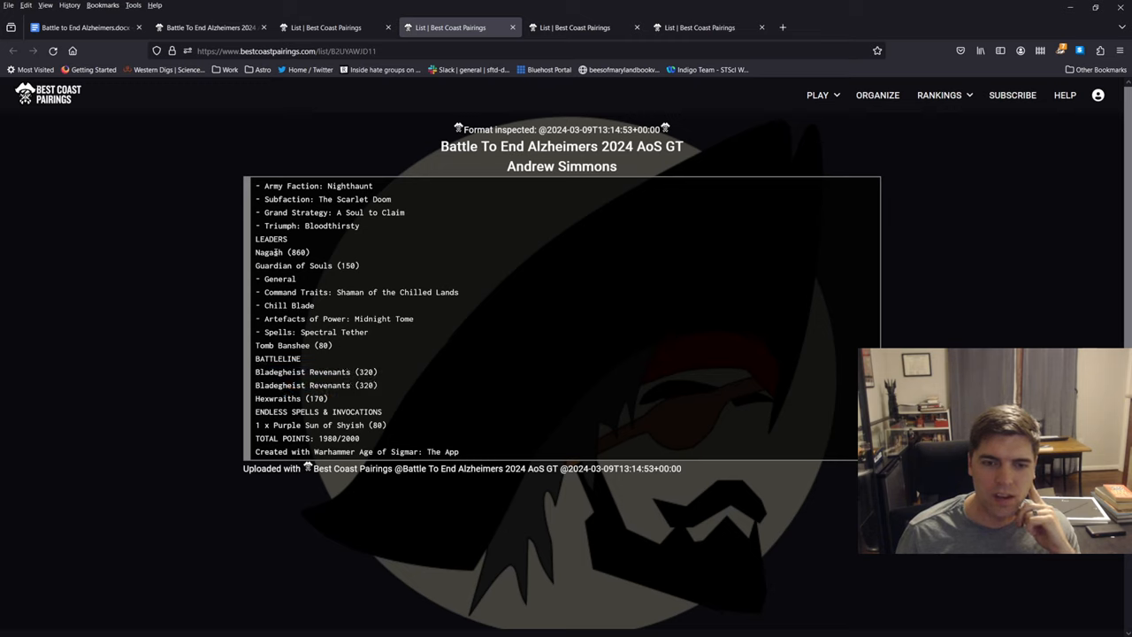
double_click(282, 252)
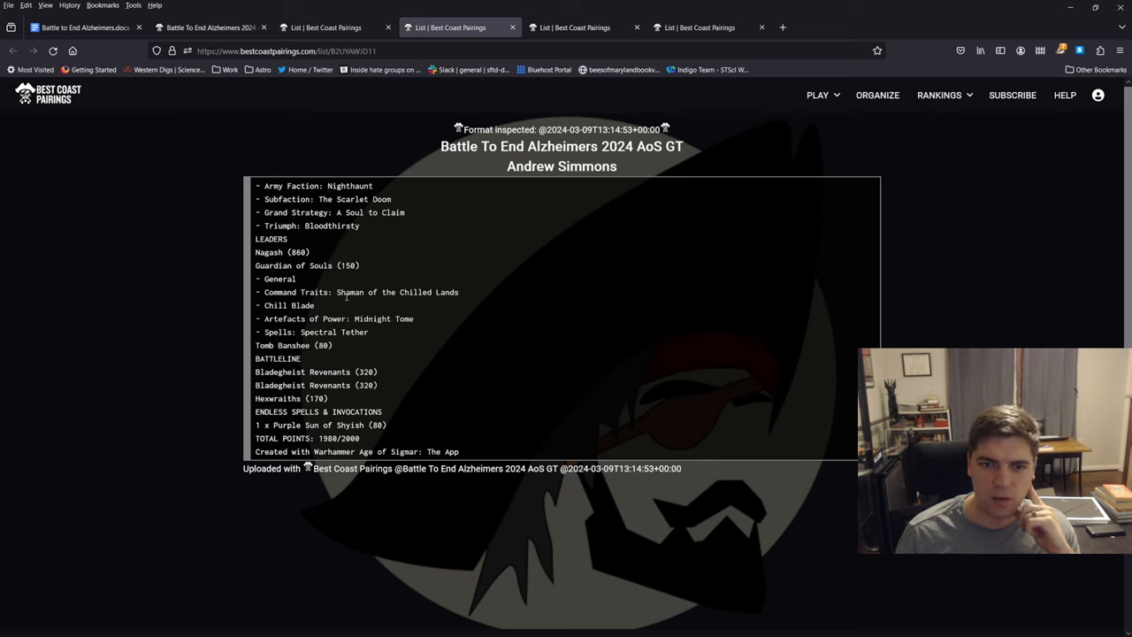
left_click_drag(345, 292, 459, 291)
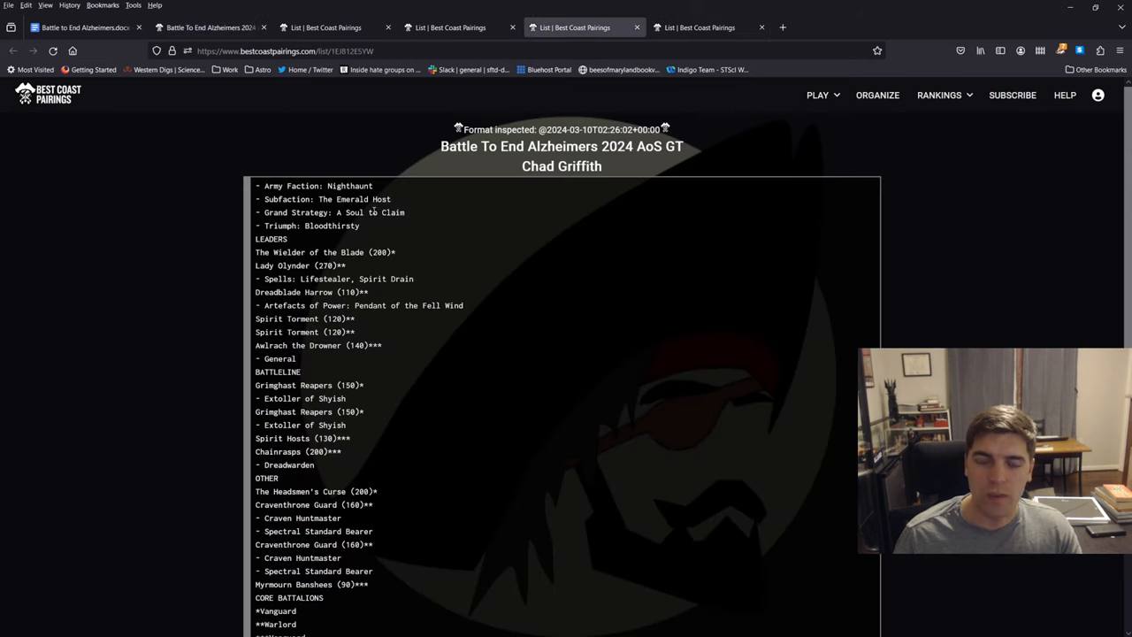
mouse_move(383, 230)
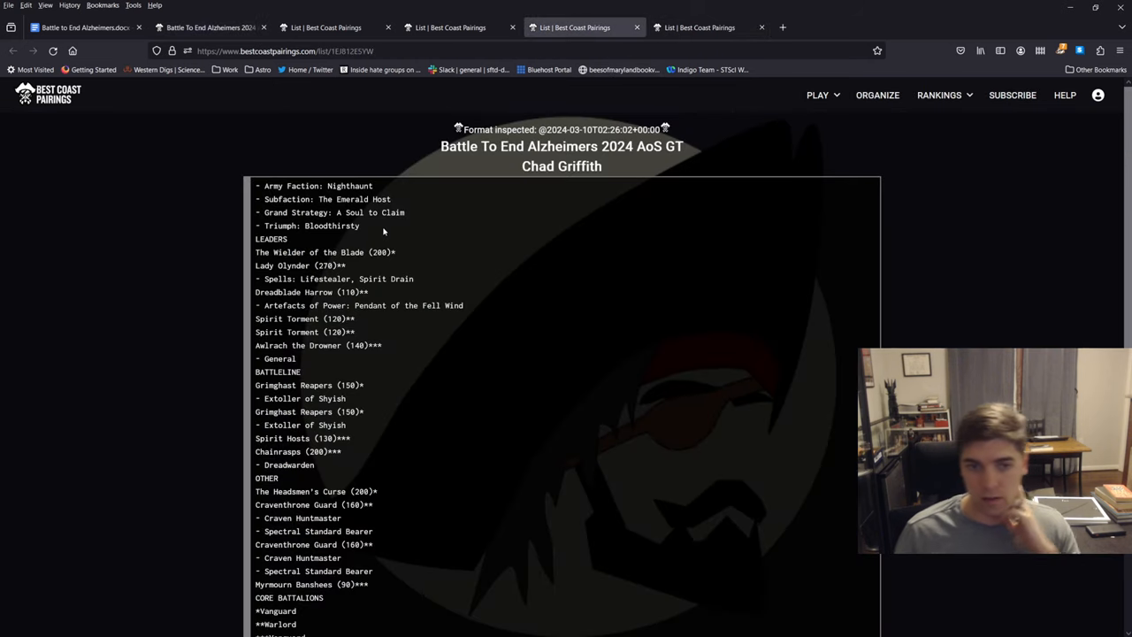
scroll("down", 3)
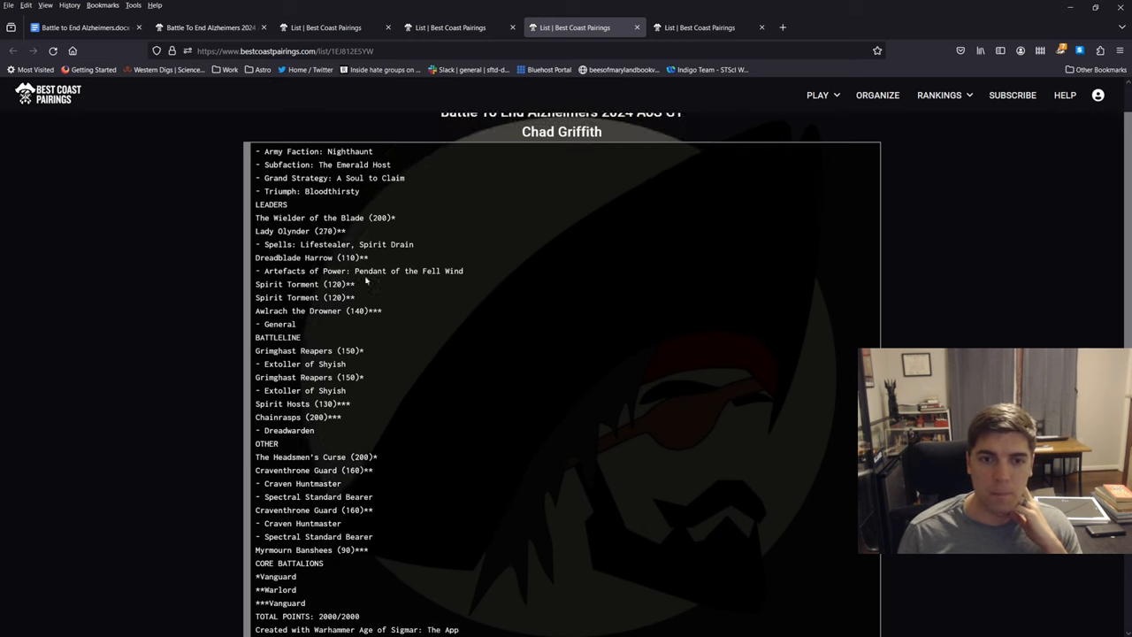
scroll("down", 3)
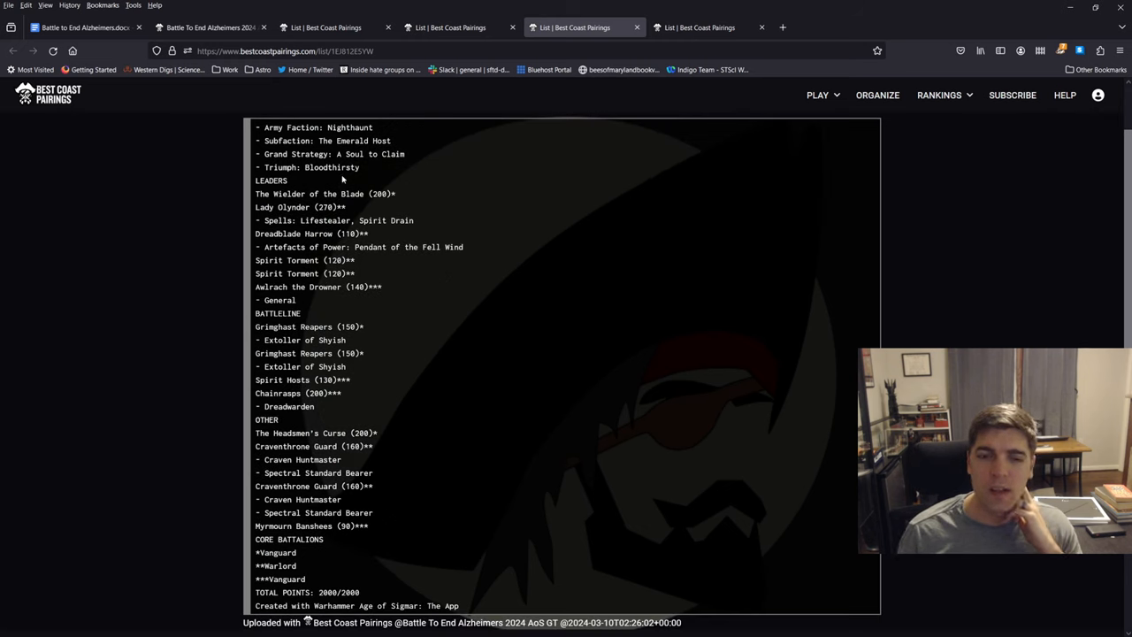
double_click(355, 140)
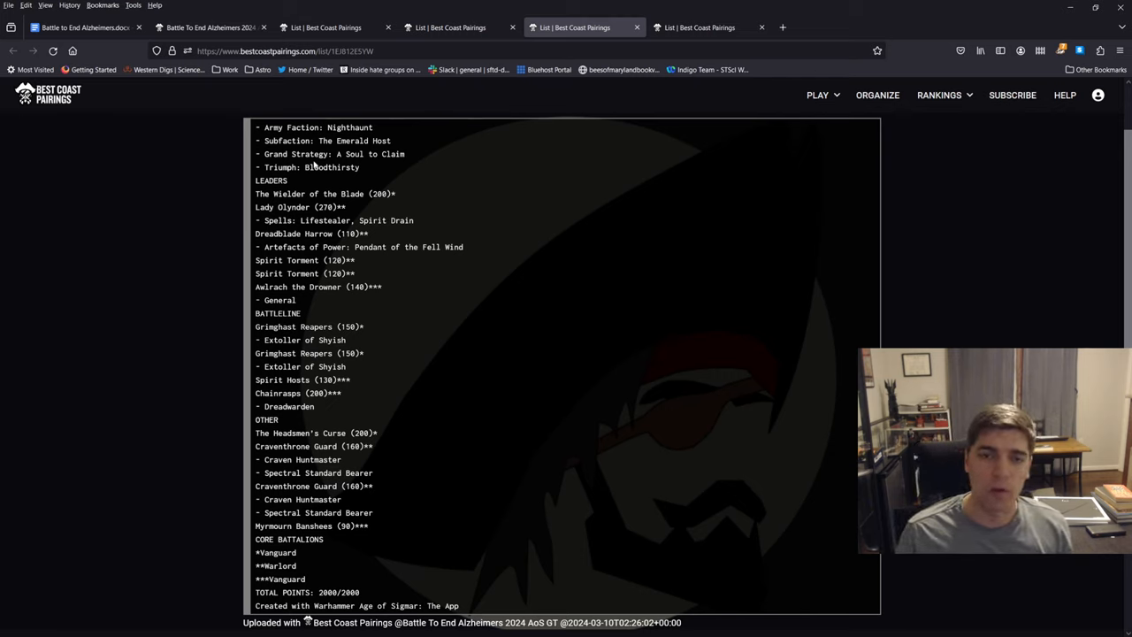
mouse_move(469, 204)
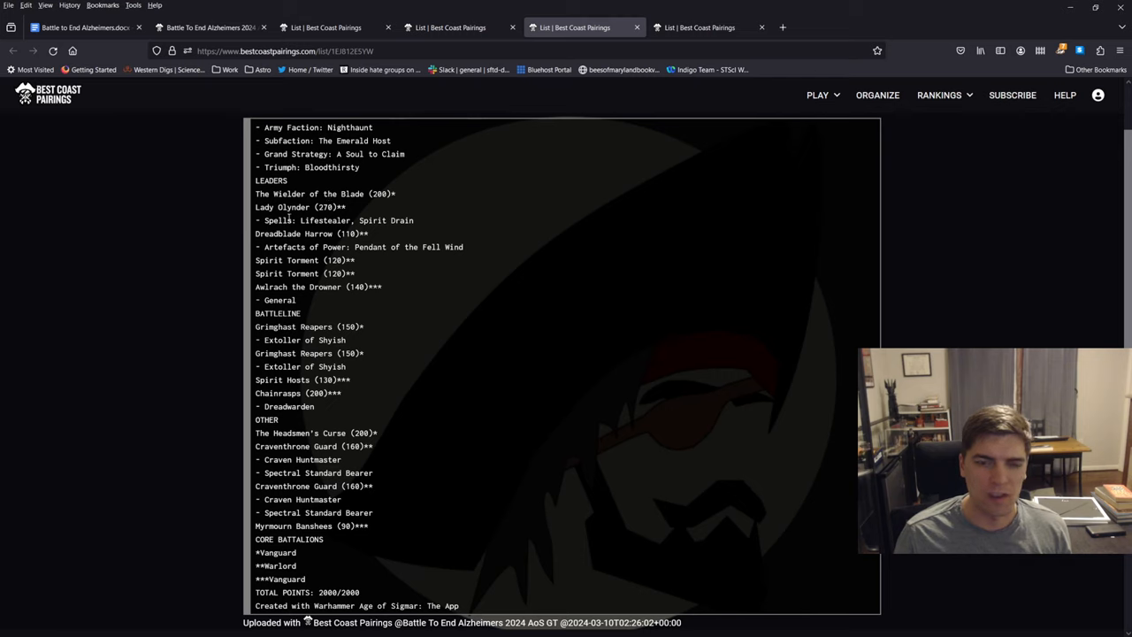
mouse_move(371, 233)
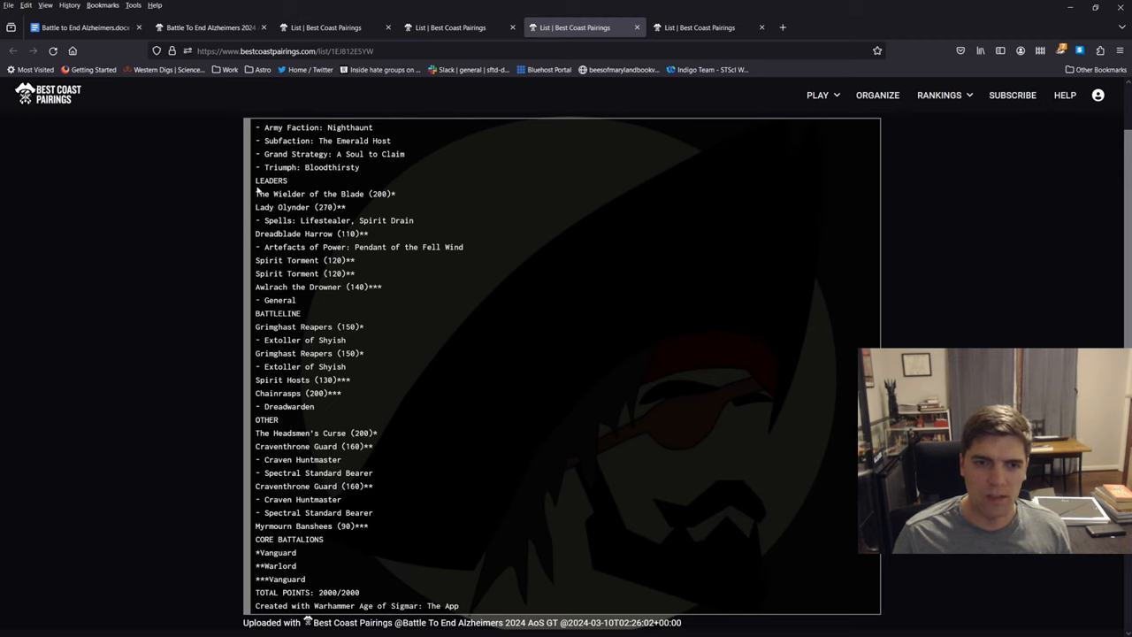
mouse_move(331, 317)
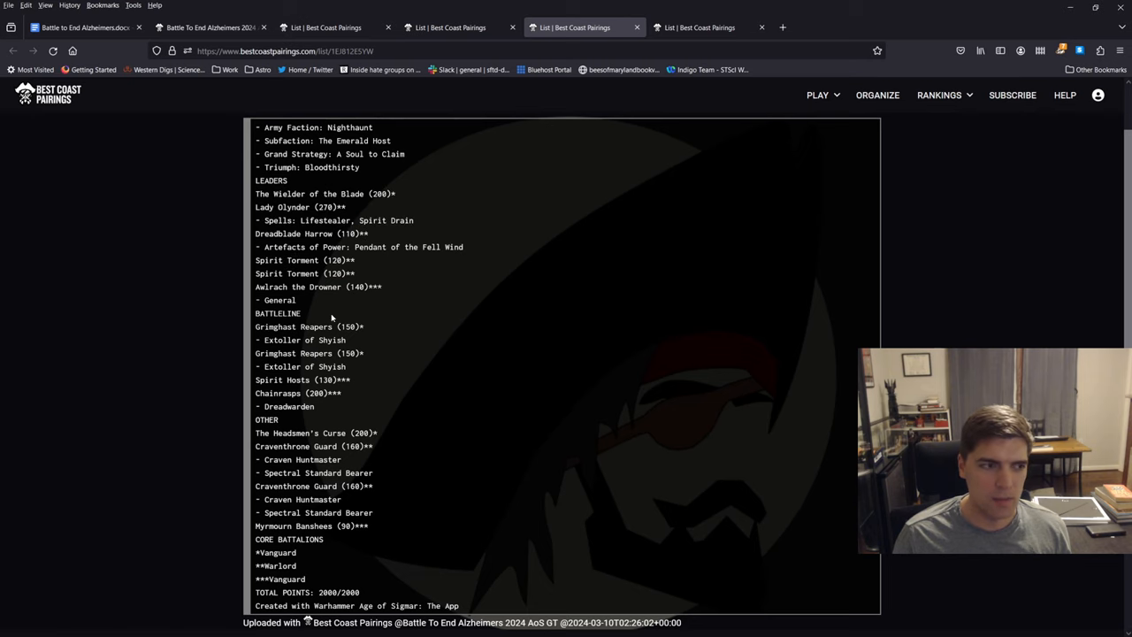
mouse_move(256, 289)
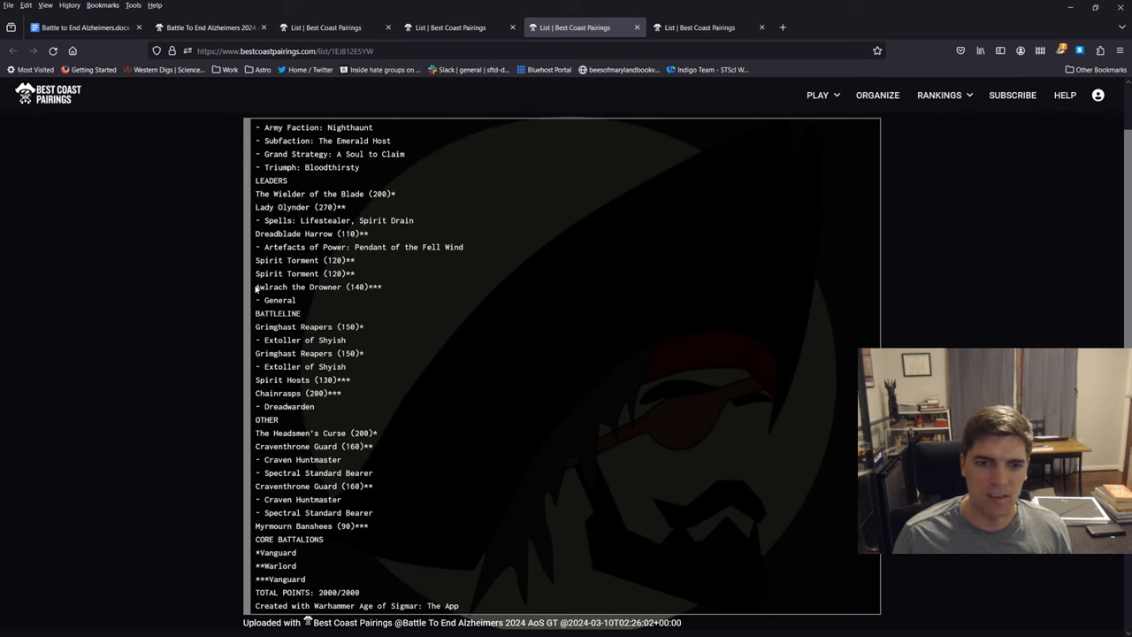
mouse_move(404, 300)
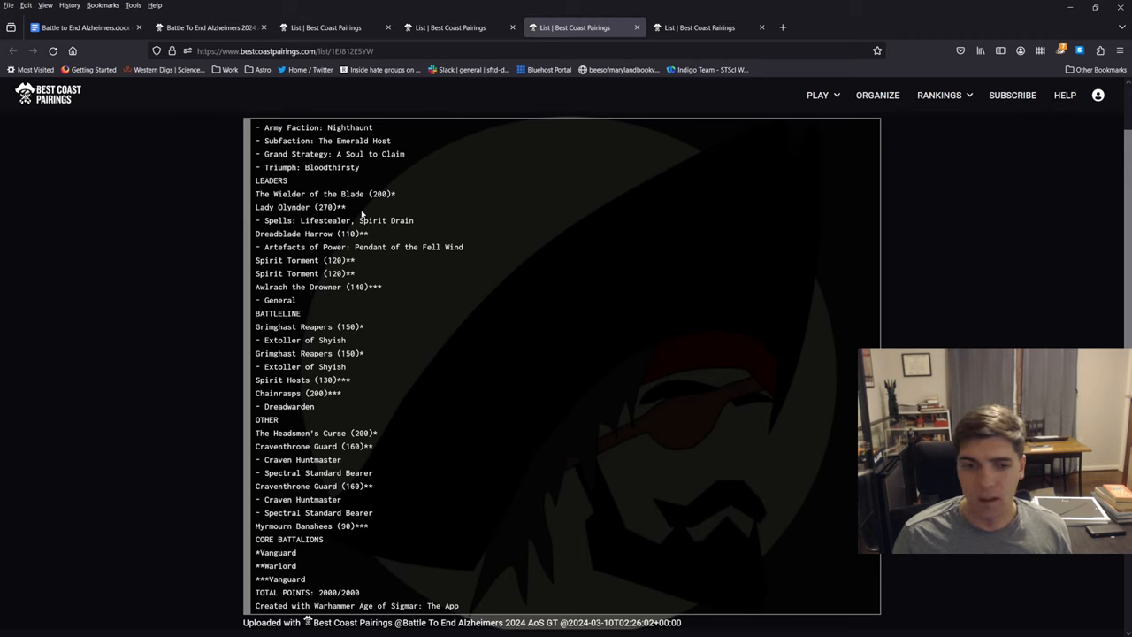
mouse_move(390, 296)
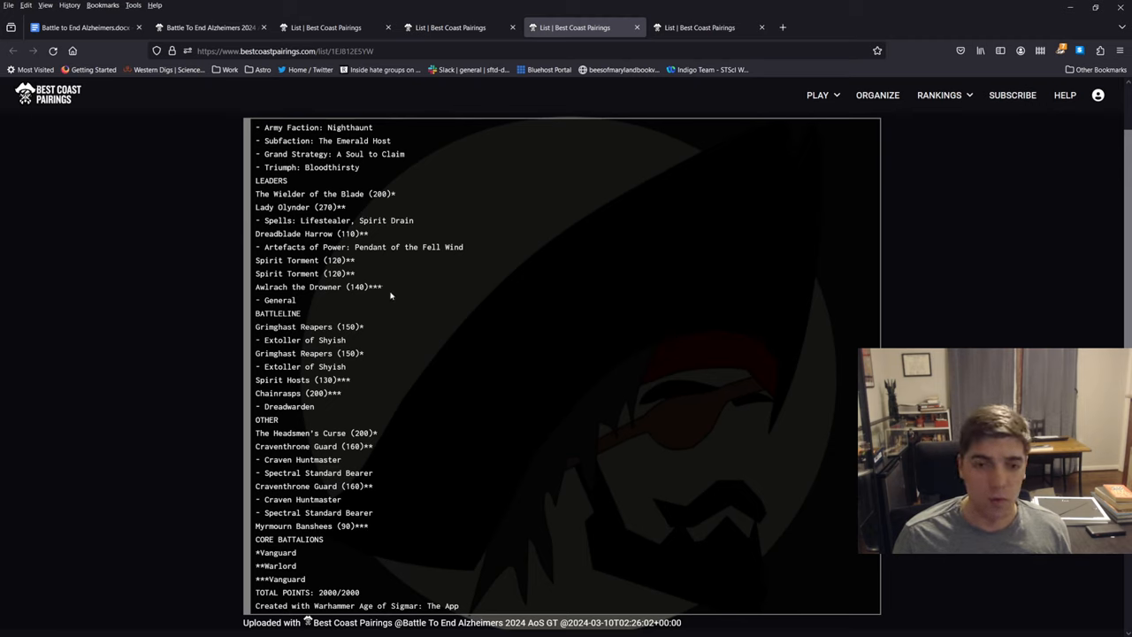
mouse_move(387, 307)
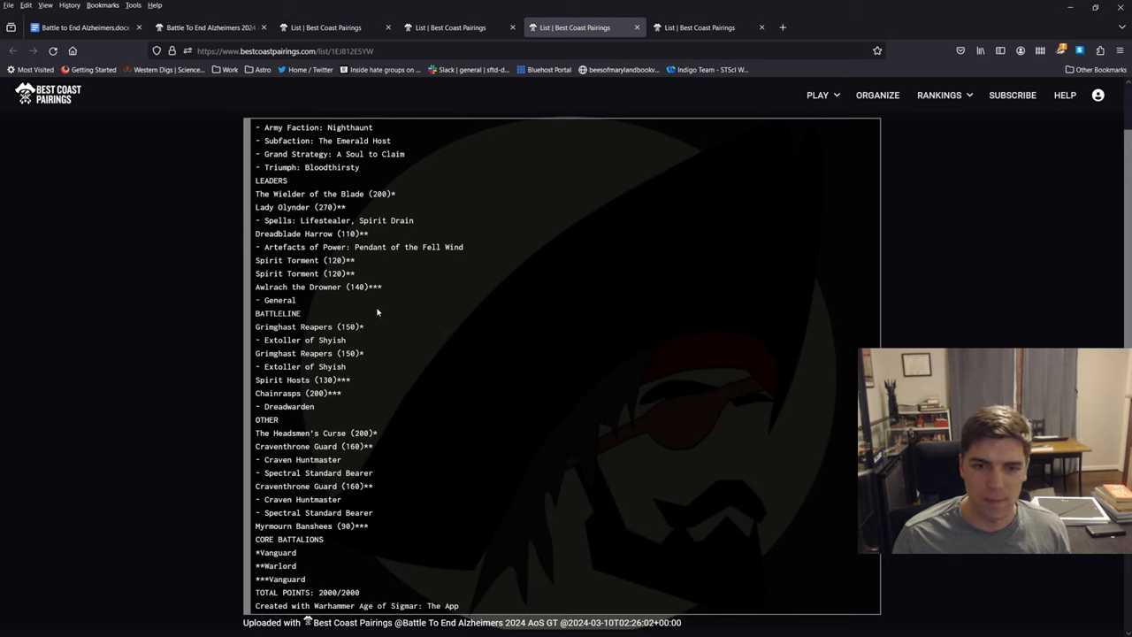
left_click_drag(256, 327, 363, 366)
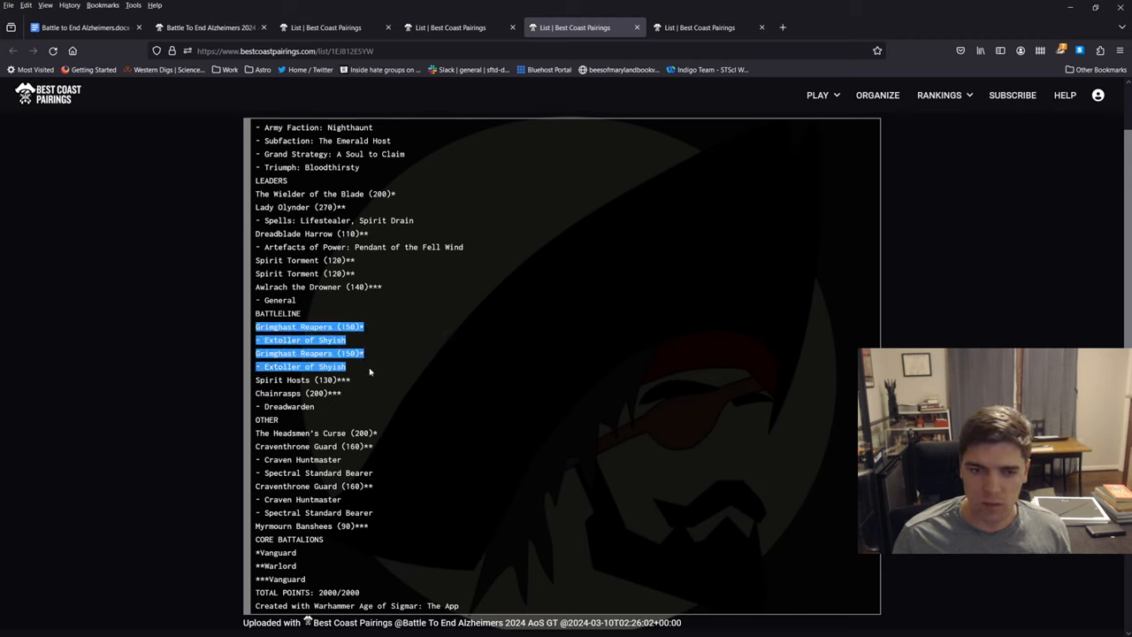
left_click_drag(370, 371, 349, 380)
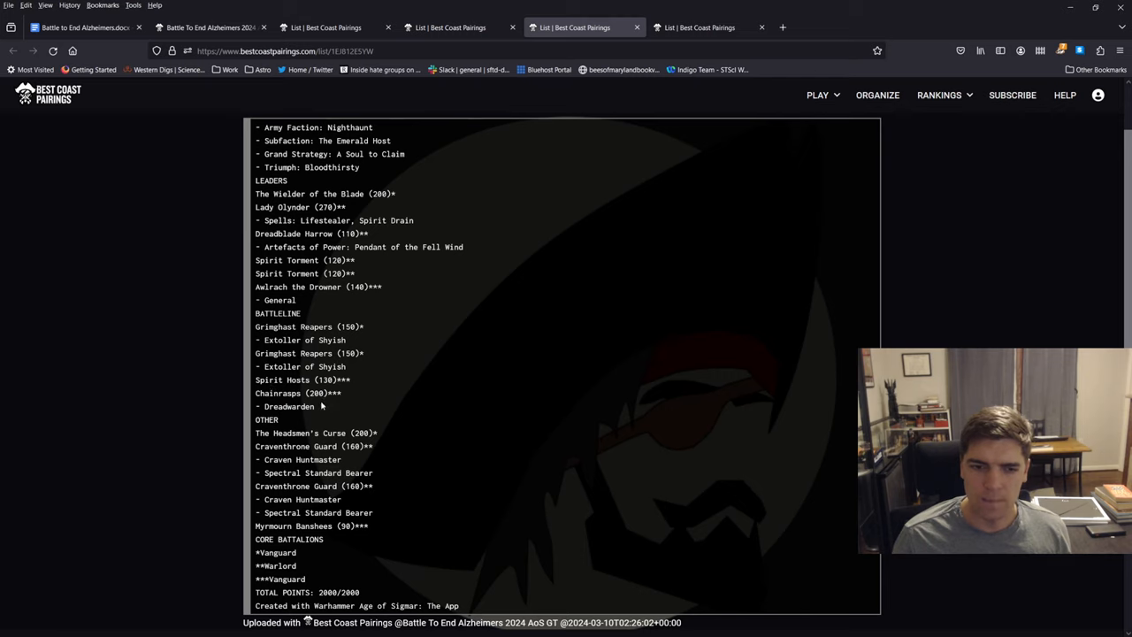
double_click(316, 432)
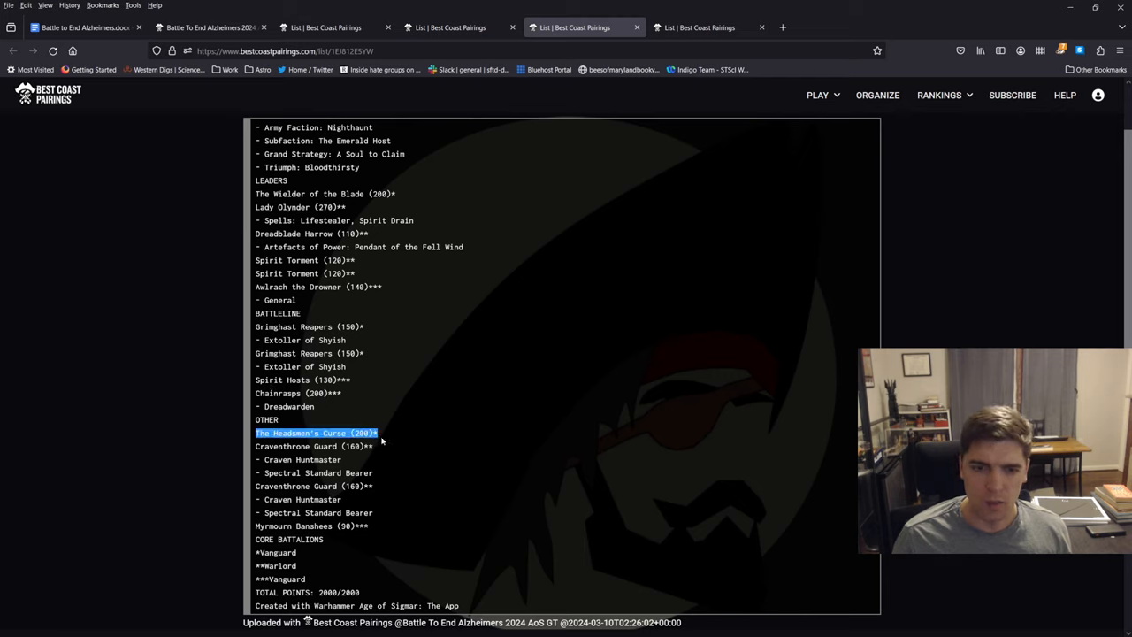
left_click_drag(380, 438, 381, 518)
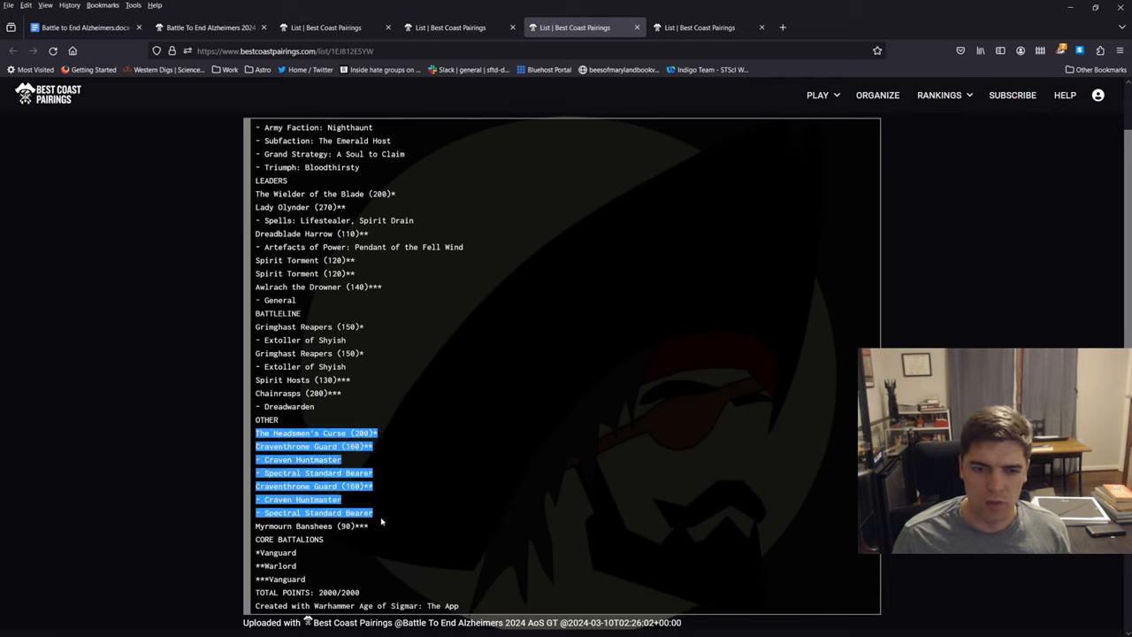
left_click(381, 521)
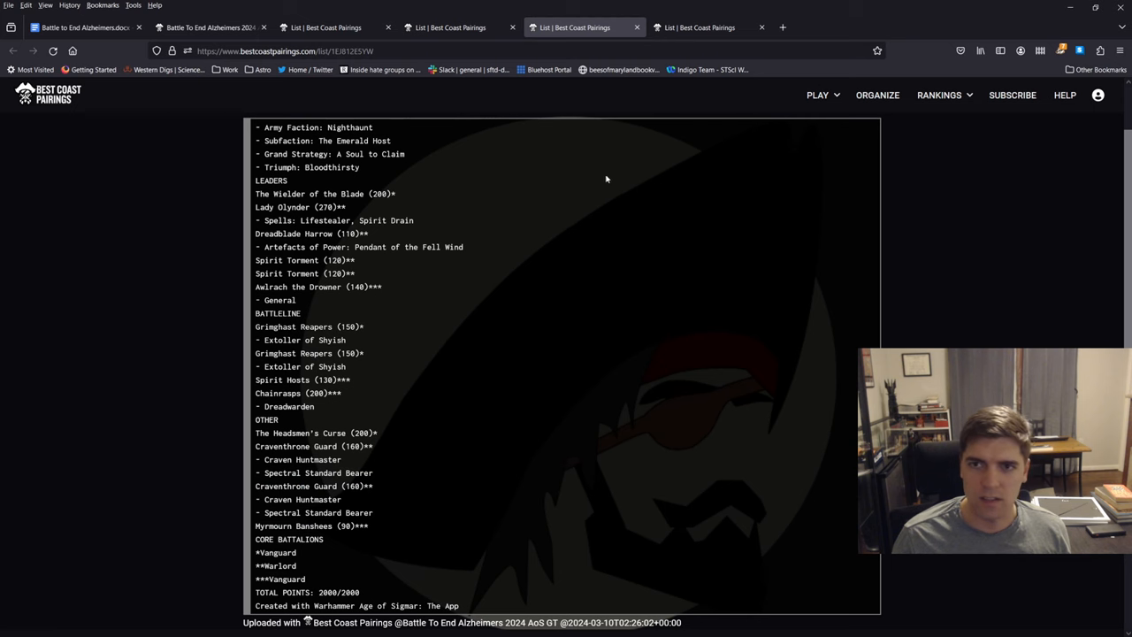
Step: Switch back to the event roster tab with the Nighthaunt search still active
left_click(209, 27)
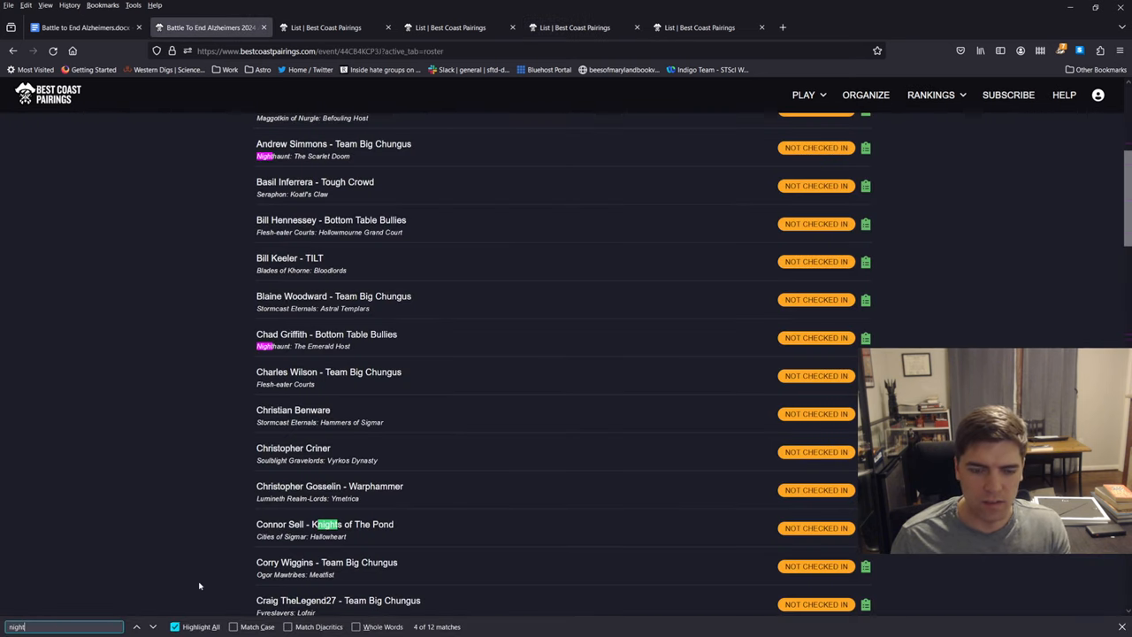
mouse_move(341, 559)
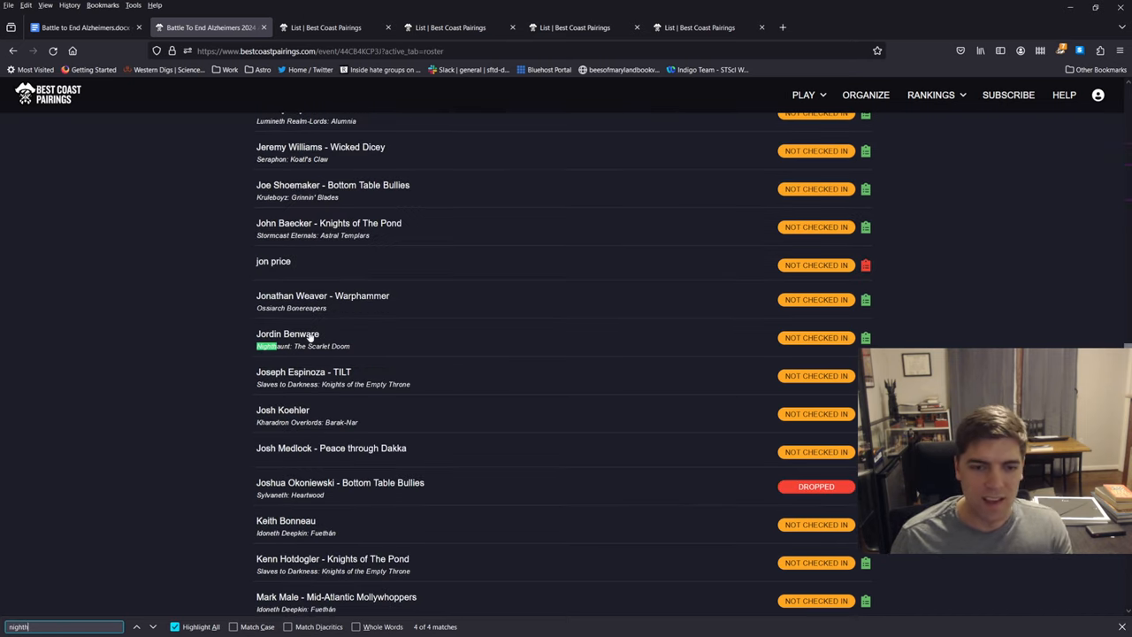
mouse_move(334, 365)
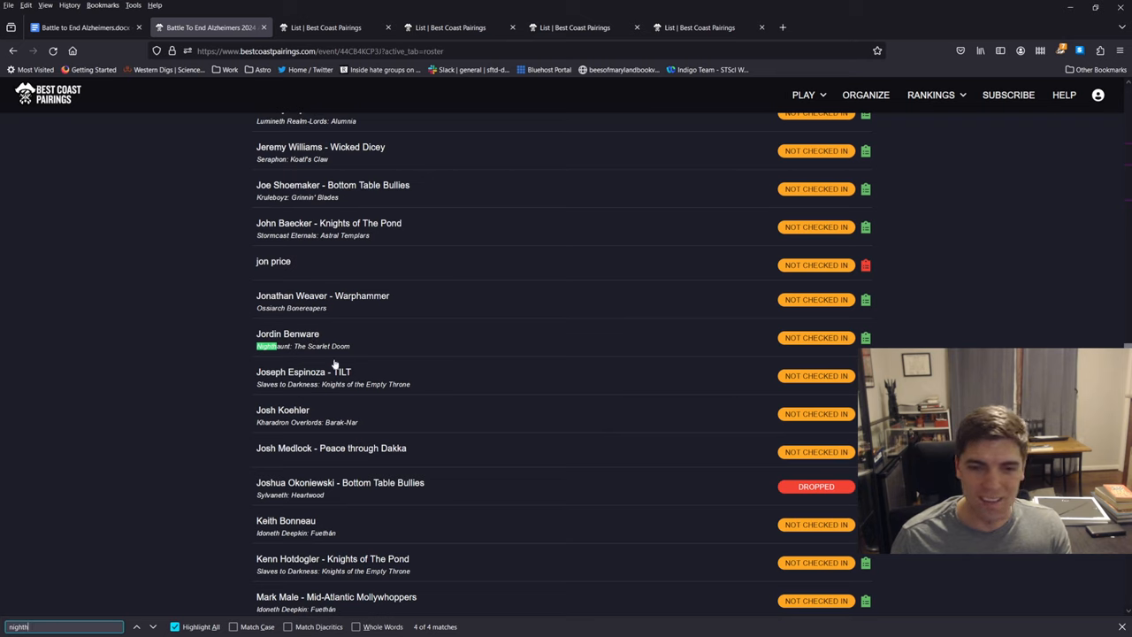
mouse_move(259, 365)
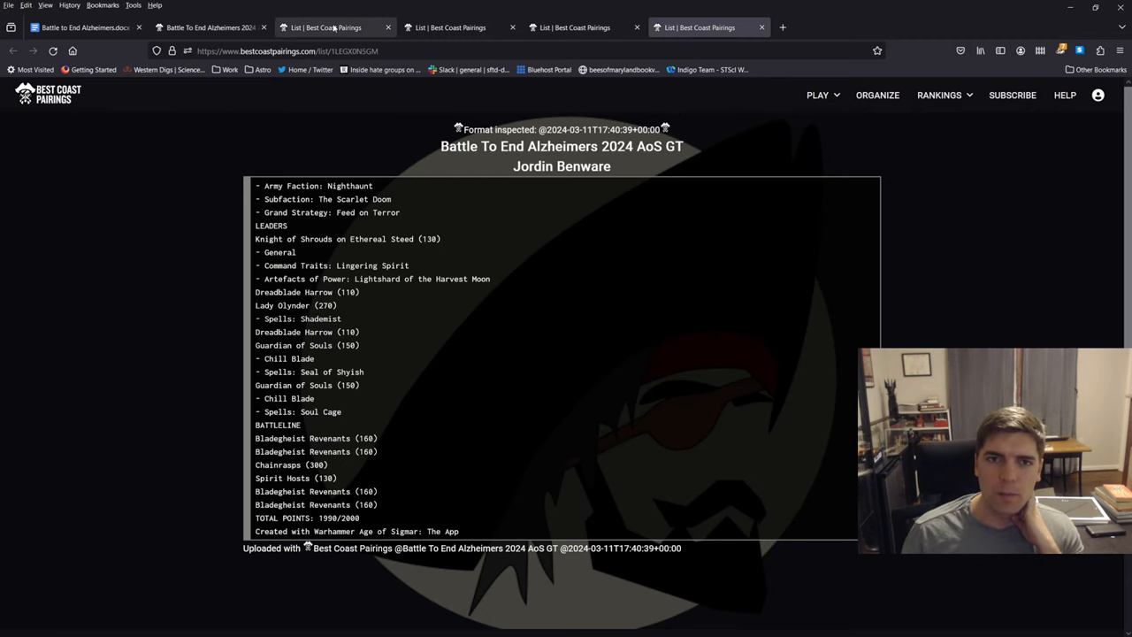
left_click(453, 27)
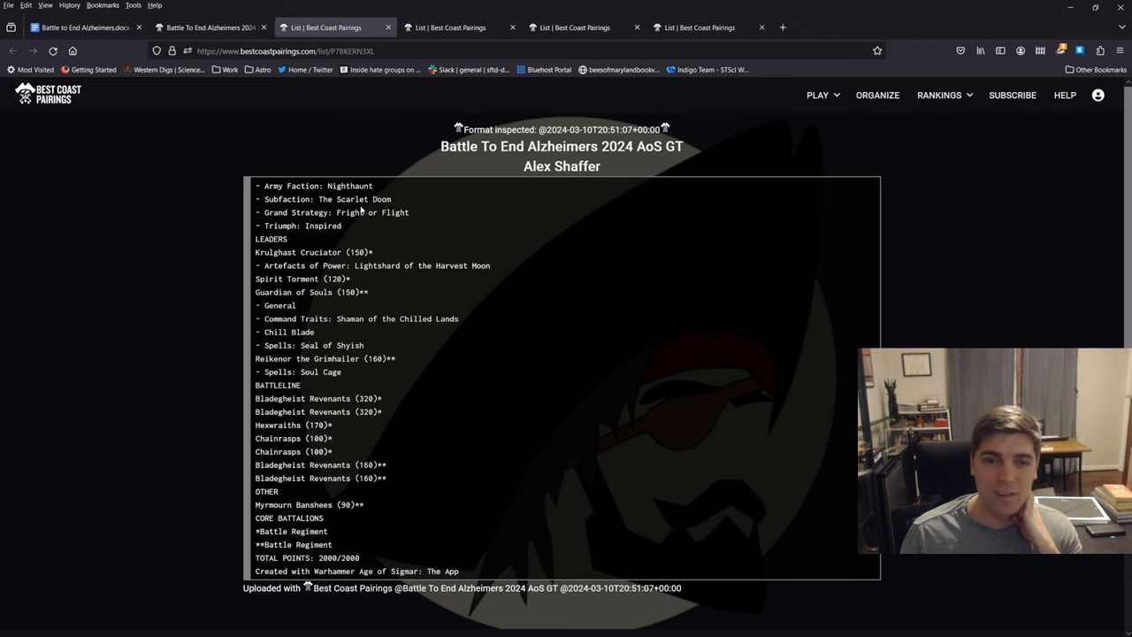
left_click(459, 27)
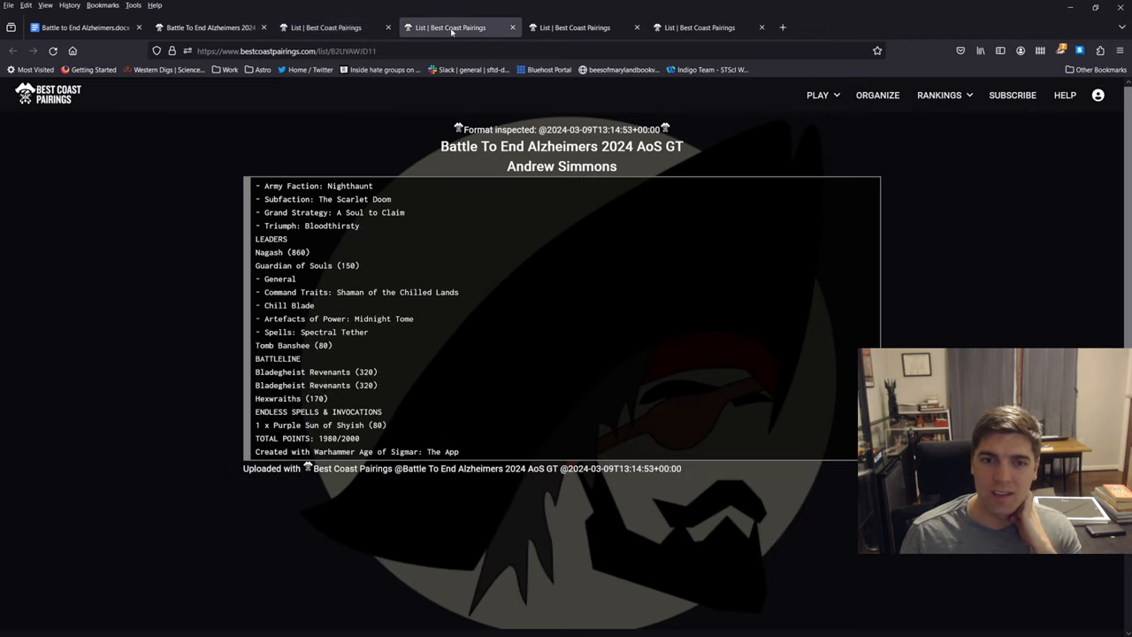
left_click(579, 28)
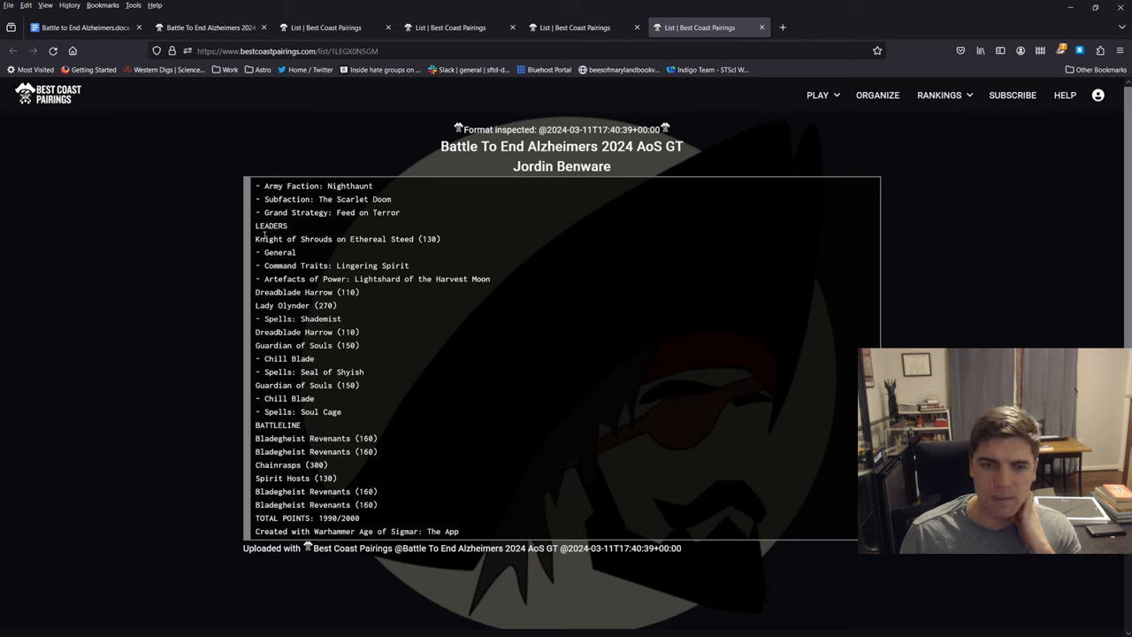
left_click_drag(256, 238, 297, 252)
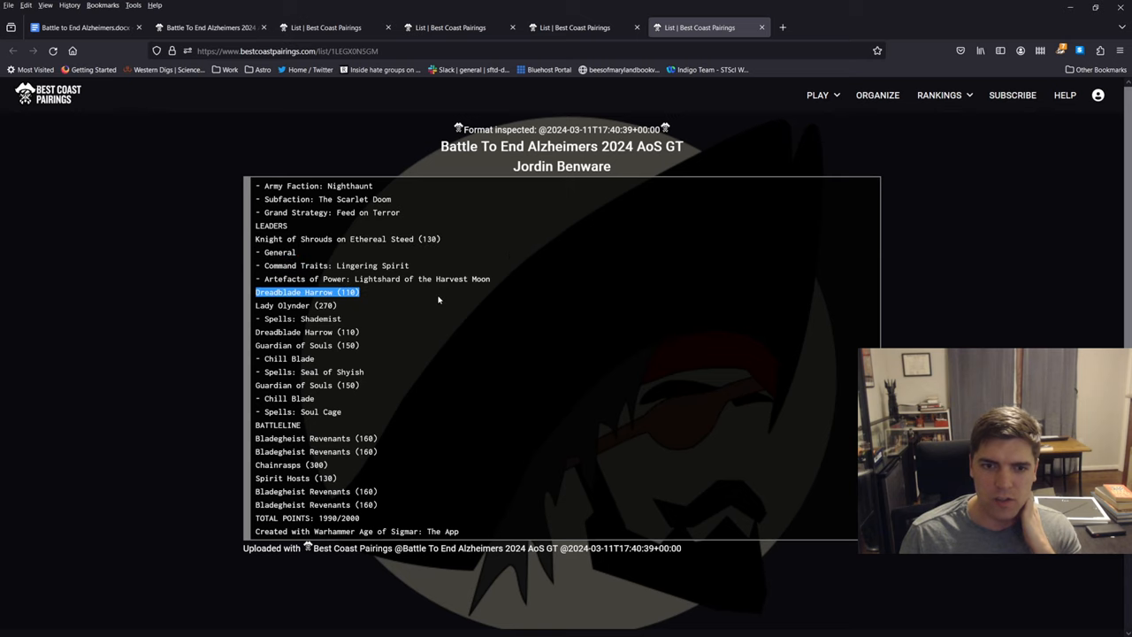
mouse_move(433, 334)
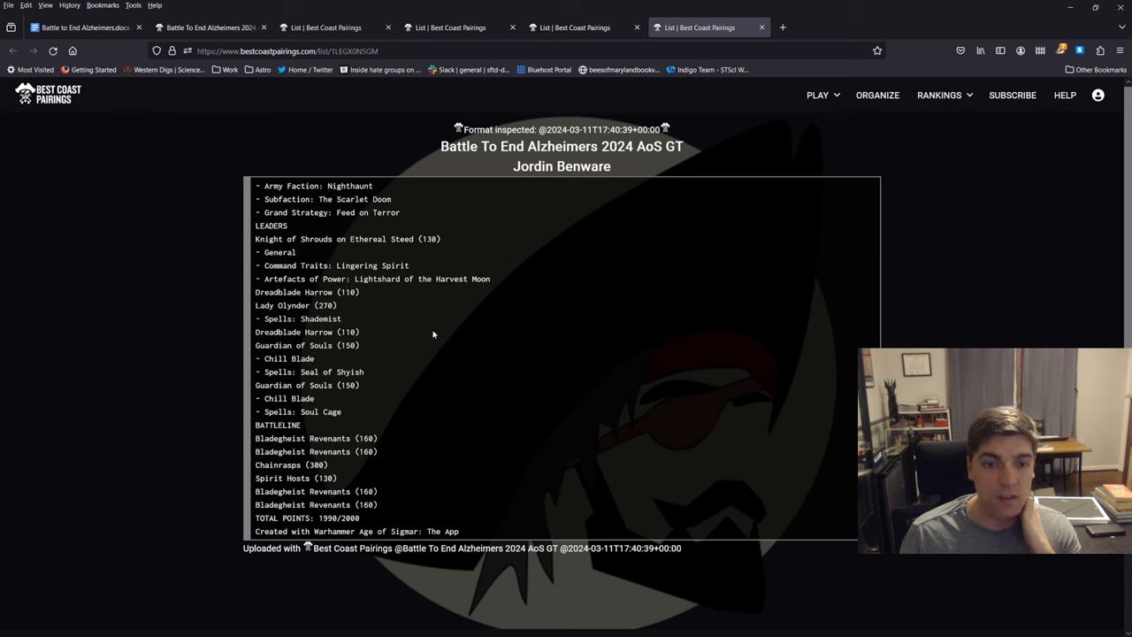
left_click_drag(291, 344, 343, 411)
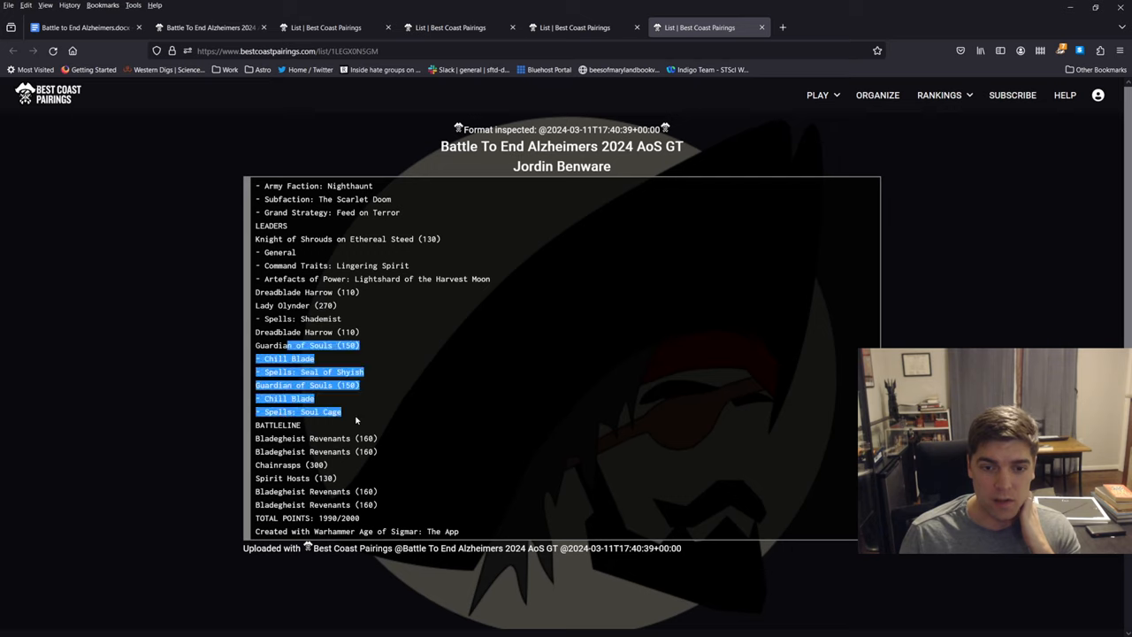
left_click(491, 307)
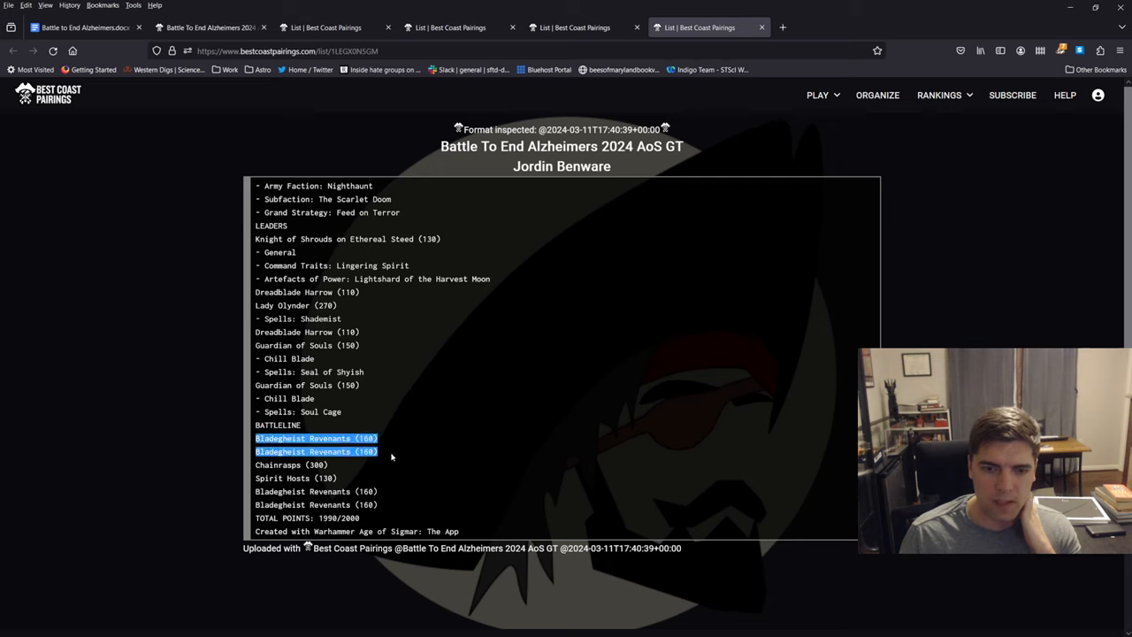
left_click(207, 475)
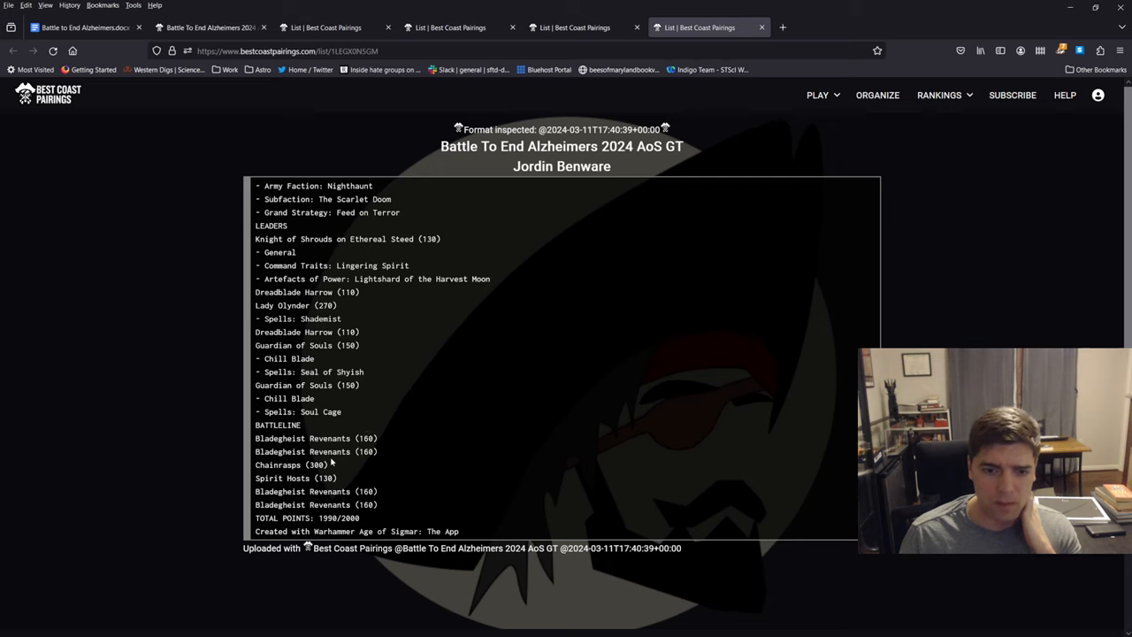
double_click(296, 478)
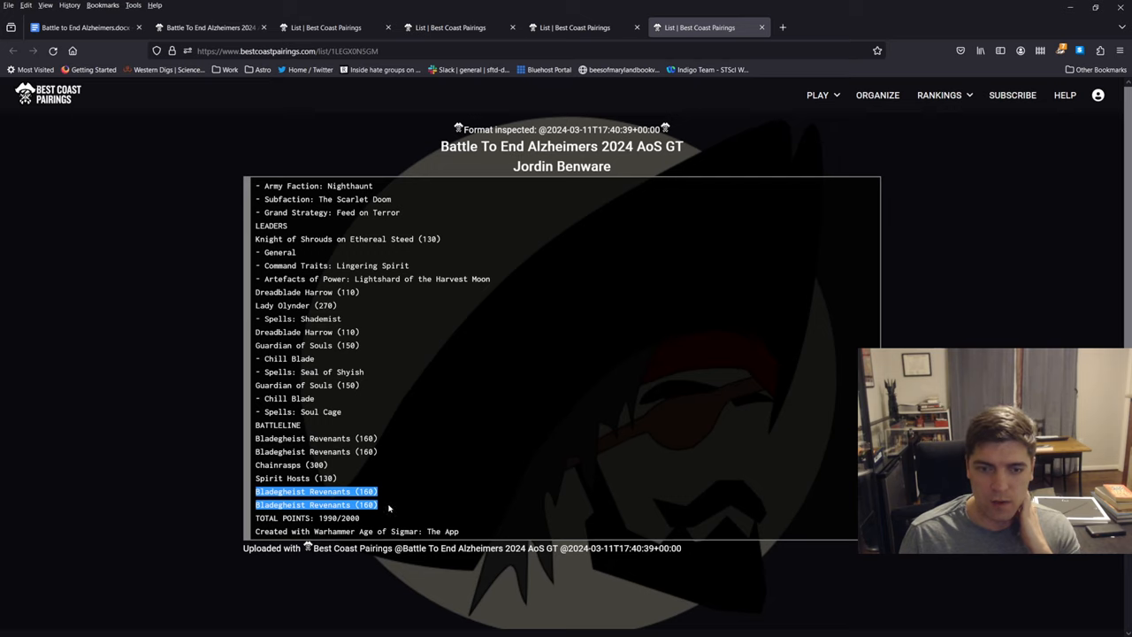
left_click(418, 382)
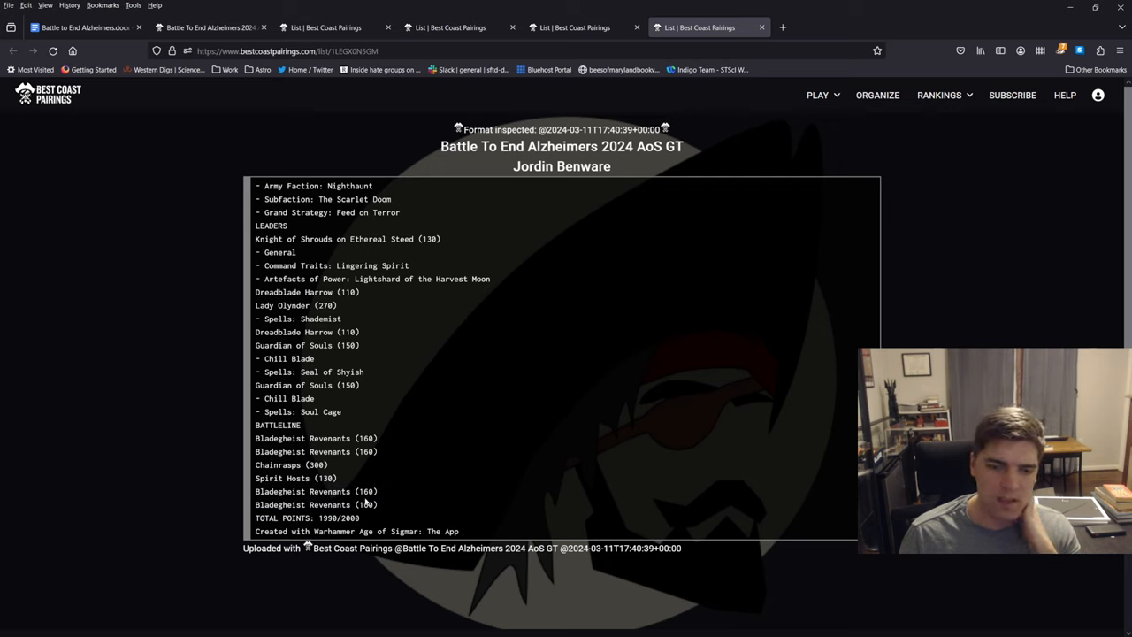
mouse_move(565, 372)
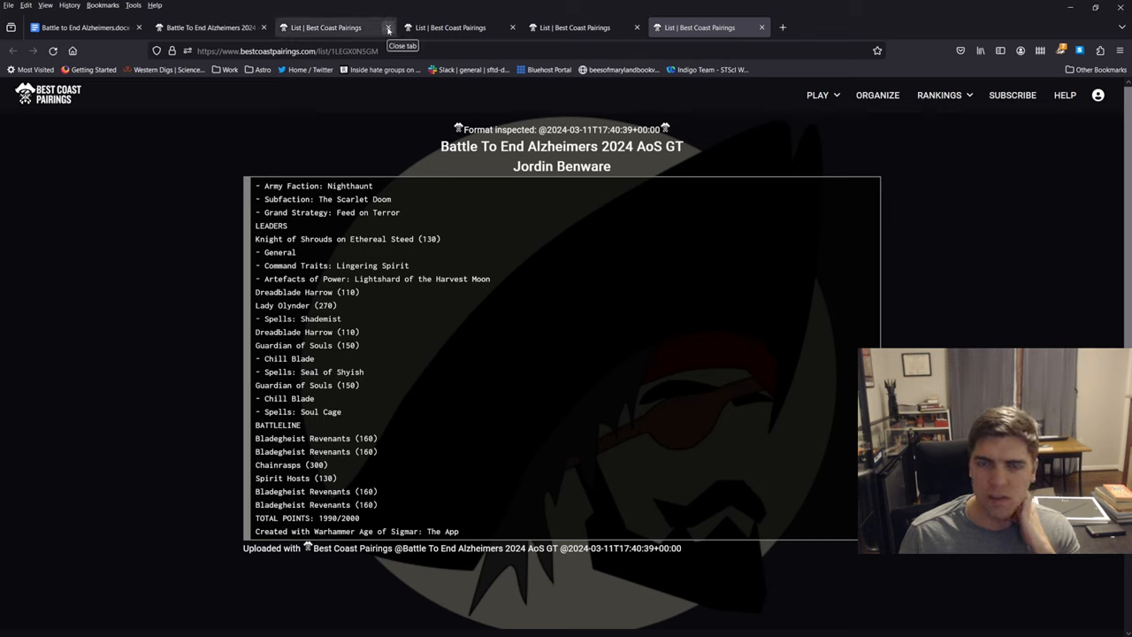
Step: Close the reviewed army list tabs and reopen find-in-page on the roster
left_click(388, 28)
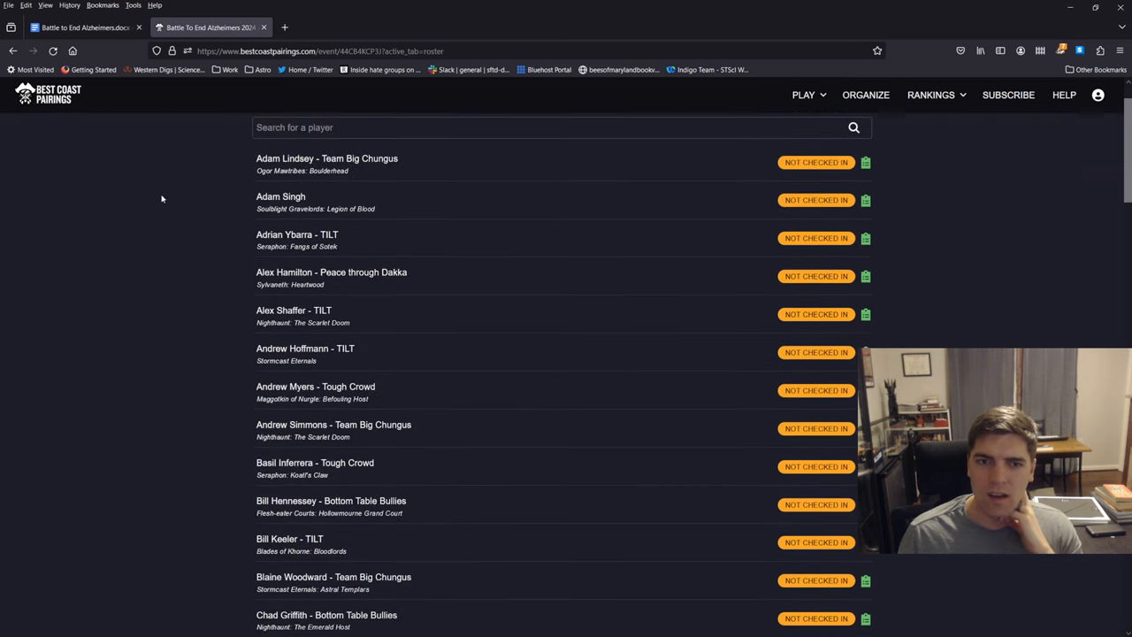
mouse_move(269, 176)
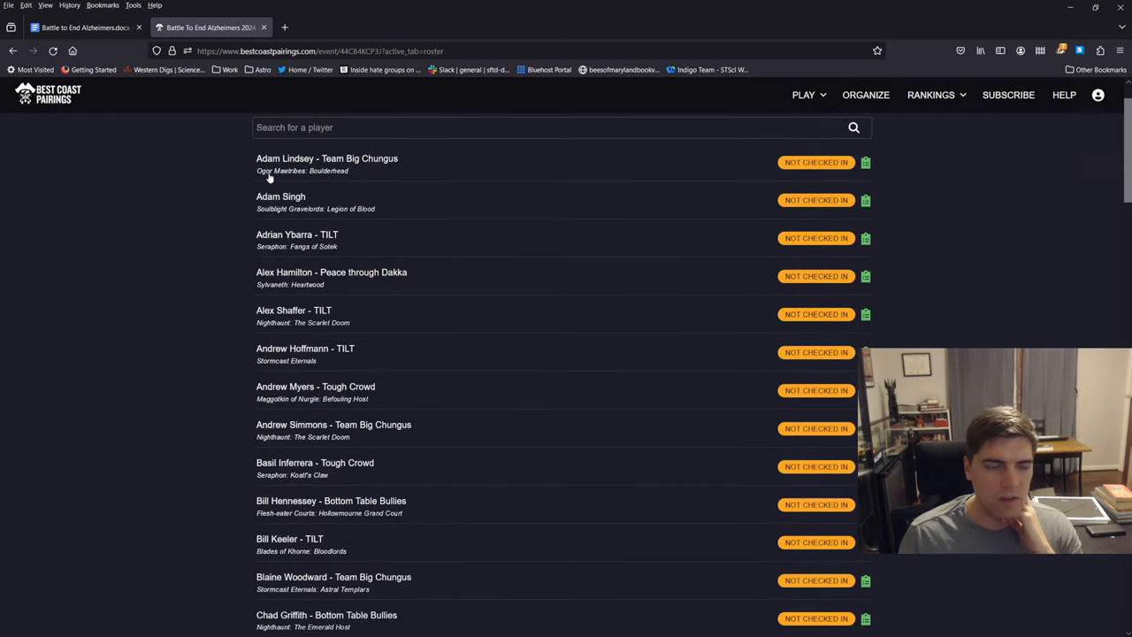
mouse_move(110, 576)
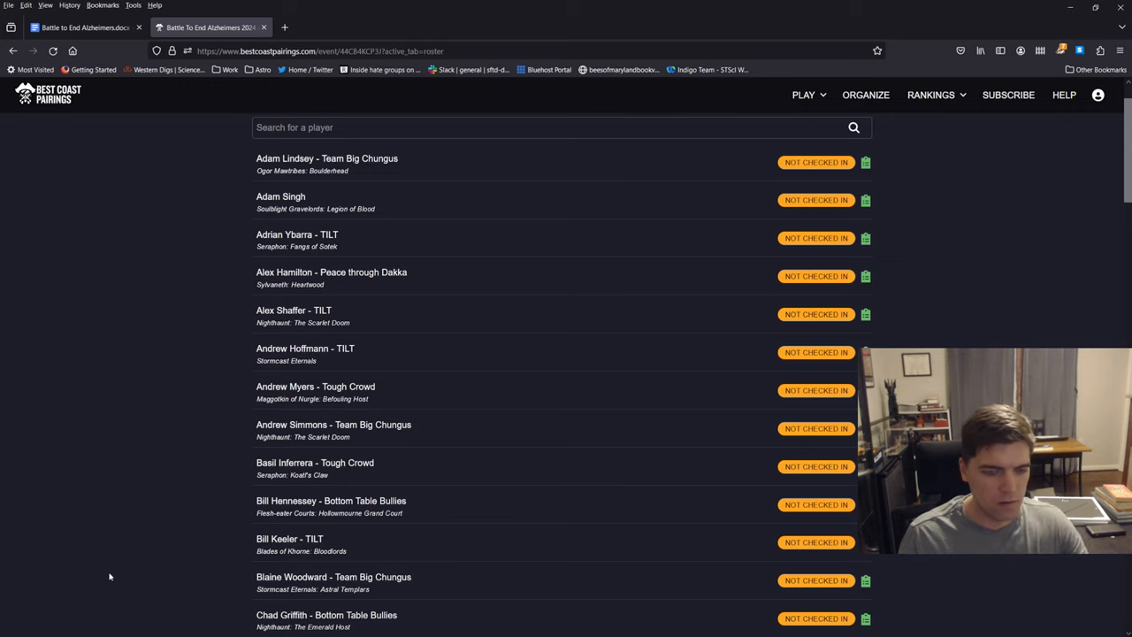
key("ctrl+f")
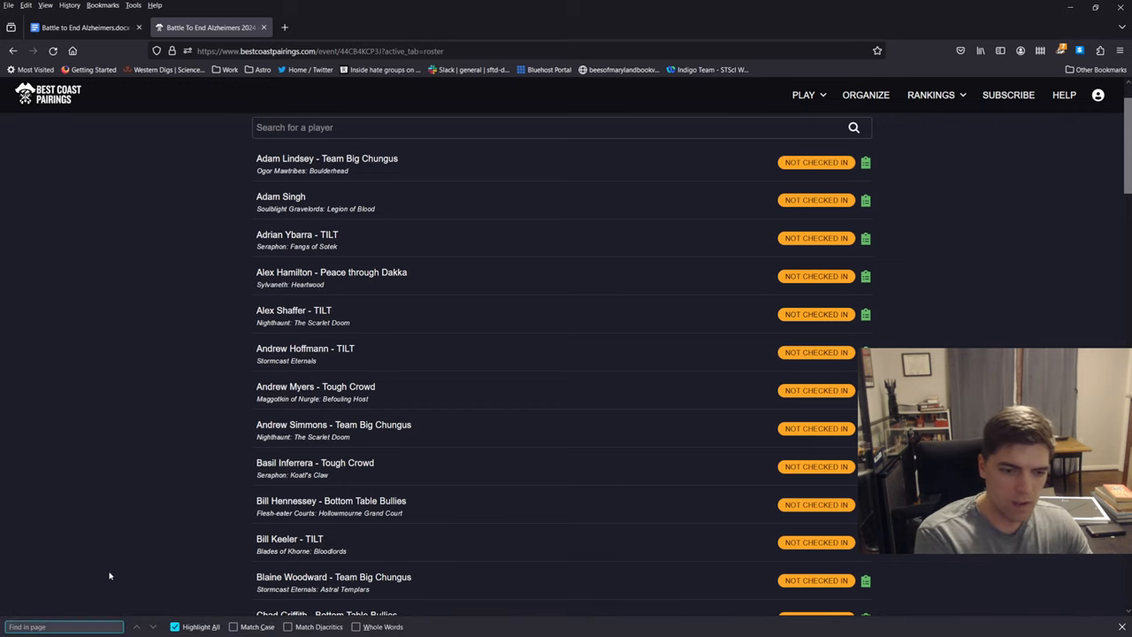
Step: Search the roster for 'ogor', open the Ogor Mawtribes army list and read through it
type("ogor")
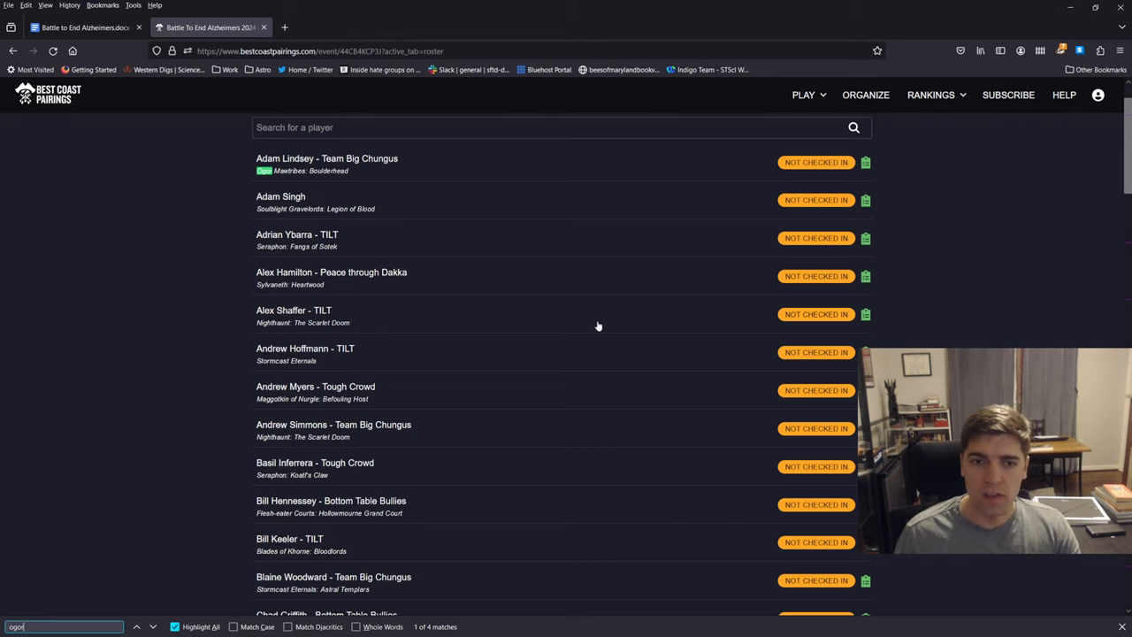
scroll("down", 3)
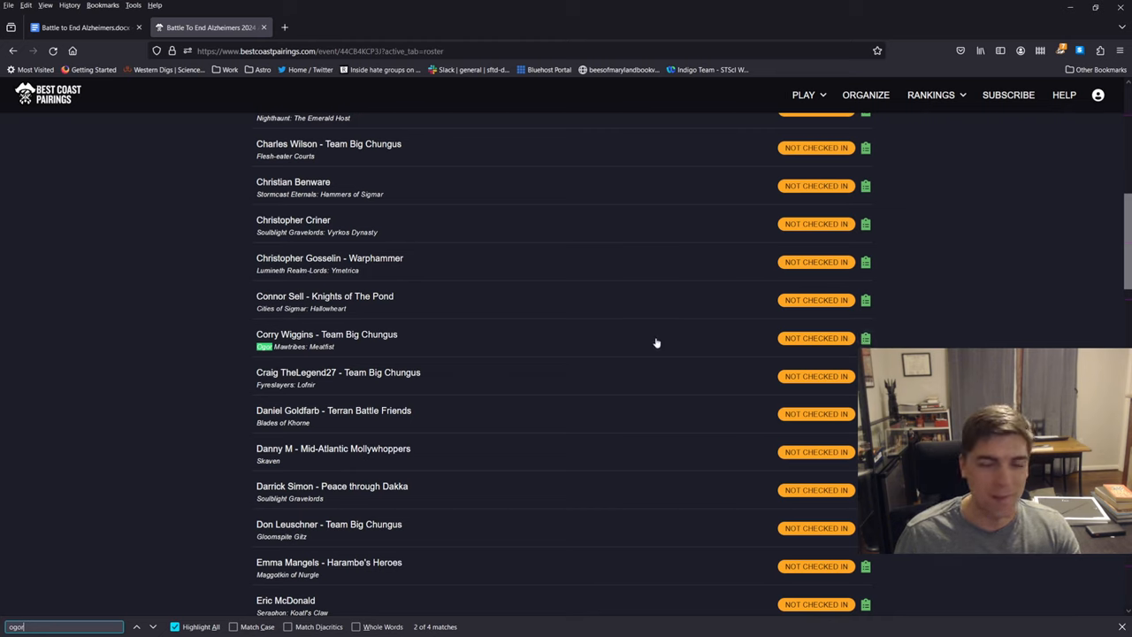
mouse_move(855, 358)
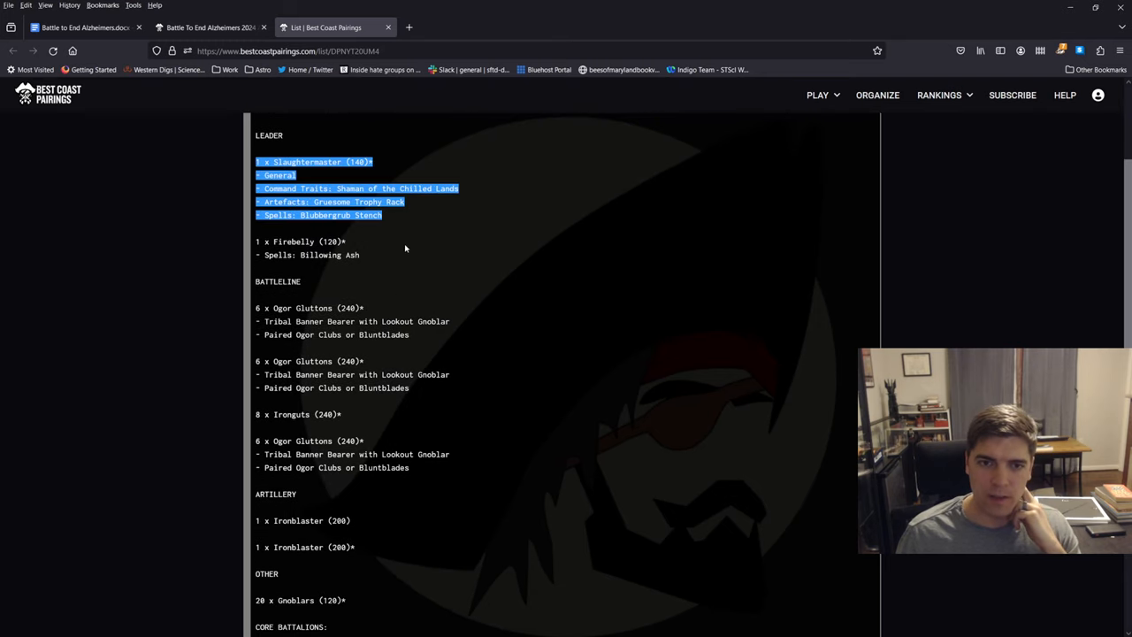
left_click(405, 249)
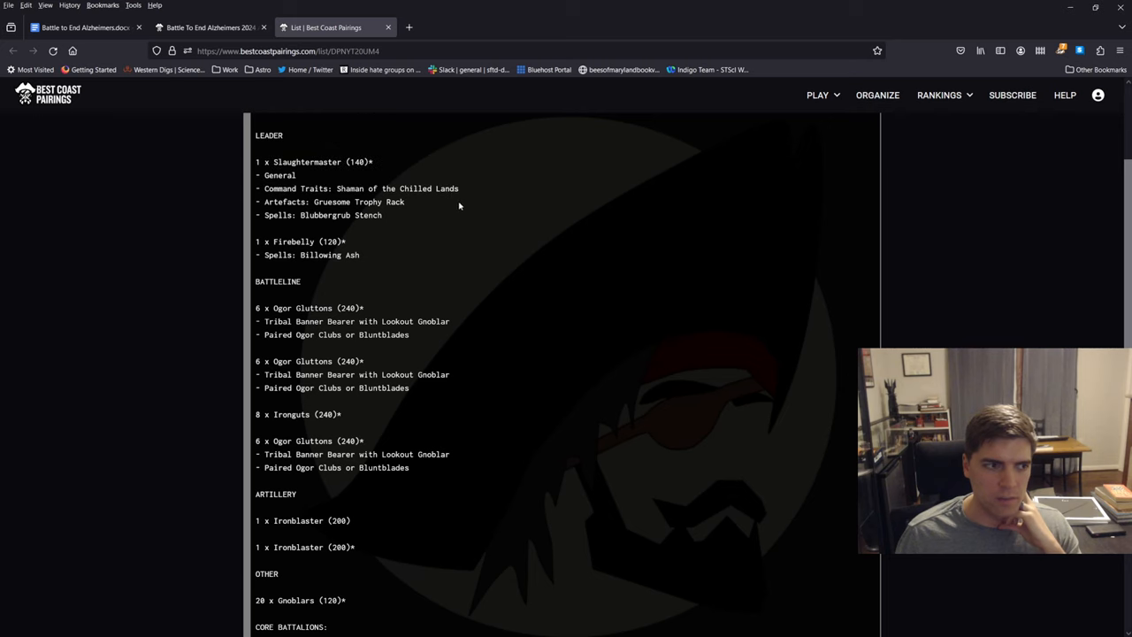
scroll("down", 3)
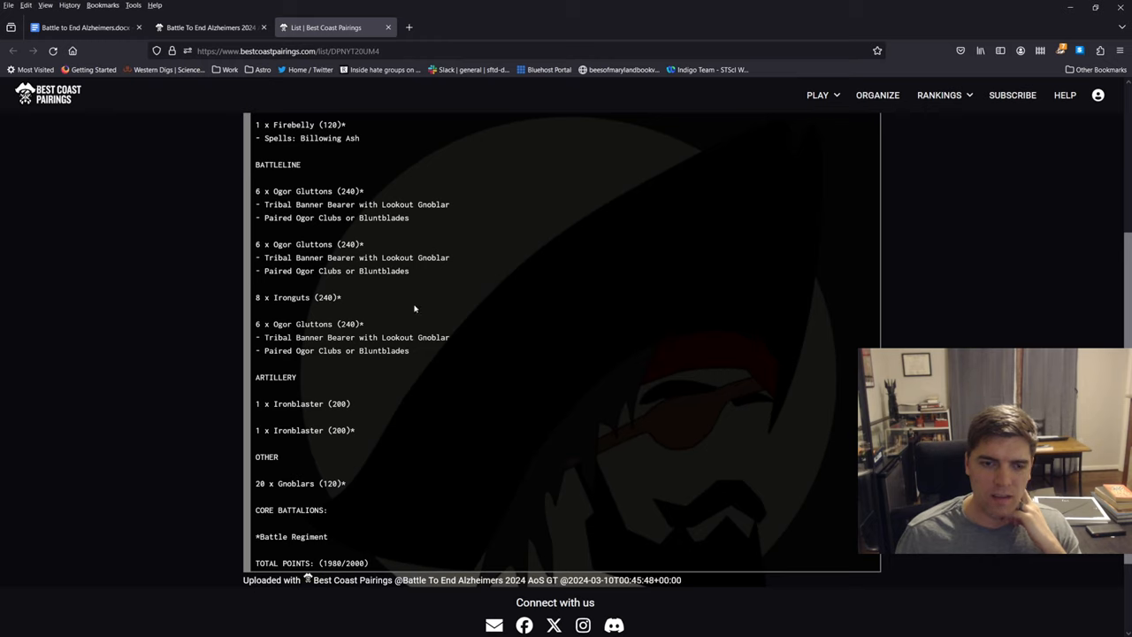
left_click_drag(255, 403, 355, 433)
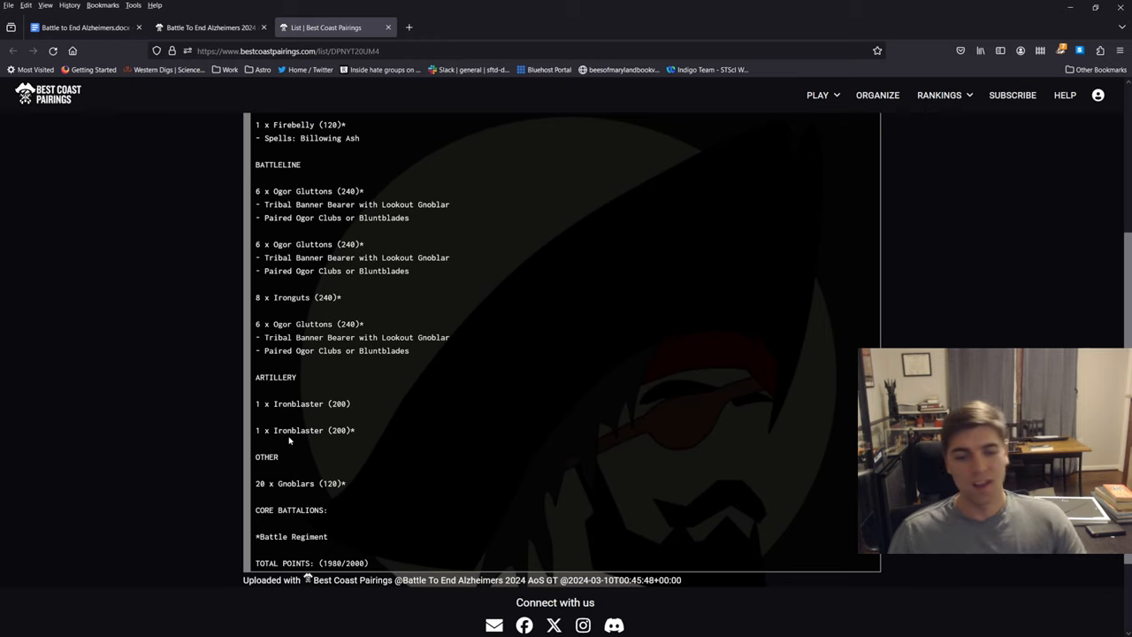
mouse_move(363, 458)
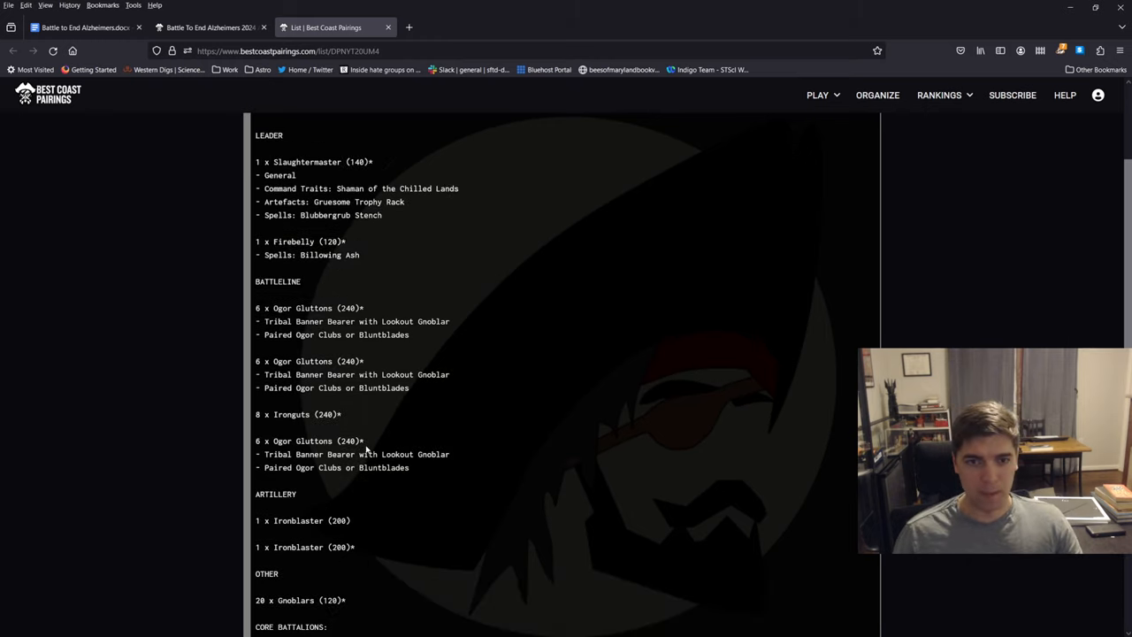
mouse_move(446, 493)
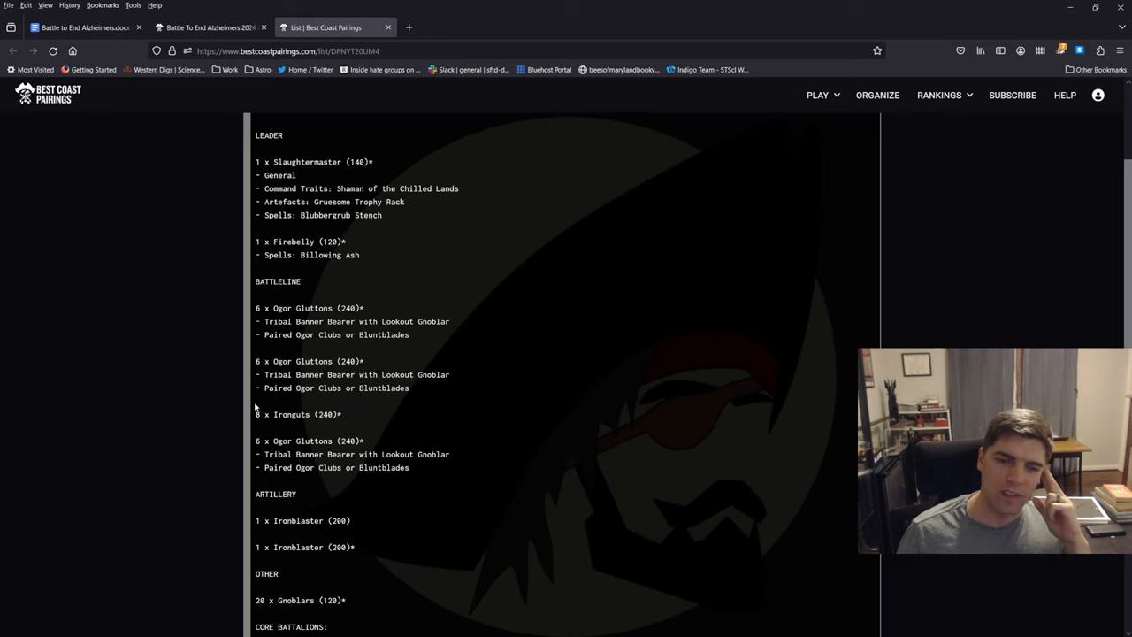
double_click(298, 414)
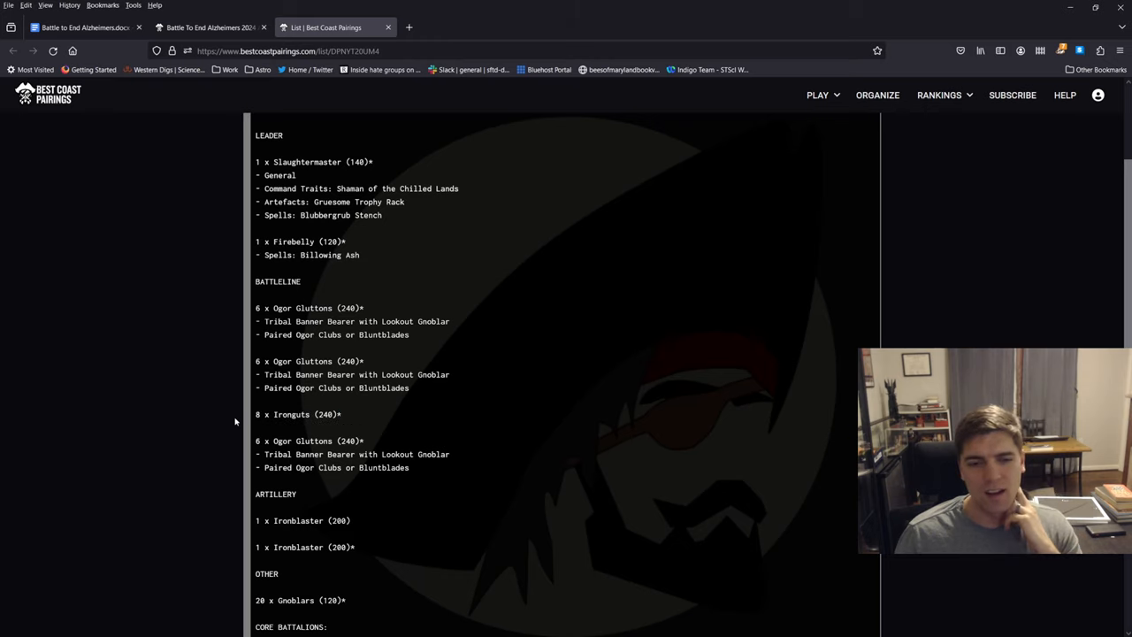
mouse_move(394, 438)
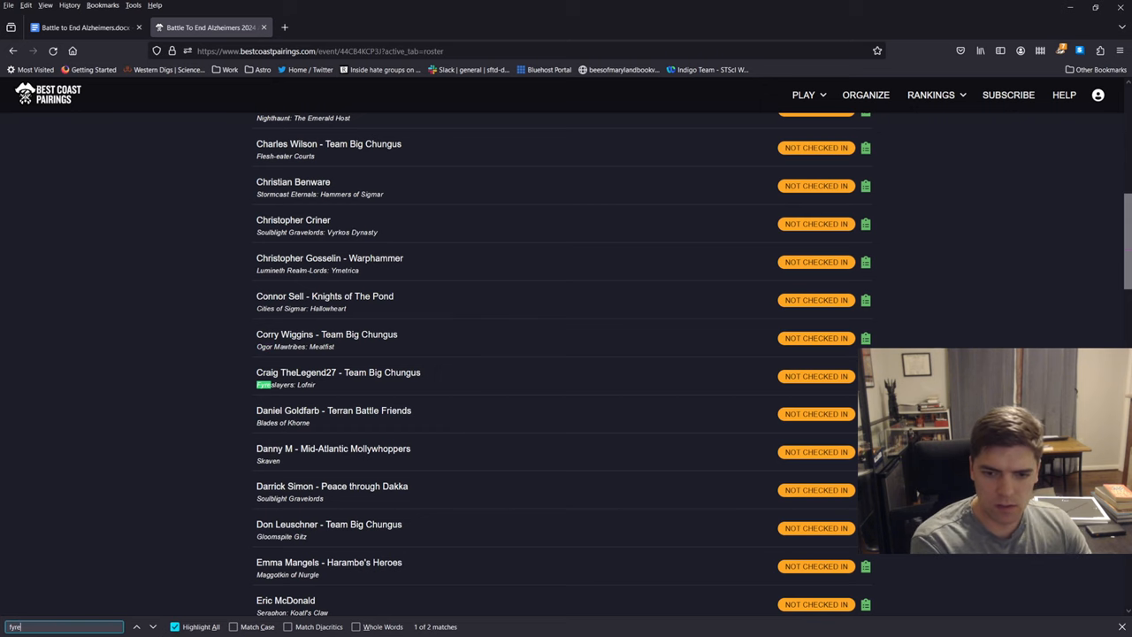
scroll("down", 3)
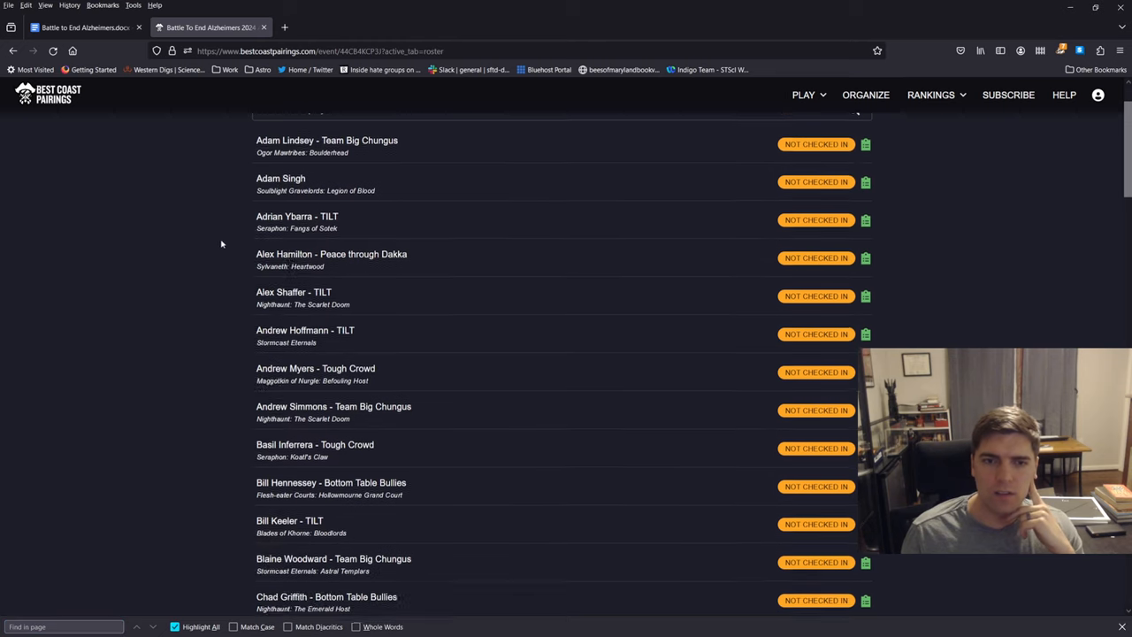
scroll("down", 3)
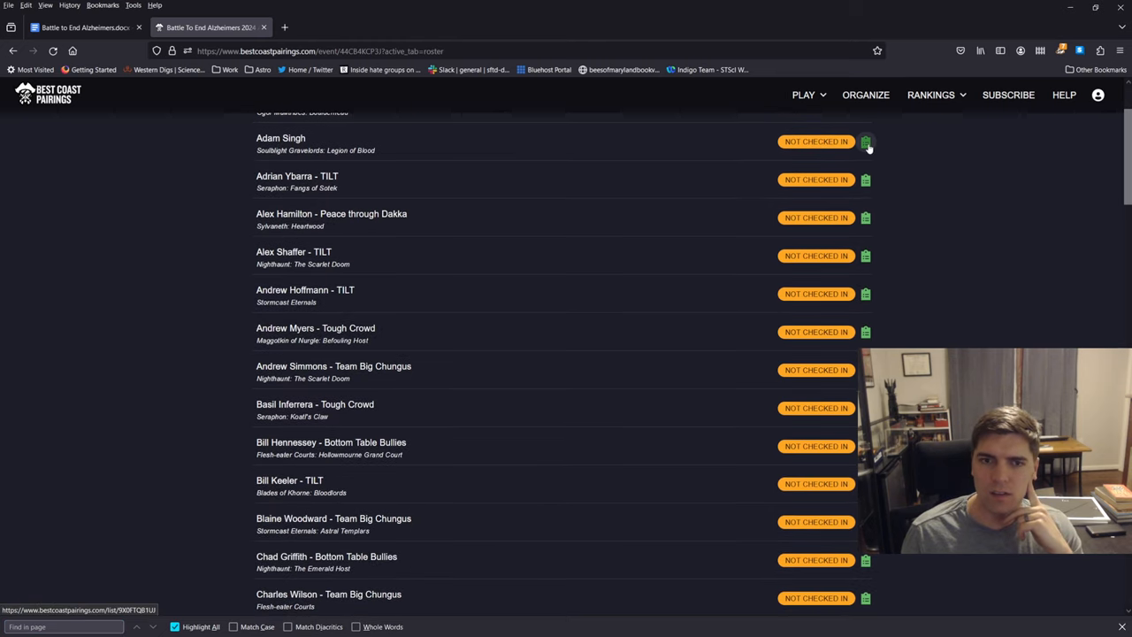
left_click(866, 141)
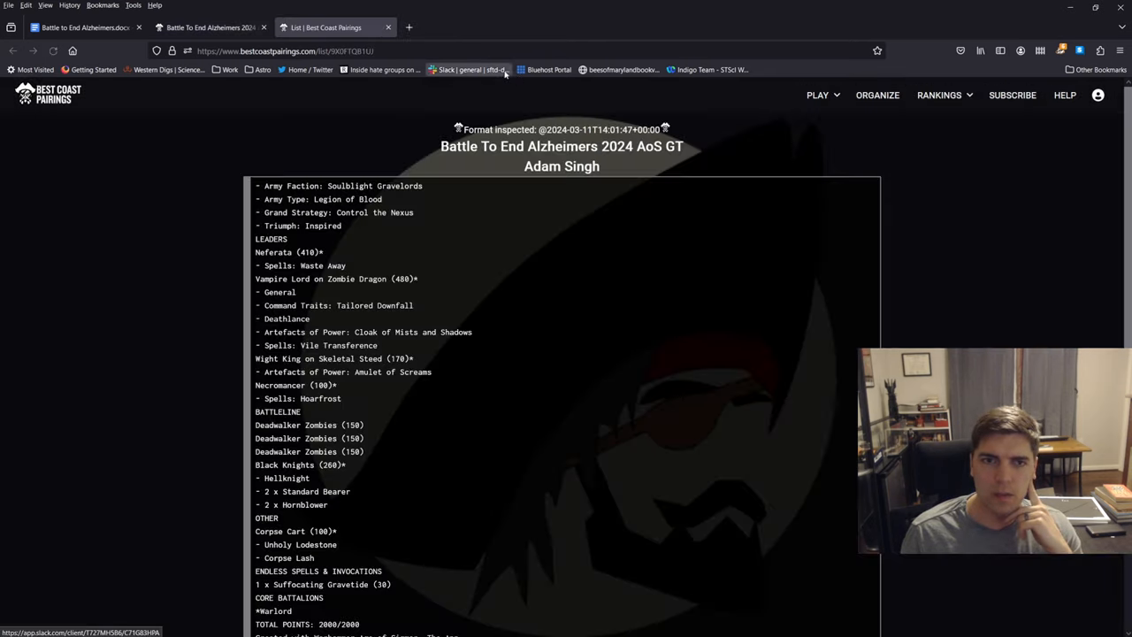
scroll("down", 3)
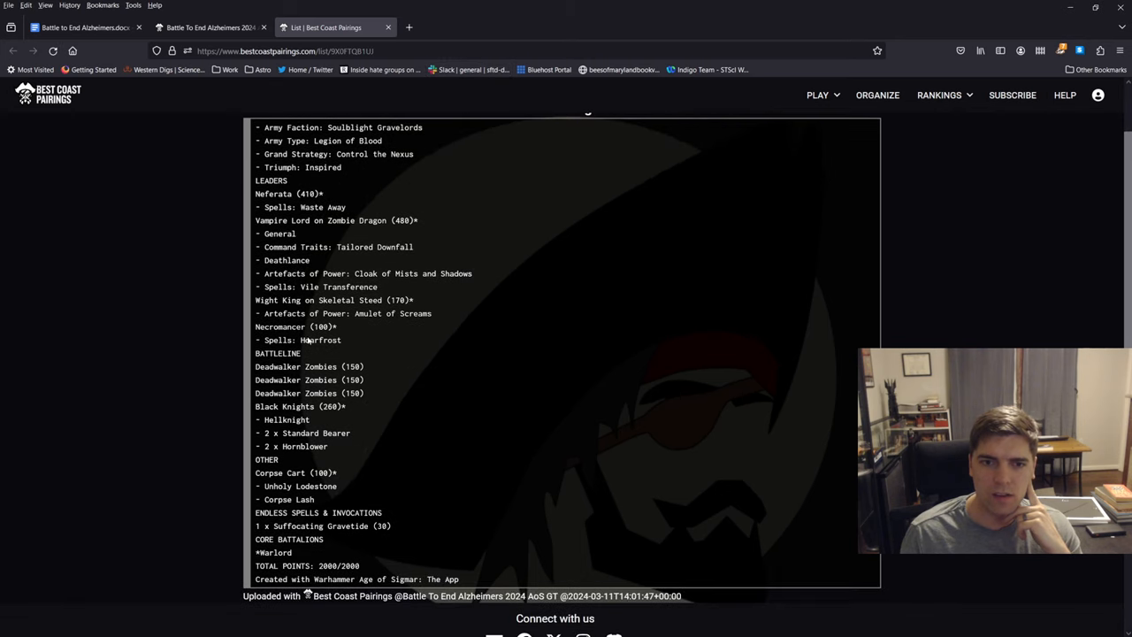
left_click_drag(261, 299, 338, 332)
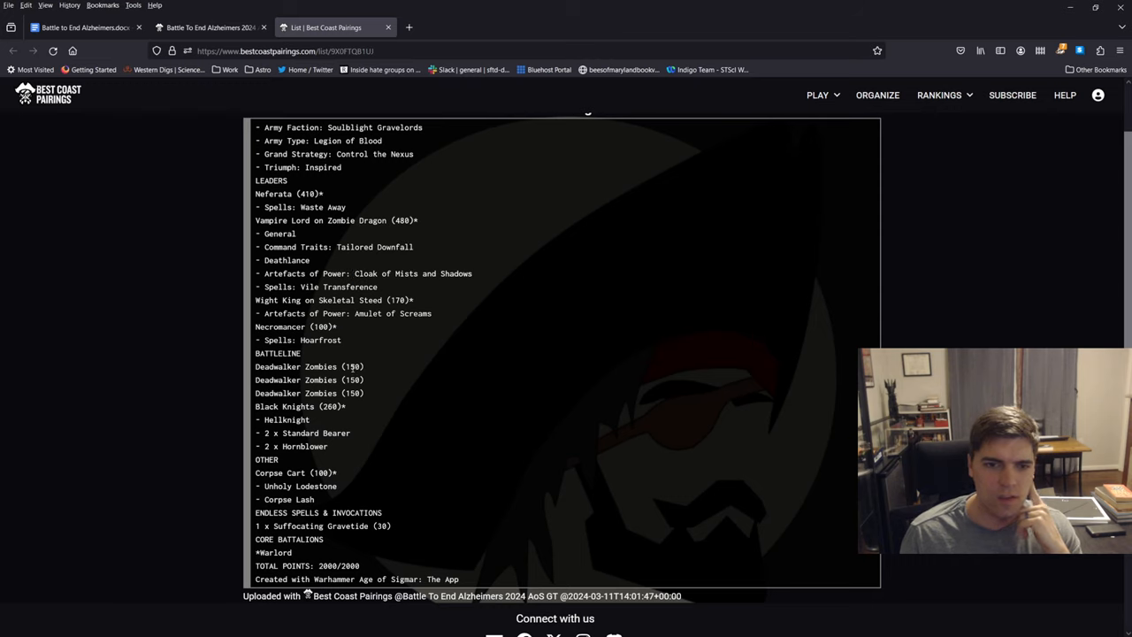
left_click_drag(256, 366, 371, 393)
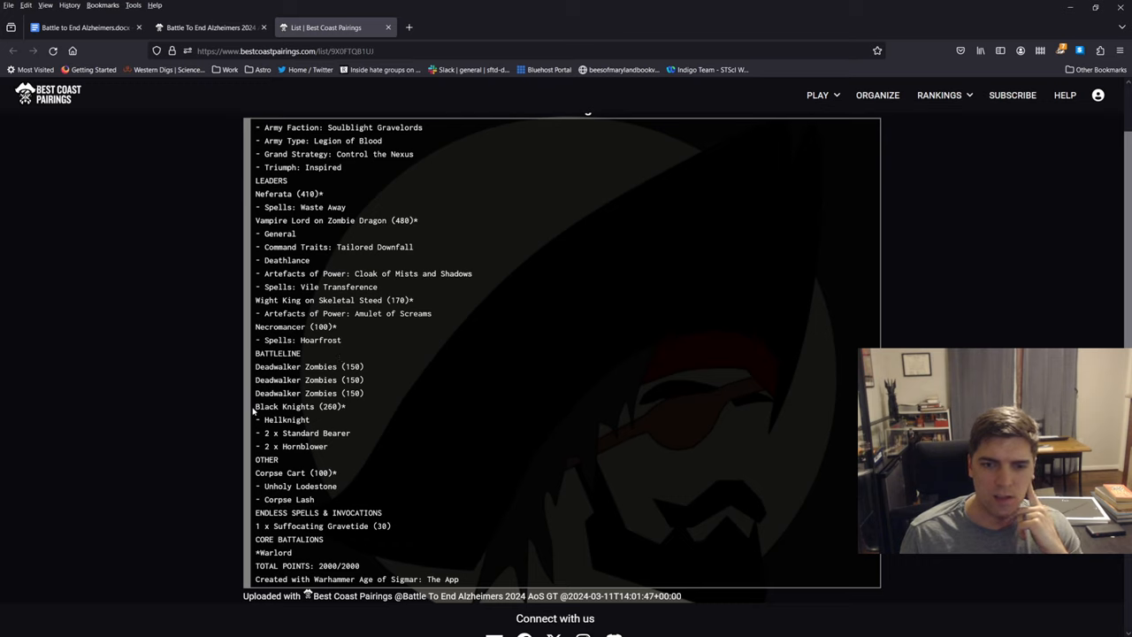
left_click_drag(255, 406, 277, 459)
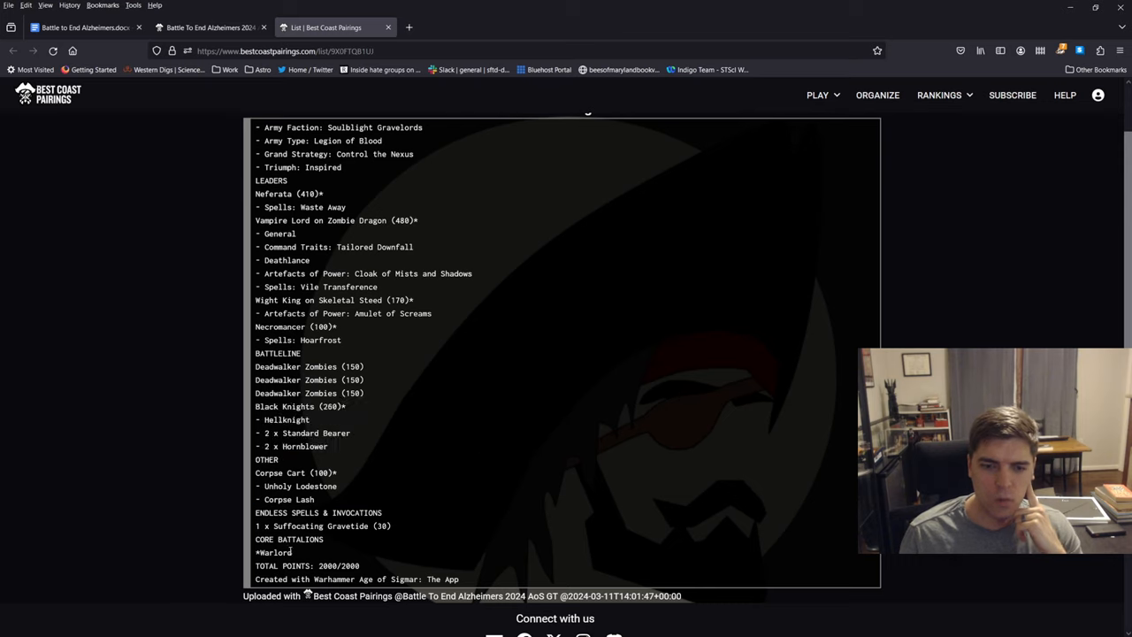
mouse_move(380, 204)
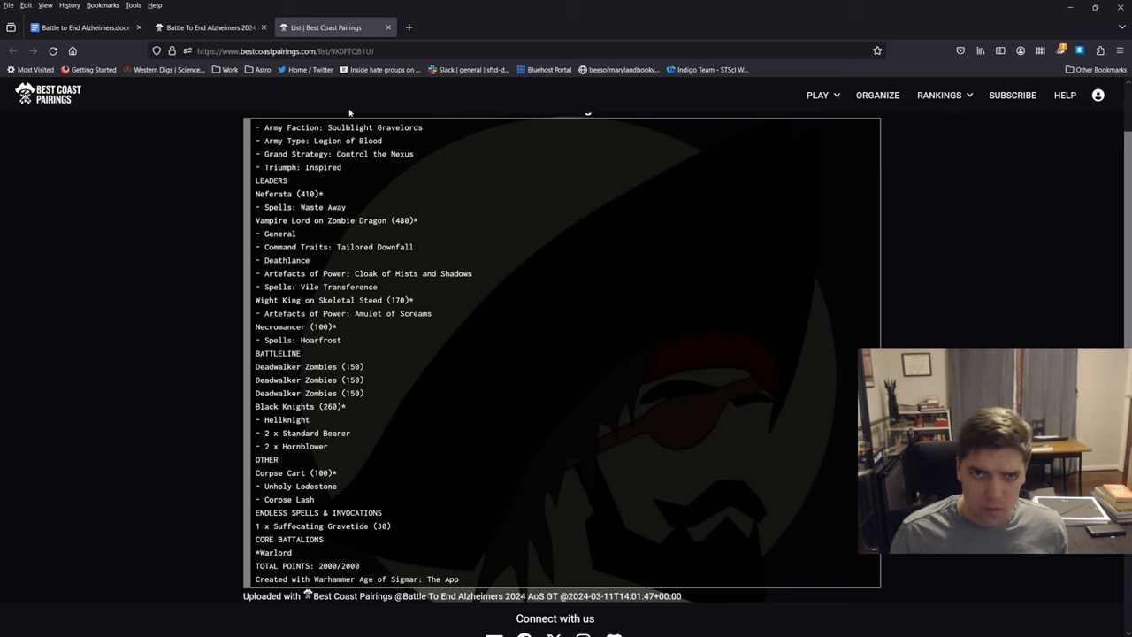
left_click(209, 28)
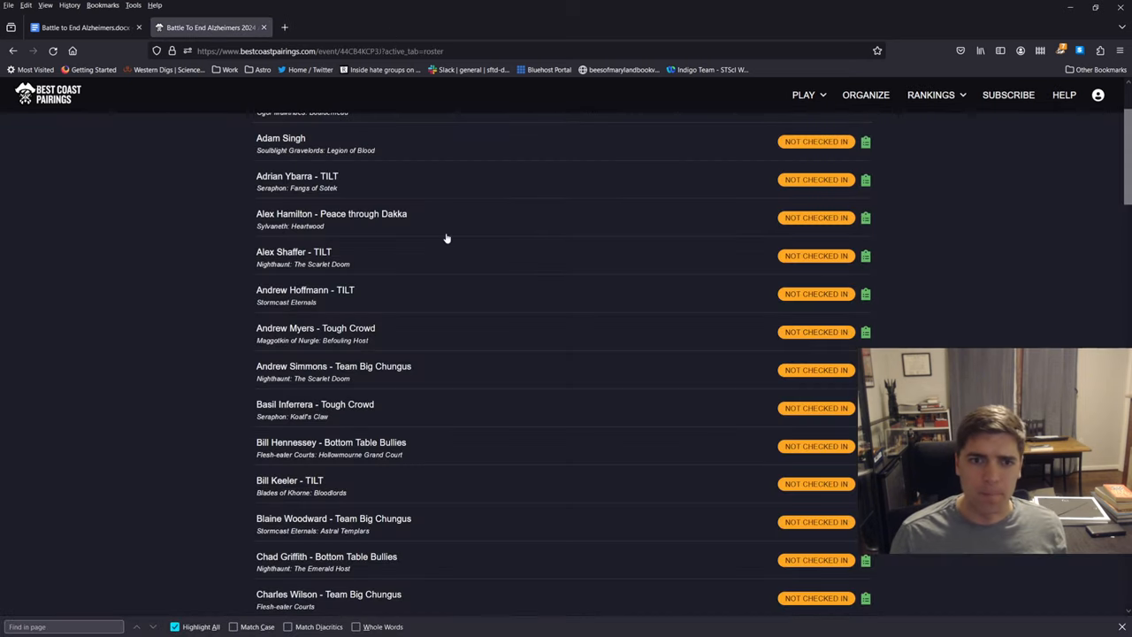
mouse_move(579, 190)
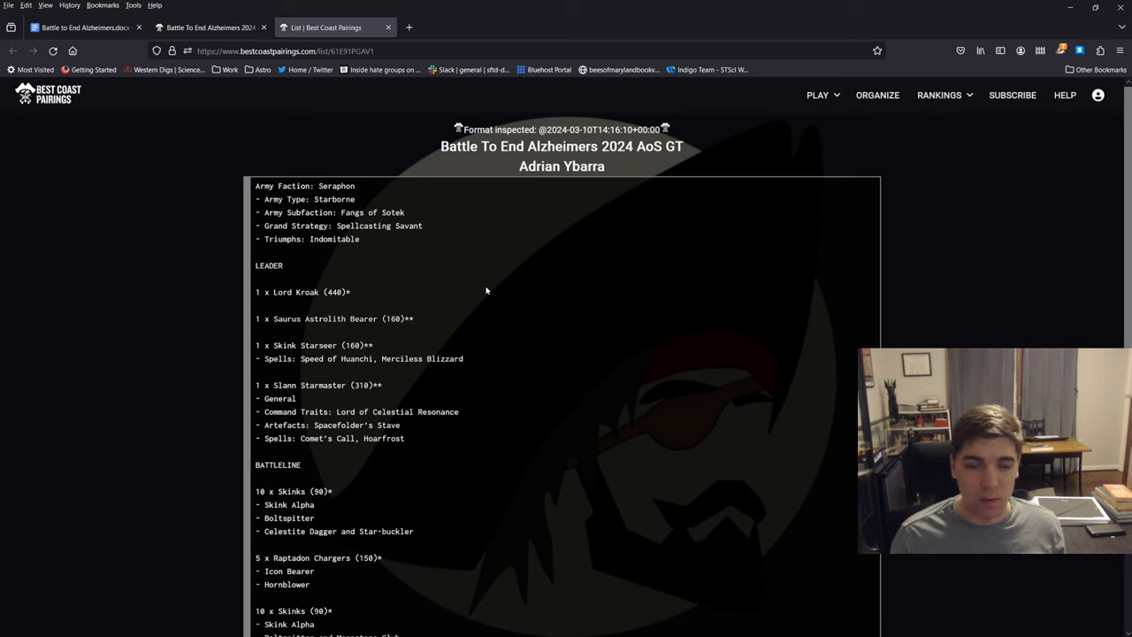
Step: Read Adrian Ybarra's Lord Kroak Seraphon list, highlighting the Chronomantic Cogs line
scroll("down", 3)
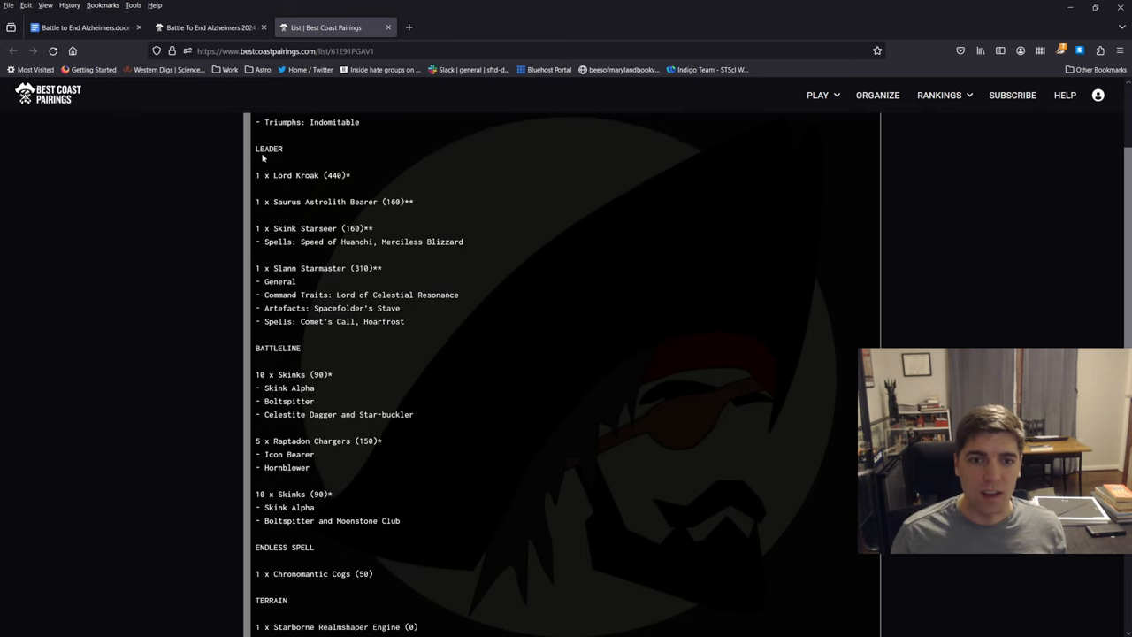
mouse_move(352, 240)
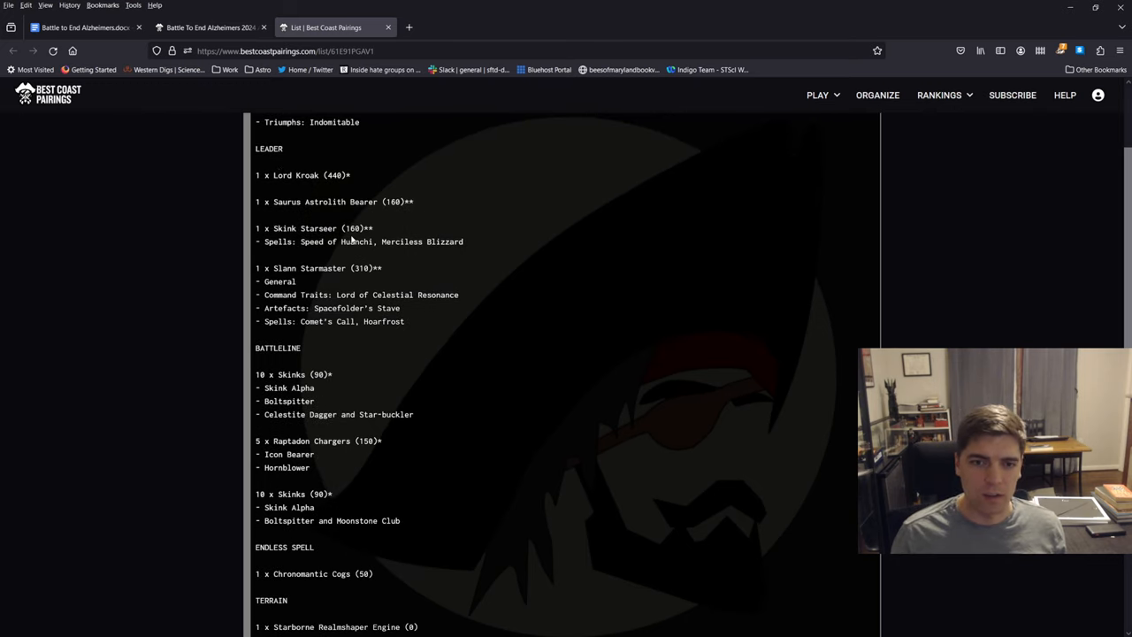
left_click_drag(257, 175, 405, 321)
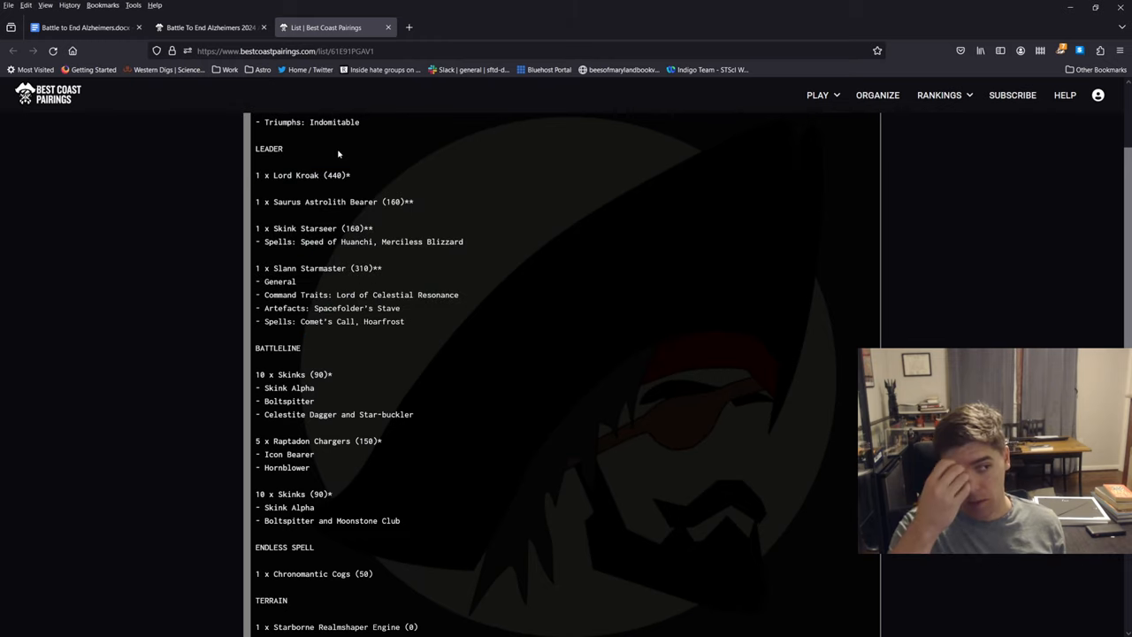
scroll("down", 3)
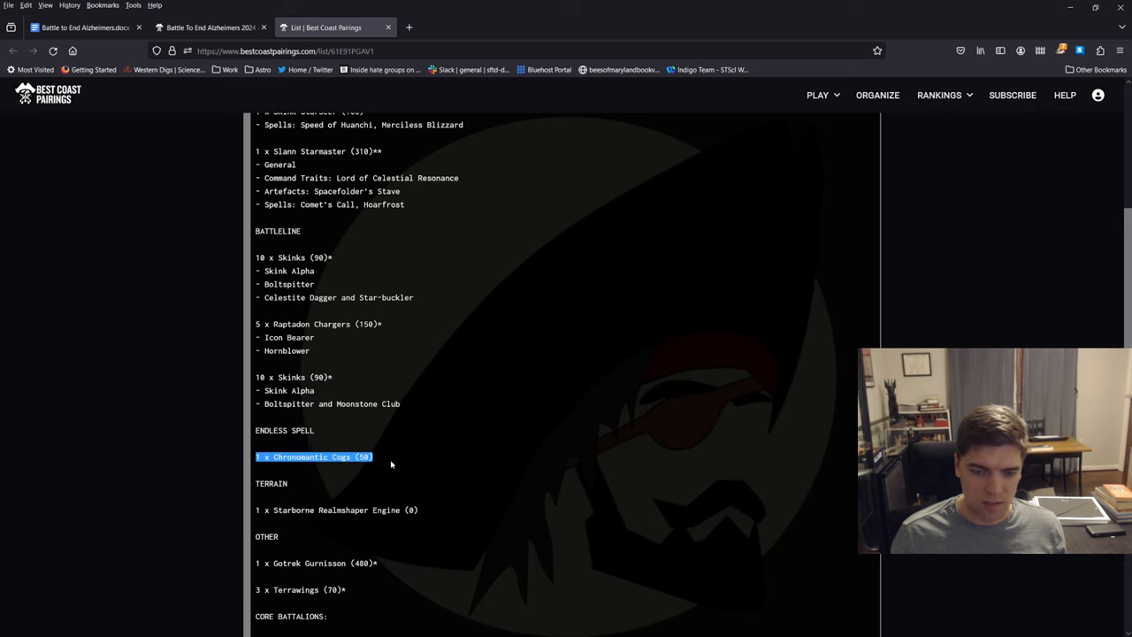
scroll("down", 3)
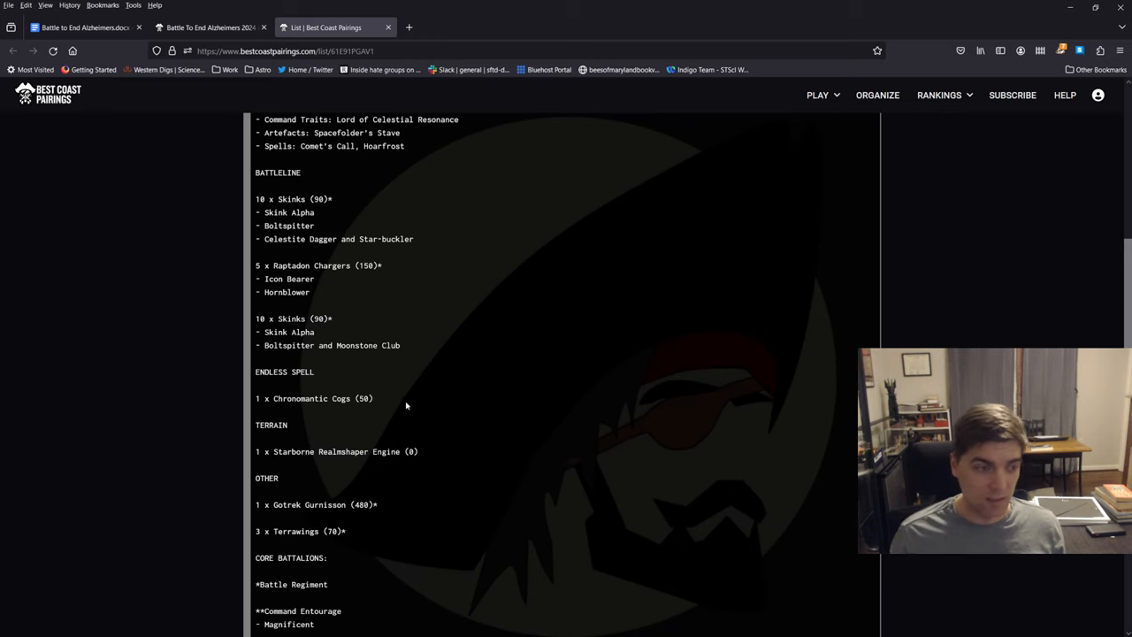
triple_click(315, 504)
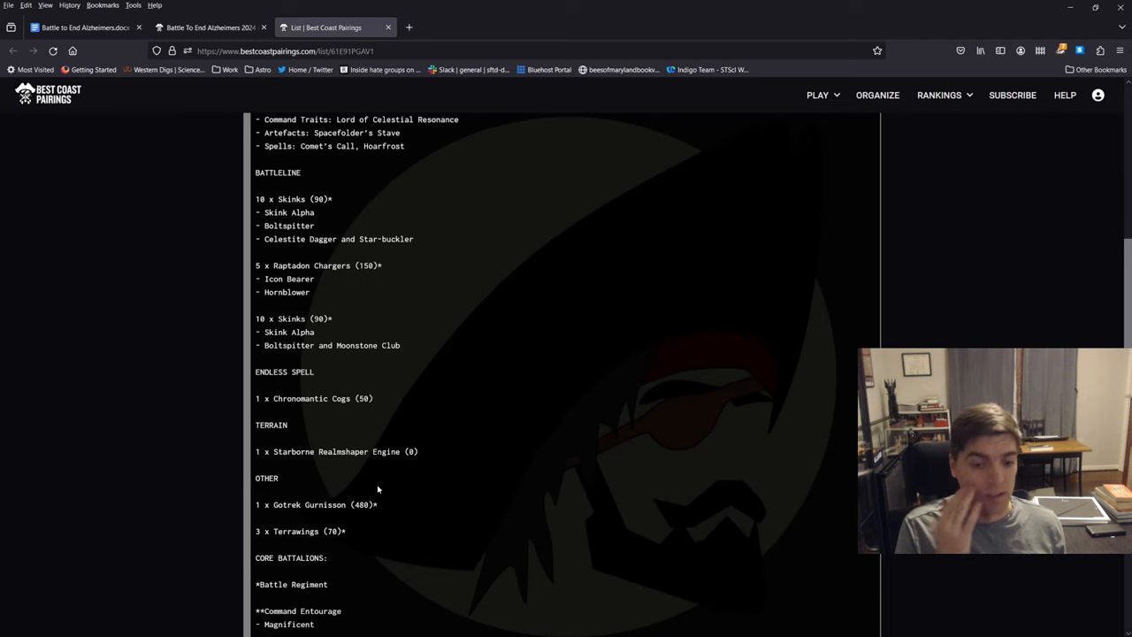
scroll("down", 3)
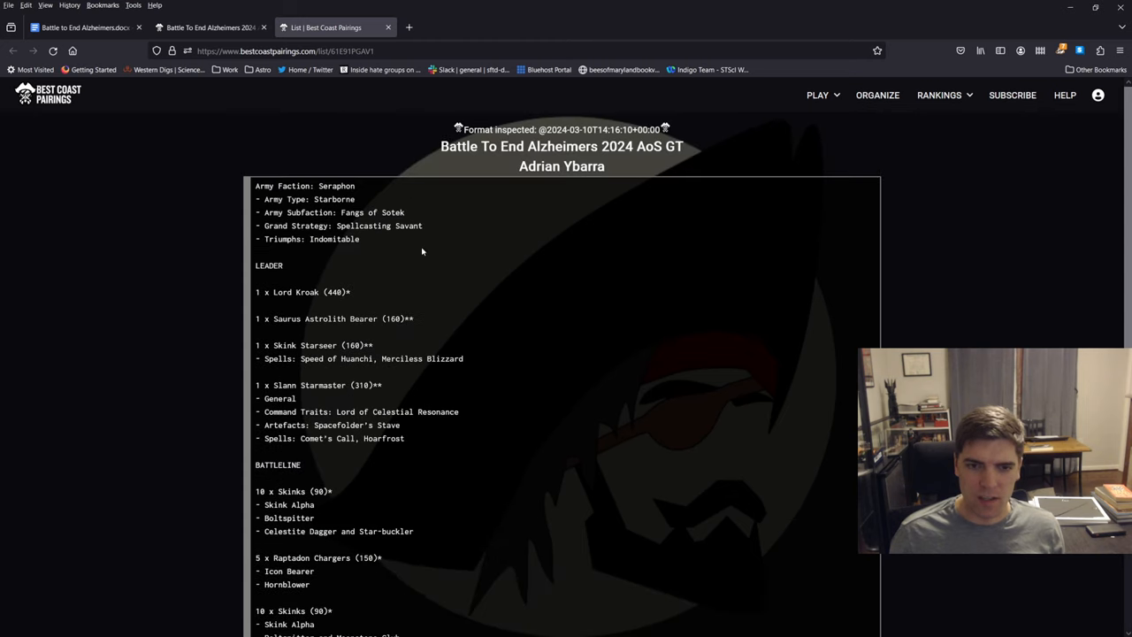
mouse_move(405, 180)
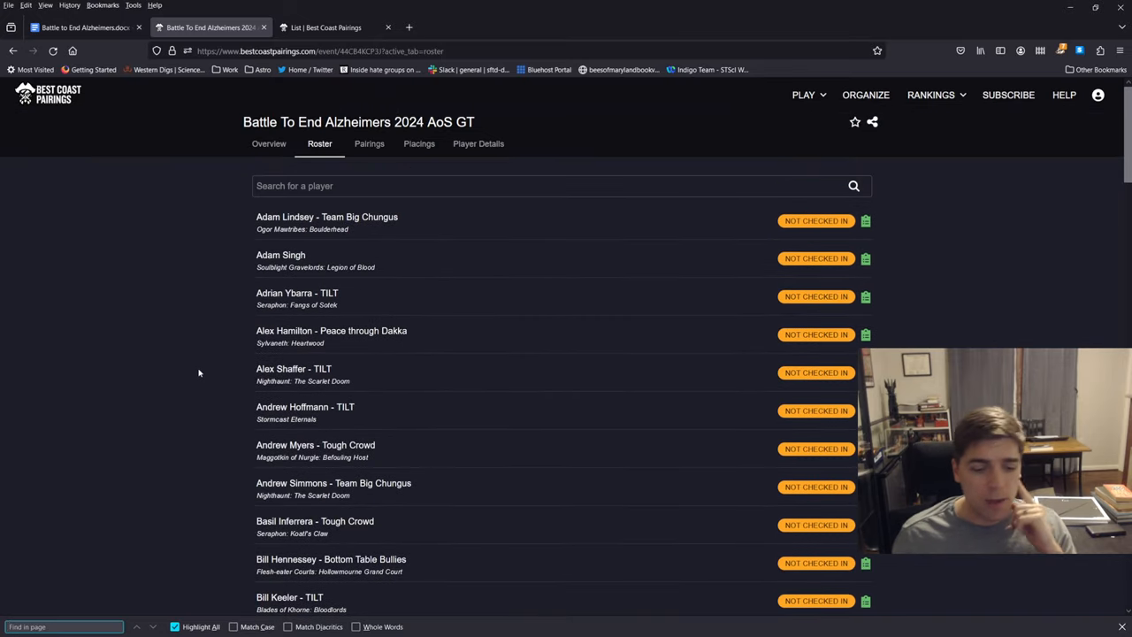
mouse_move(189, 367)
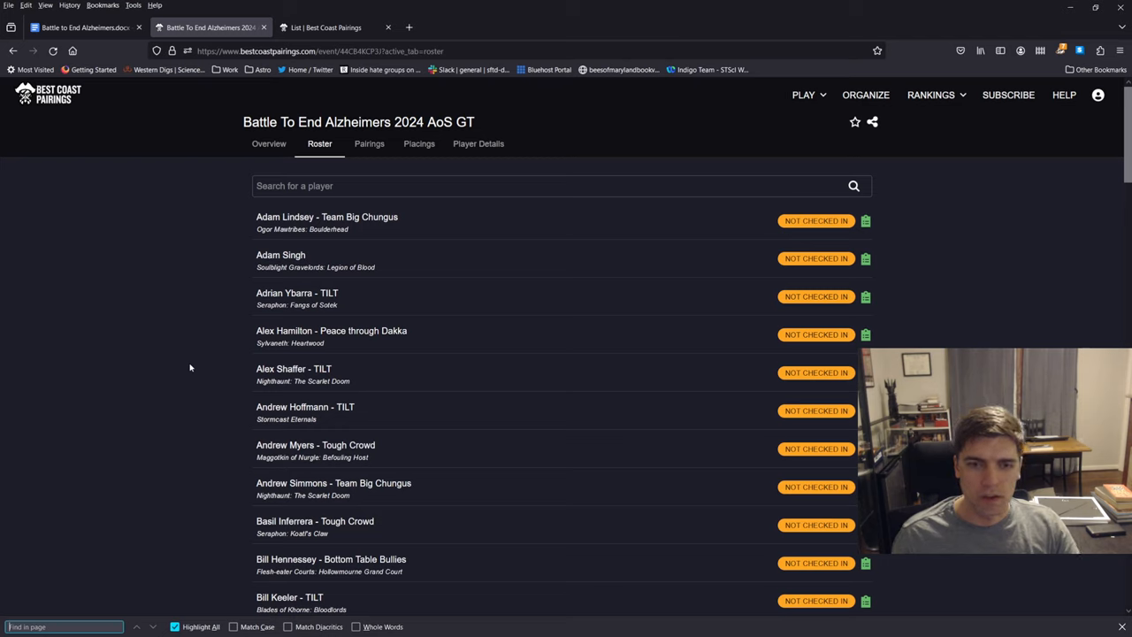
mouse_move(194, 328)
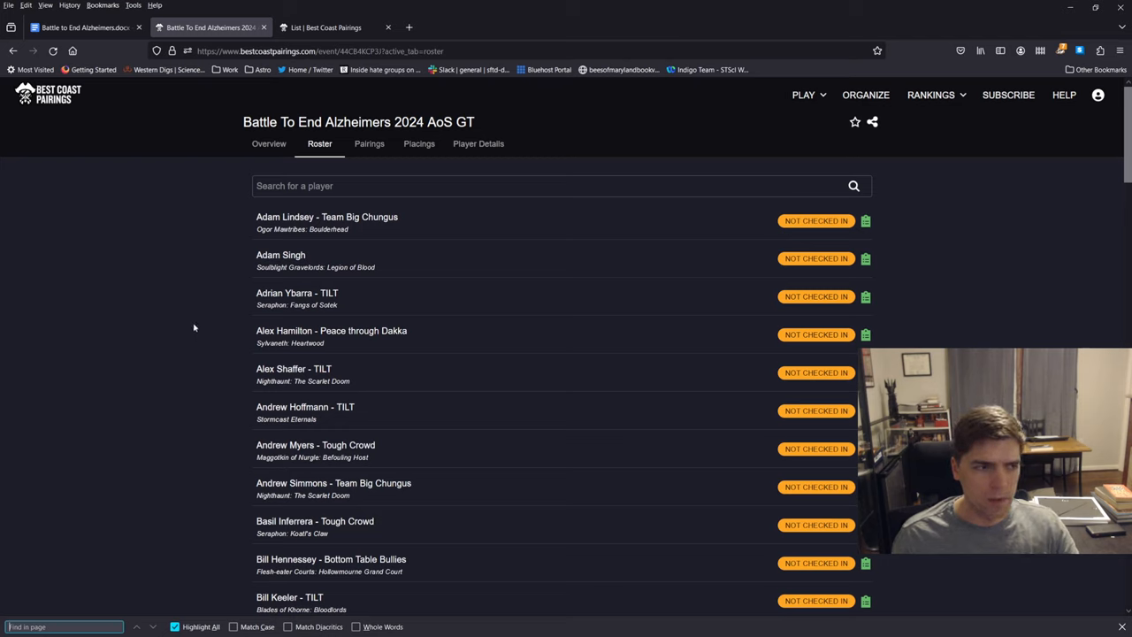
mouse_move(198, 327)
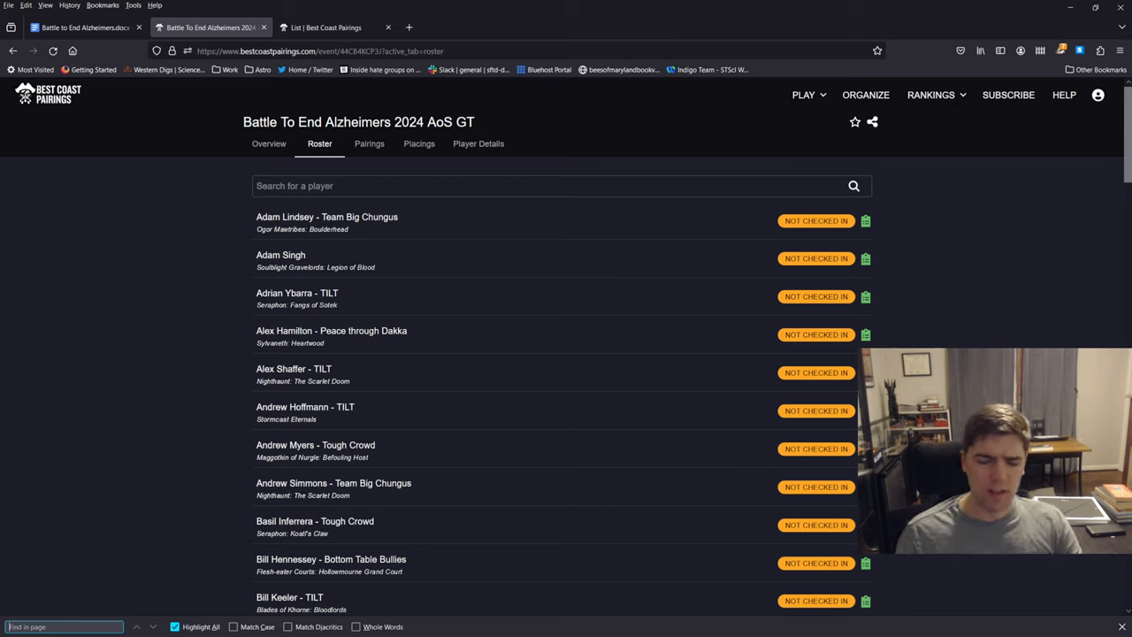
mouse_move(118, 182)
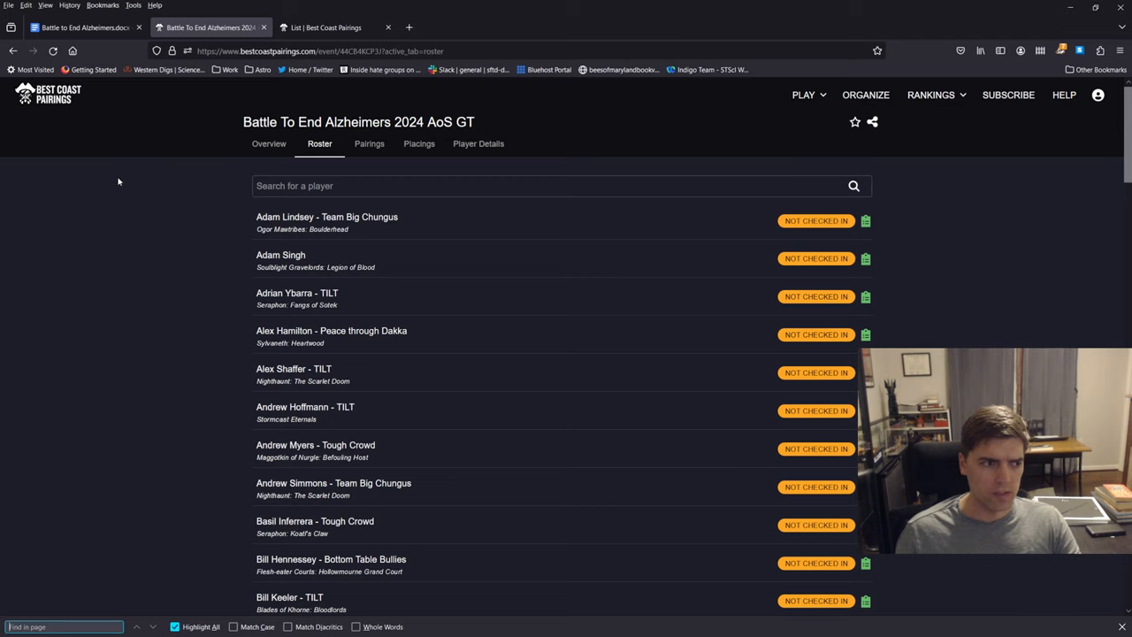
Step: Switch to the army-list tab and highlight text in the Alarielle-led Sylvaneth Heartwood list
left_click(442, 186)
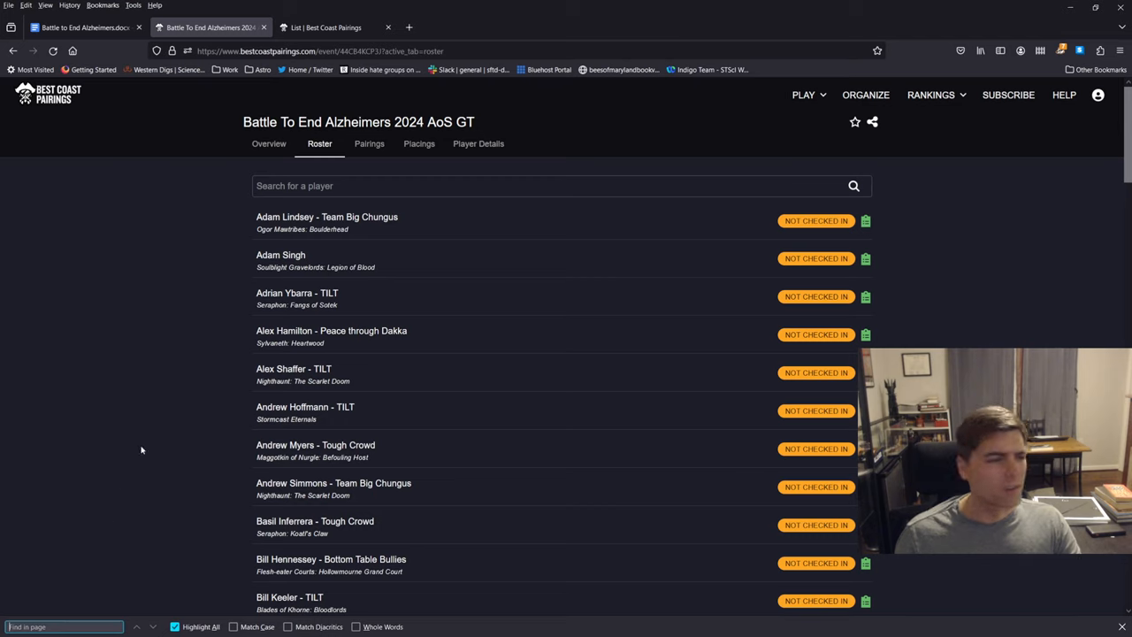
mouse_move(139, 447)
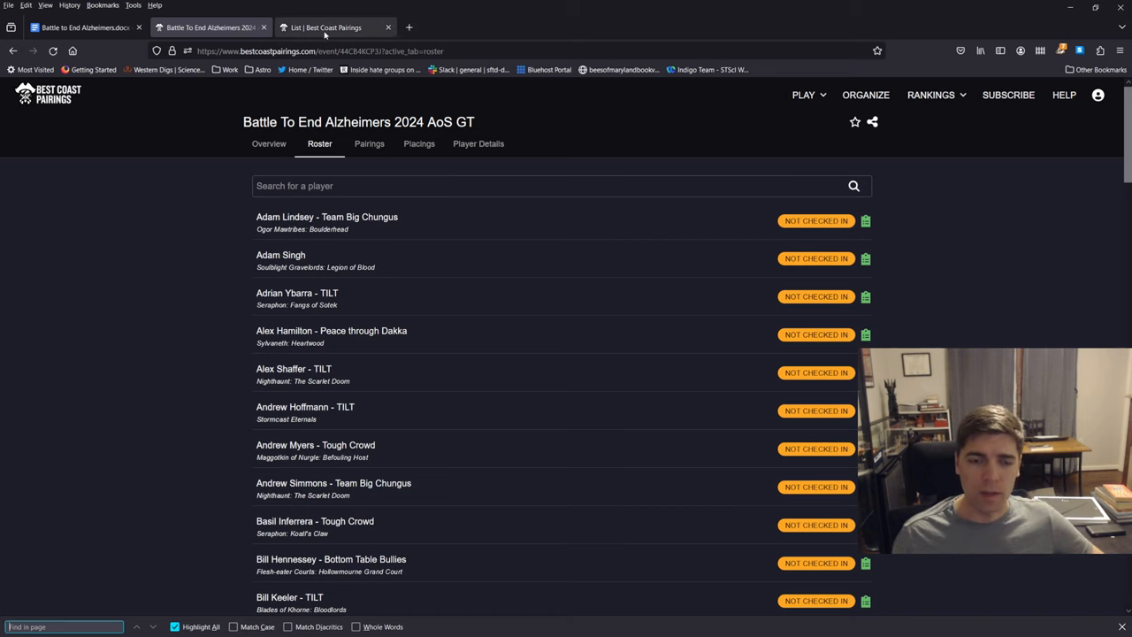
left_click(325, 27)
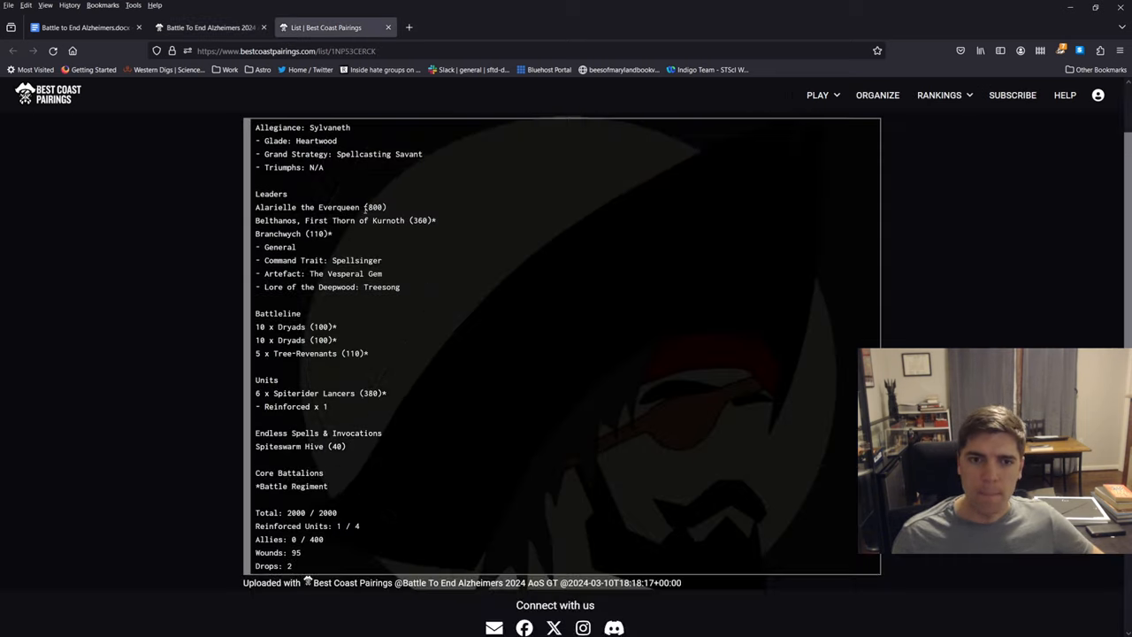
left_click_drag(255, 207, 435, 220)
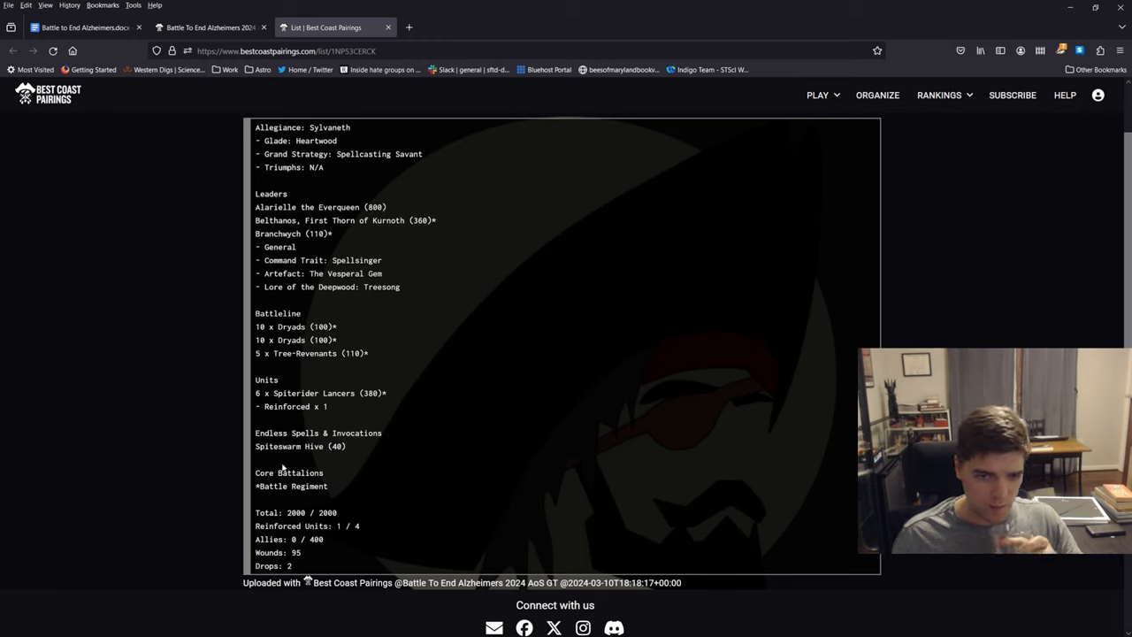
mouse_move(304, 457)
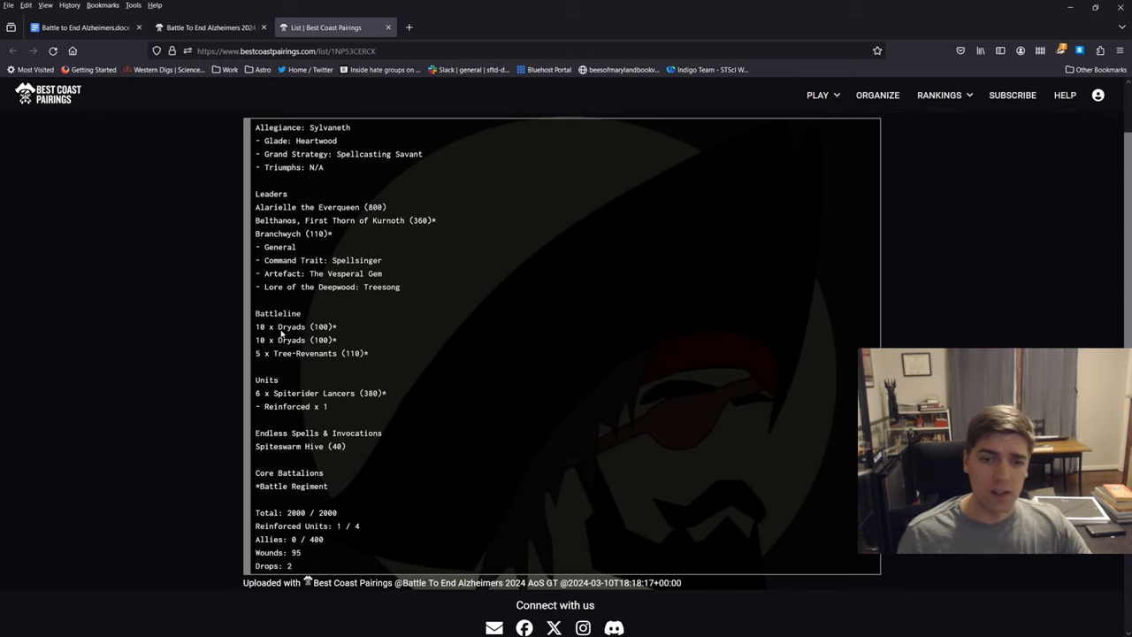
mouse_move(381, 325)
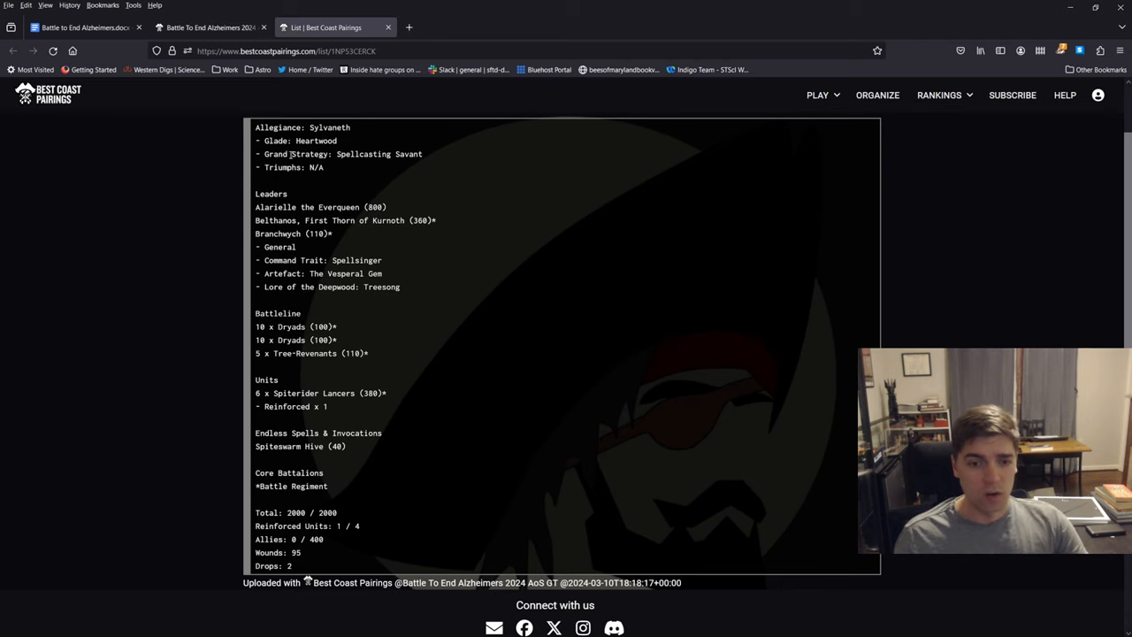
mouse_move(310, 254)
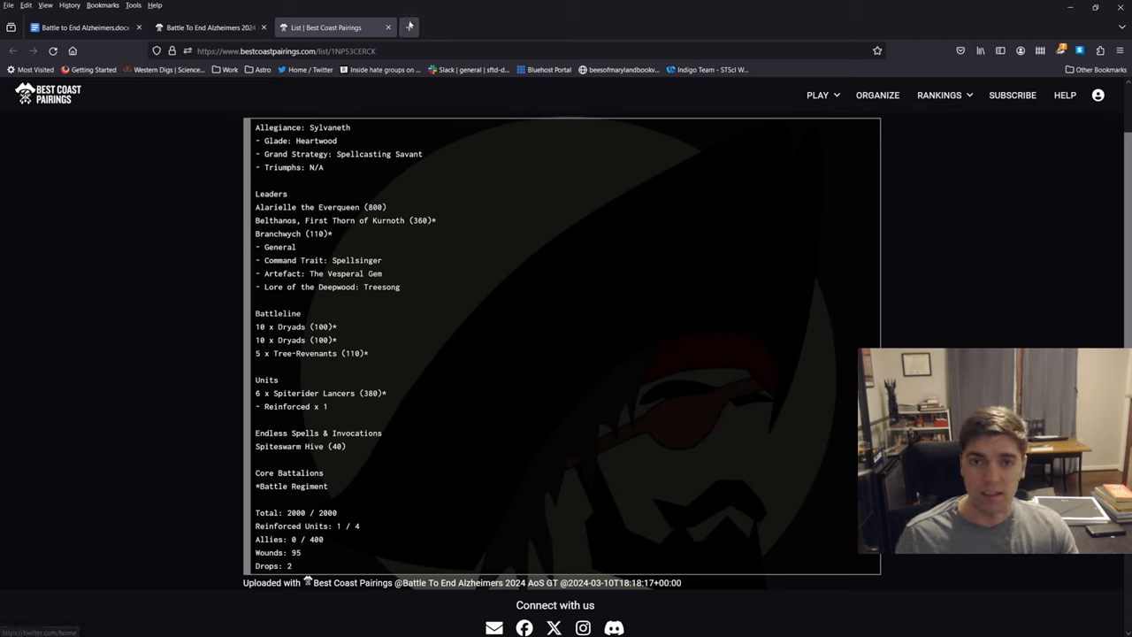
mouse_move(389, 26)
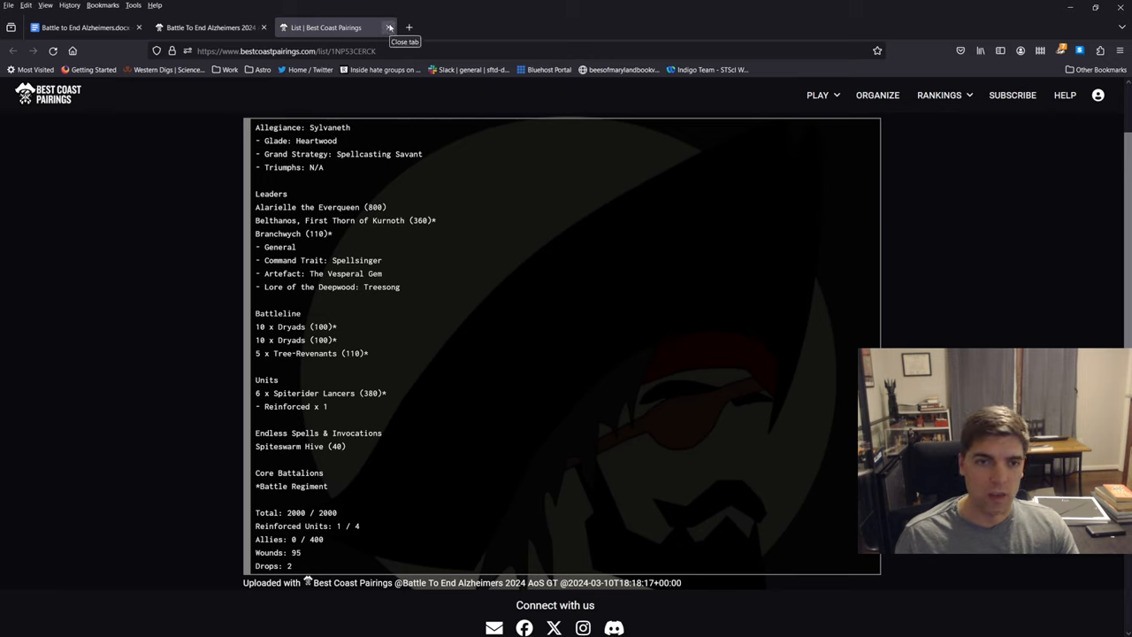
mouse_move(256, 223)
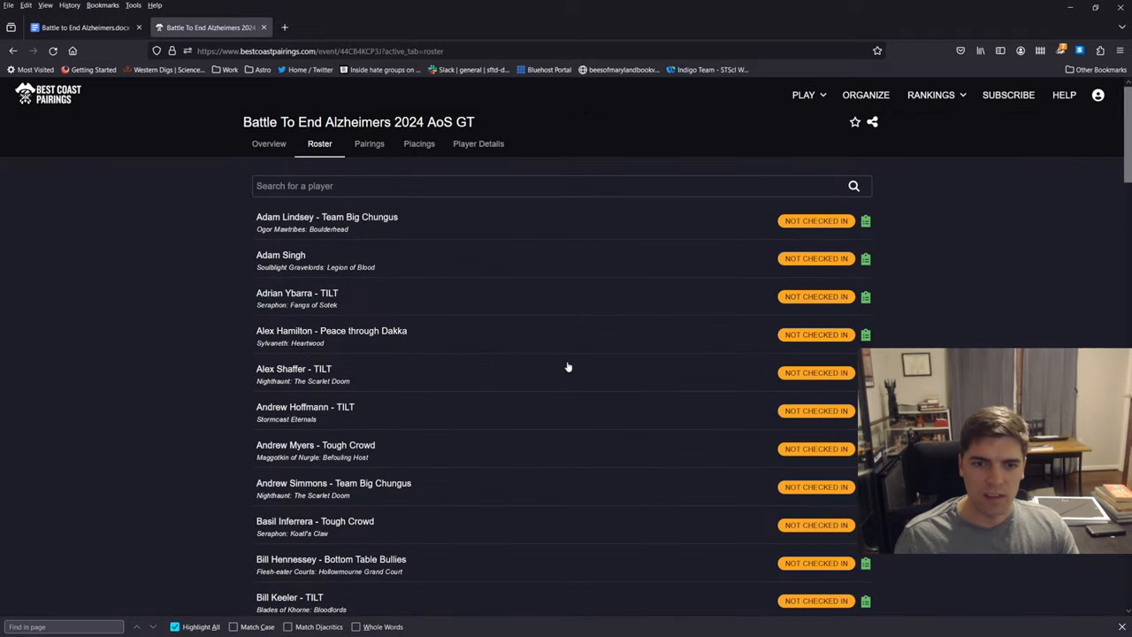
Step: Open the Stormcast Eternals player's list from the roster and read through its entries
scroll("down", 3)
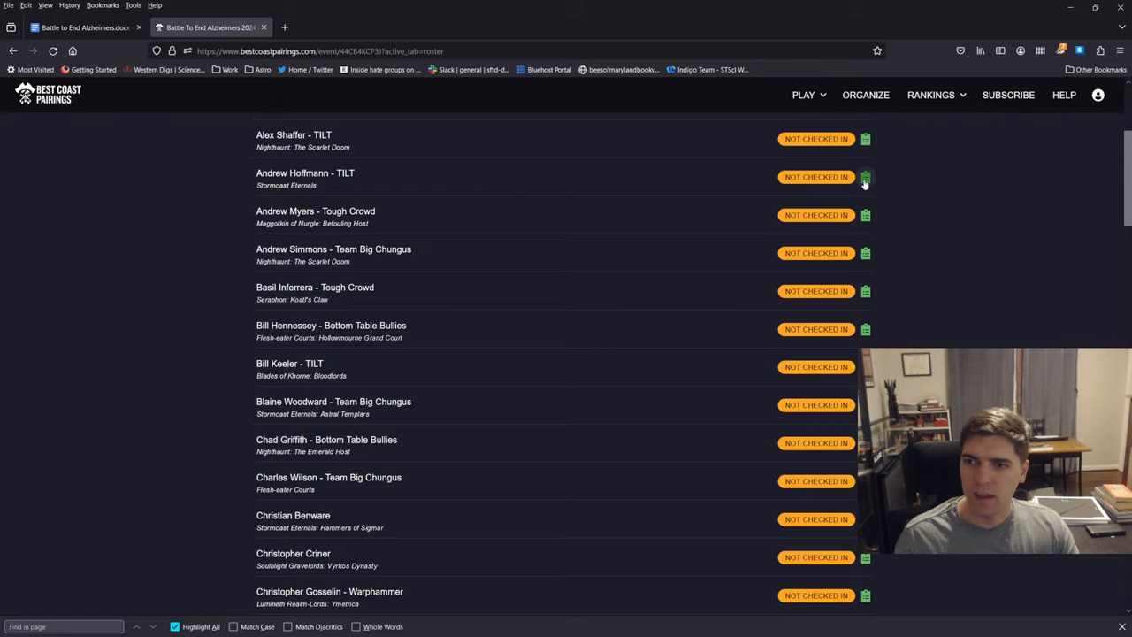
left_click(865, 177)
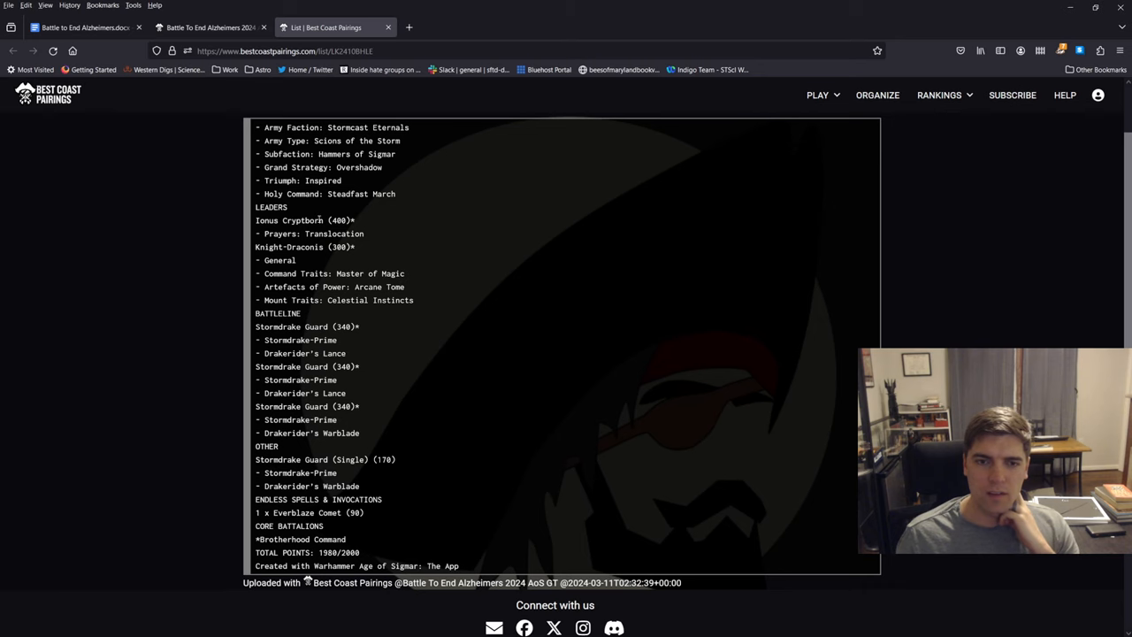
scroll("down", 3)
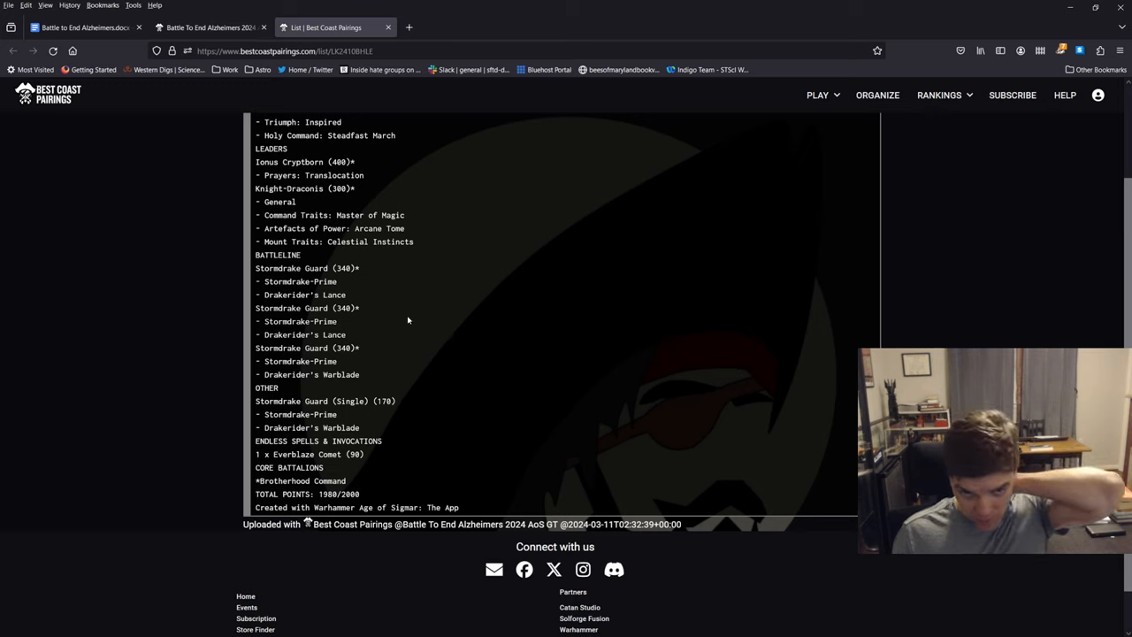
mouse_move(394, 363)
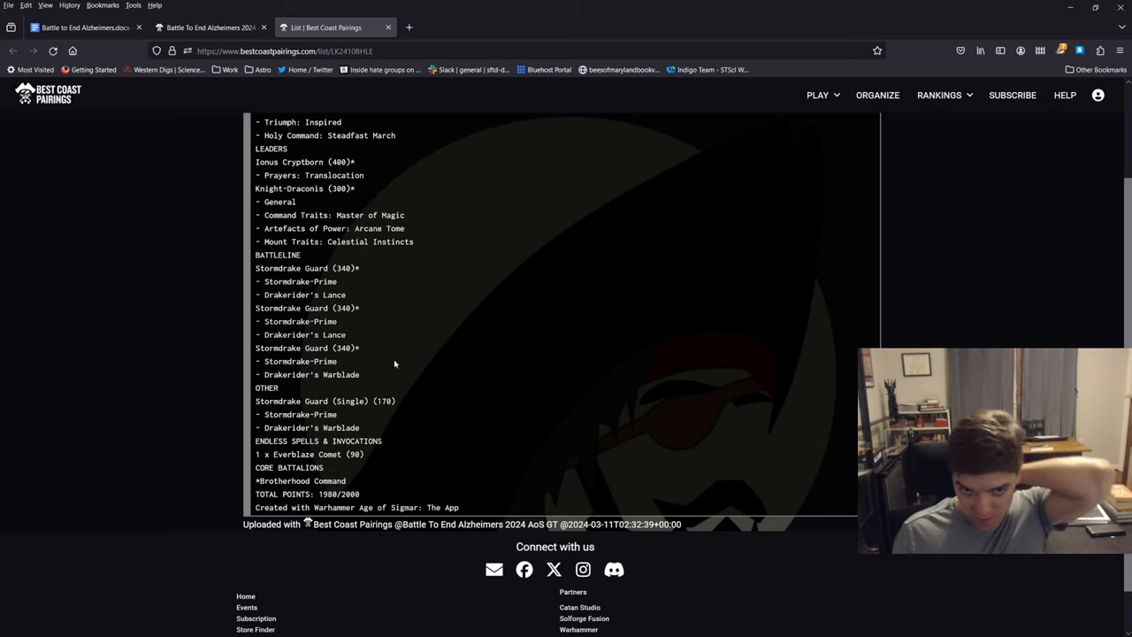
mouse_move(357, 321)
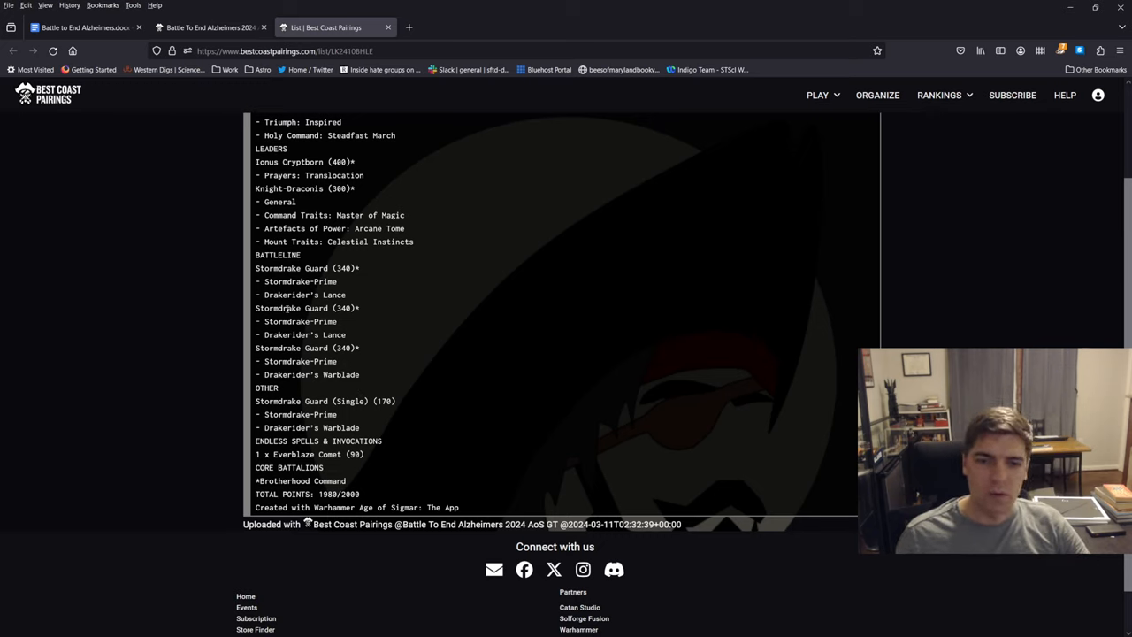
left_click_drag(255, 401, 337, 414)
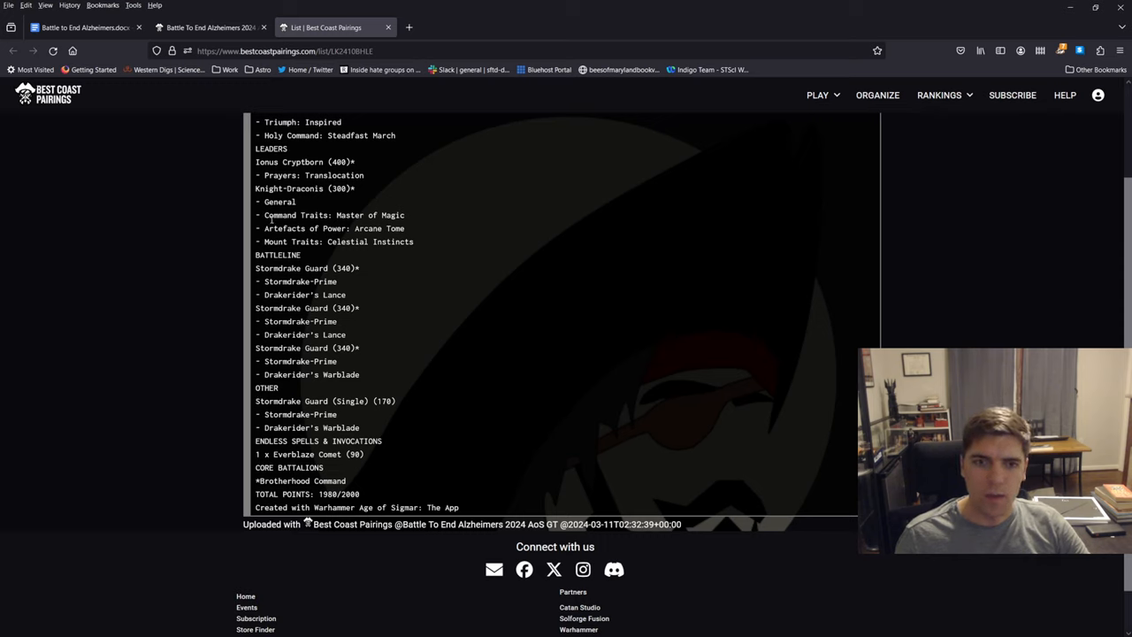
mouse_move(309, 236)
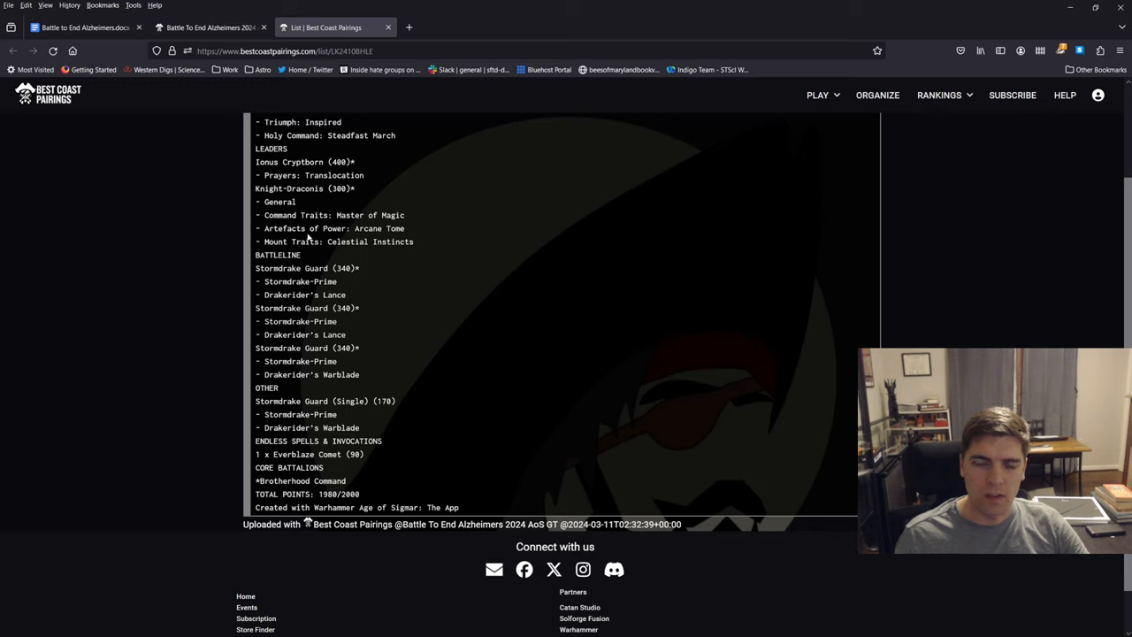
mouse_move(343, 214)
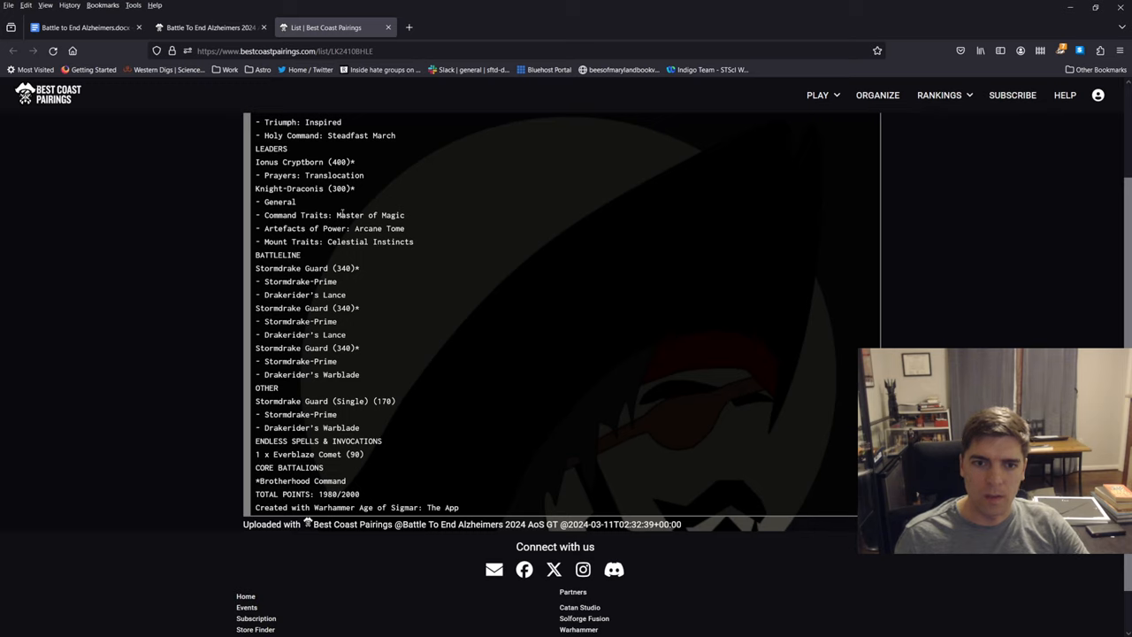
mouse_move(401, 346)
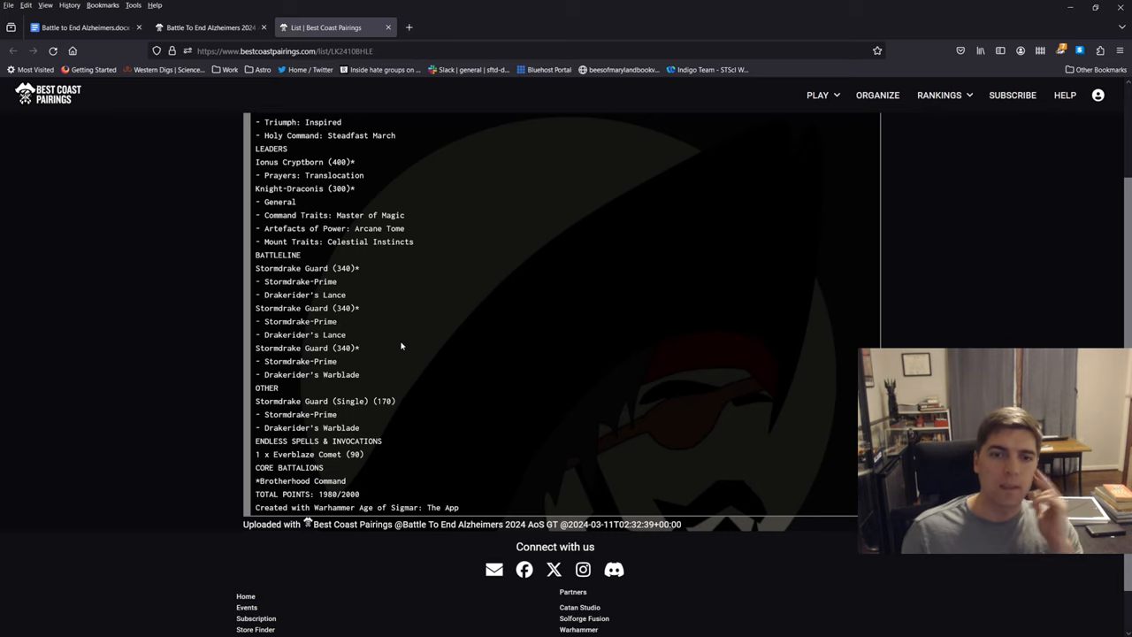
double_click(335, 241)
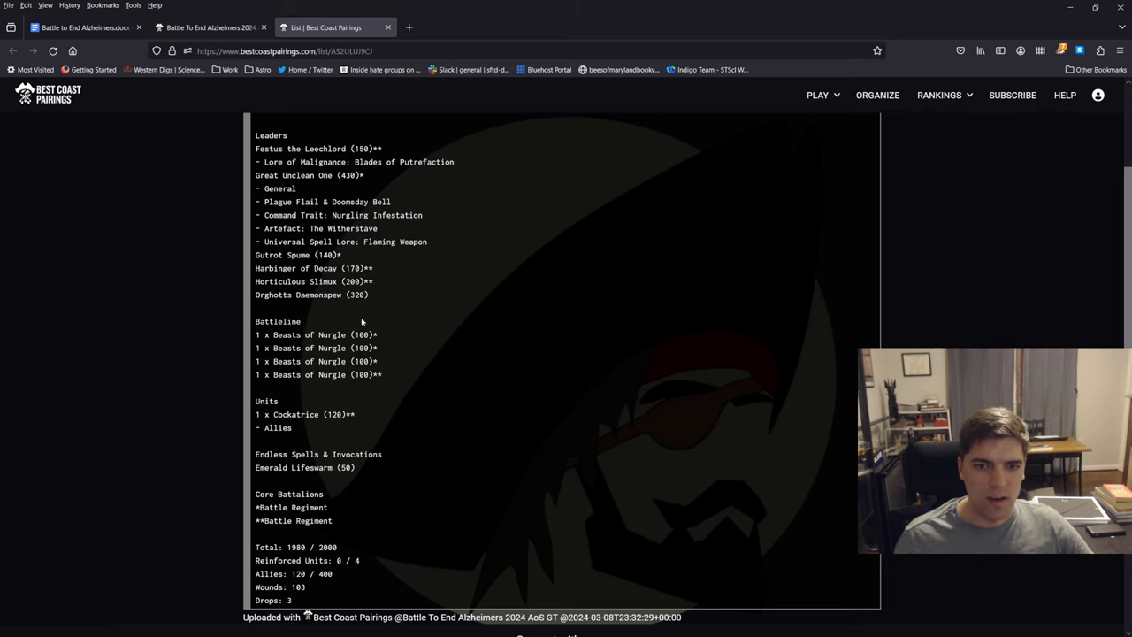
Step: Read the Great Unclean One Nurgle list, then scroll the roster into the B–C names
left_click_drag(254, 414, 301, 427)
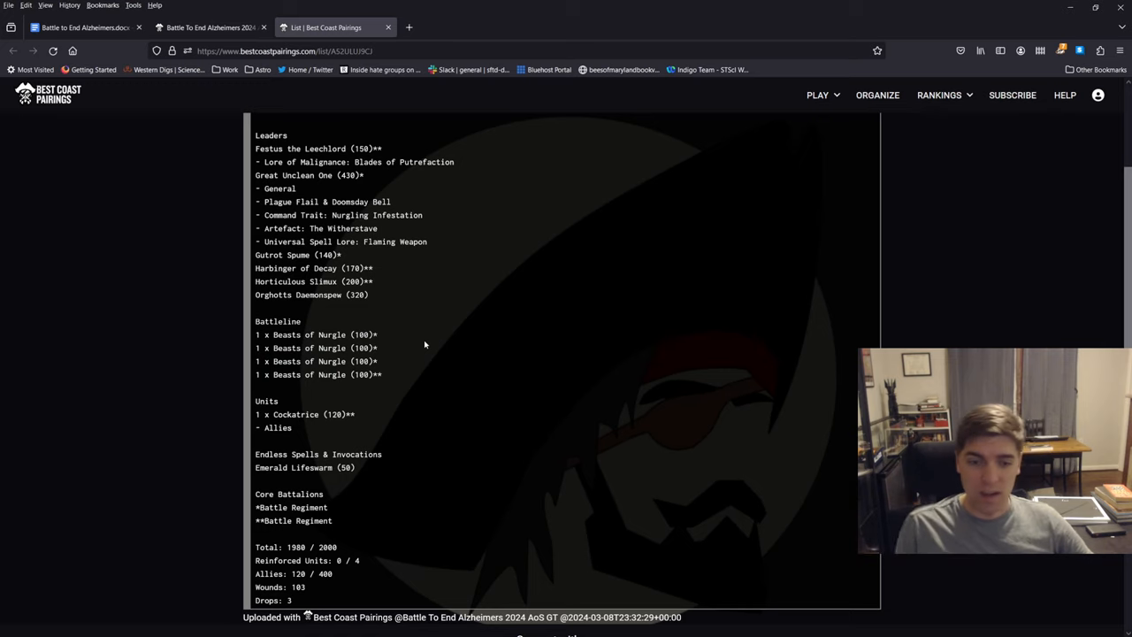
mouse_move(418, 289)
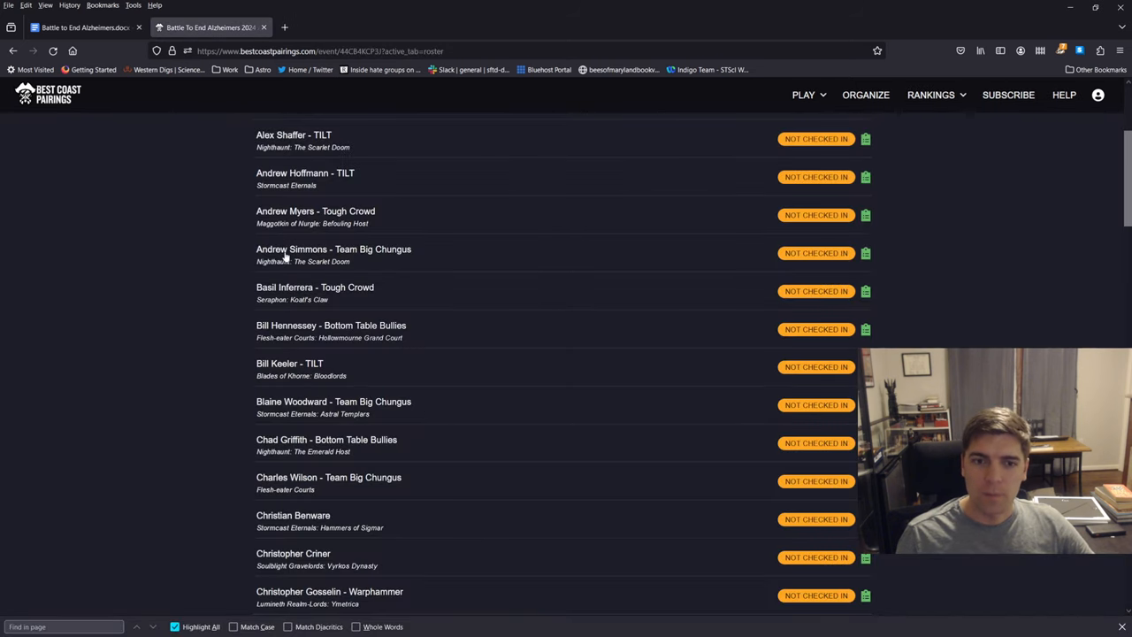
scroll("down", 3)
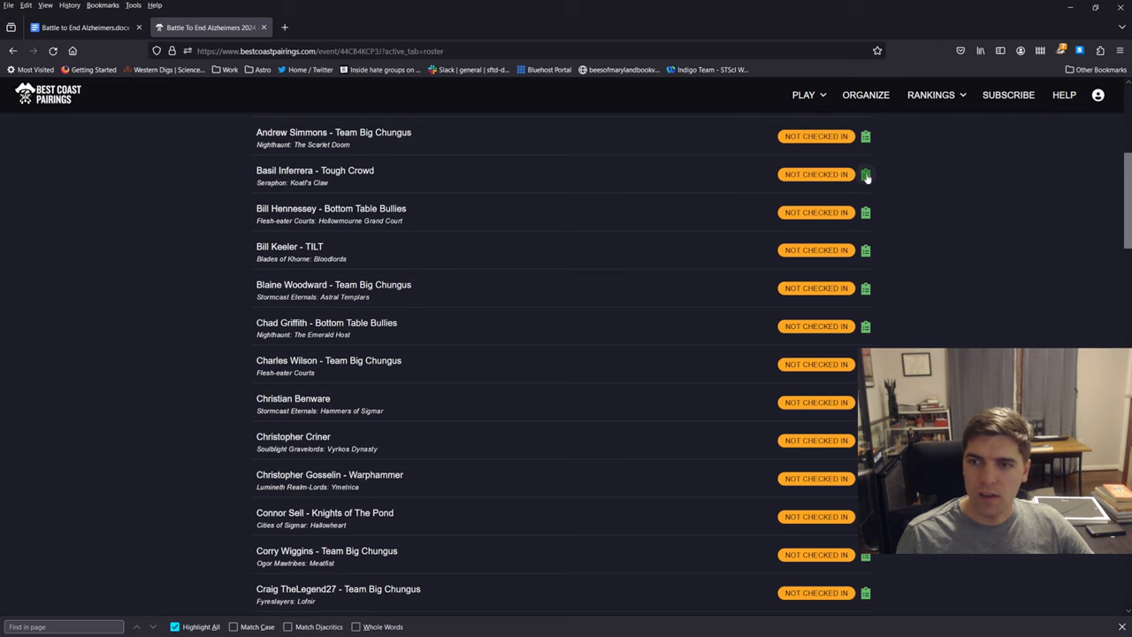
Step: Open the Seraphon Koatl's Claw list and highlight the Skink Starseer and all leaders
left_click(866, 174)
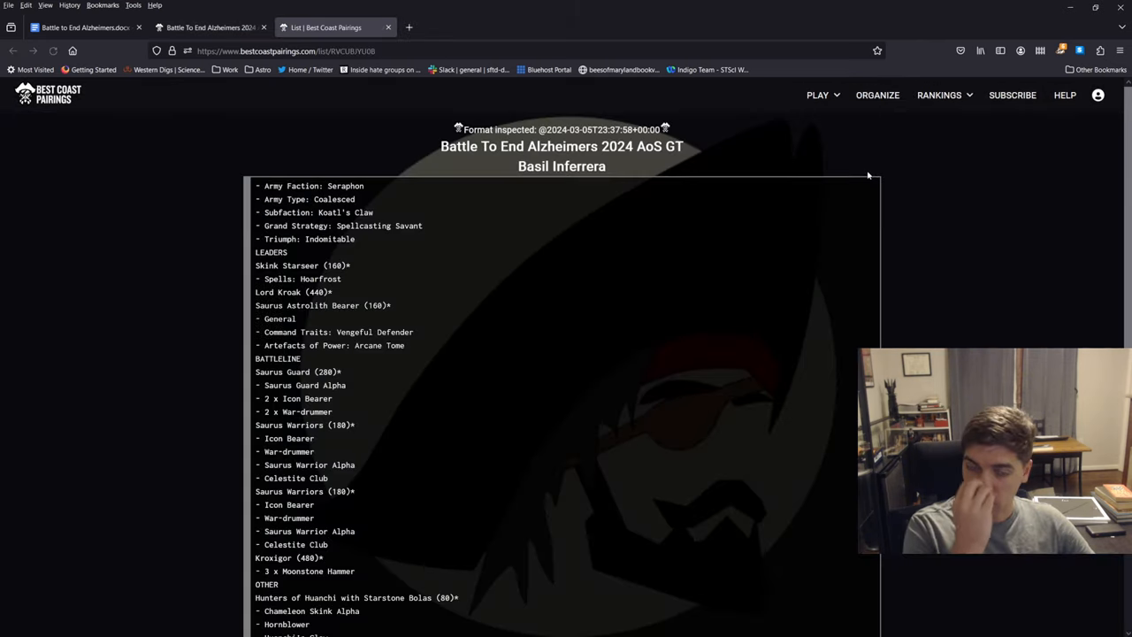
mouse_move(241, 244)
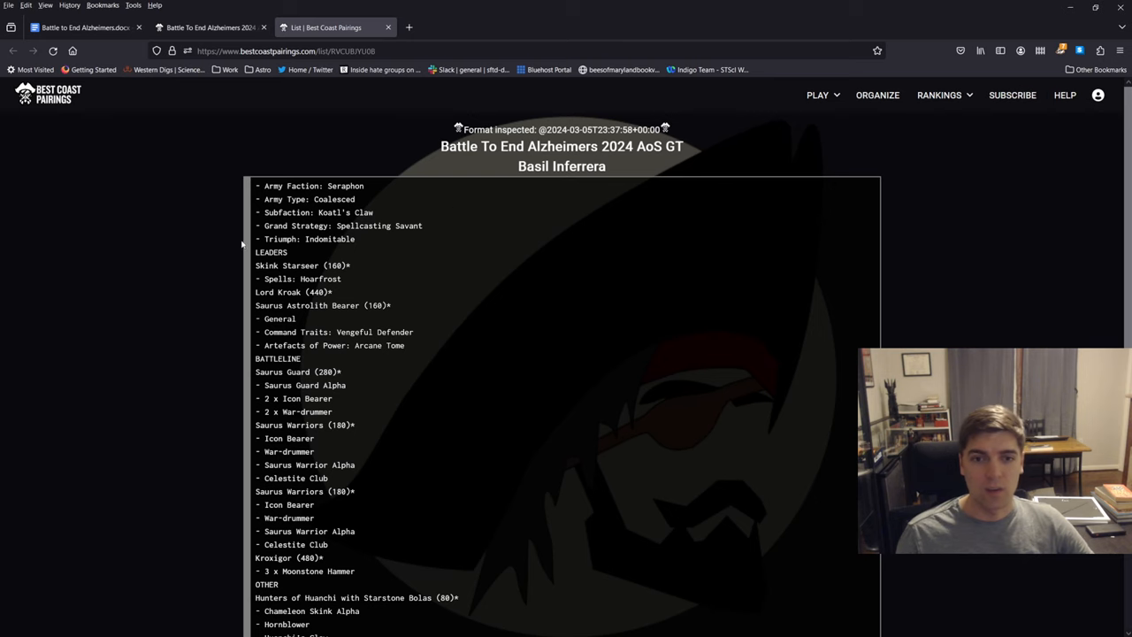
scroll("down", 3)
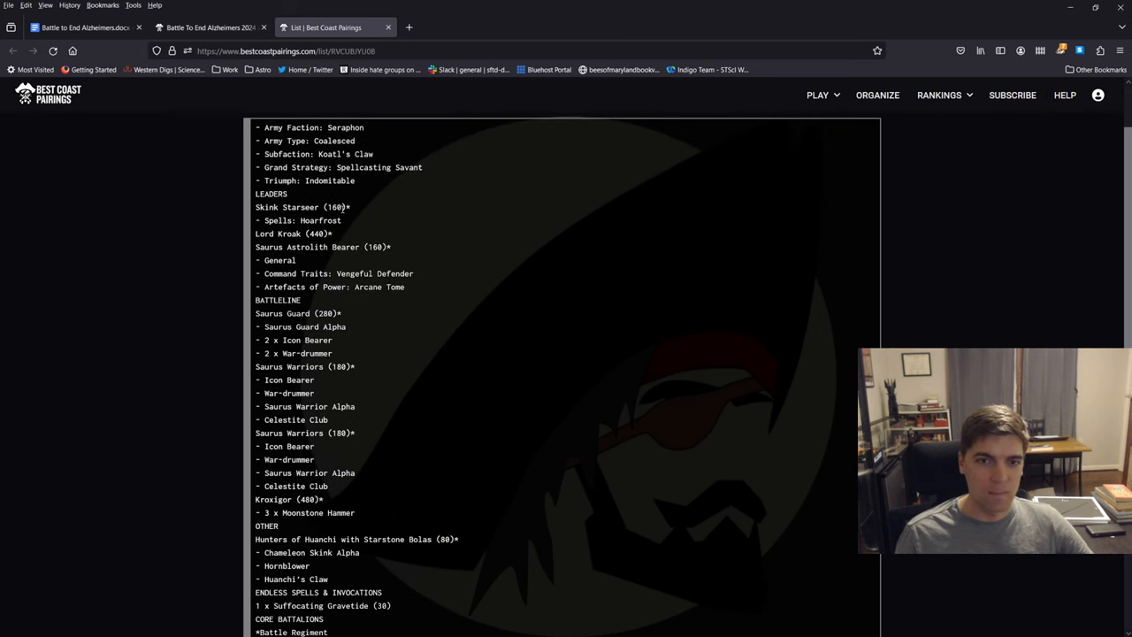
left_click_drag(256, 207, 341, 220)
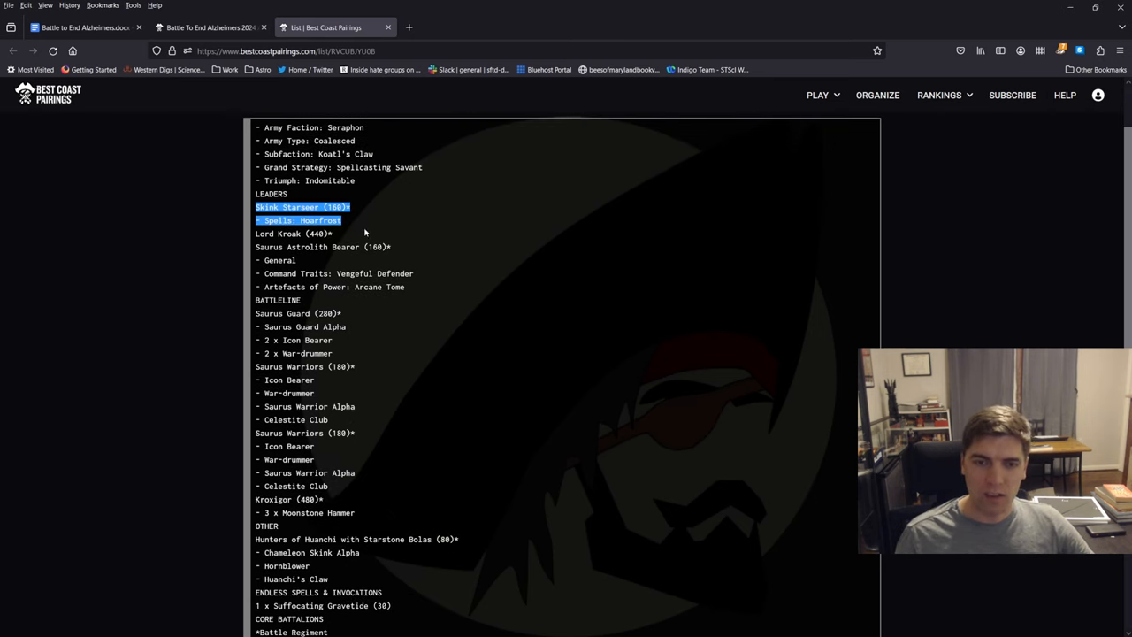
left_click_drag(343, 220, 404, 287)
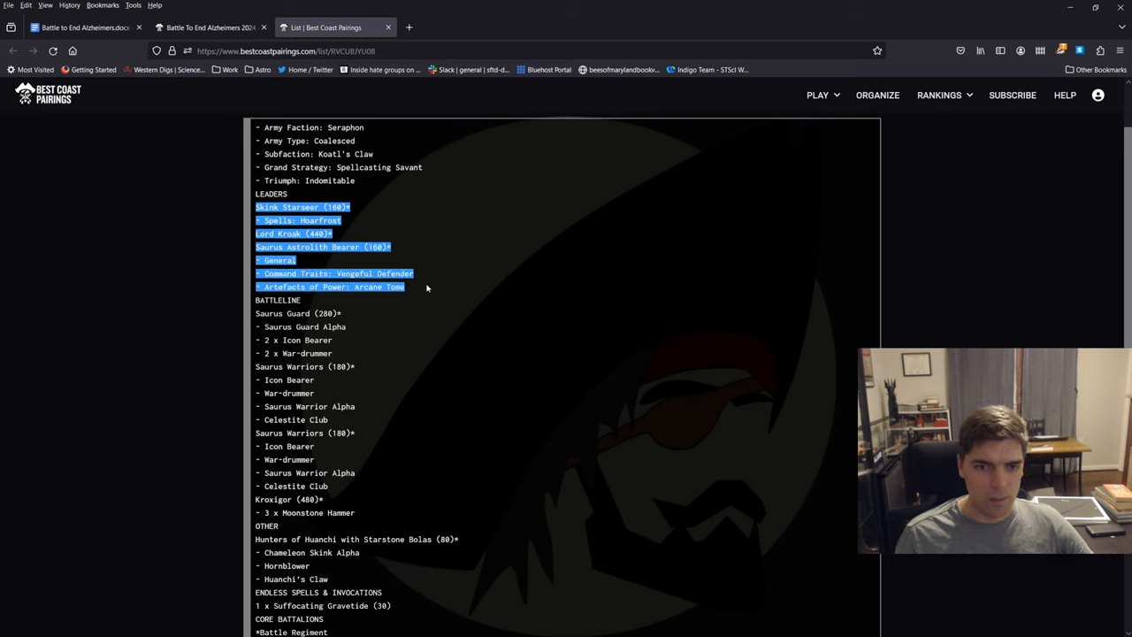
scroll("down", 3)
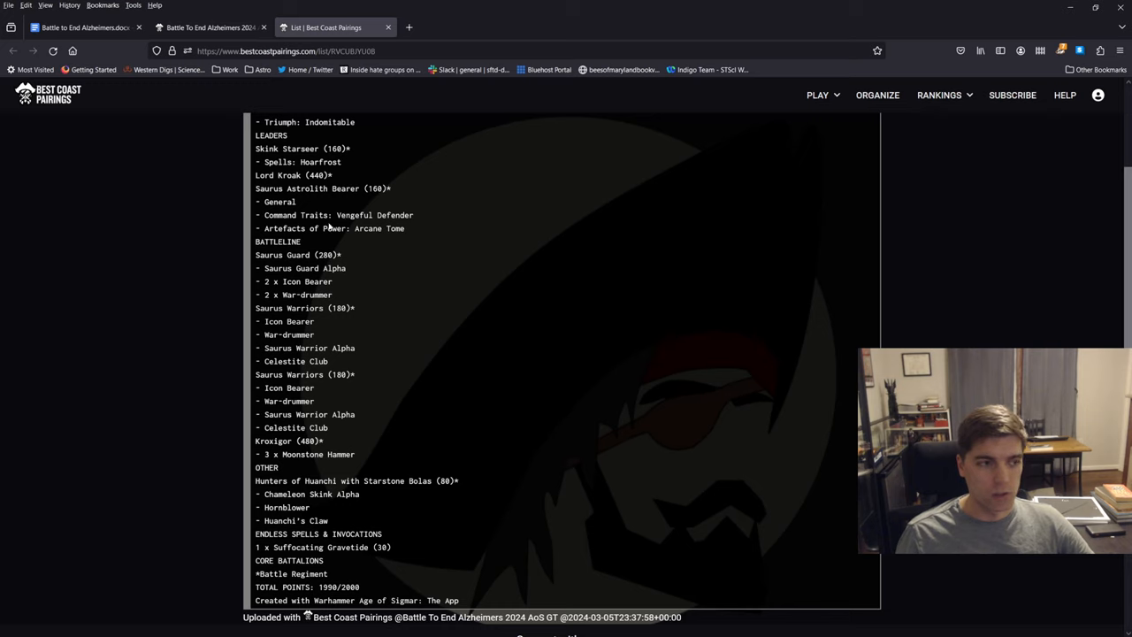
mouse_move(337, 215)
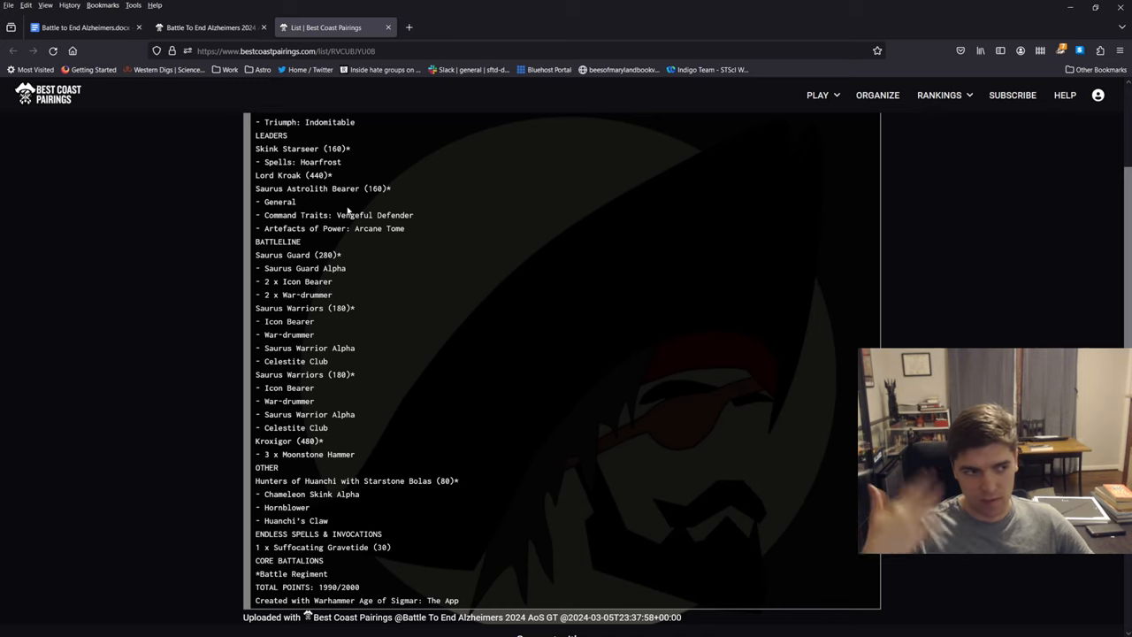
mouse_move(476, 143)
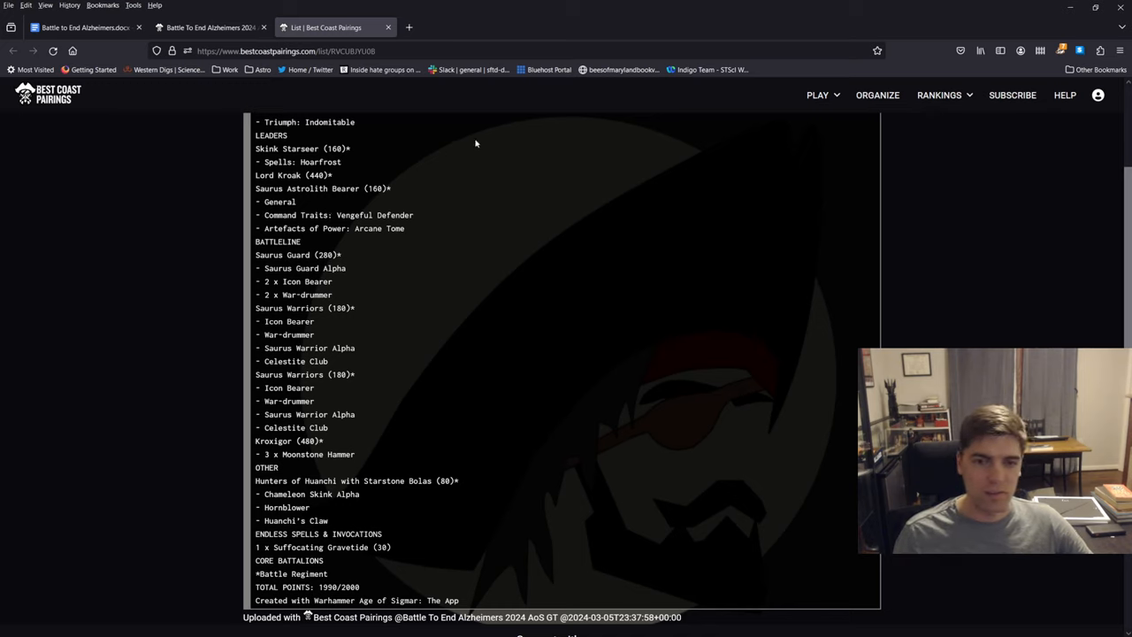
Step: Highlight the Vengeful Defender command trait and read on to the 1990/2000 total
double_click(360, 215)
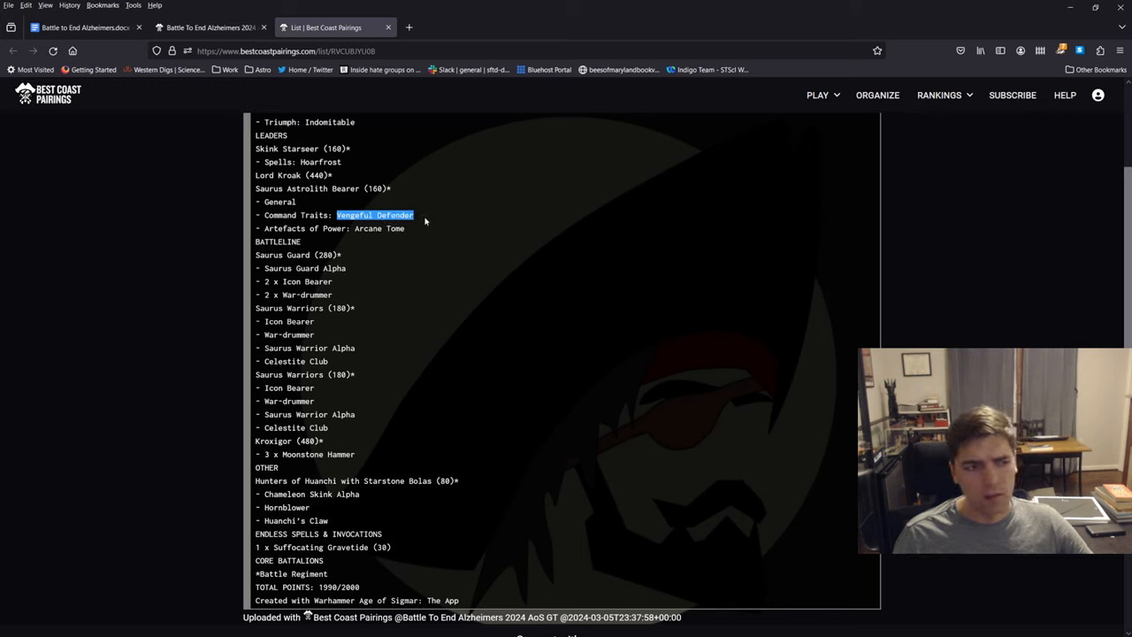
left_click(301, 177)
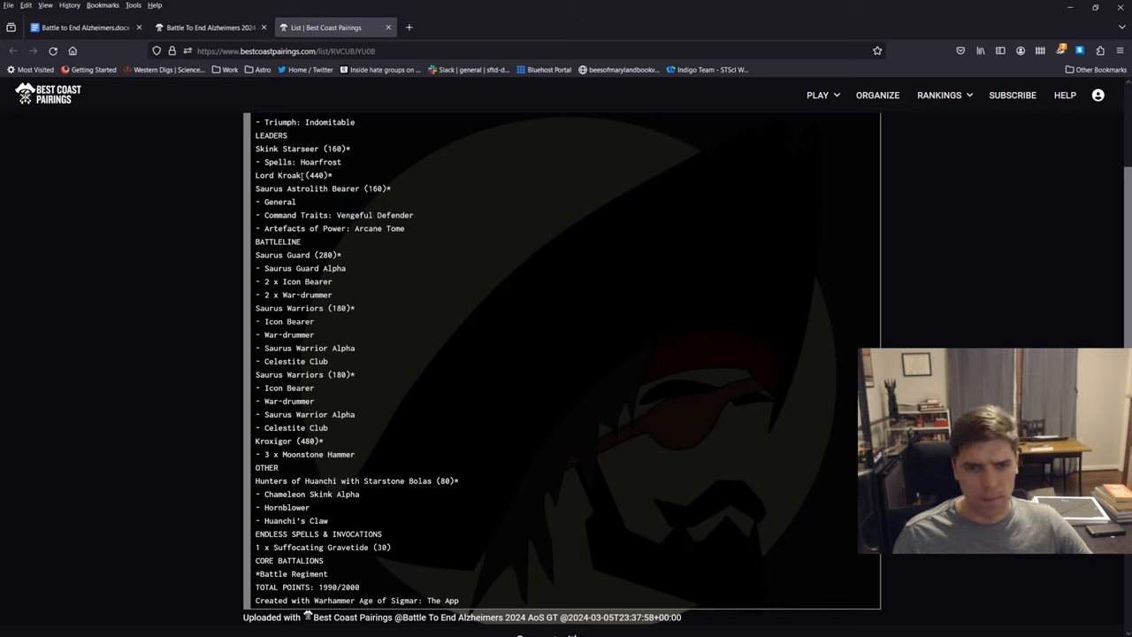
scroll("down", 3)
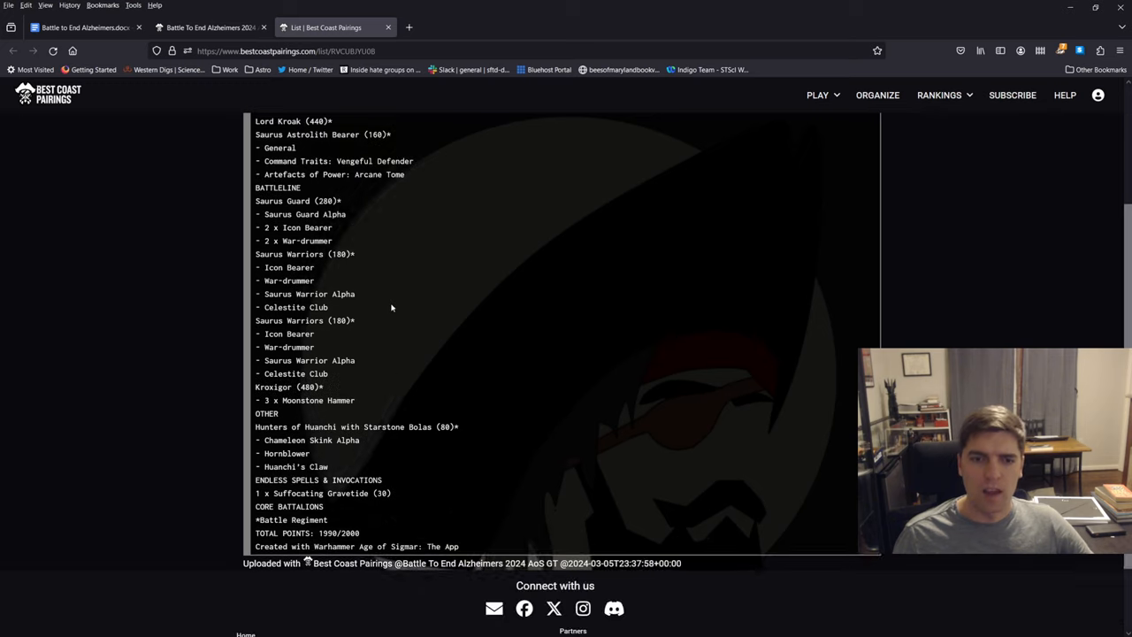
scroll("down", 3)
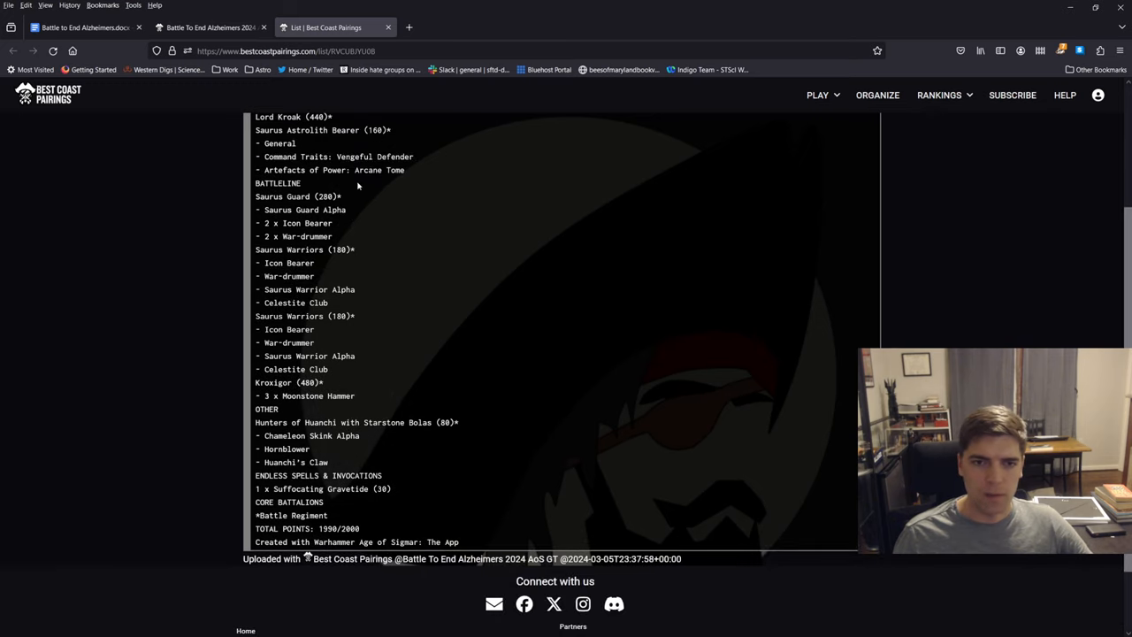
left_click_drag(255, 195, 358, 223)
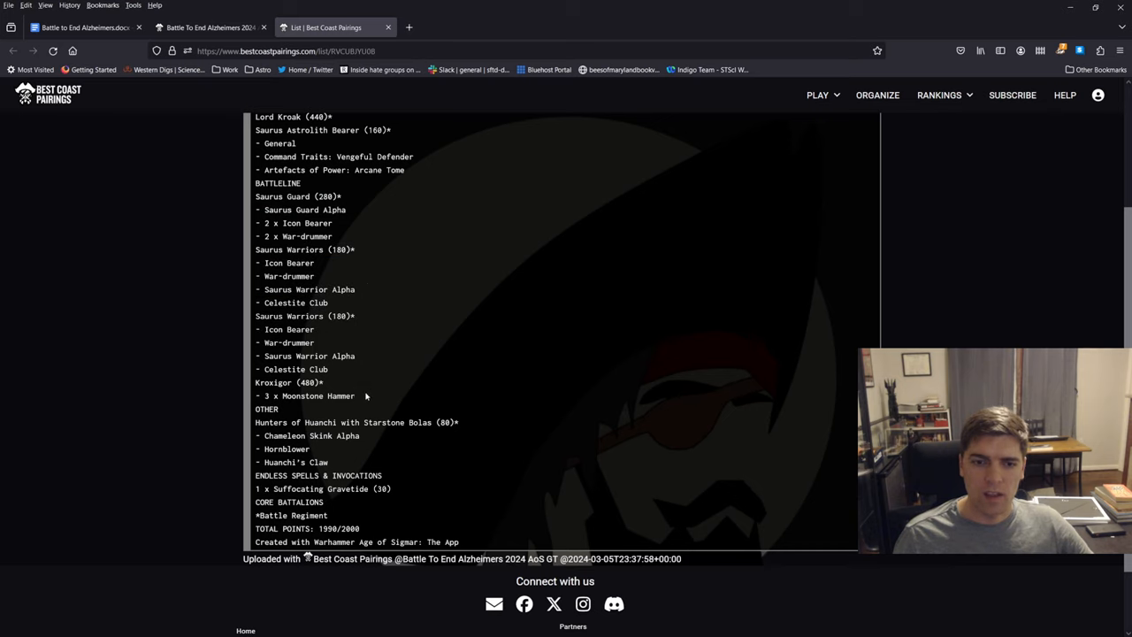
mouse_move(377, 387)
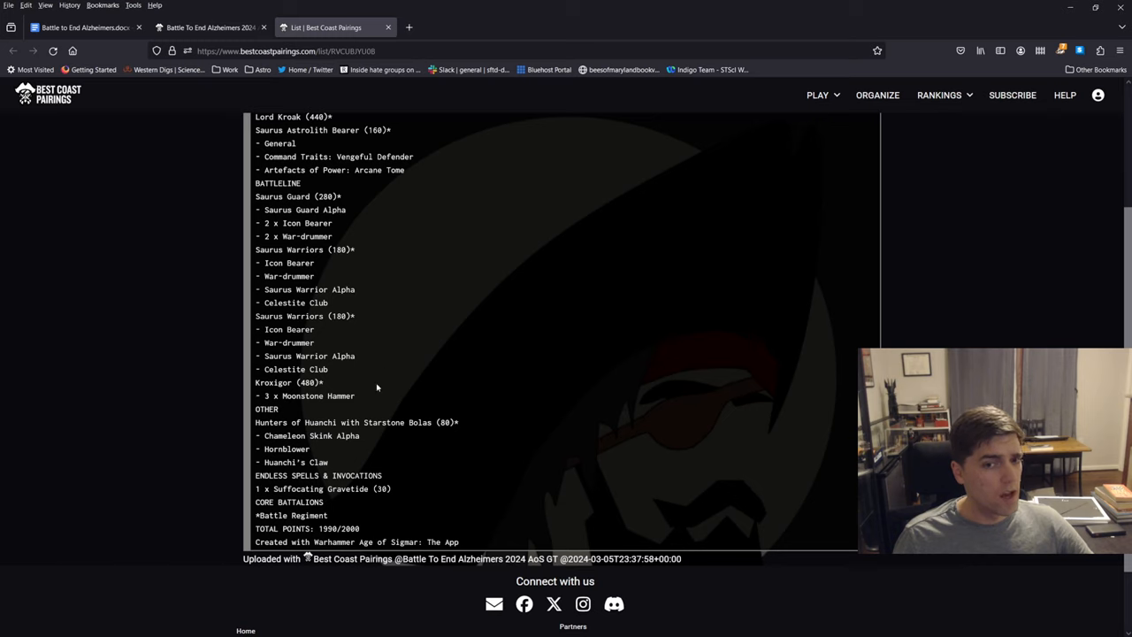
mouse_move(348, 394)
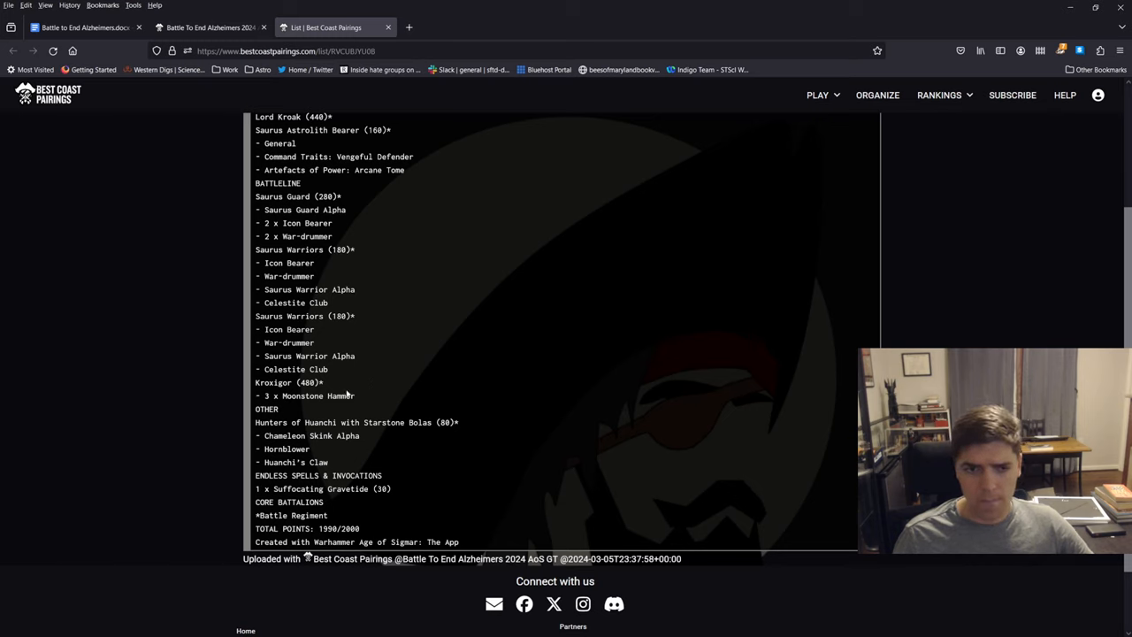
mouse_move(435, 407)
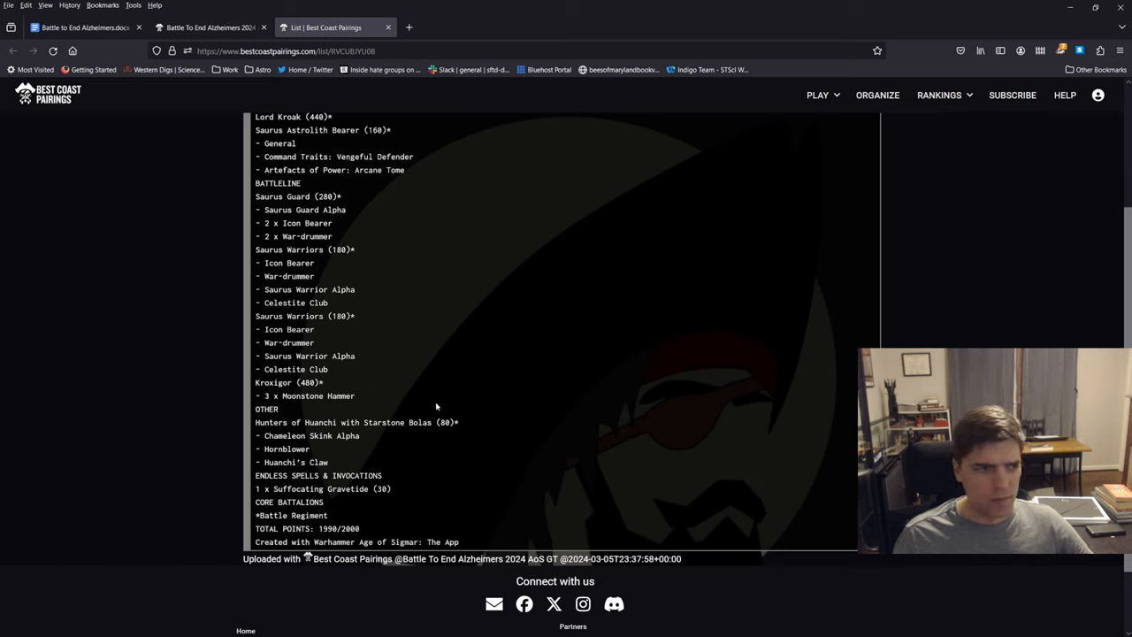
mouse_move(419, 389)
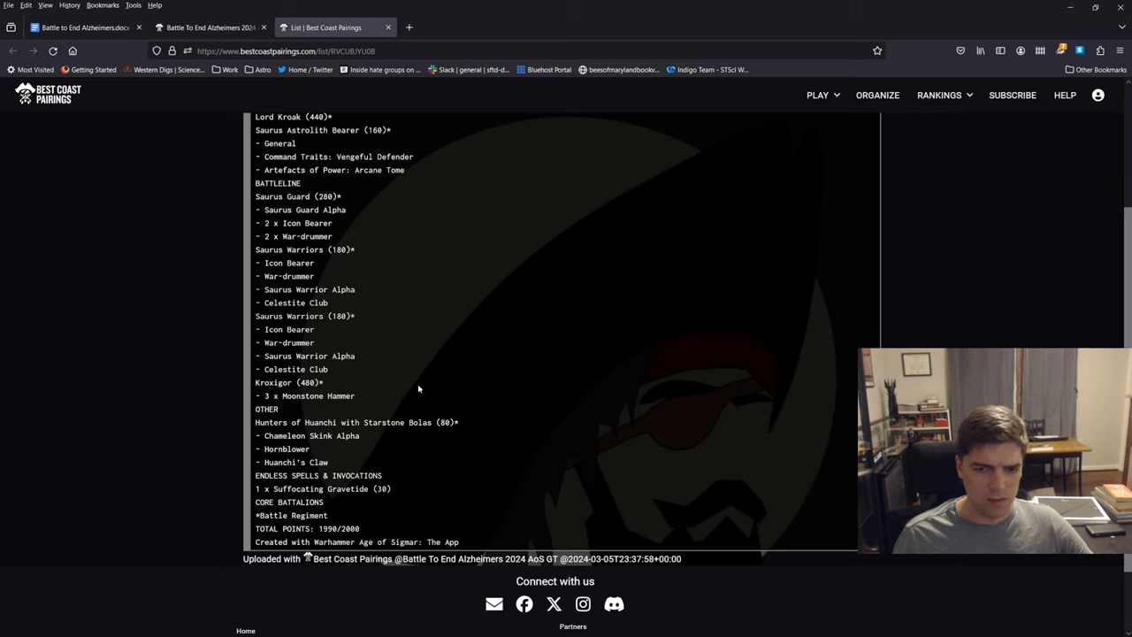
mouse_move(300, 416)
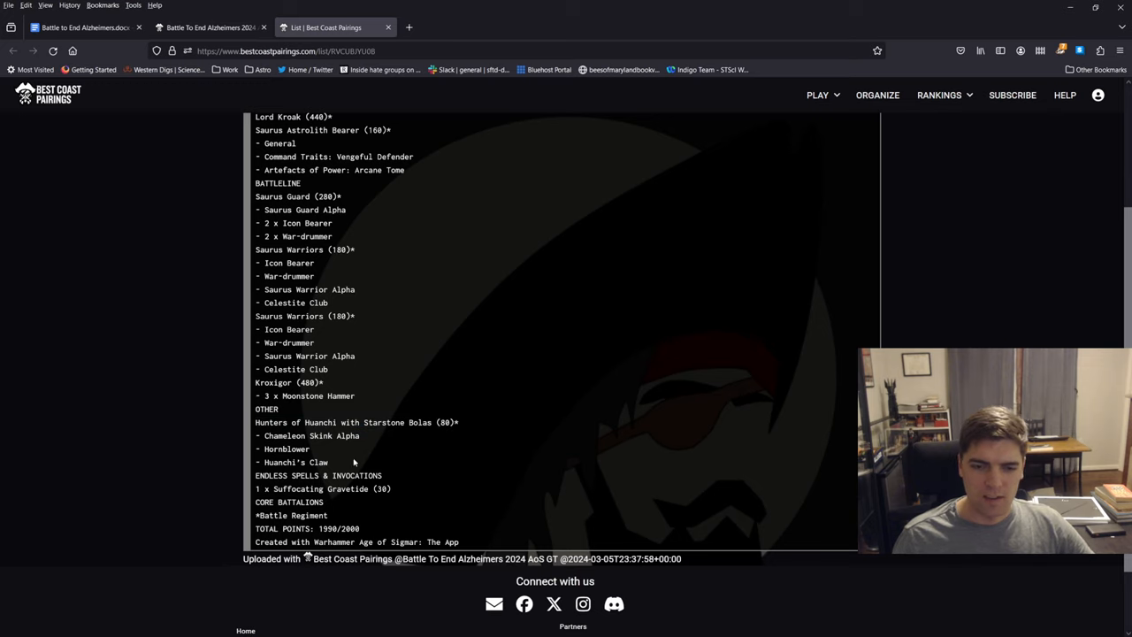
mouse_move(419, 480)
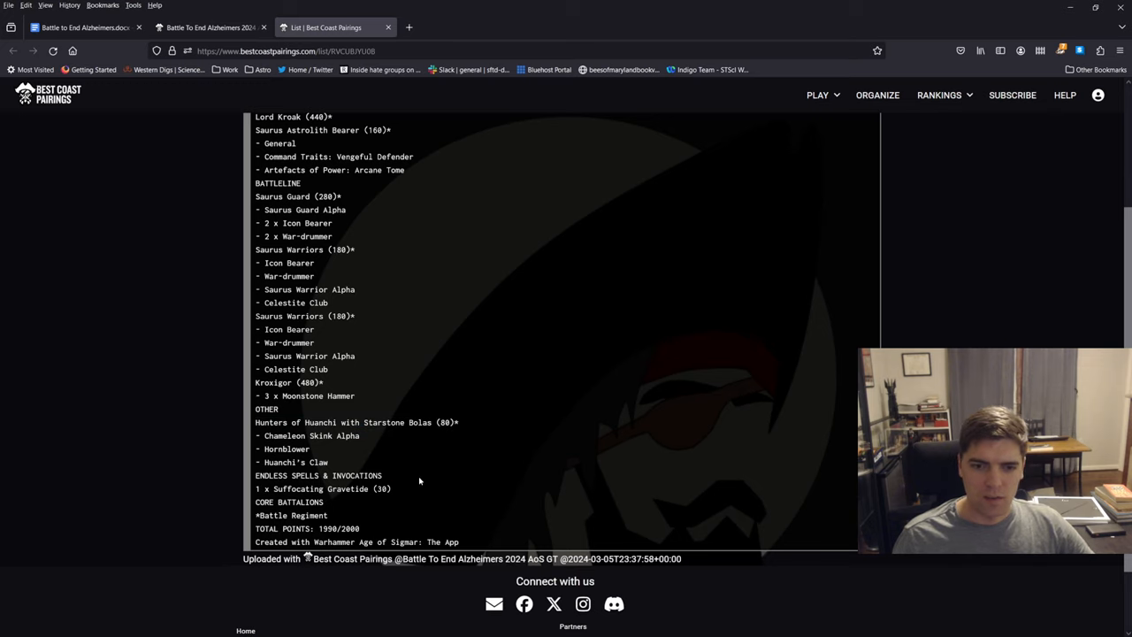
mouse_move(403, 262)
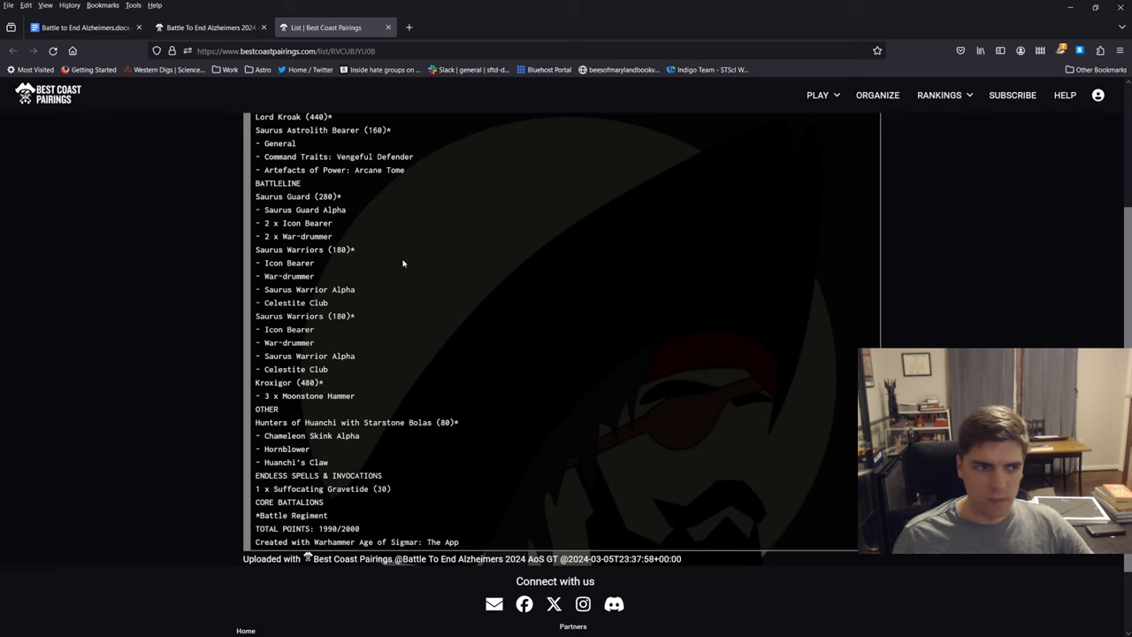
scroll("up", 3)
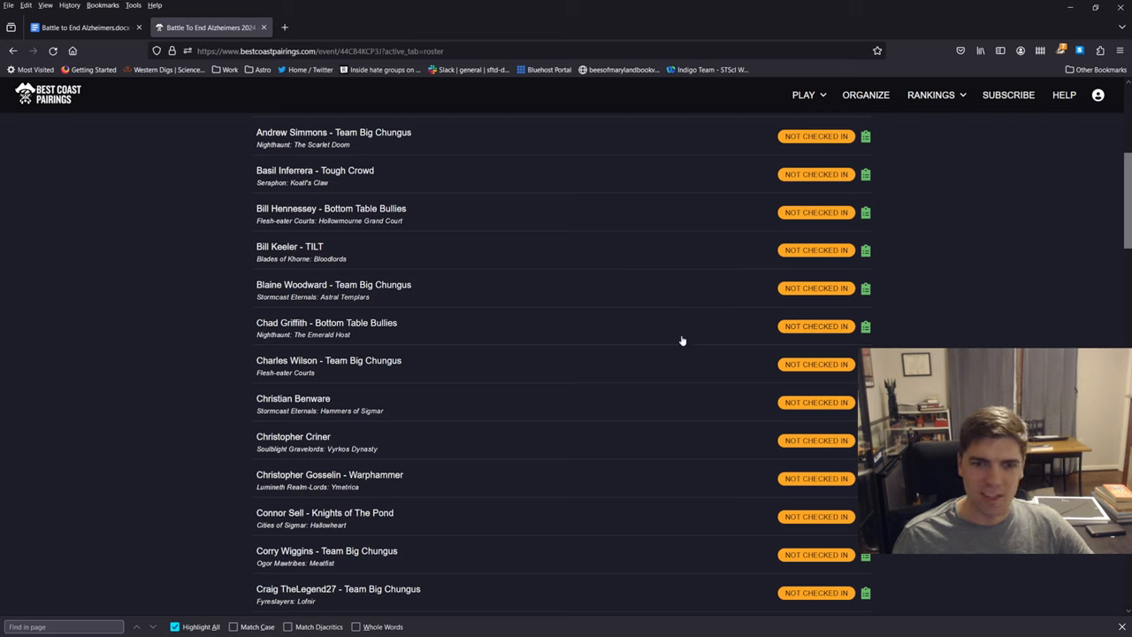
mouse_move(535, 211)
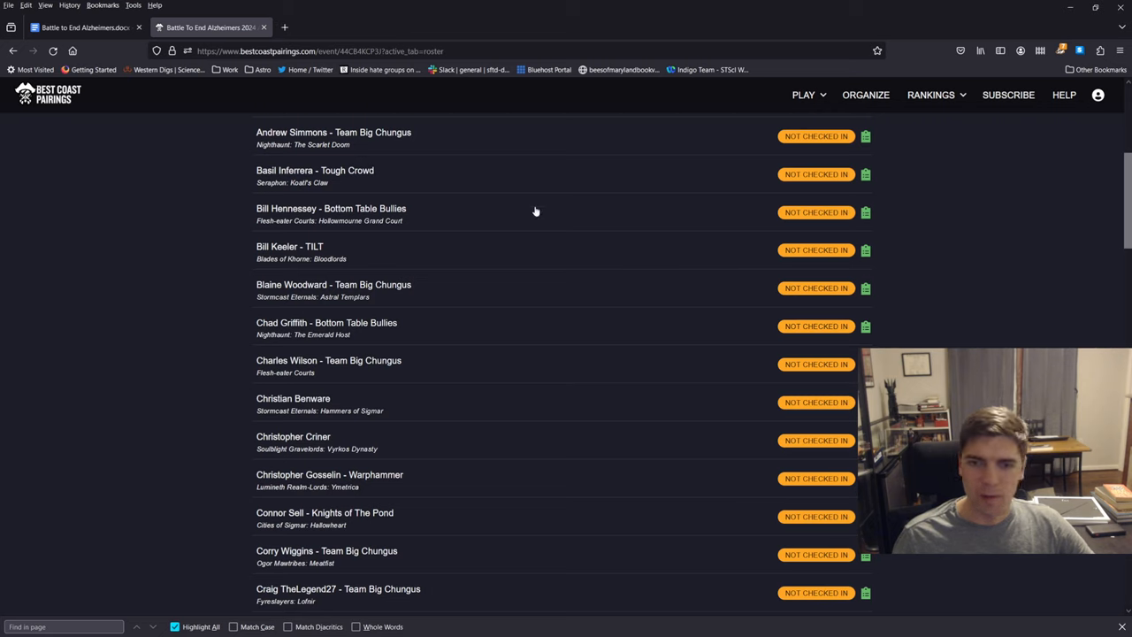
mouse_move(866, 212)
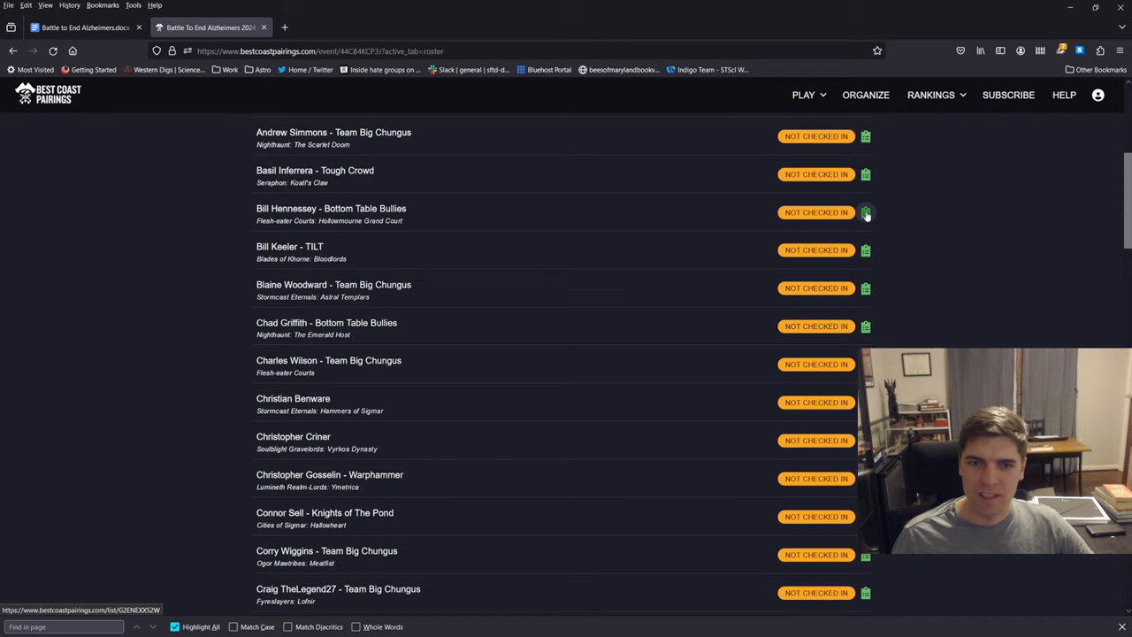
Step: Open the Flesh-eater Courts list and highlight the Marrowscroll Herald general's entry
left_click(866, 212)
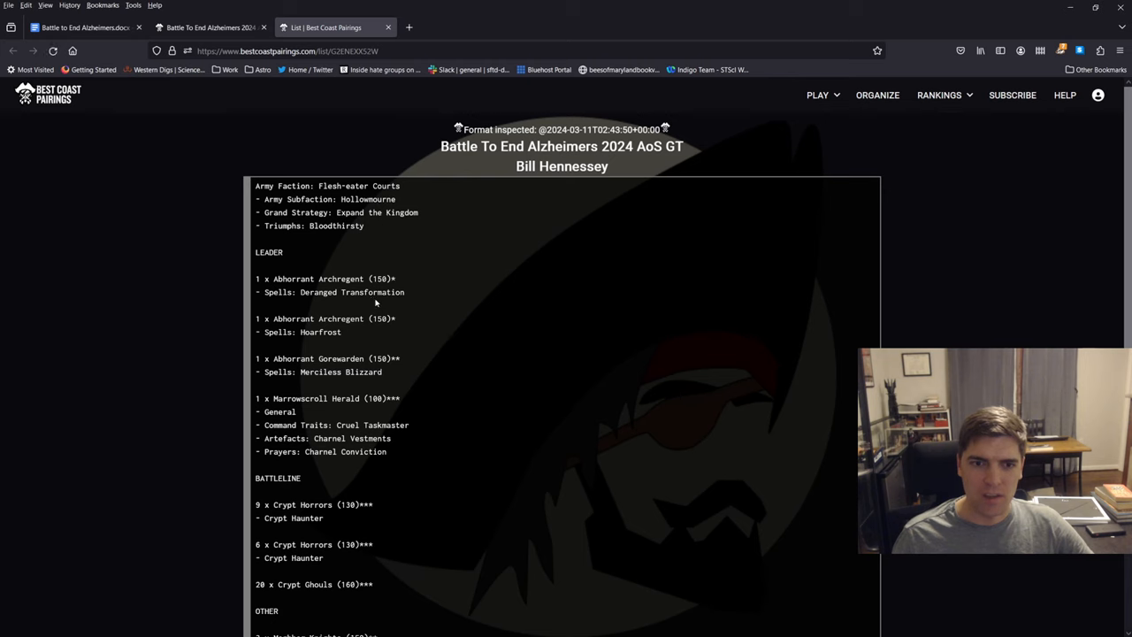
scroll("down", 3)
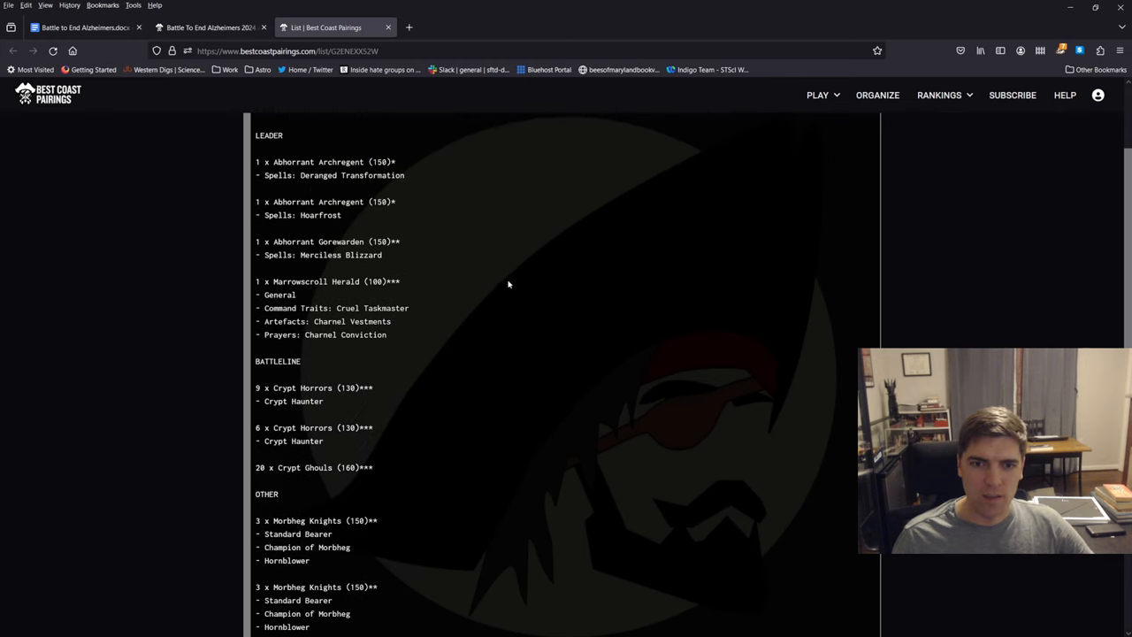
mouse_move(507, 286)
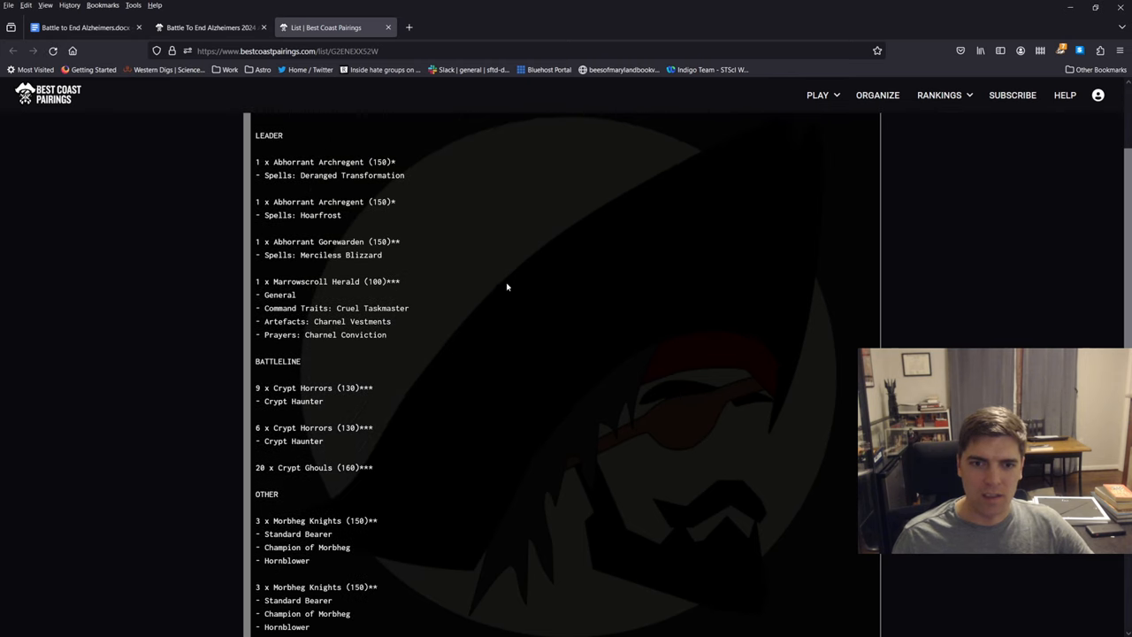
scroll("down", 3)
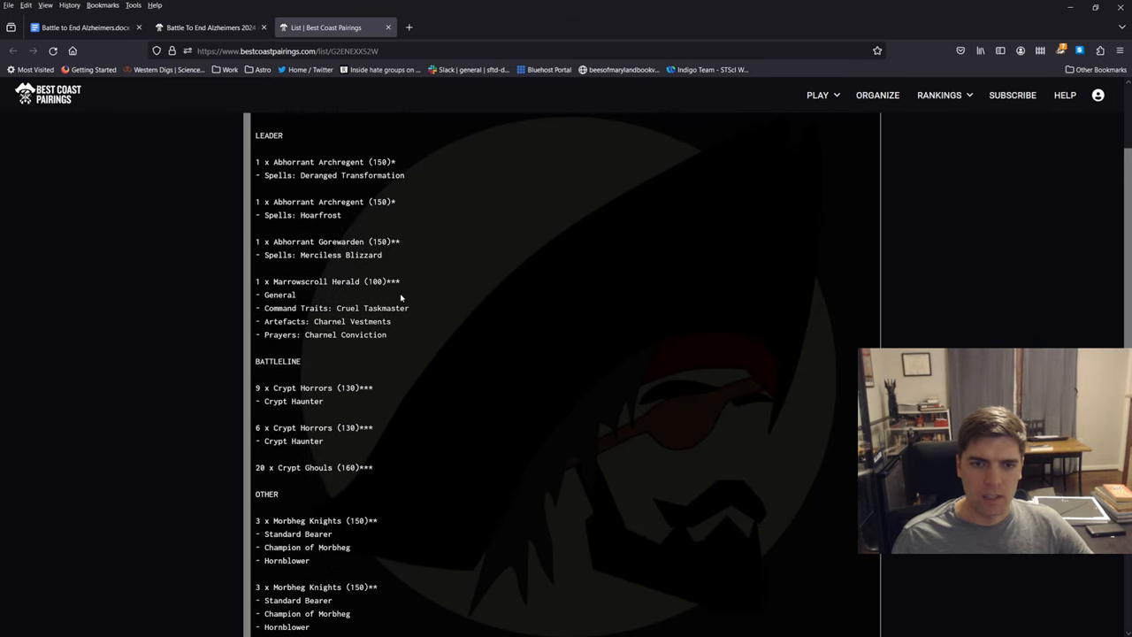
left_click_drag(256, 281, 386, 334)
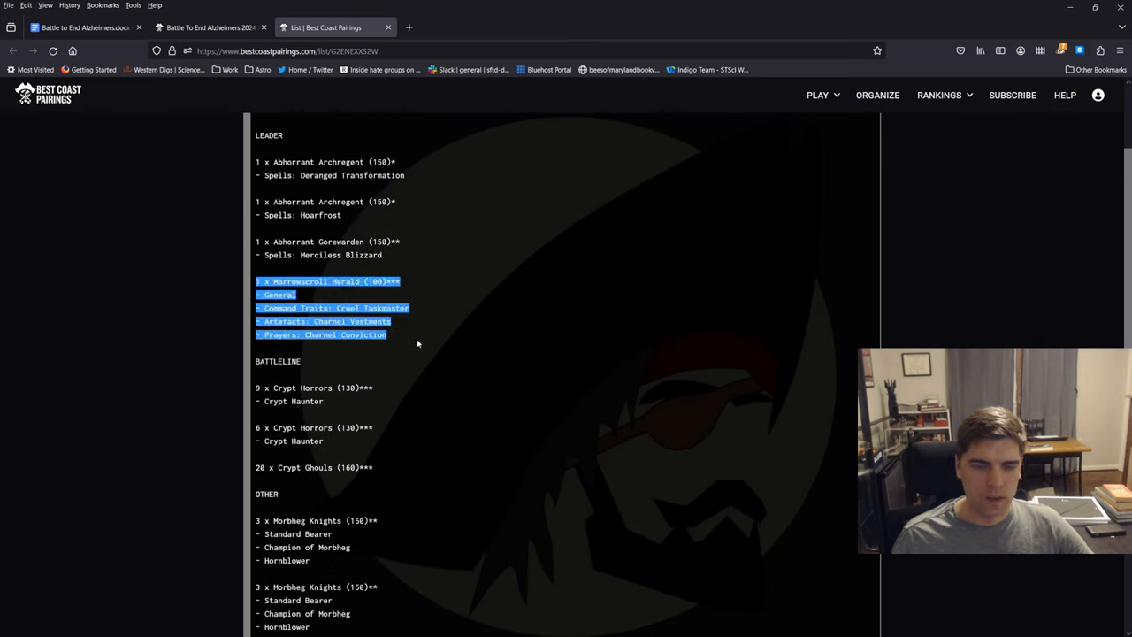
Step: Scroll through Morbheg Knights, Royal Beastflayers and core battalions to the 1990/2000 total
scroll("down", 3)
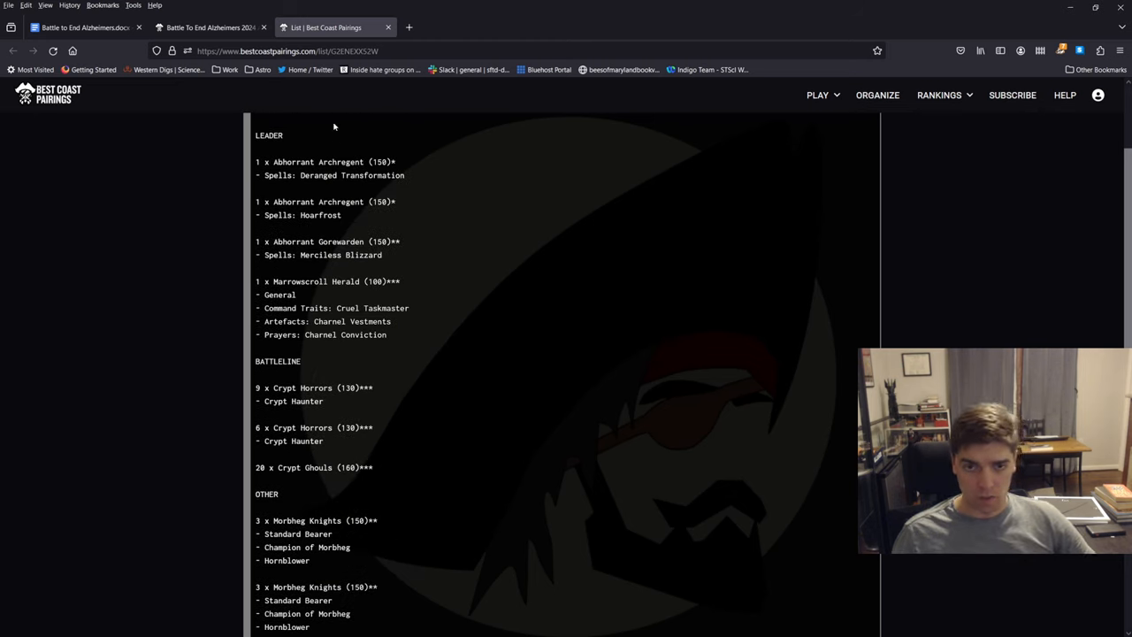
mouse_move(384, 227)
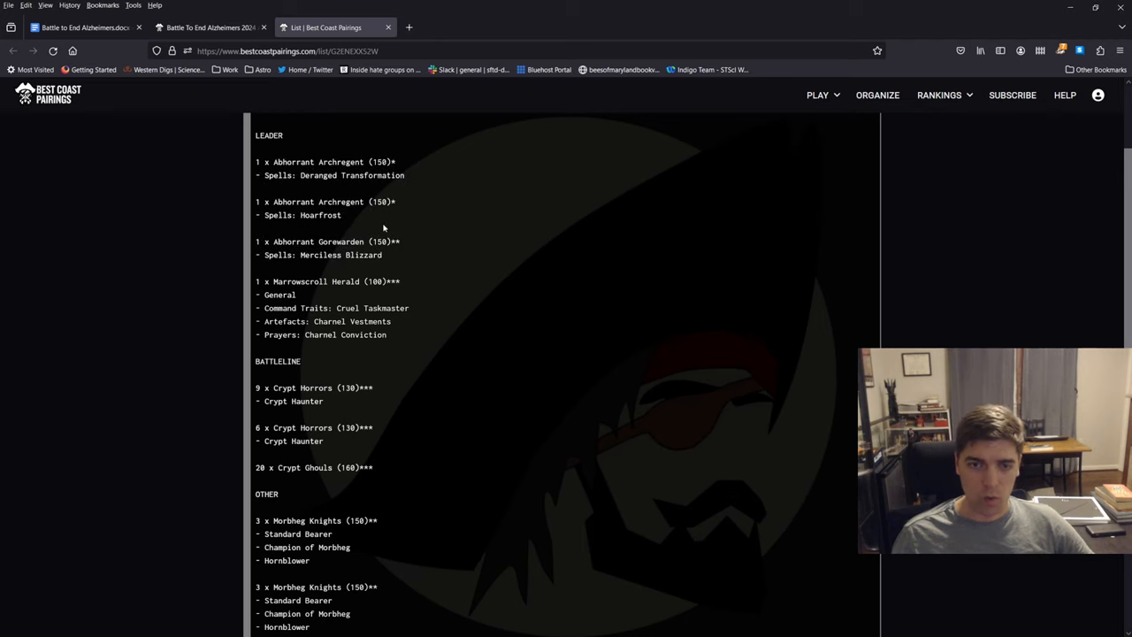
mouse_move(368, 265)
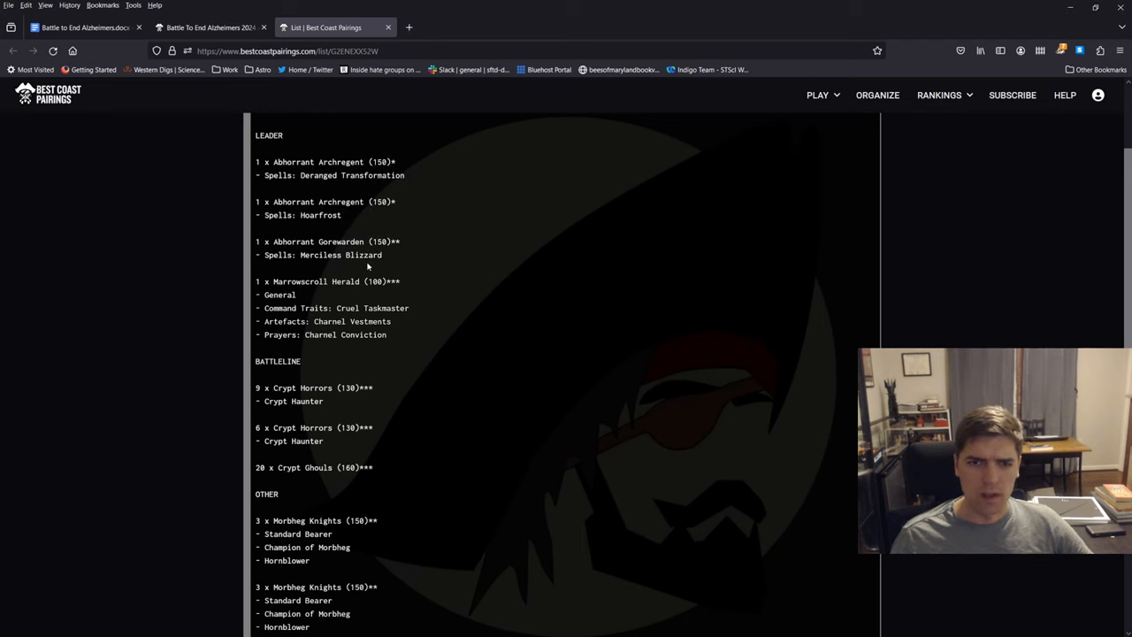
mouse_move(298, 217)
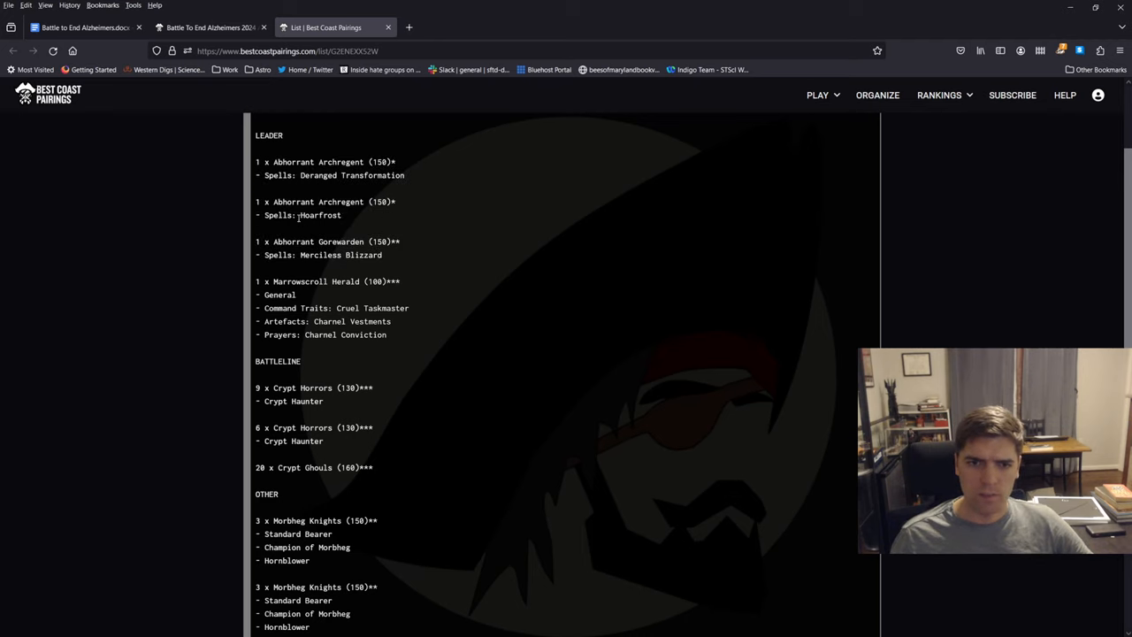
scroll("down", 3)
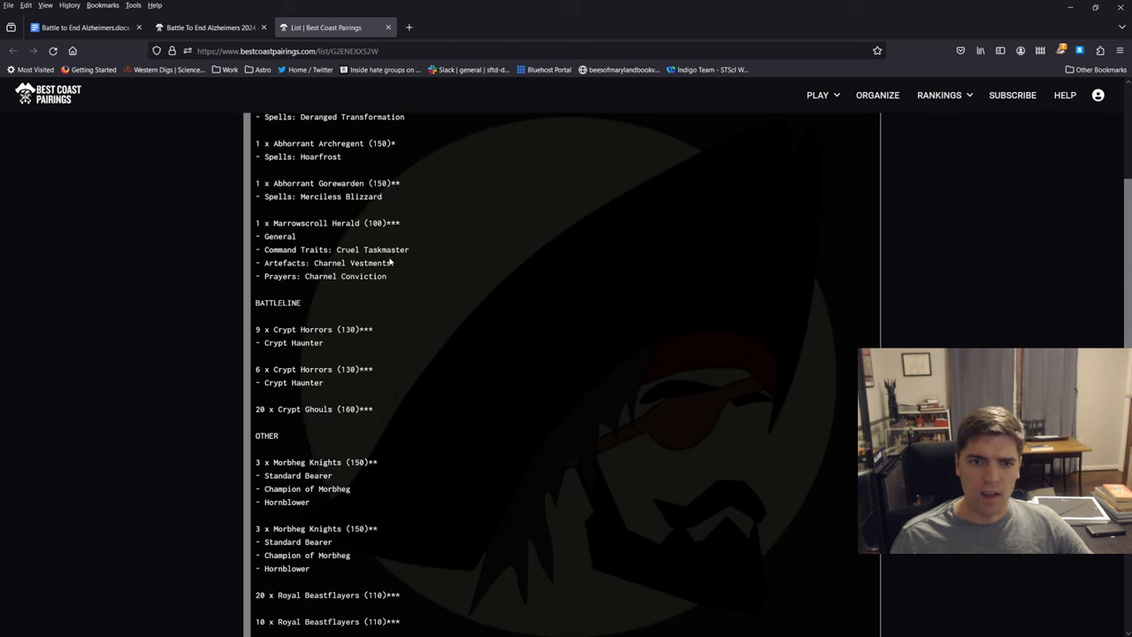
scroll("down", 3)
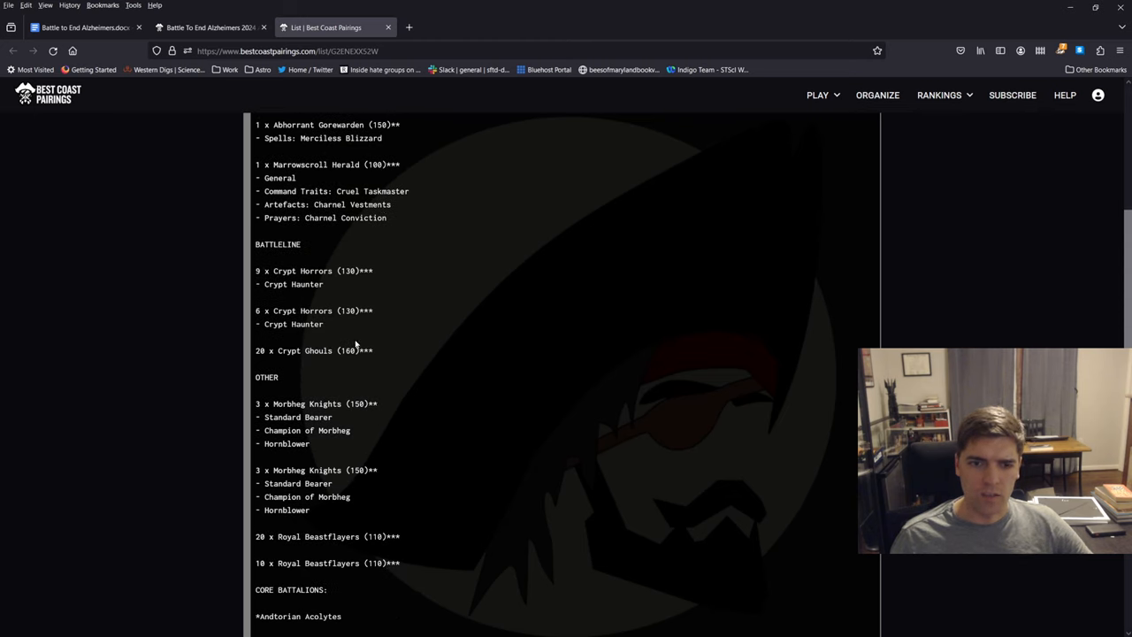
scroll("down", 3)
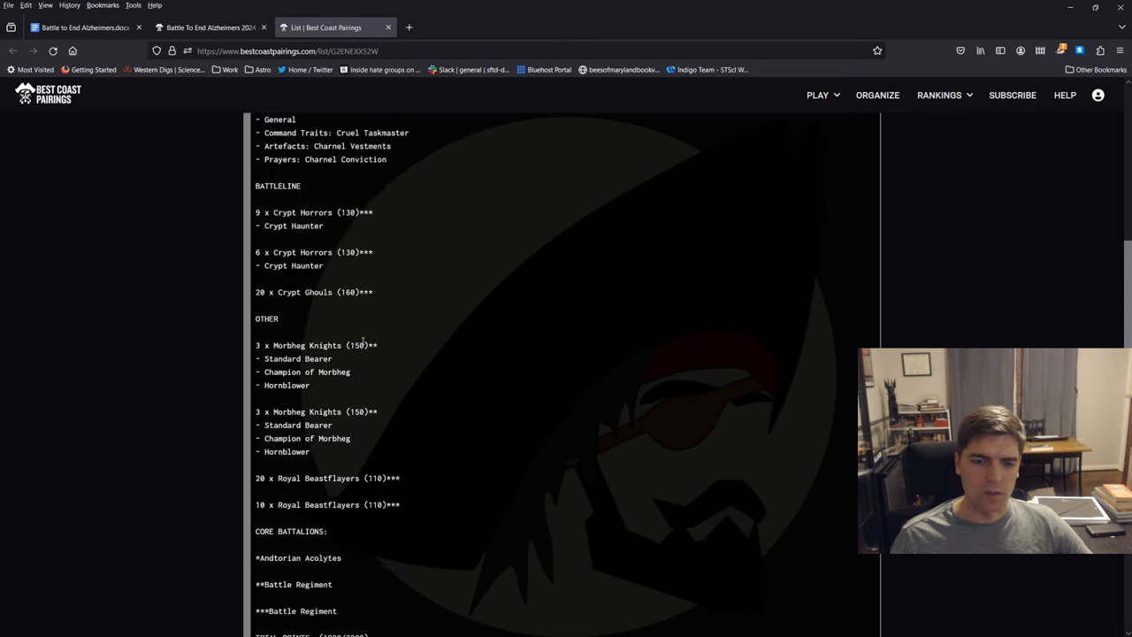
scroll("down", 3)
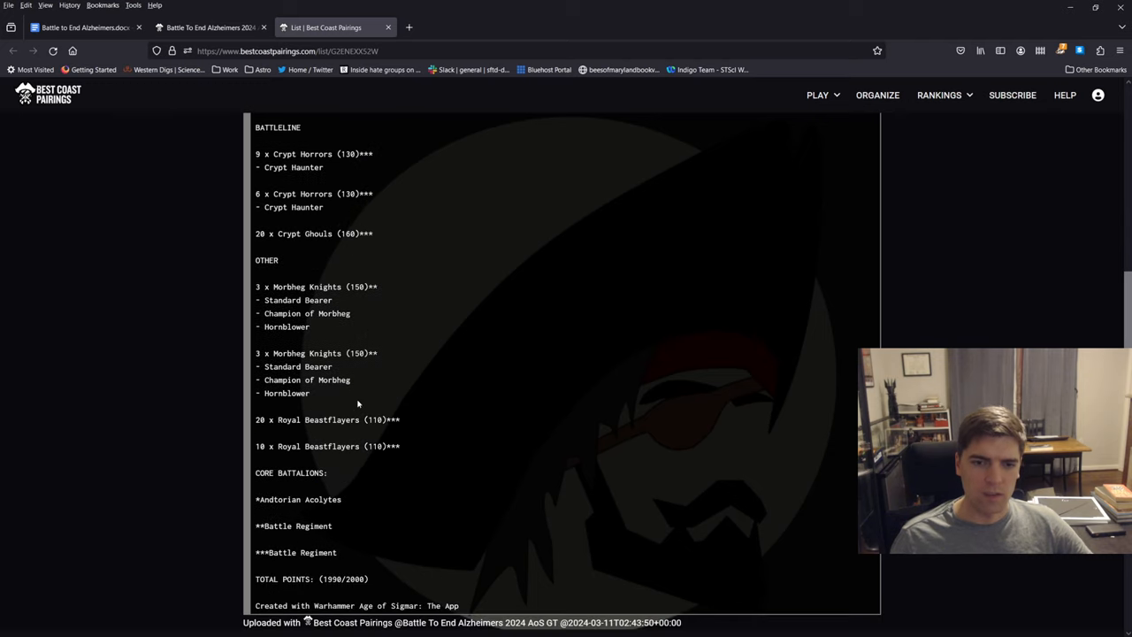
mouse_move(421, 473)
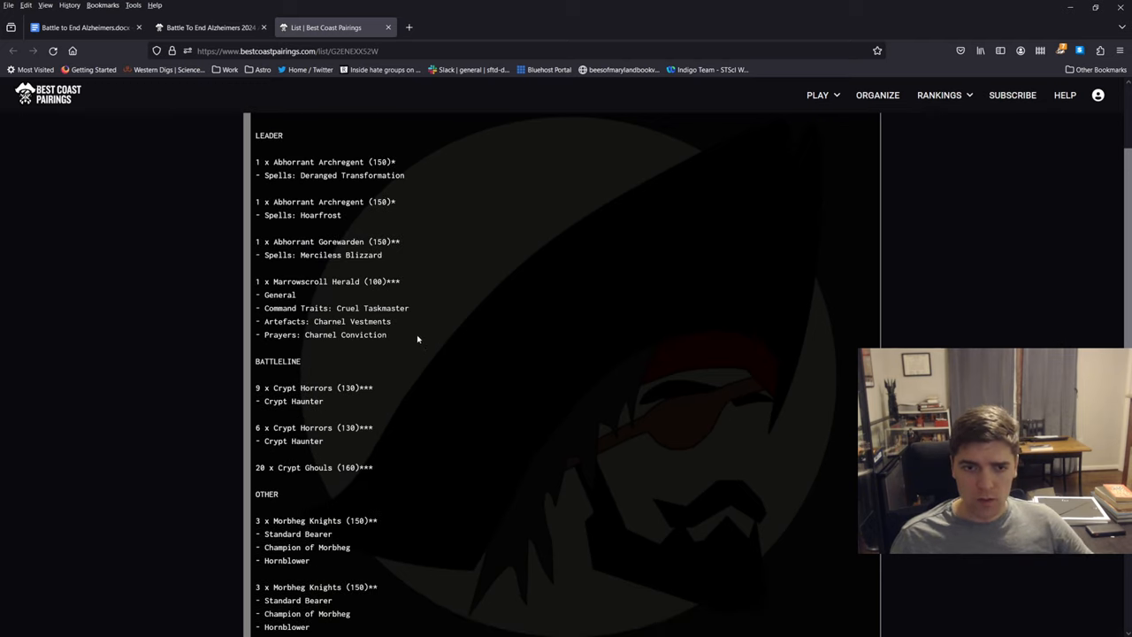
scroll("down", 3)
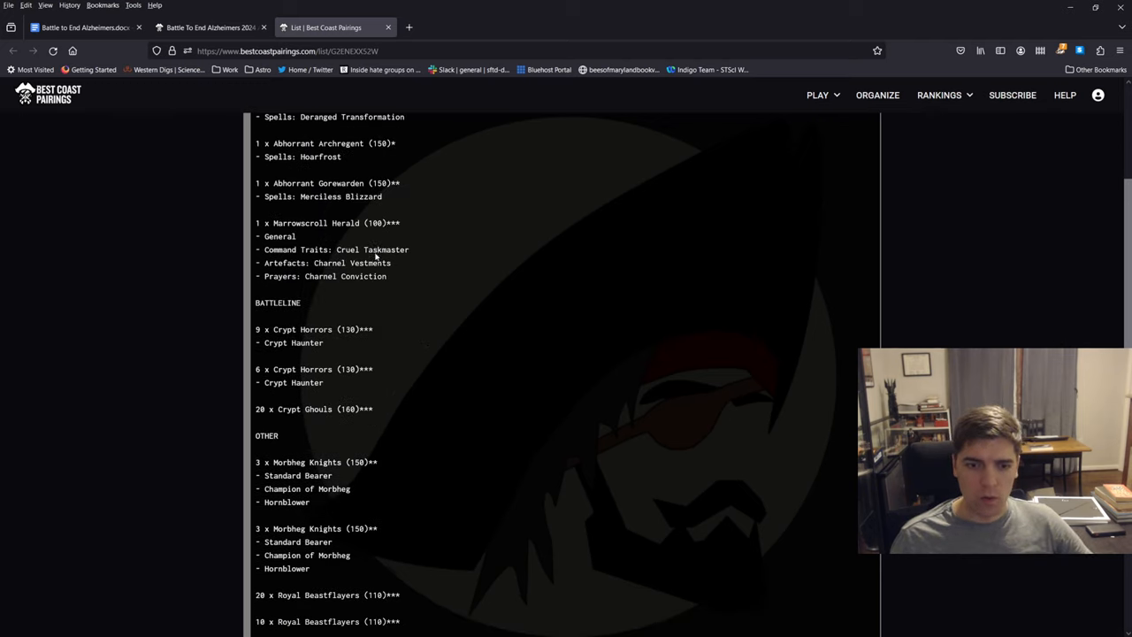
scroll("down", 3)
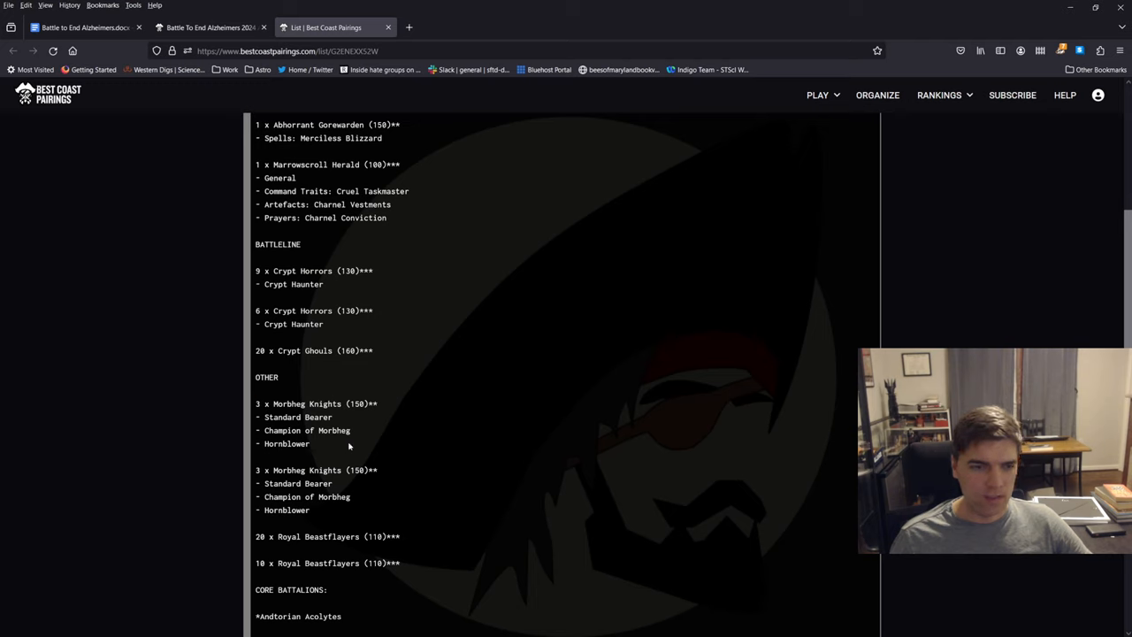
scroll("down", 3)
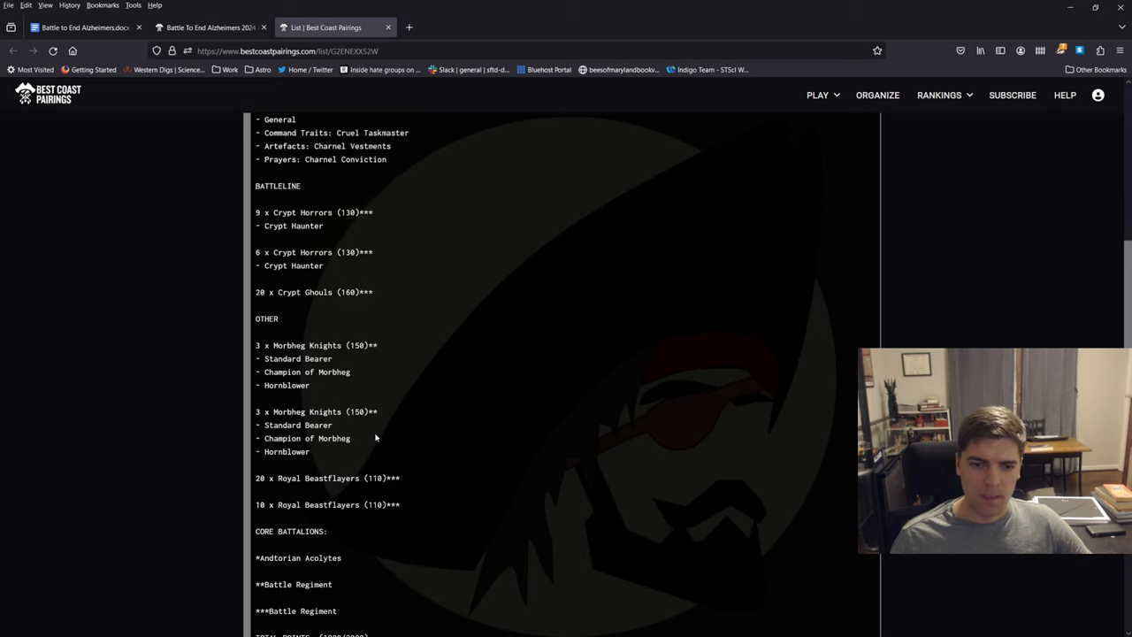
mouse_move(425, 494)
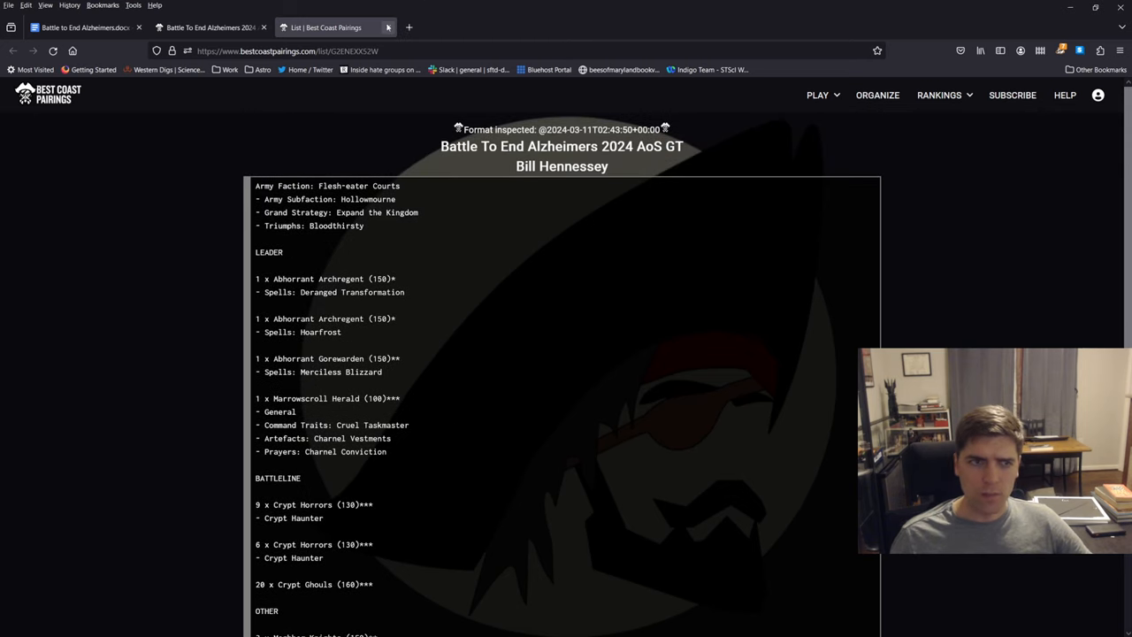
Step: Close the previous list and highlight Bloodmaster, Slaughterpriest and Be'lakor in the Khorne list
left_click(387, 27)
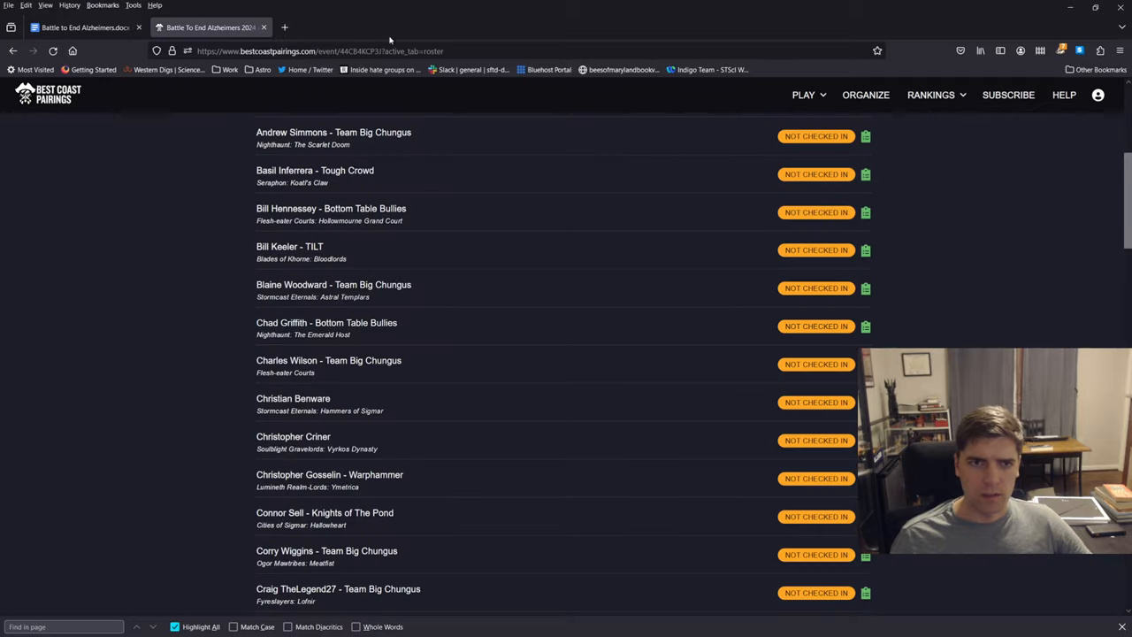
scroll("down", 3)
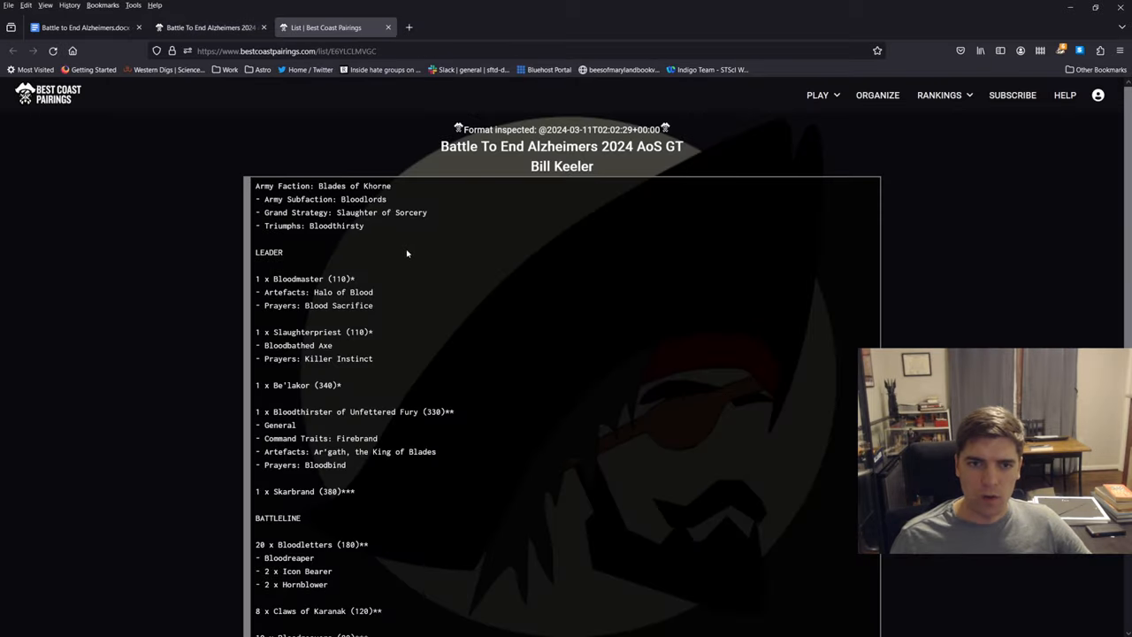
scroll("down", 3)
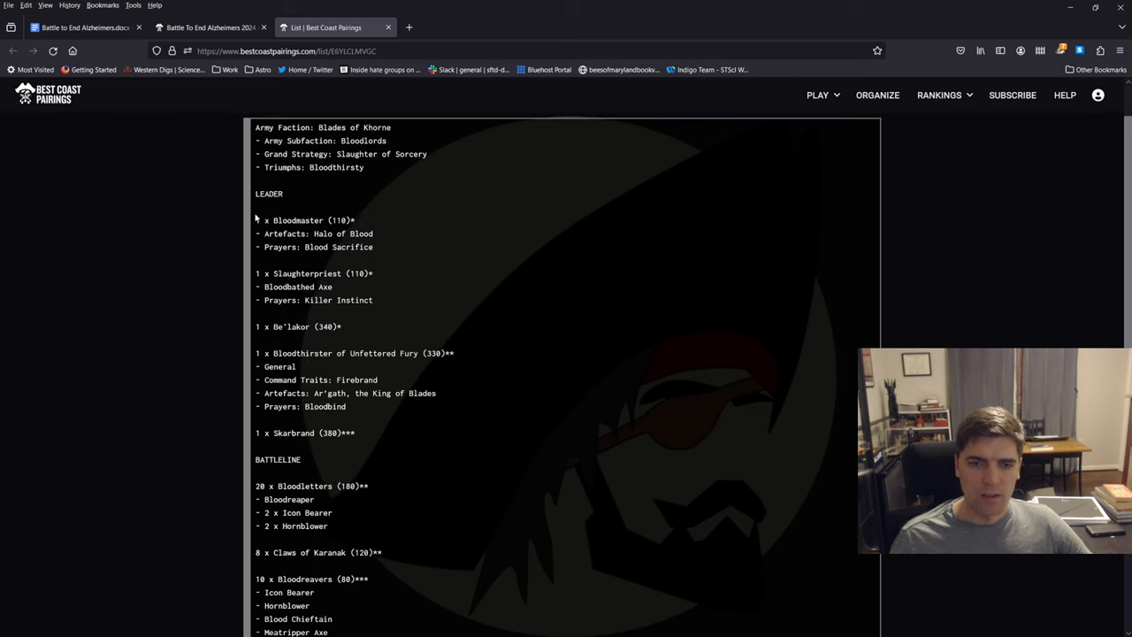
left_click_drag(255, 219, 342, 332)
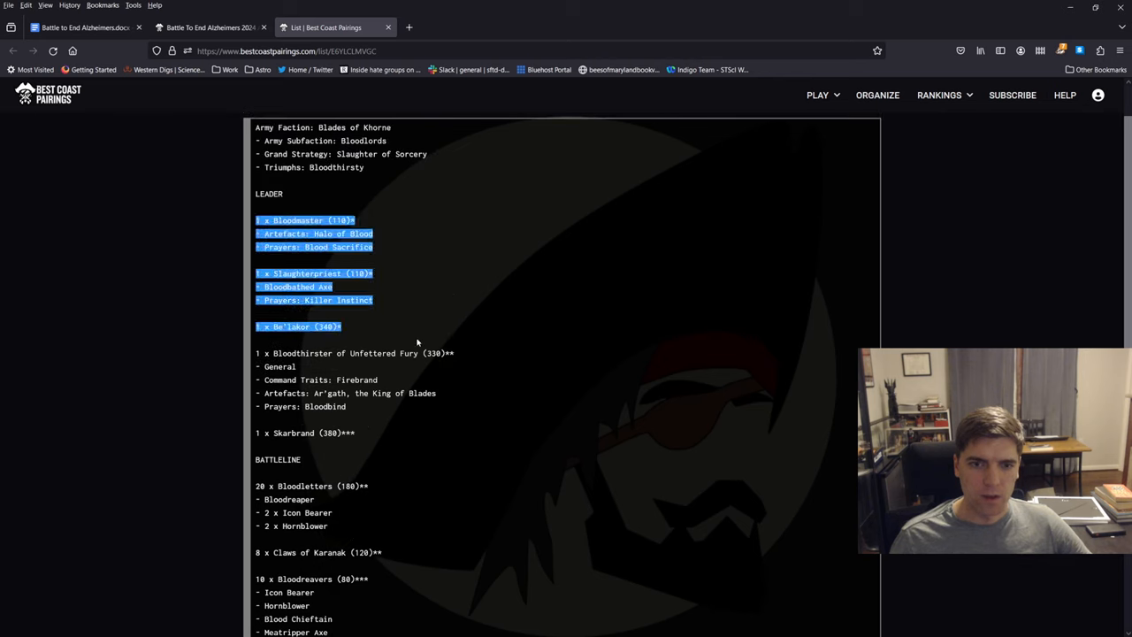
left_click(406, 337)
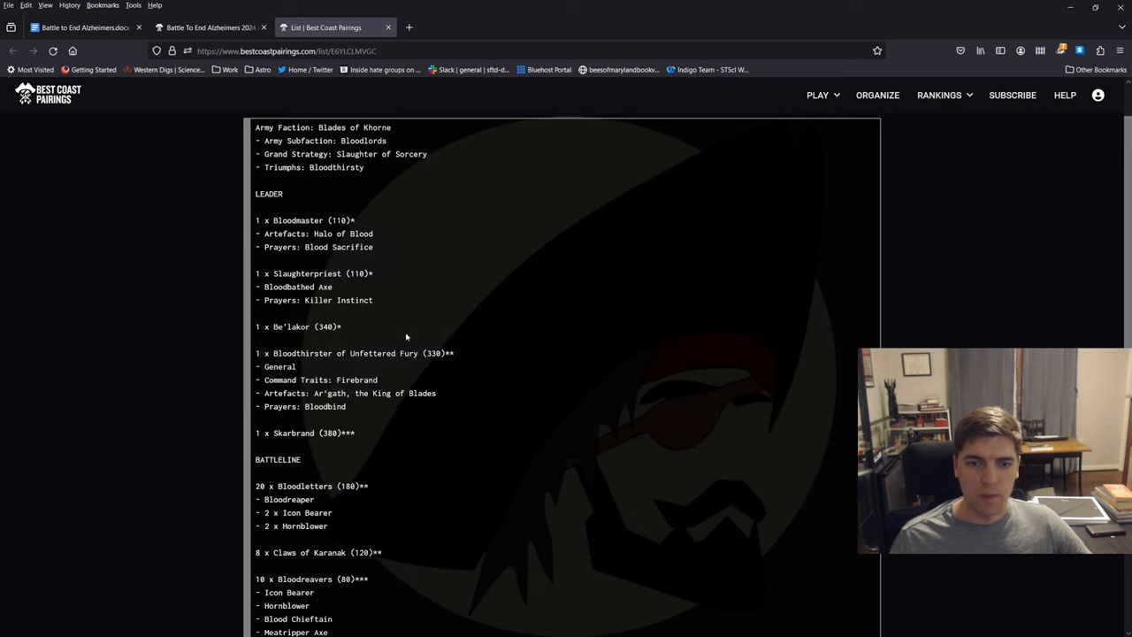
Step: Highlight the 20 Bloodletters unit and read on to the 2000/2000 total
scroll("down", 3)
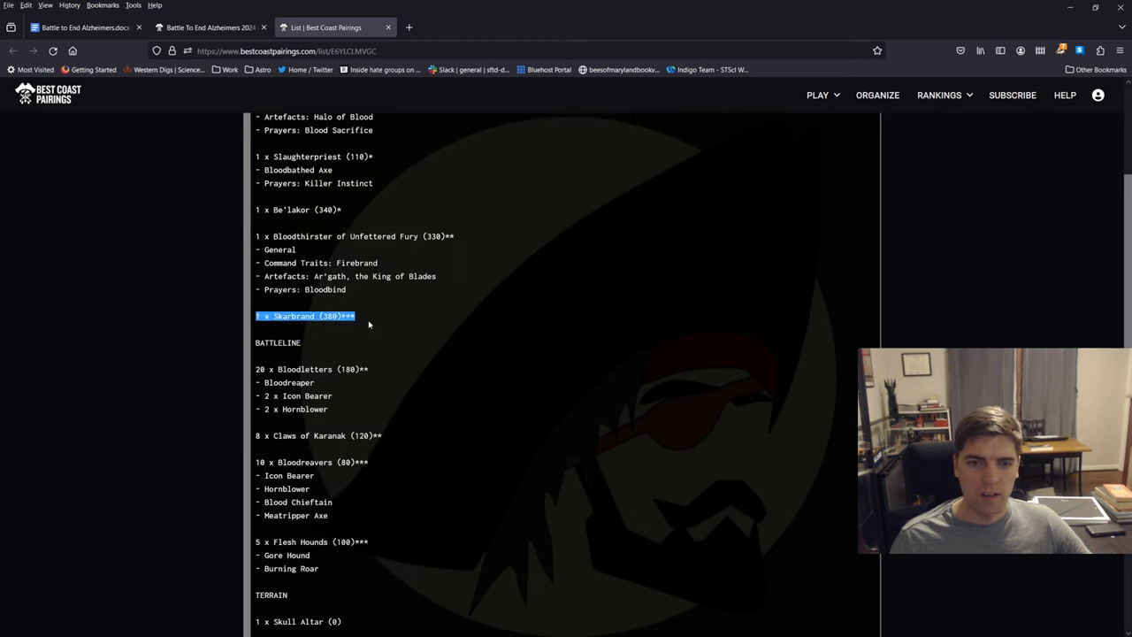
scroll("down", 3)
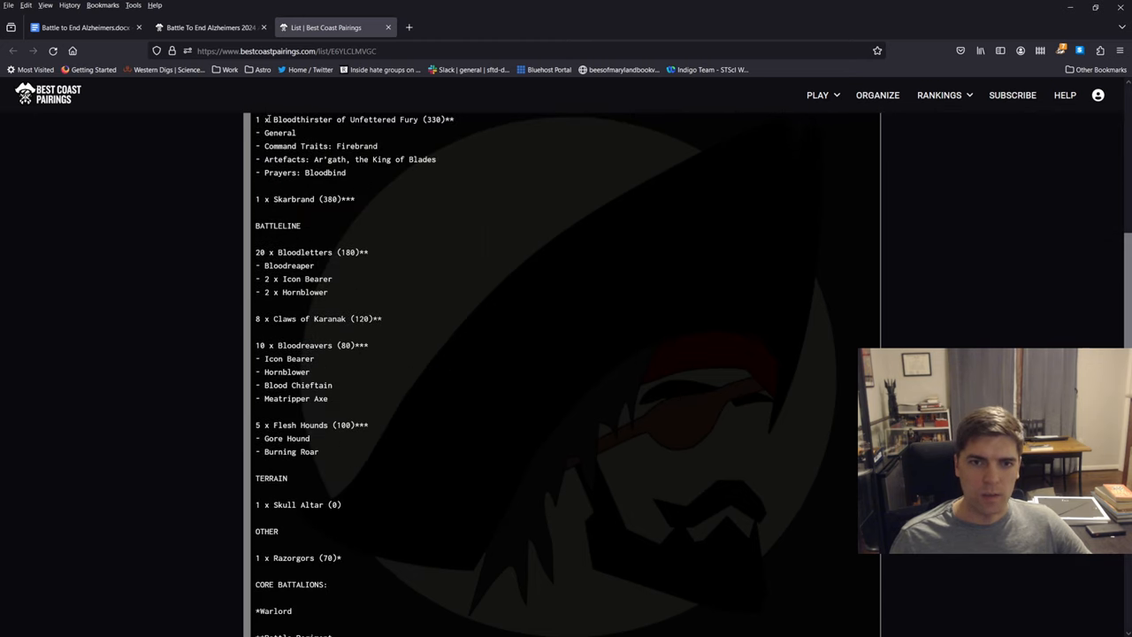
left_click_drag(256, 252, 329, 291)
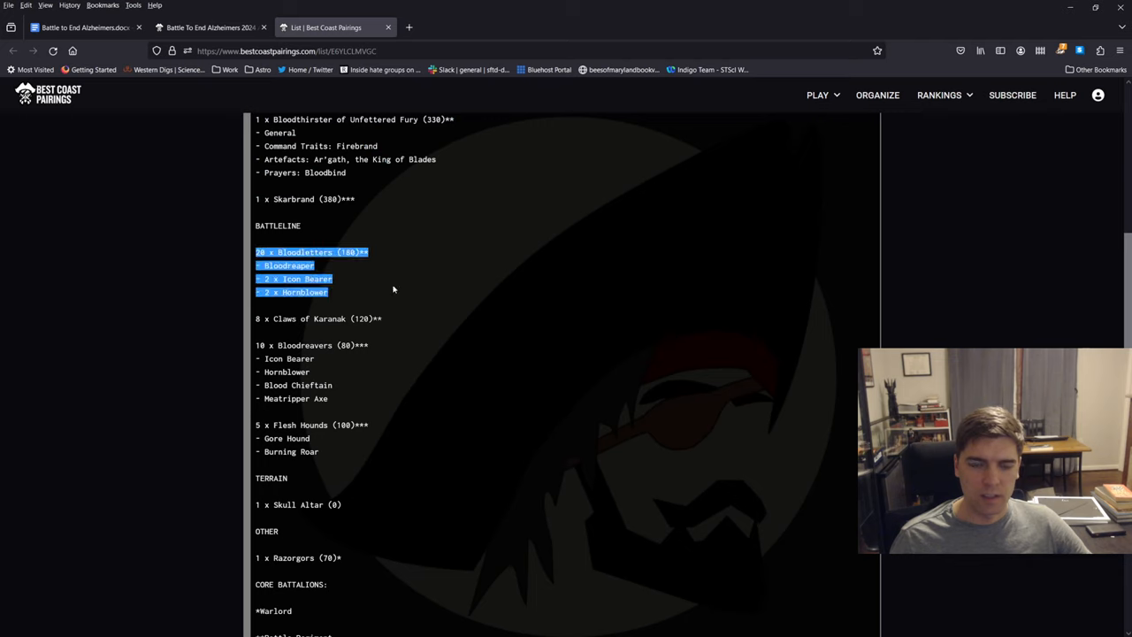
mouse_move(412, 333)
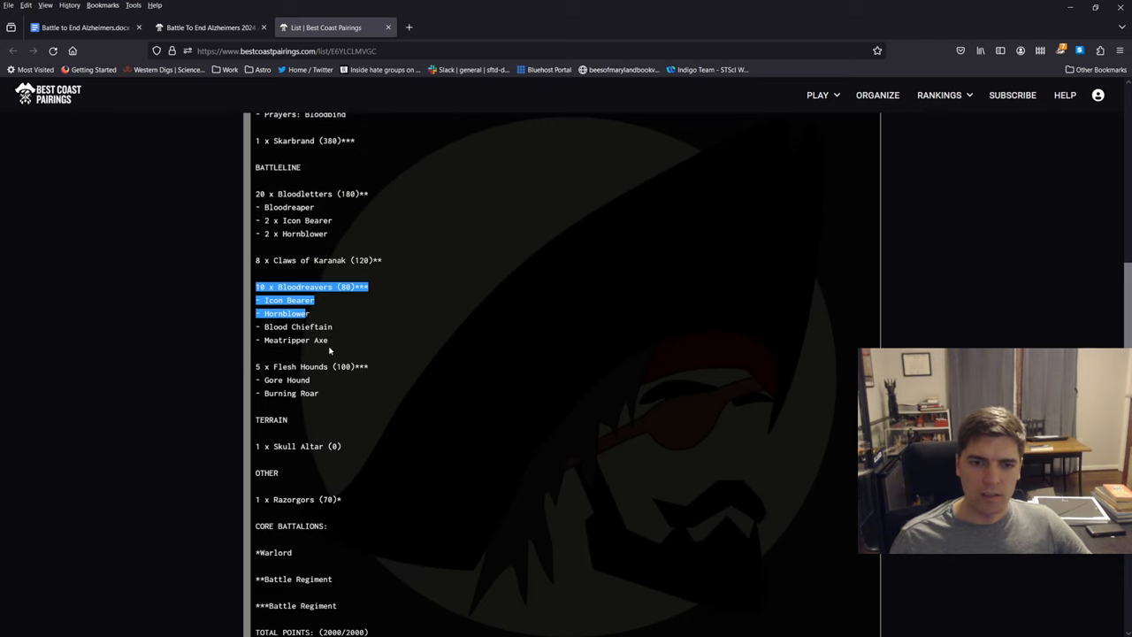
left_click(343, 411)
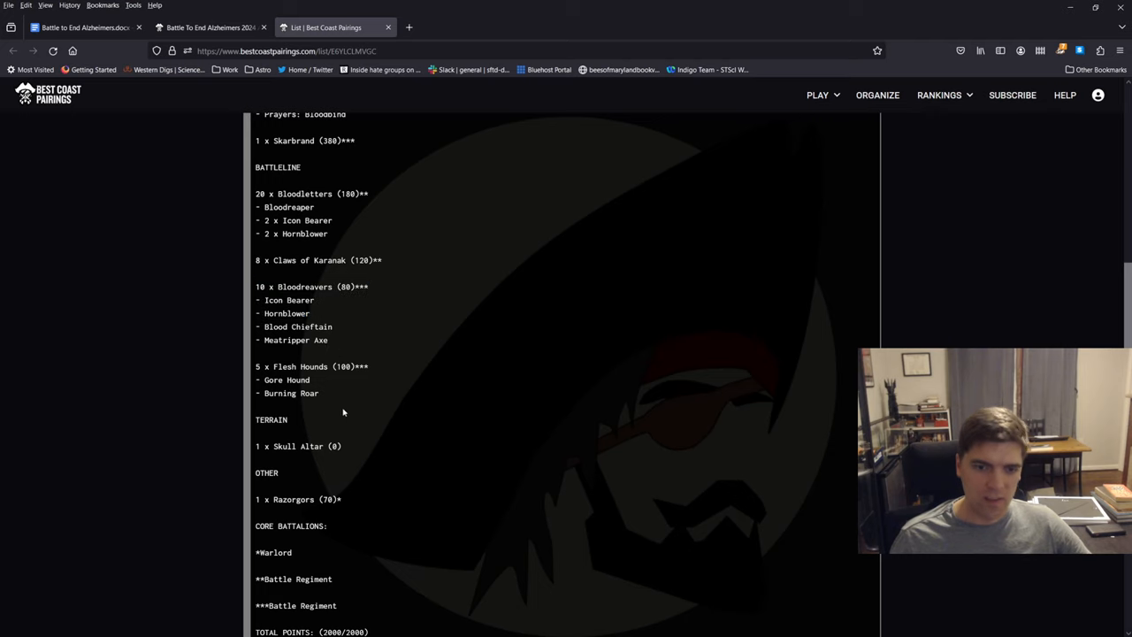
scroll("down", 3)
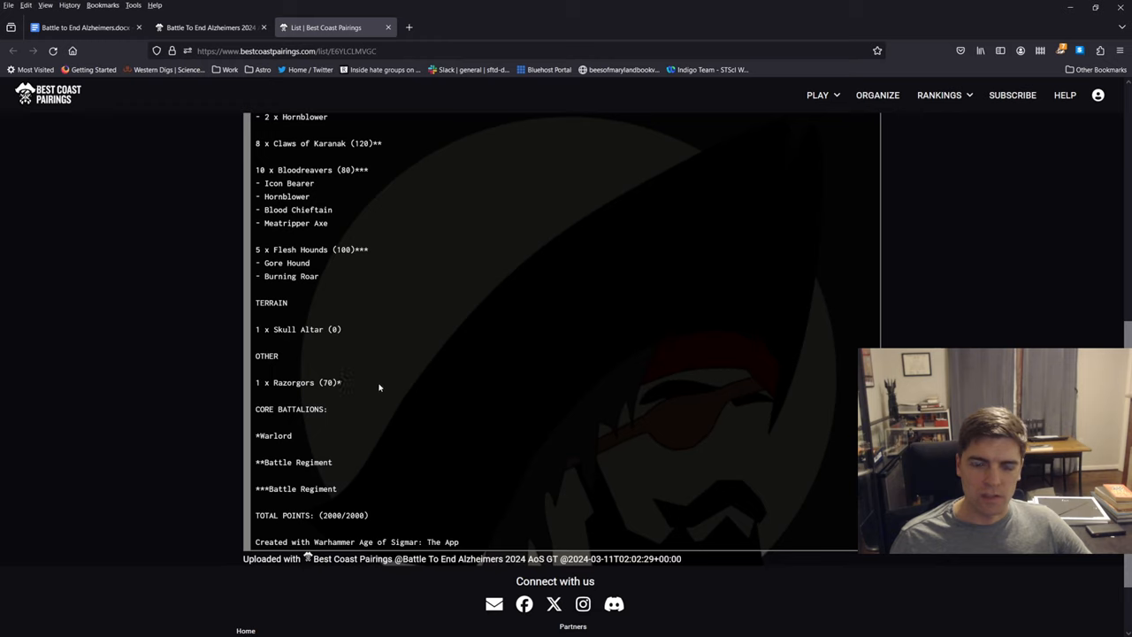
mouse_move(405, 471)
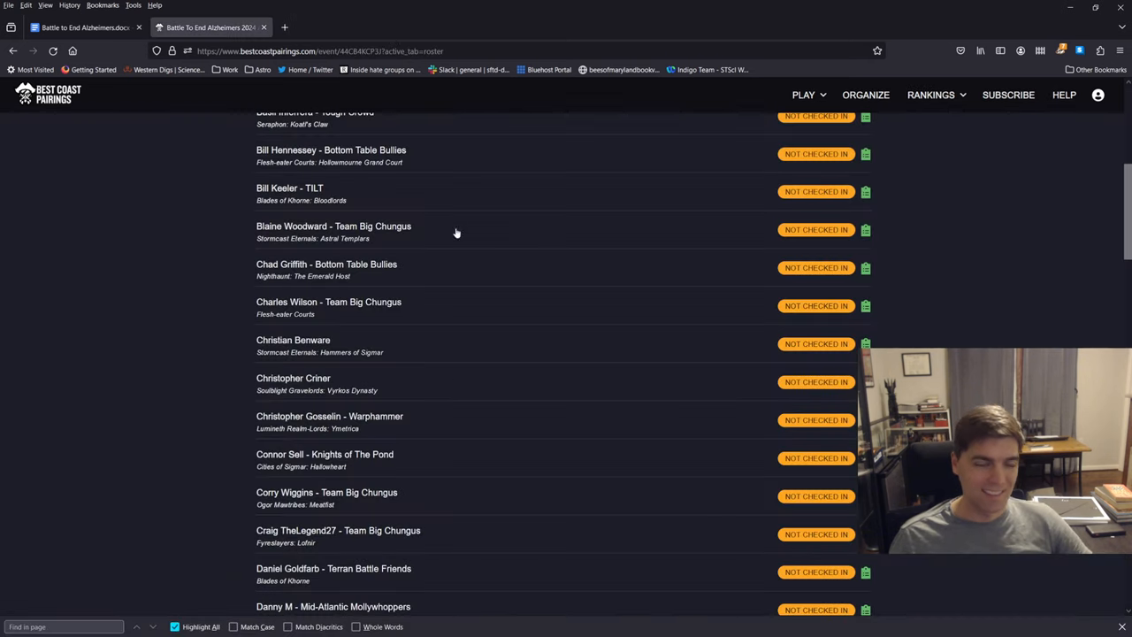
mouse_move(358, 207)
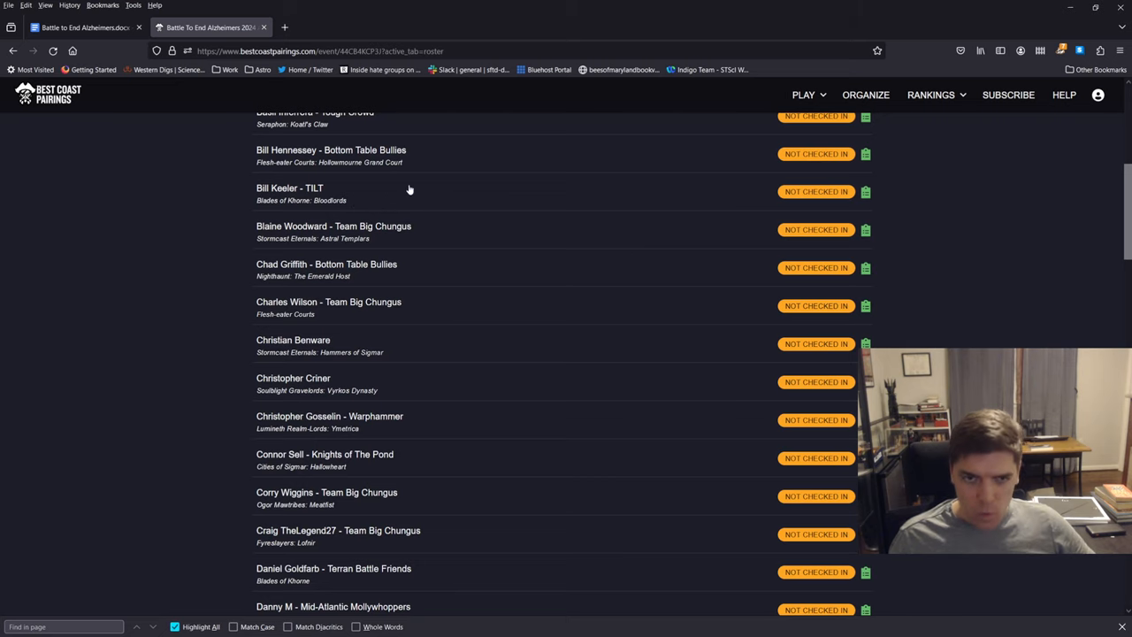
mouse_move(396, 198)
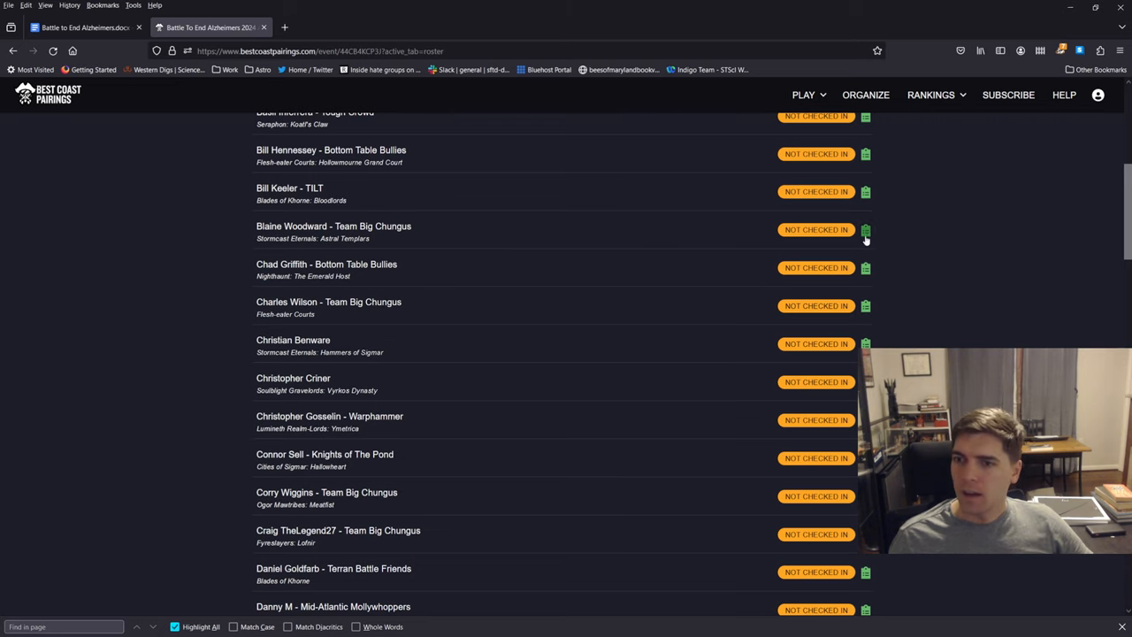
Step: Open the Astral Templars list and highlight the Vanguard-Raptors with Longstrike Crossbows
left_click(865, 230)
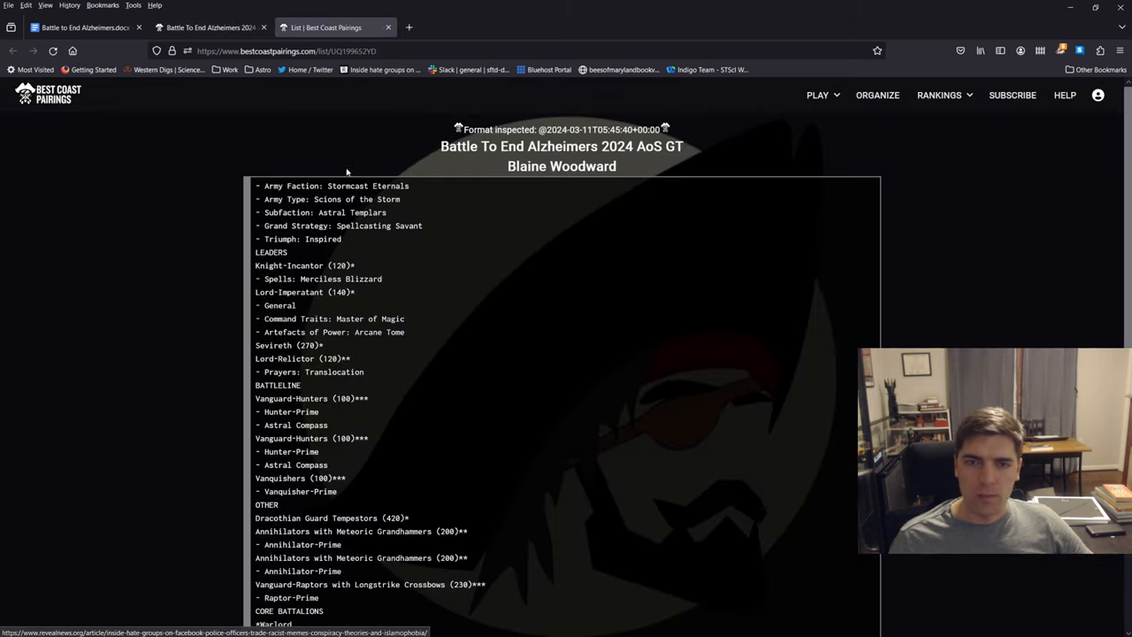
scroll("down", 3)
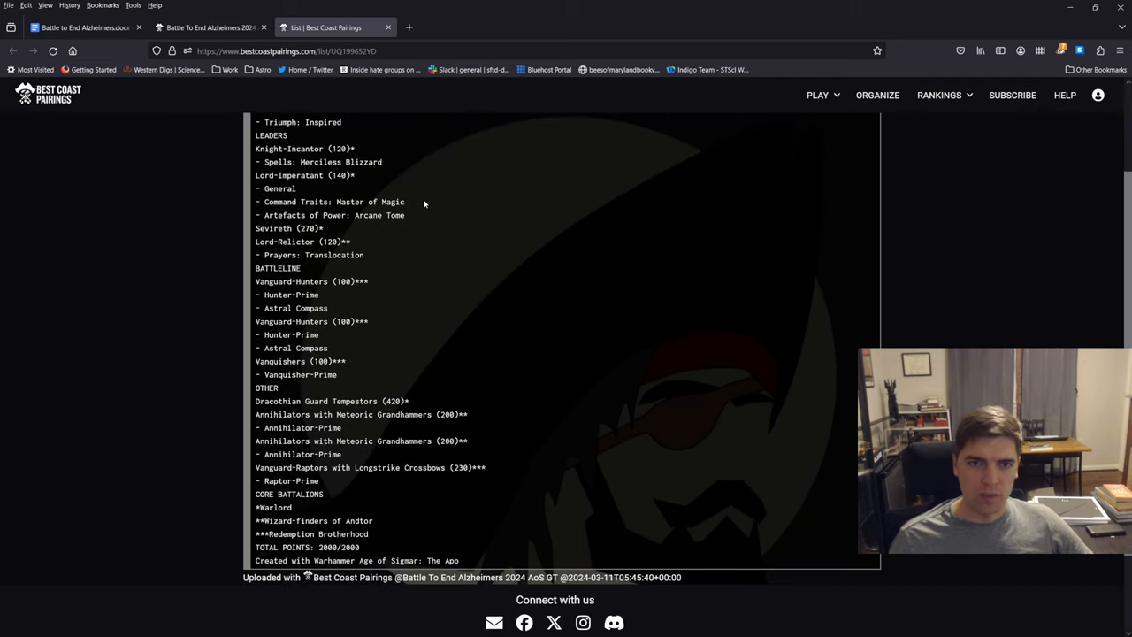
mouse_move(342, 92)
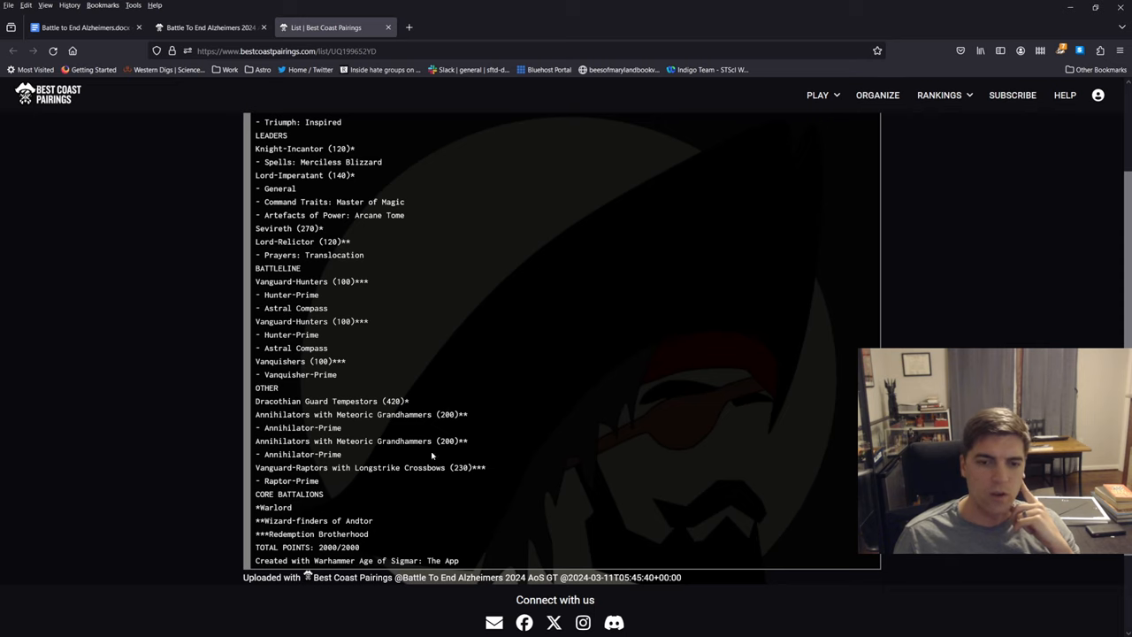
left_click_drag(255, 414, 340, 453)
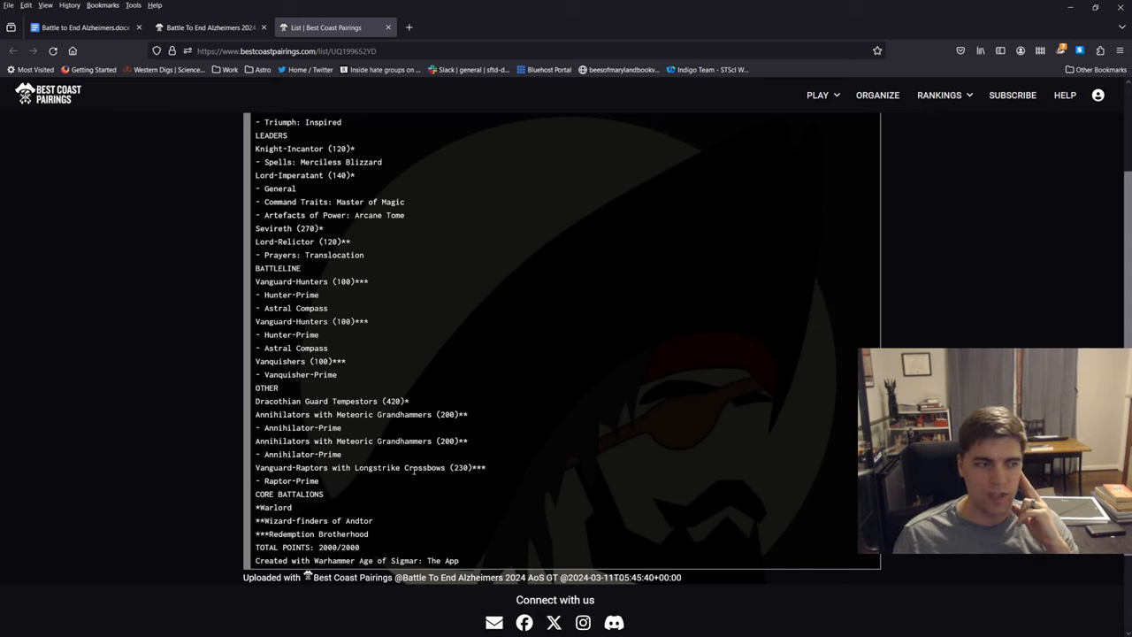
left_click_drag(358, 467, 321, 480)
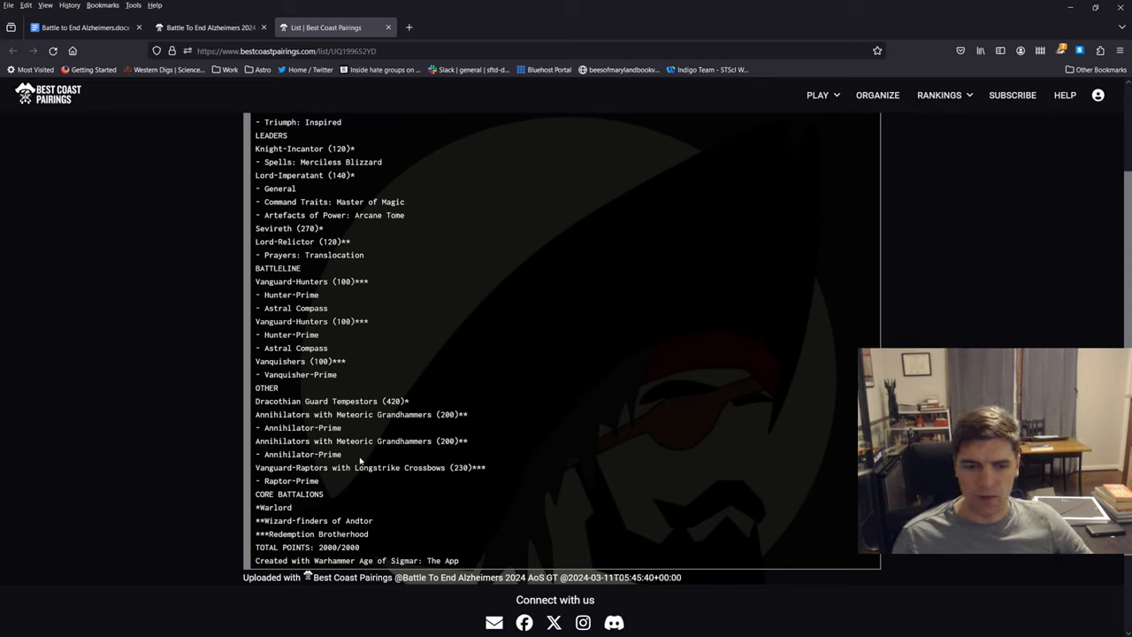
mouse_move(358, 495)
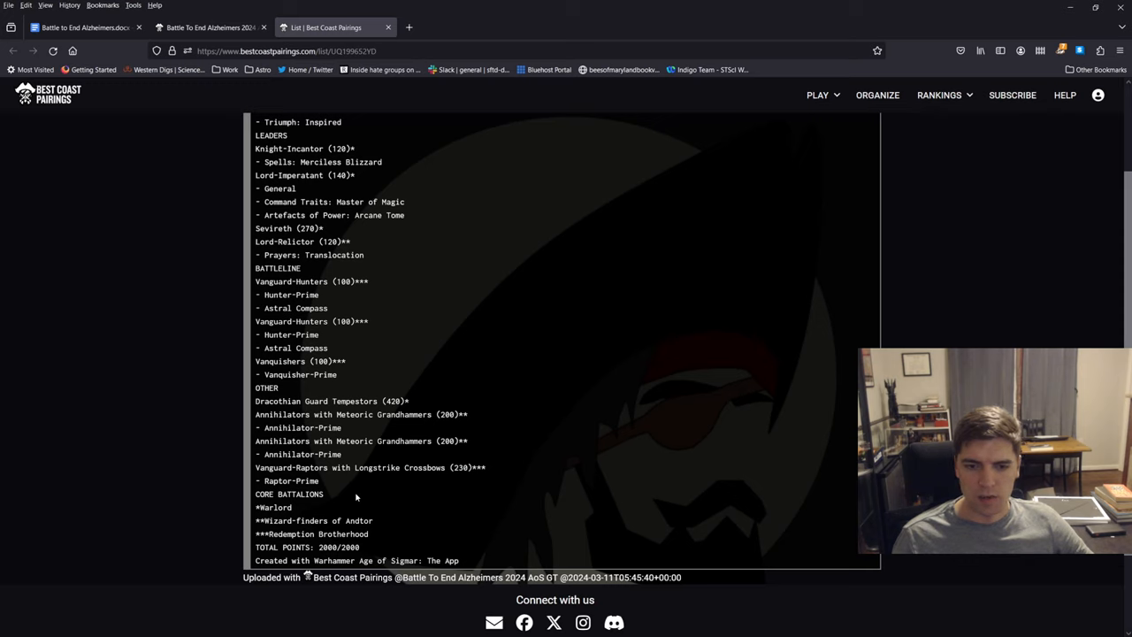
mouse_move(386, 493)
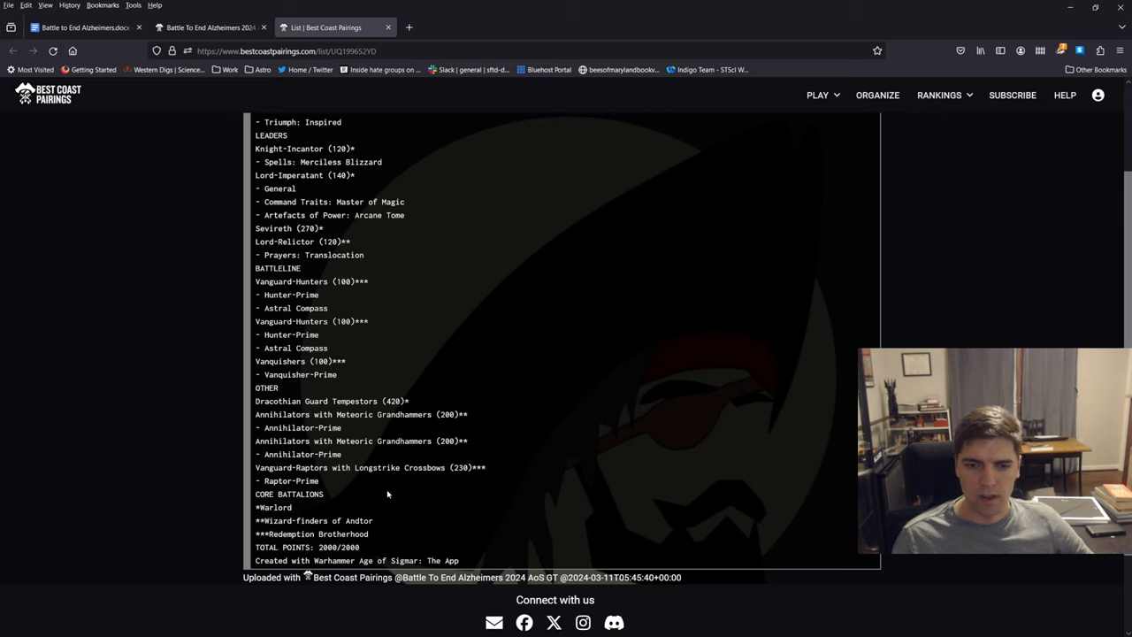
left_click_drag(464, 441, 451, 467)
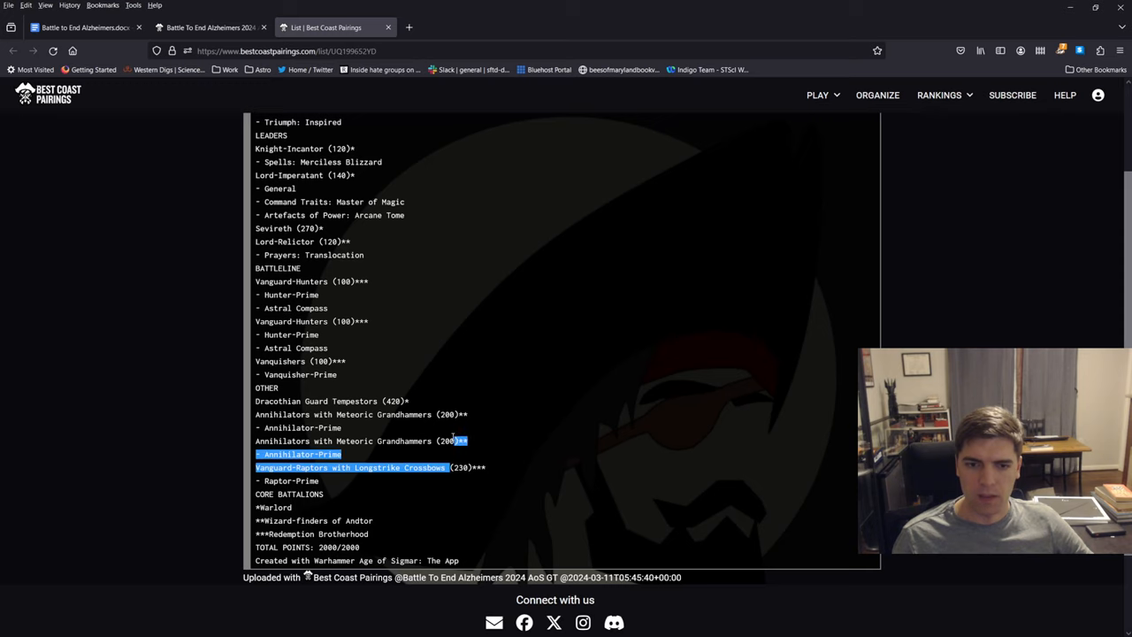
left_click(442, 440)
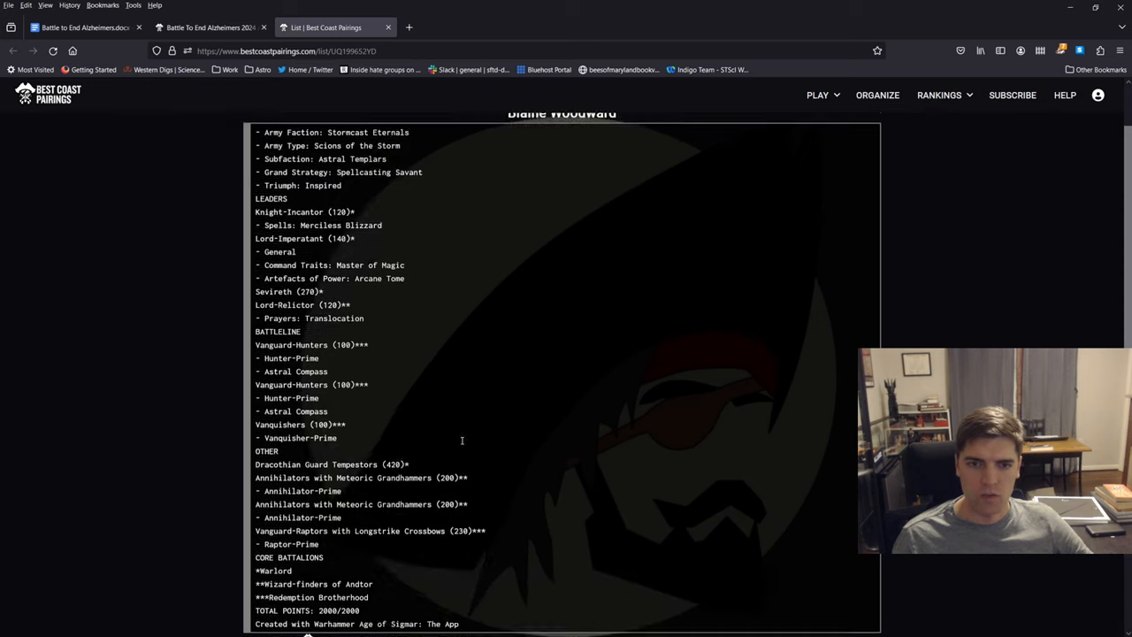
Step: Highlight the Vanquishers unit and read the list to its 2000/2000 total
scroll("up", 3)
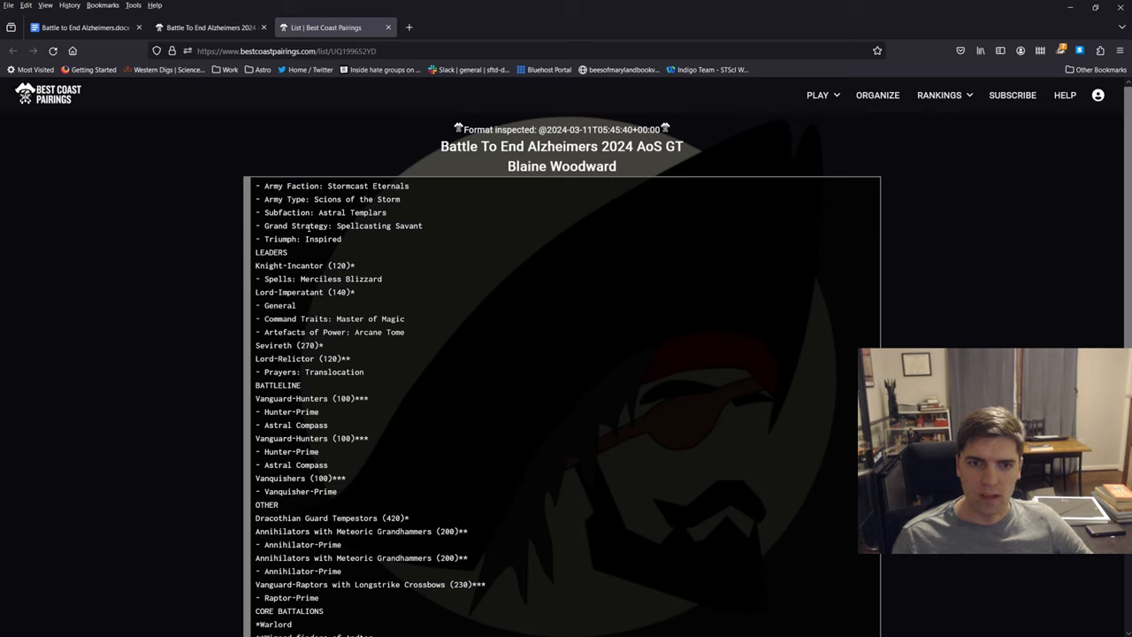
scroll("down", 3)
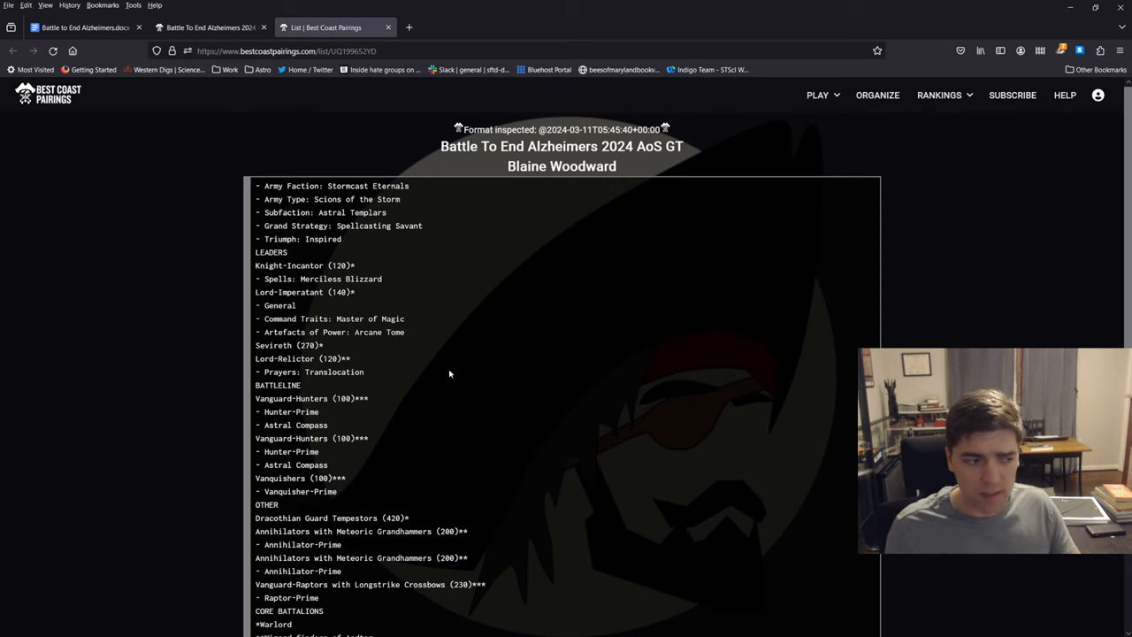
mouse_move(474, 372)
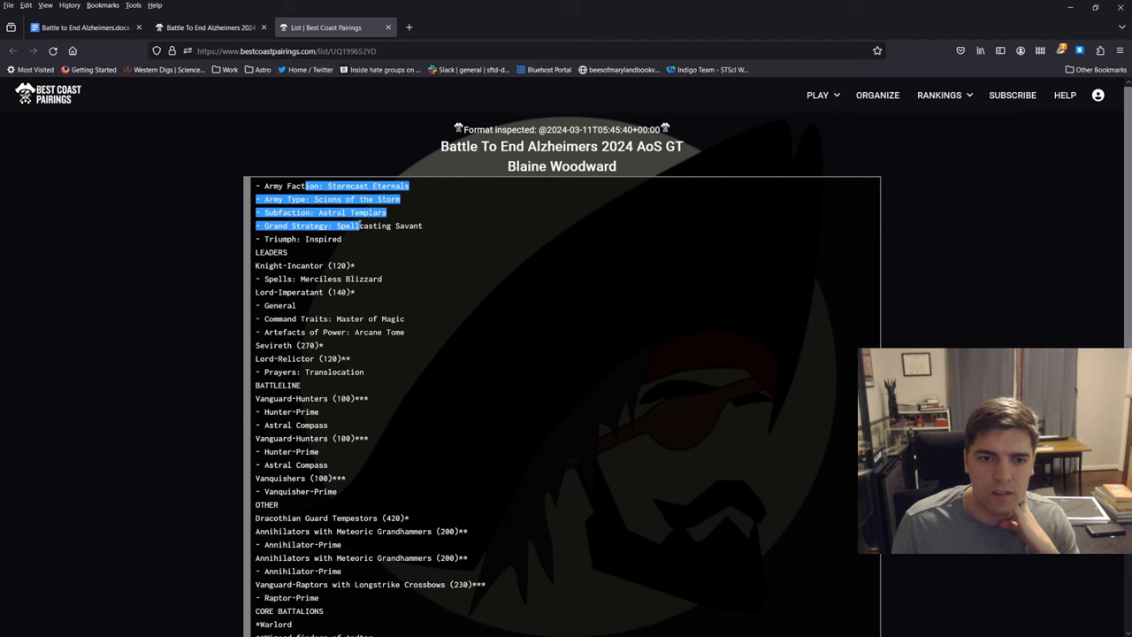
scroll("down", 3)
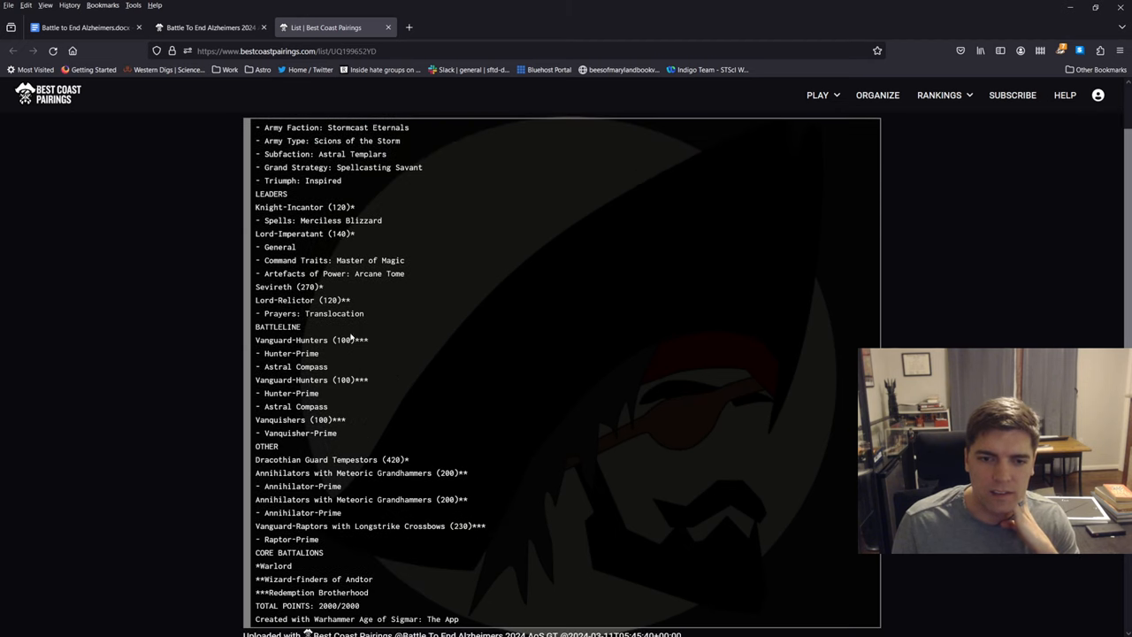
left_click_drag(255, 419, 349, 432)
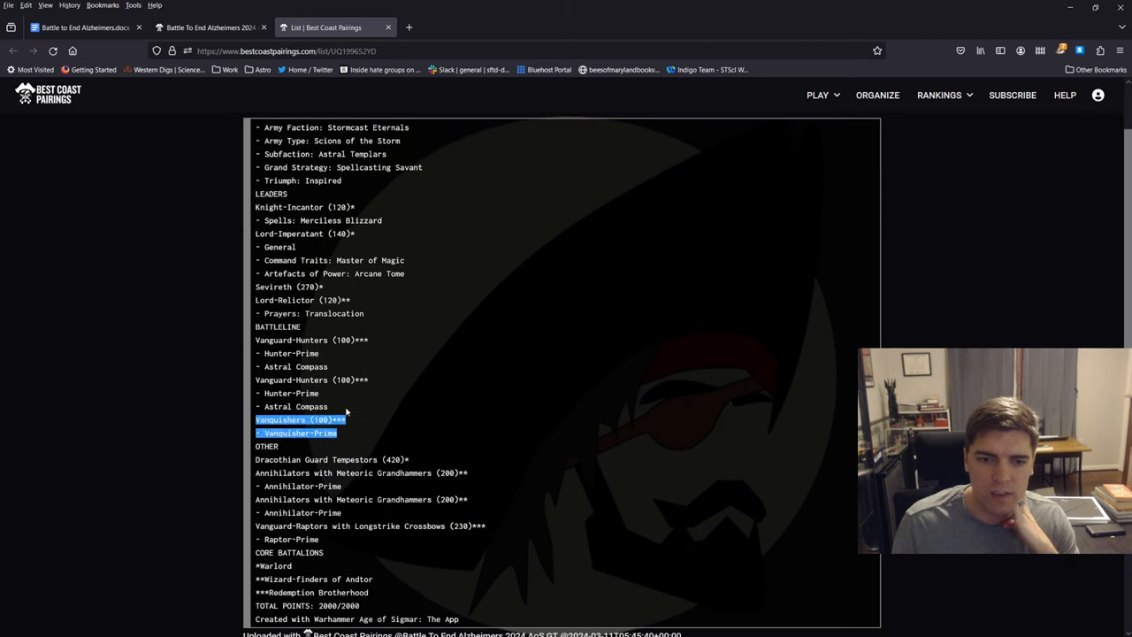
scroll("down", 3)
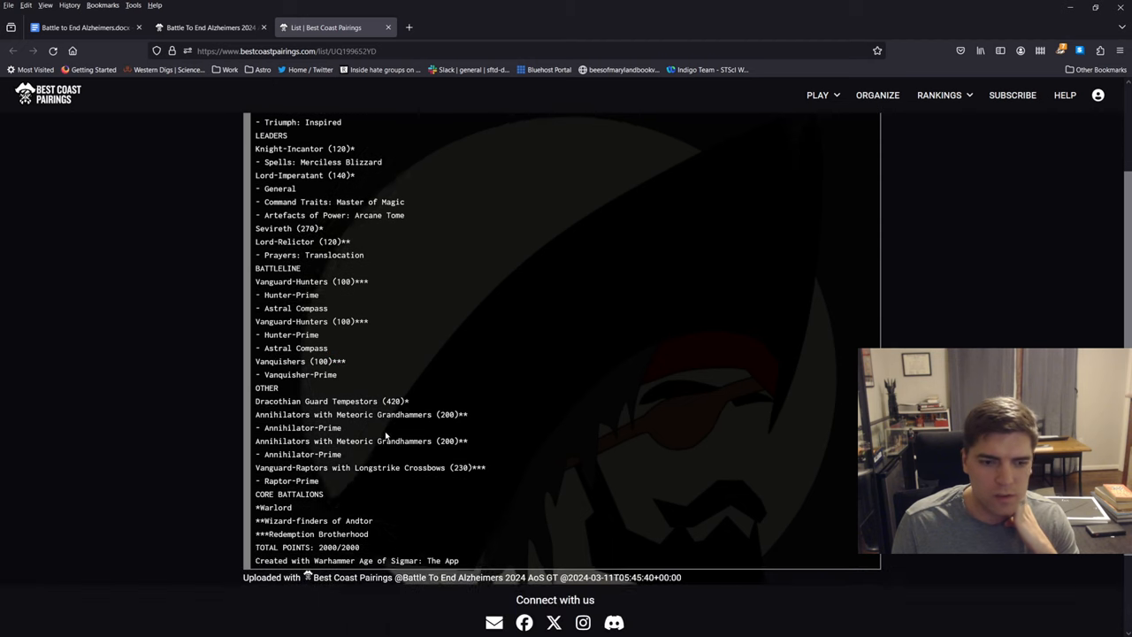
scroll("down", 3)
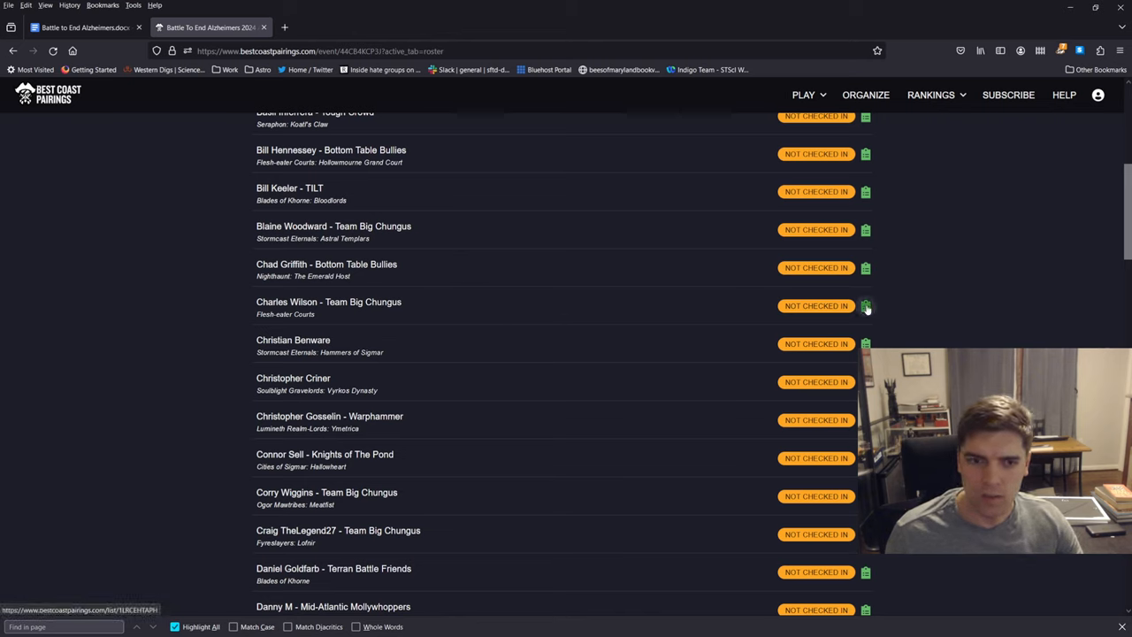
left_click(865, 306)
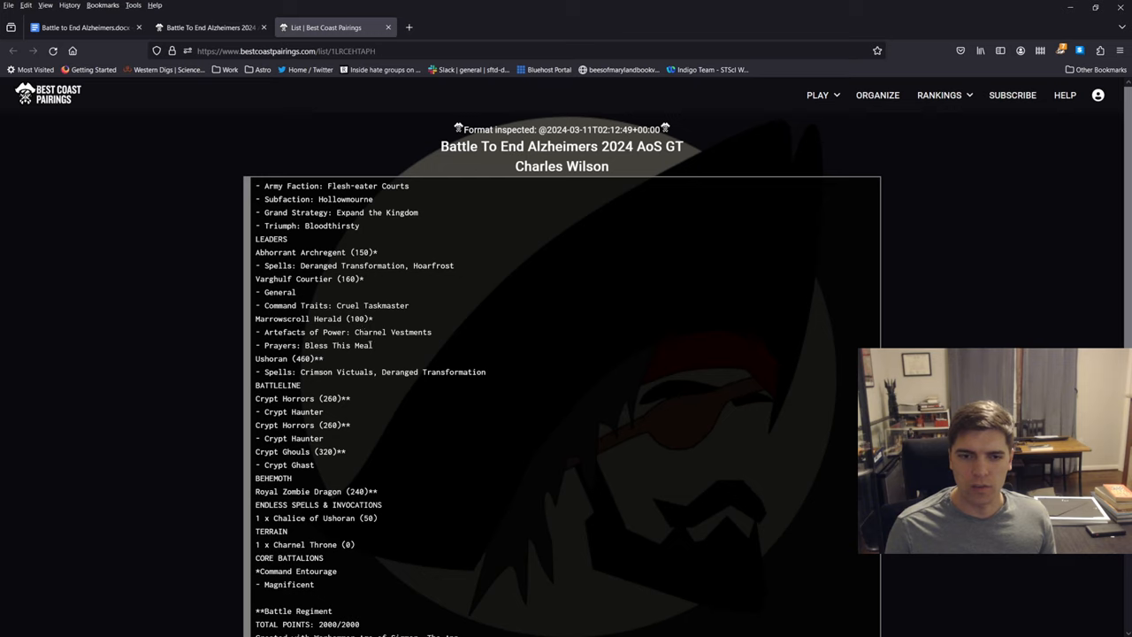
left_click_drag(292, 358, 485, 371)
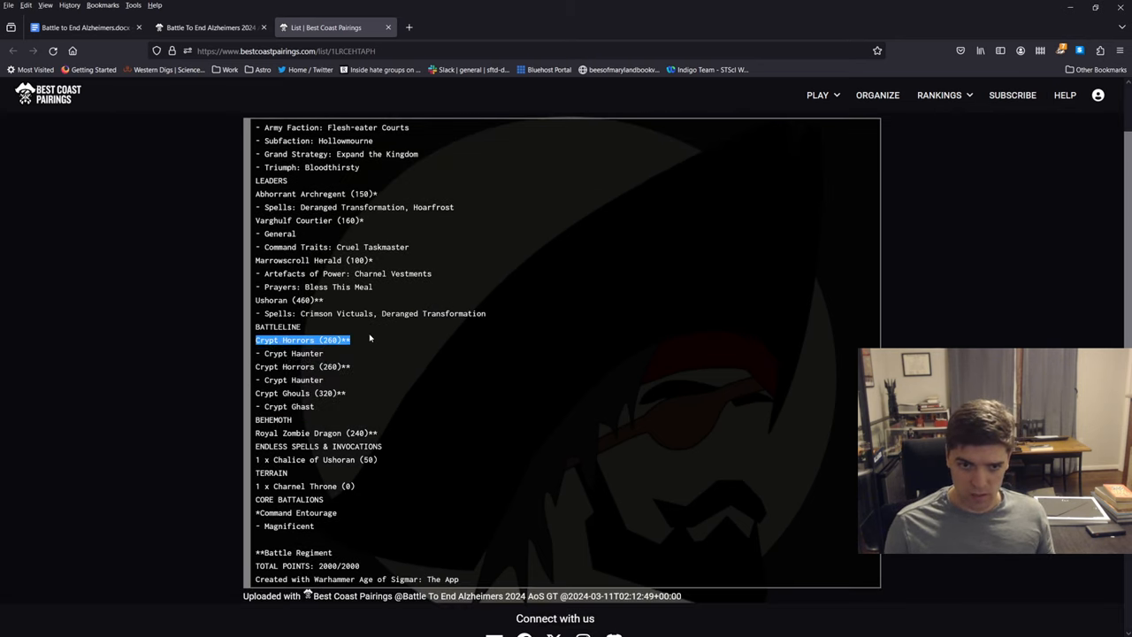
left_click(330, 349)
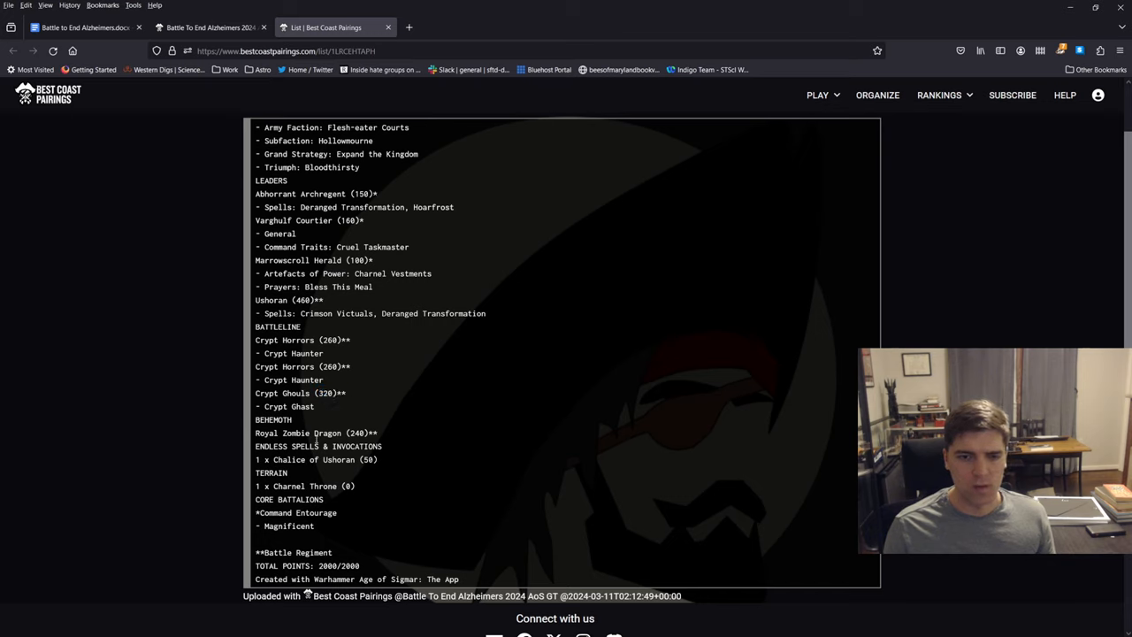
double_click(315, 432)
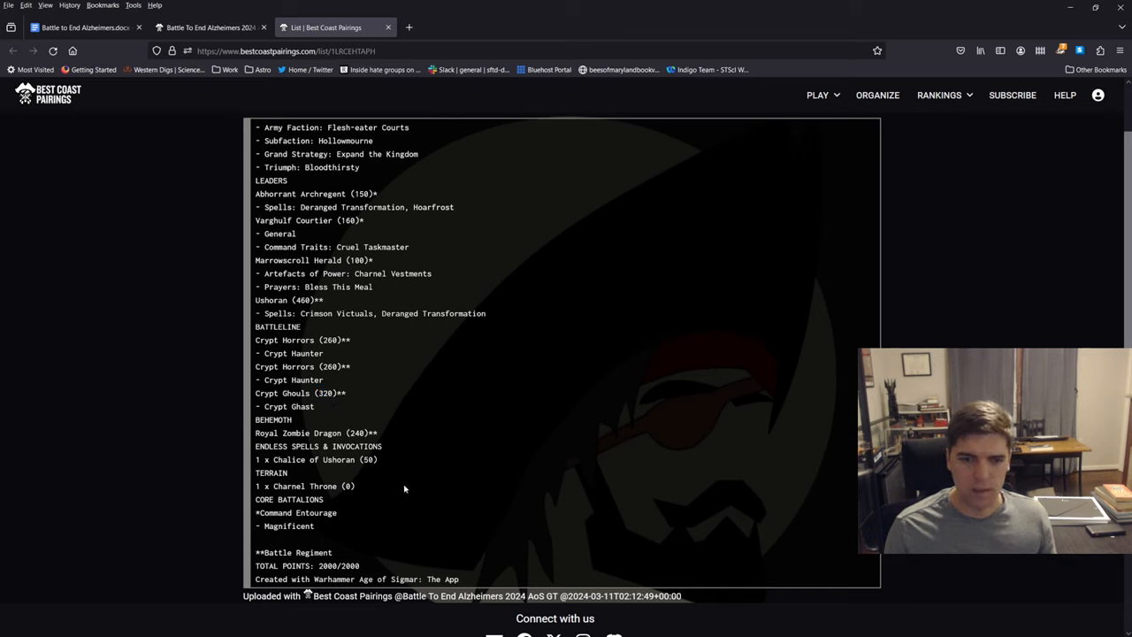
mouse_move(440, 273)
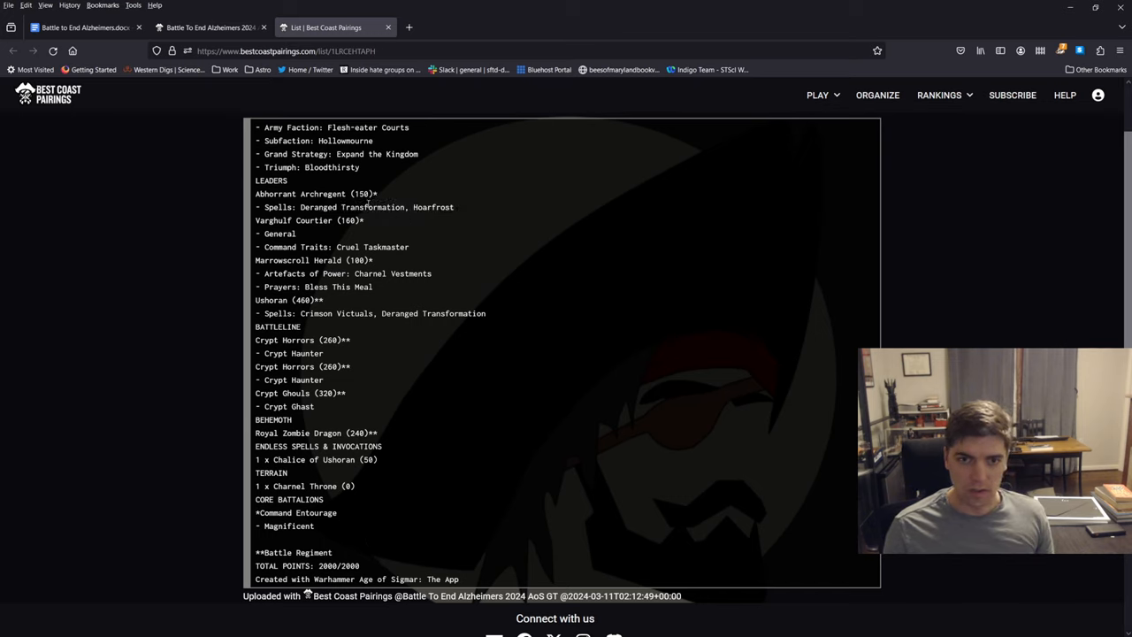
mouse_move(433, 356)
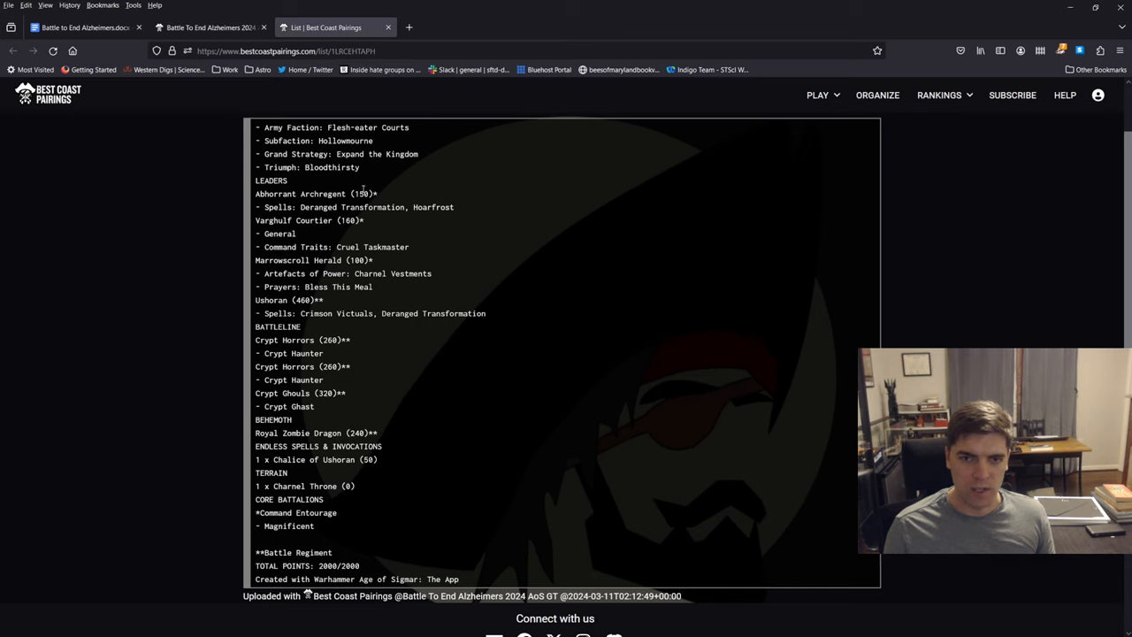
mouse_move(511, 194)
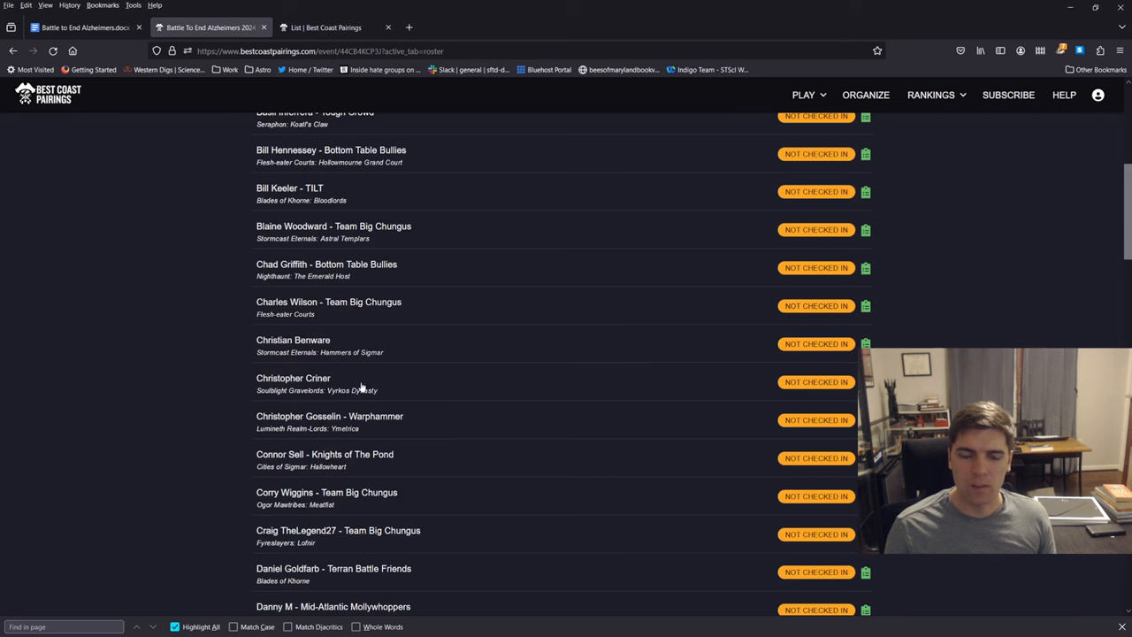
scroll("up", 3)
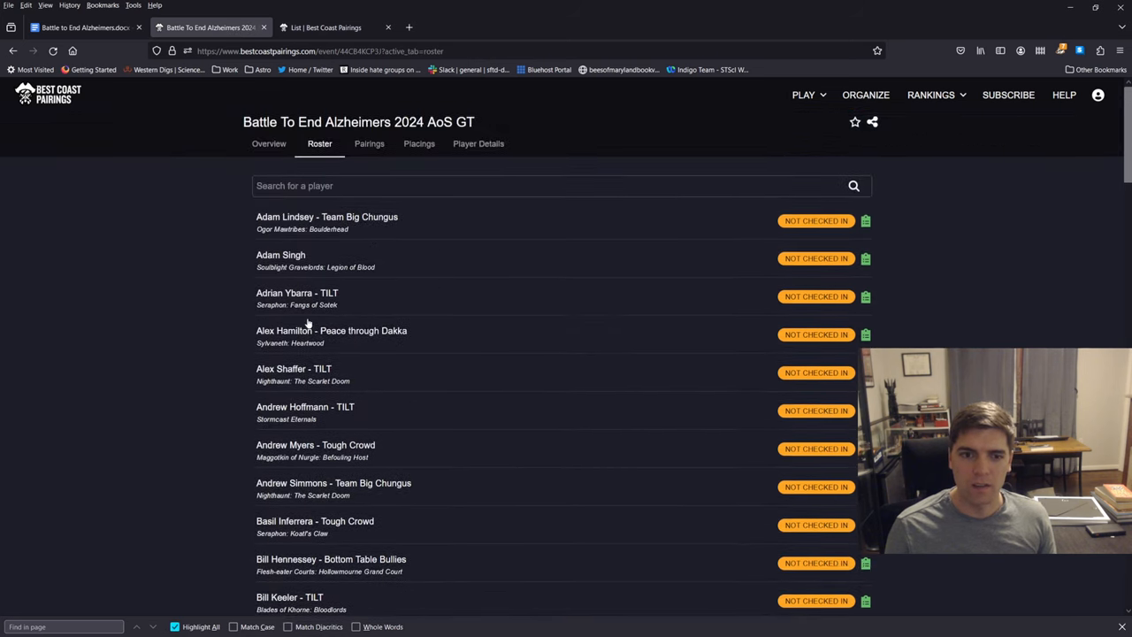
scroll("down", 3)
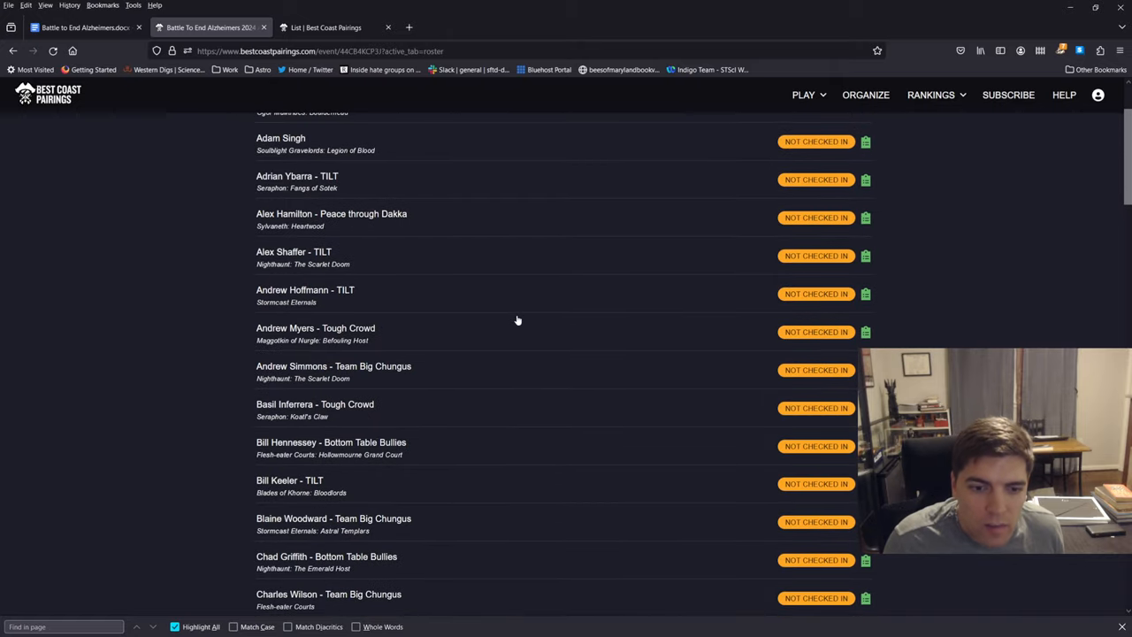
mouse_move(482, 295)
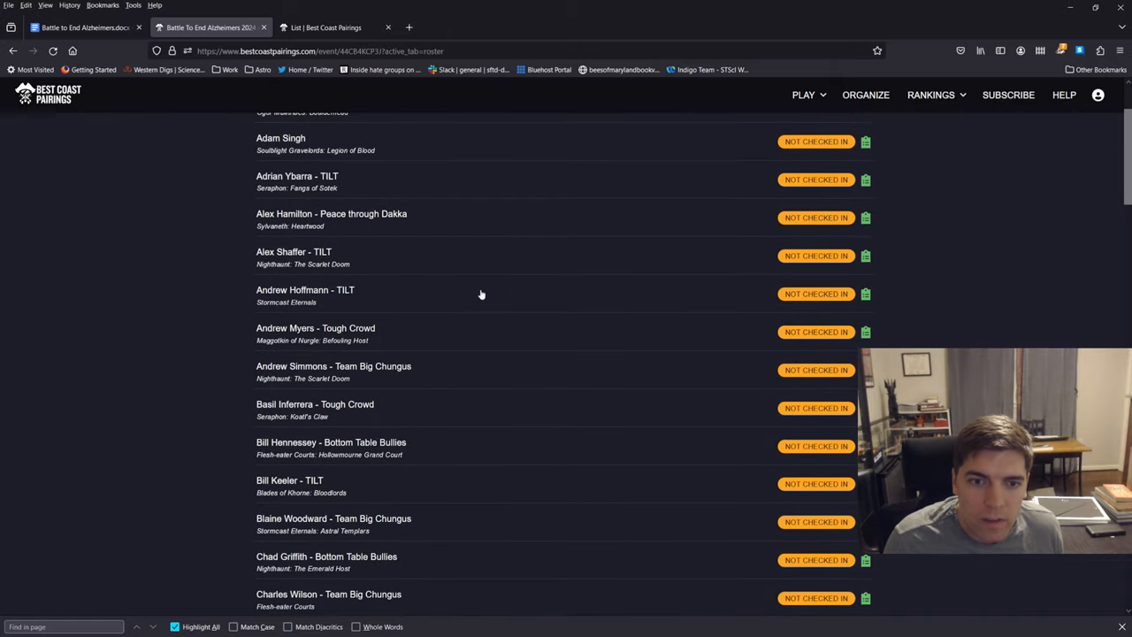
scroll("down", 3)
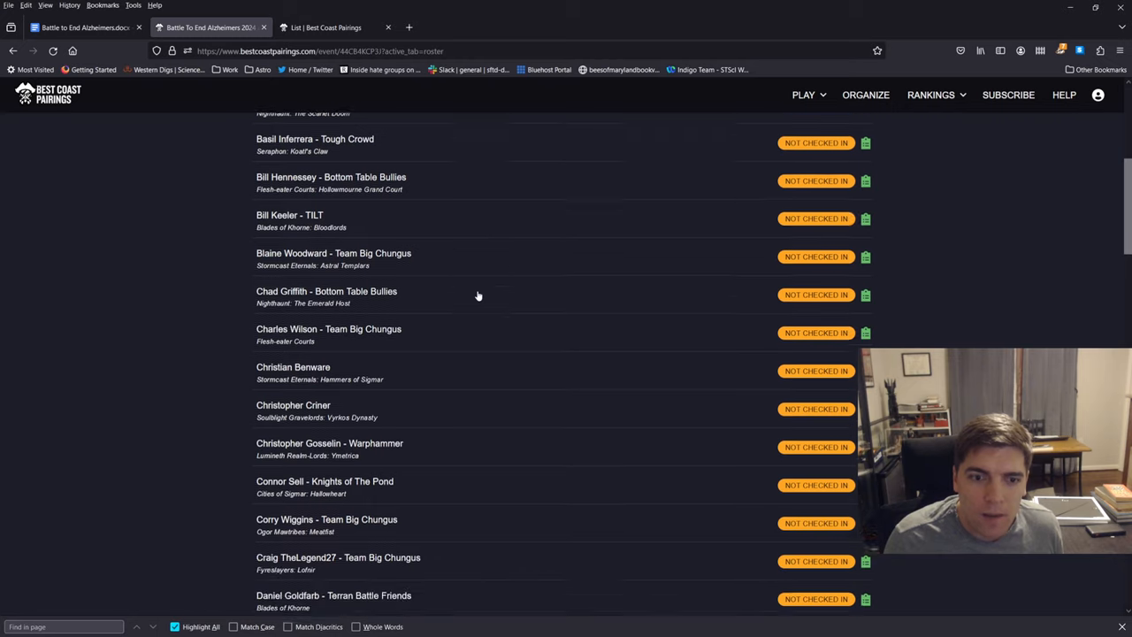
scroll("down", 3)
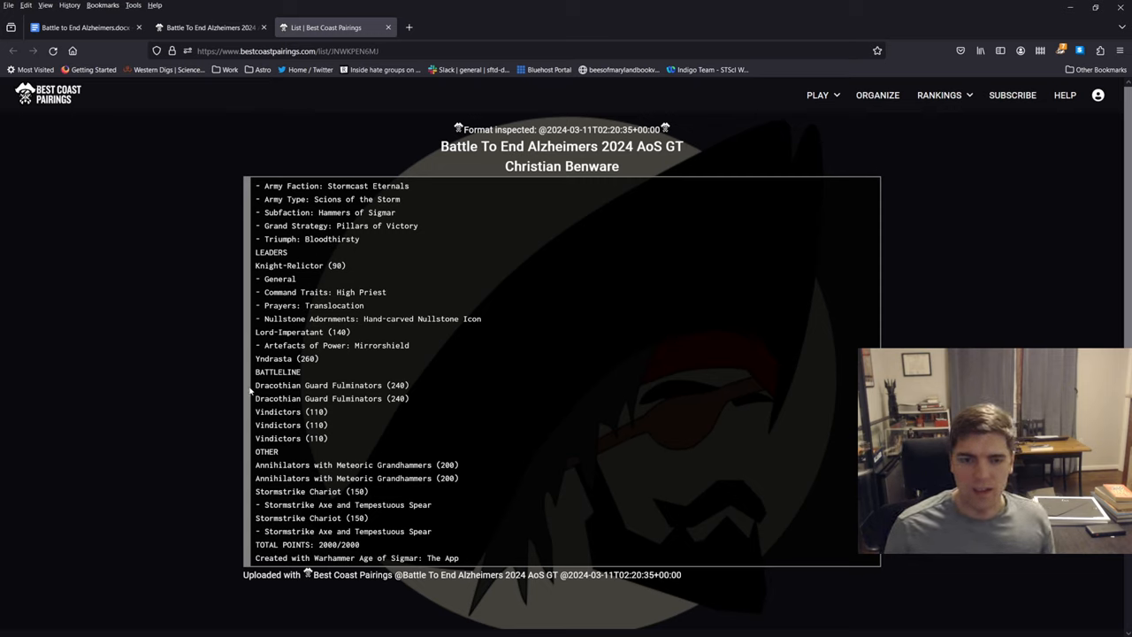
mouse_move(411, 422)
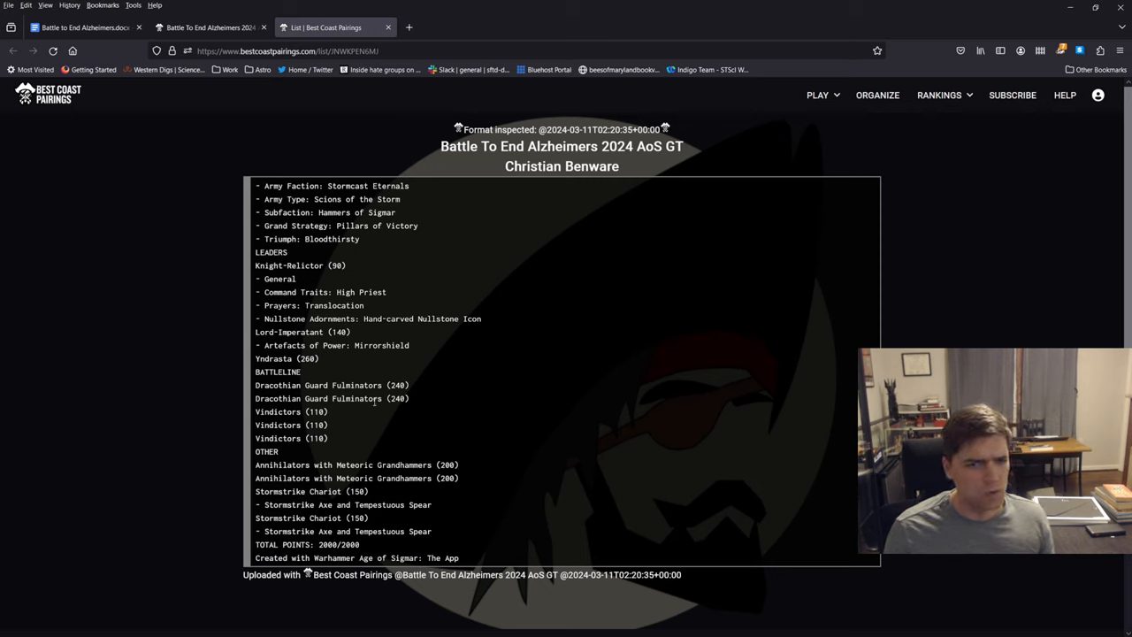
left_click_drag(256, 411, 328, 438)
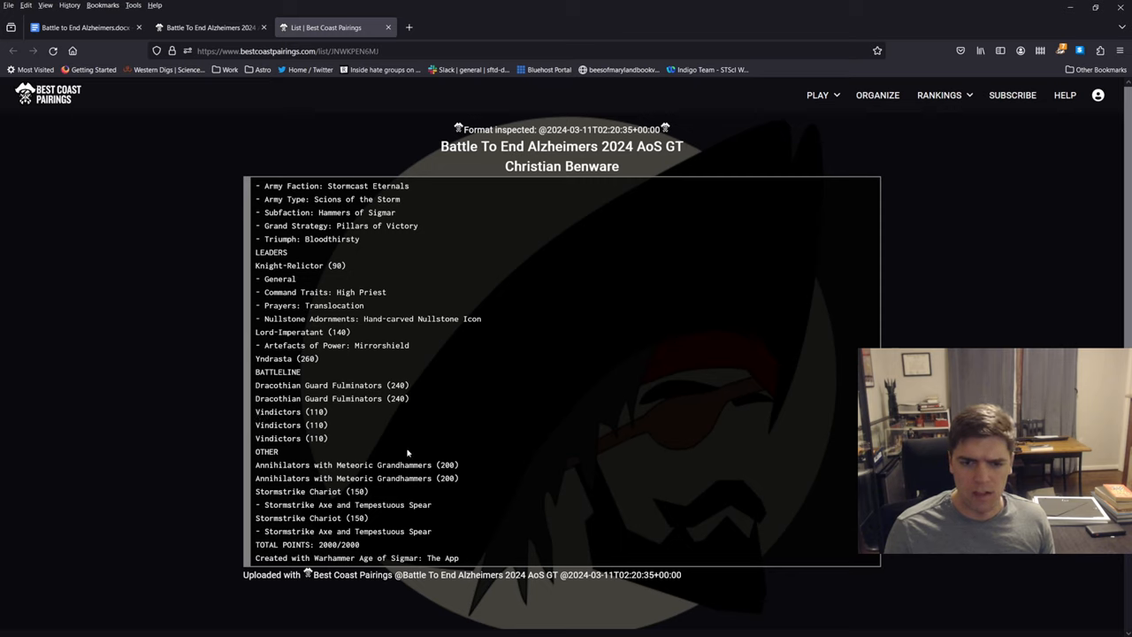
mouse_move(443, 489)
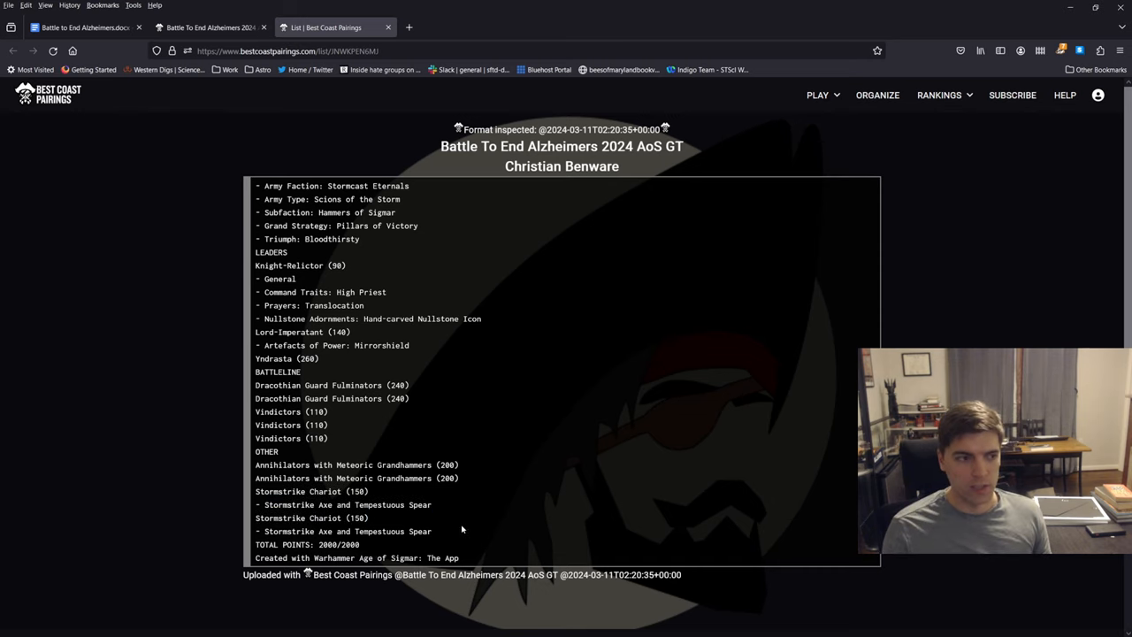
mouse_move(545, 438)
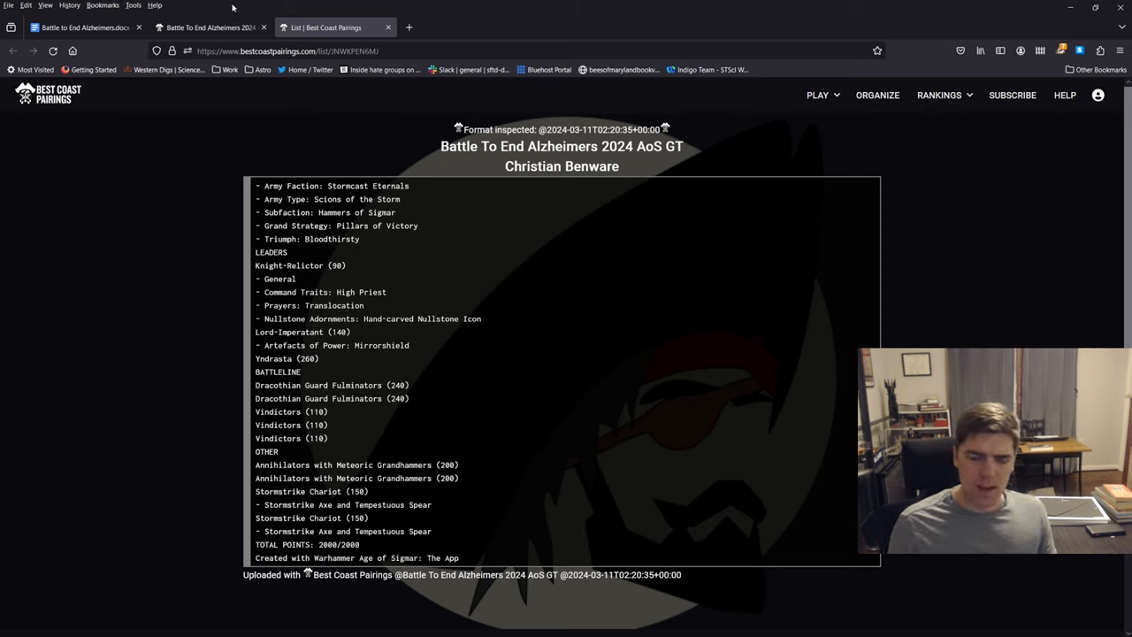
double_click(272, 358)
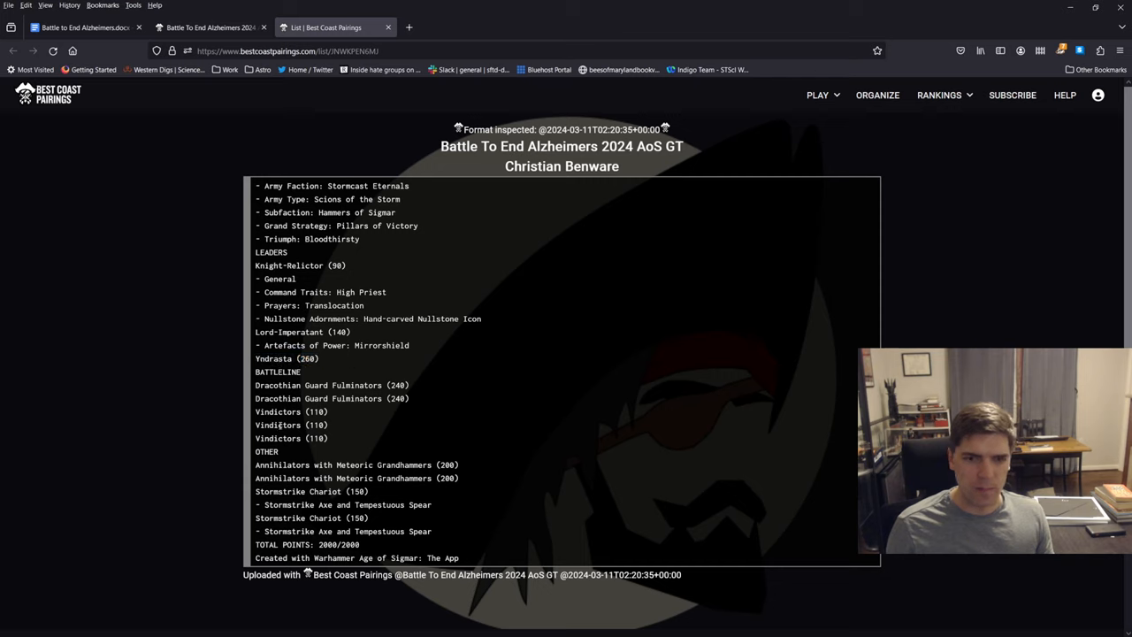
left_click_drag(342, 464, 416, 477)
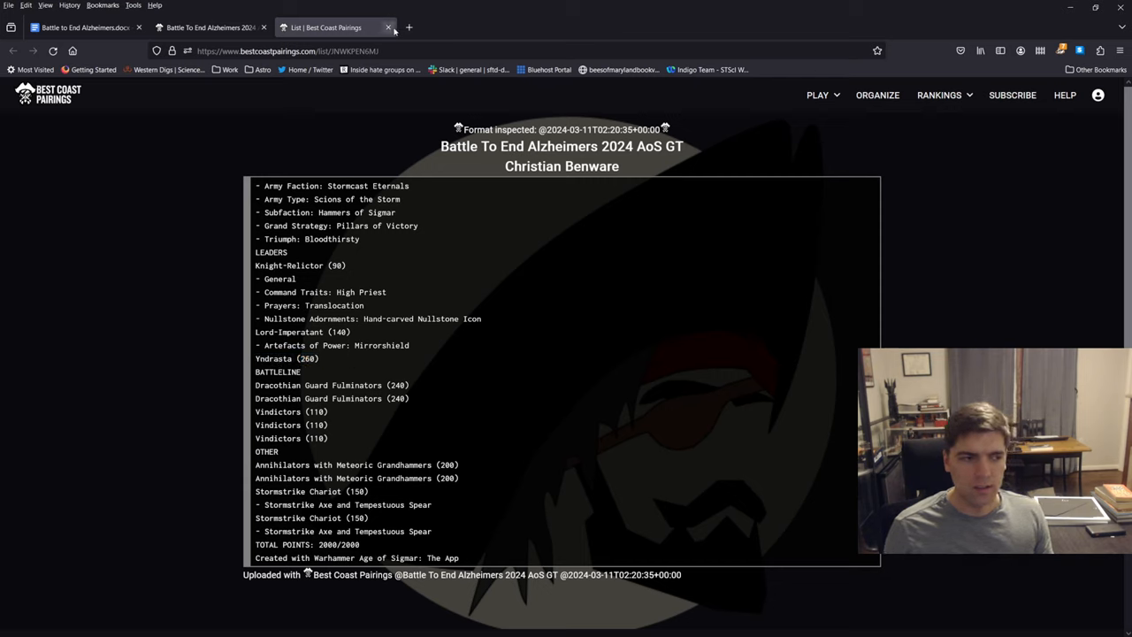
mouse_move(388, 27)
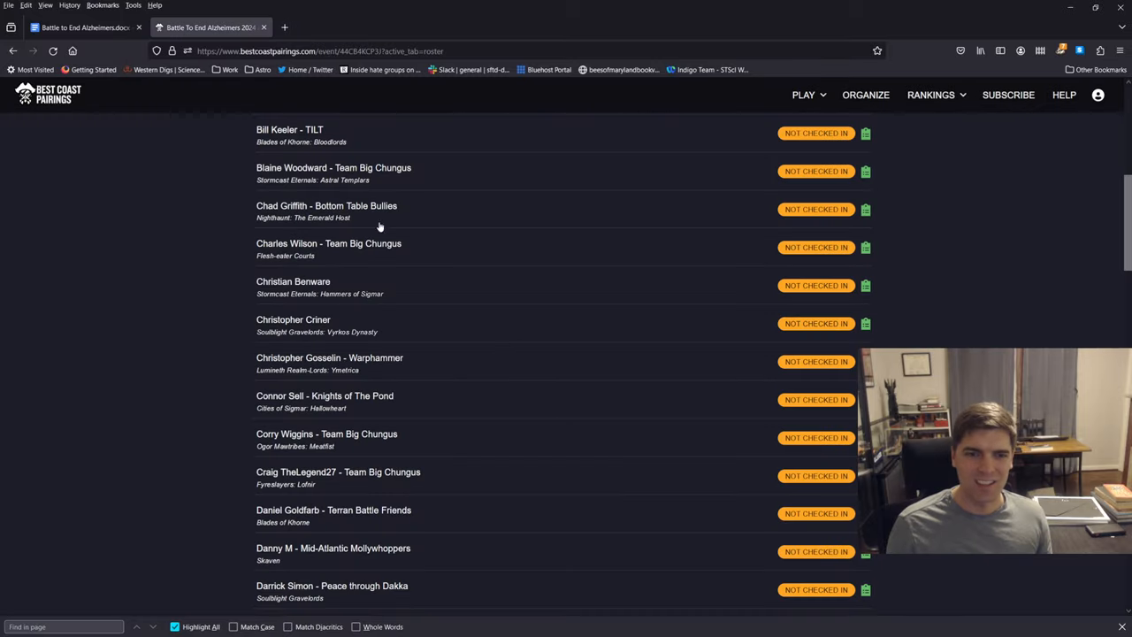
scroll("down", 3)
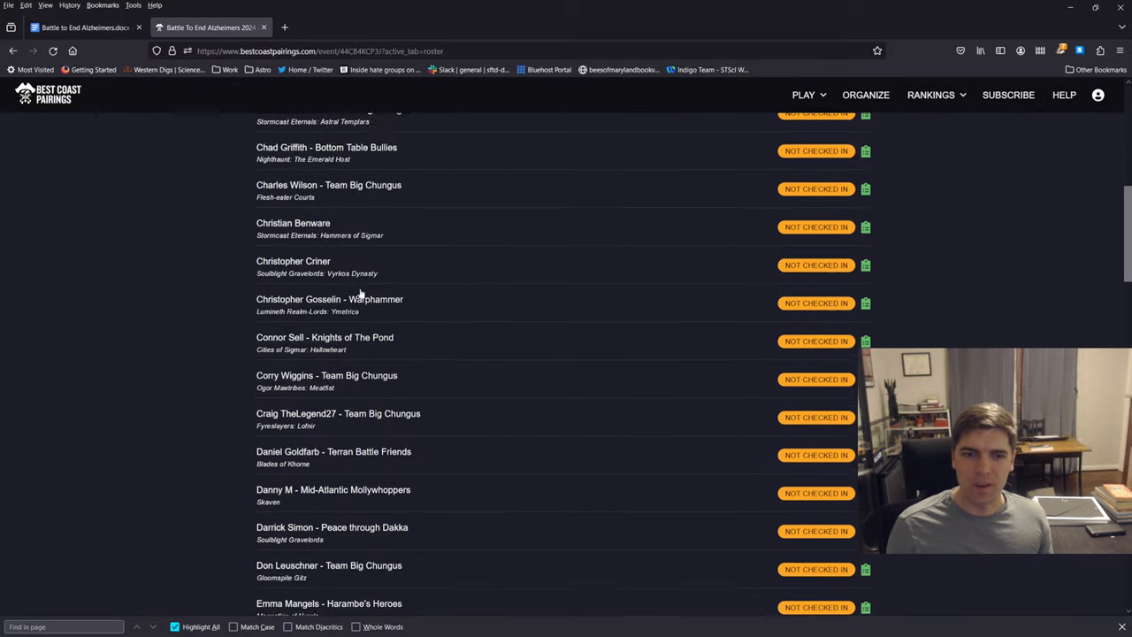
scroll("down", 3)
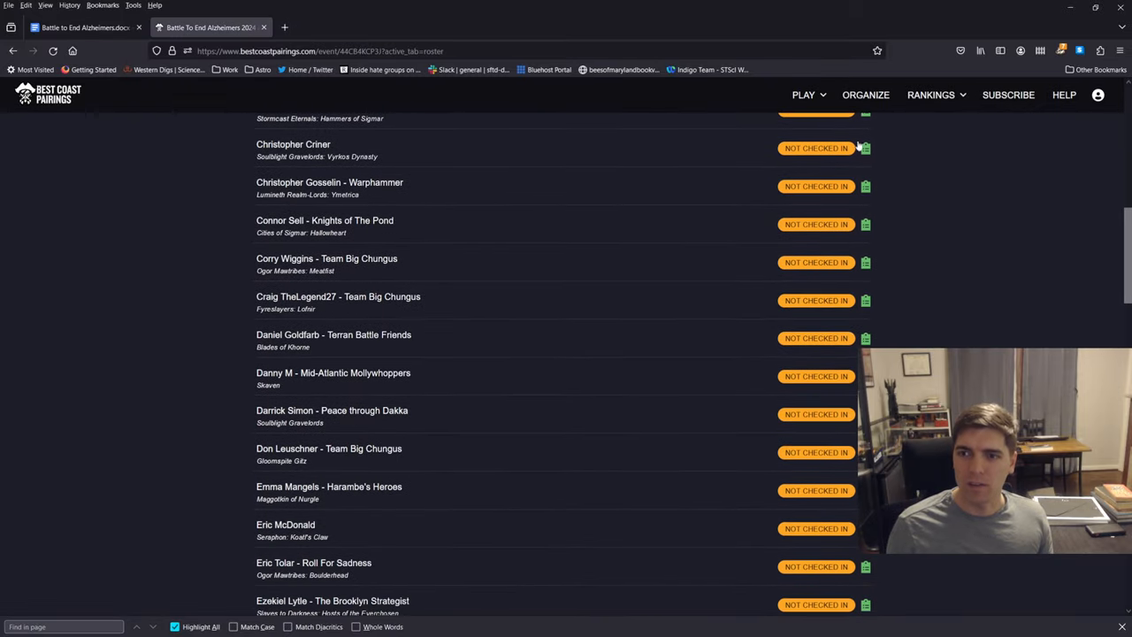
left_click(865, 147)
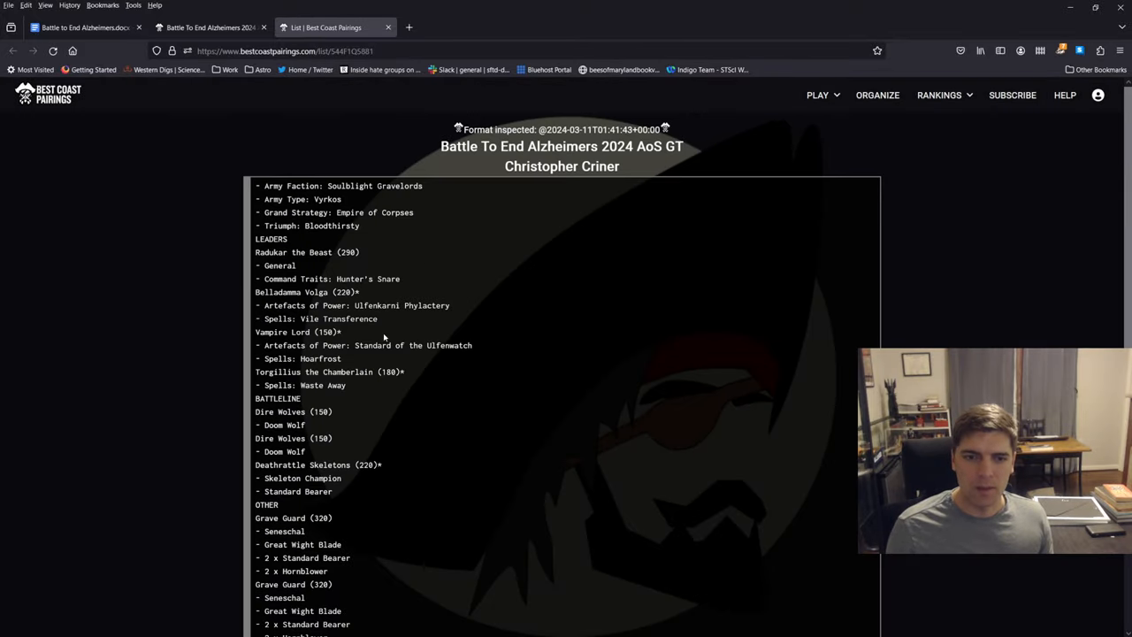
scroll("down", 3)
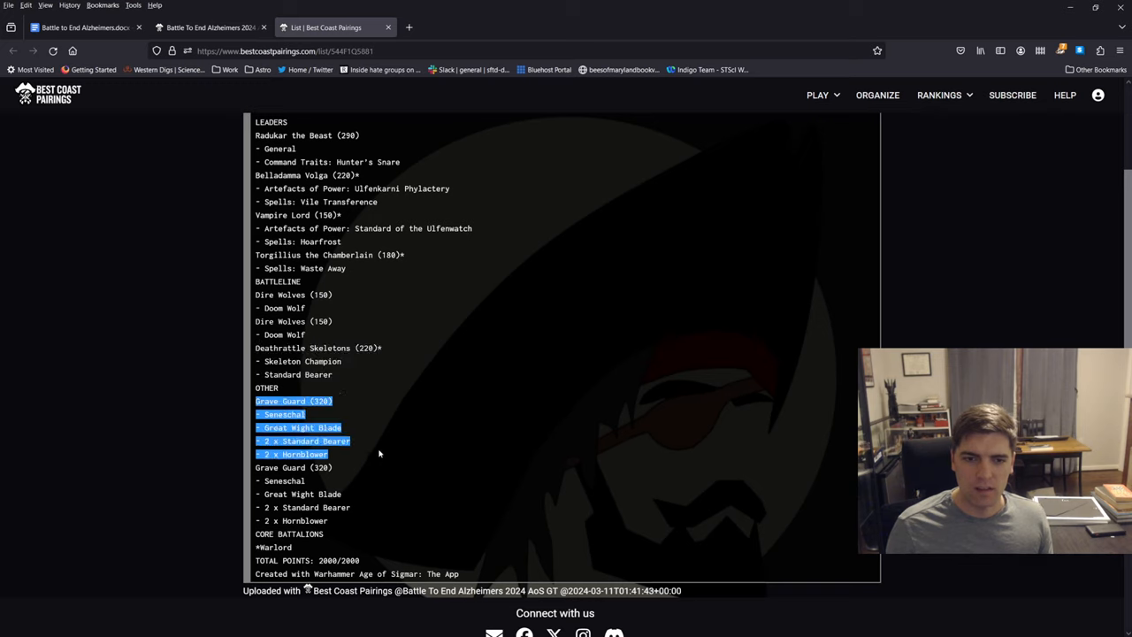
left_click_drag(380, 454, 400, 520)
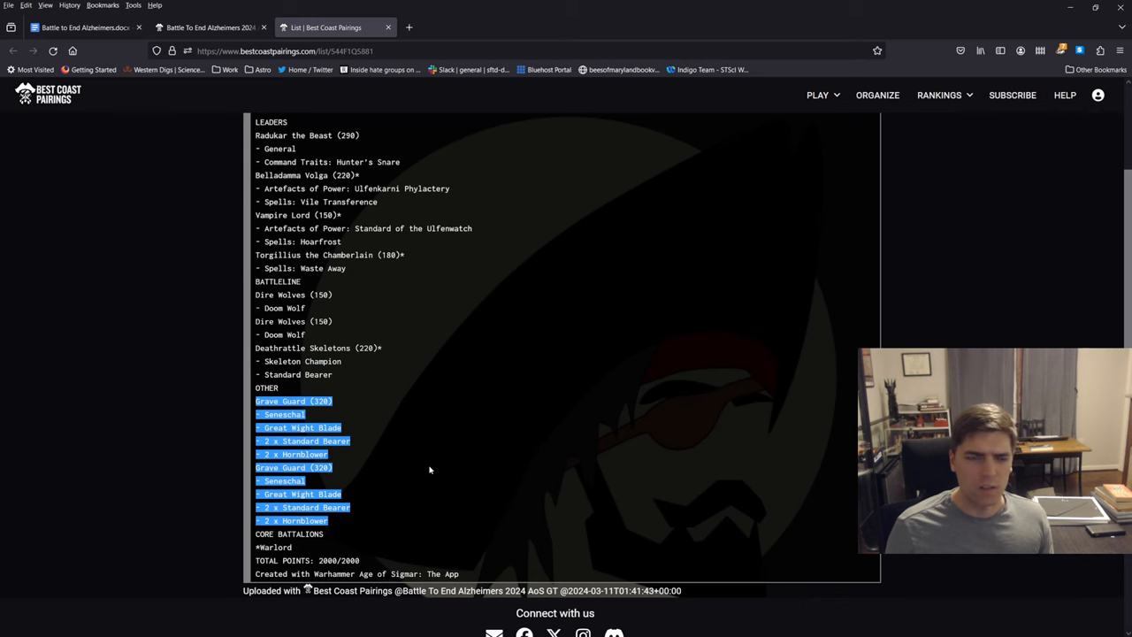
scroll("up", 3)
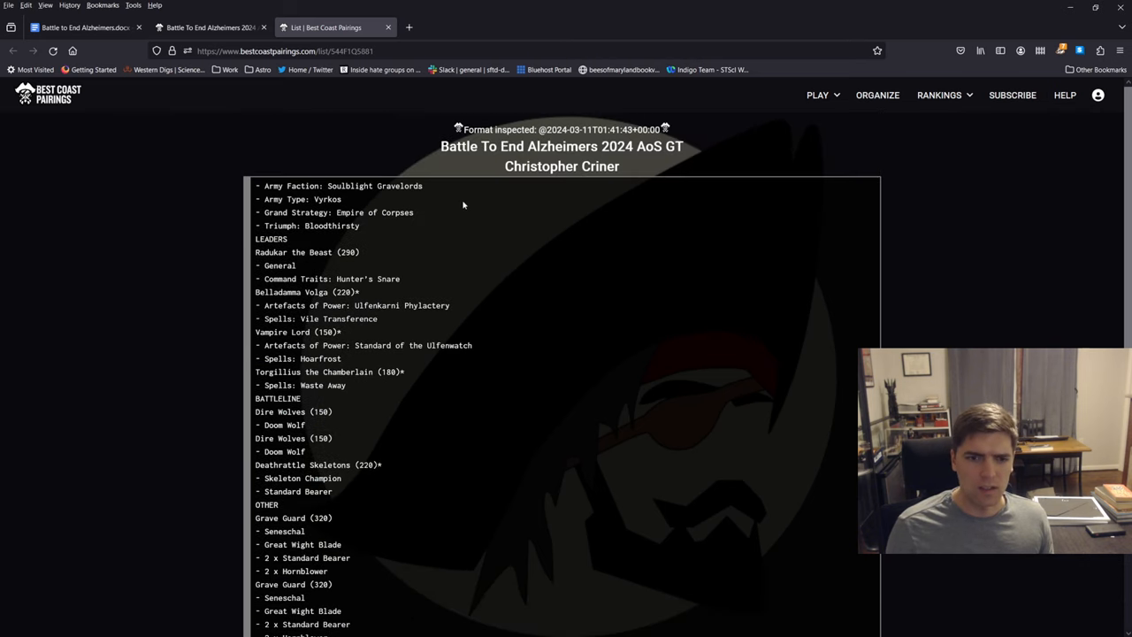
left_click_drag(255, 252, 296, 265)
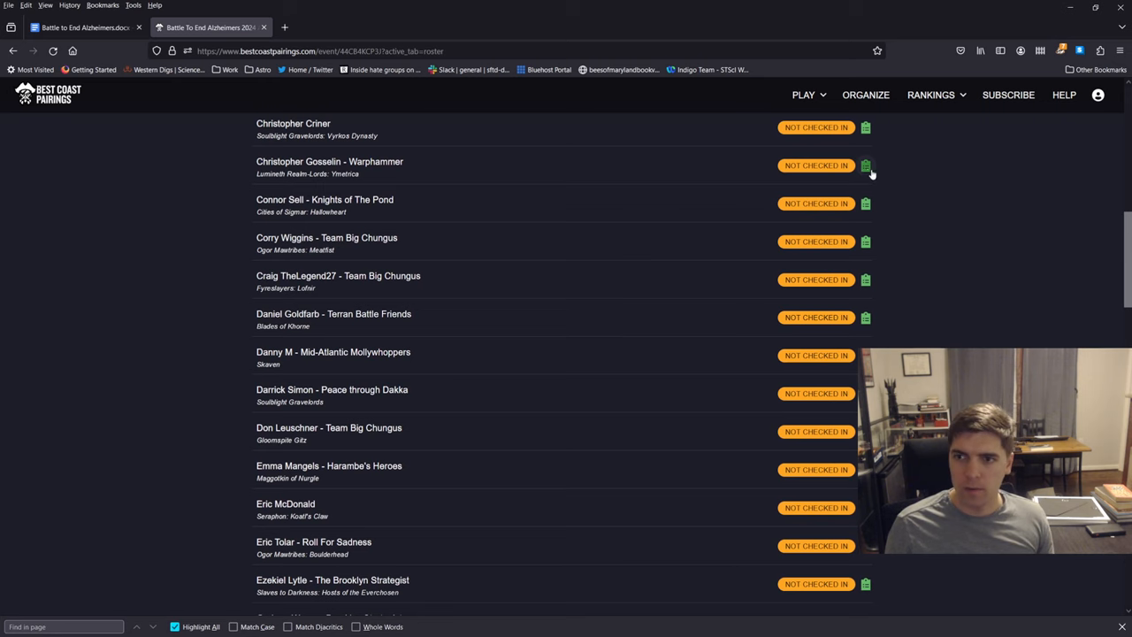
left_click(866, 165)
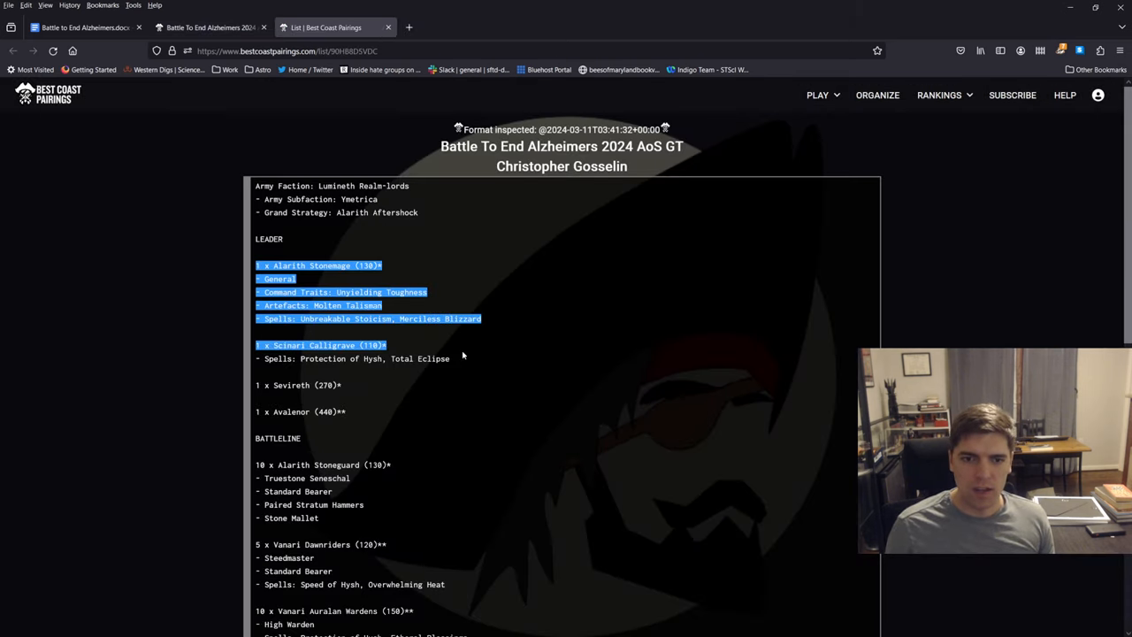
left_click(418, 417)
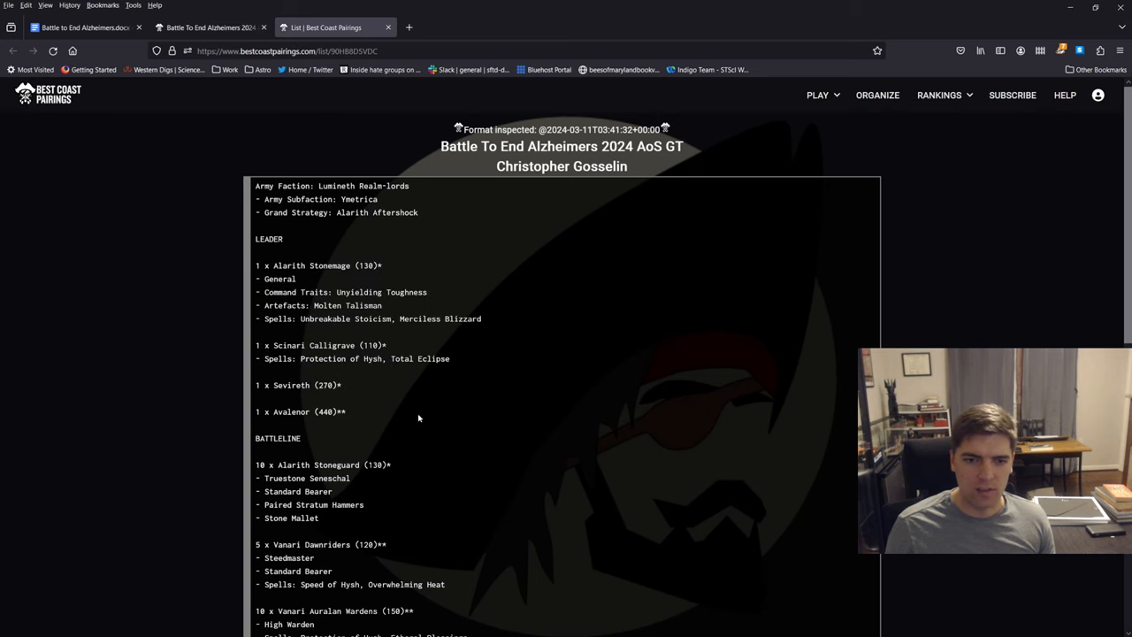
scroll("down", 3)
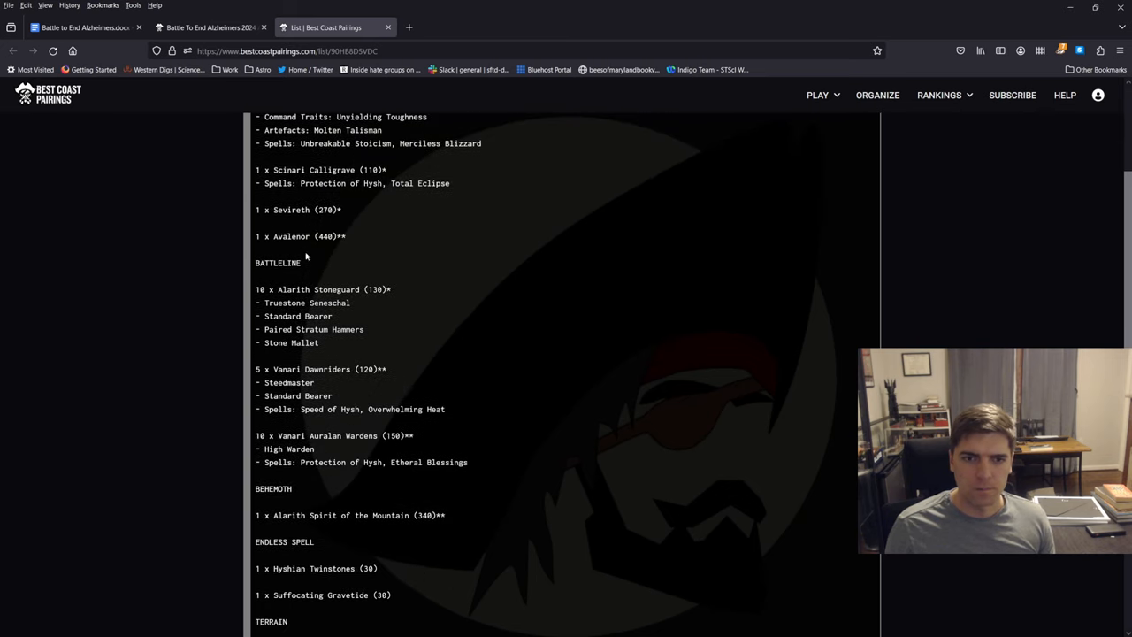
mouse_move(433, 293)
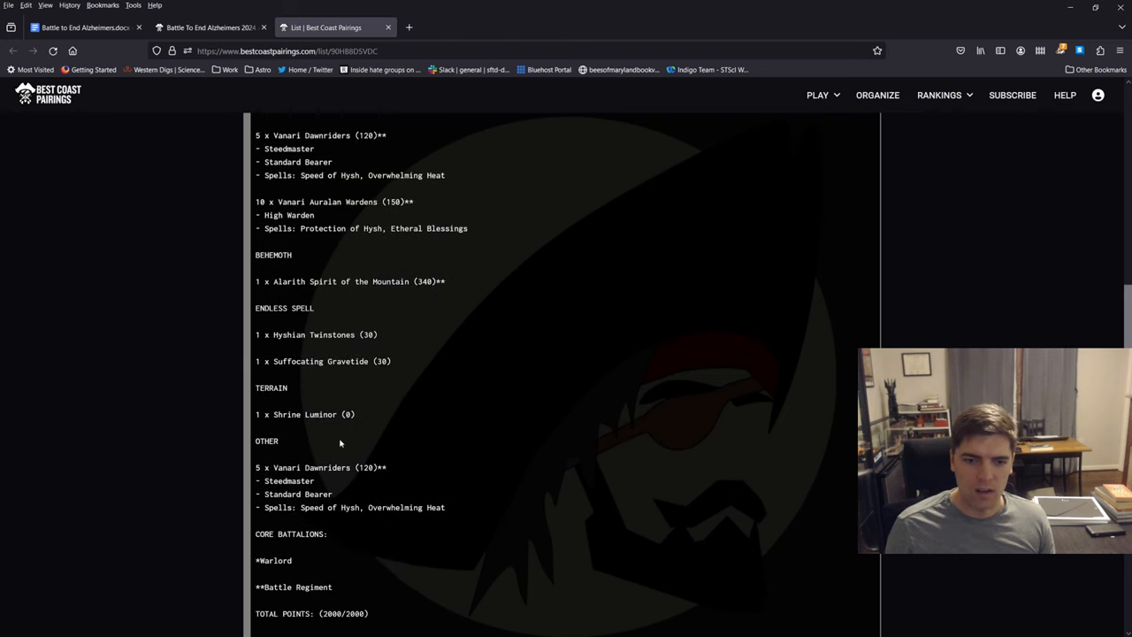
mouse_move(474, 514)
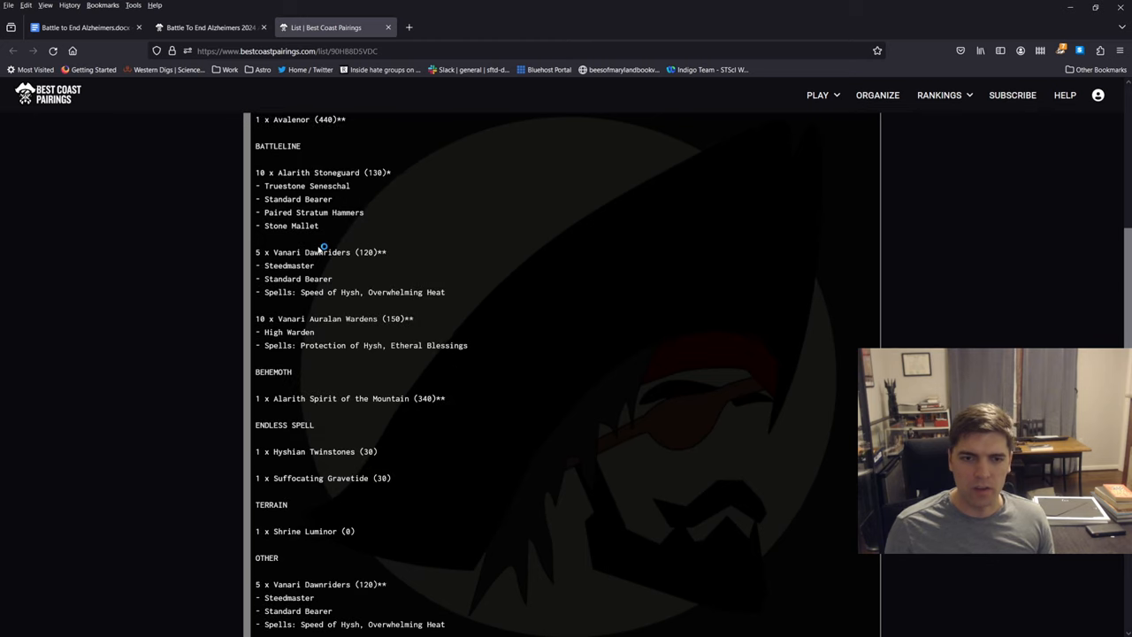
scroll("down", 3)
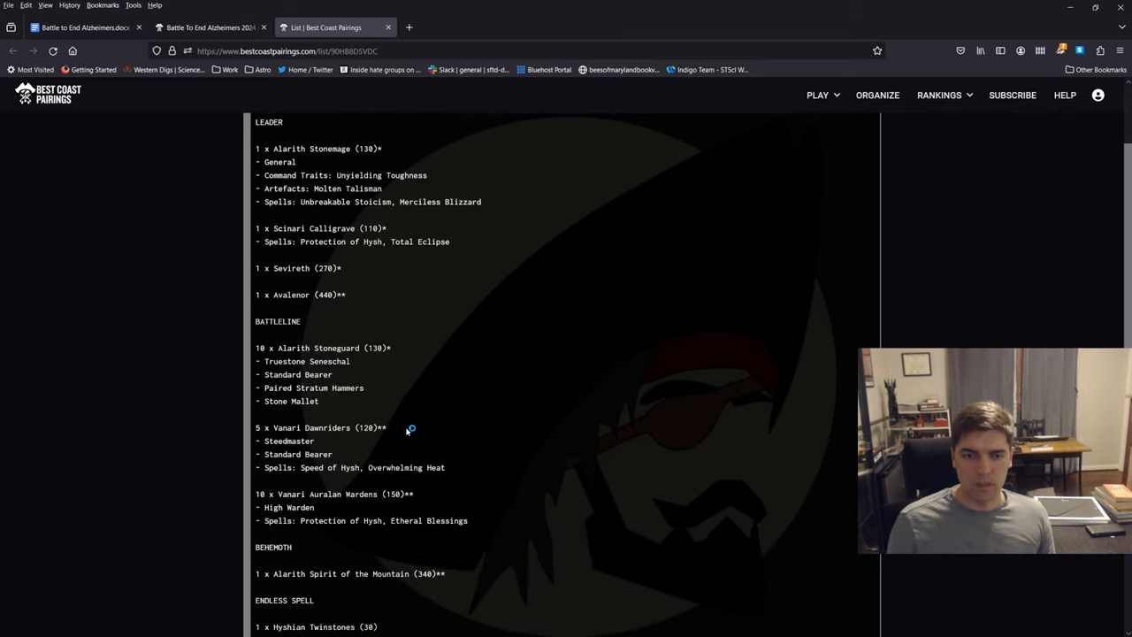
scroll("down", 3)
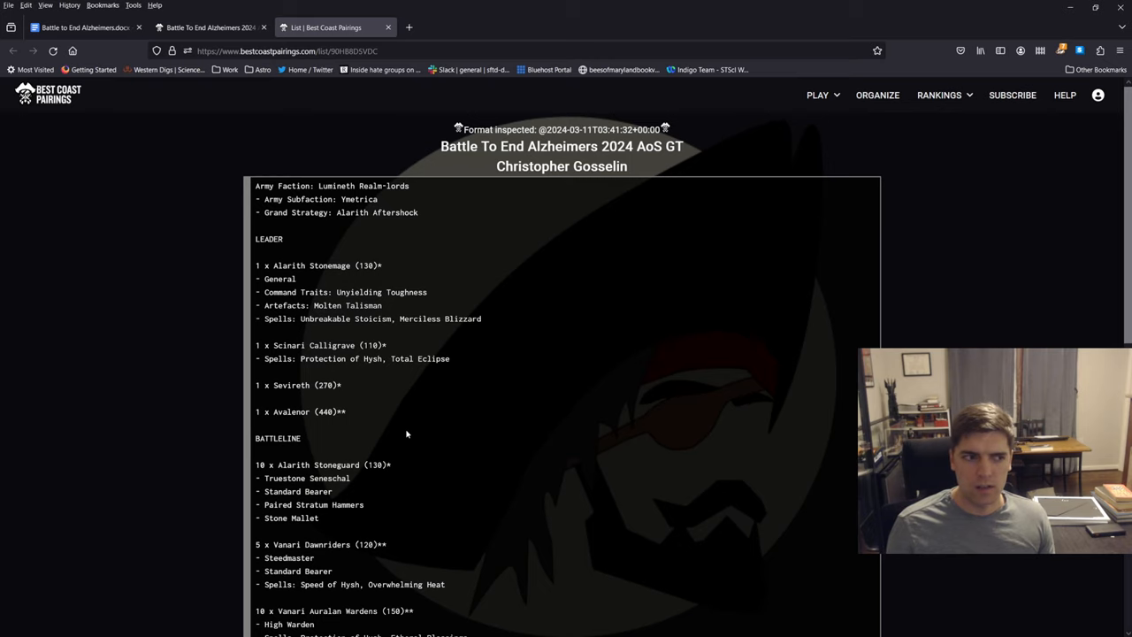
mouse_move(362, 458)
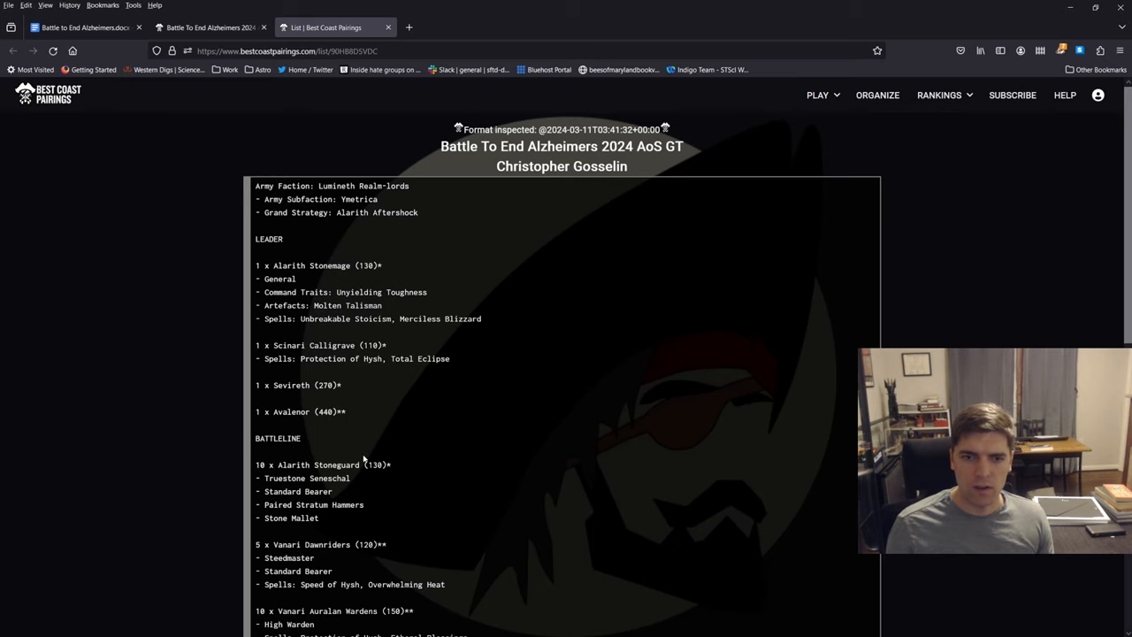
scroll("down", 3)
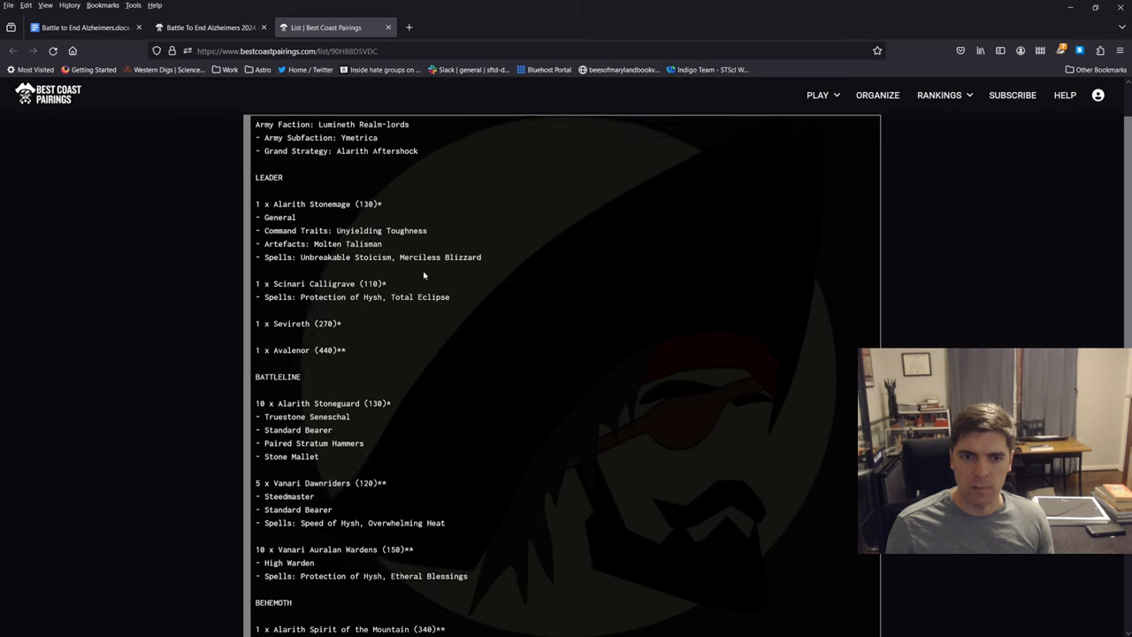
scroll("down", 3)
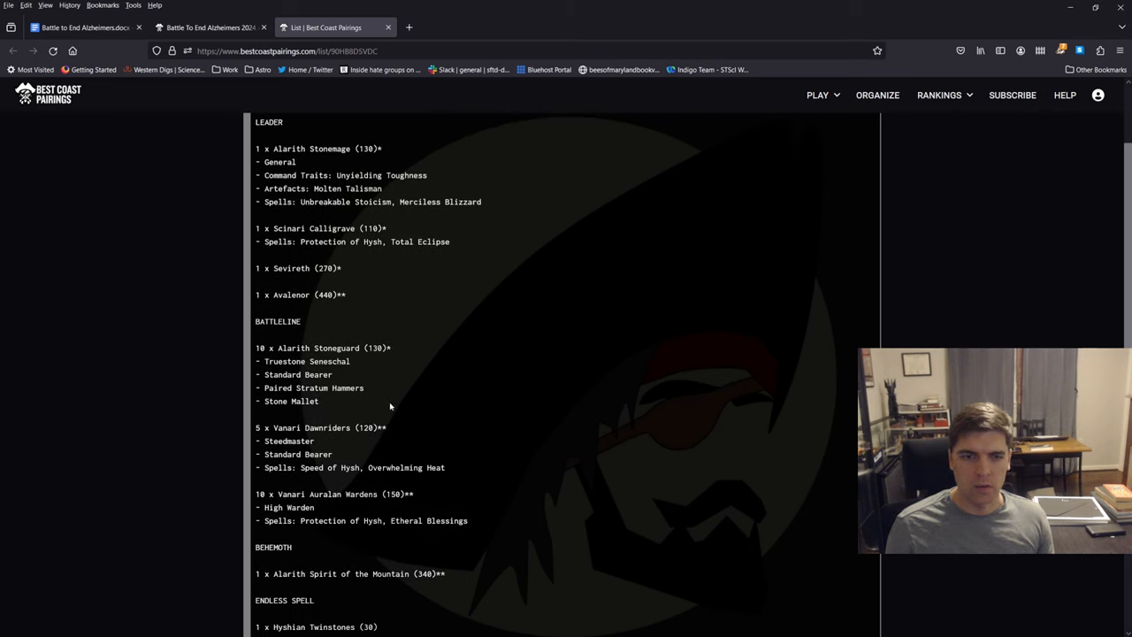
mouse_move(502, 28)
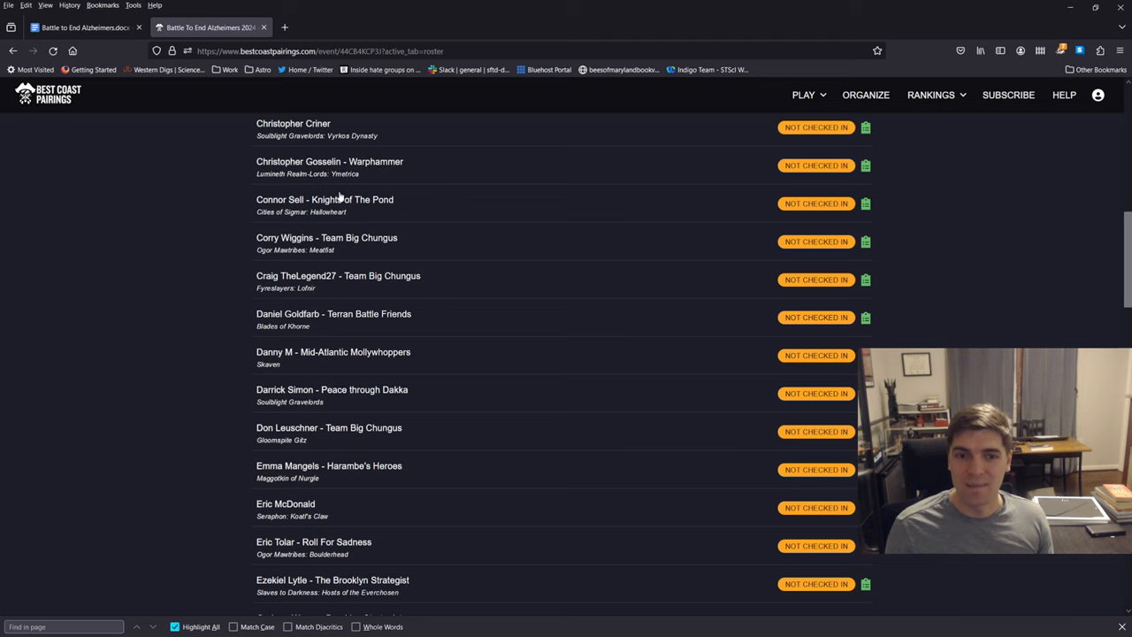
scroll("down", 3)
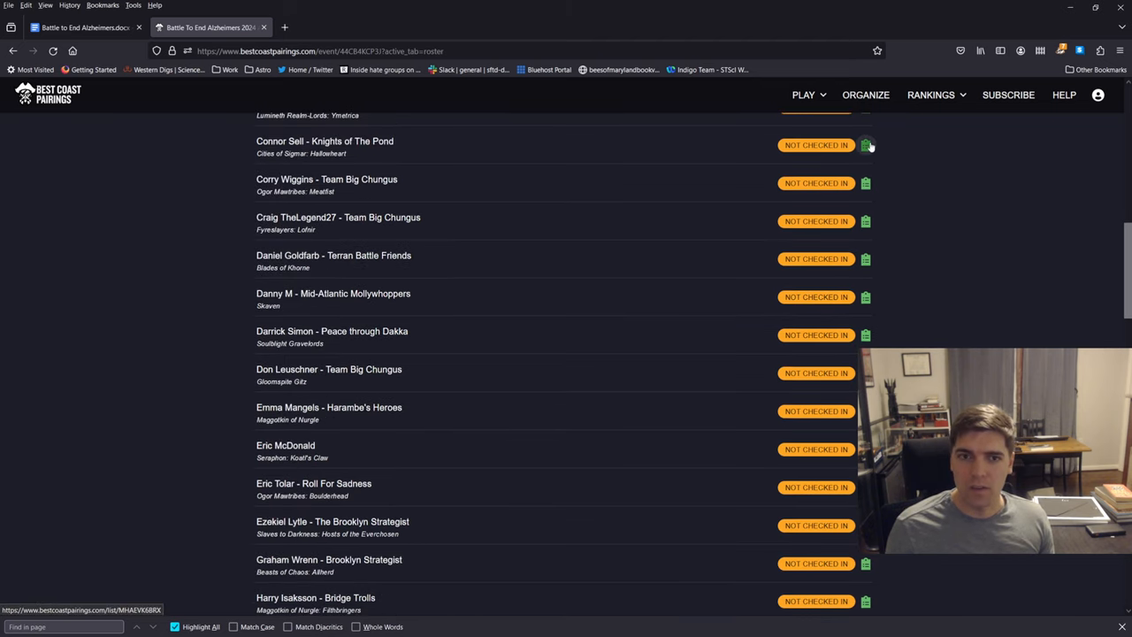
left_click(867, 145)
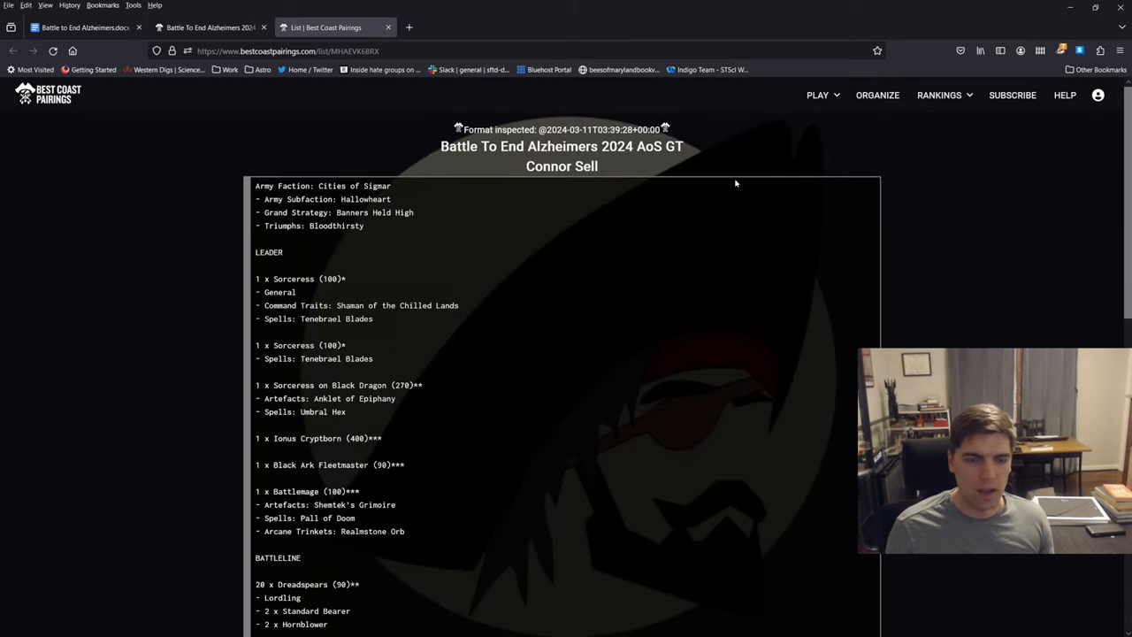
mouse_move(397, 281)
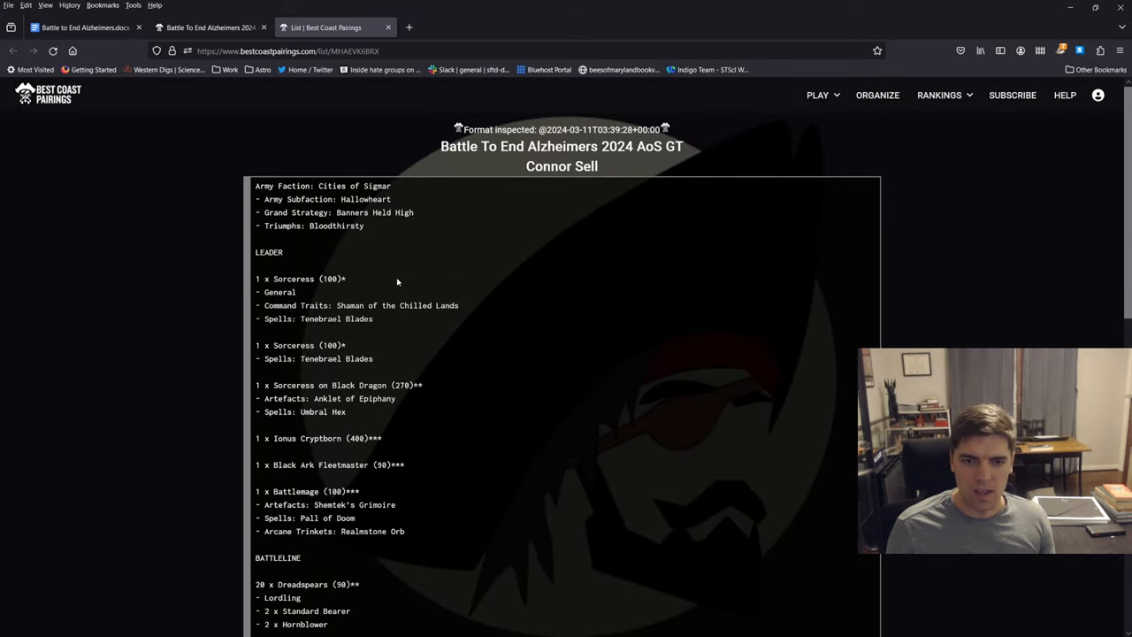
scroll("down", 3)
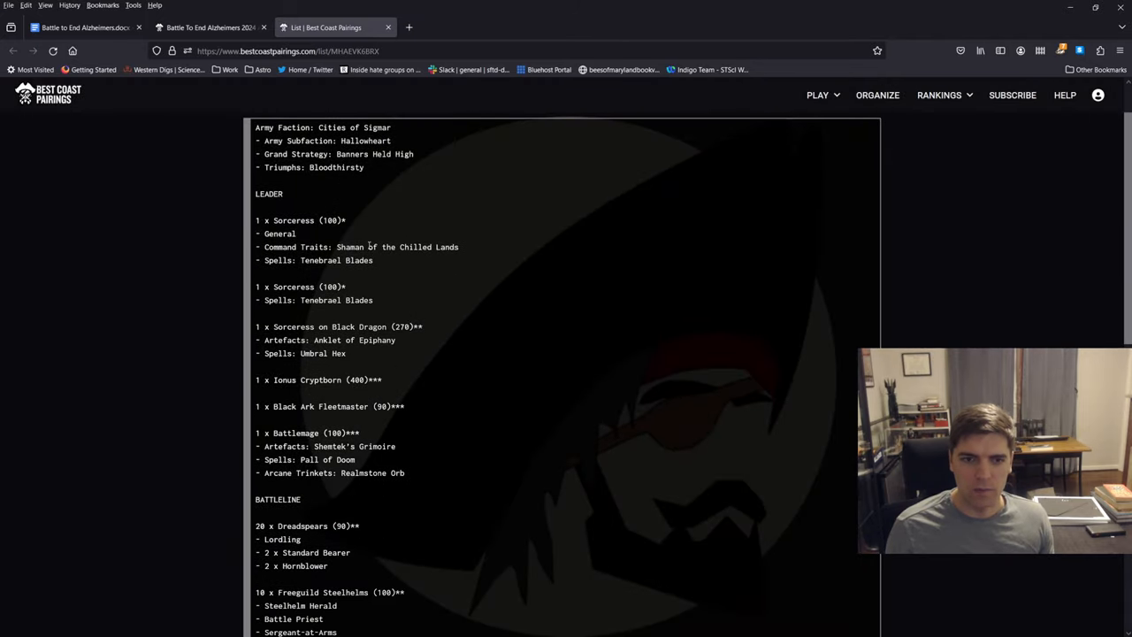
mouse_move(377, 281)
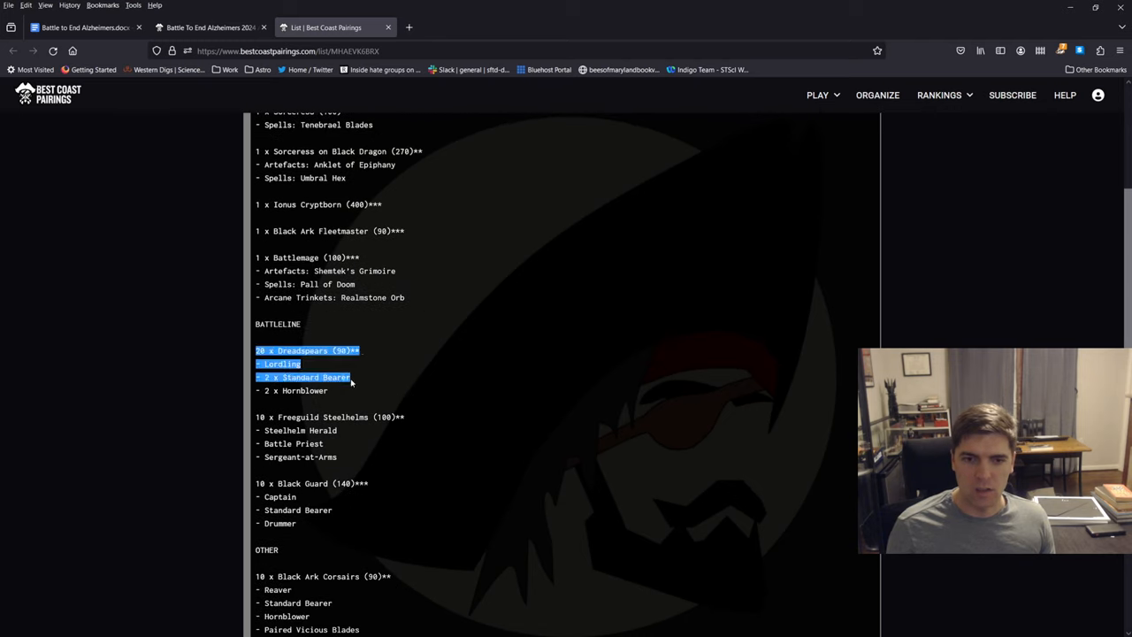
scroll("down", 3)
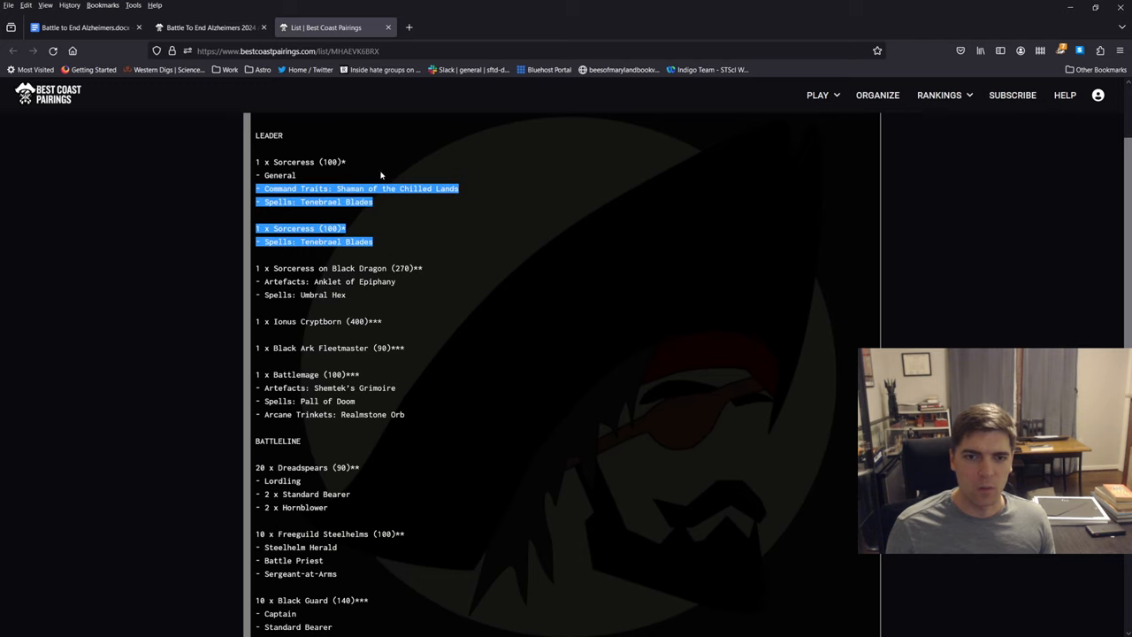
left_click(384, 177)
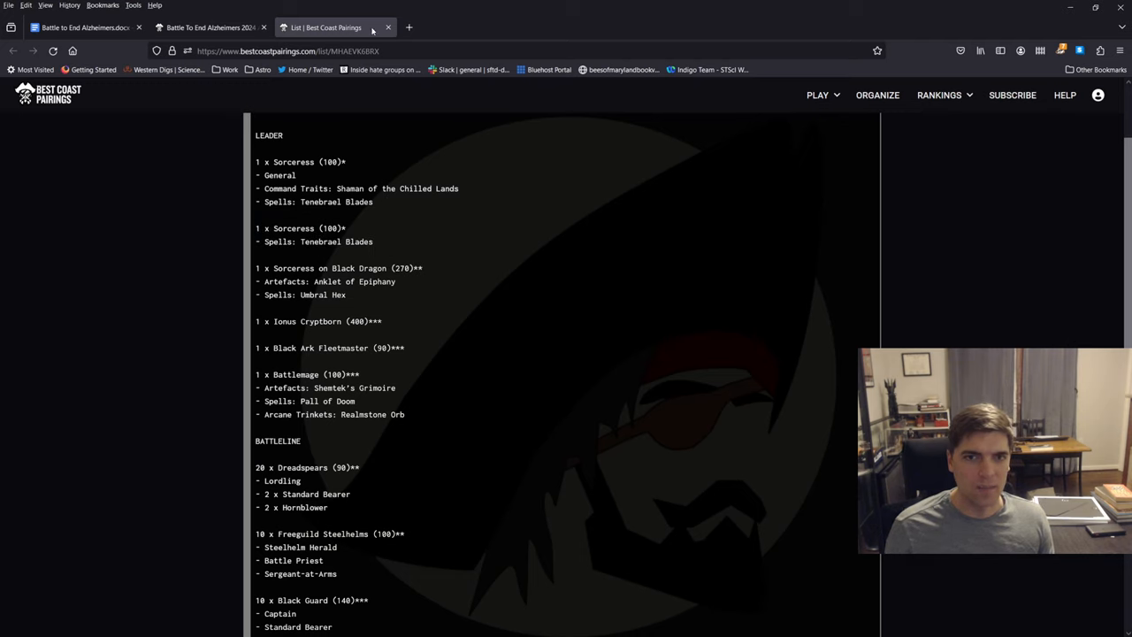
mouse_move(387, 27)
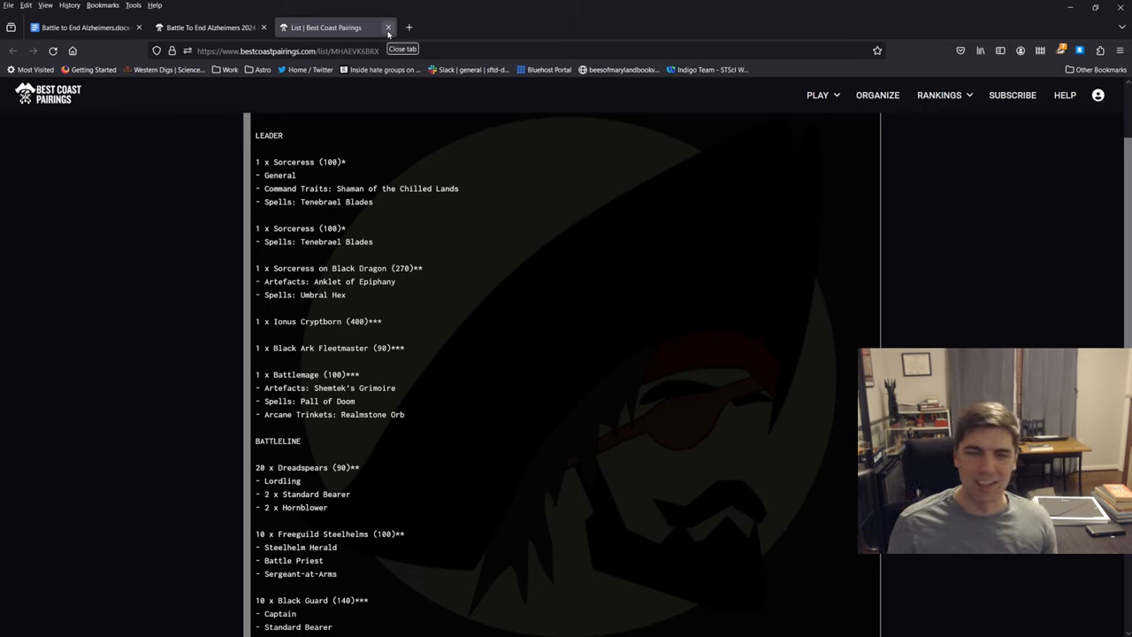
mouse_move(388, 34)
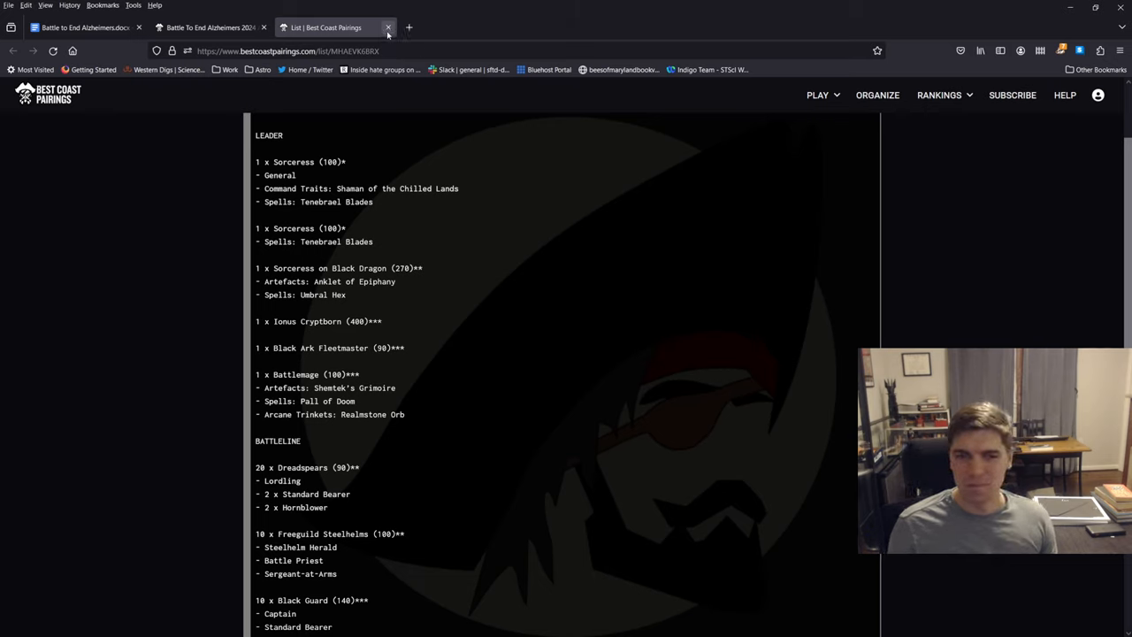
left_click(388, 28)
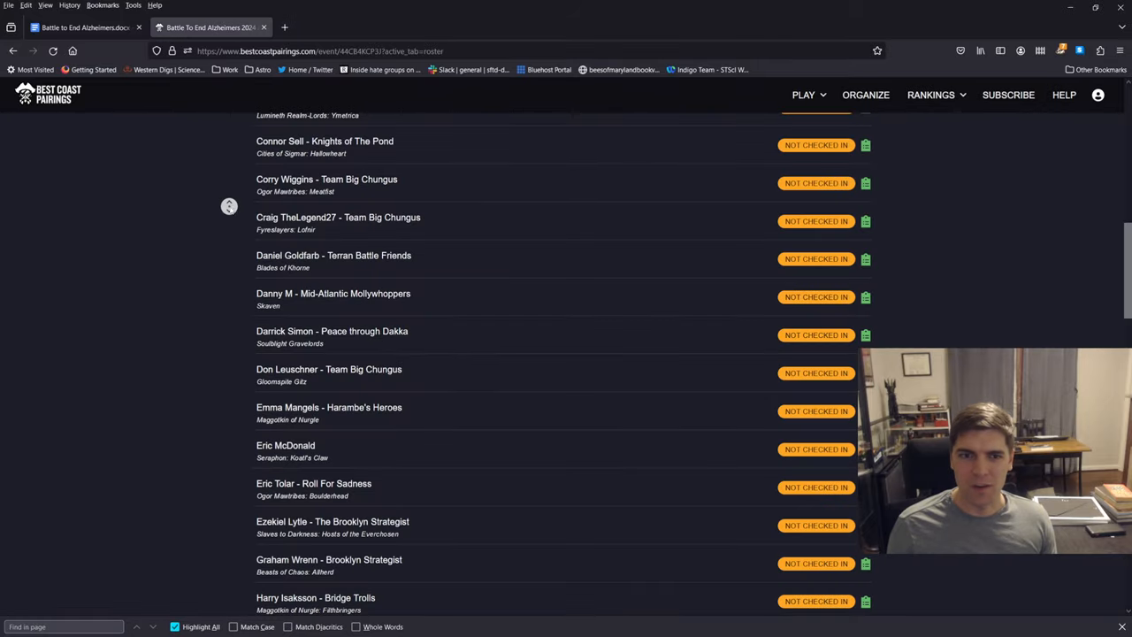
scroll("down", 3)
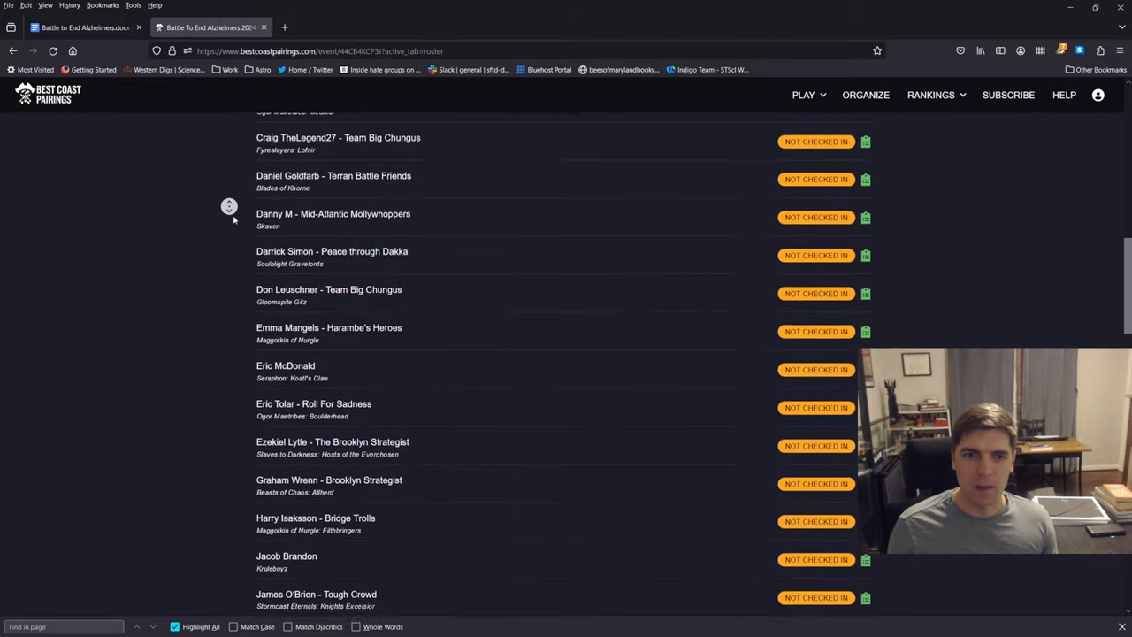
scroll("down", 3)
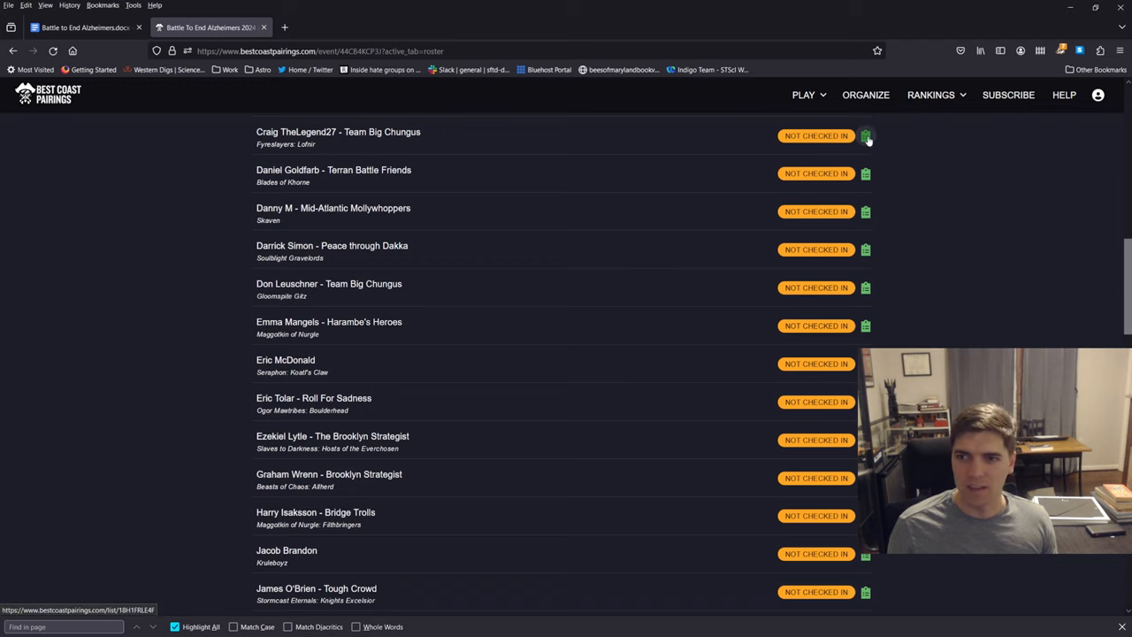
left_click(865, 136)
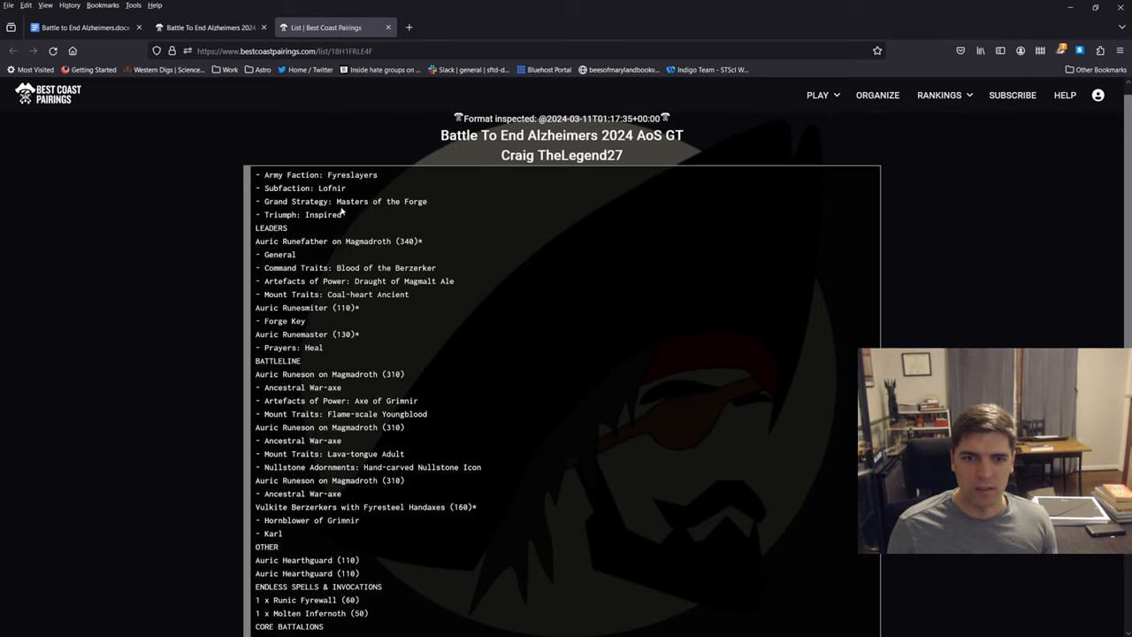
scroll("down", 3)
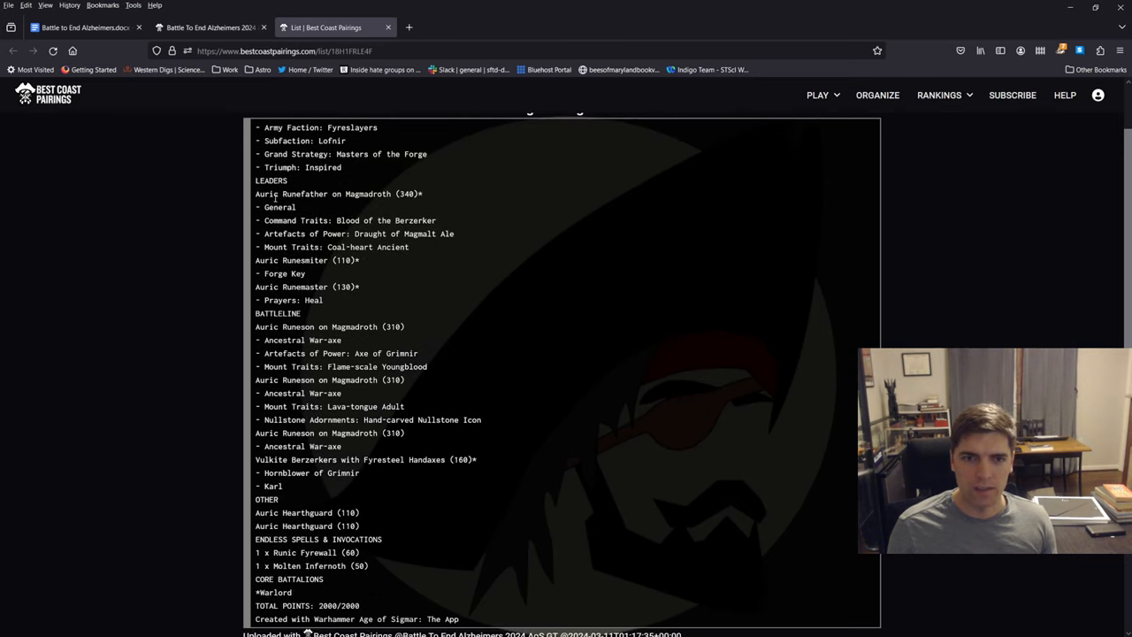
left_click_drag(255, 194, 409, 246)
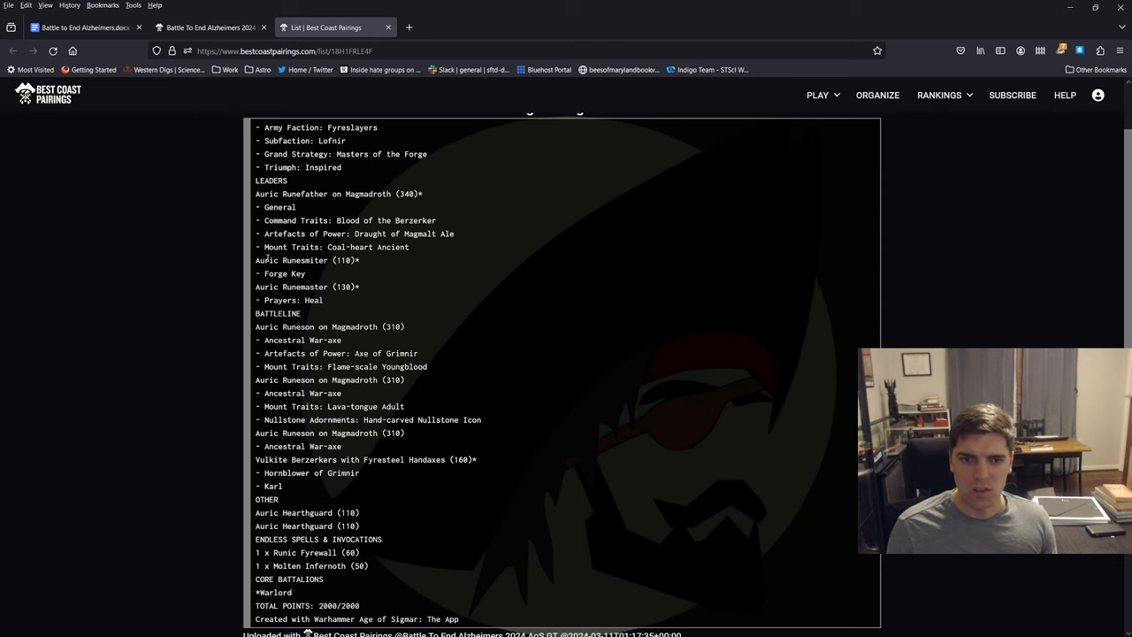
mouse_move(381, 314)
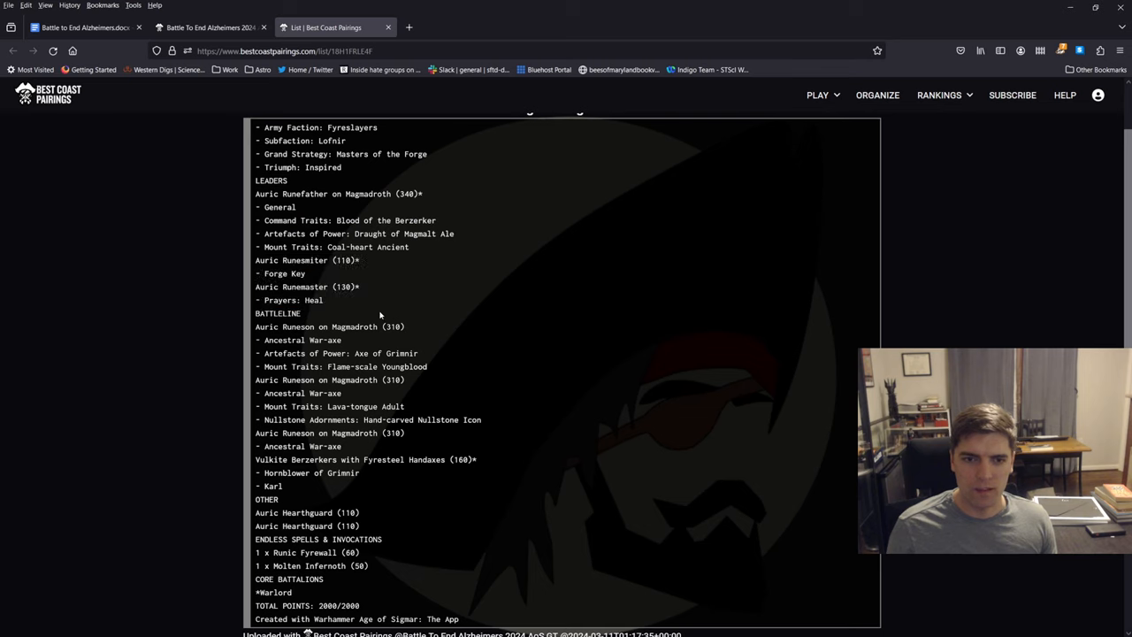
left_click_drag(255, 326, 477, 459)
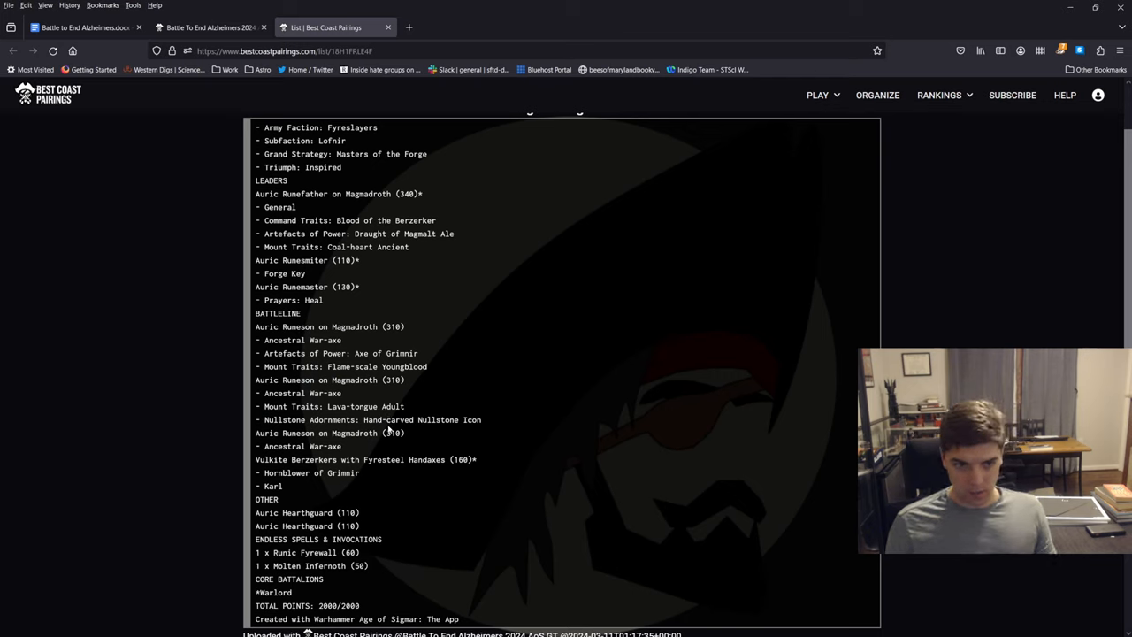
left_click_drag(356, 433, 366, 459)
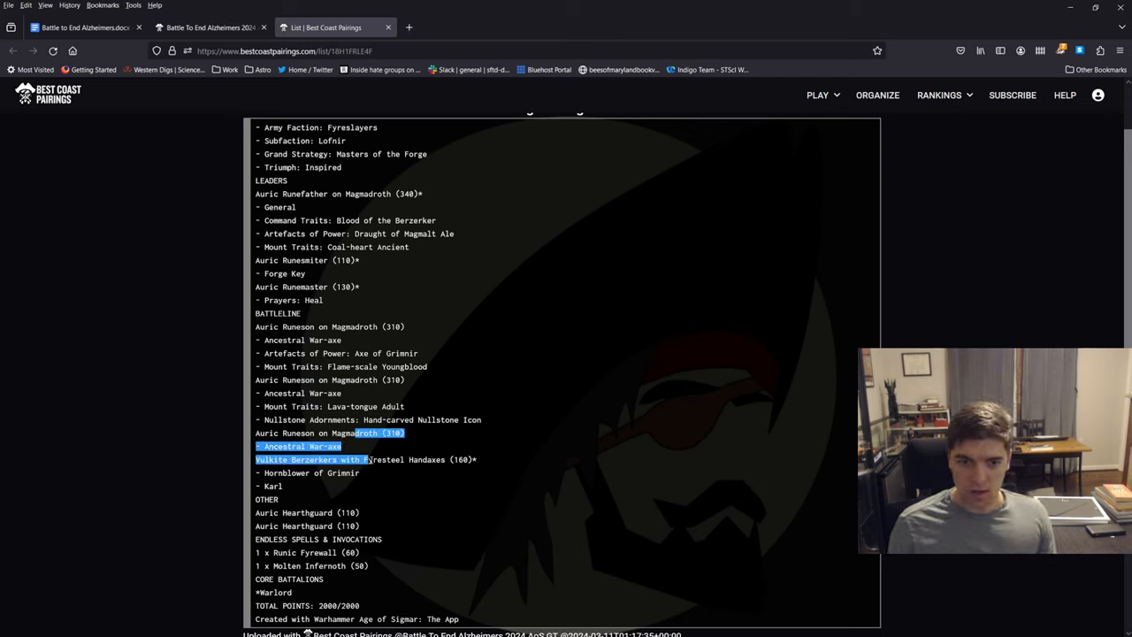
left_click(367, 501)
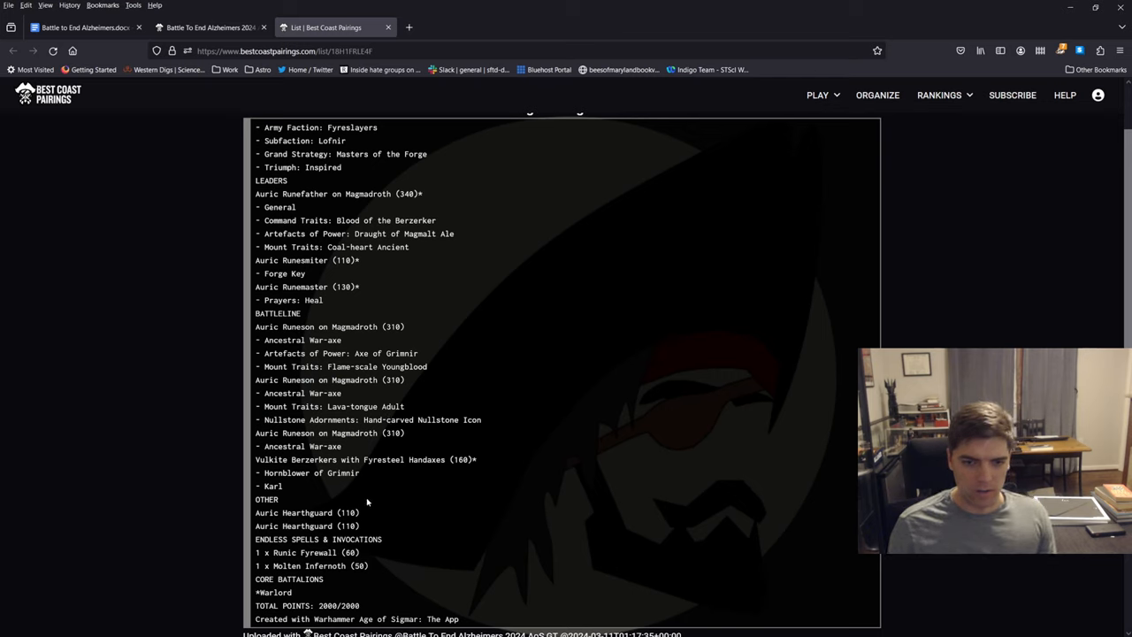
mouse_move(425, 517)
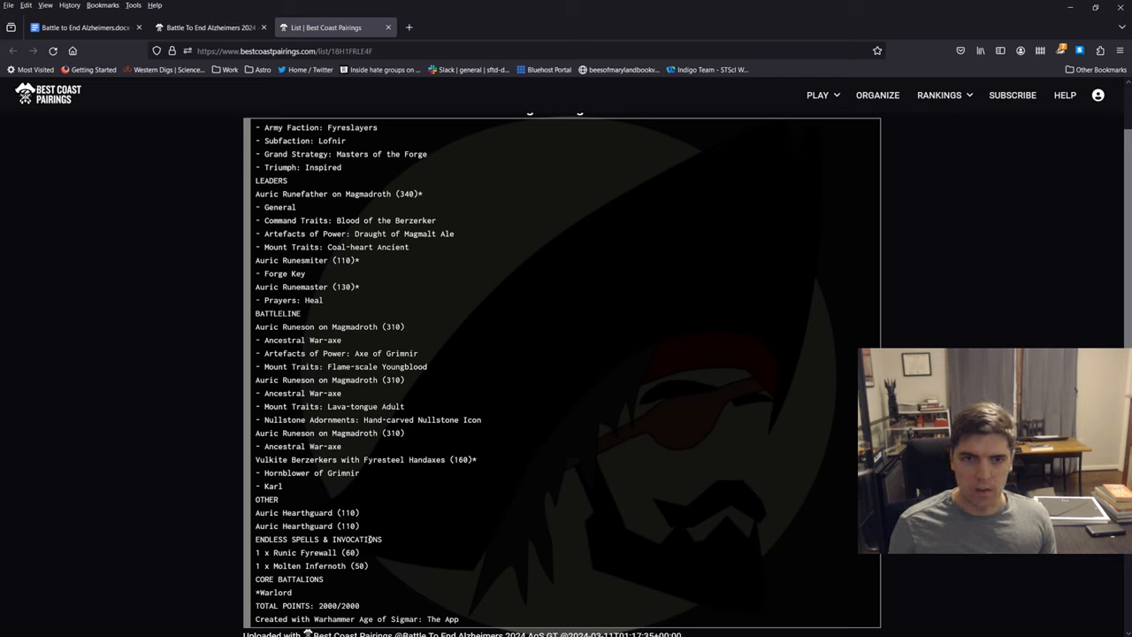
left_click_drag(338, 154, 427, 154)
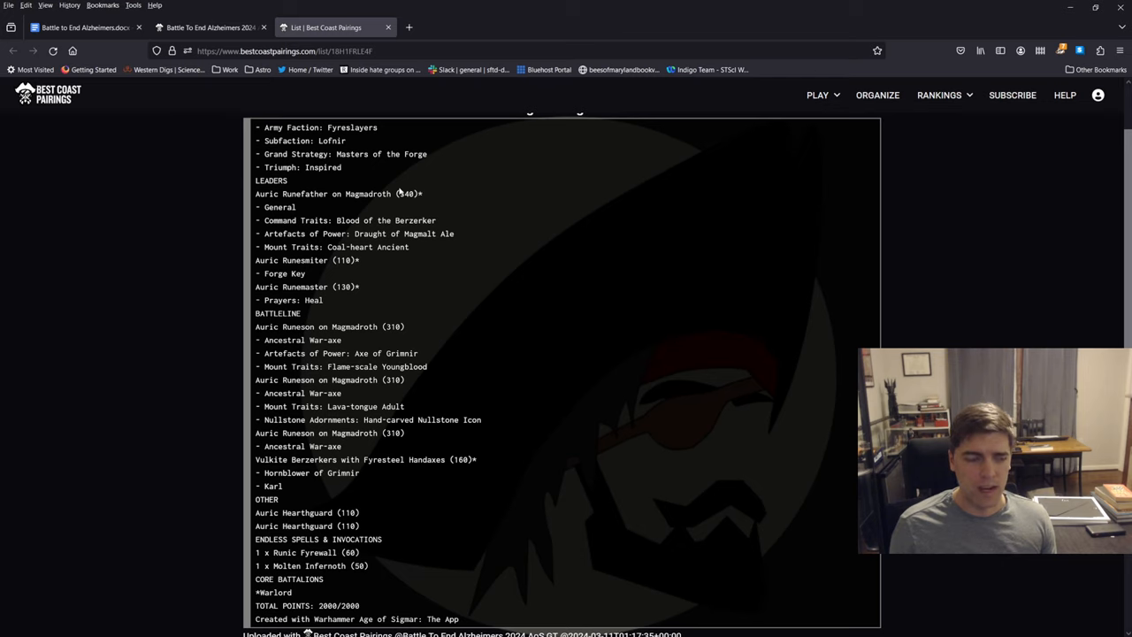
mouse_move(467, 255)
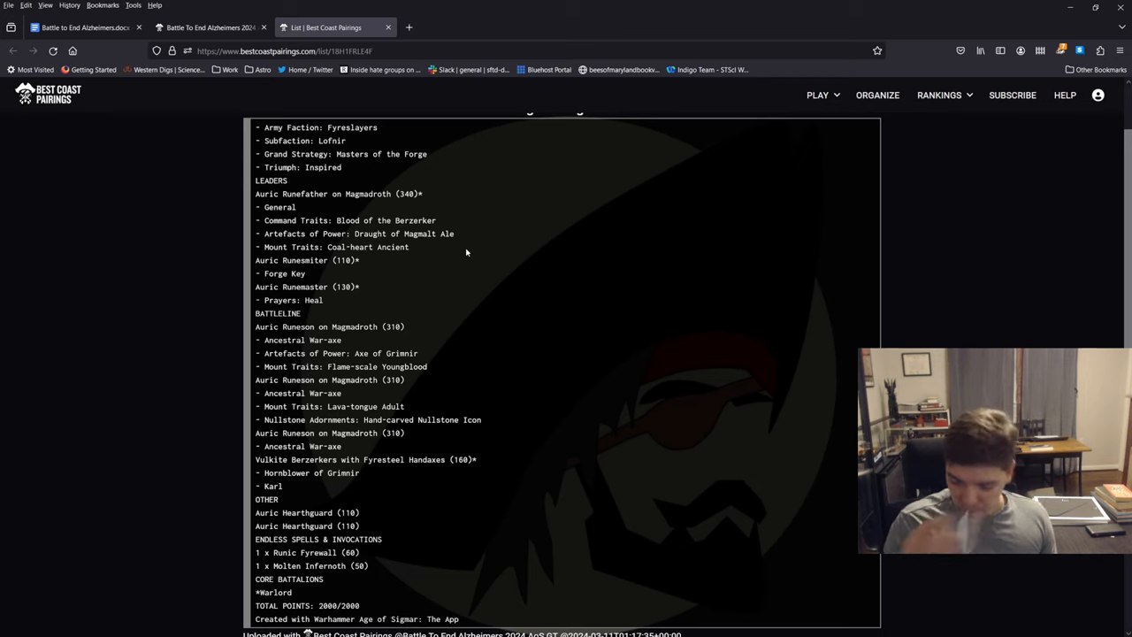
mouse_move(458, 195)
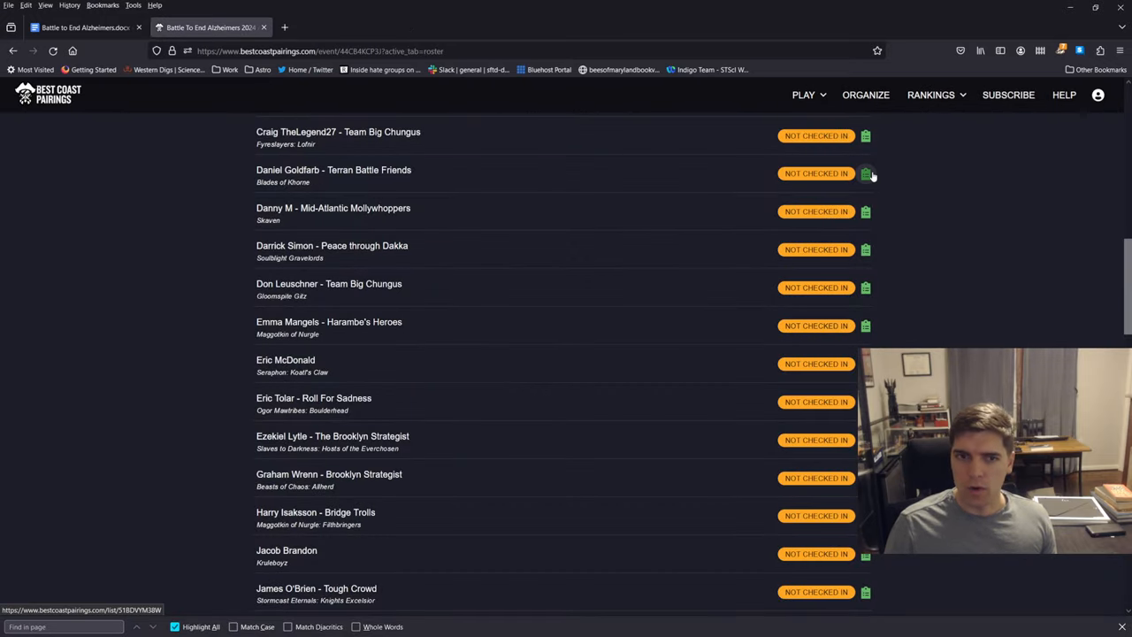
Step: Open the Blades of Khorne list and mark the Bloodthirster, Slaughterpriest and Realmgore Ritualist entries
left_click(866, 173)
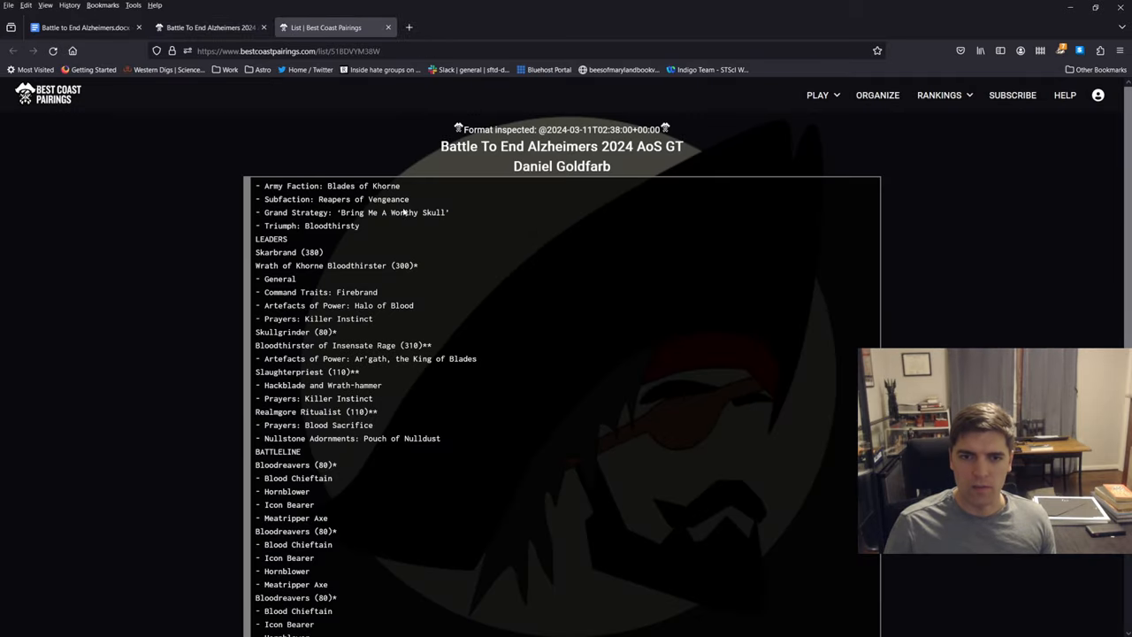
scroll("down", 3)
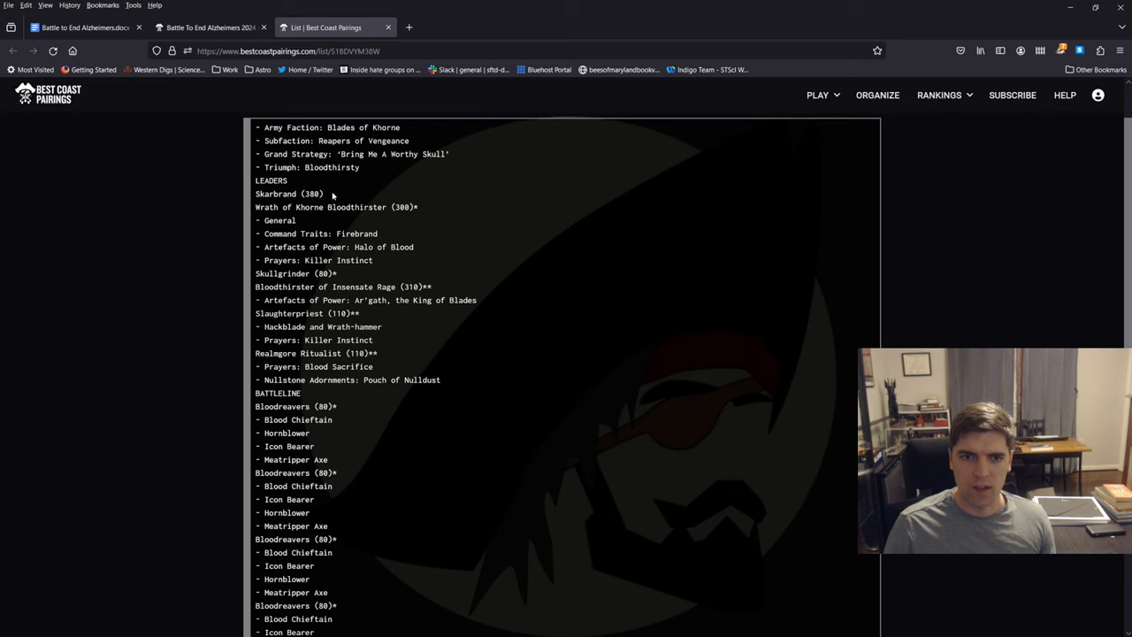
left_click_drag(333, 207, 412, 246)
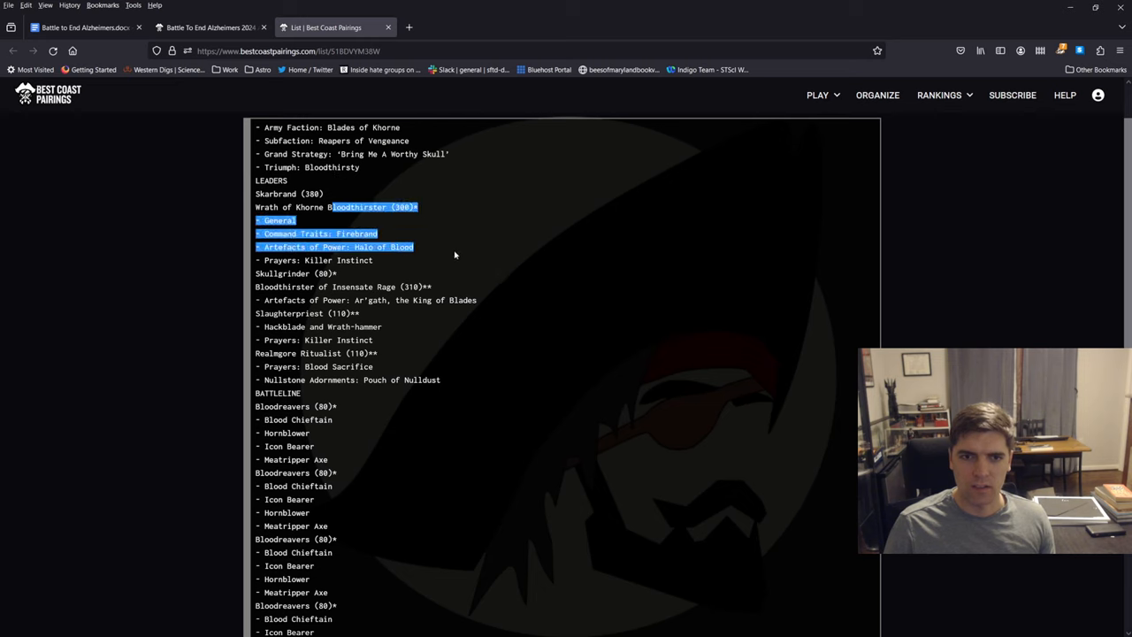
scroll("down", 3)
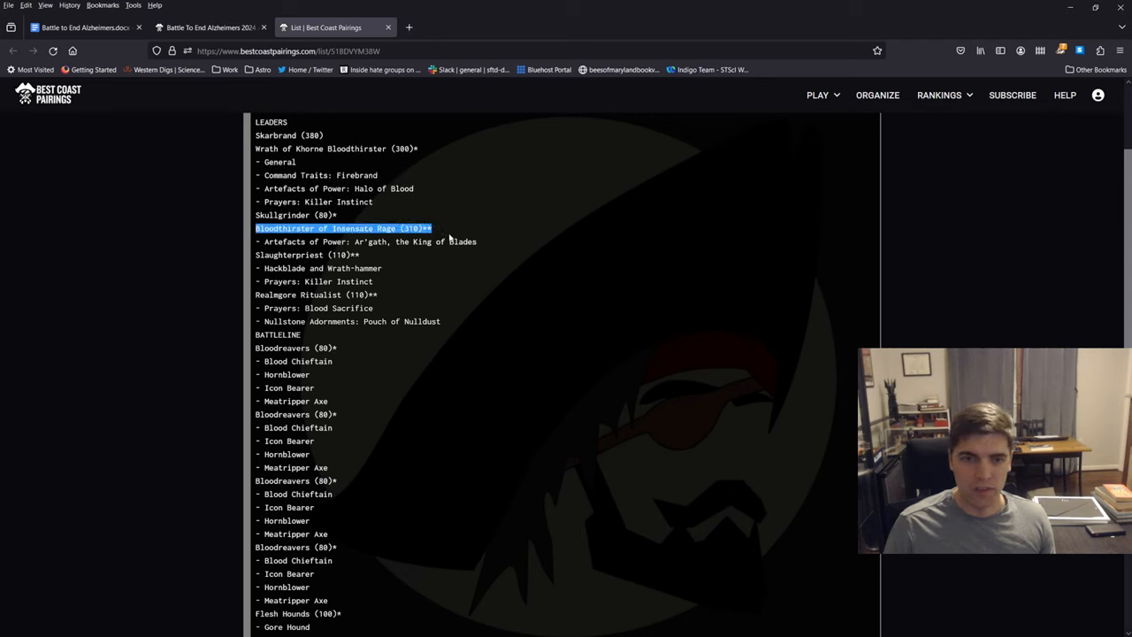
left_click_drag(432, 228, 482, 241)
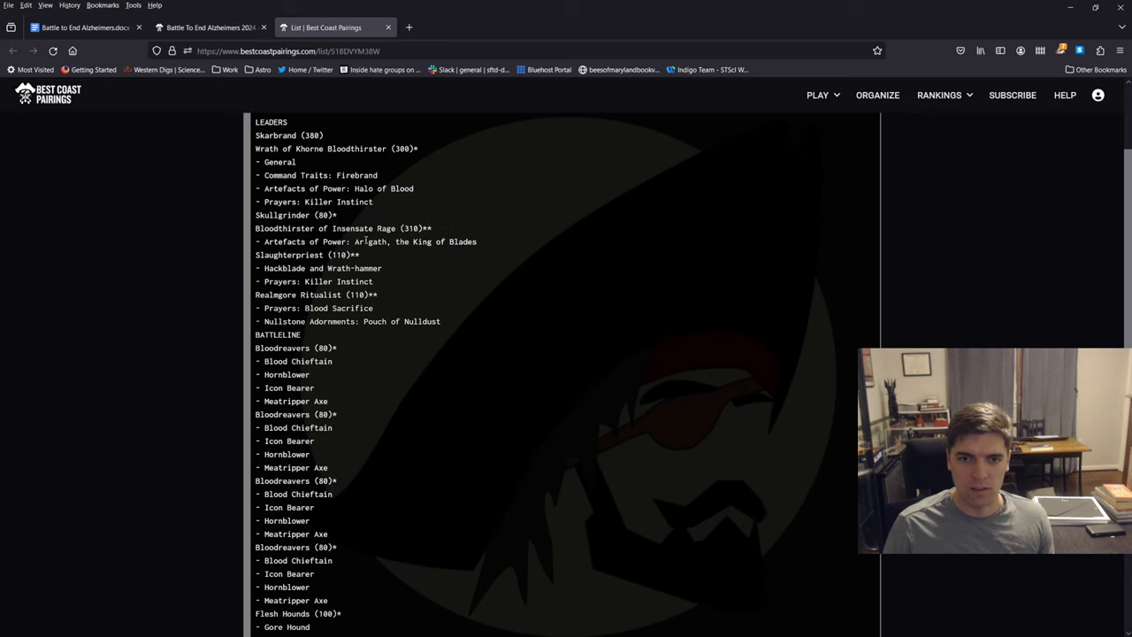
mouse_move(299, 268)
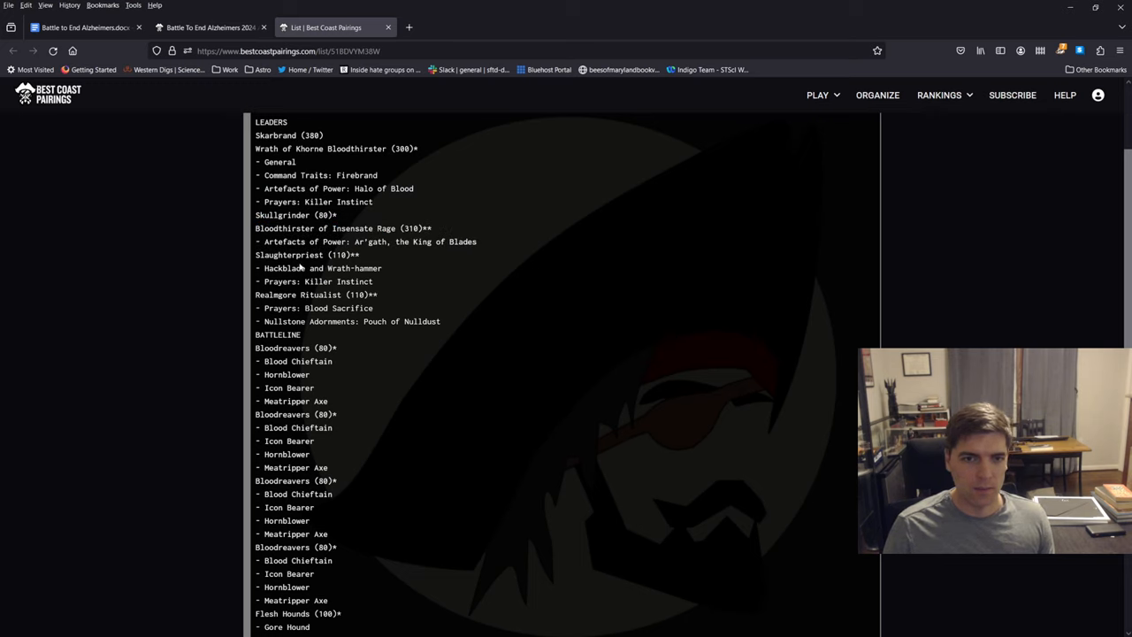
left_click_drag(265, 254, 381, 295)
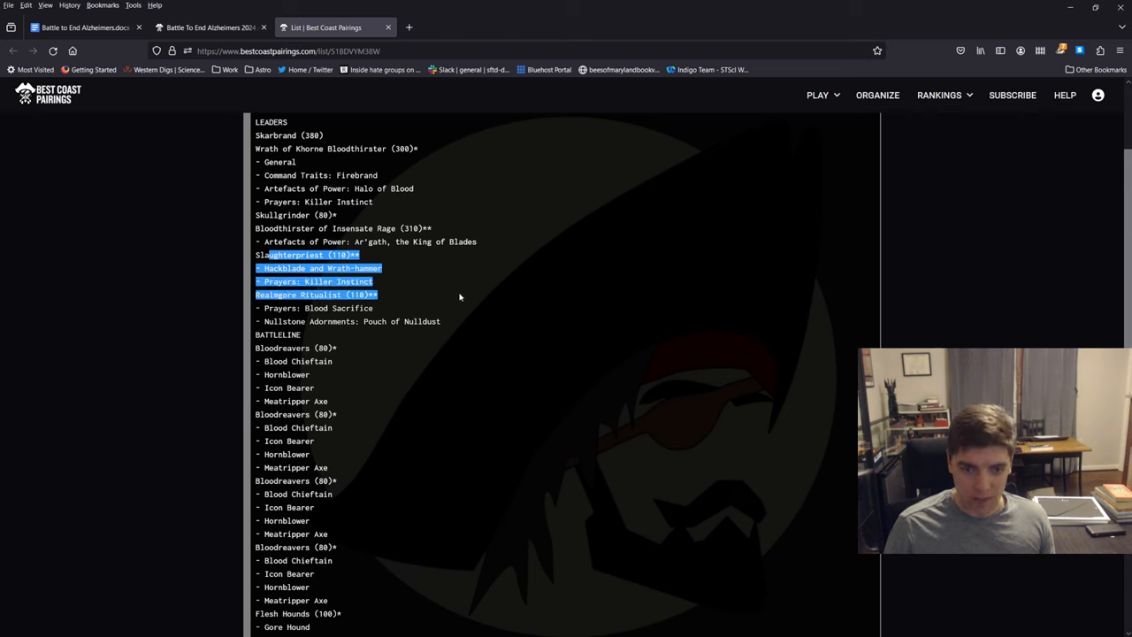
Step: Read past the Bloodreavers and Hexgorger Skulls endless spell to the 1990/2000 total
scroll("down", 3)
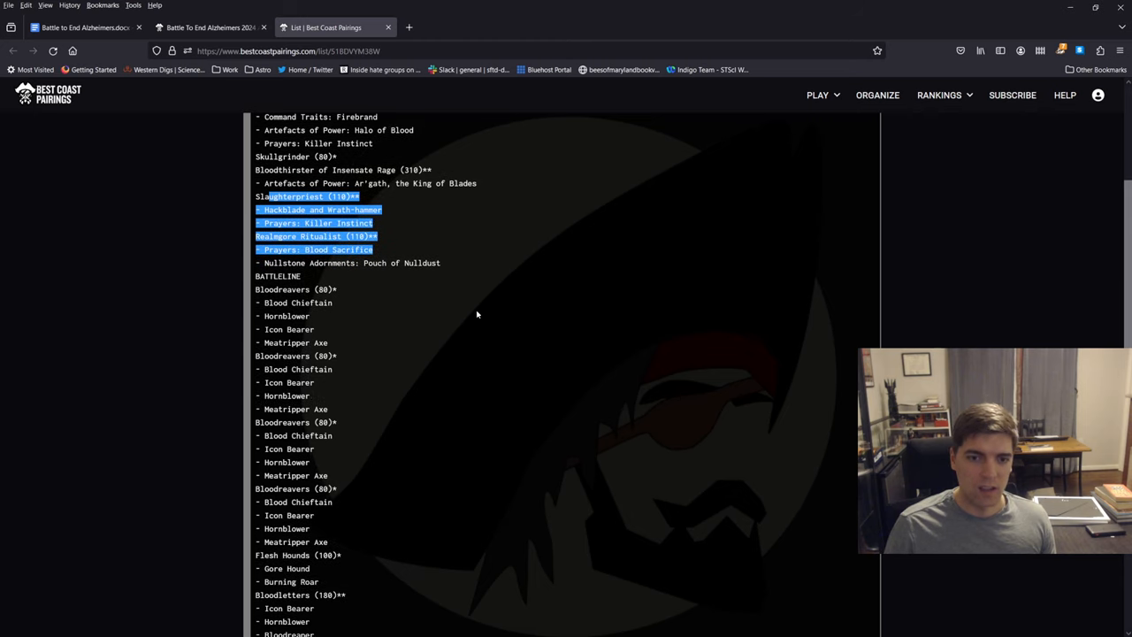
scroll("down", 3)
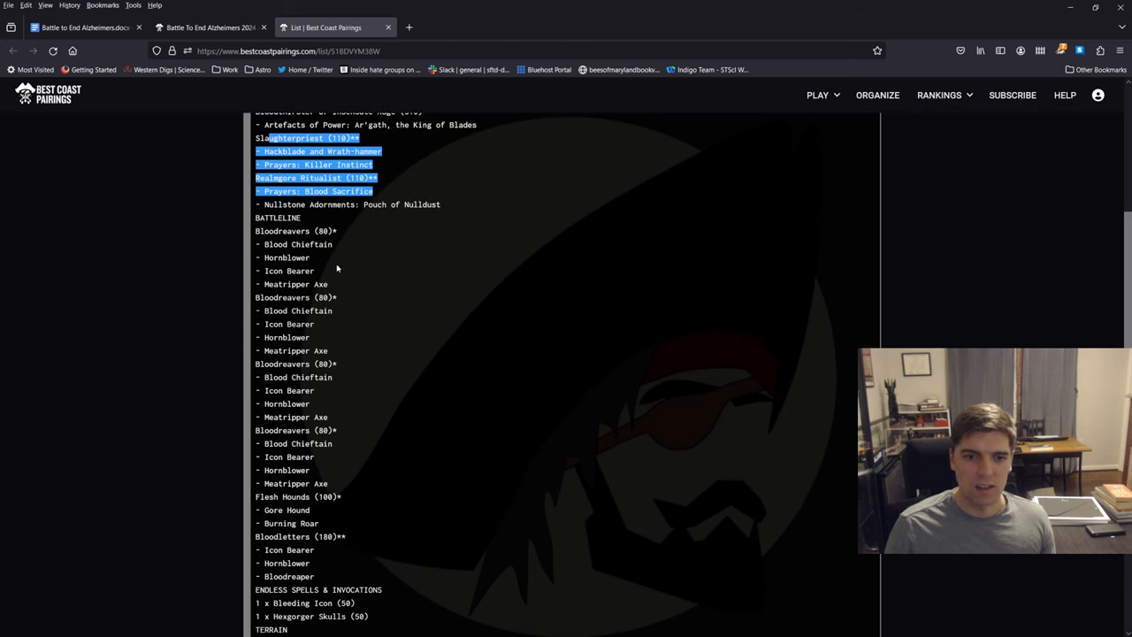
scroll("down", 3)
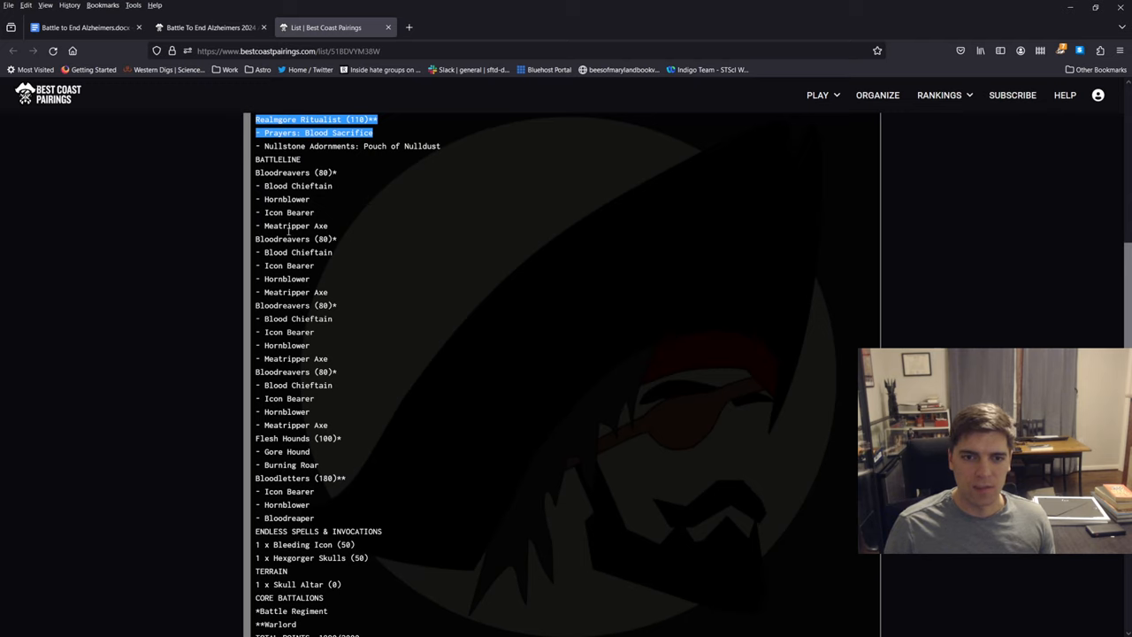
scroll("down", 3)
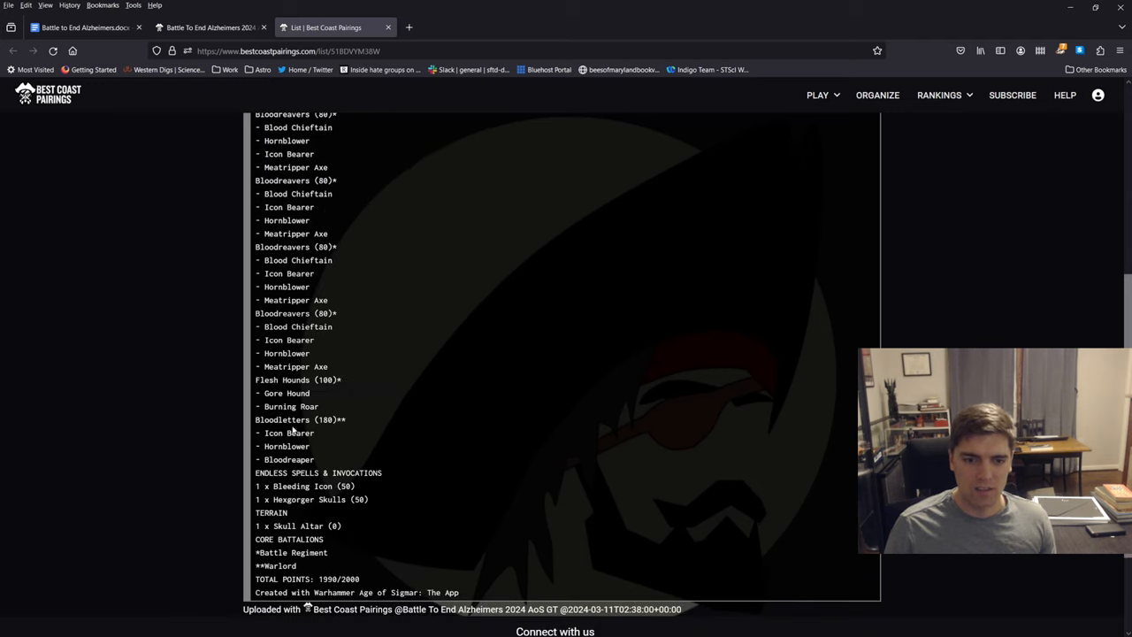
mouse_move(354, 459)
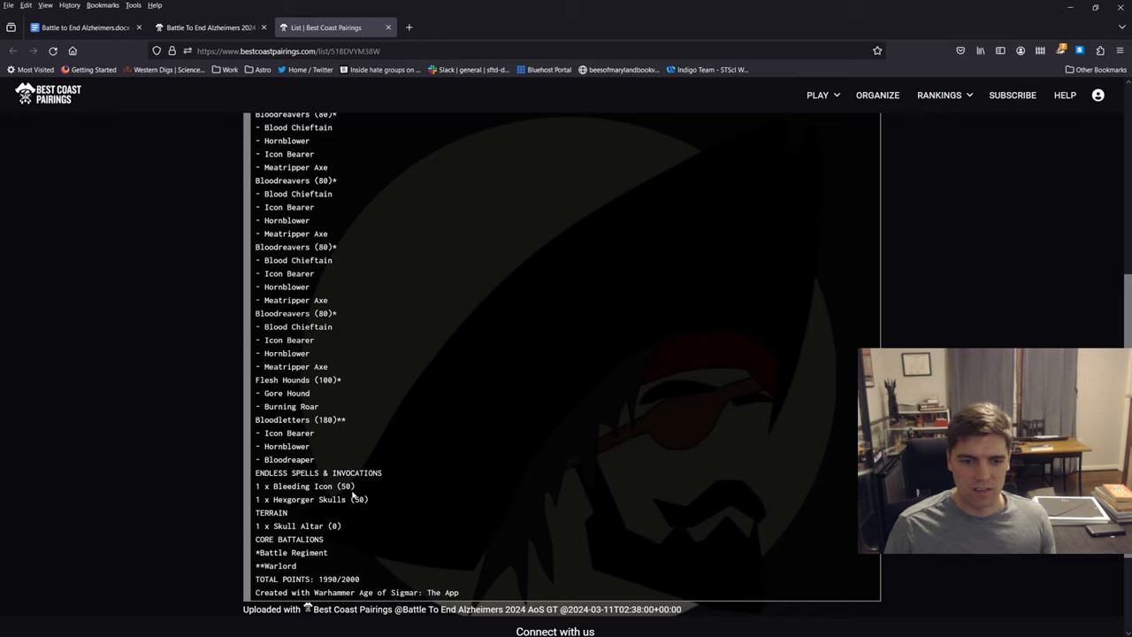
double_click(281, 499)
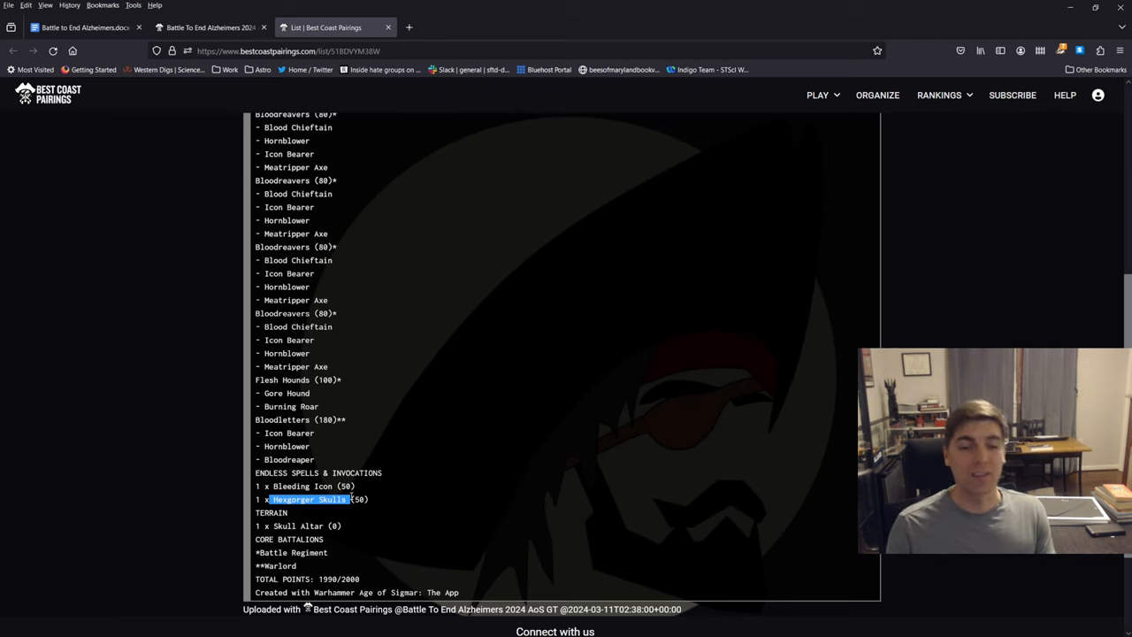
left_click(464, 468)
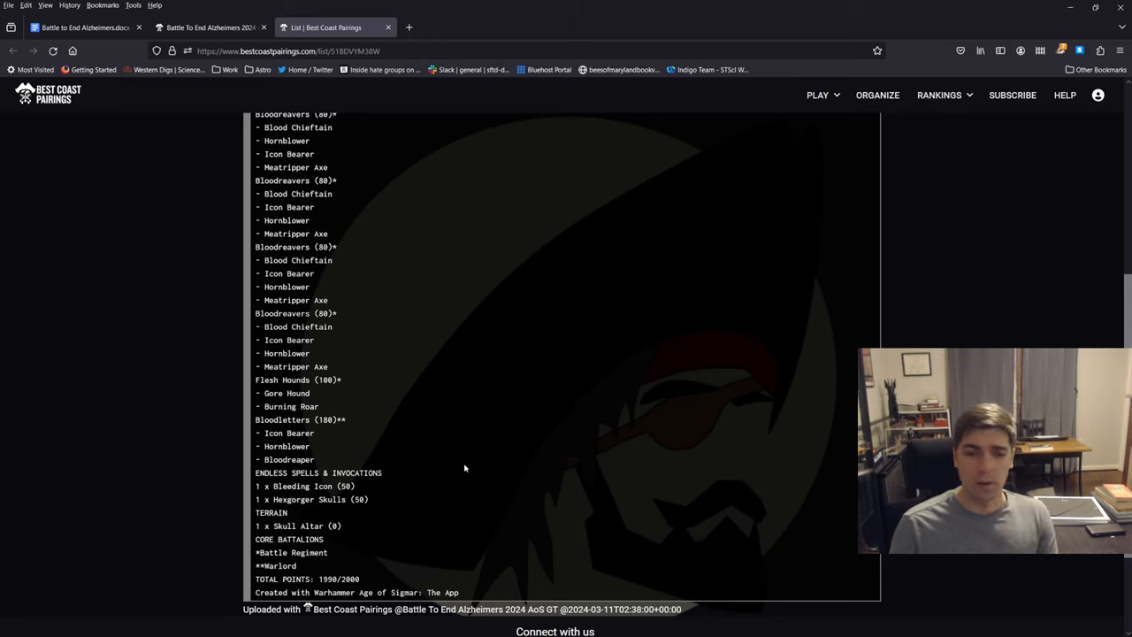
mouse_move(430, 428)
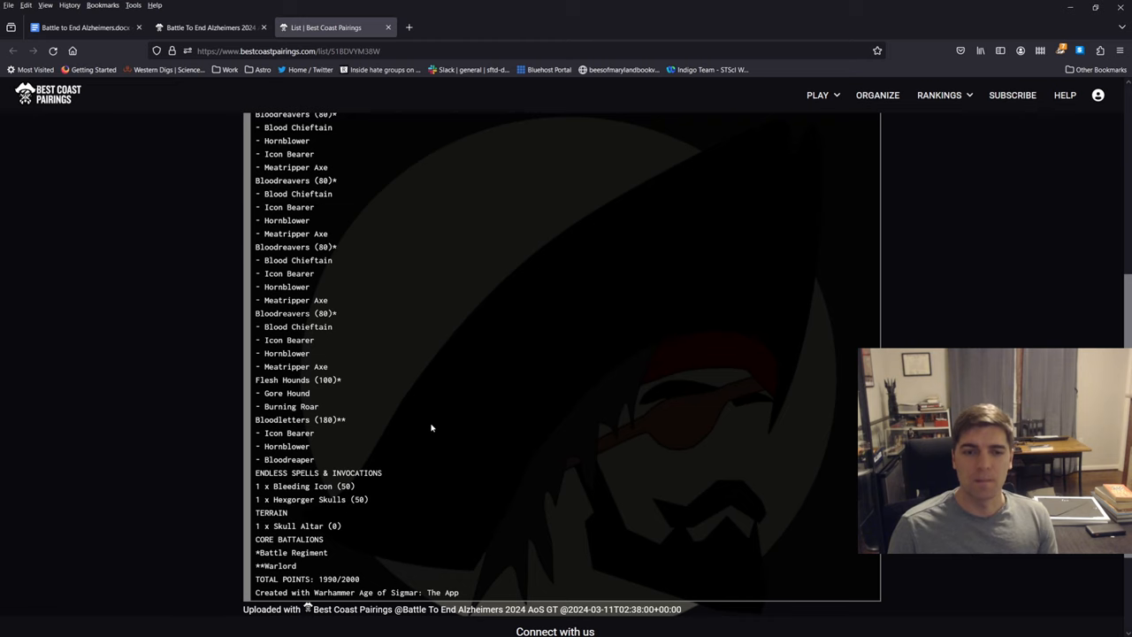
mouse_move(427, 564)
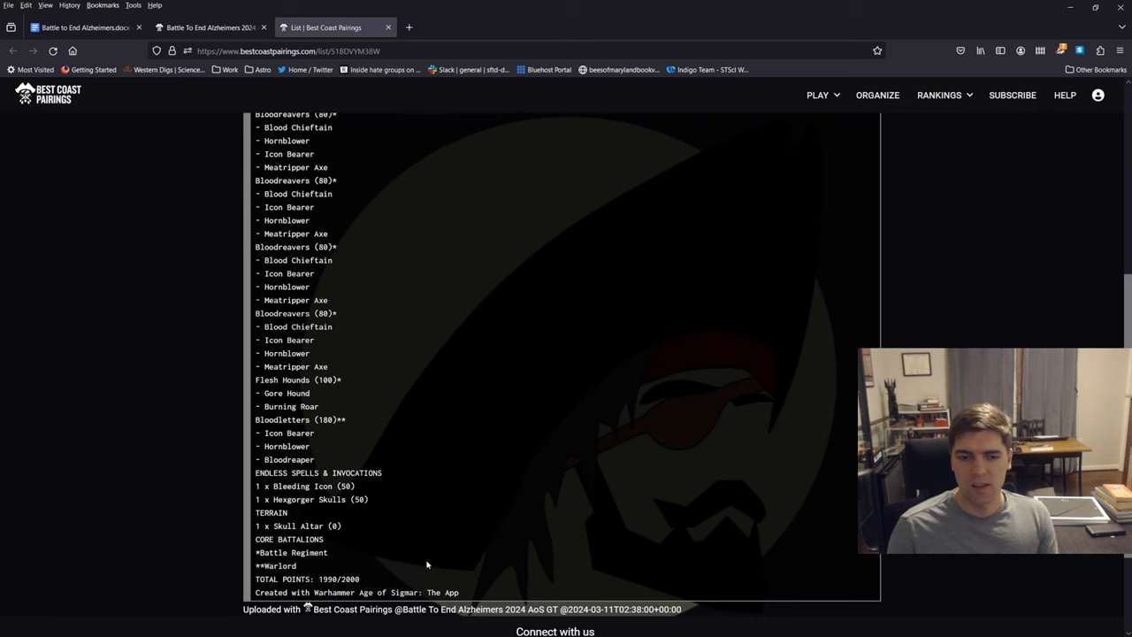
scroll("down", 3)
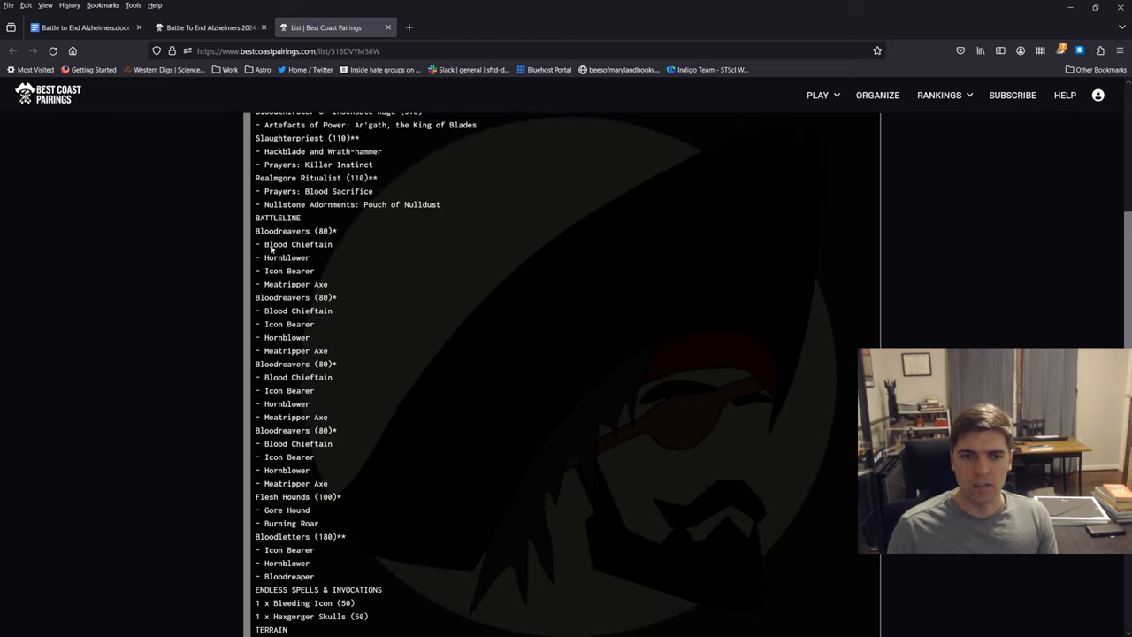
scroll("up", 3)
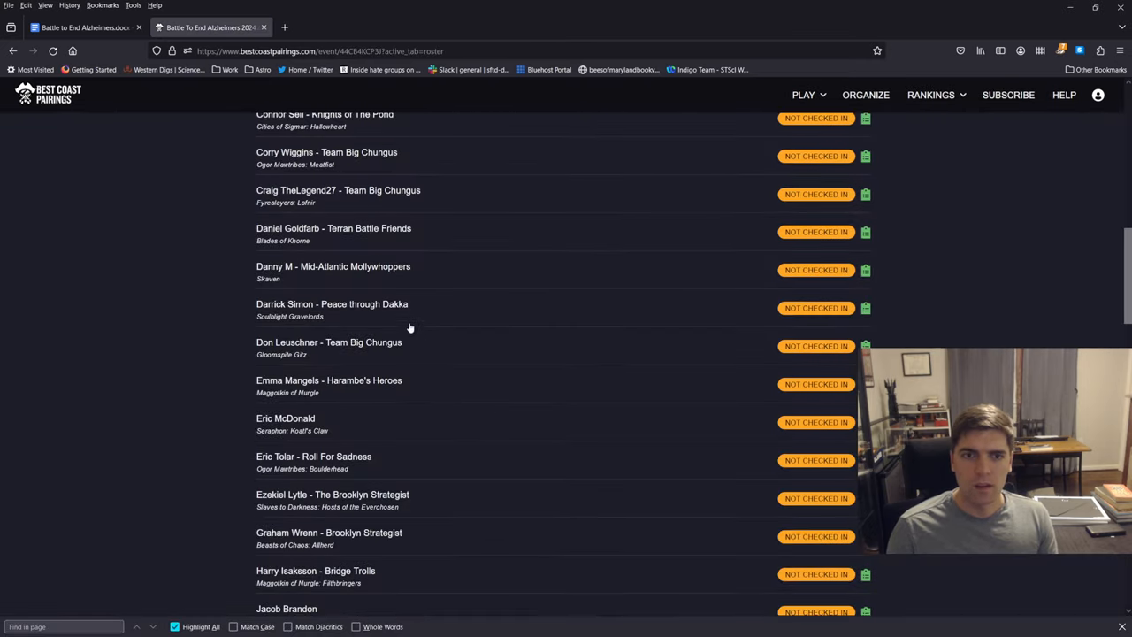
scroll("down", 3)
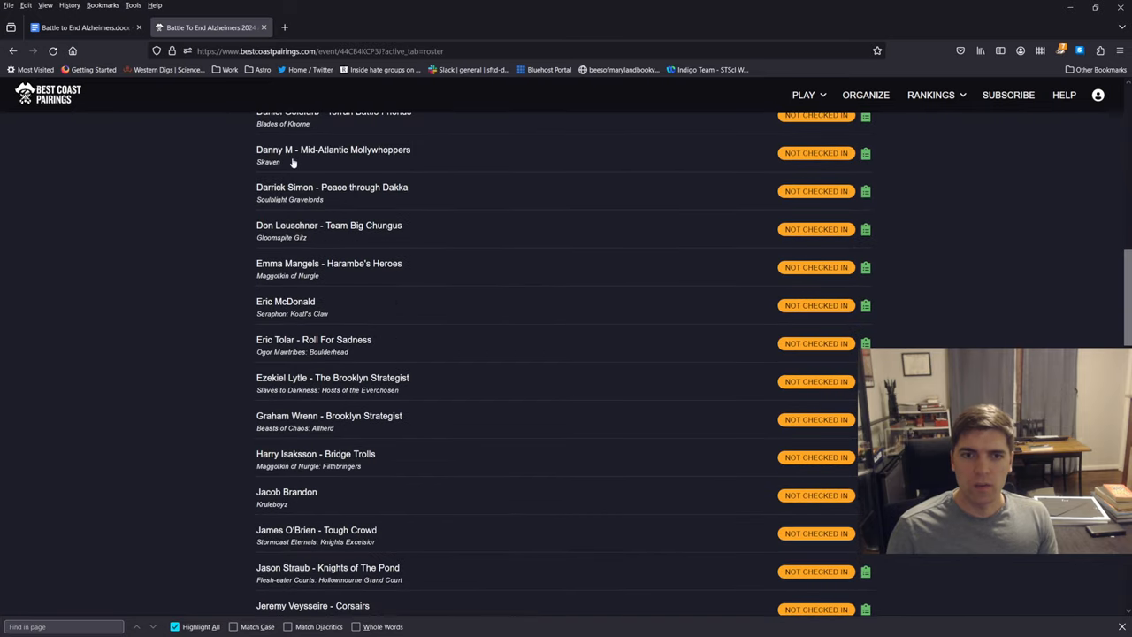
mouse_move(844, 161)
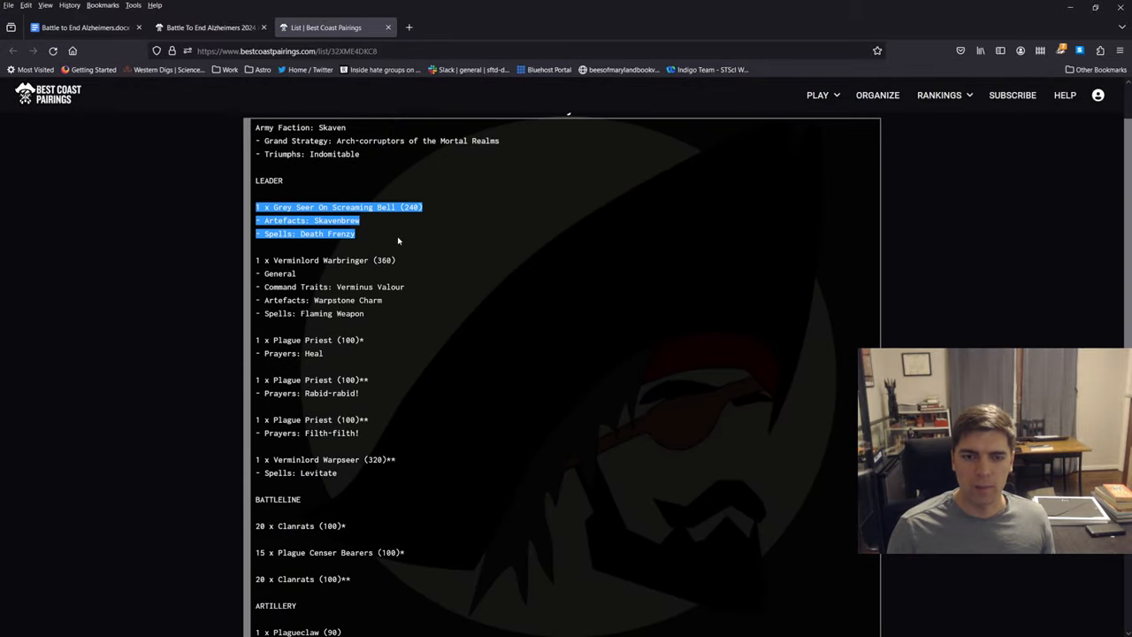
scroll("down", 3)
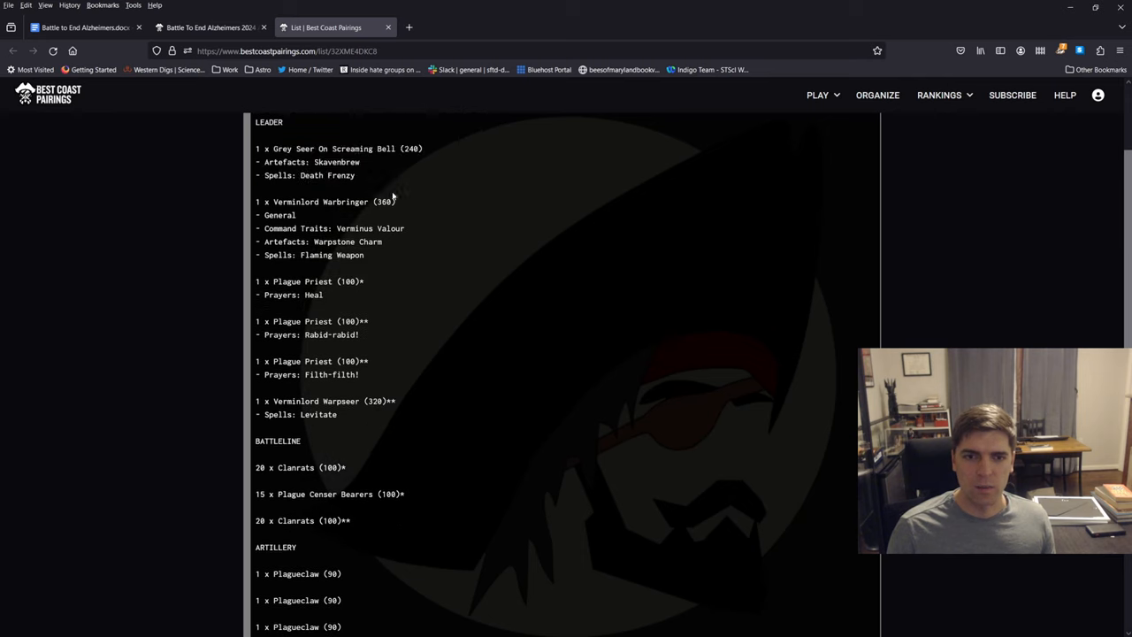
mouse_move(318, 268)
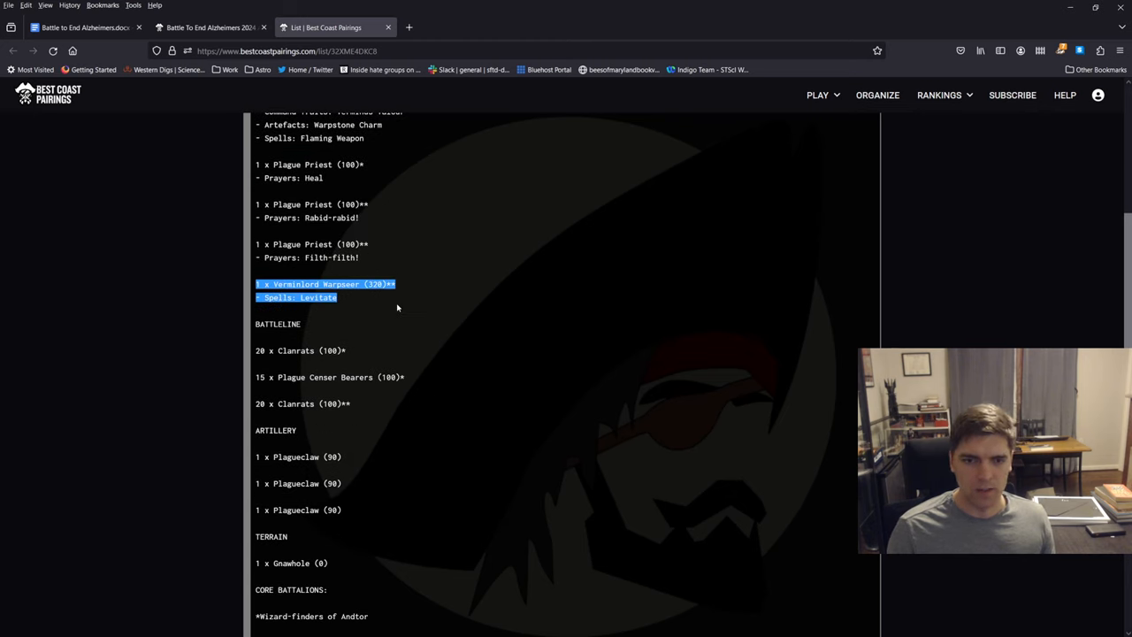
scroll("down", 3)
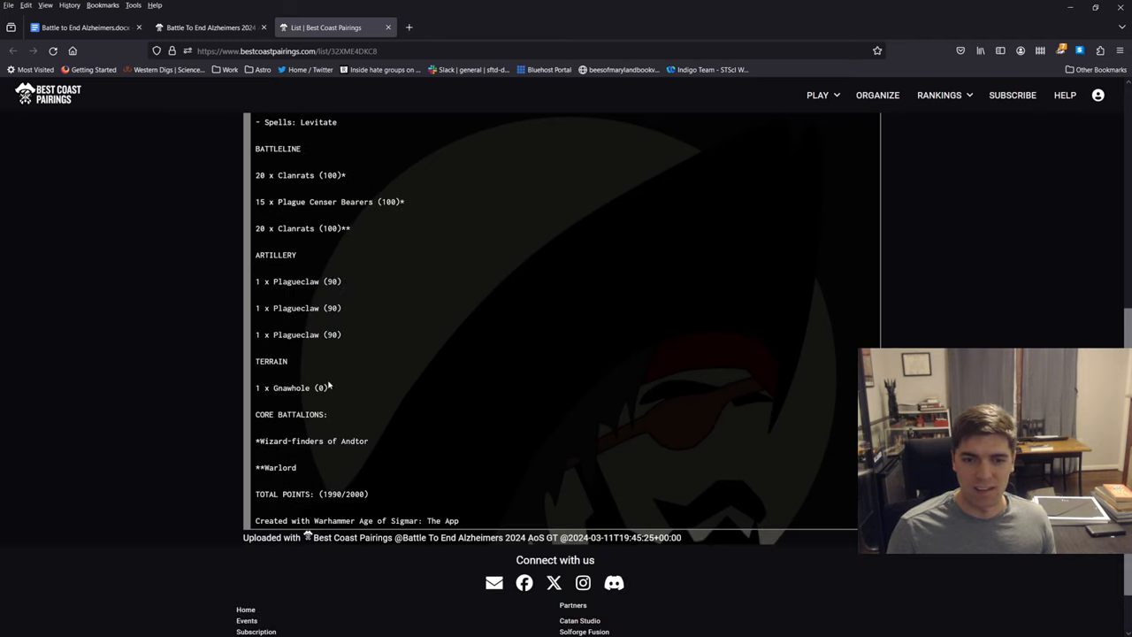
mouse_move(386, 384)
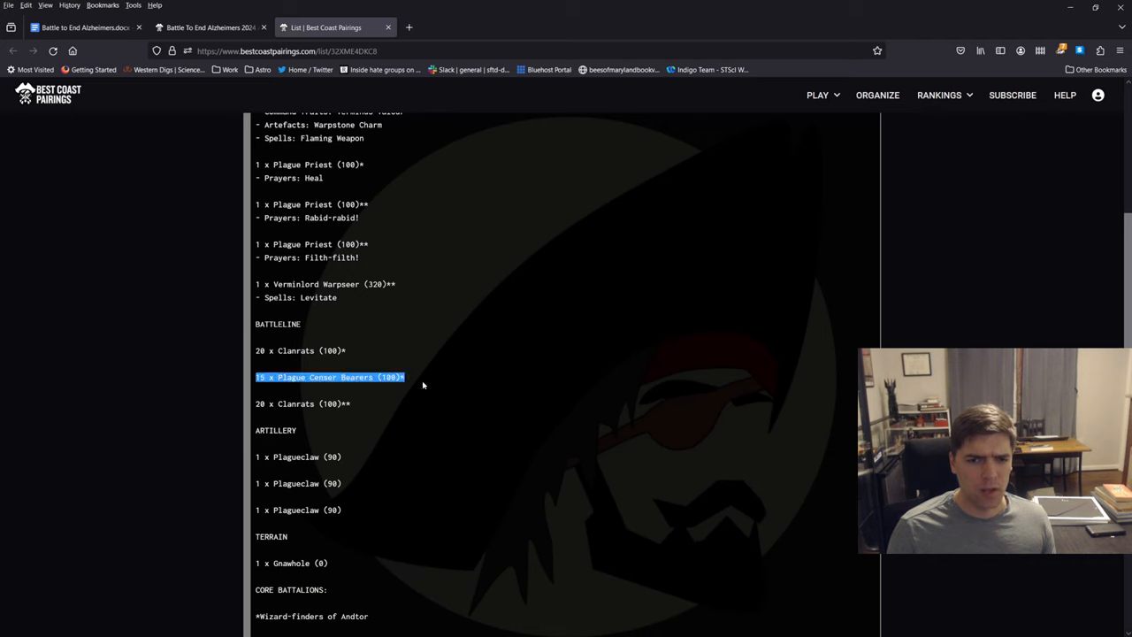
left_click(407, 356)
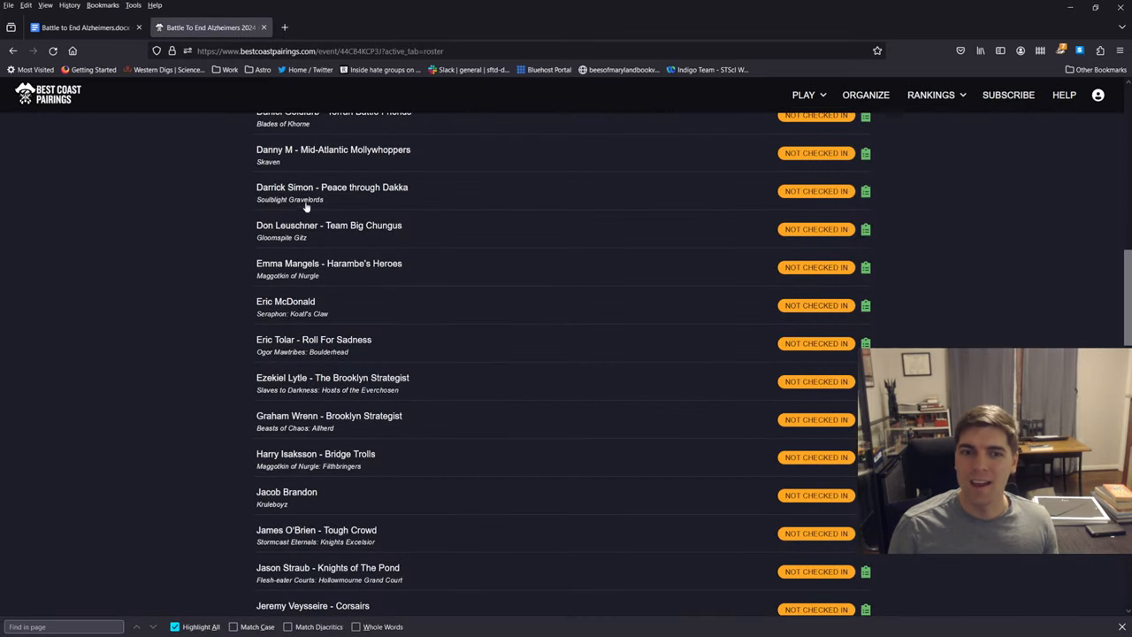
mouse_move(531, 204)
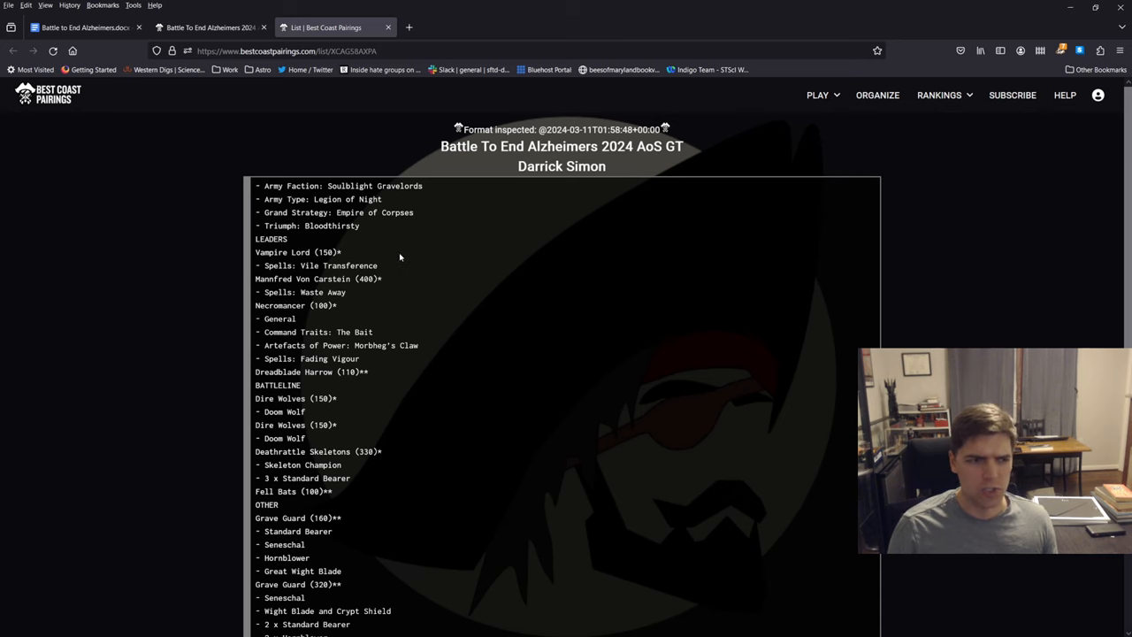
scroll("down", 3)
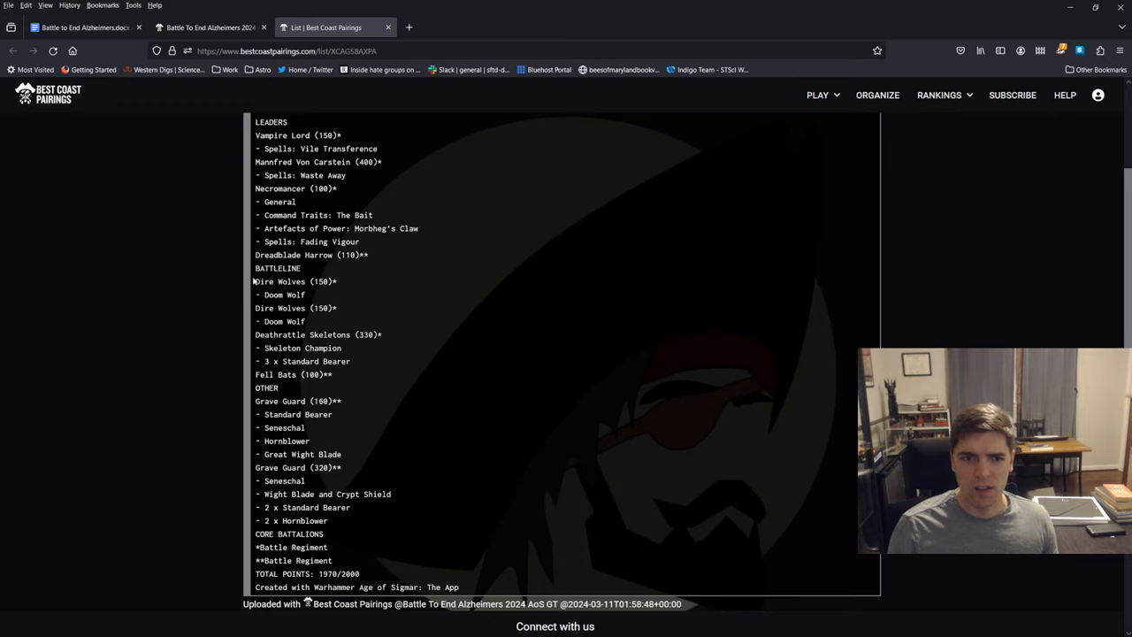
mouse_move(292, 265)
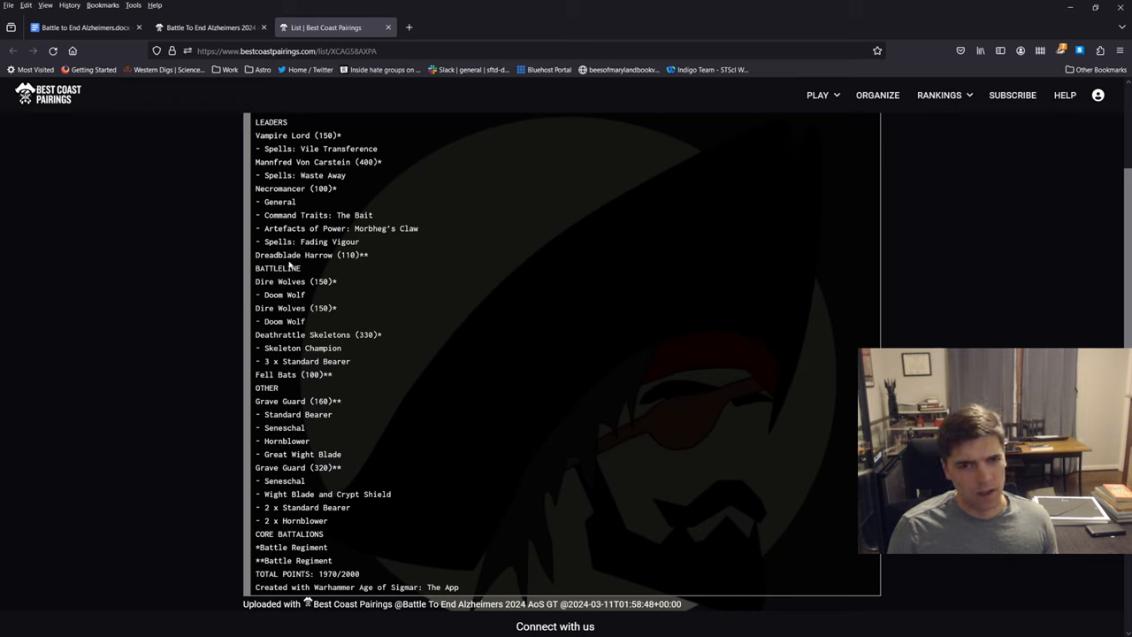
mouse_move(359, 281)
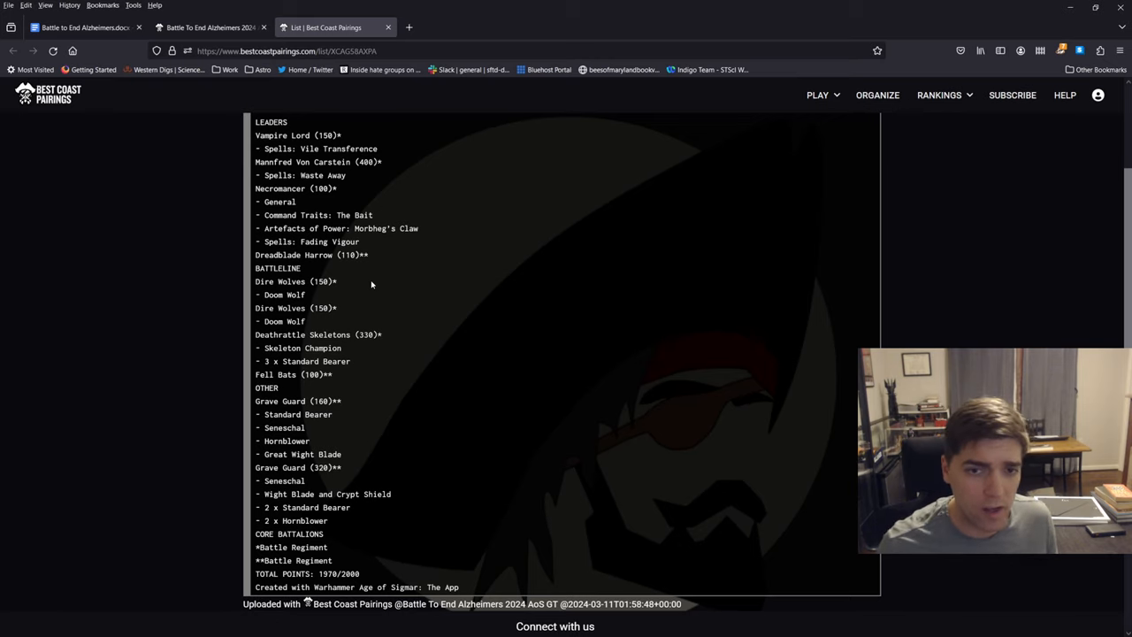
mouse_move(588, 344)
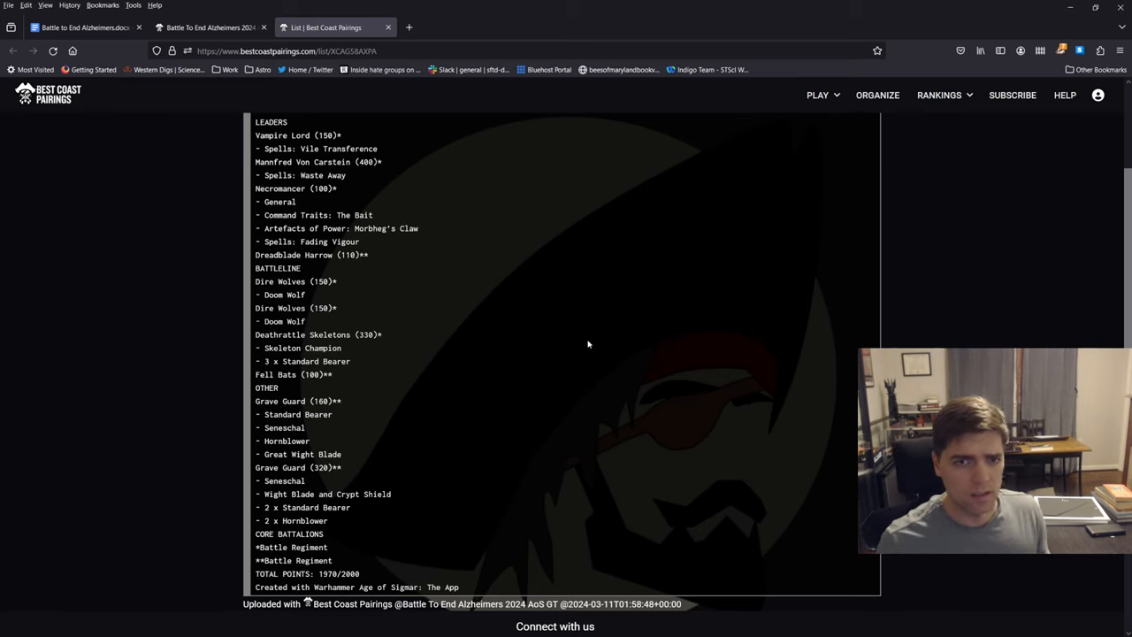
mouse_move(578, 341)
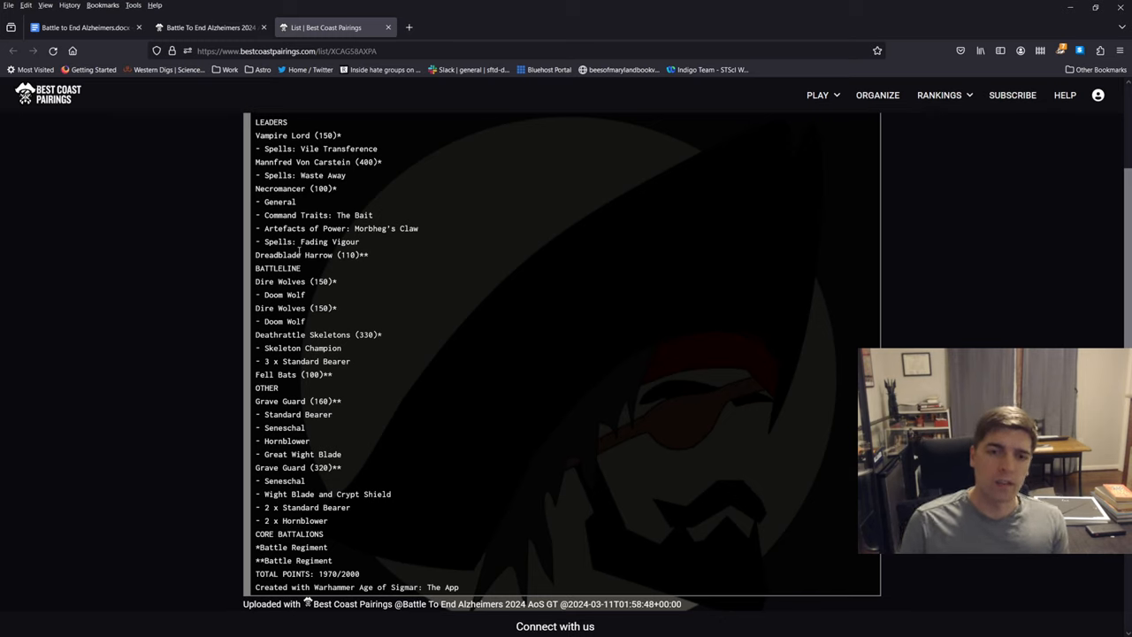
mouse_move(384, 273)
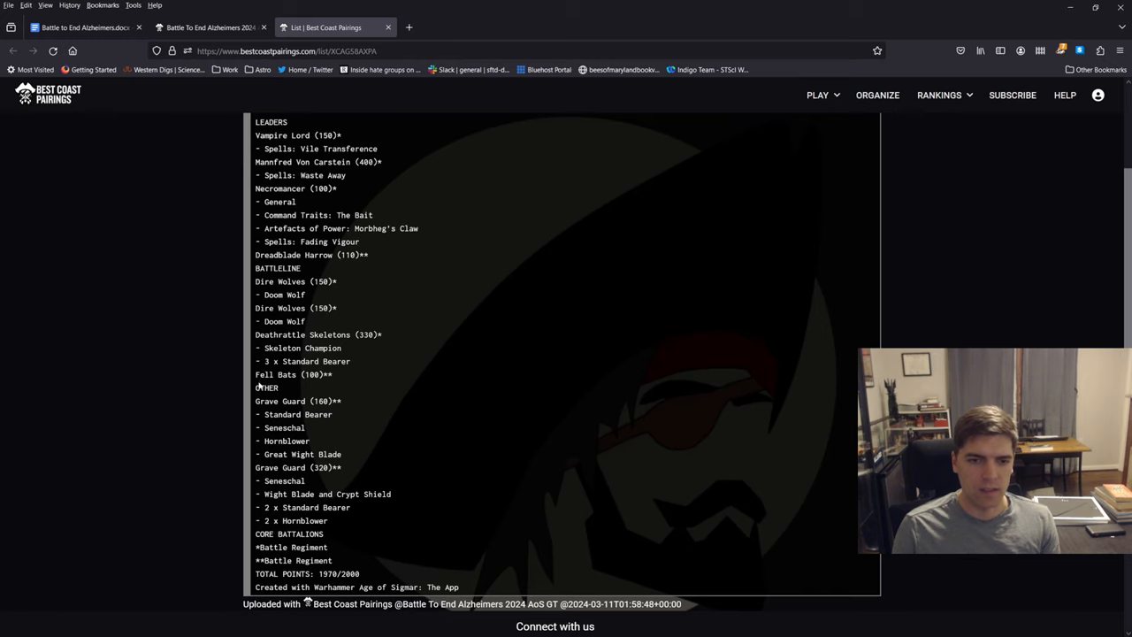
mouse_move(367, 384)
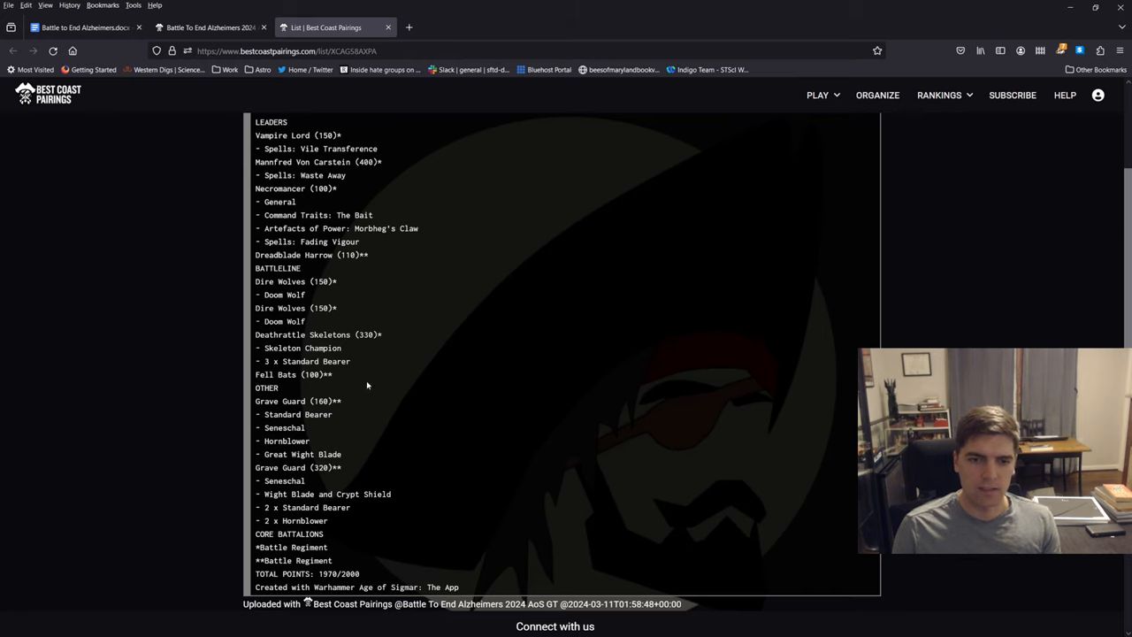
mouse_move(415, 548)
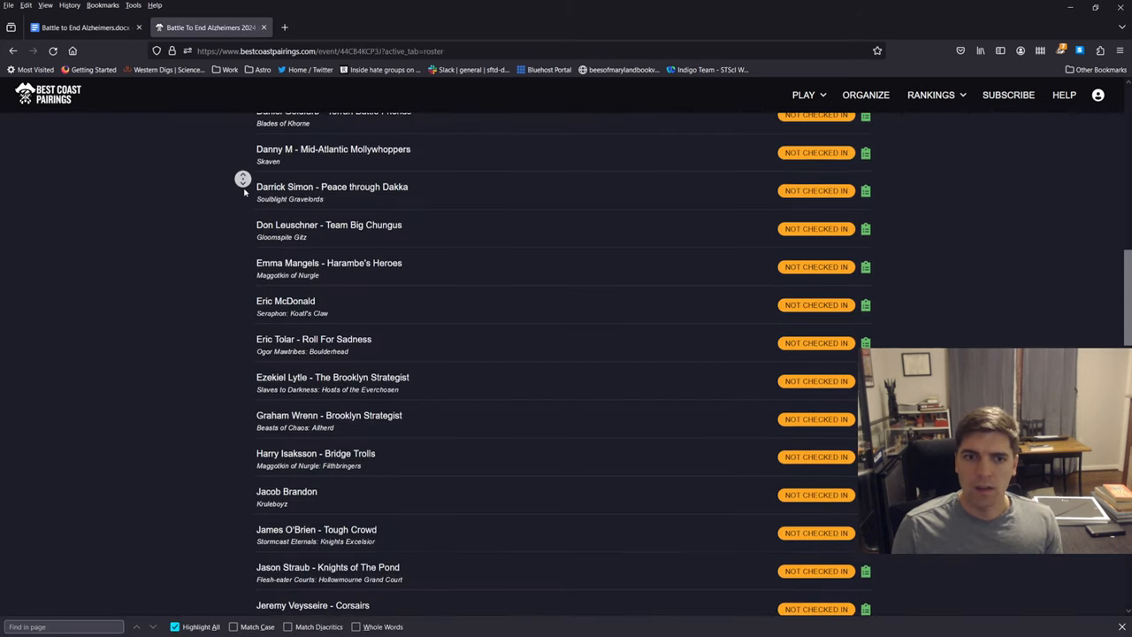
scroll("down", 3)
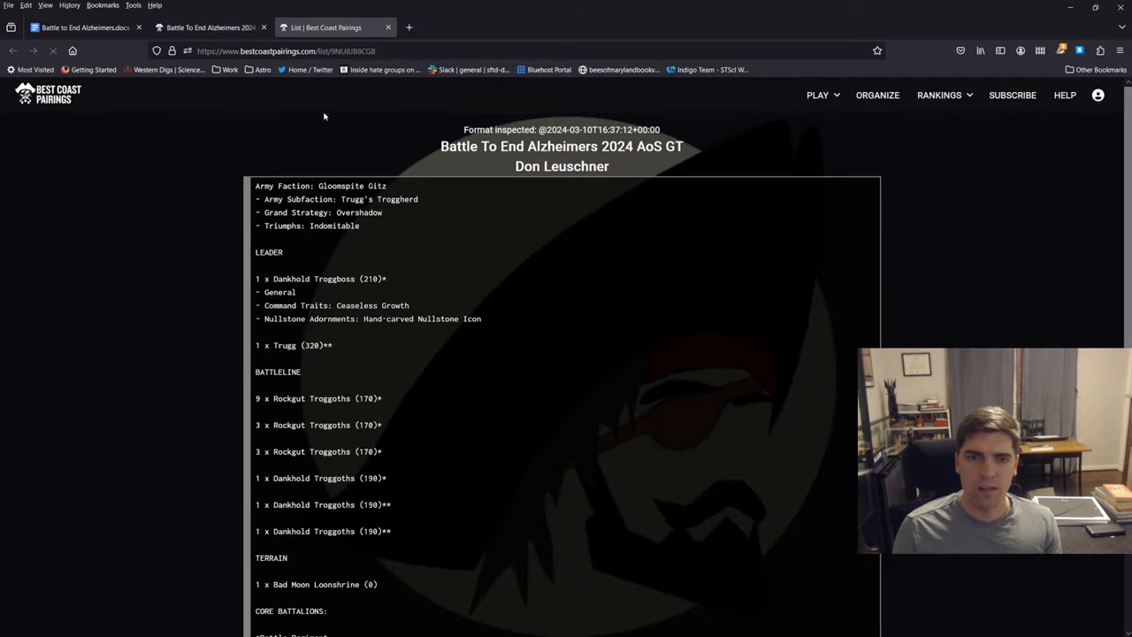
scroll("down", 3)
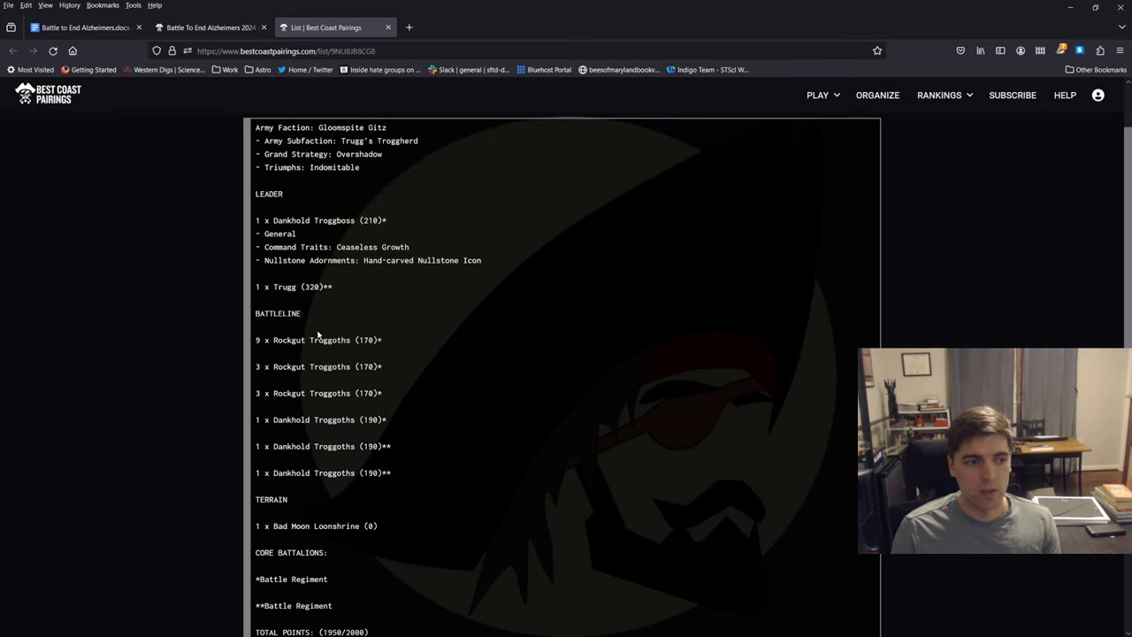
mouse_move(345, 326)
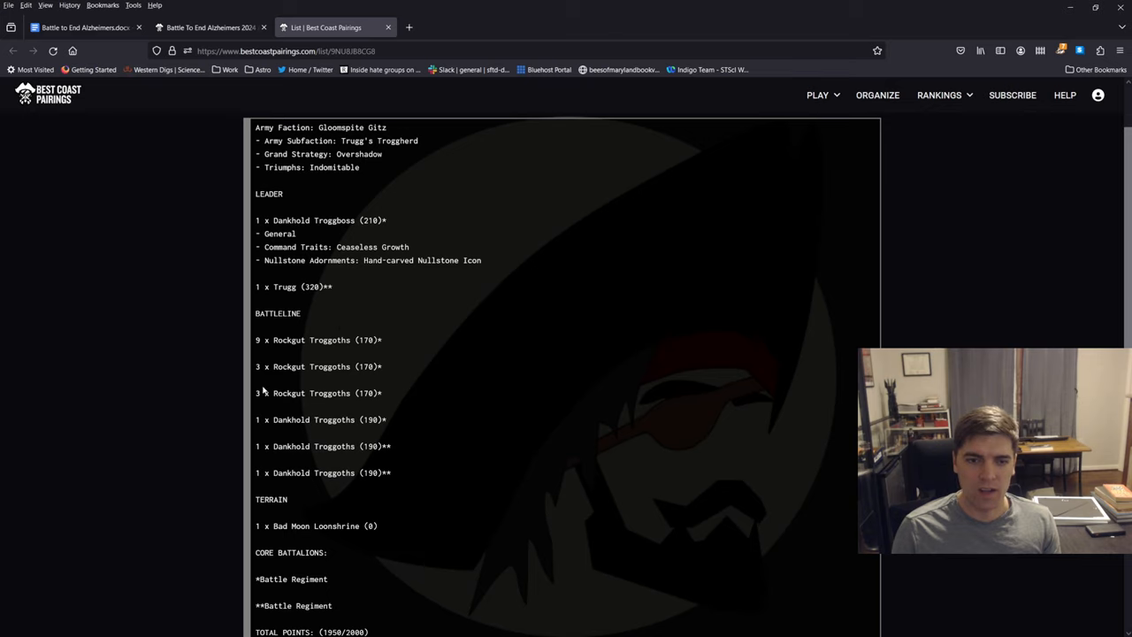
mouse_move(315, 471)
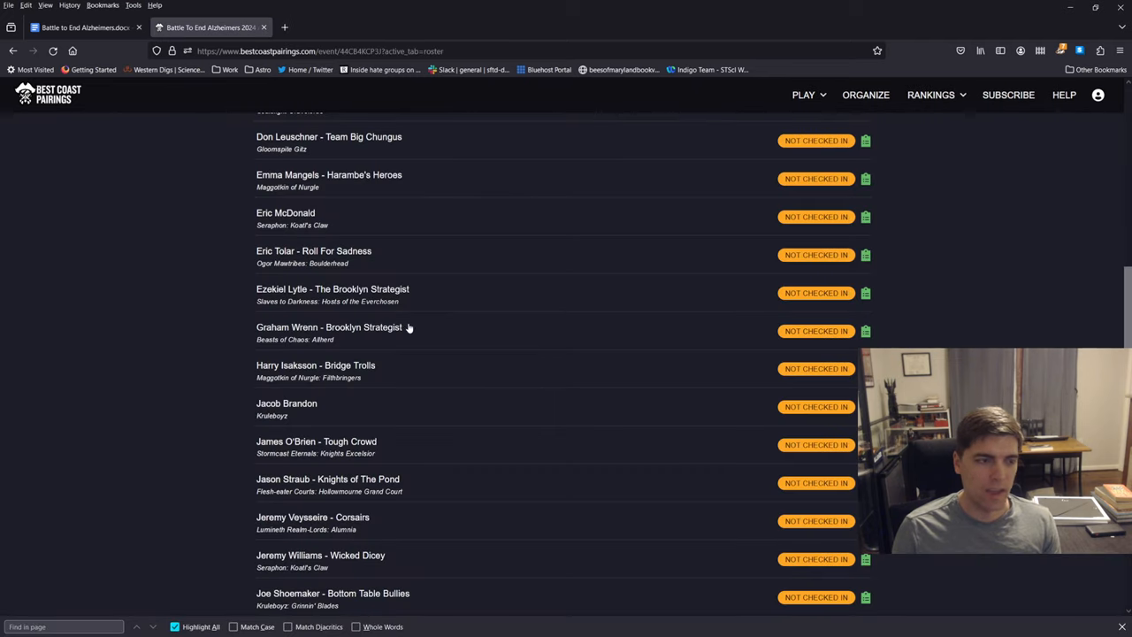
mouse_move(200, 252)
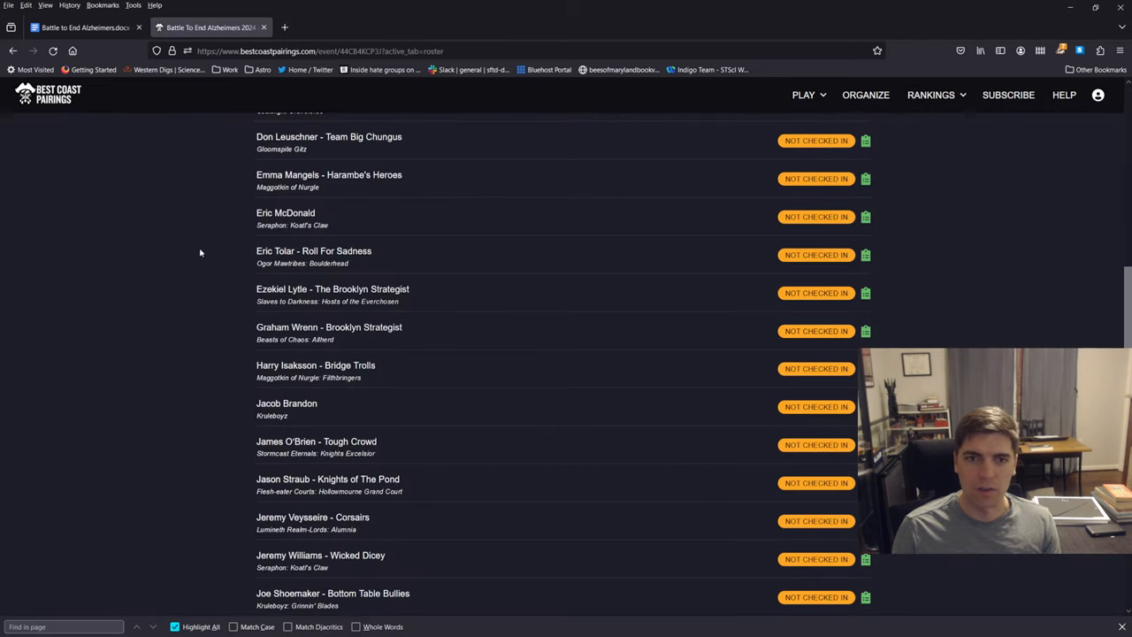
scroll("down", 3)
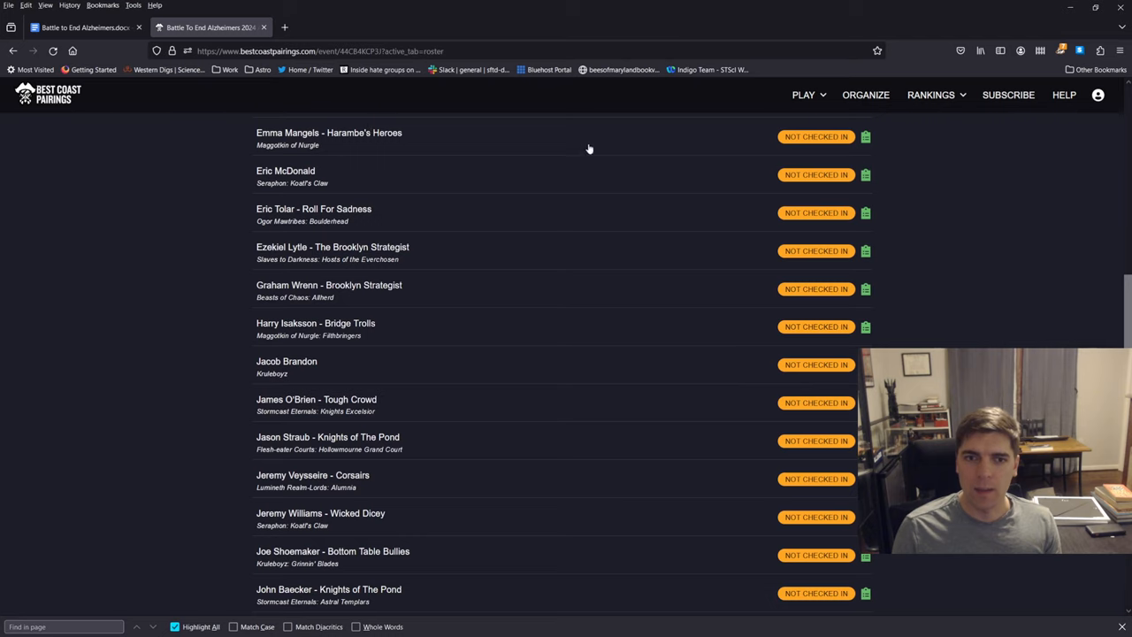
mouse_move(865, 137)
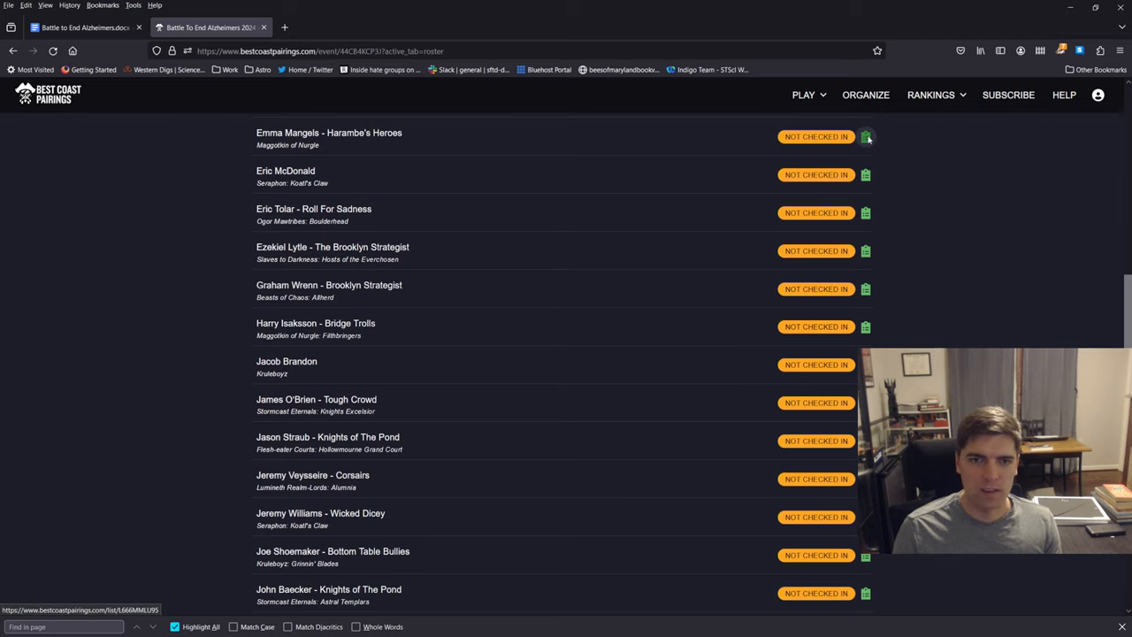
left_click(865, 137)
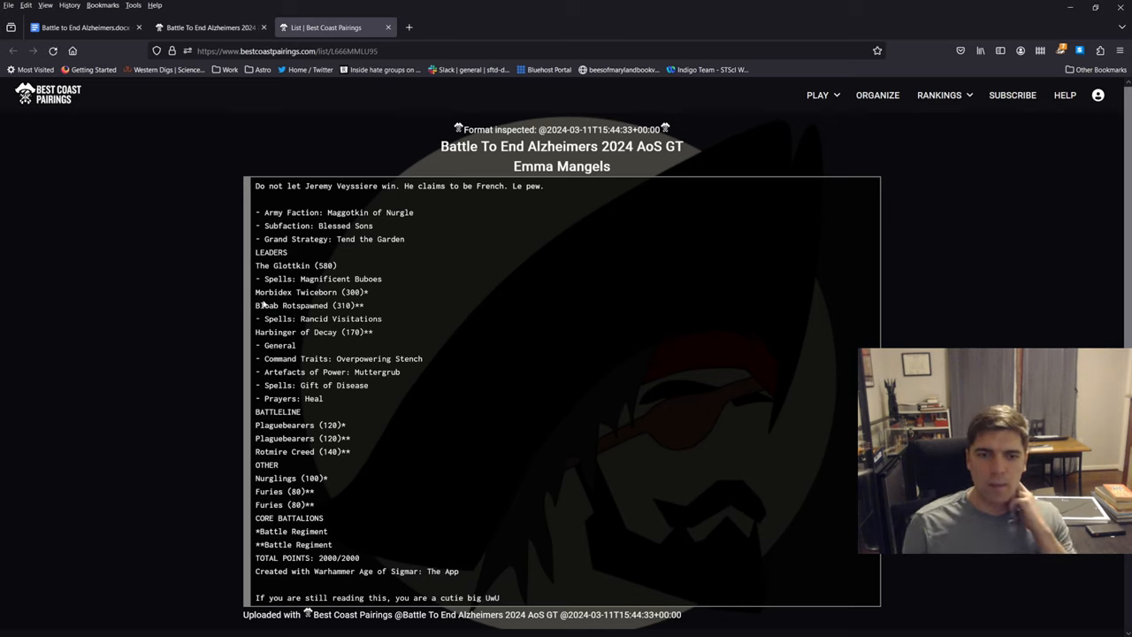
double_click(310, 291)
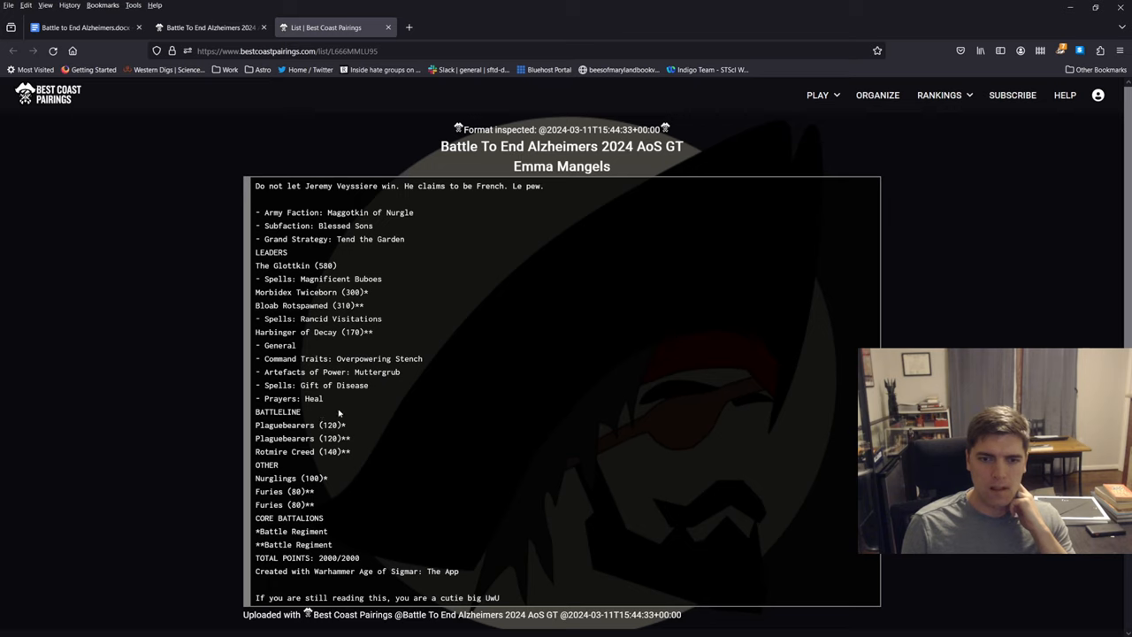
left_click_drag(255, 425, 350, 438)
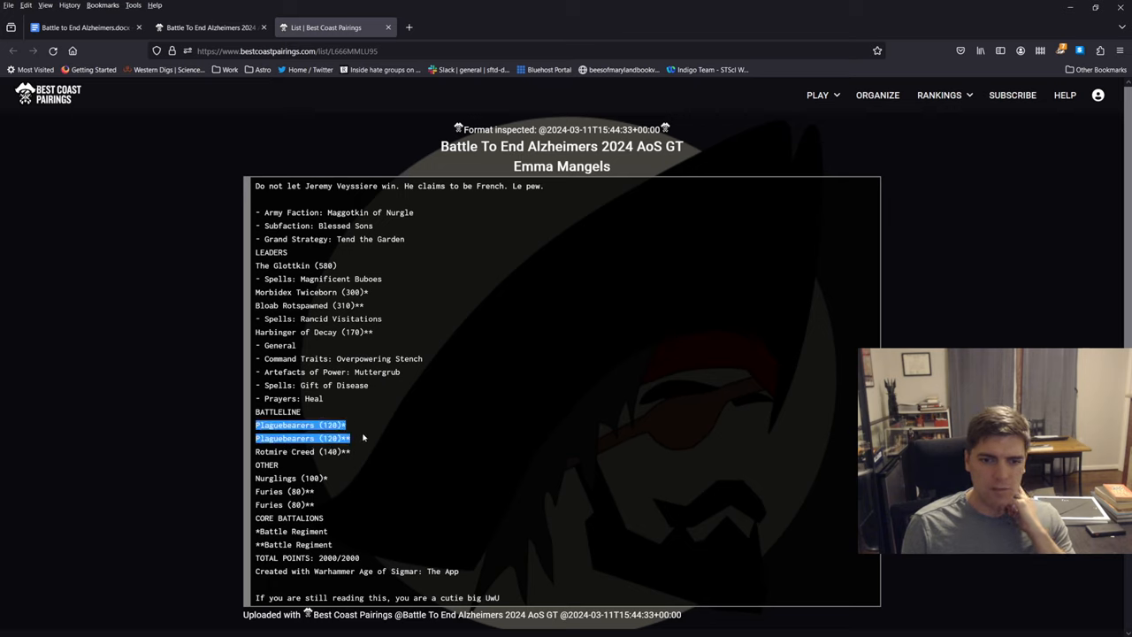
left_click_drag(362, 438, 362, 478)
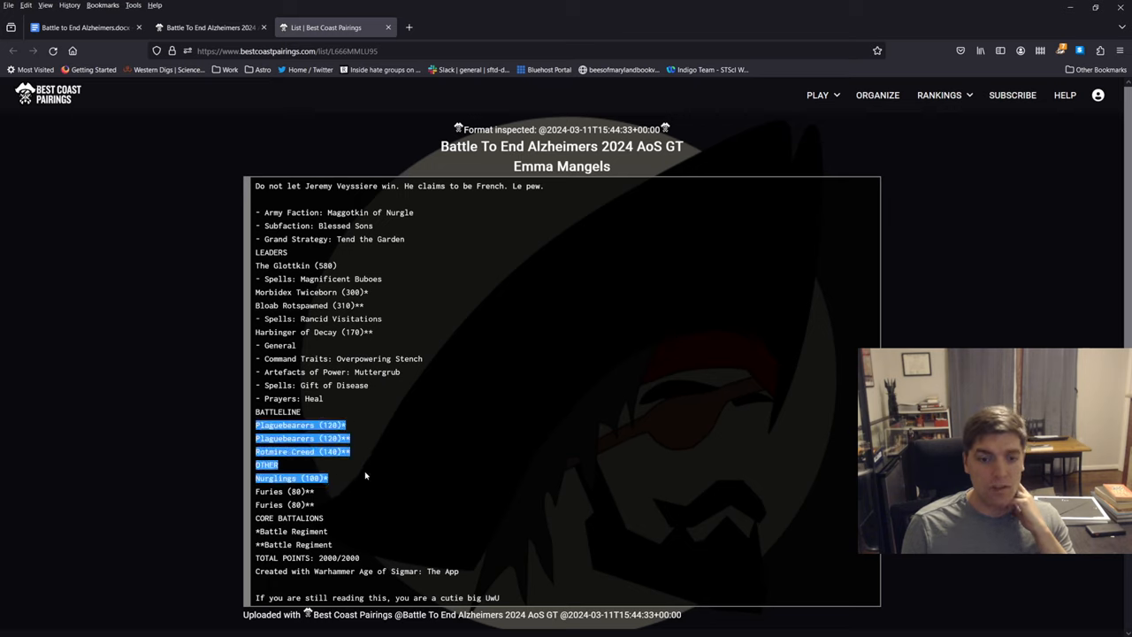
left_click(371, 460)
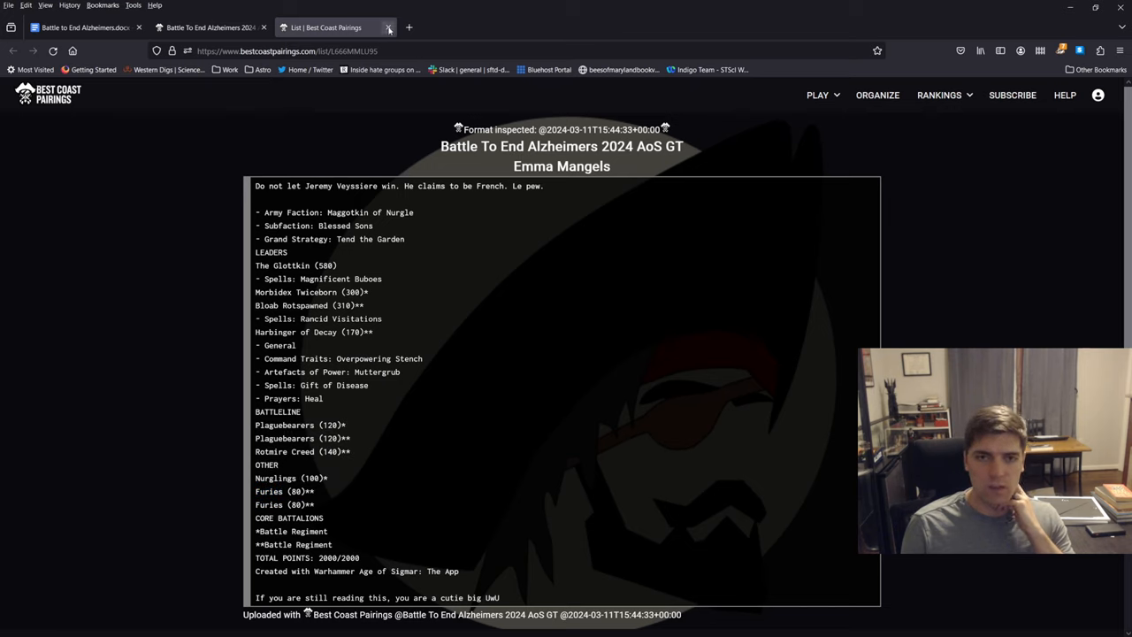
mouse_move(388, 28)
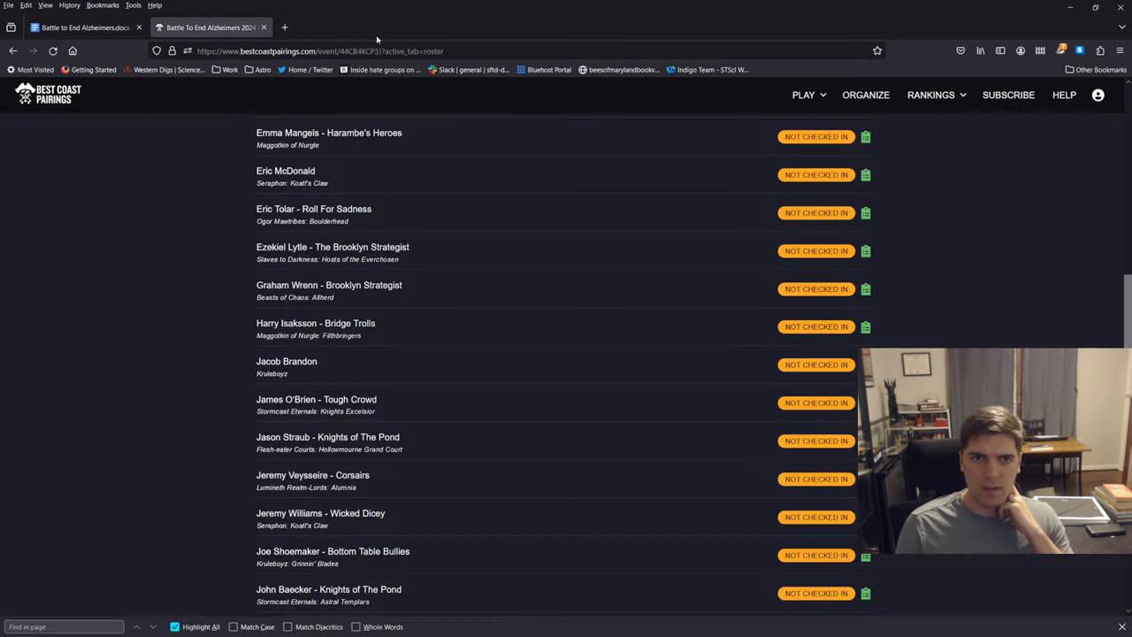
scroll("down", 3)
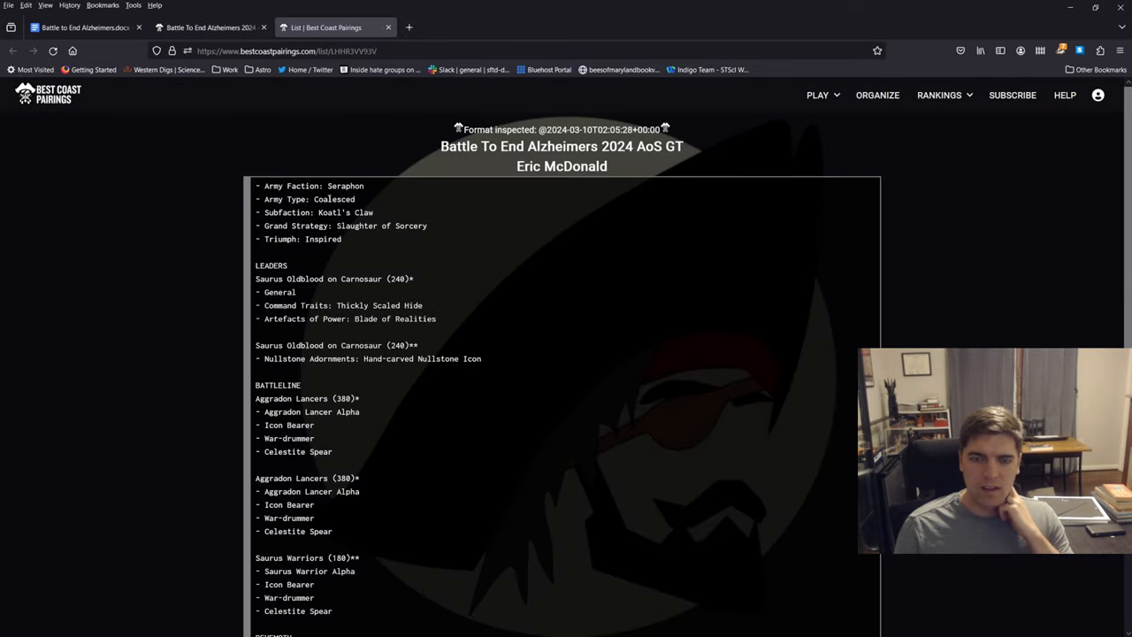
scroll("down", 3)
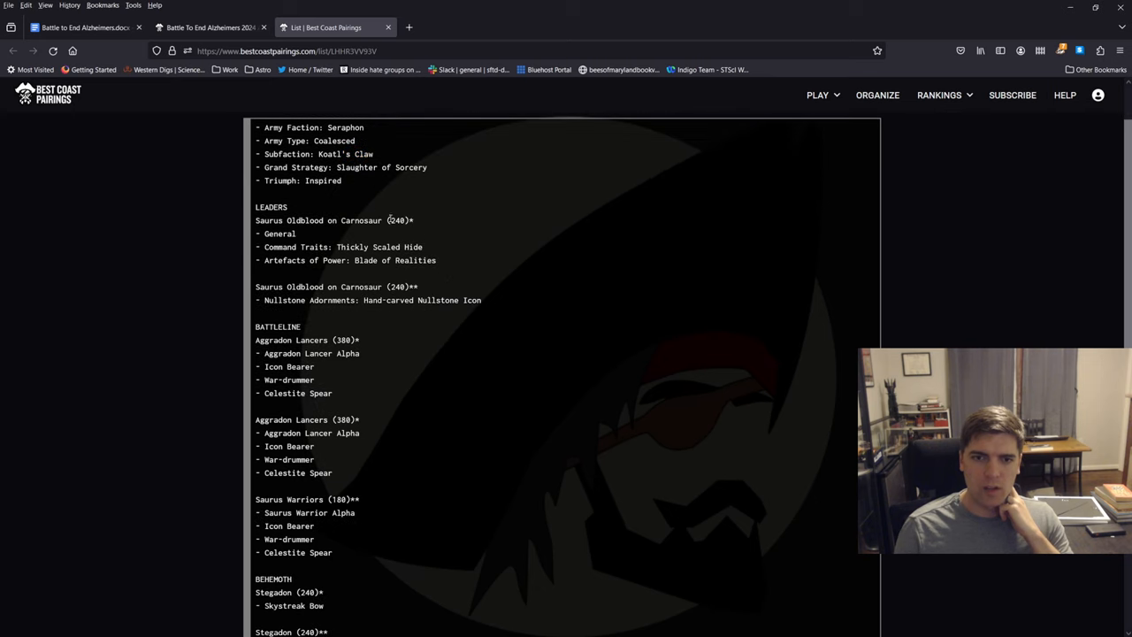
left_click_drag(255, 221, 482, 300)
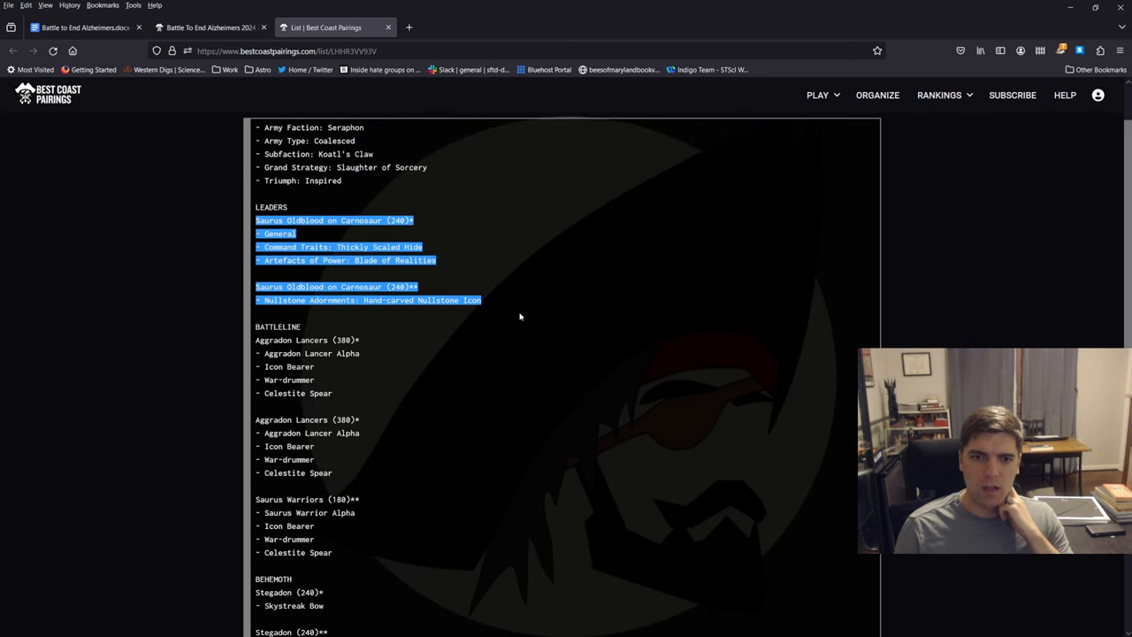
scroll("down", 3)
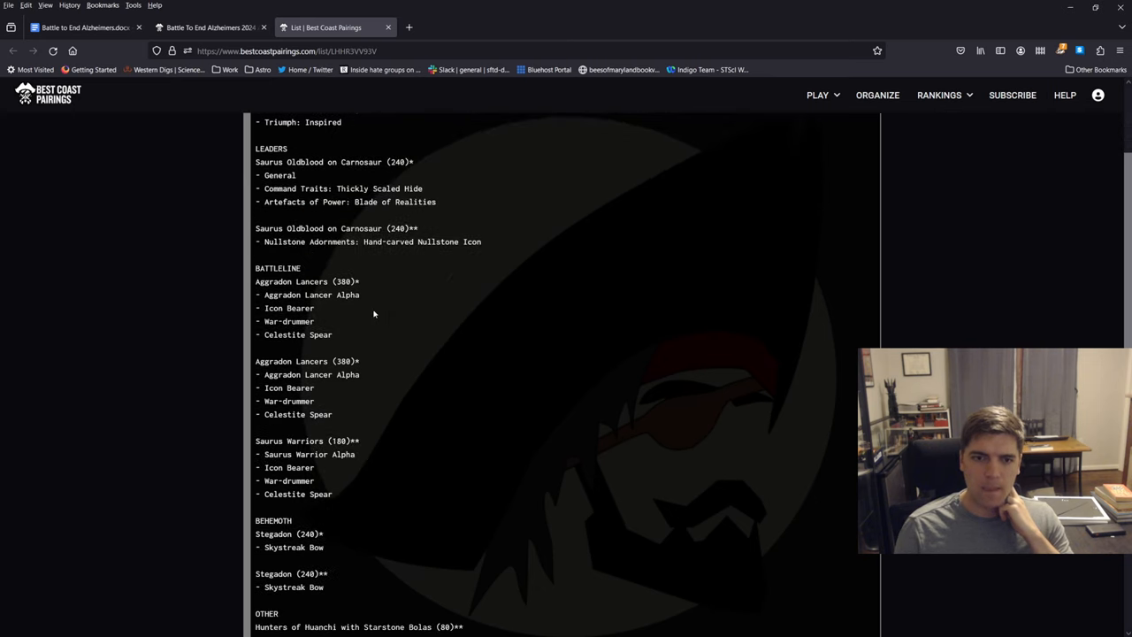
left_click_drag(255, 267, 342, 414)
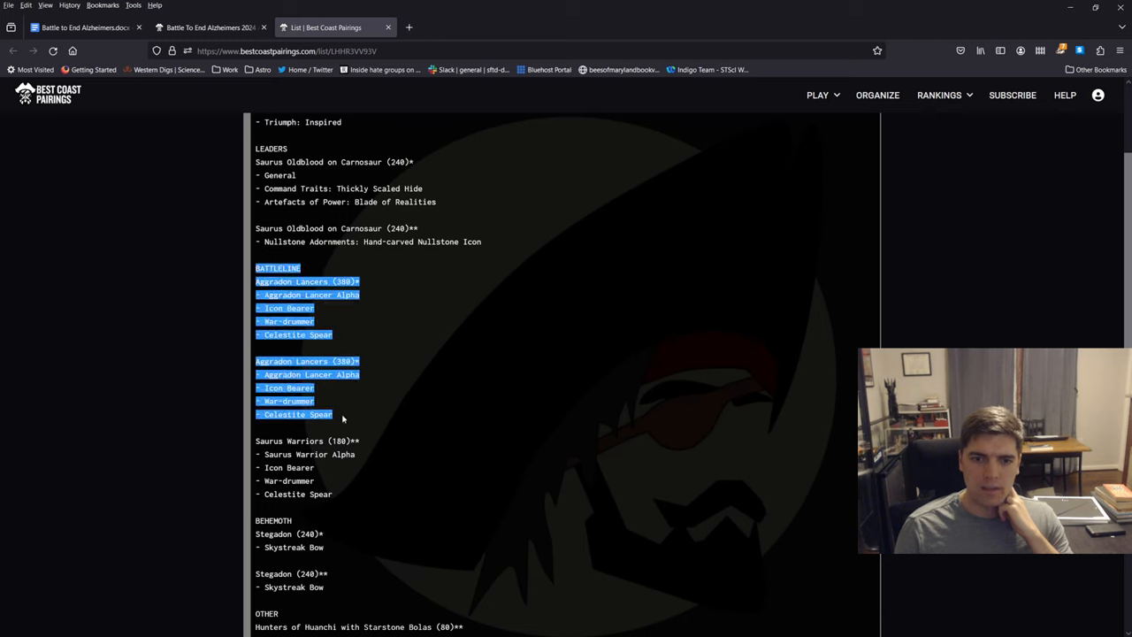
scroll("down", 3)
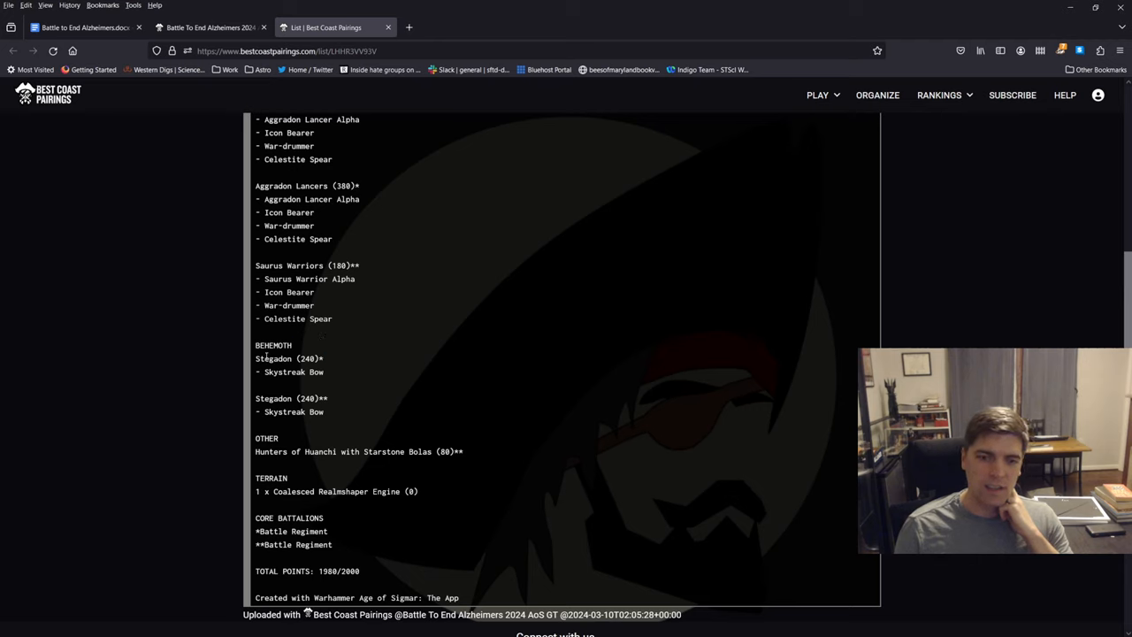
mouse_move(339, 354)
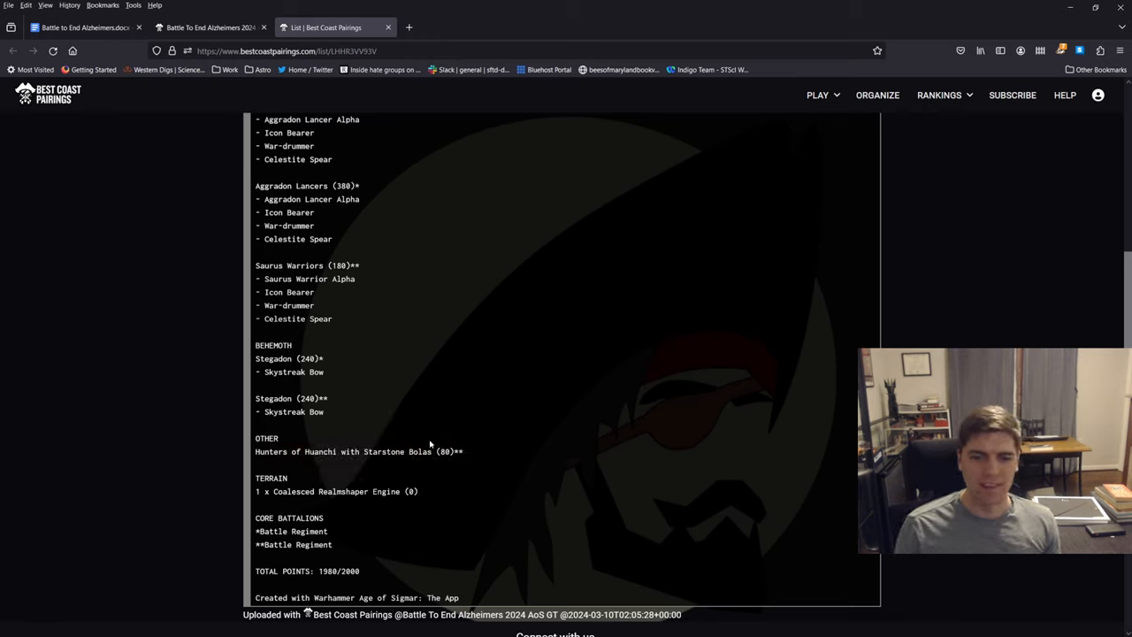
mouse_move(457, 427)
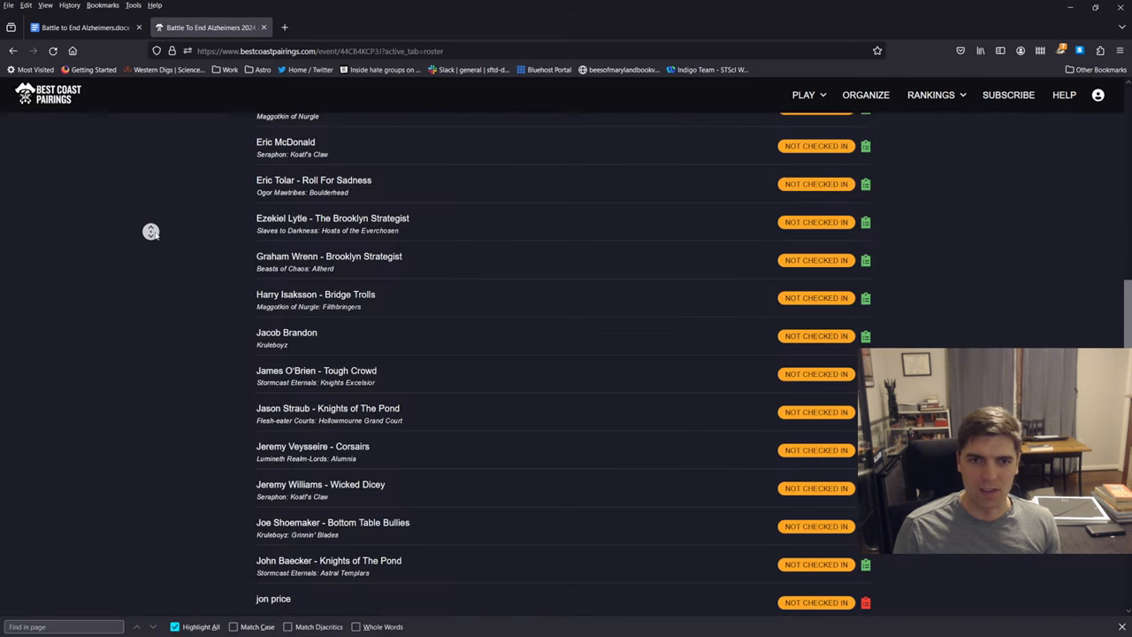
scroll("down", 3)
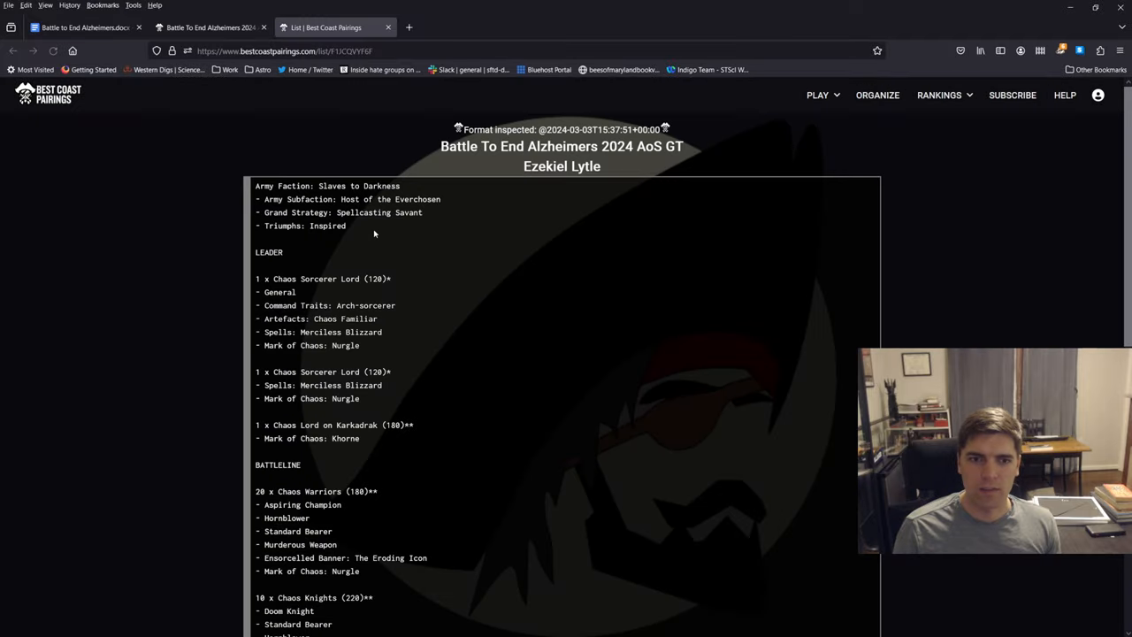
scroll("down", 3)
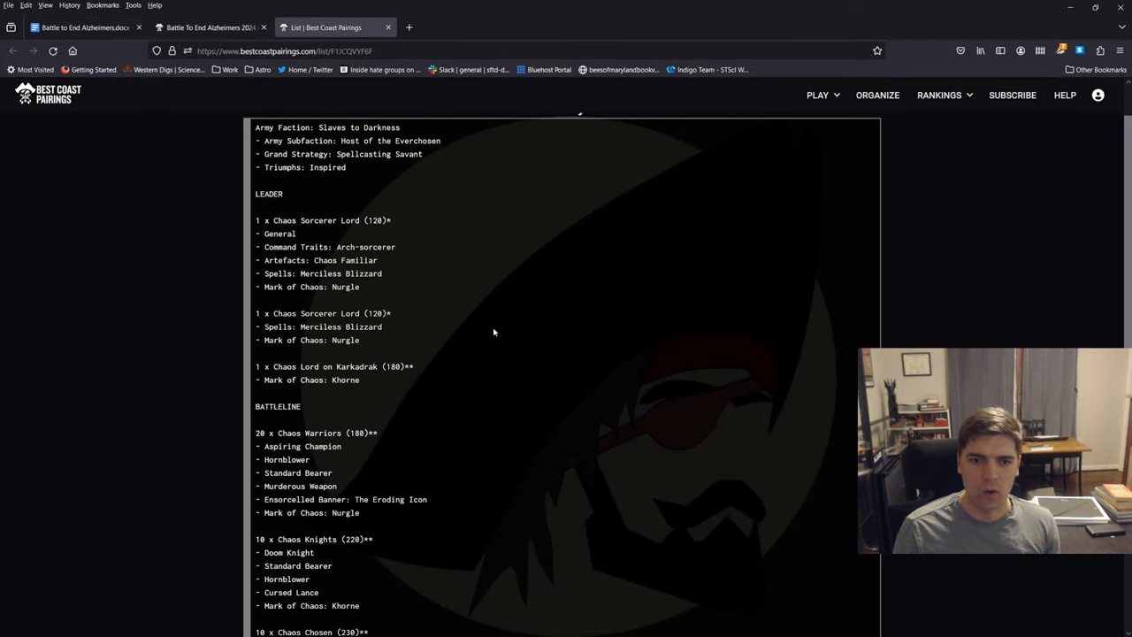
scroll("down", 3)
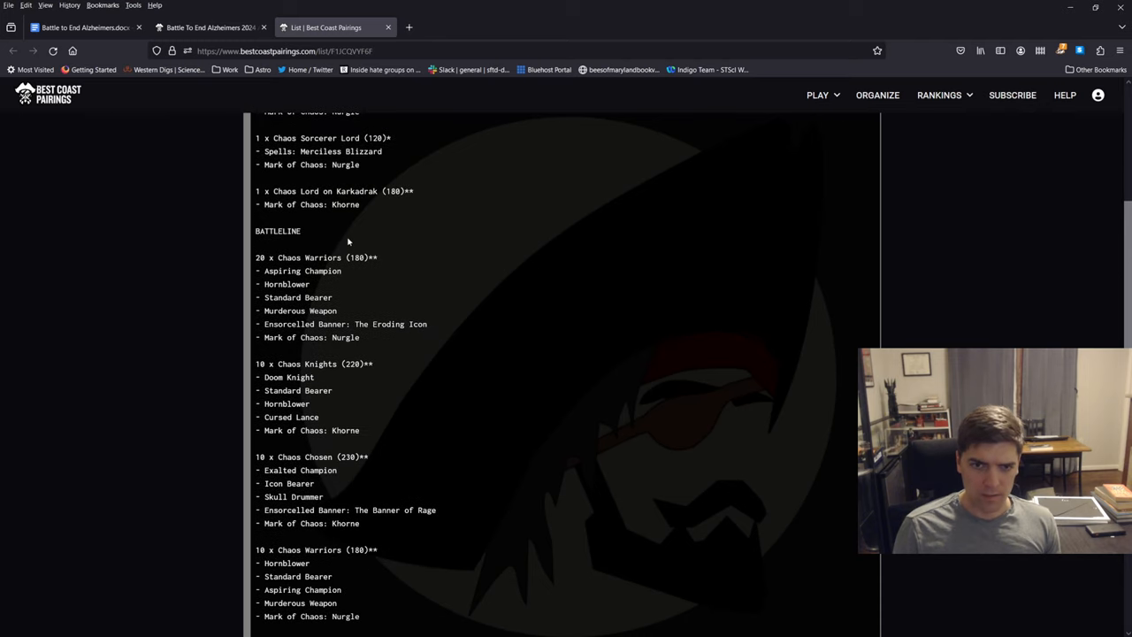
scroll("down", 3)
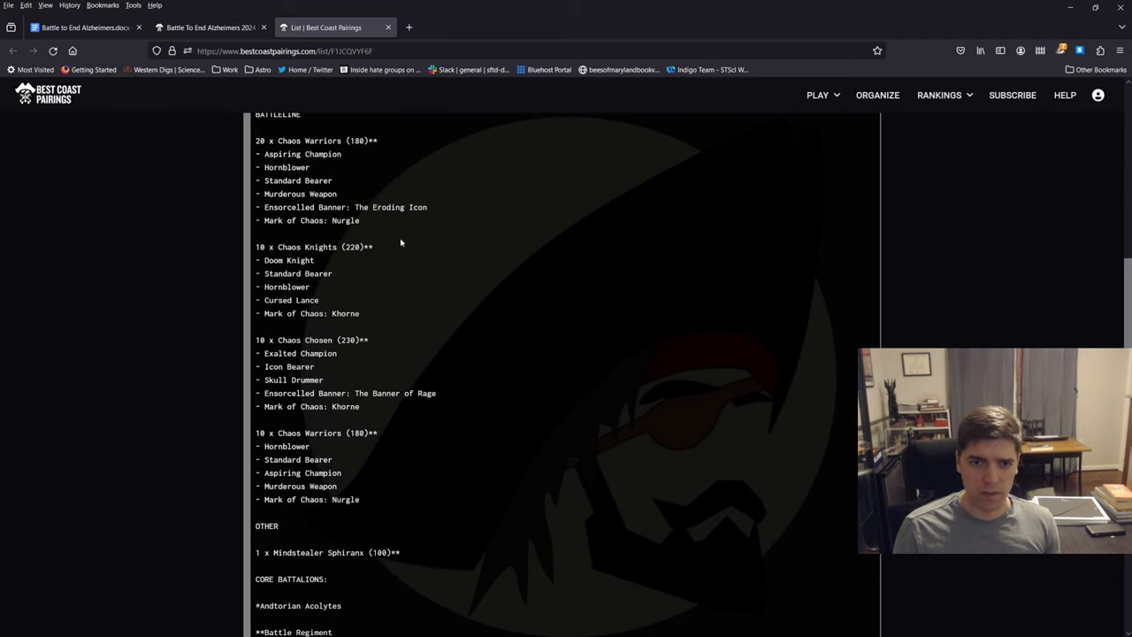
left_click_drag(256, 247, 359, 313)
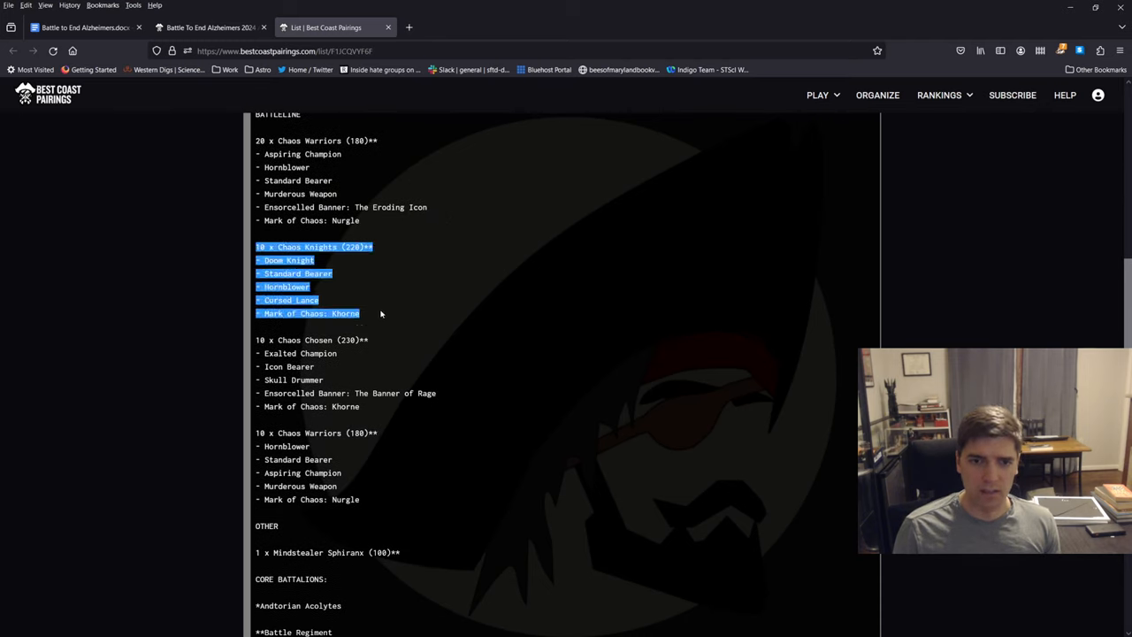
scroll("down", 3)
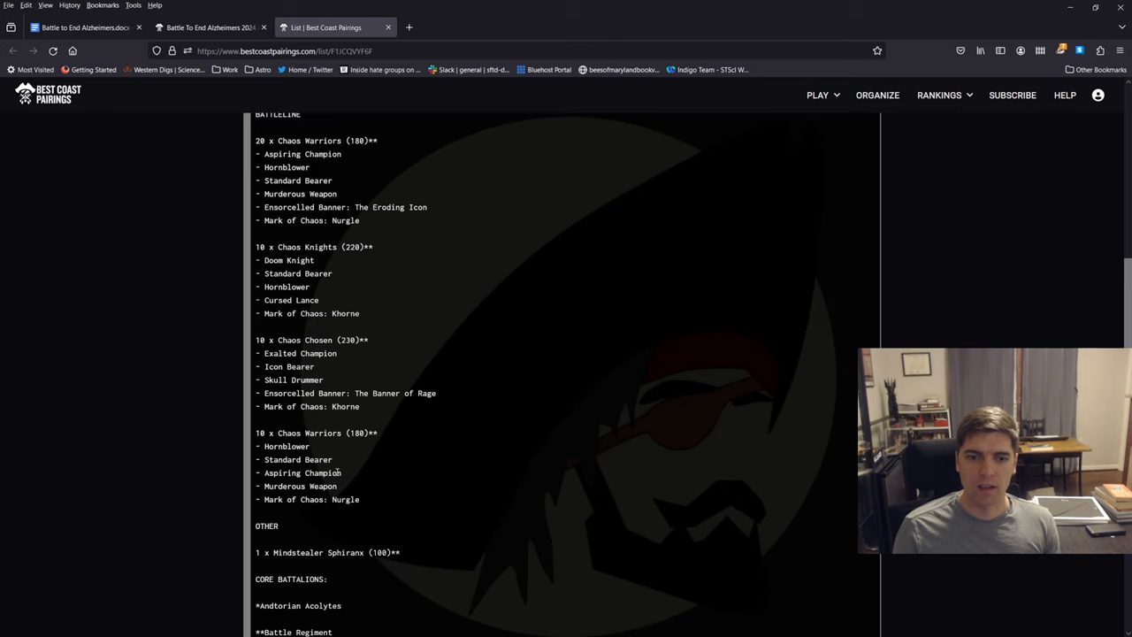
left_click_drag(255, 432, 360, 499)
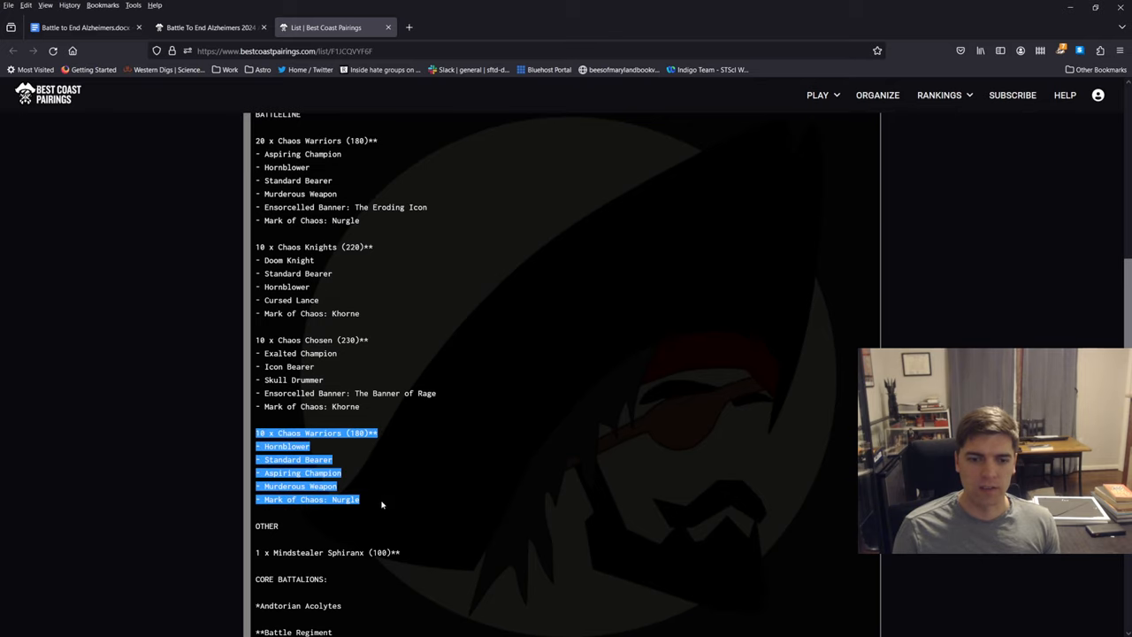
left_click(531, 405)
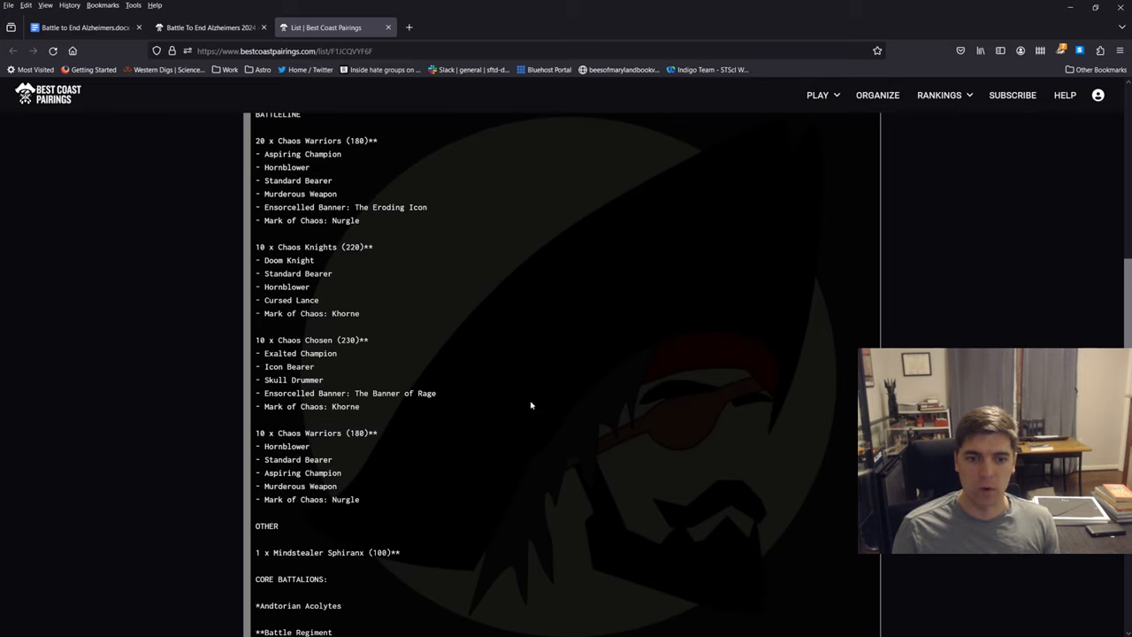
scroll("down", 3)
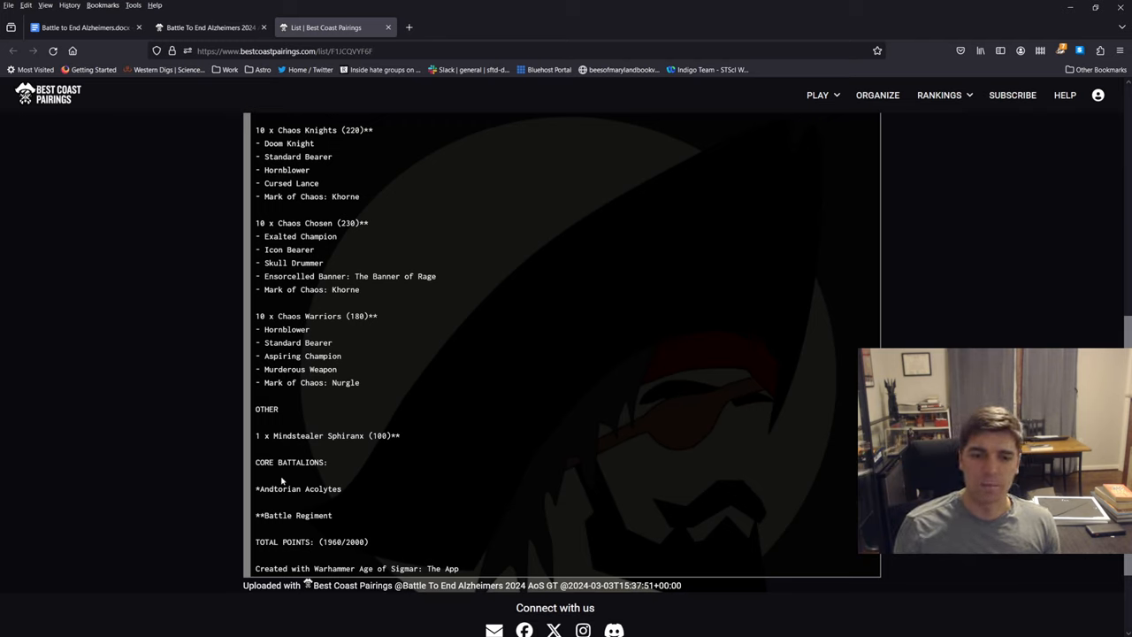
mouse_move(448, 437)
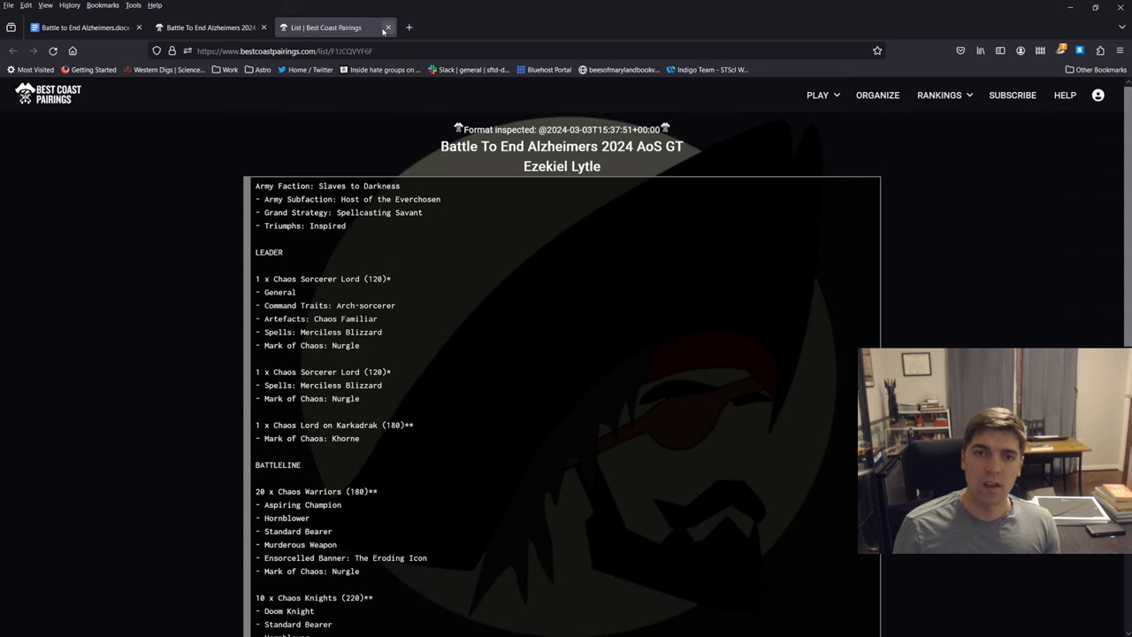
mouse_move(387, 27)
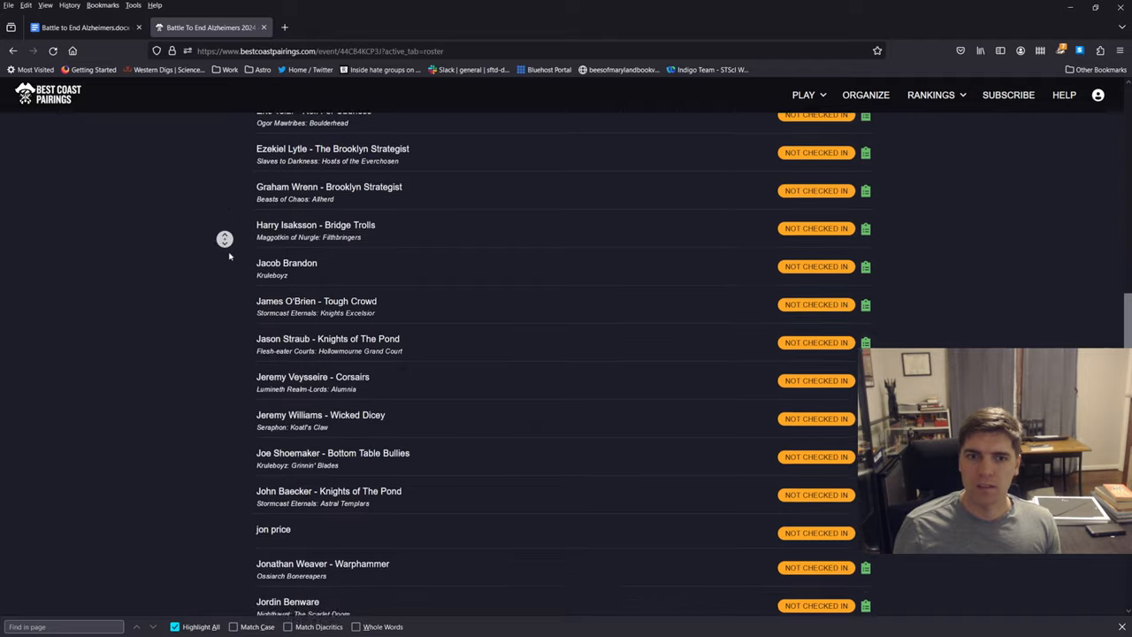
scroll("down", 3)
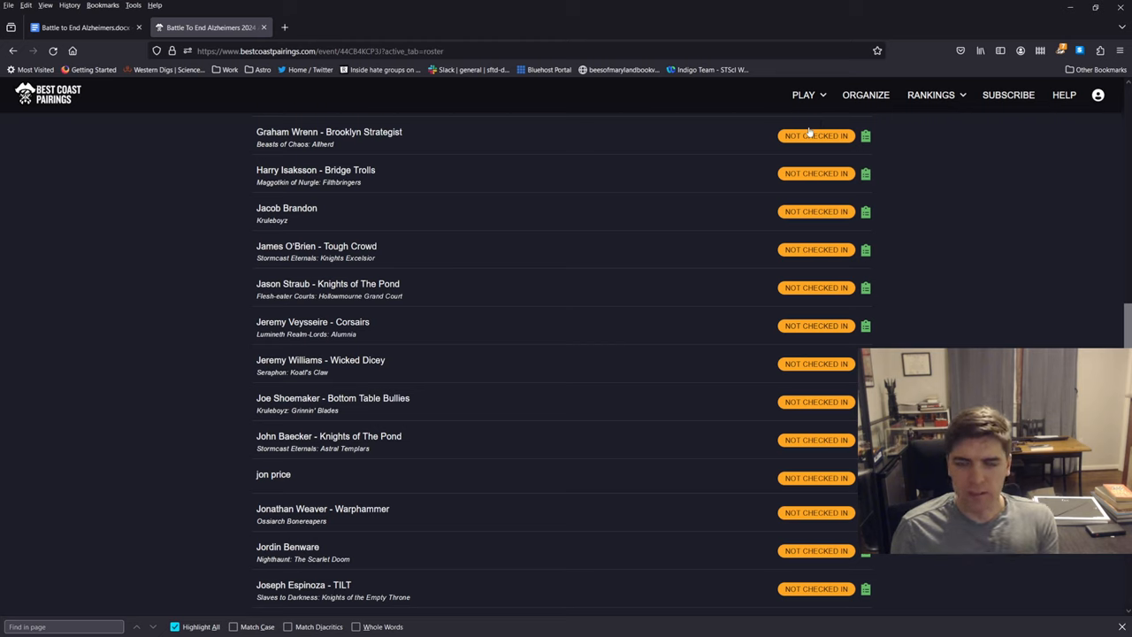
mouse_move(866, 136)
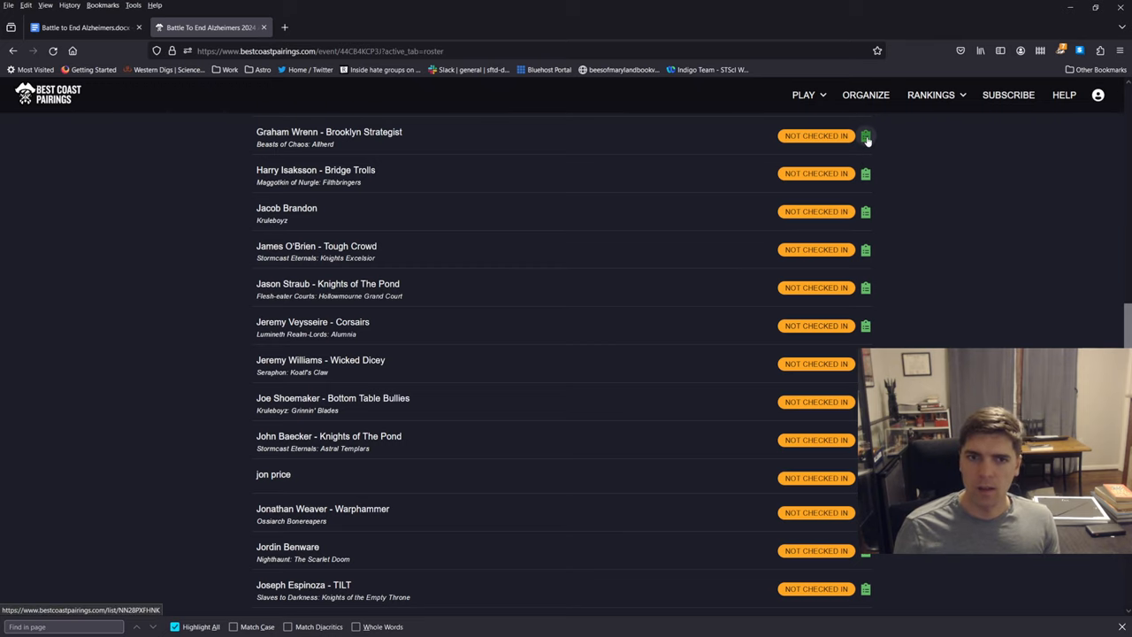
left_click(866, 136)
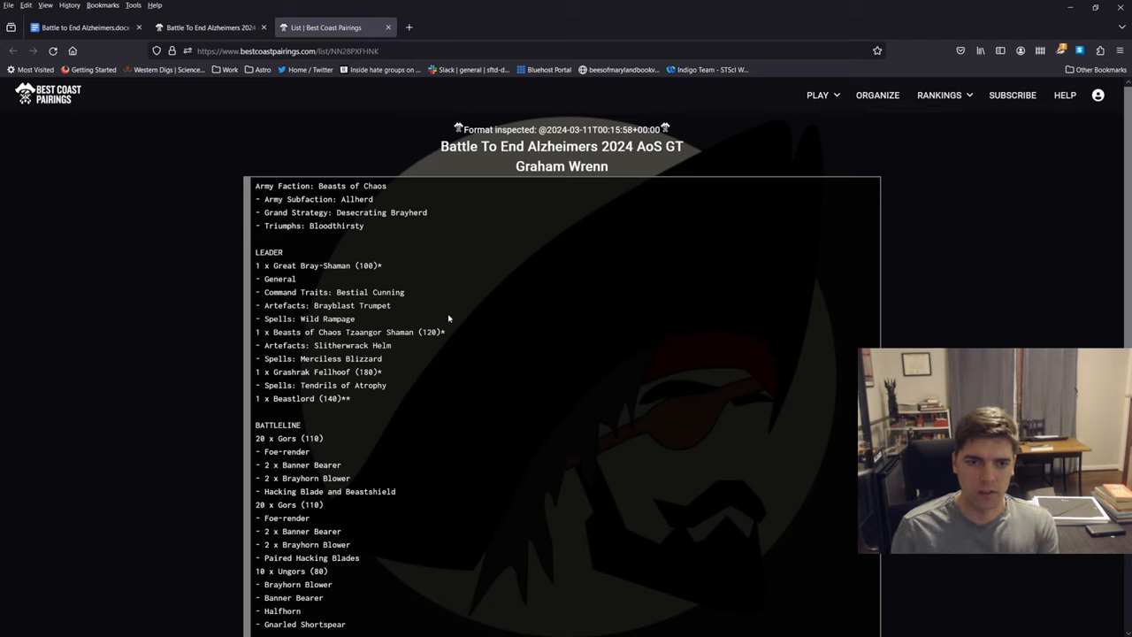
mouse_move(335, 260)
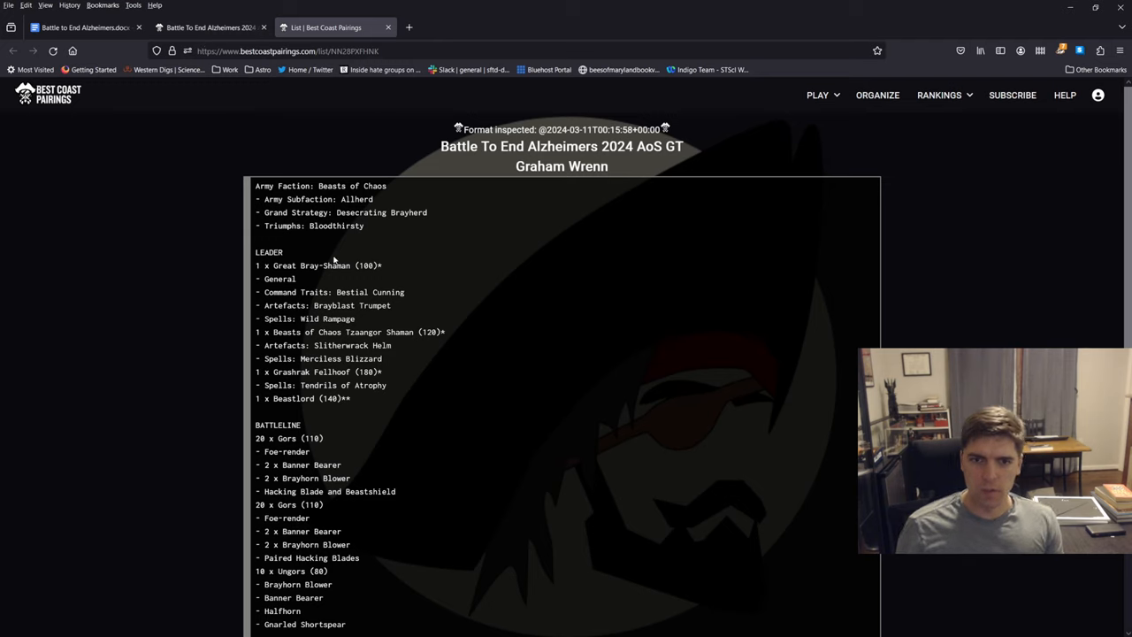
mouse_move(310, 370)
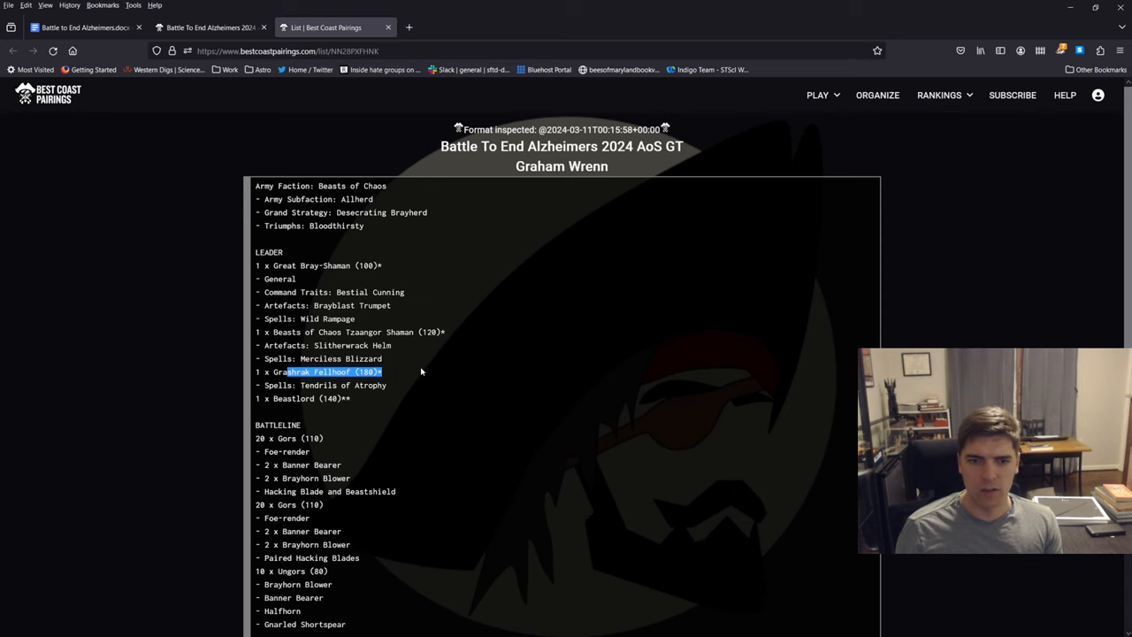
left_click(455, 238)
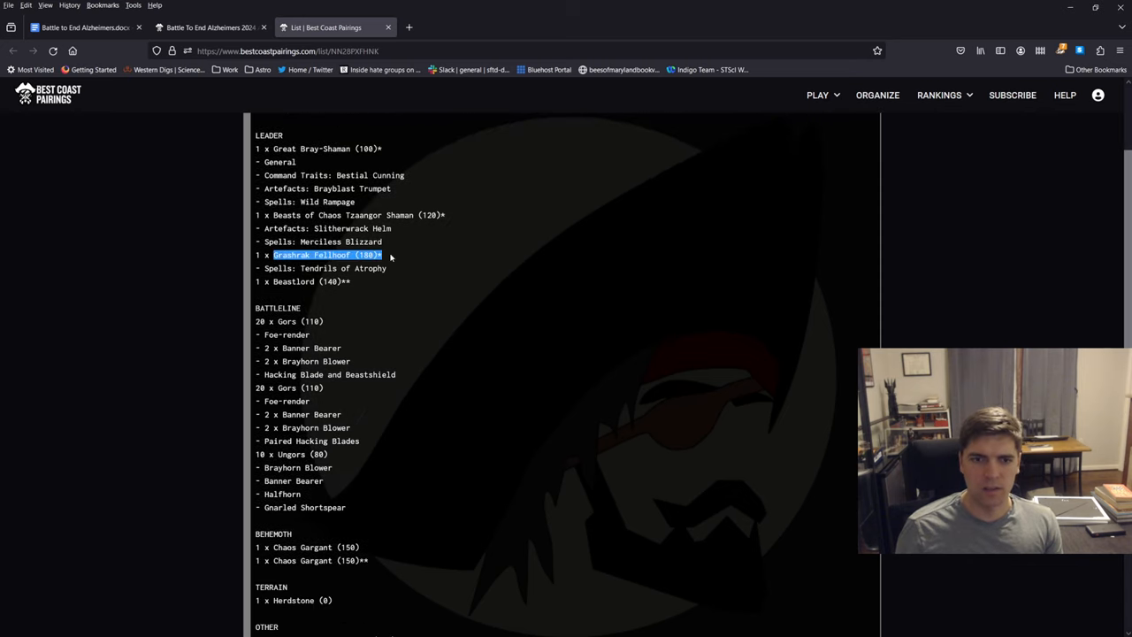
left_click(317, 282)
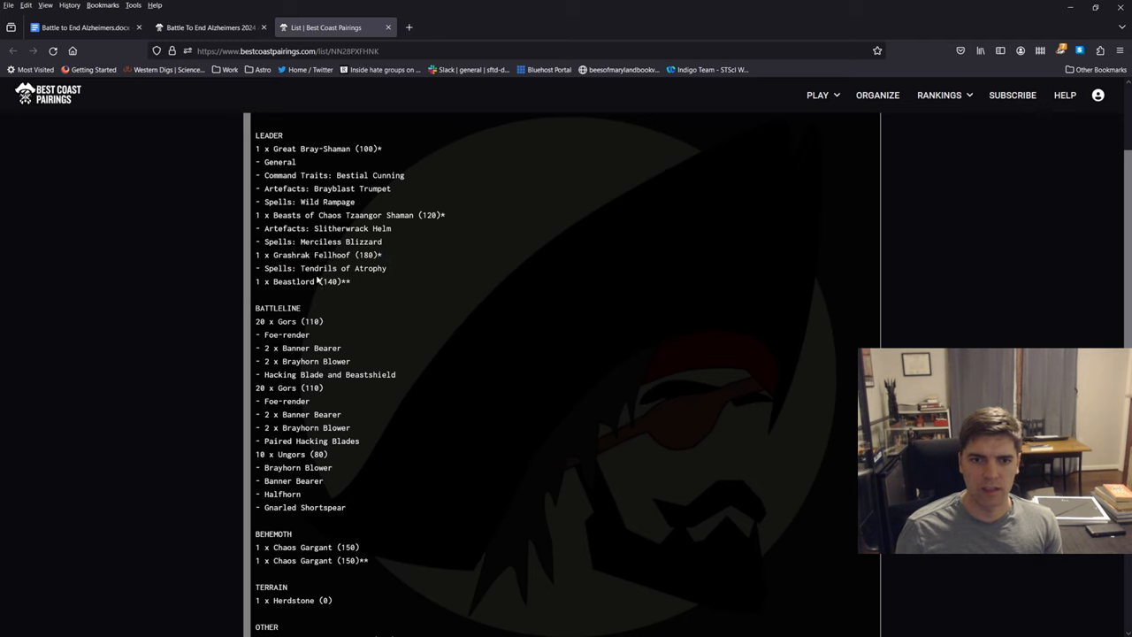
mouse_move(431, 281)
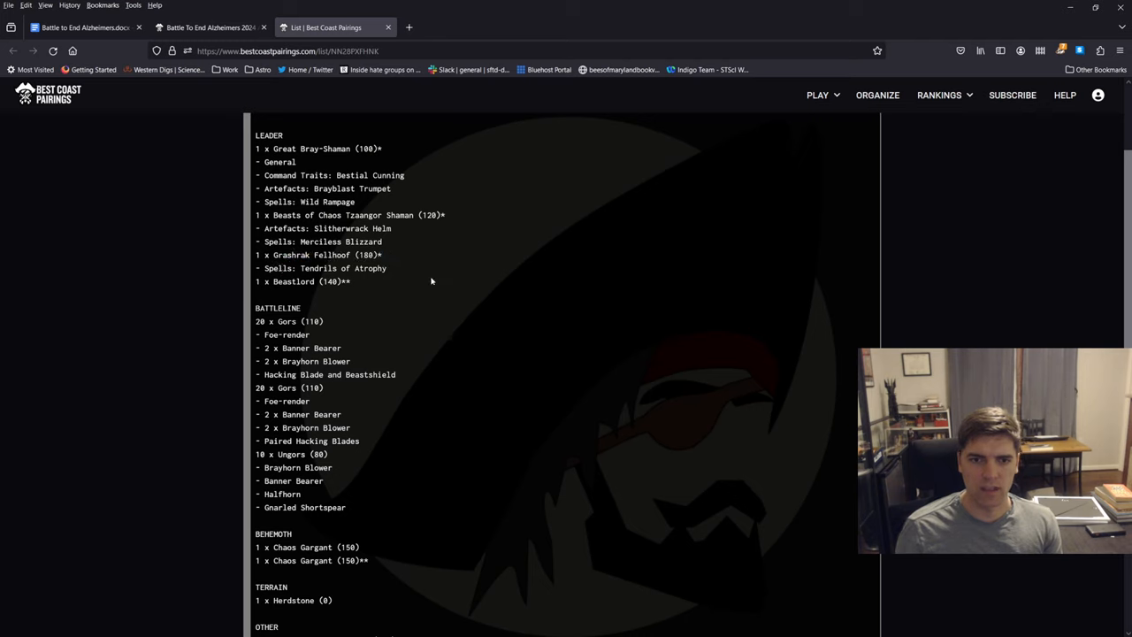
scroll("down", 3)
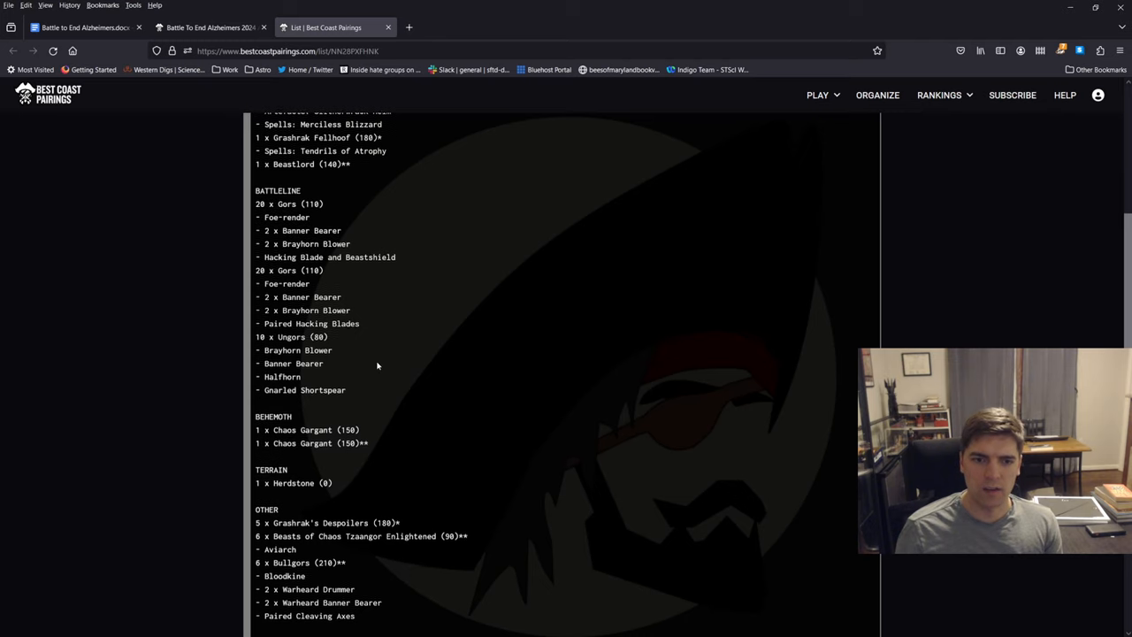
scroll("down", 3)
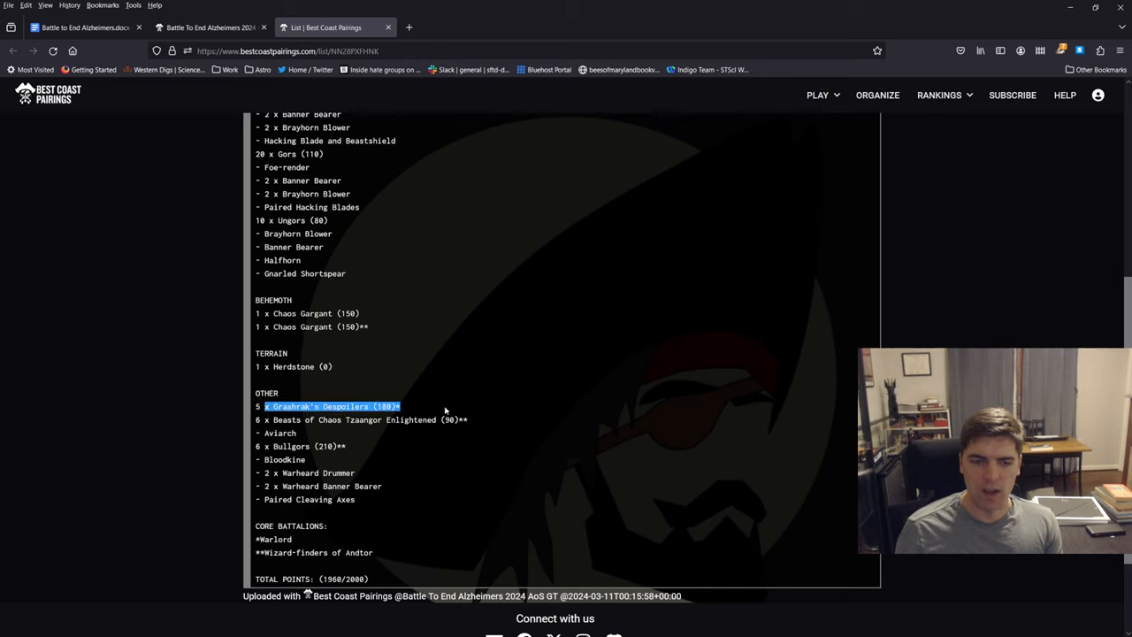
left_click(425, 406)
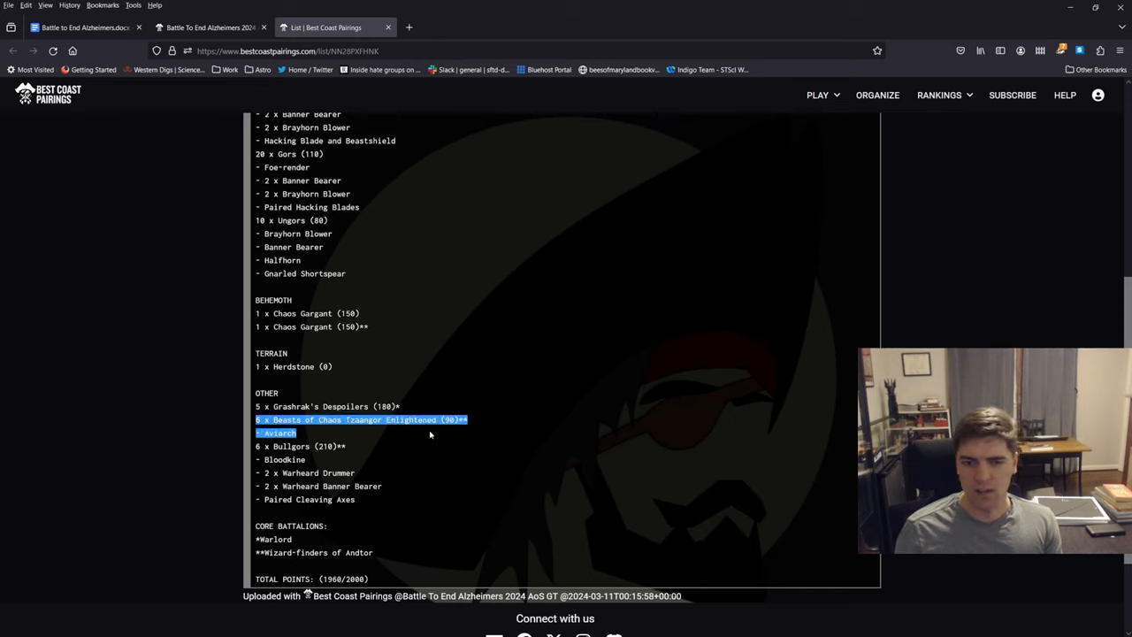
mouse_move(416, 445)
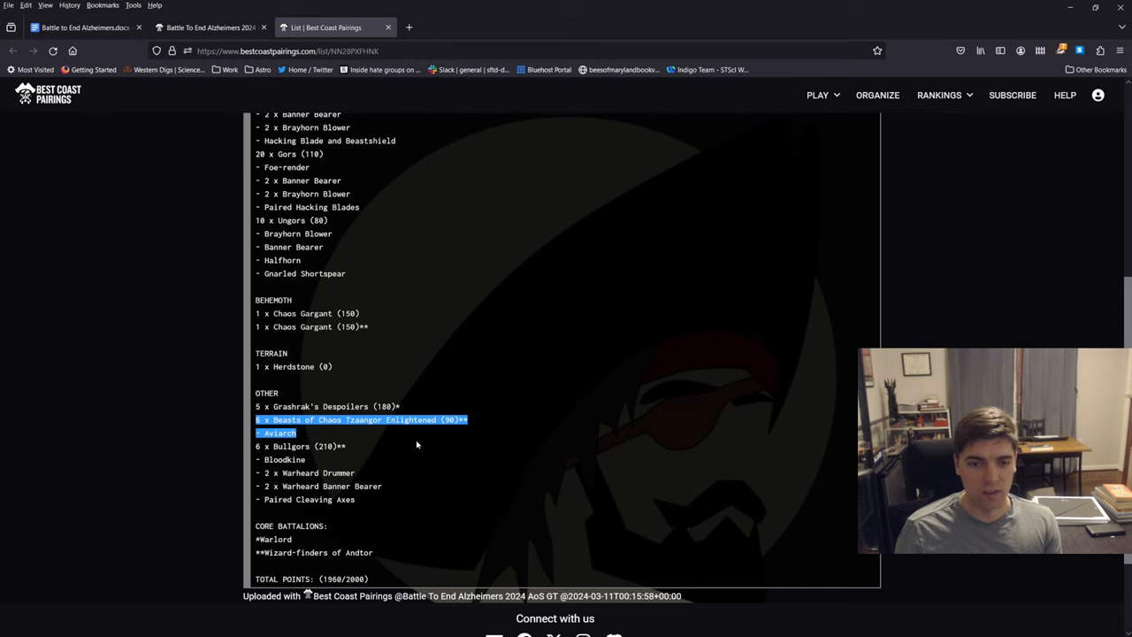
left_click(415, 445)
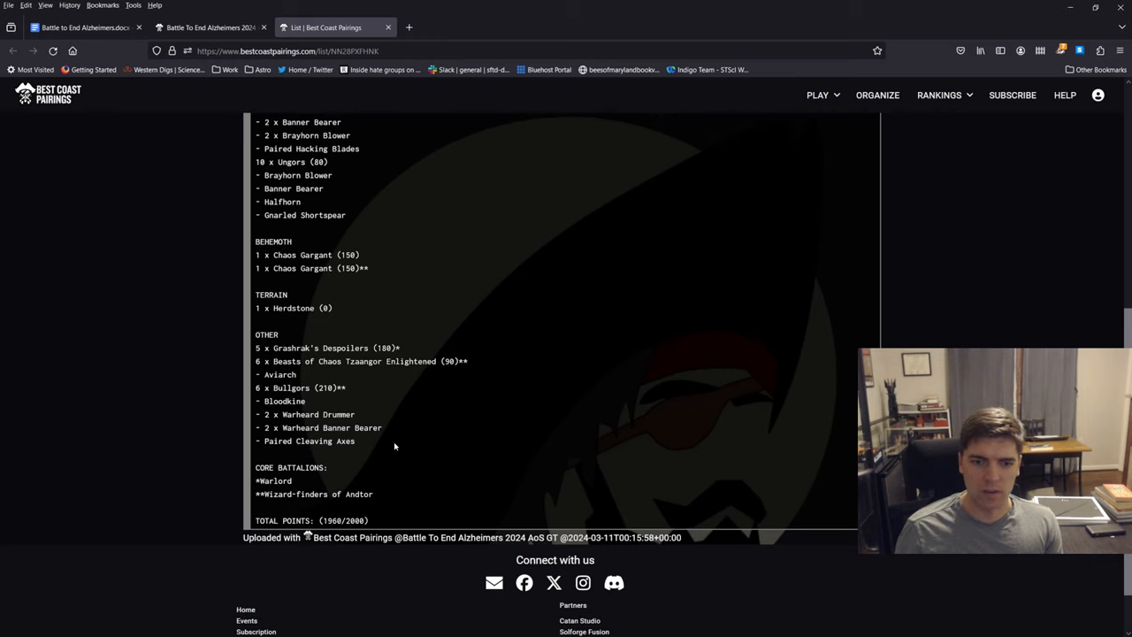
mouse_move(404, 411)
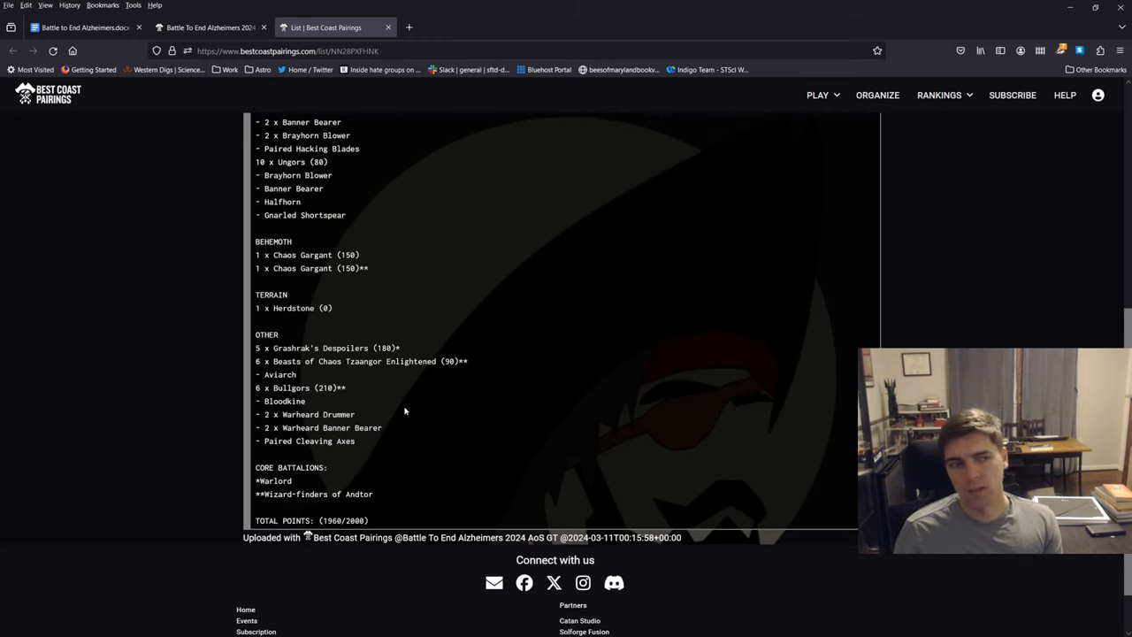
left_click_drag(255, 374, 356, 441)
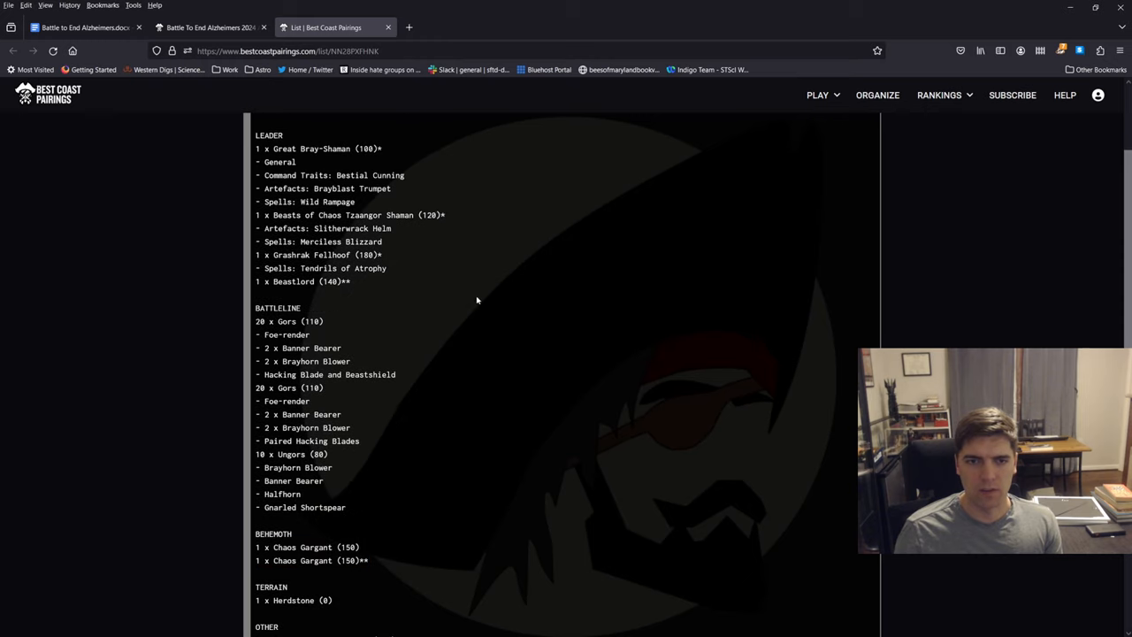
mouse_move(426, 325)
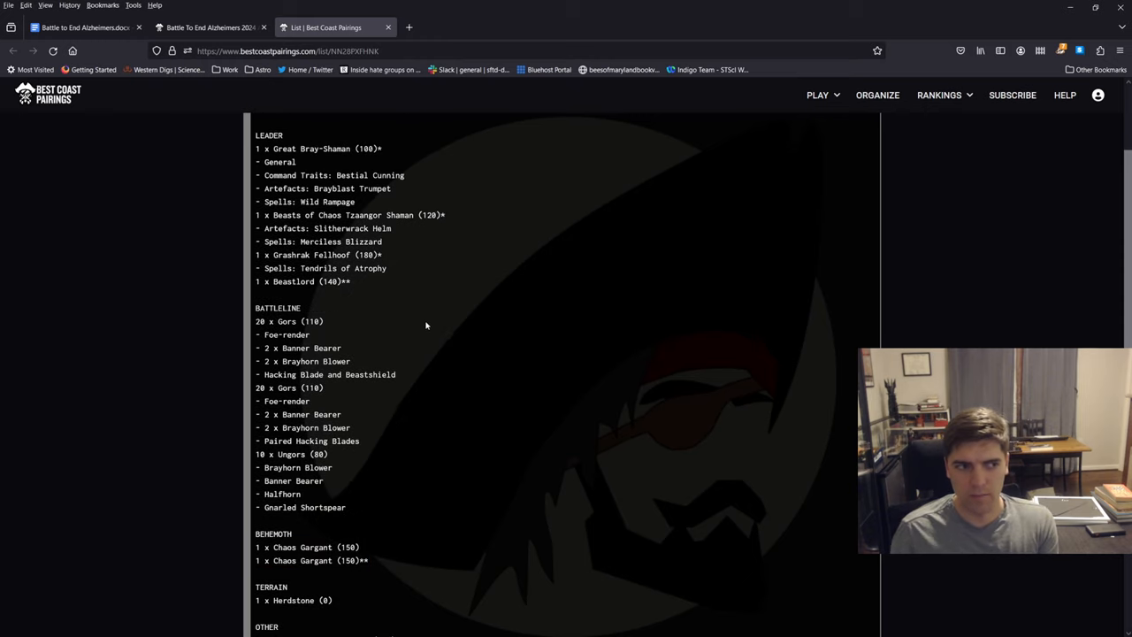
mouse_move(320, 314)
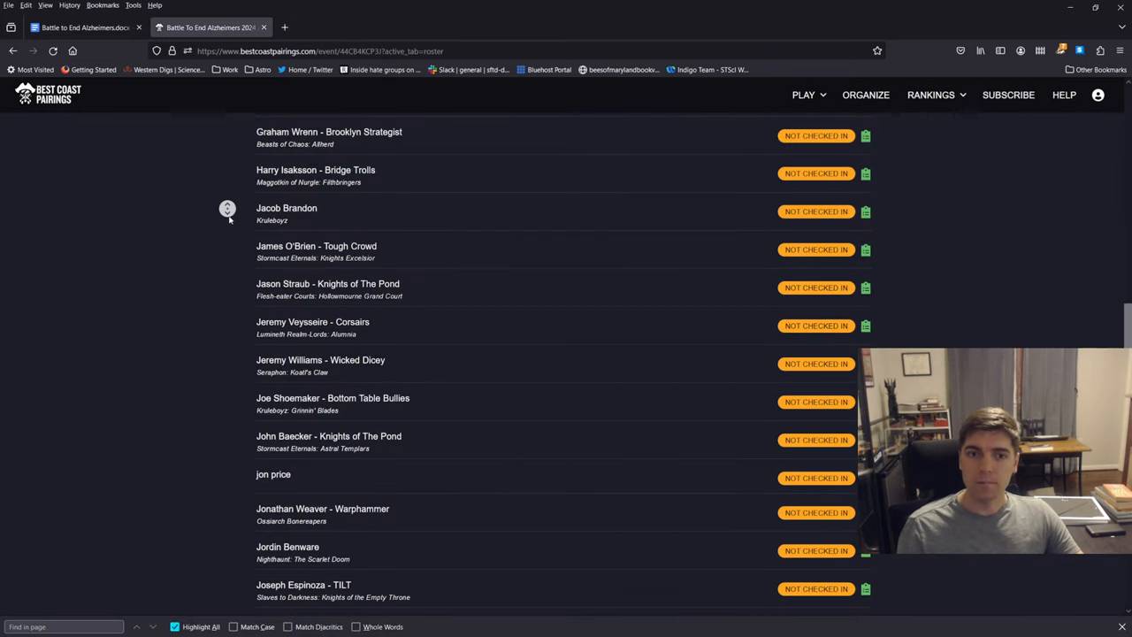
scroll("down", 3)
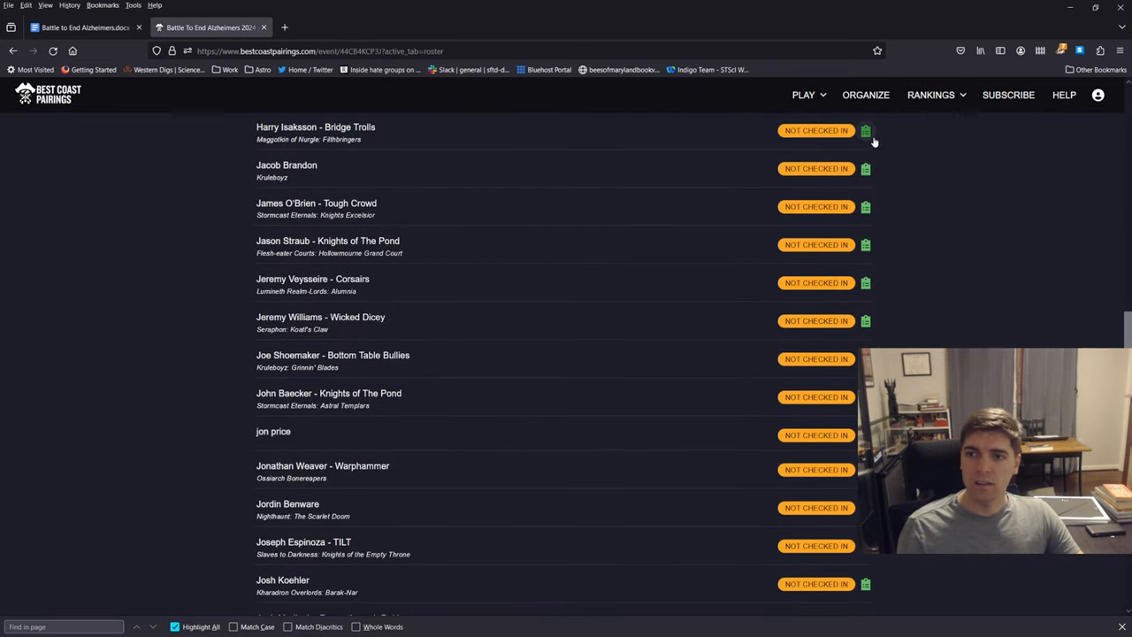
left_click(866, 130)
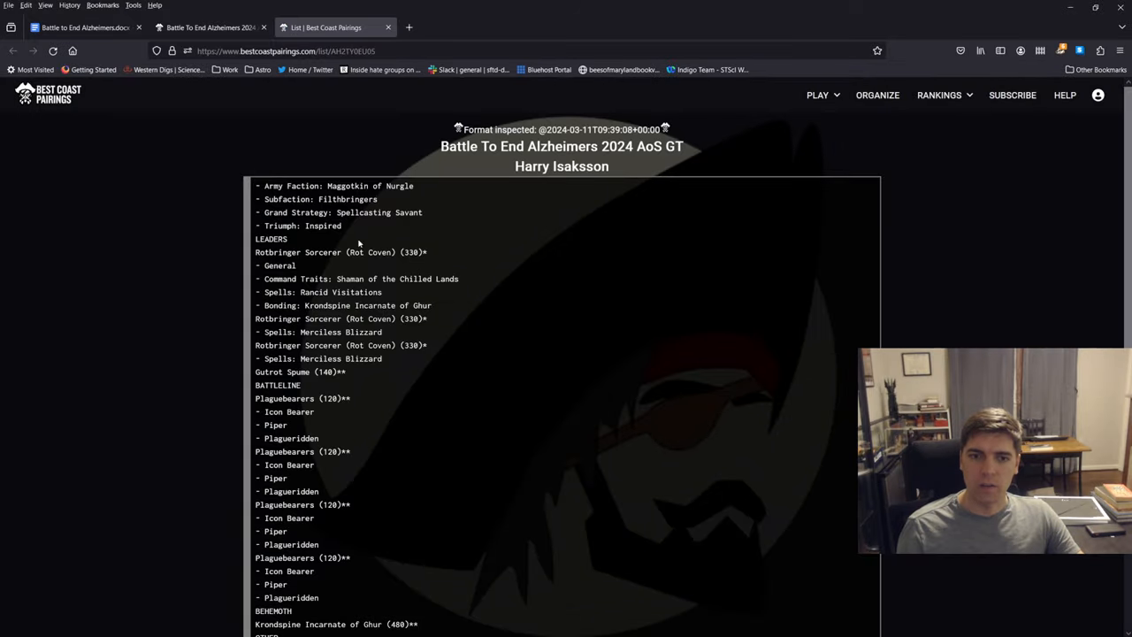
left_click_drag(256, 252, 416, 345)
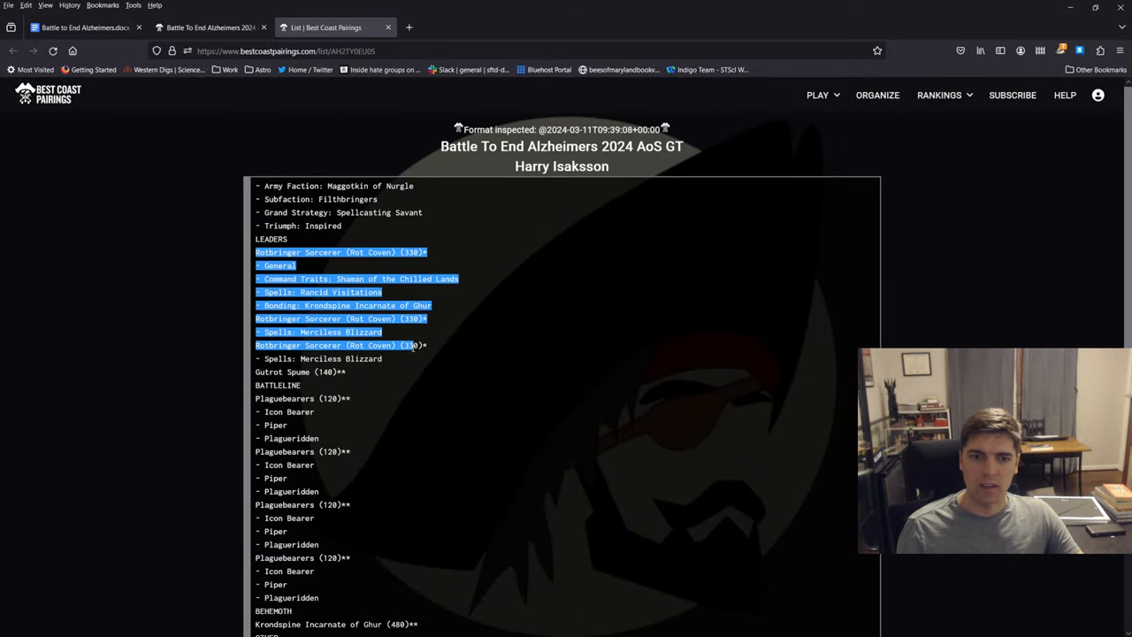
left_click(440, 371)
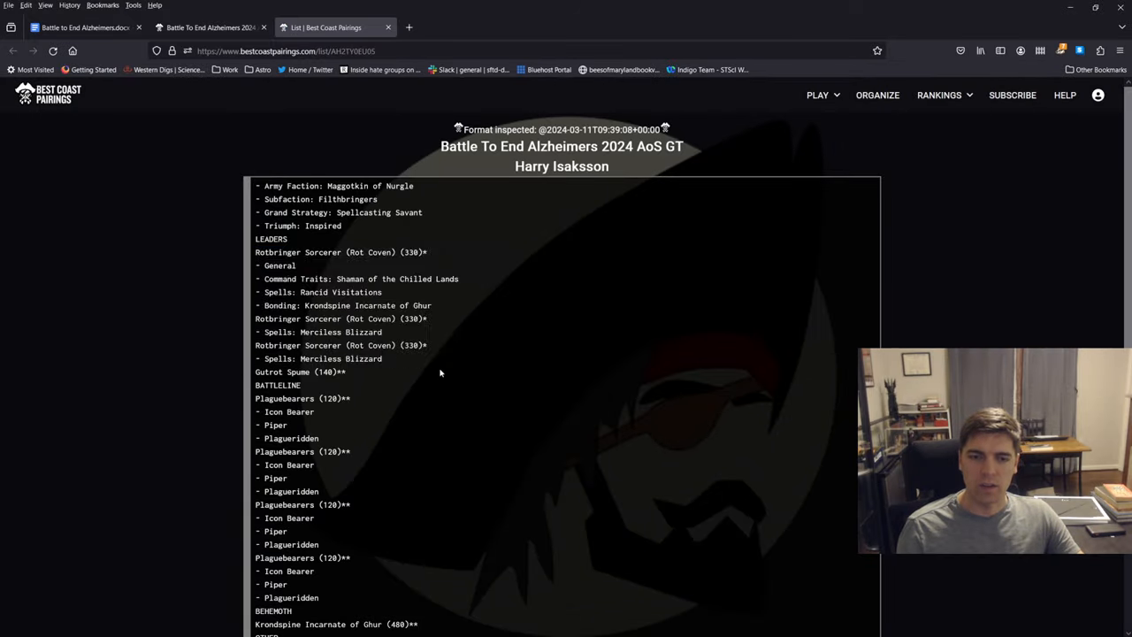
scroll("down", 3)
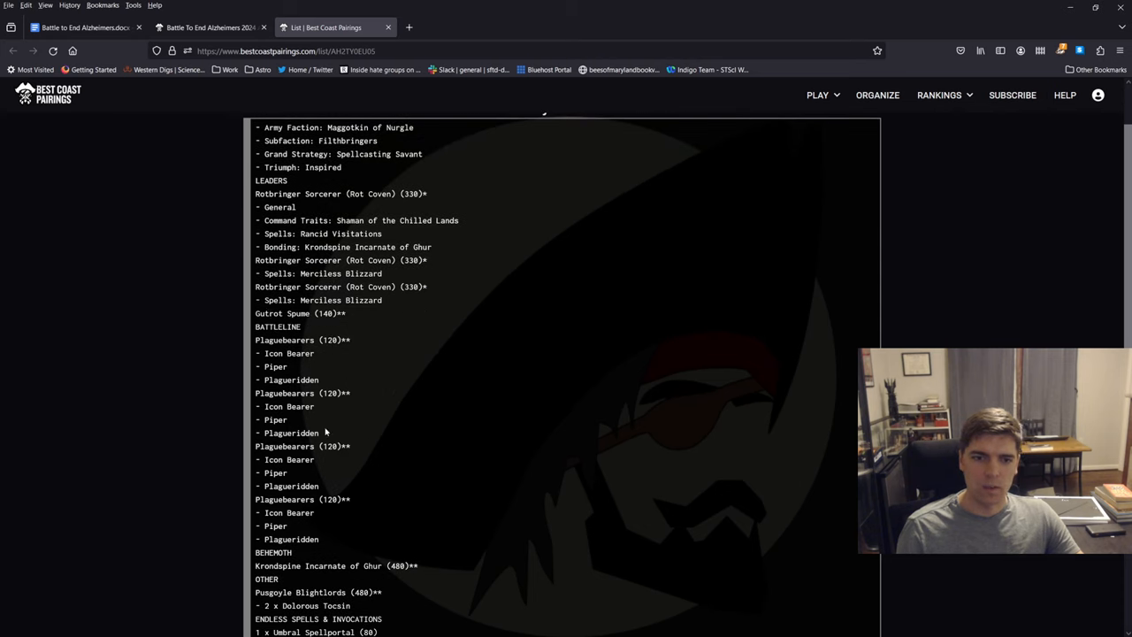
scroll("down", 3)
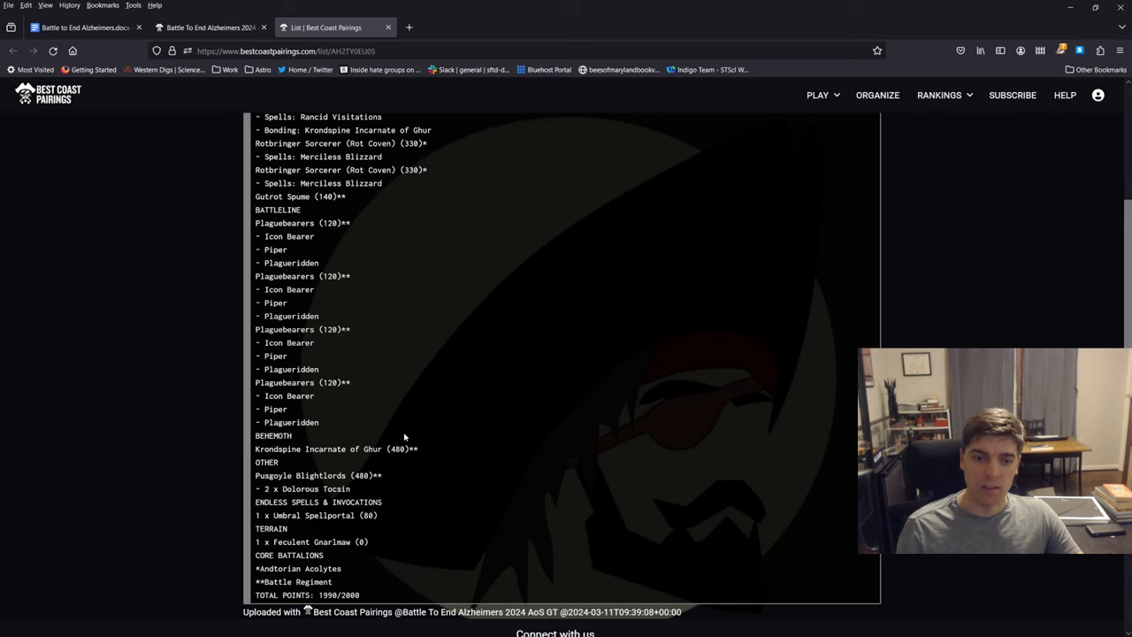
mouse_move(427, 468)
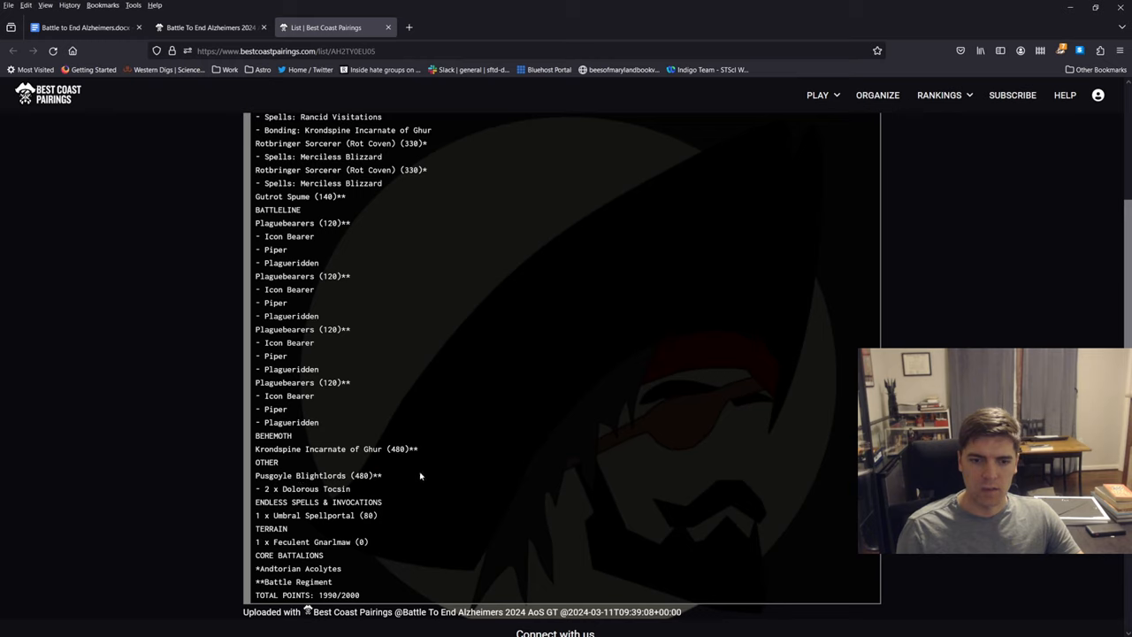
left_click_drag(255, 475, 383, 488)
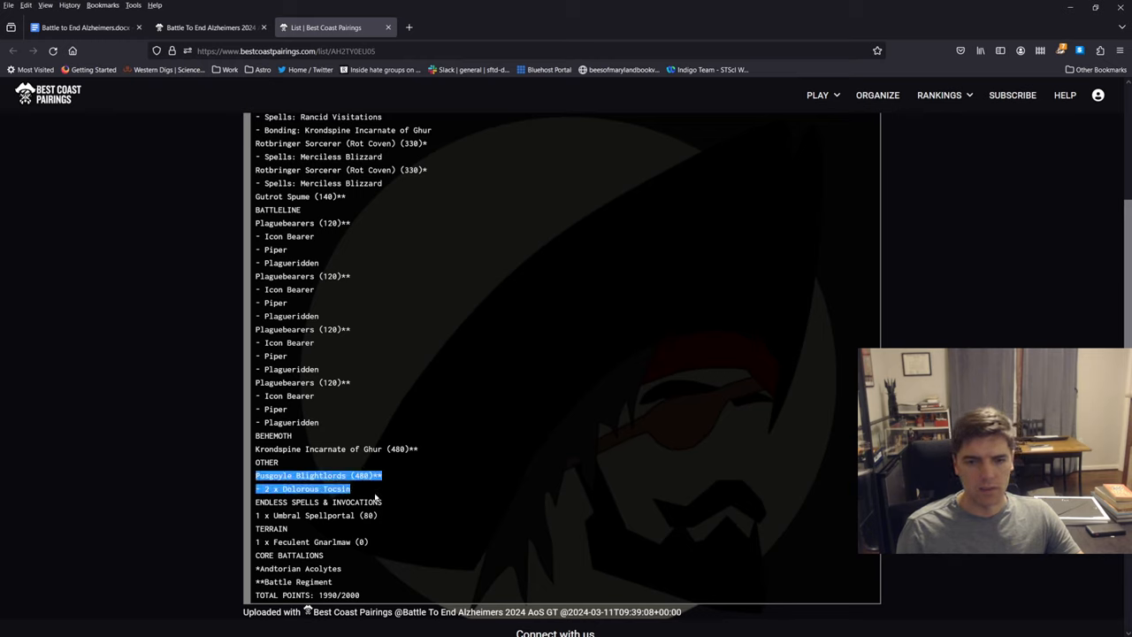
left_click(354, 489)
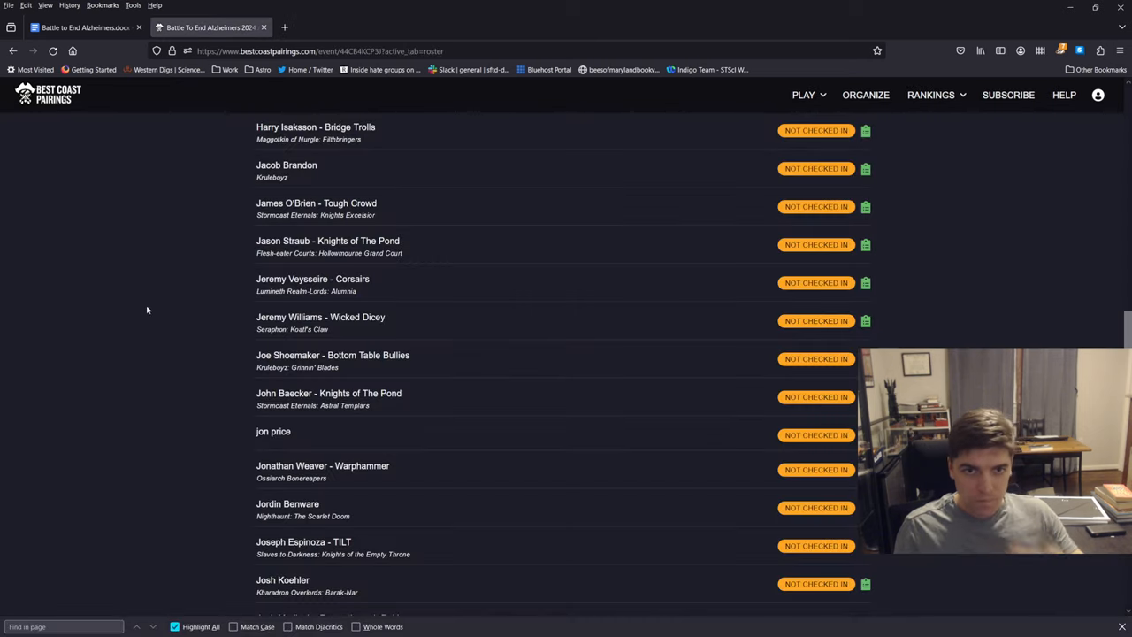
scroll("down", 3)
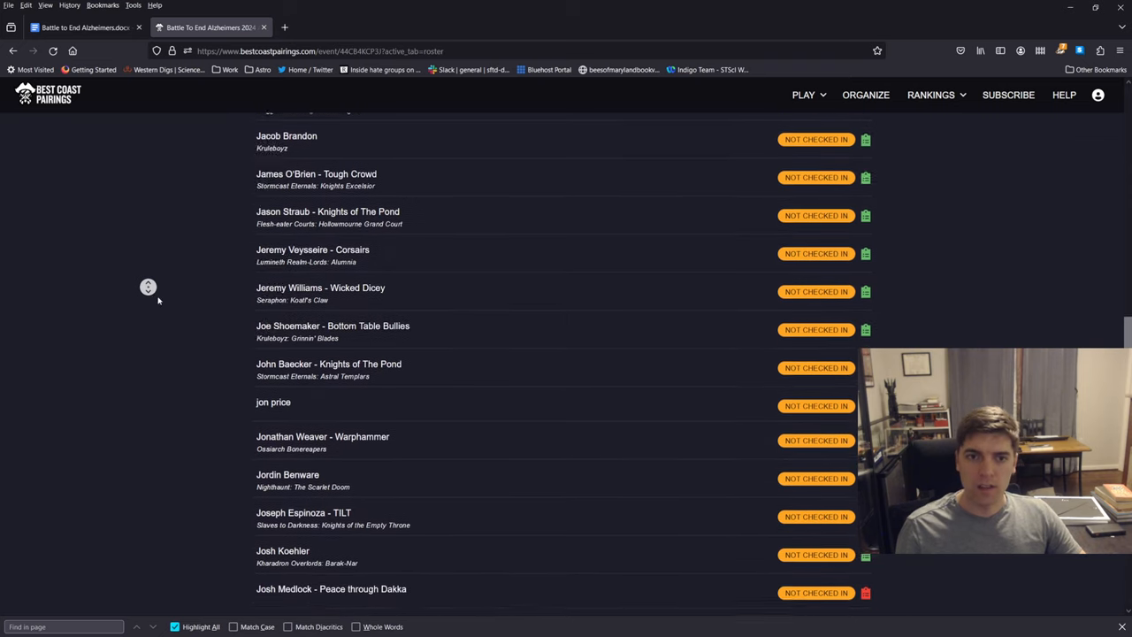
left_click(866, 138)
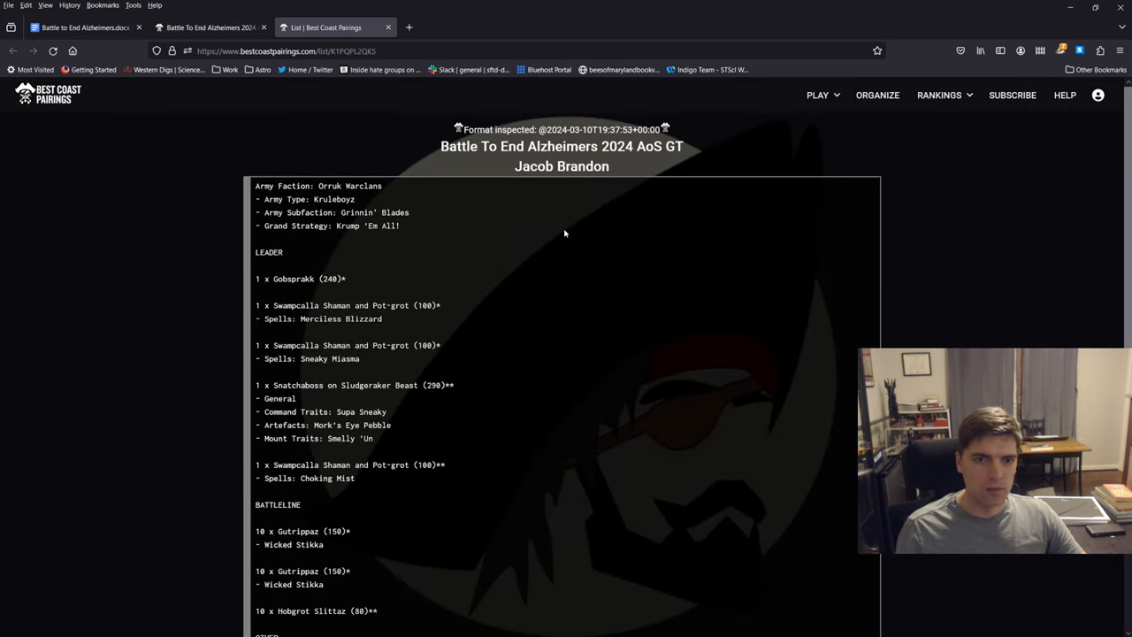
scroll("down", 3)
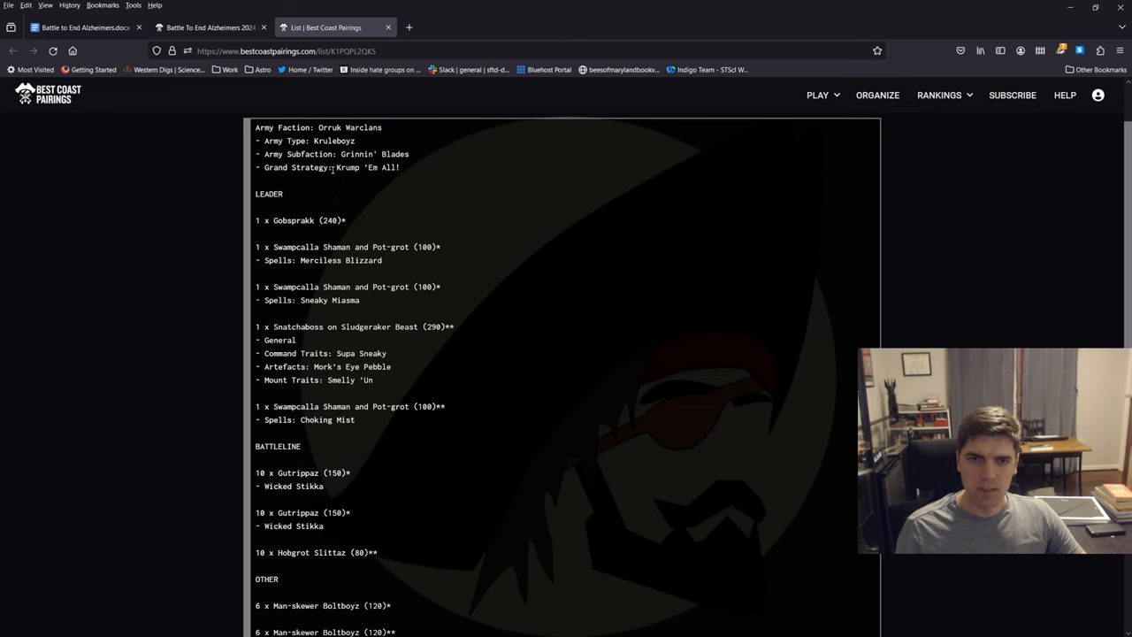
double_click(366, 168)
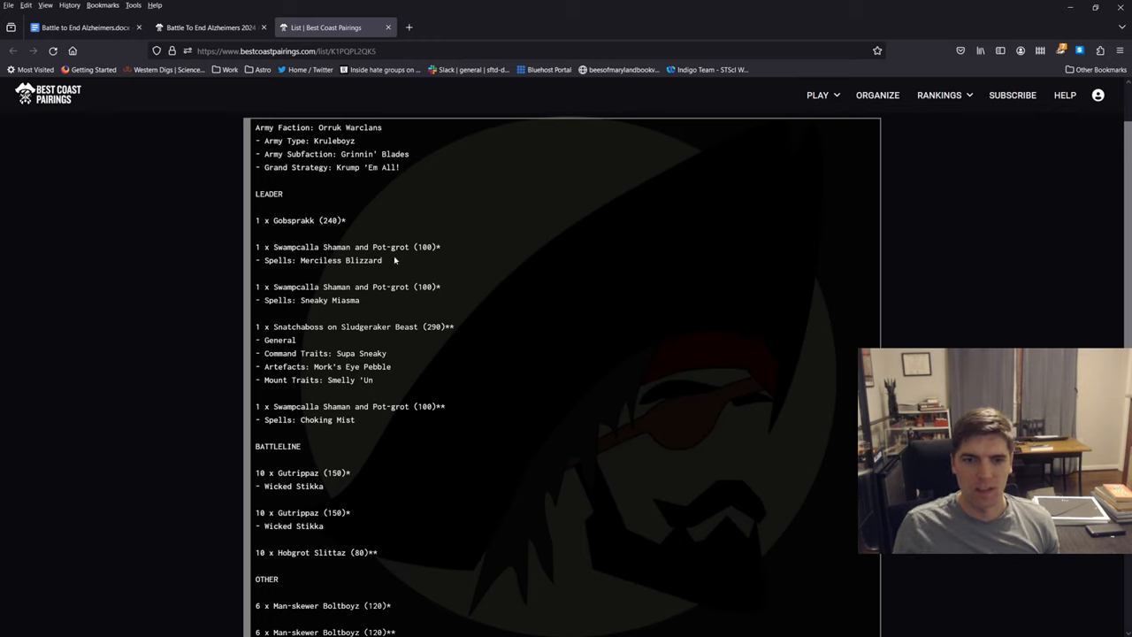
left_click_drag(255, 326, 372, 379)
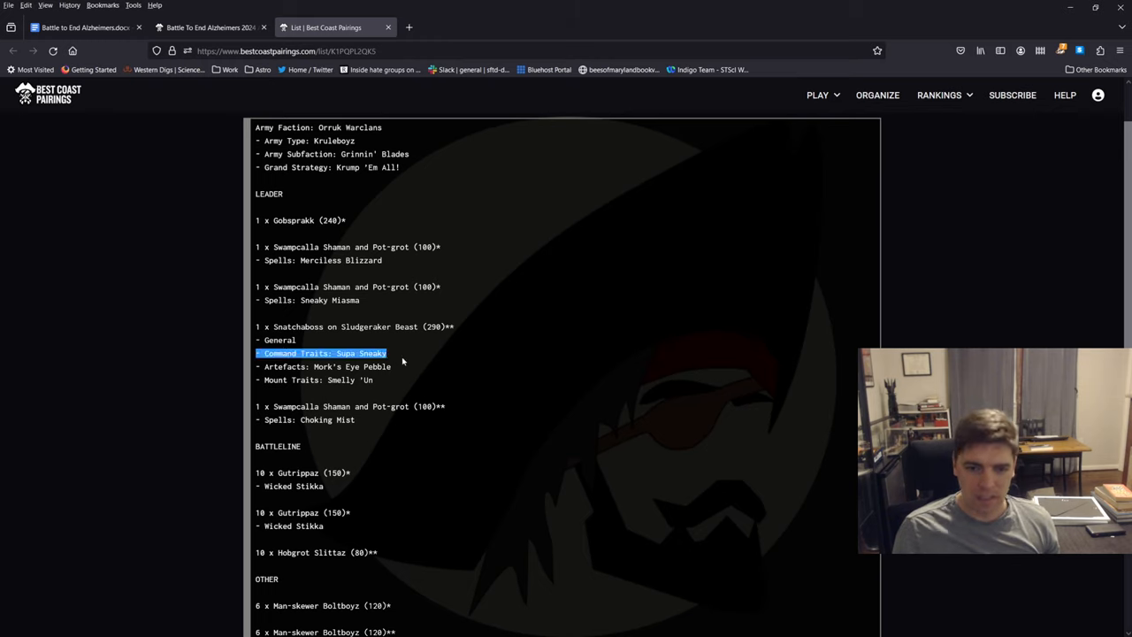
left_click(330, 376)
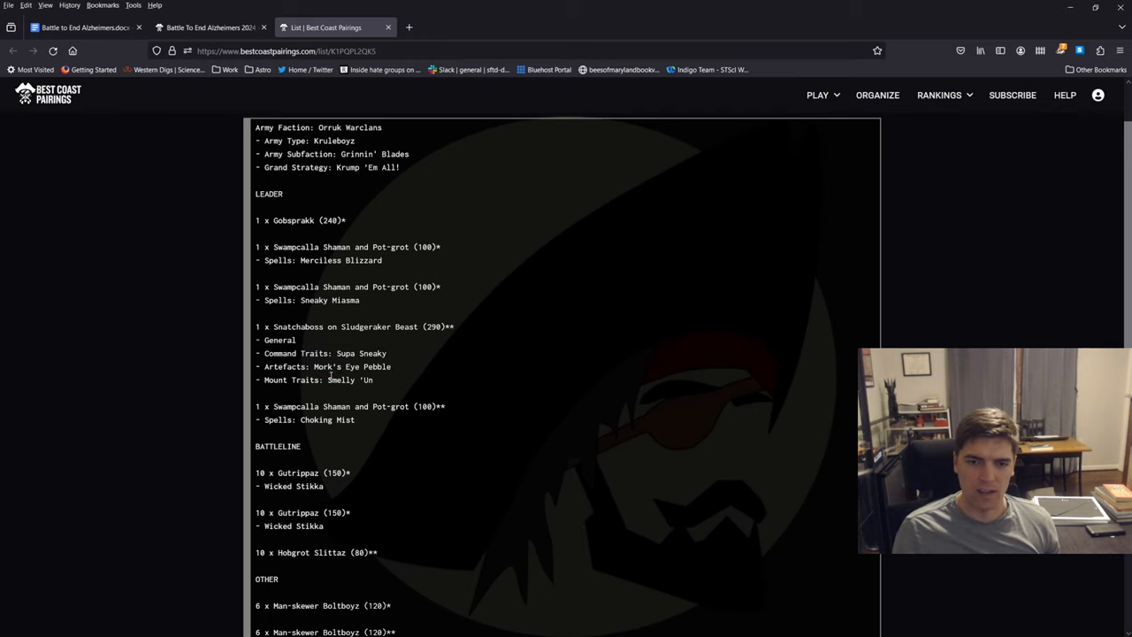
Step: Read the Grinnin' Blades list to 2000/2000 and close it for the roster
scroll("down", 3)
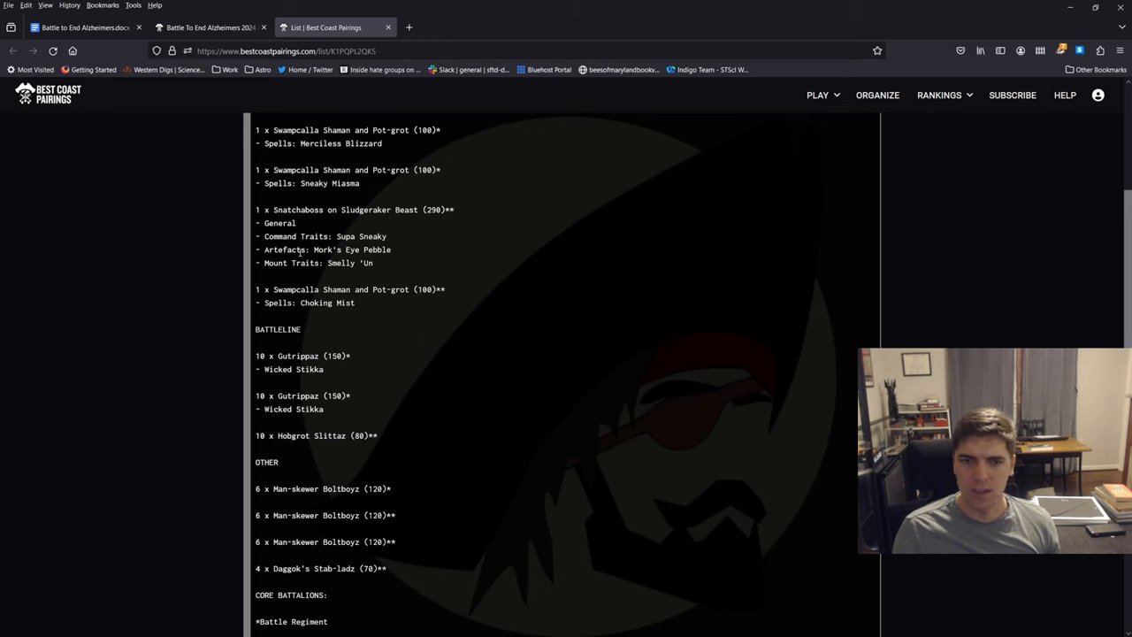
scroll("down", 3)
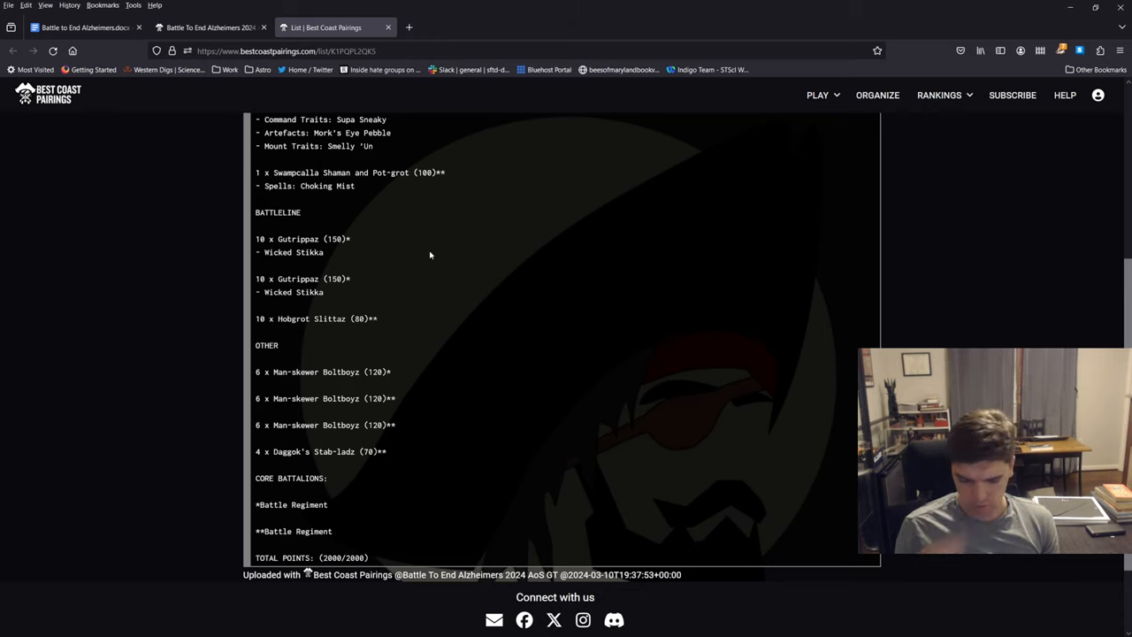
mouse_move(451, 270)
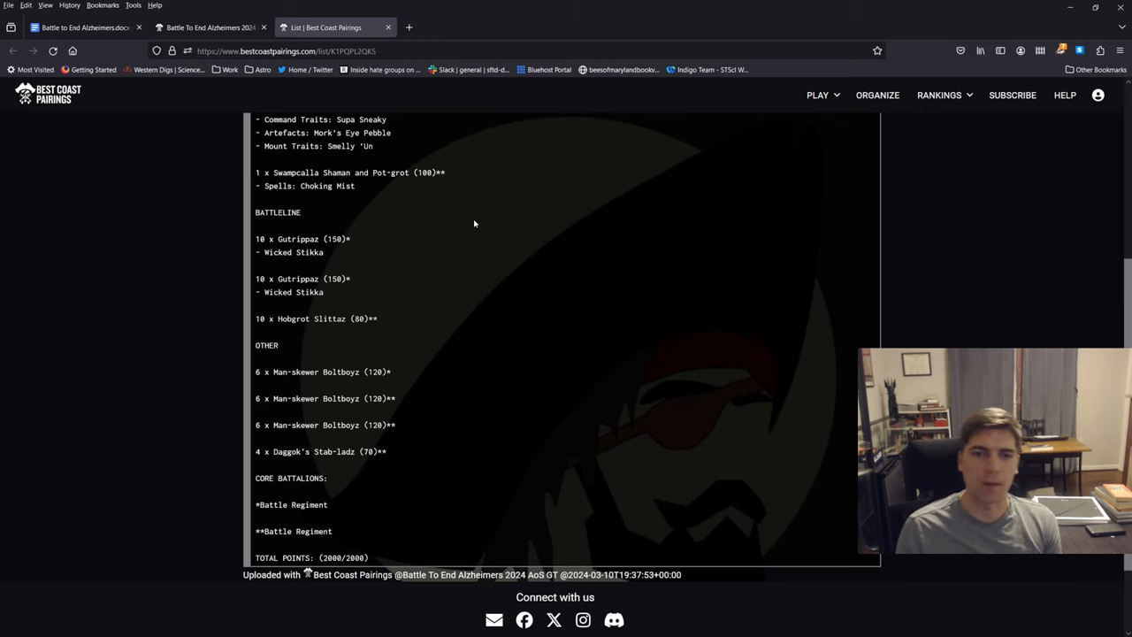
left_click_drag(255, 238, 349, 252)
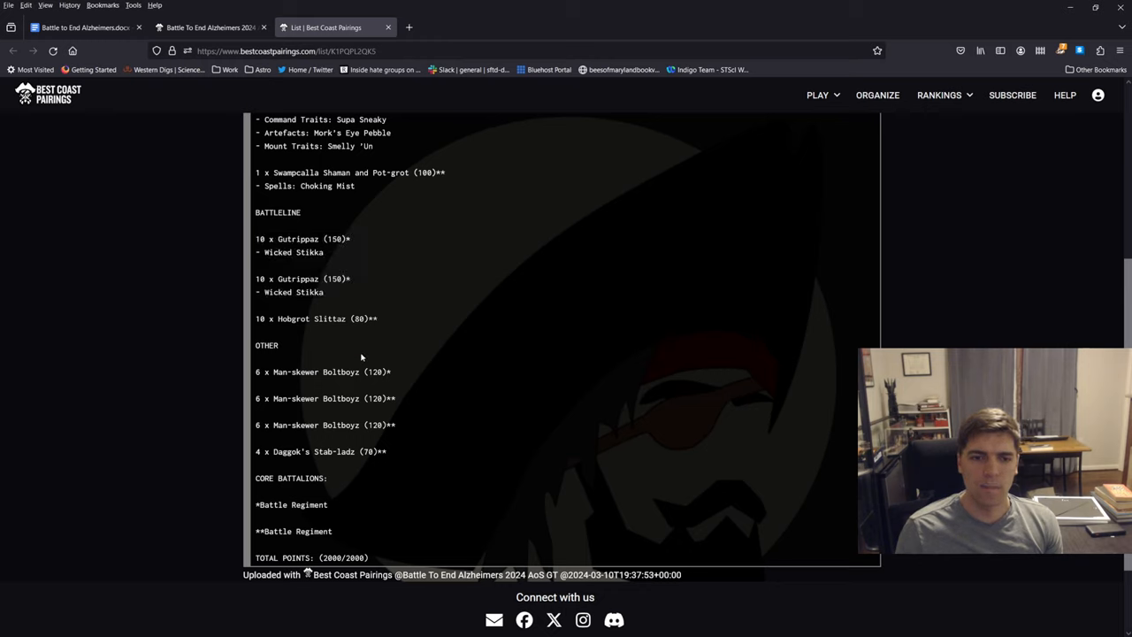
left_click_drag(256, 371, 415, 433)
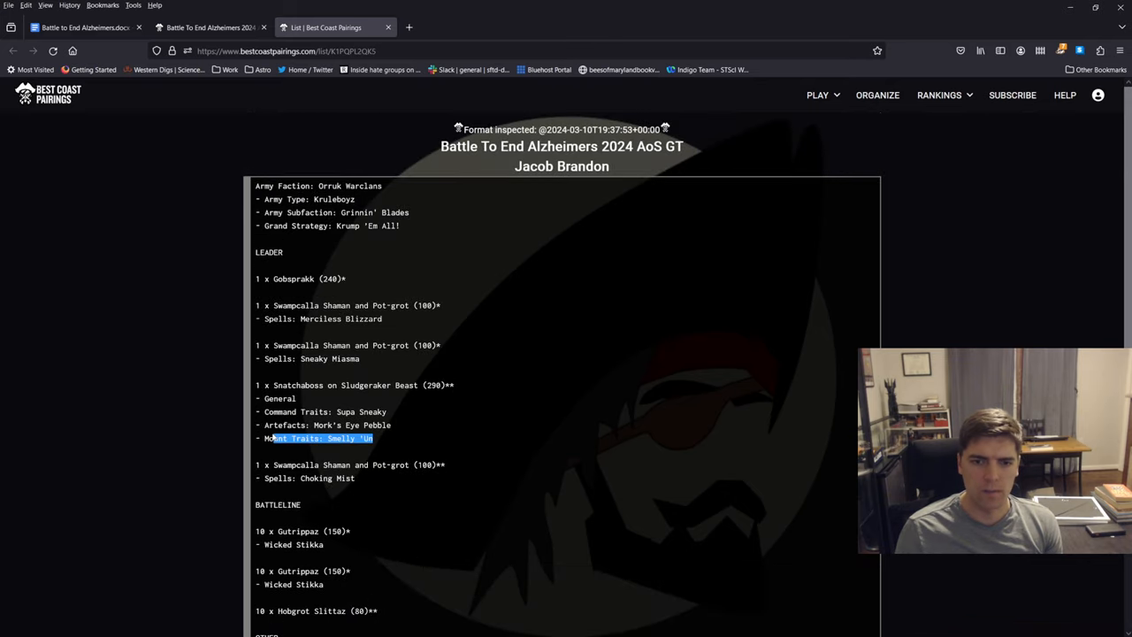
left_click(471, 413)
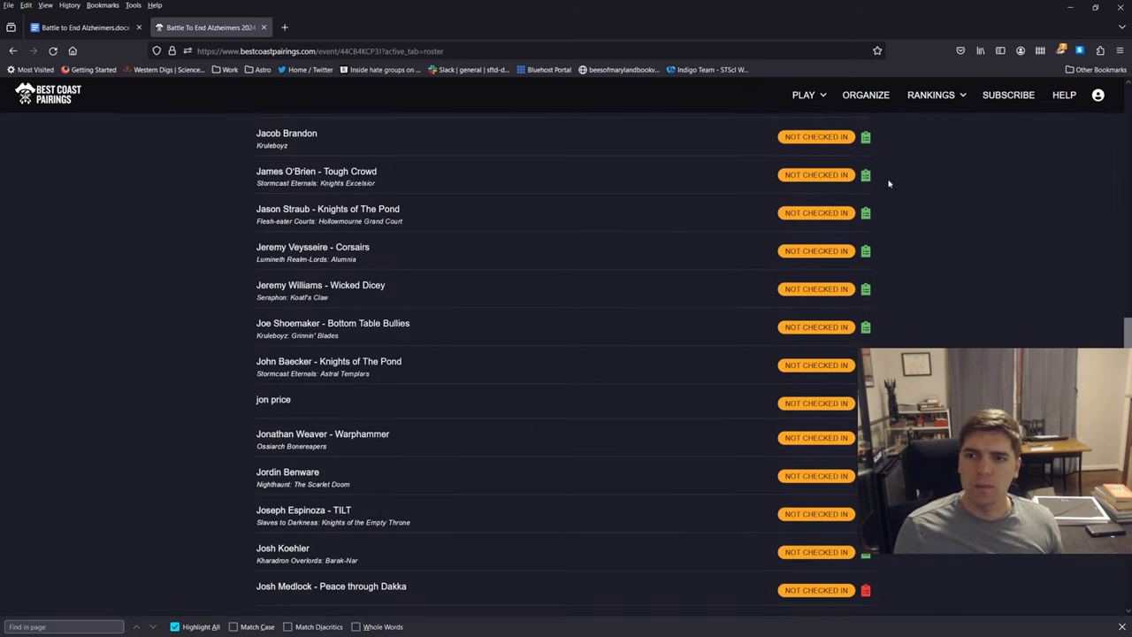
scroll("down", 3)
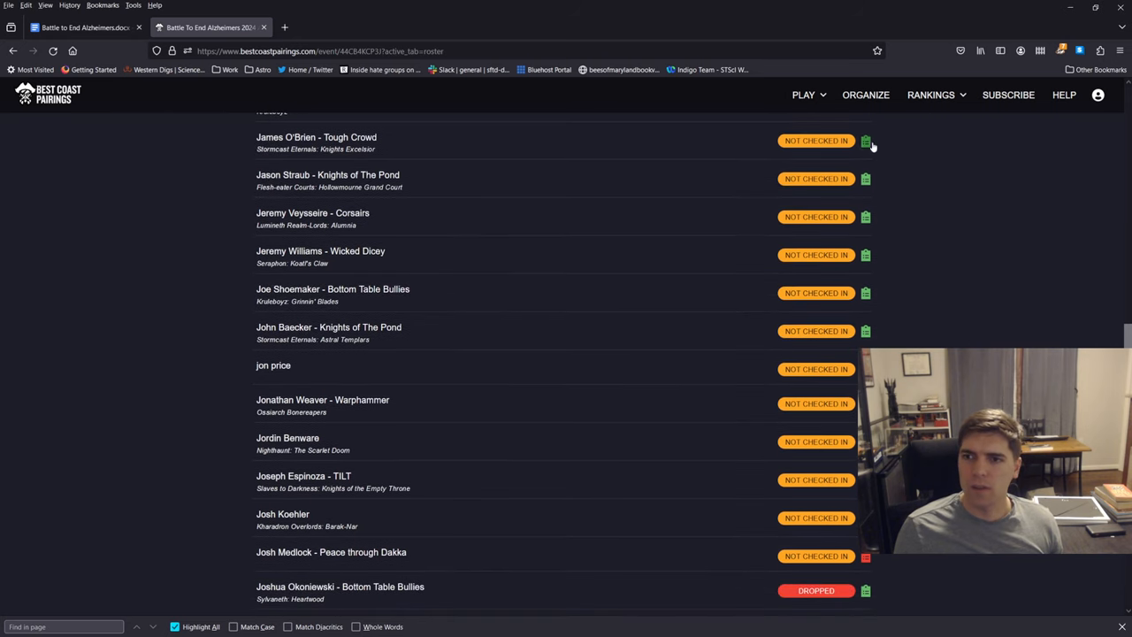
left_click(866, 141)
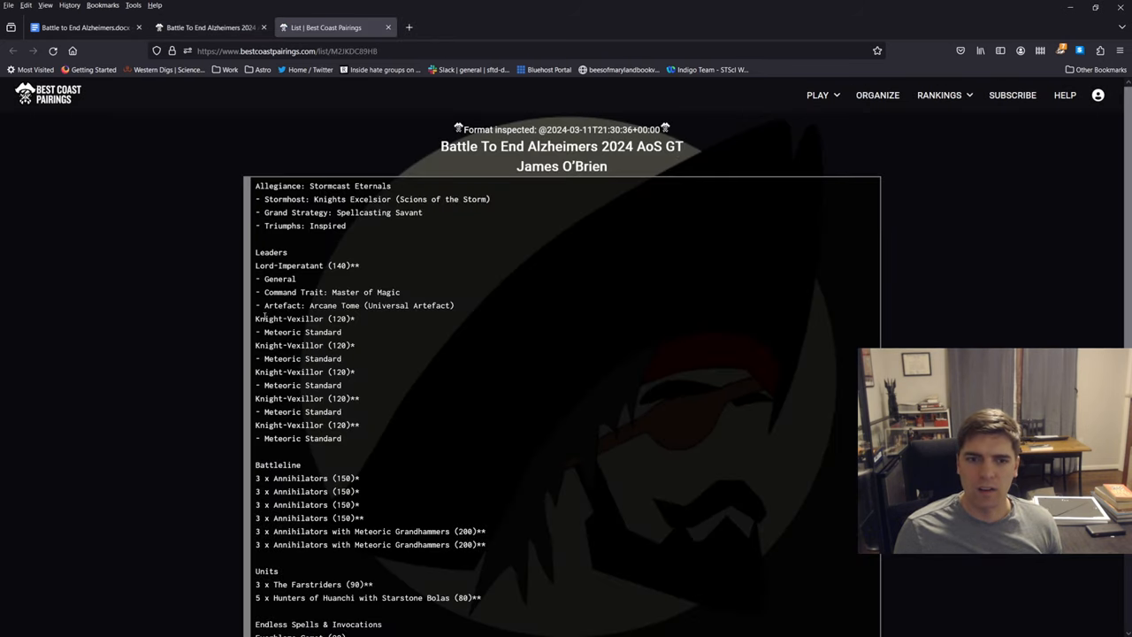
left_click_drag(254, 318, 358, 438)
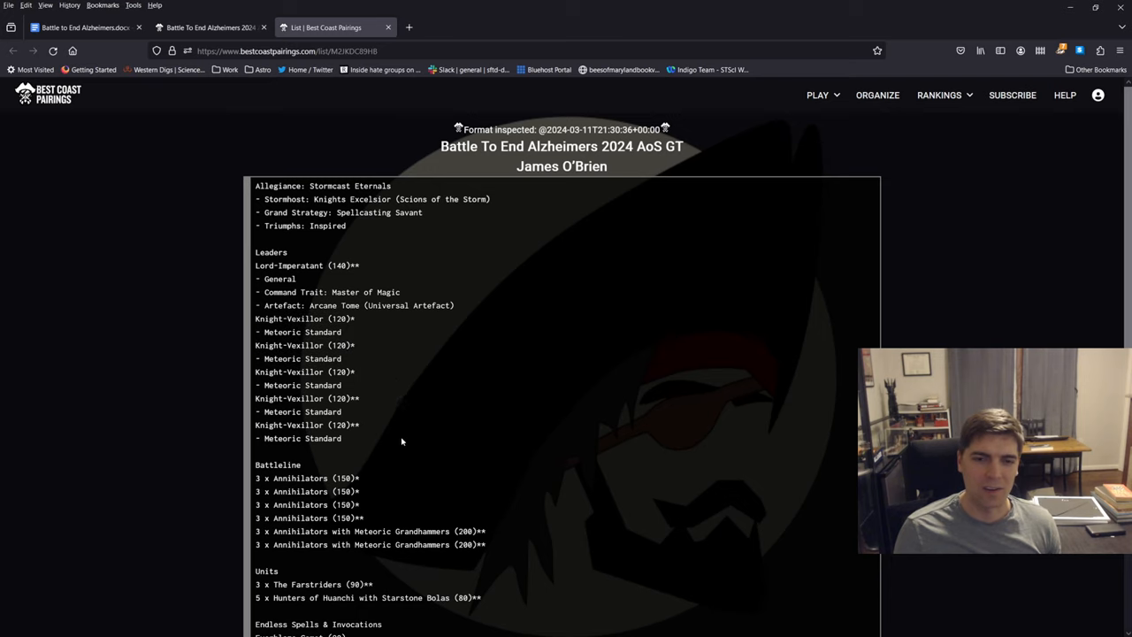
mouse_move(372, 395)
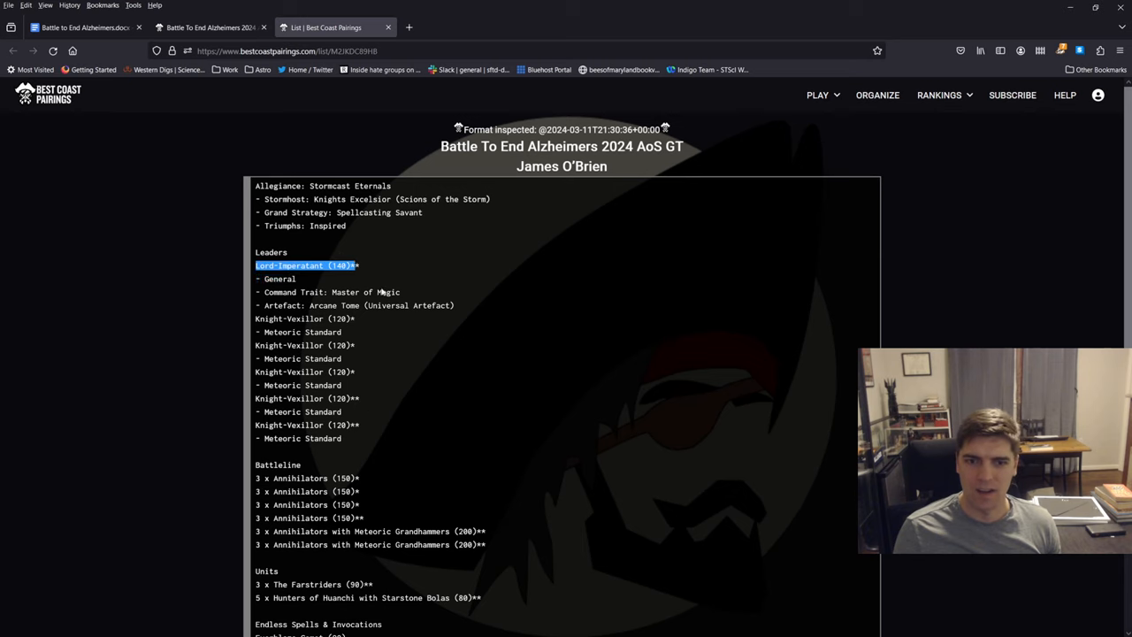
scroll("down", 3)
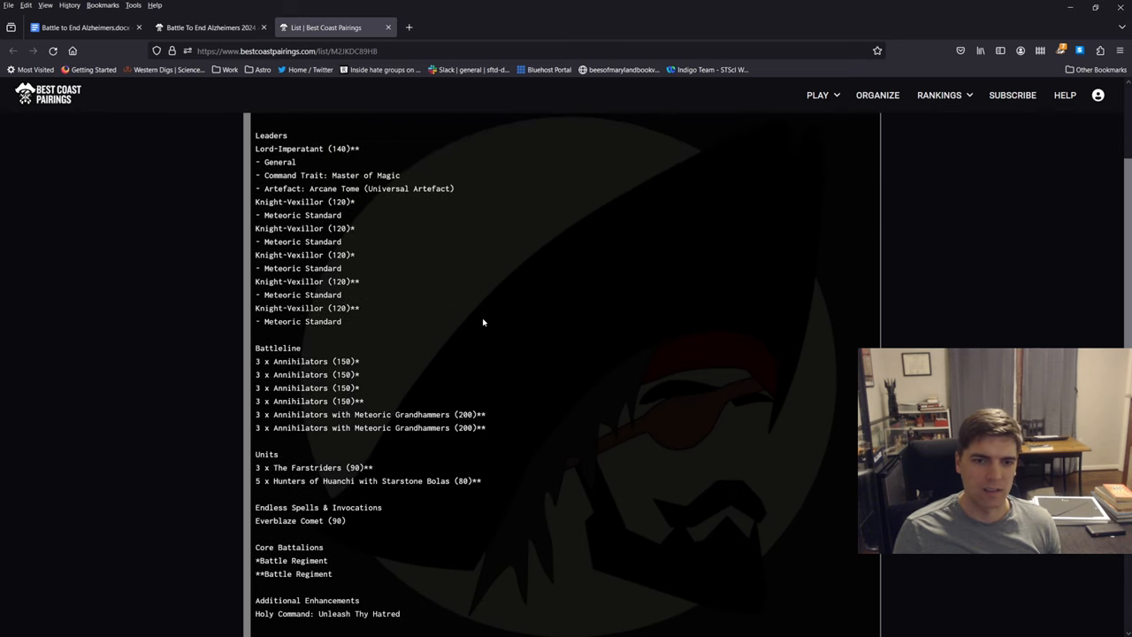
mouse_move(478, 324)
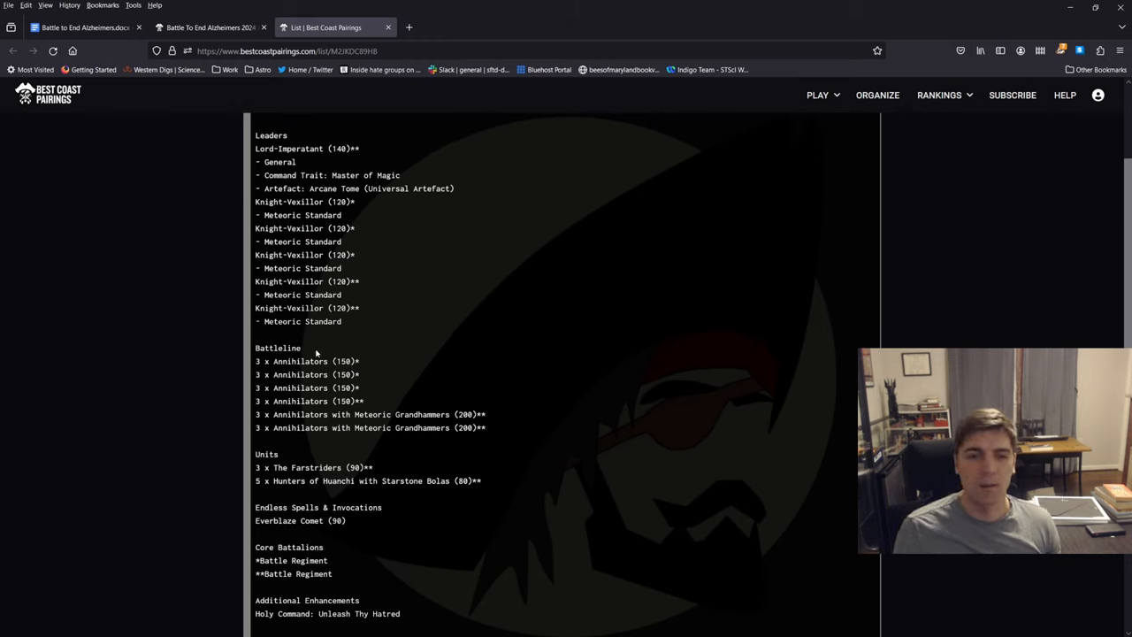
left_click_drag(256, 361, 372, 402)
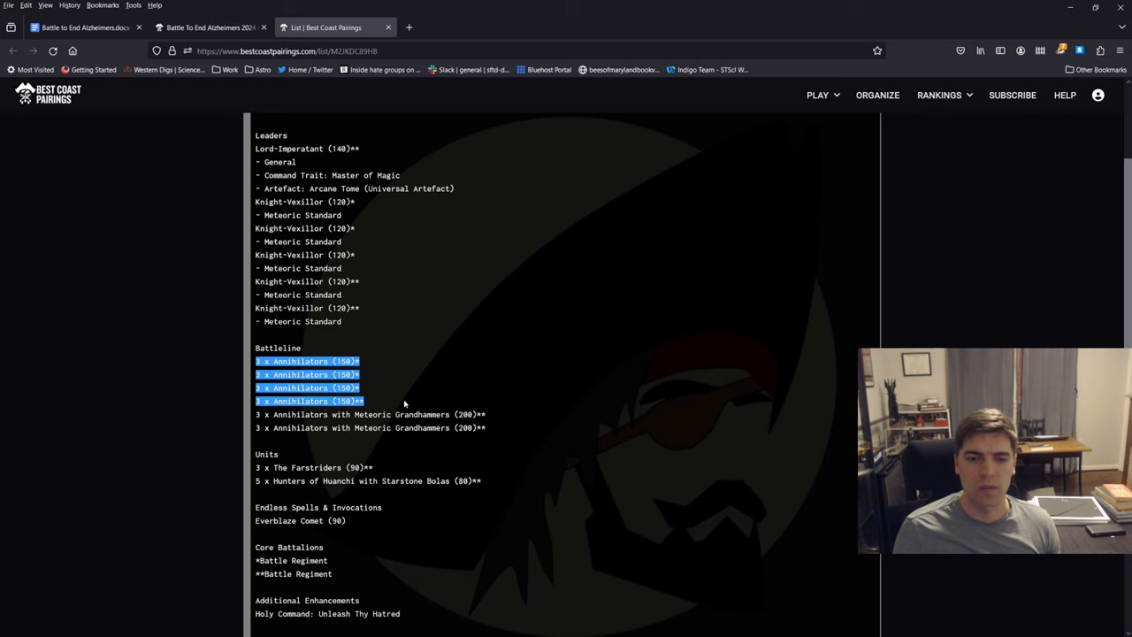
left_click(411, 402)
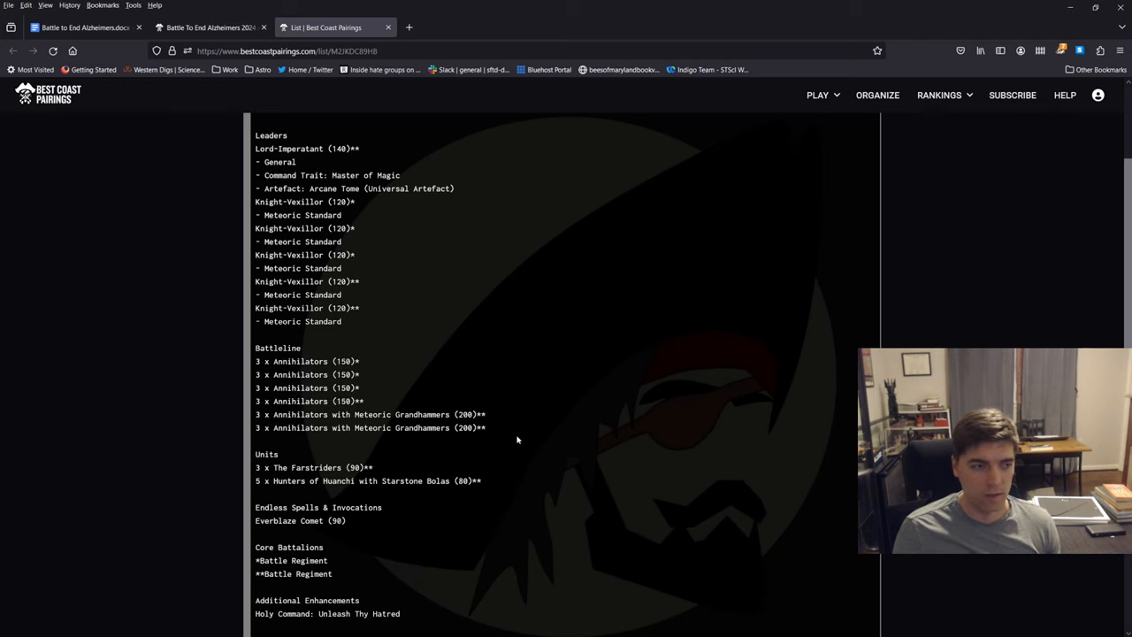
scroll("down", 3)
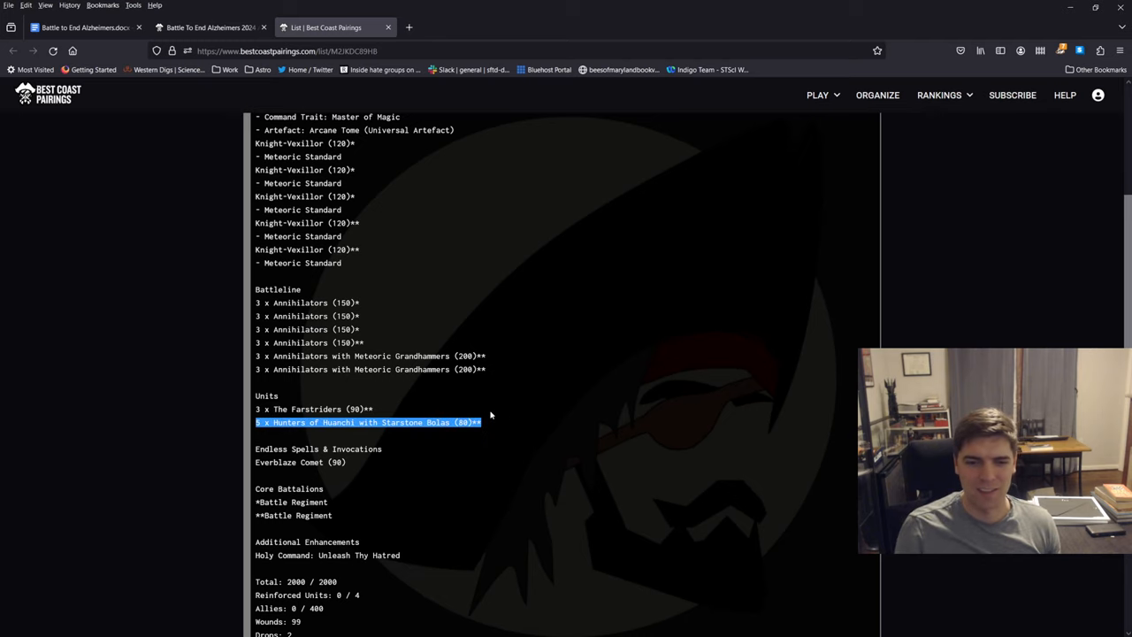
scroll("down", 3)
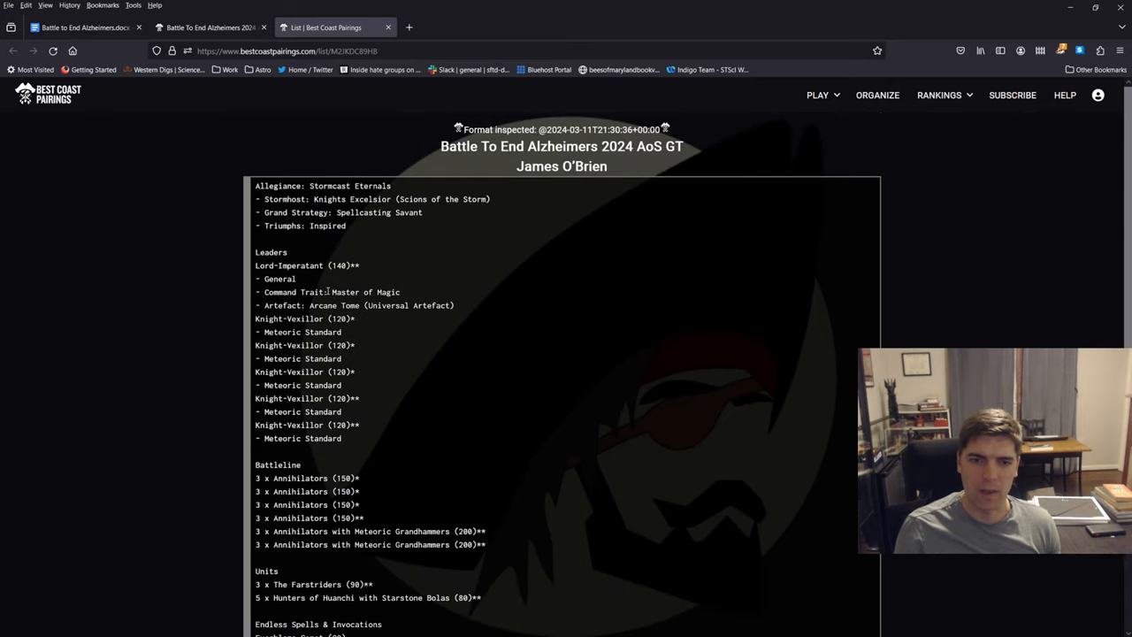
scroll("down", 3)
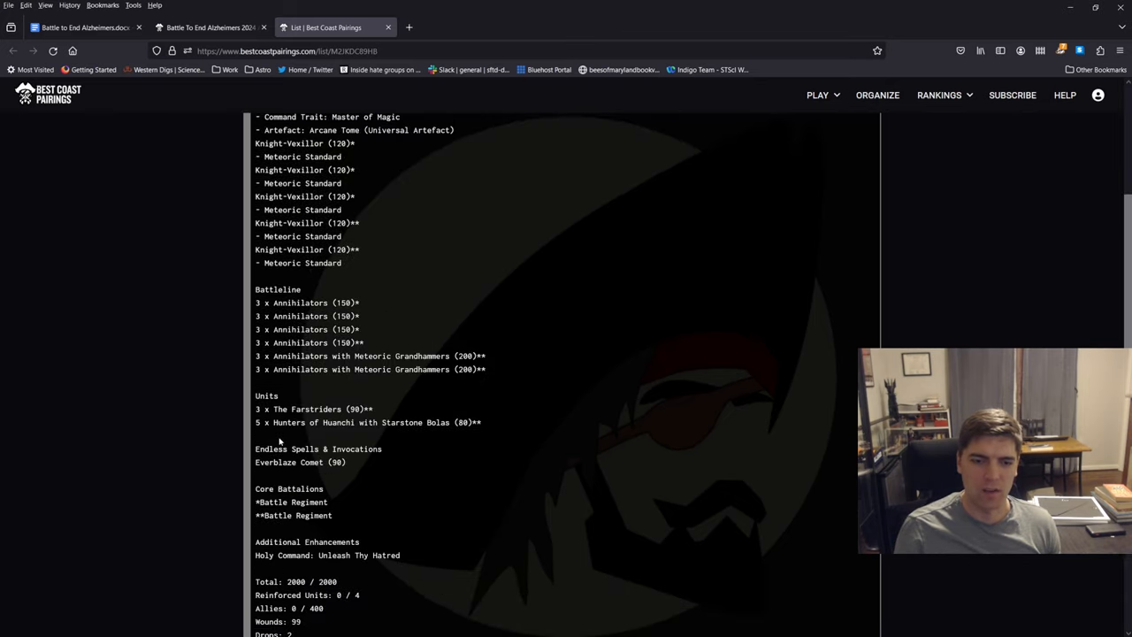
scroll("down", 3)
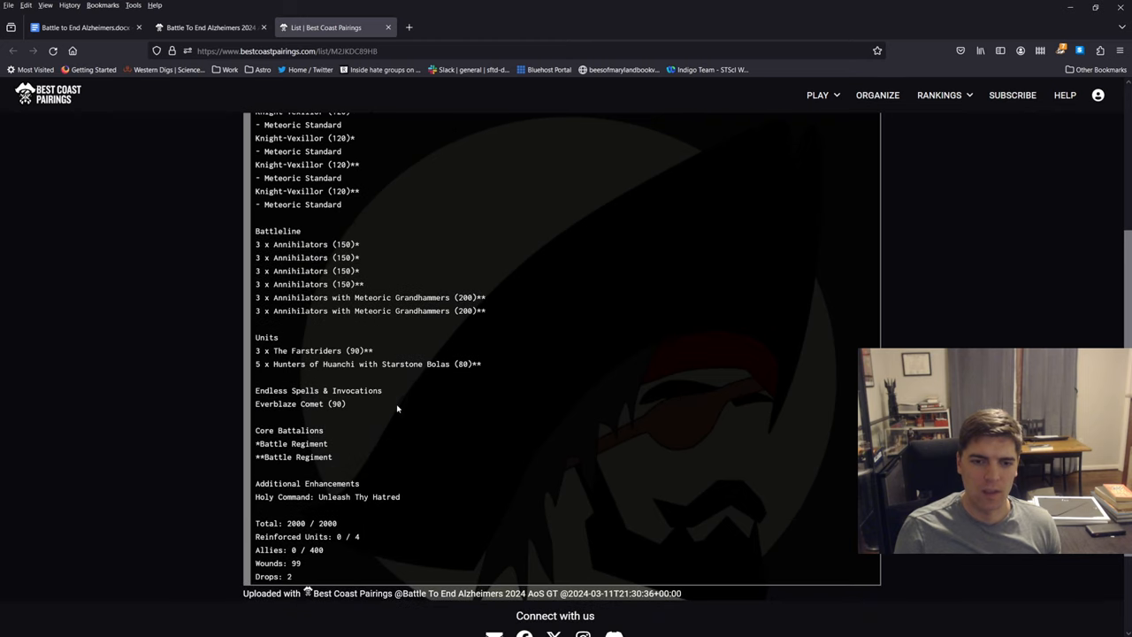
scroll("up", 3)
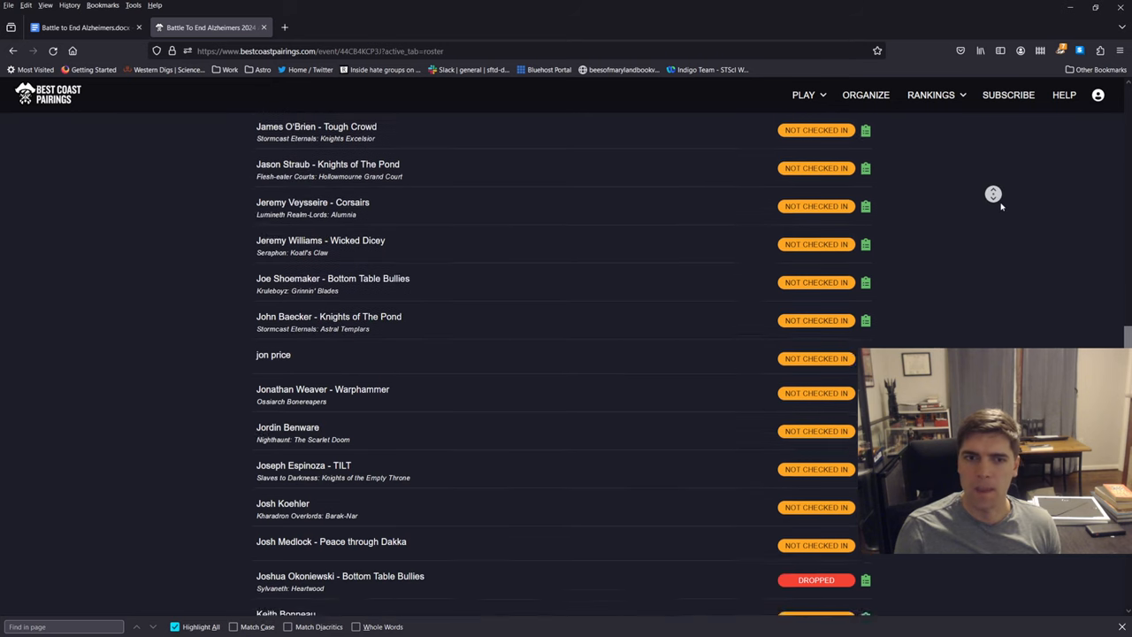
scroll("down", 3)
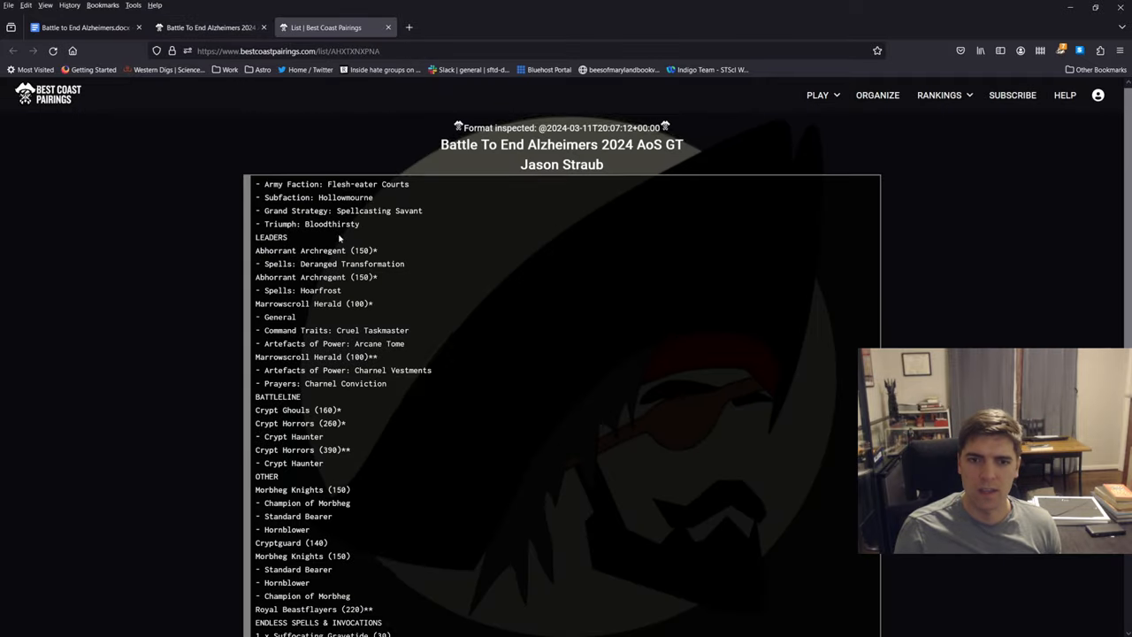
scroll("down", 3)
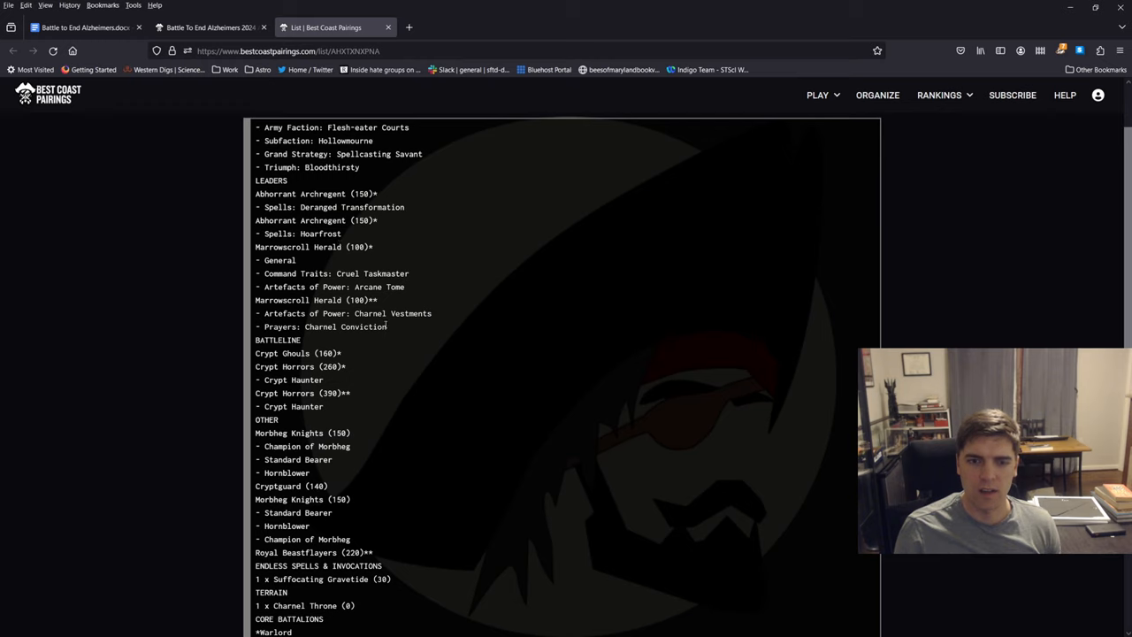
scroll("down", 3)
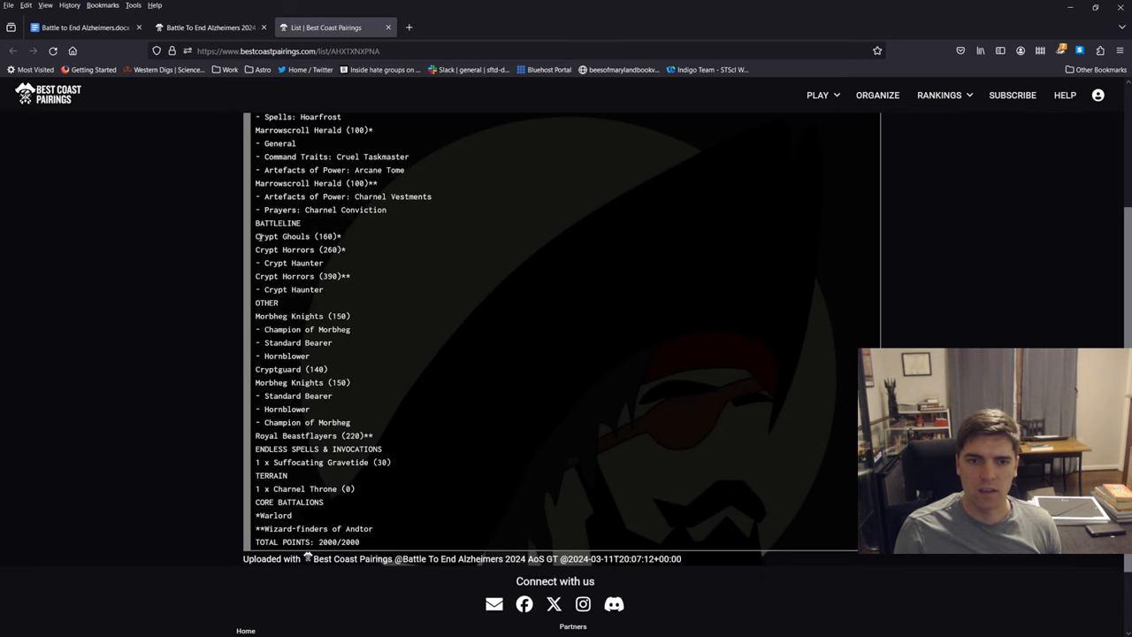
left_click_drag(256, 236, 346, 250)
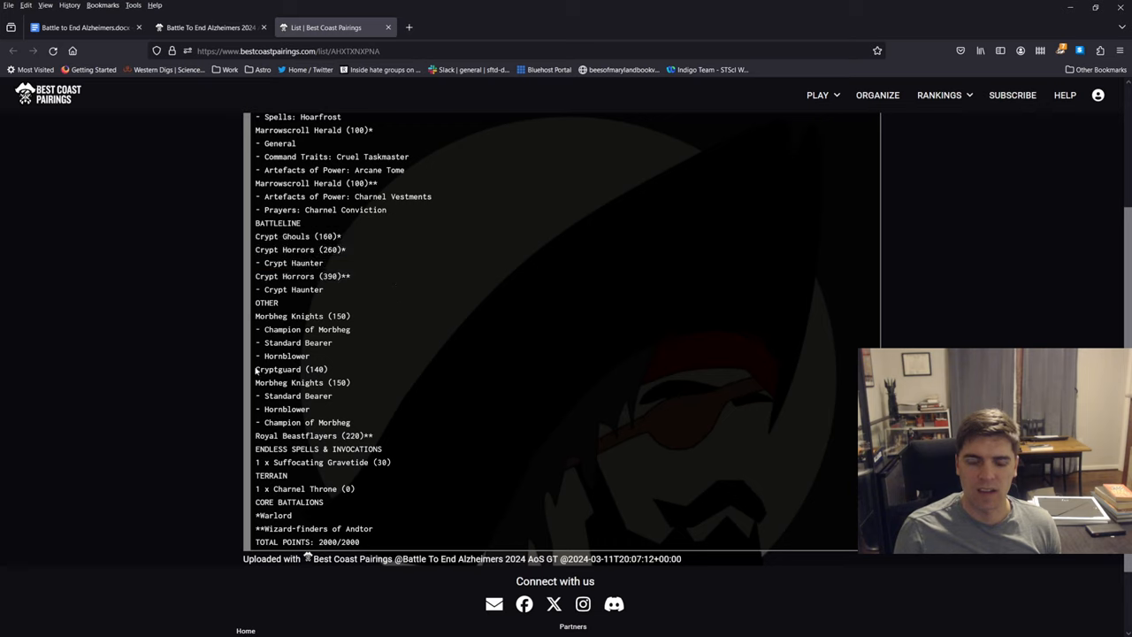
double_click(290, 369)
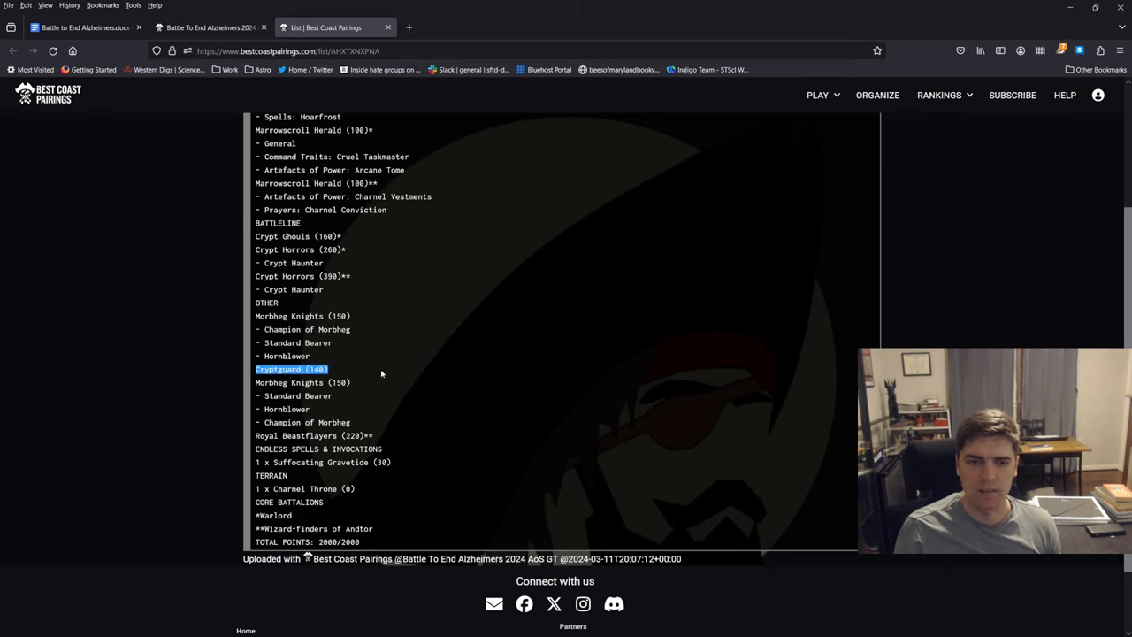
mouse_move(376, 371)
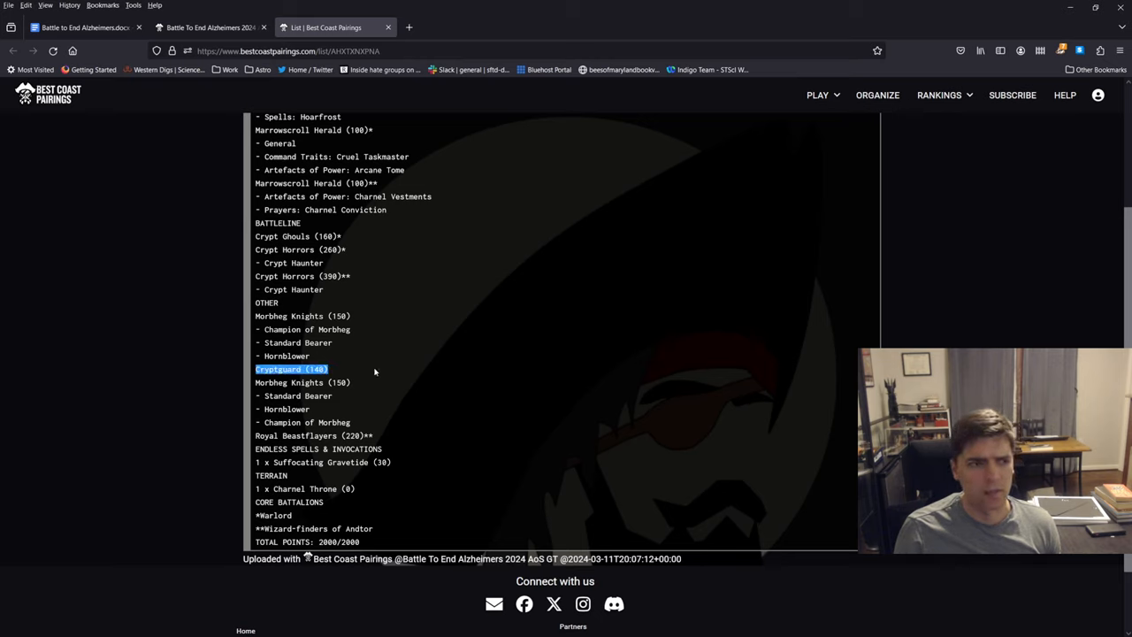
mouse_move(360, 381)
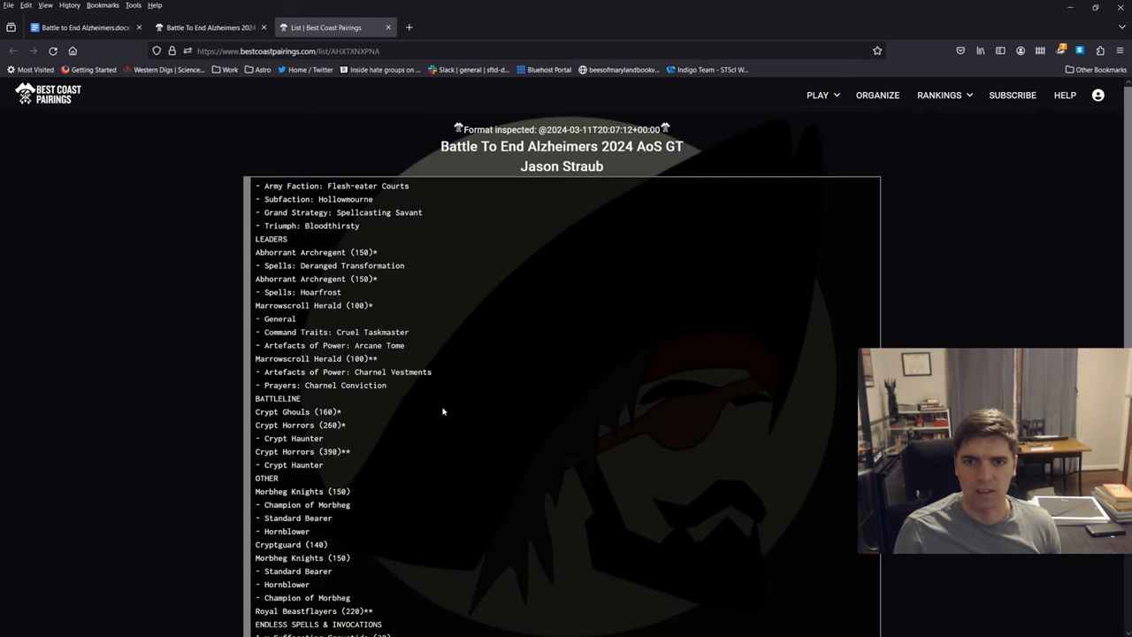
mouse_move(443, 356)
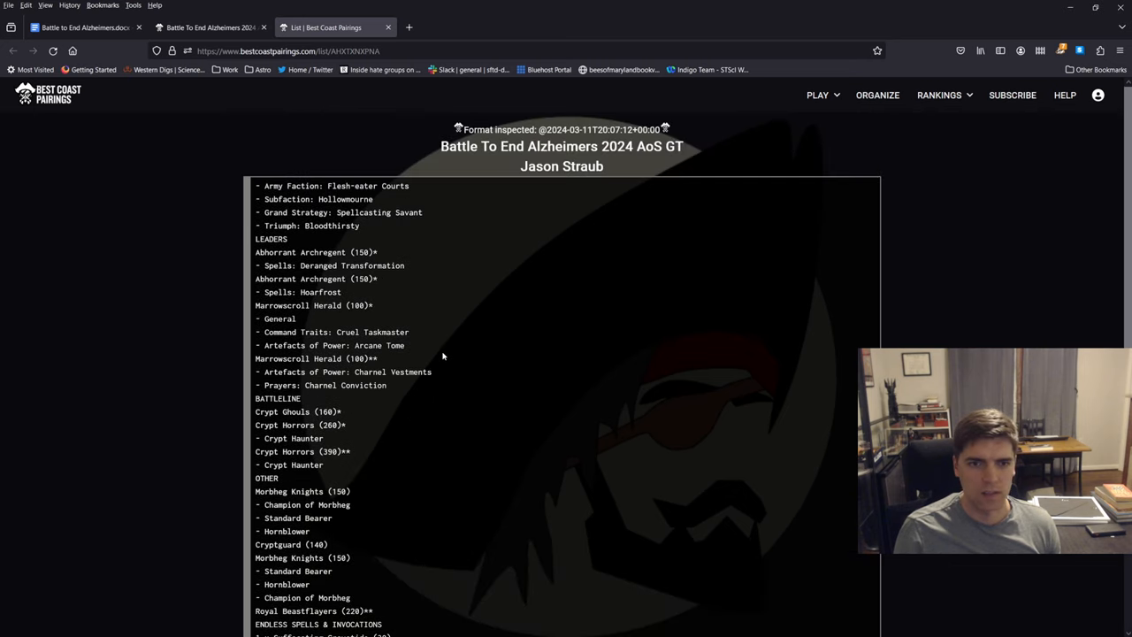
mouse_move(428, 343)
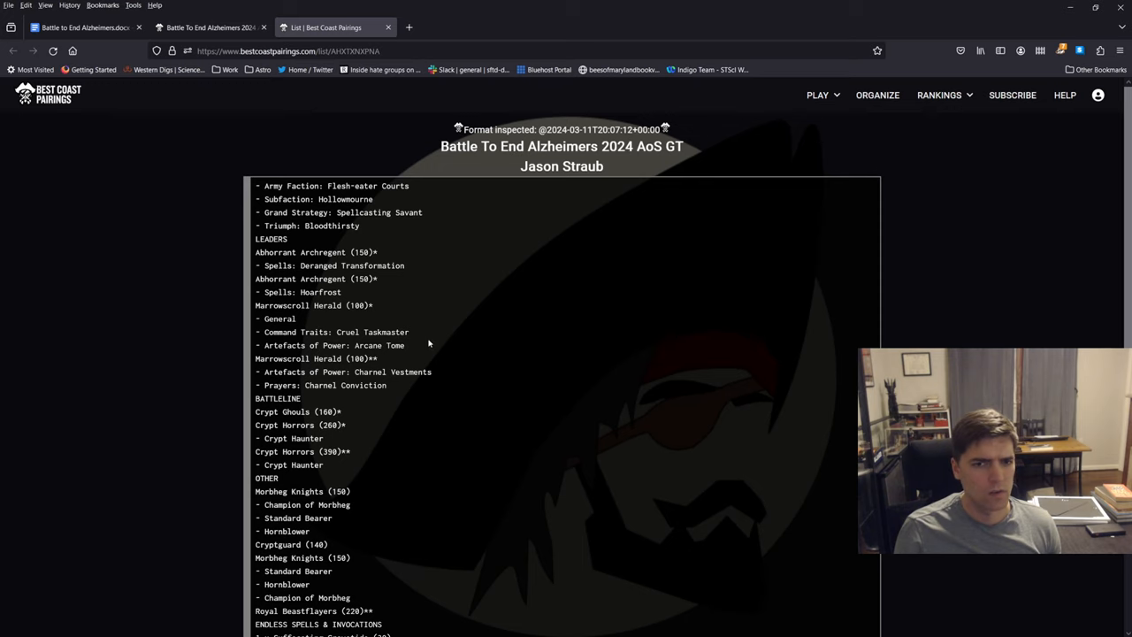
scroll("down", 3)
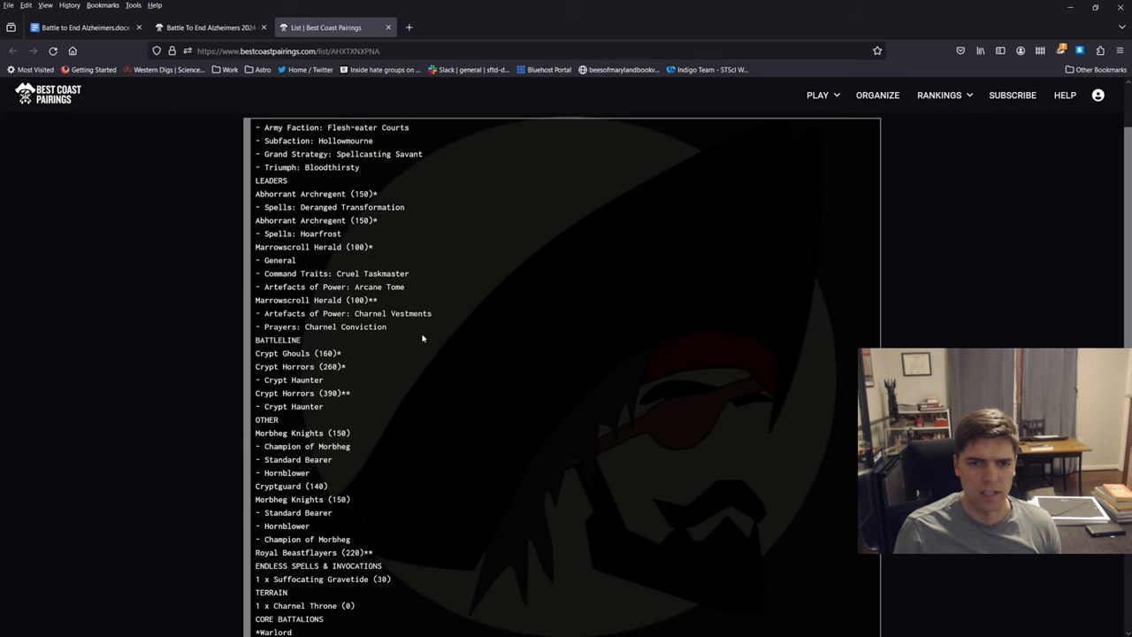
mouse_move(452, 338)
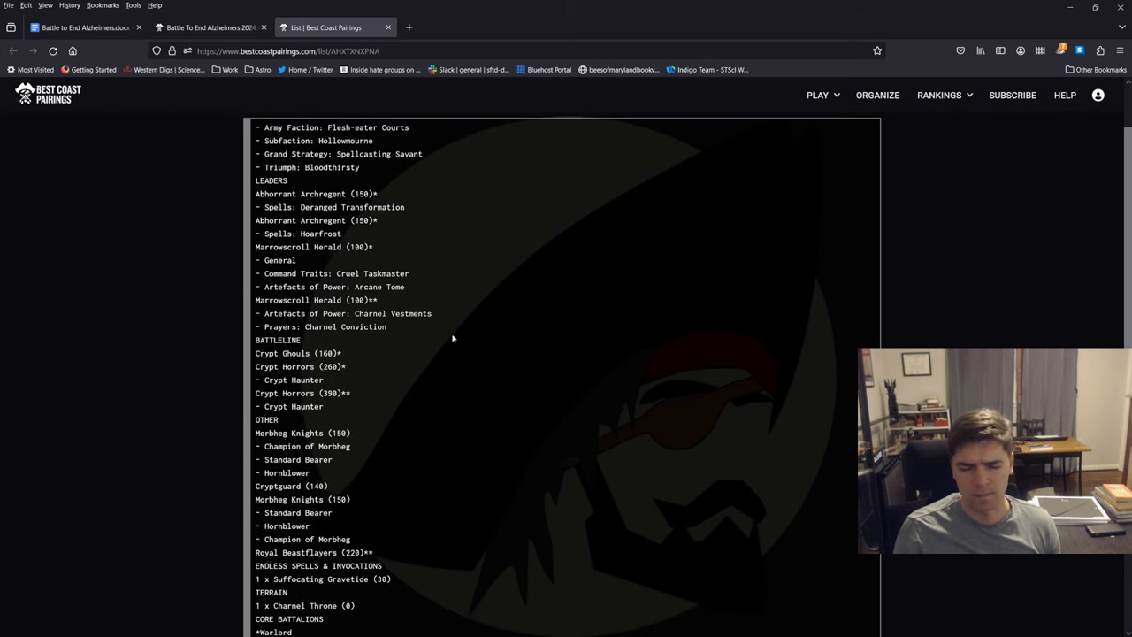
mouse_move(430, 325)
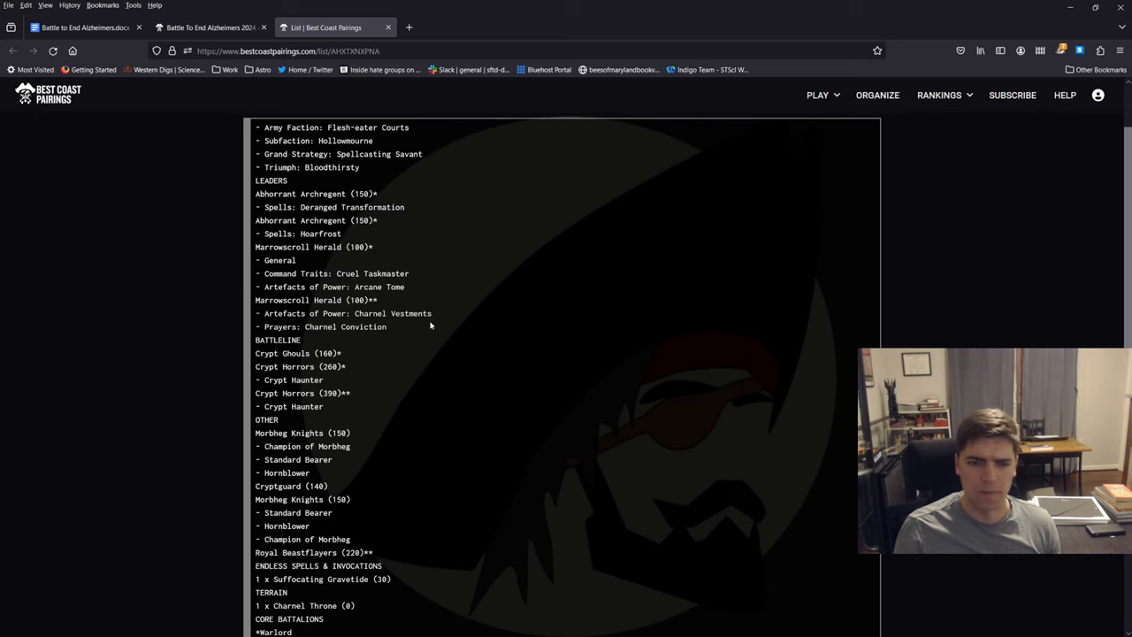
scroll("down", 3)
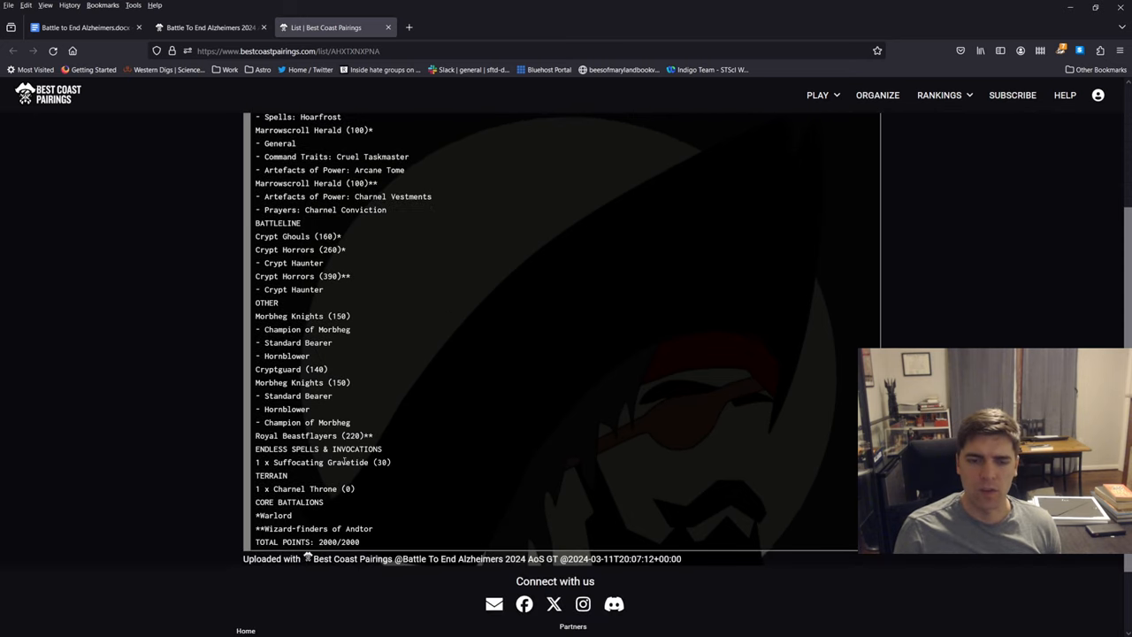
mouse_move(355, 357)
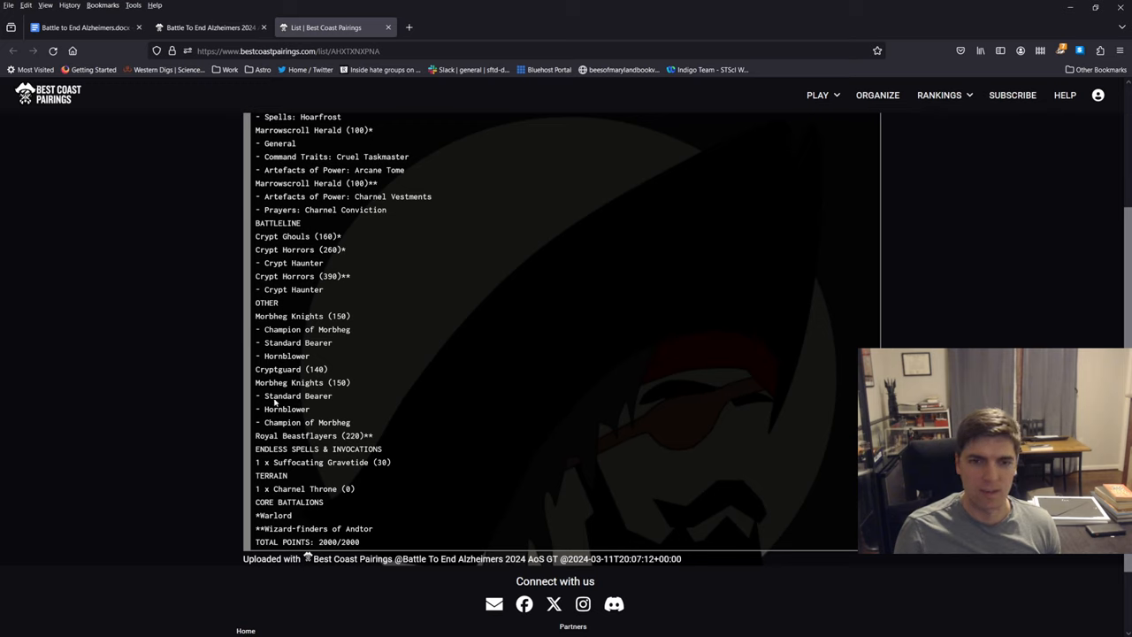
mouse_move(394, 343)
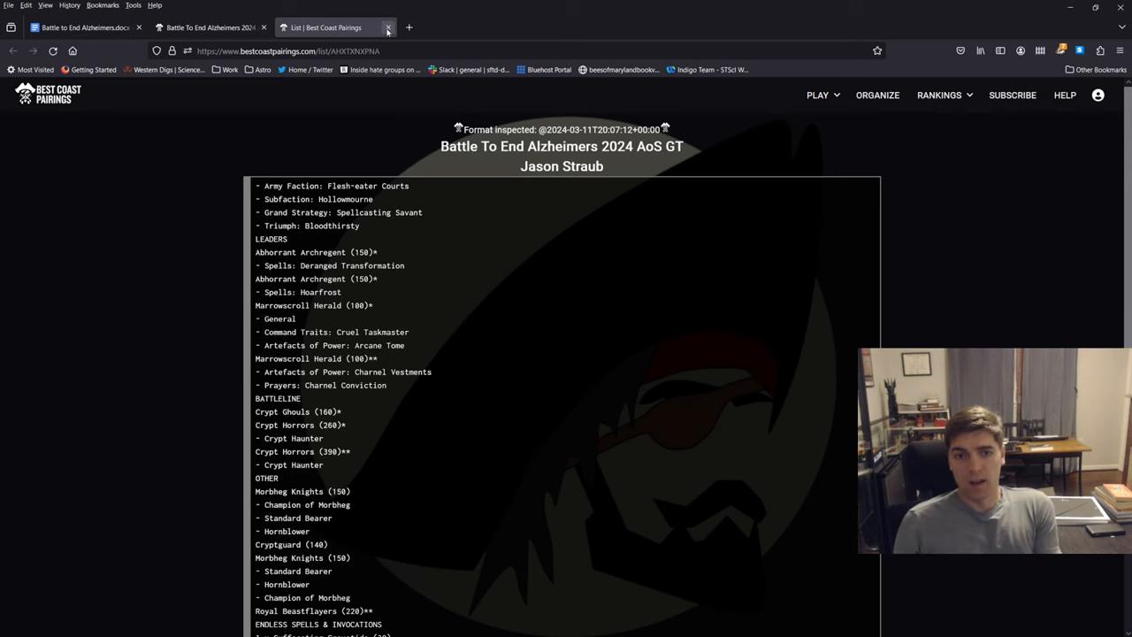
mouse_move(387, 27)
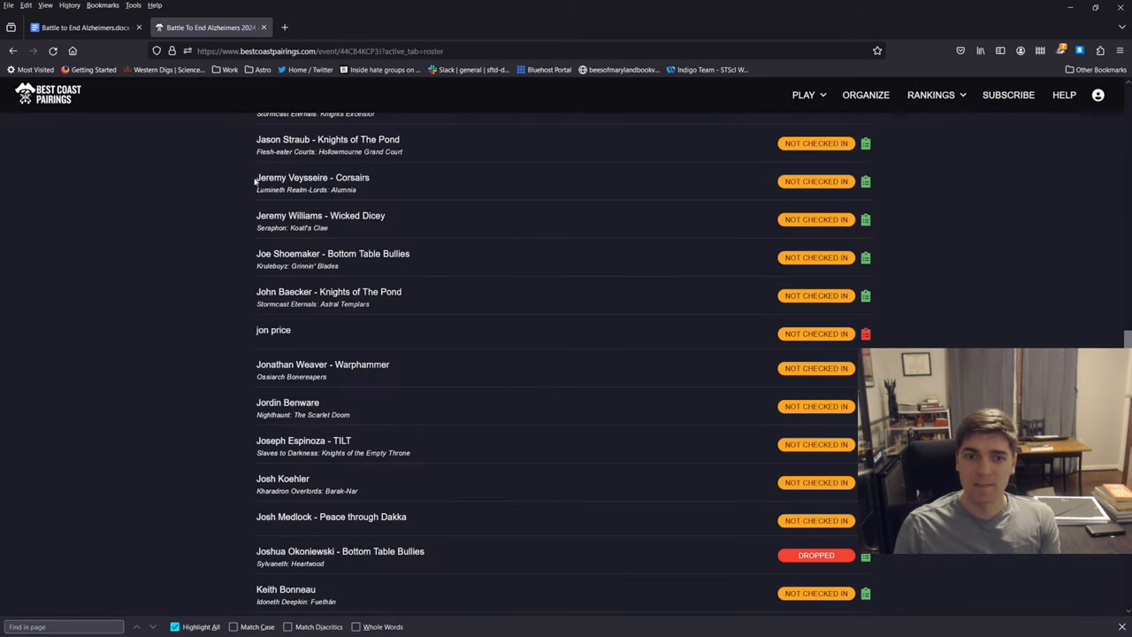
mouse_move(300, 204)
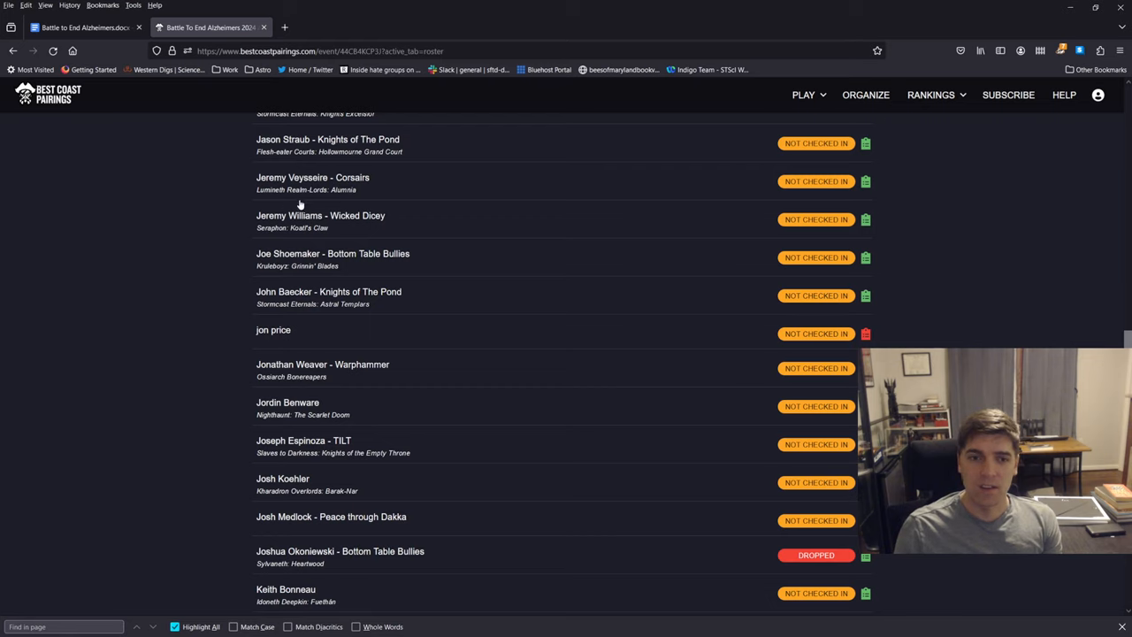
mouse_move(226, 199)
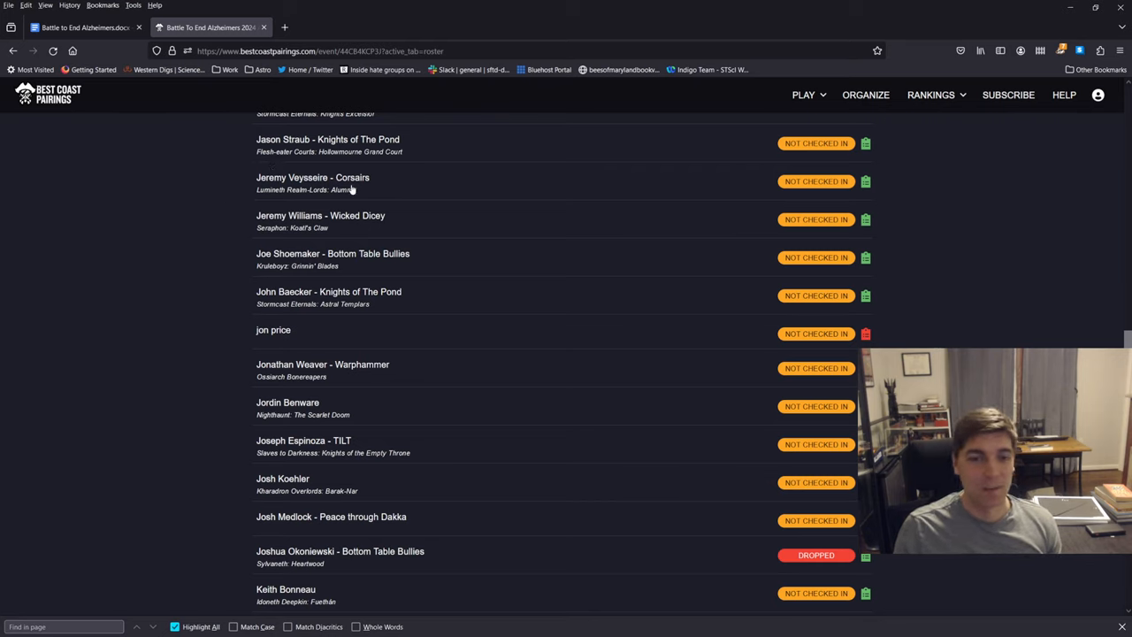
mouse_move(466, 189)
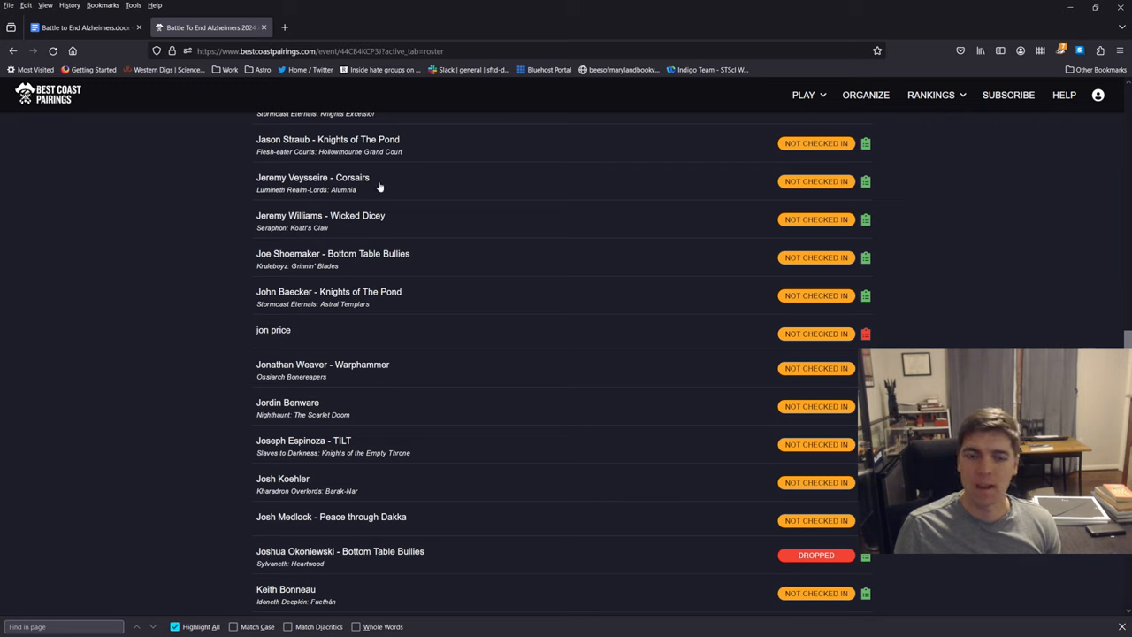
mouse_move(414, 185)
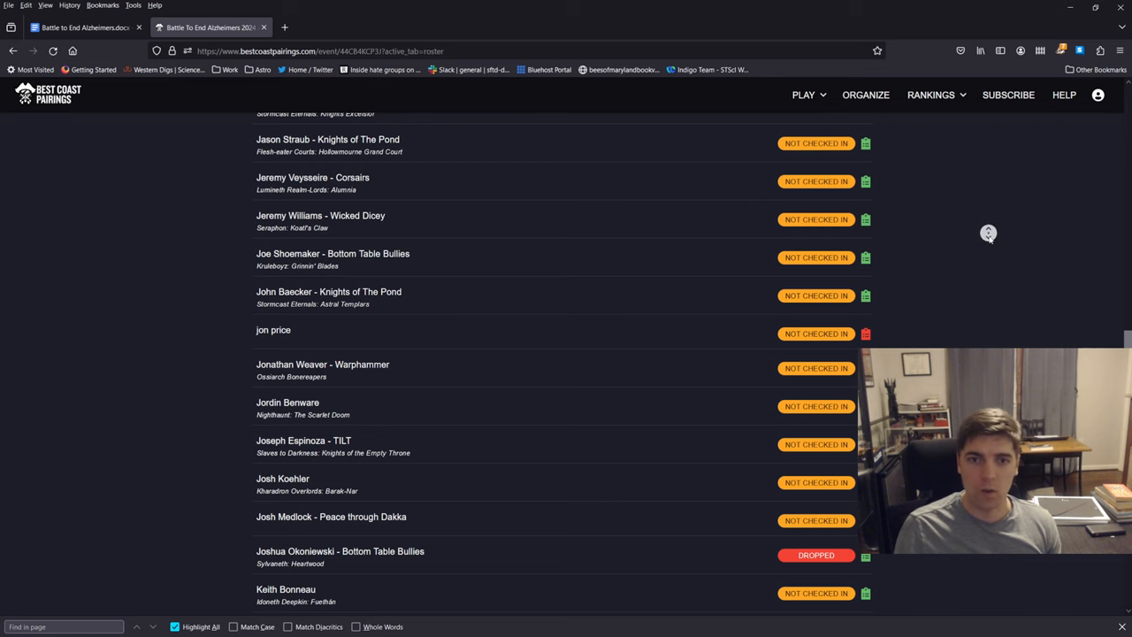
Step: Open Wicked Dicey's Seraphon list and highlight its Slann-led leaders section
scroll("down", 3)
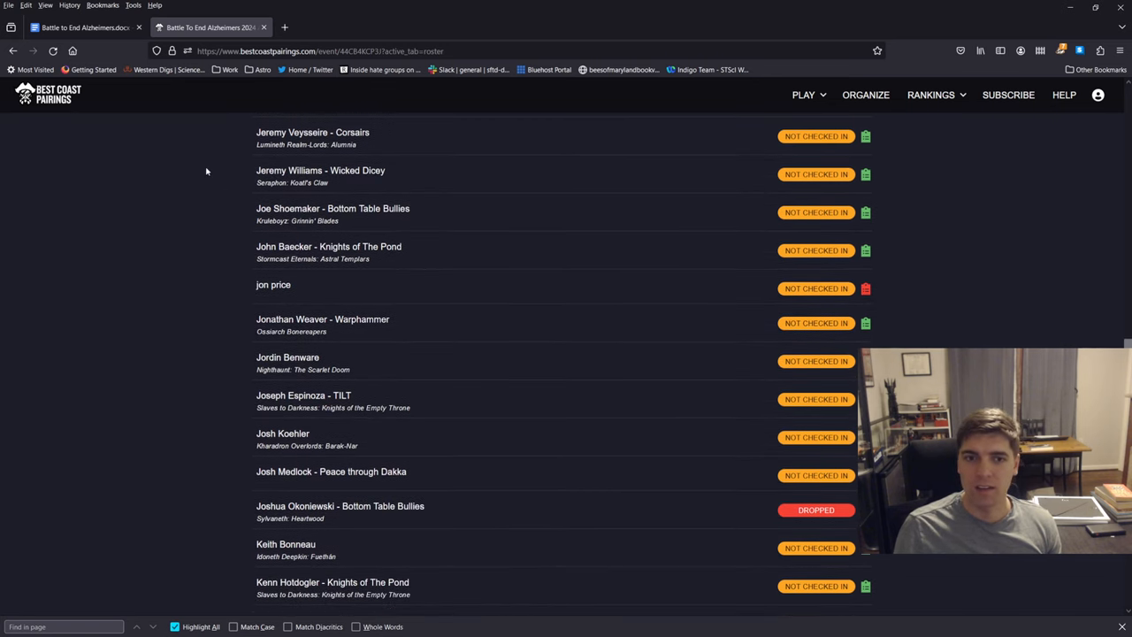
mouse_move(124, 279)
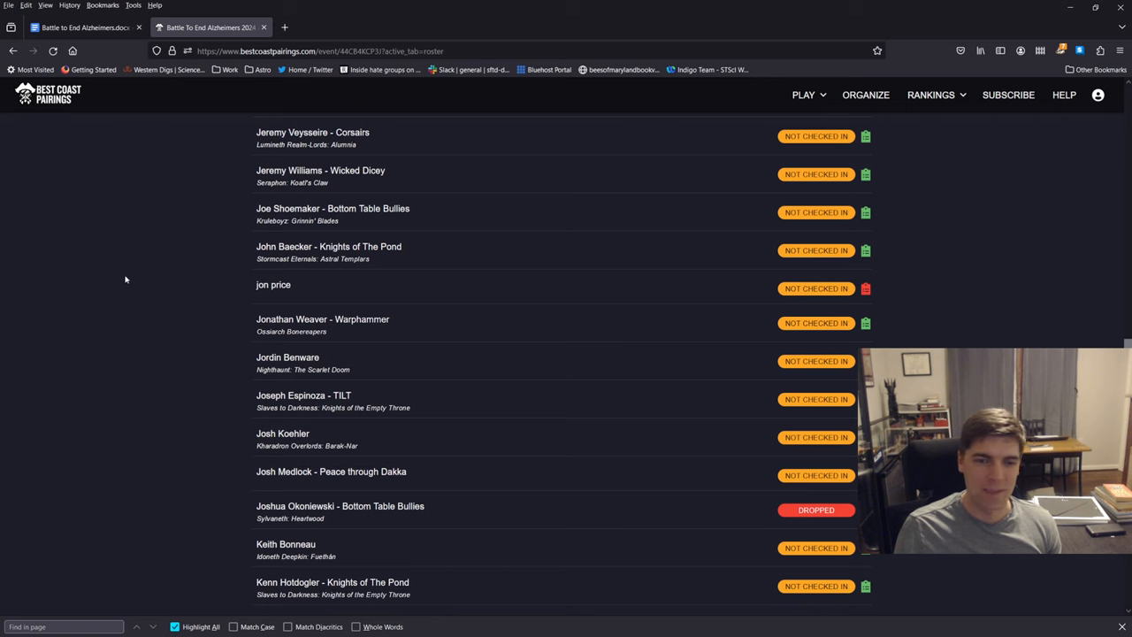
scroll("down", 3)
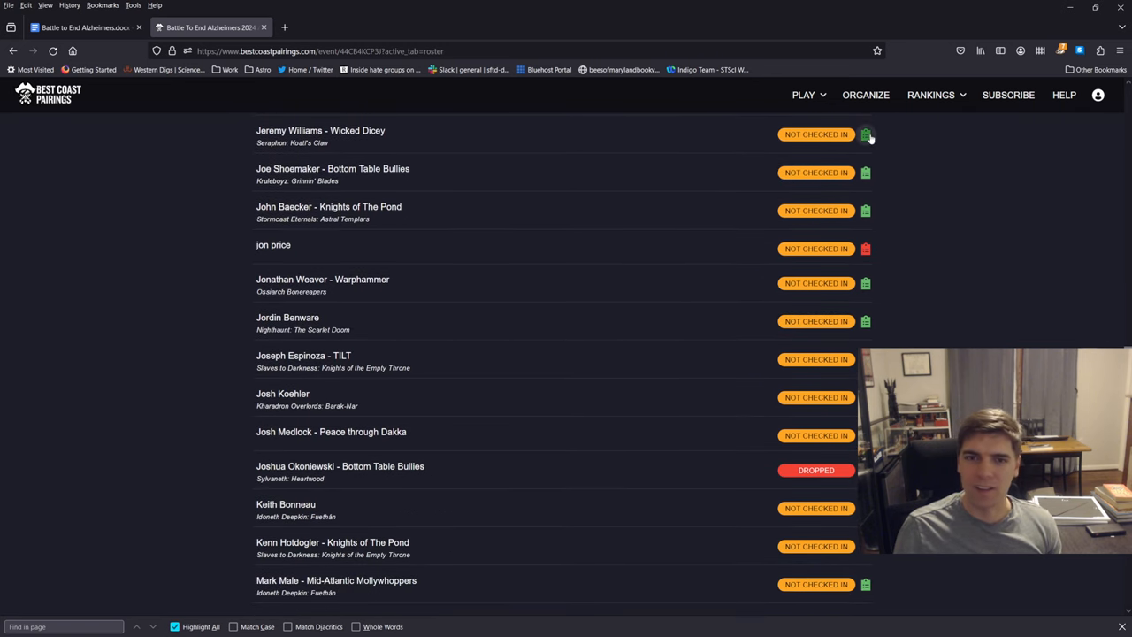
left_click(866, 134)
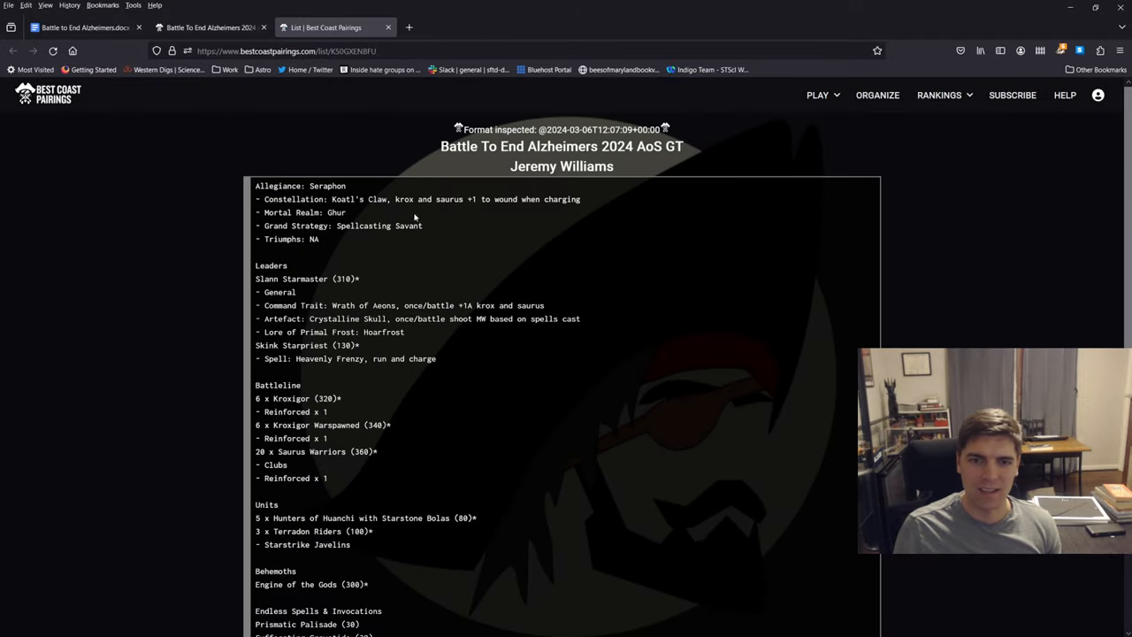
scroll("down", 3)
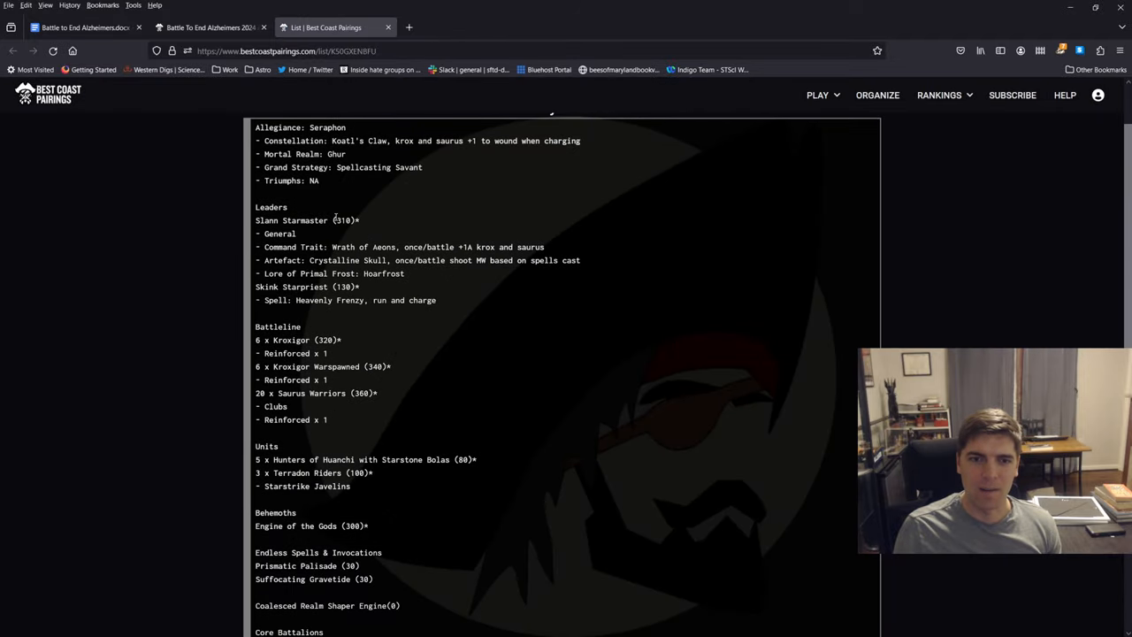
left_click_drag(255, 220, 435, 300)
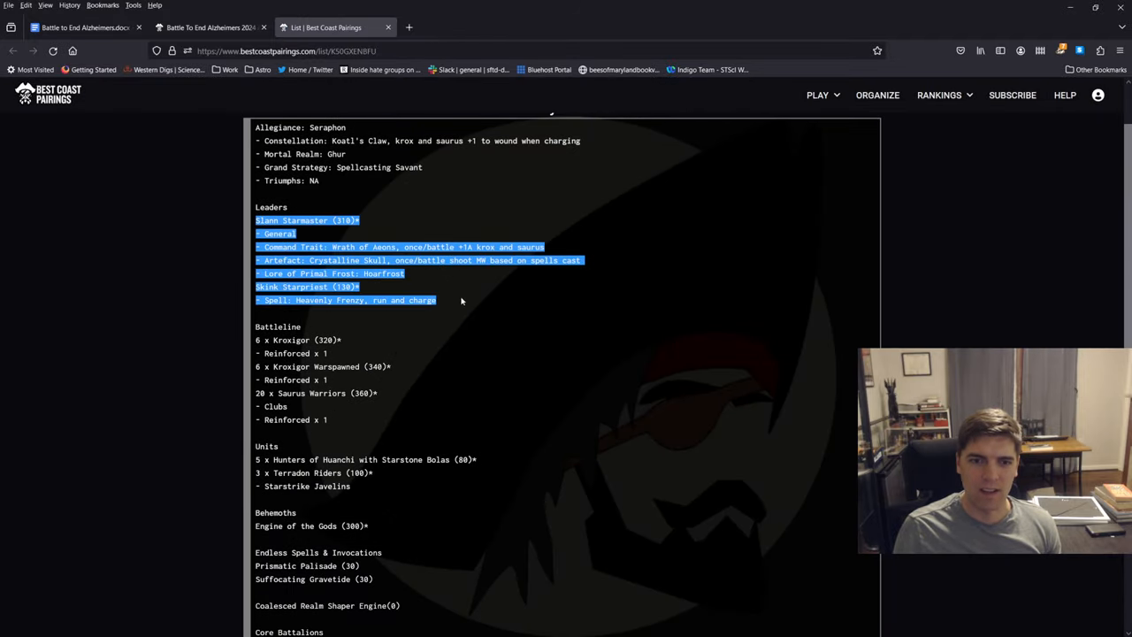
Step: Read on to the Engine of the Gods and the 2000/2000 total
scroll("down", 3)
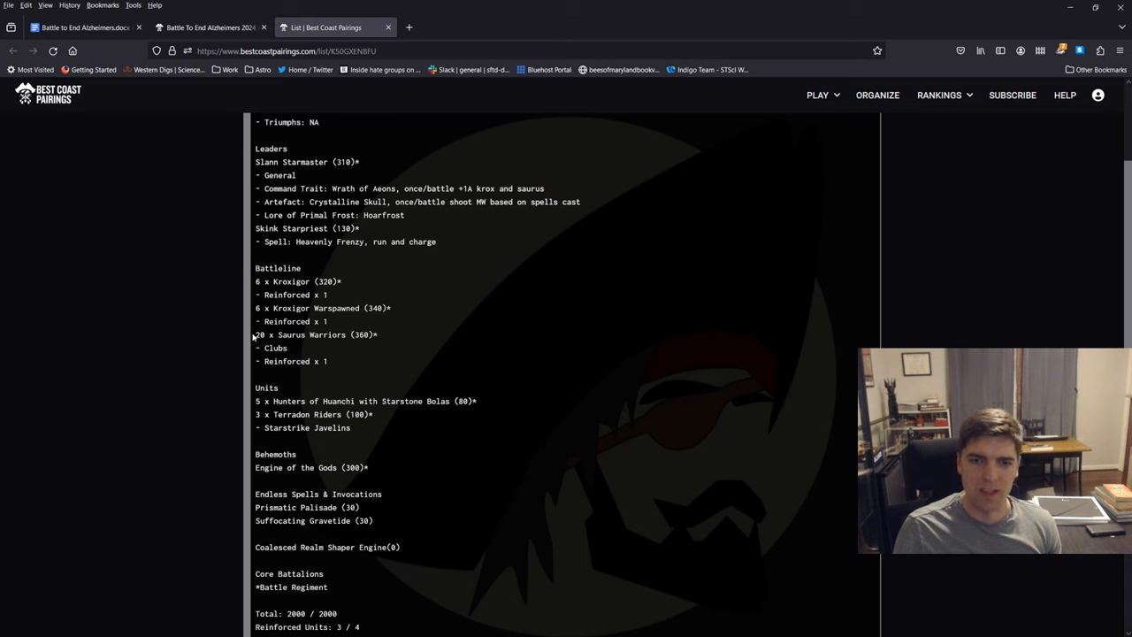
scroll("down", 3)
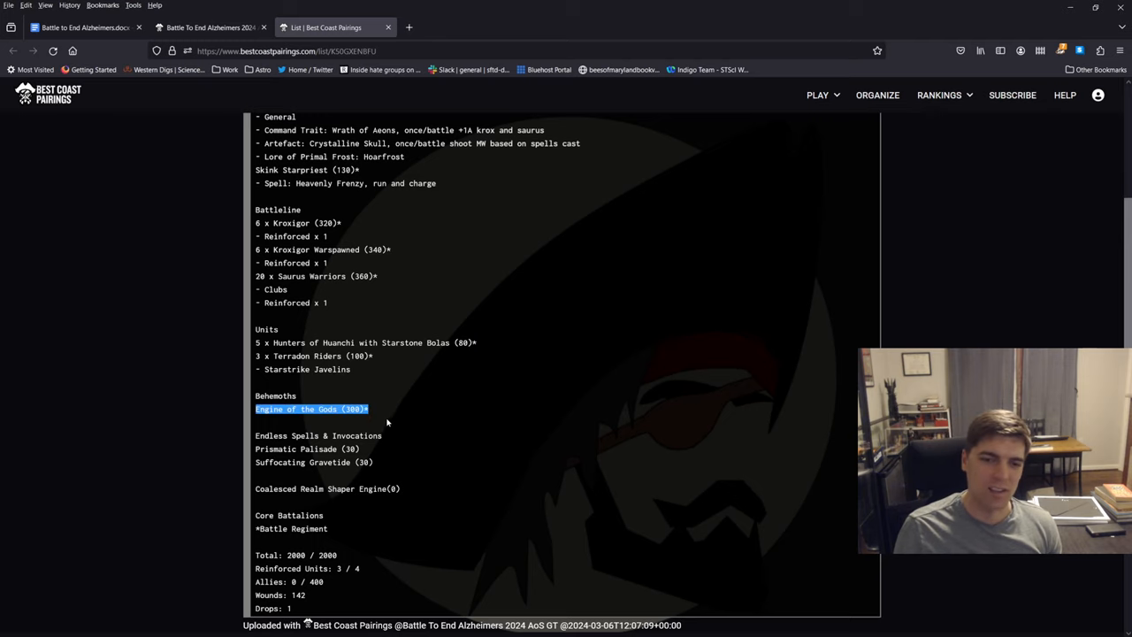
double_click(295, 449)
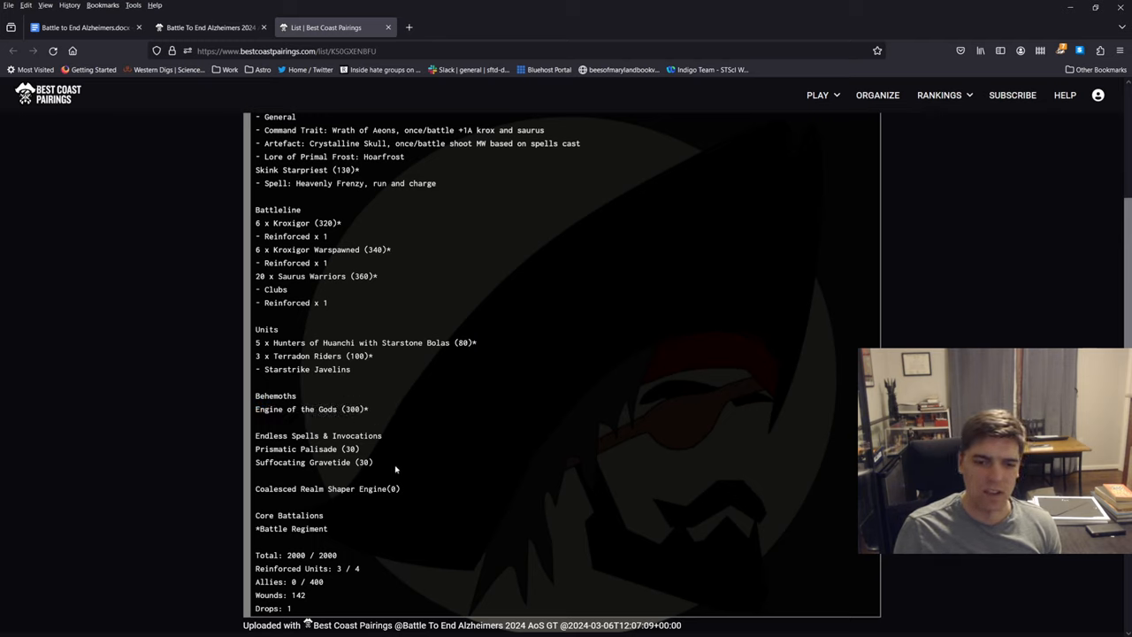
double_click(307, 448)
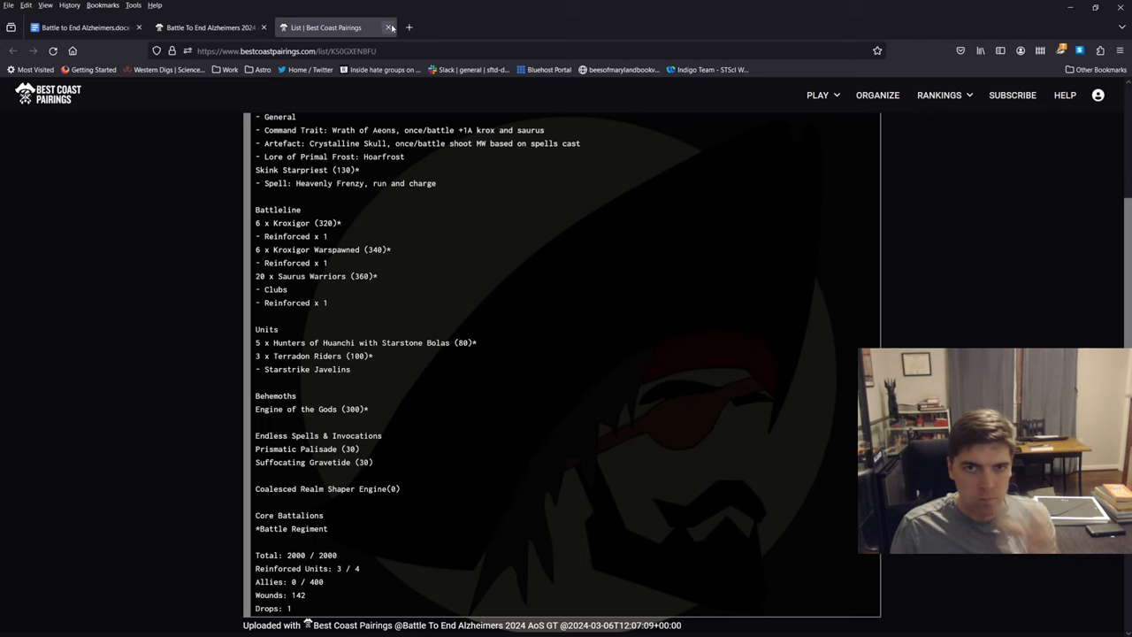
mouse_move(389, 28)
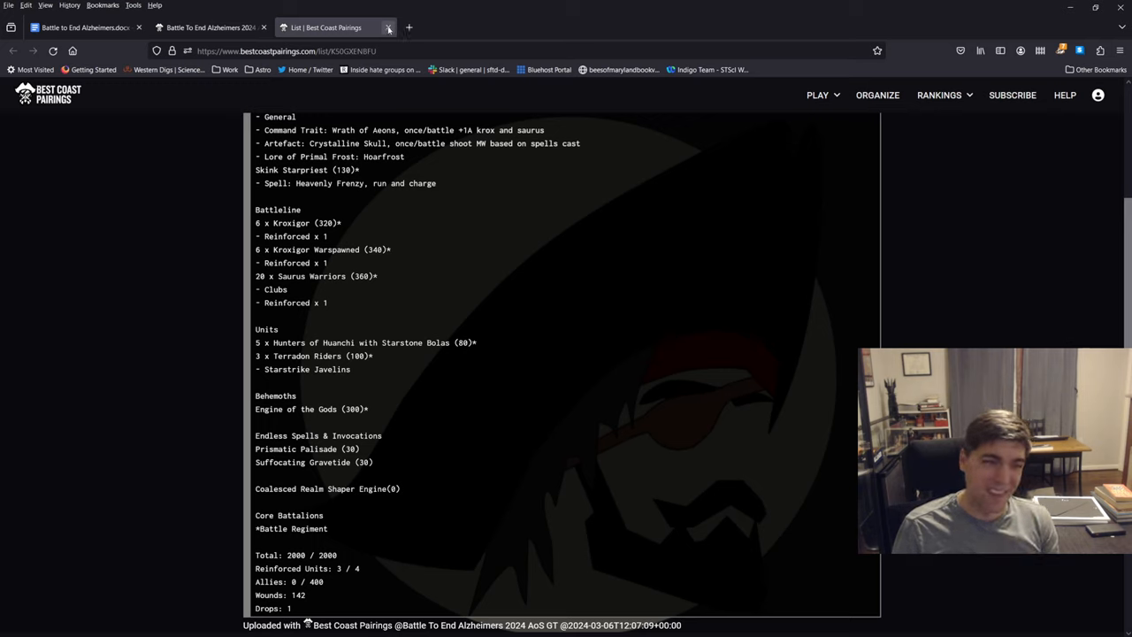
mouse_move(389, 28)
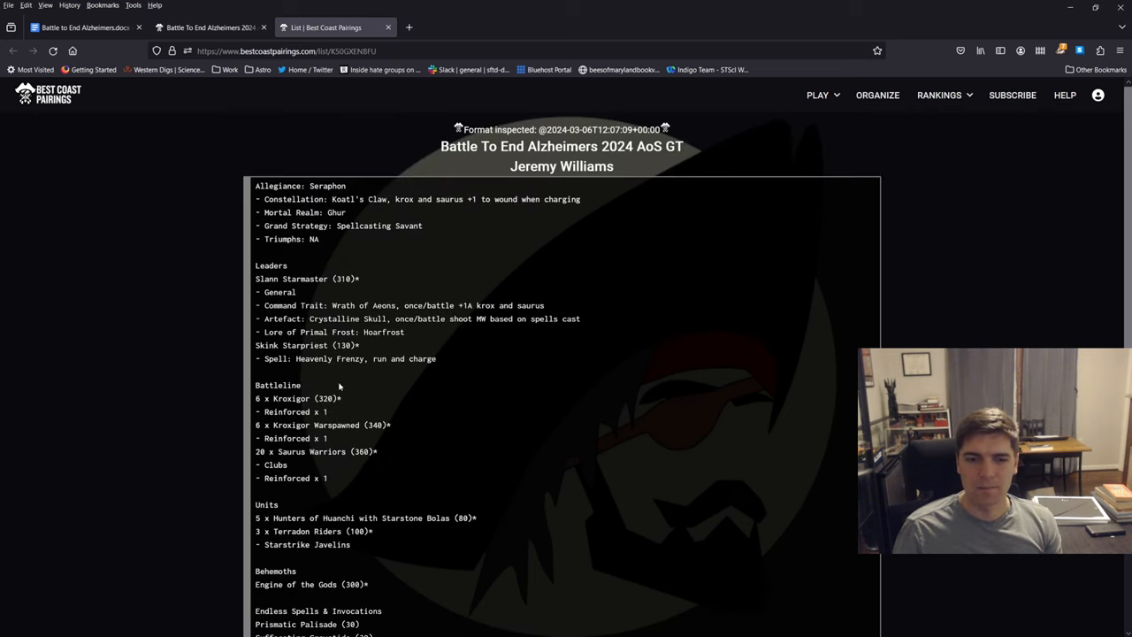
left_click_drag(255, 398, 421, 440)
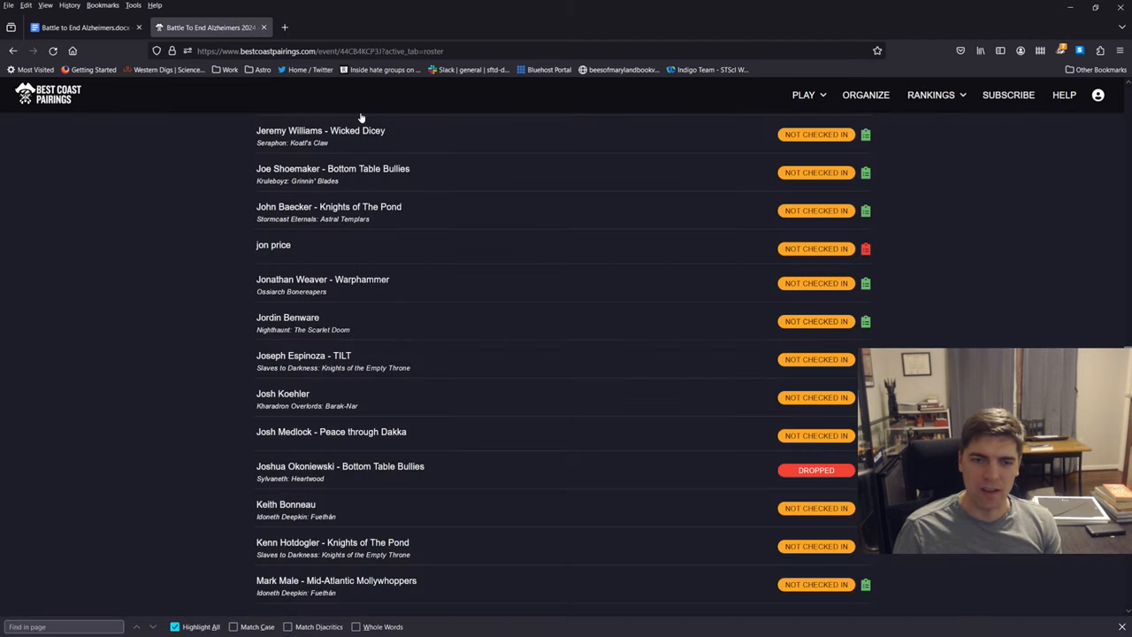
scroll("down", 3)
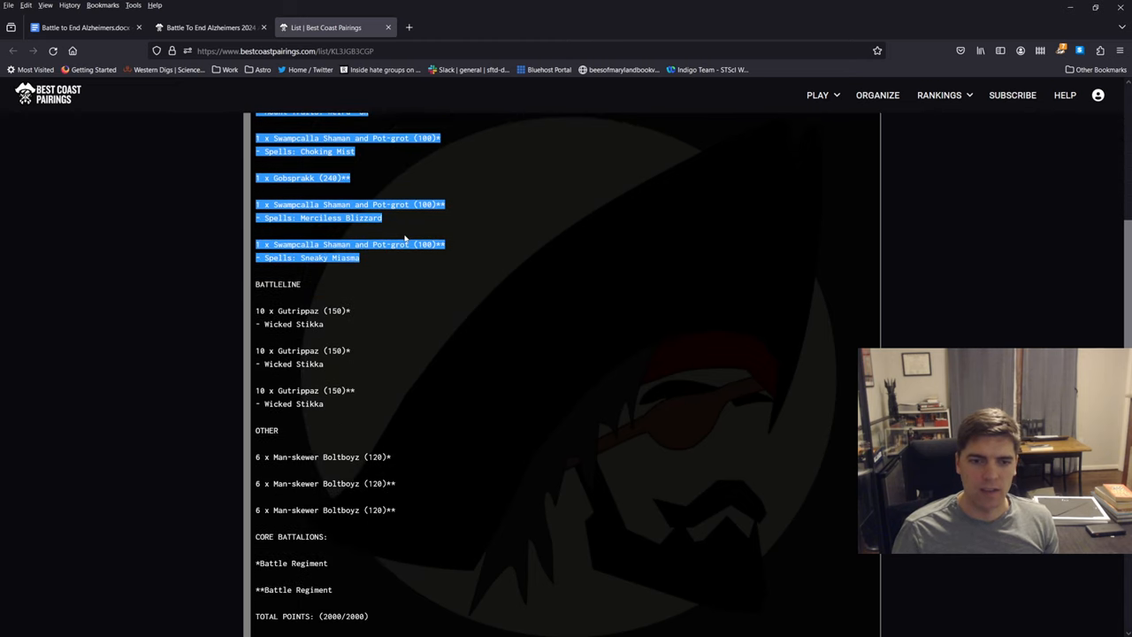
scroll("down", 3)
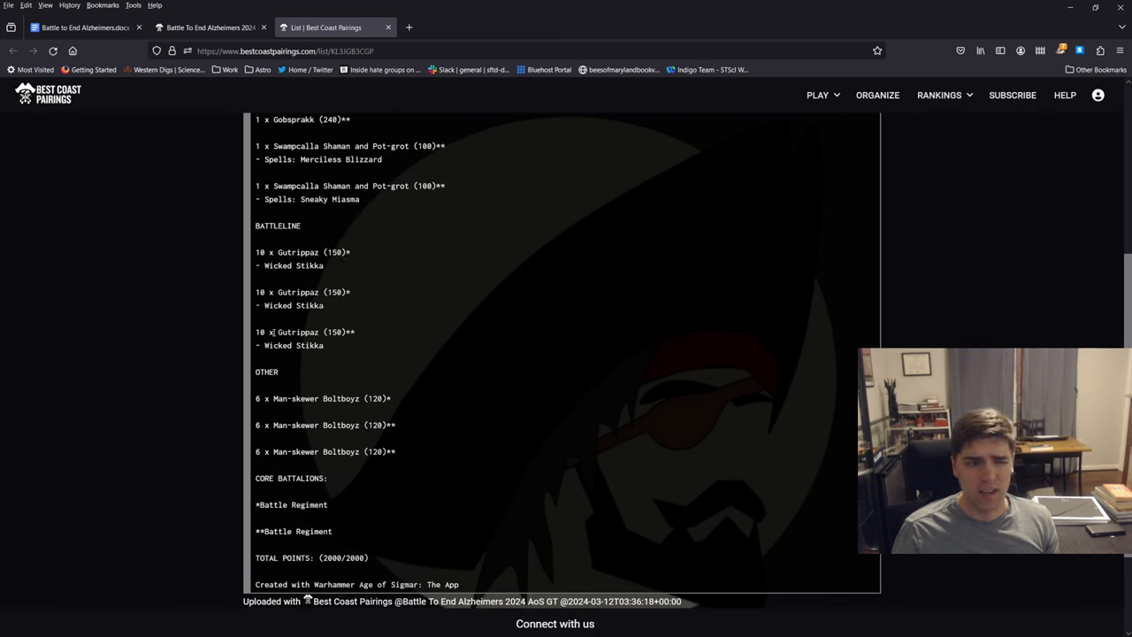
left_click_drag(255, 331, 356, 345)
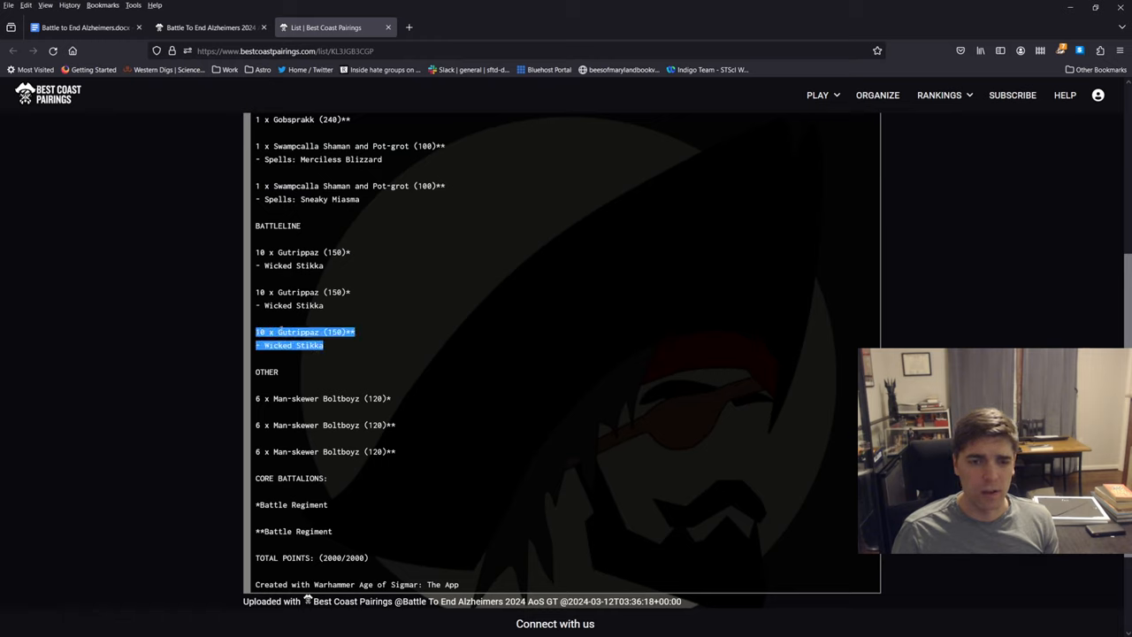
left_click(353, 302)
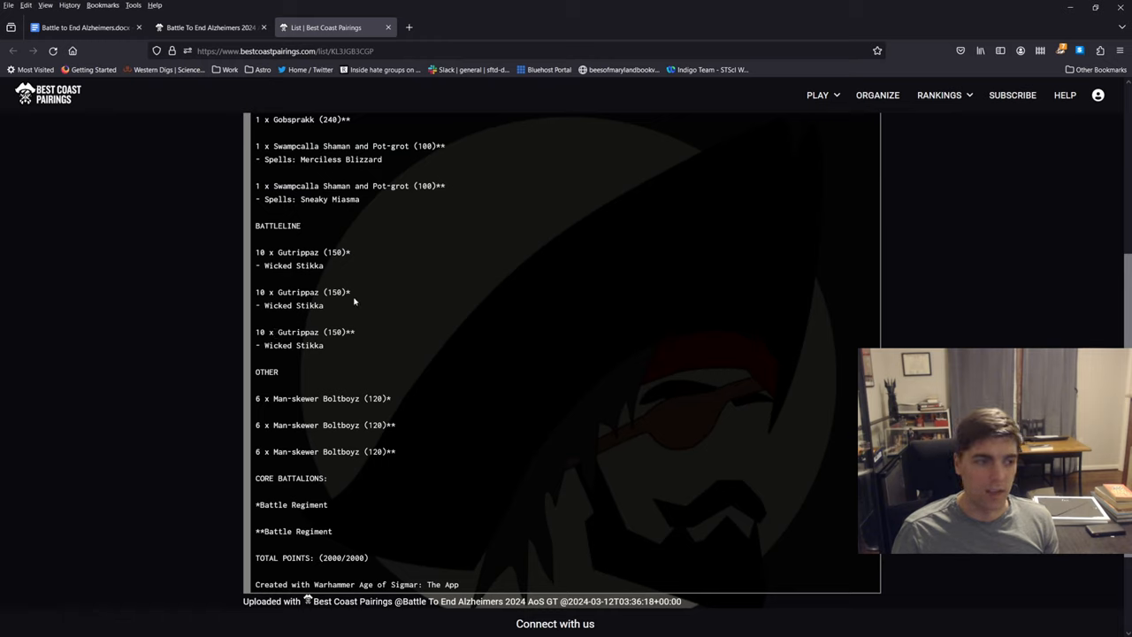
scroll("up", 3)
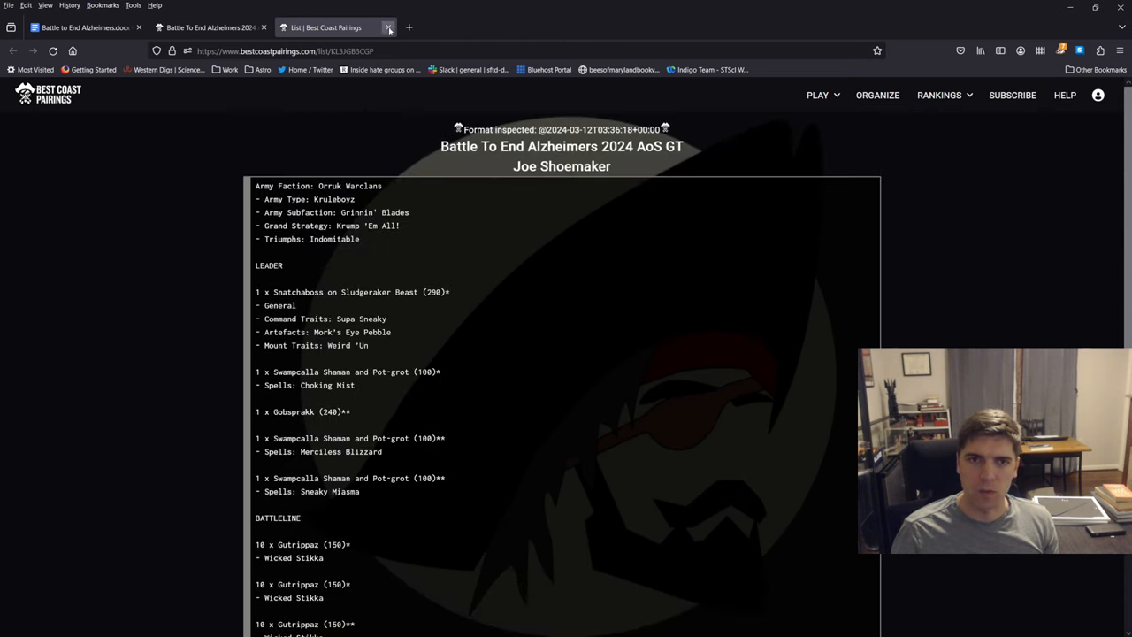
left_click(388, 27)
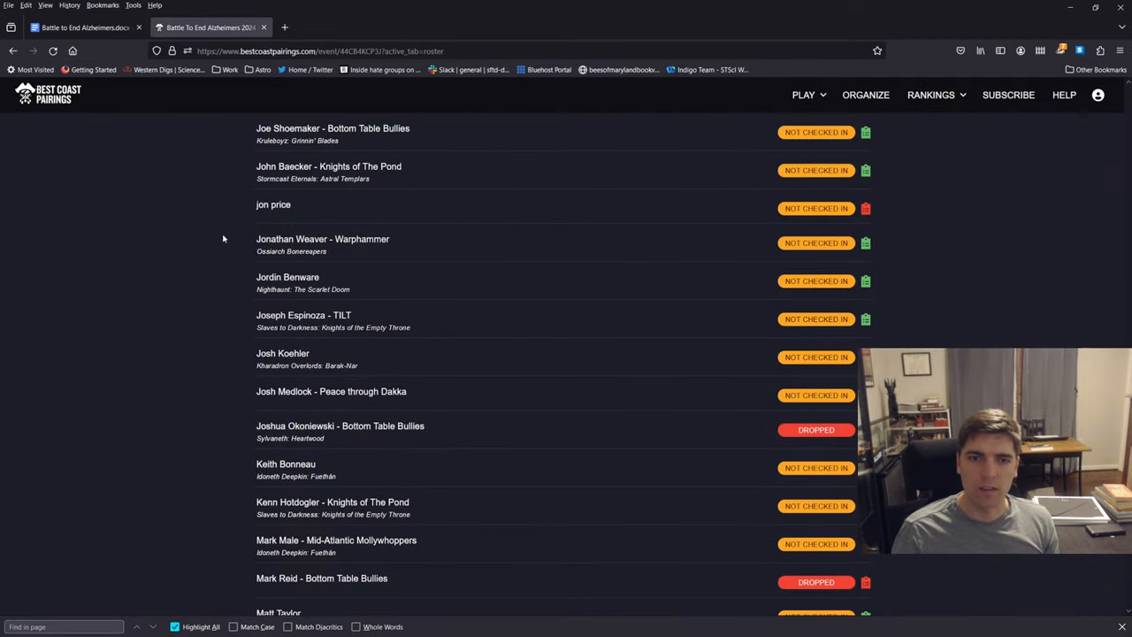
scroll("down", 3)
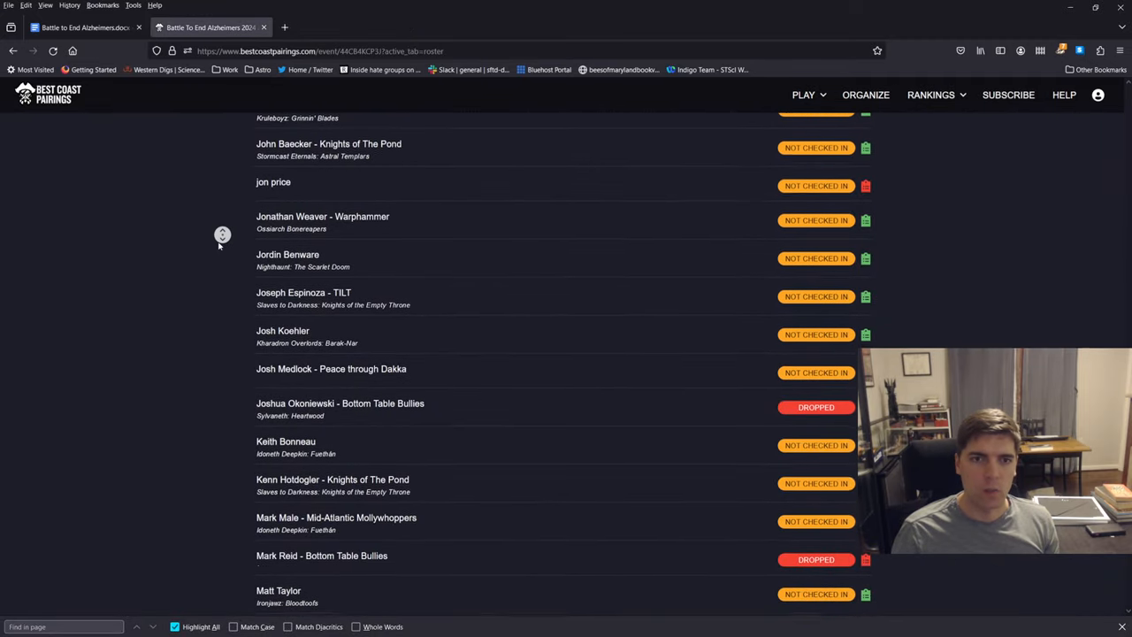
scroll("down", 3)
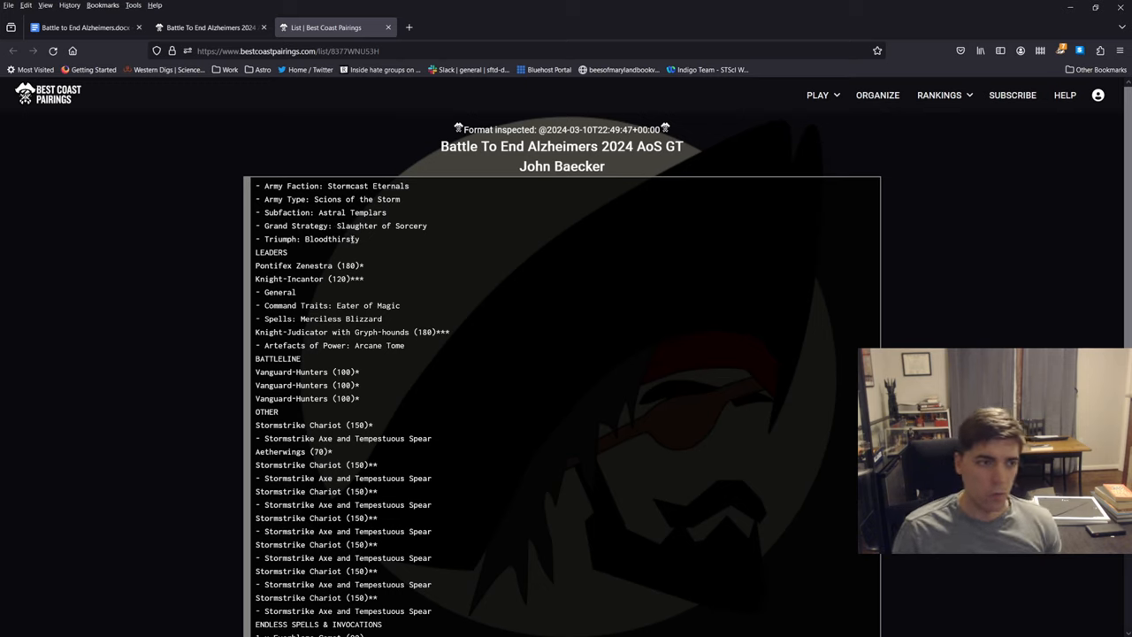
scroll("down", 3)
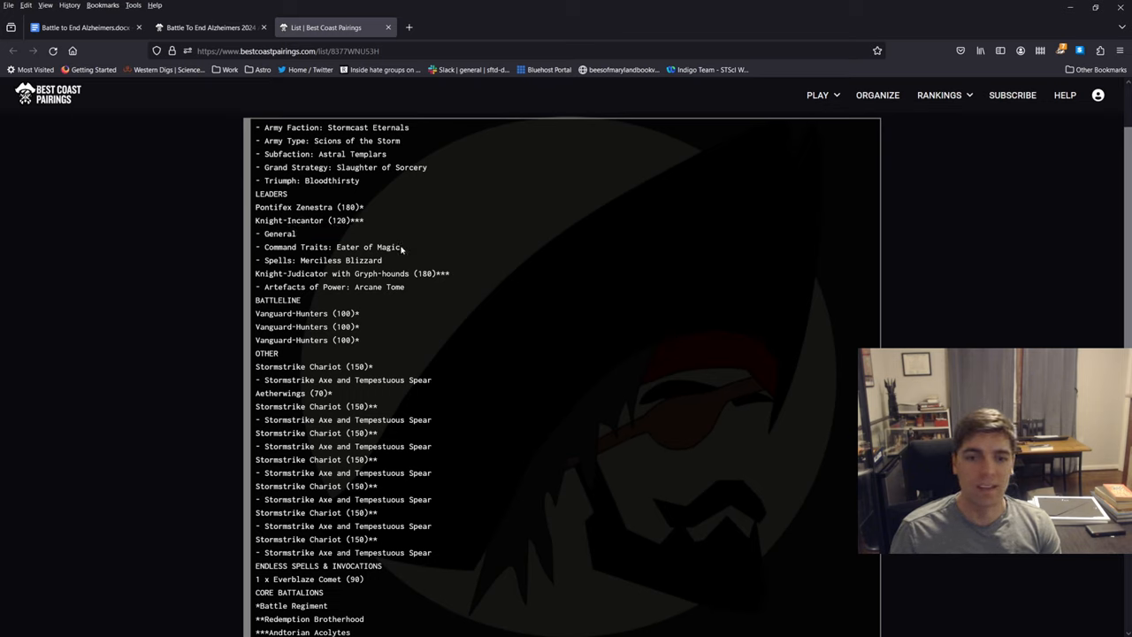
mouse_move(413, 299)
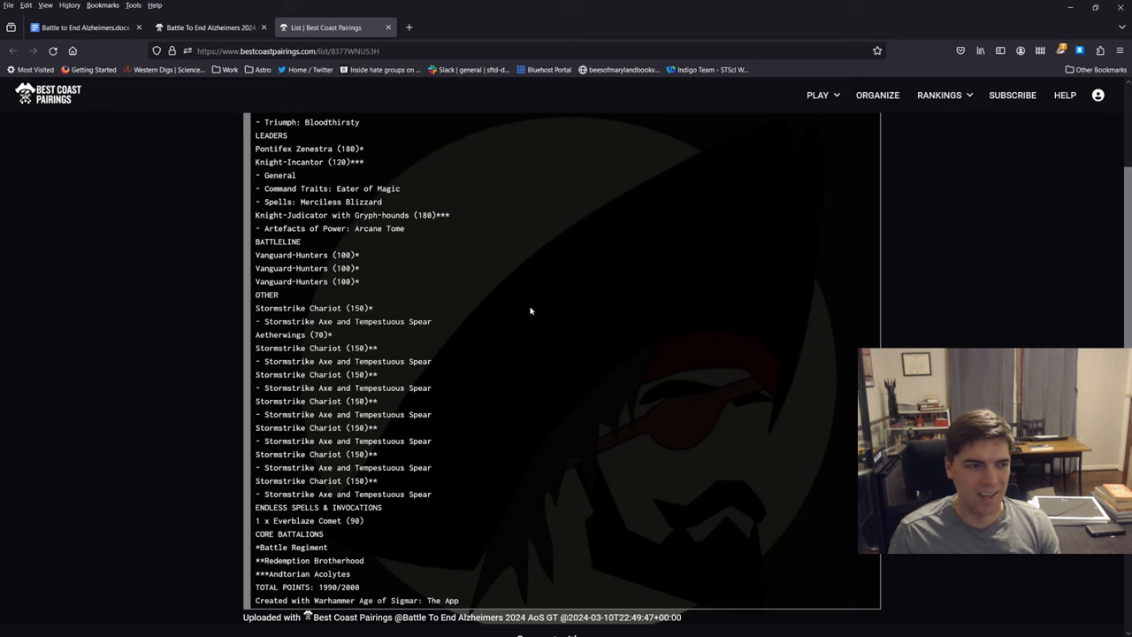
scroll("down", 3)
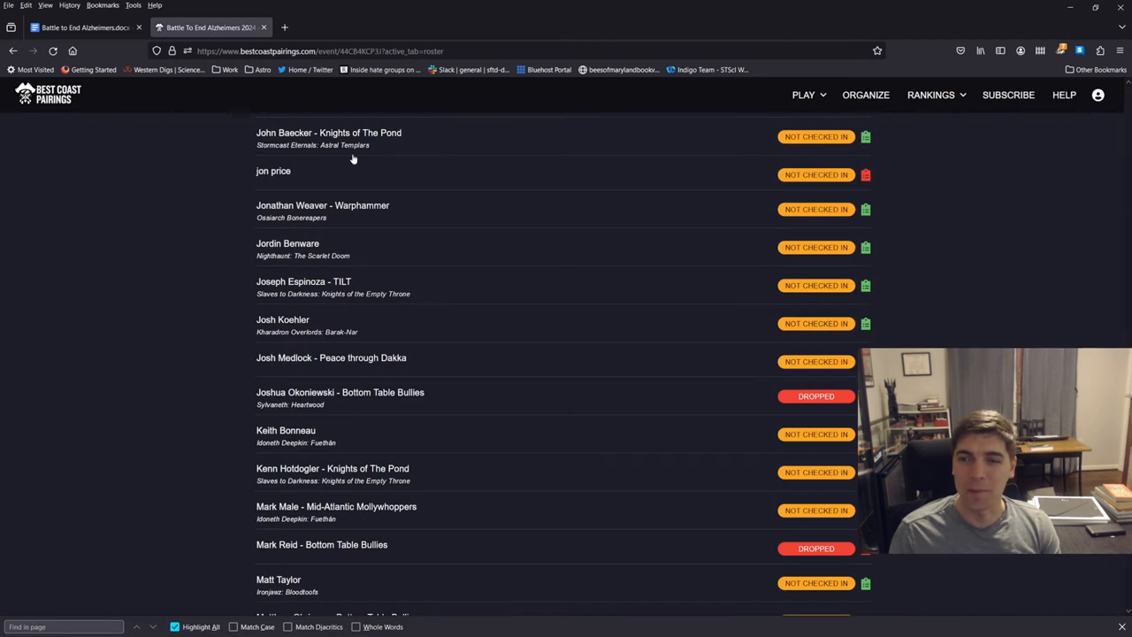
mouse_move(954, 216)
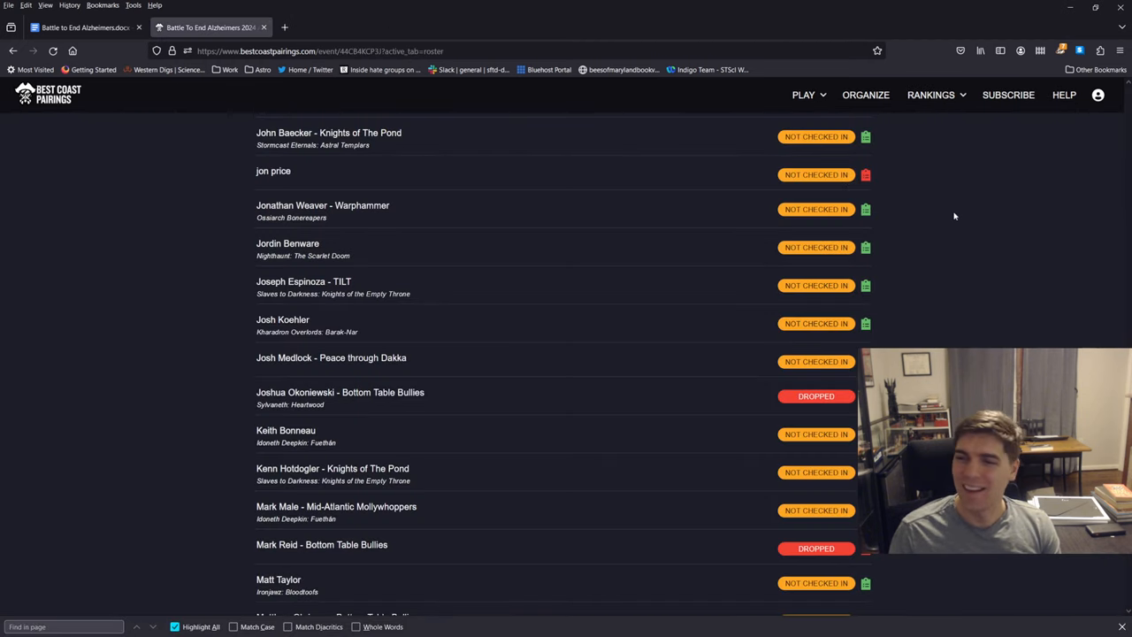
scroll("down", 3)
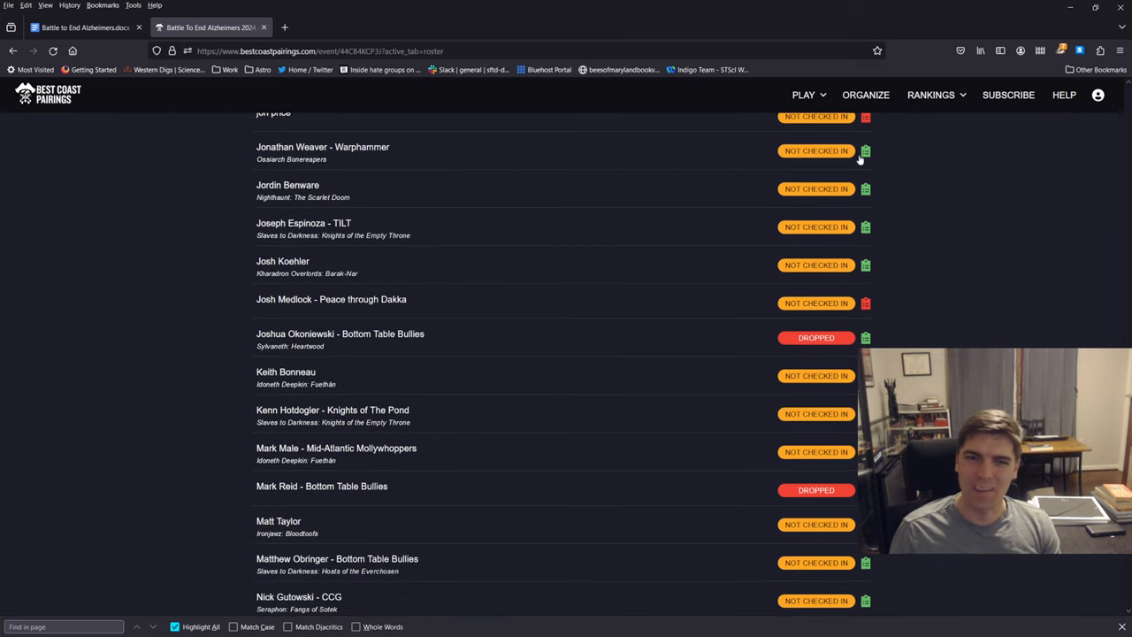
left_click(864, 150)
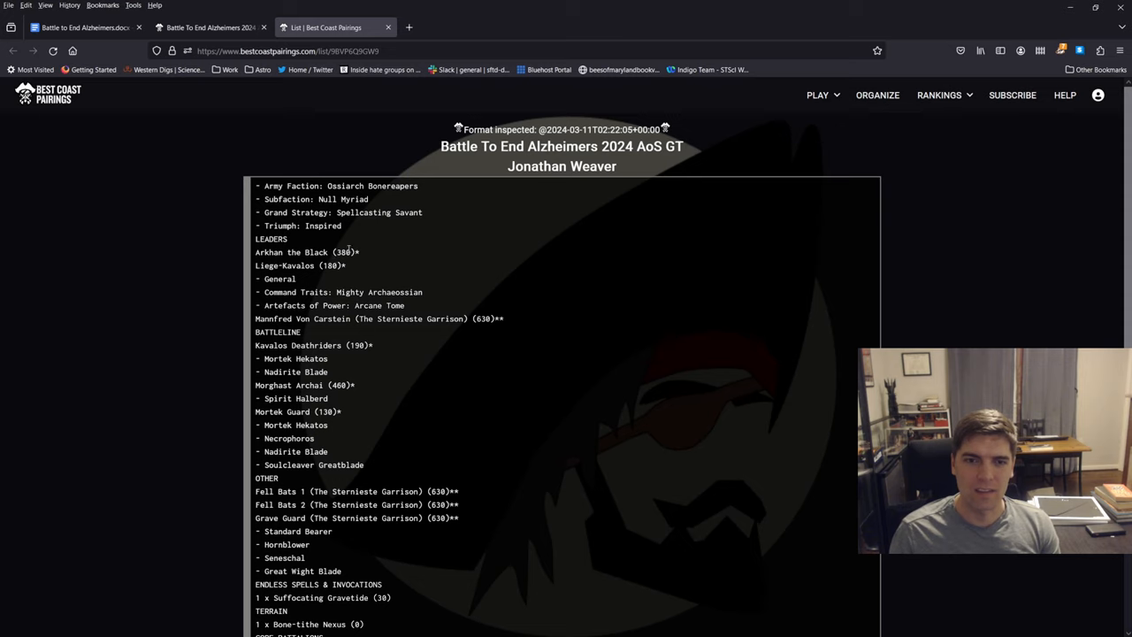
mouse_move(355, 239)
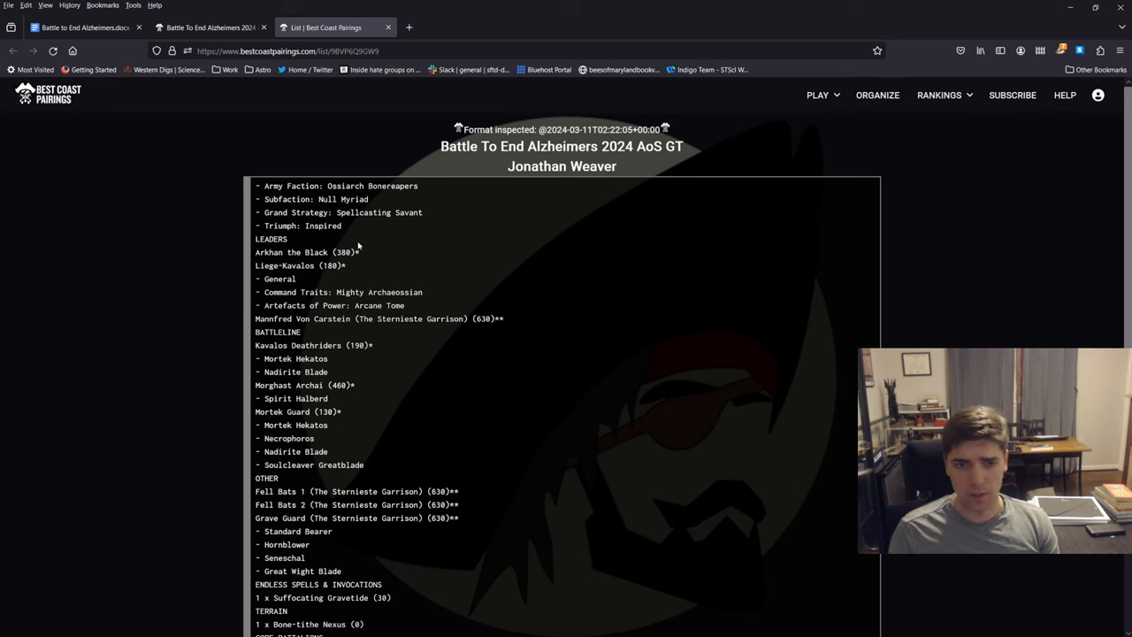
scroll("down", 3)
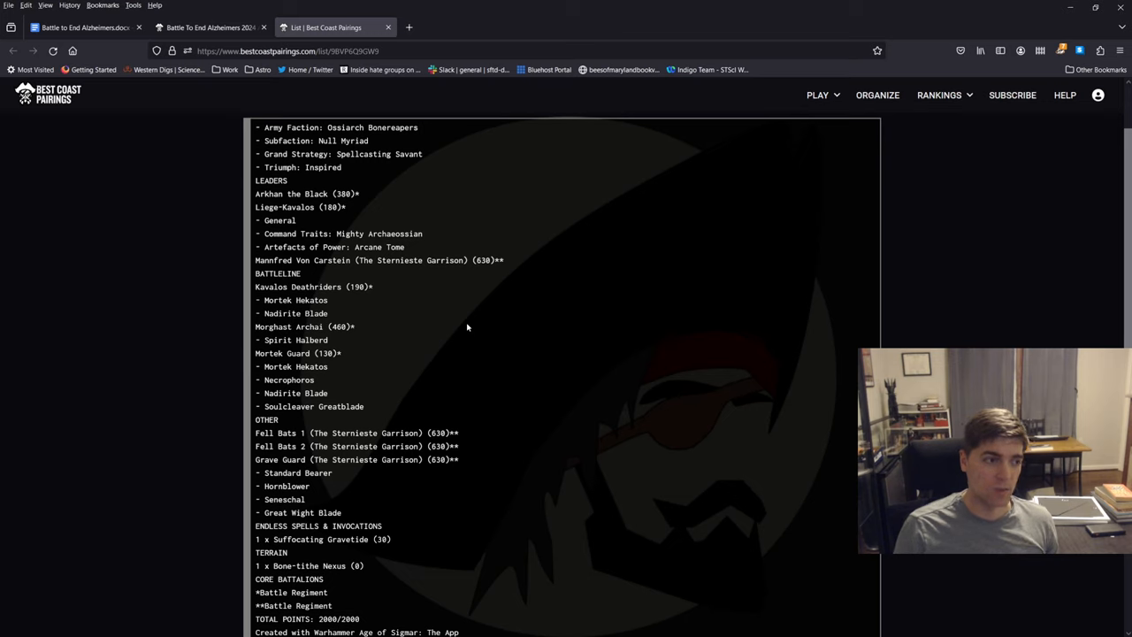
mouse_move(217, 309)
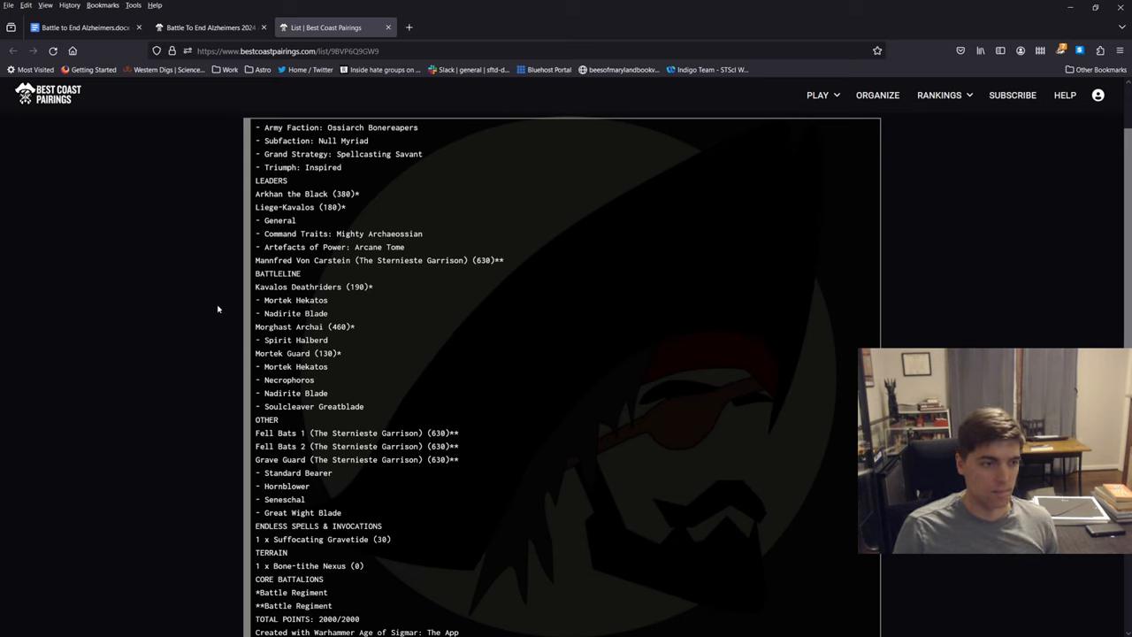
left_click_drag(274, 433, 365, 446)
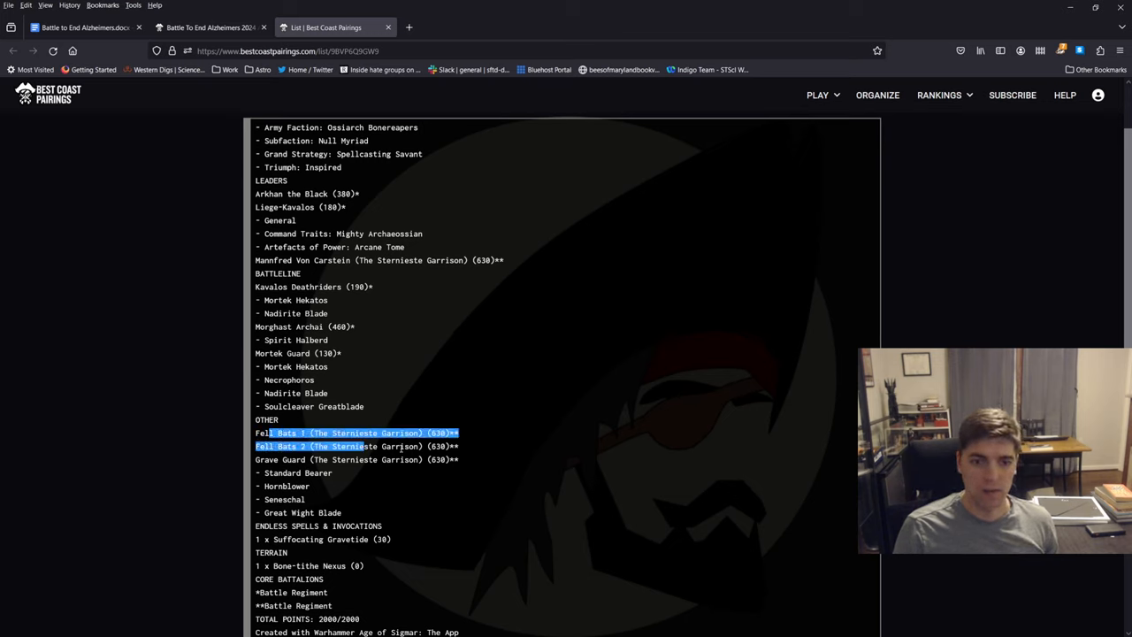
left_click(469, 522)
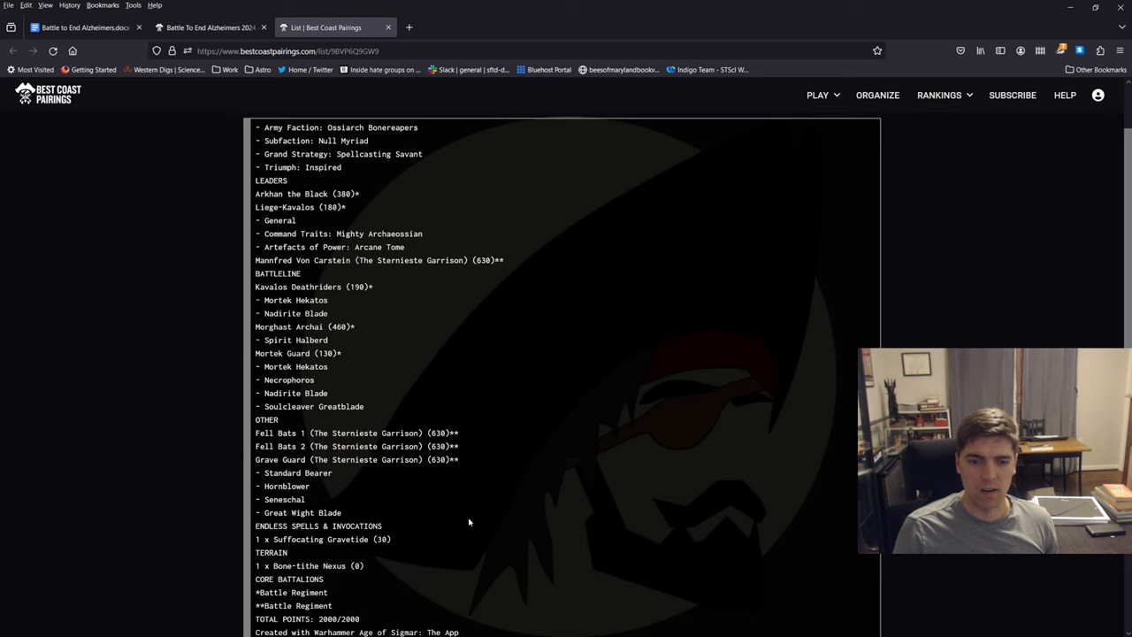
mouse_move(367, 358)
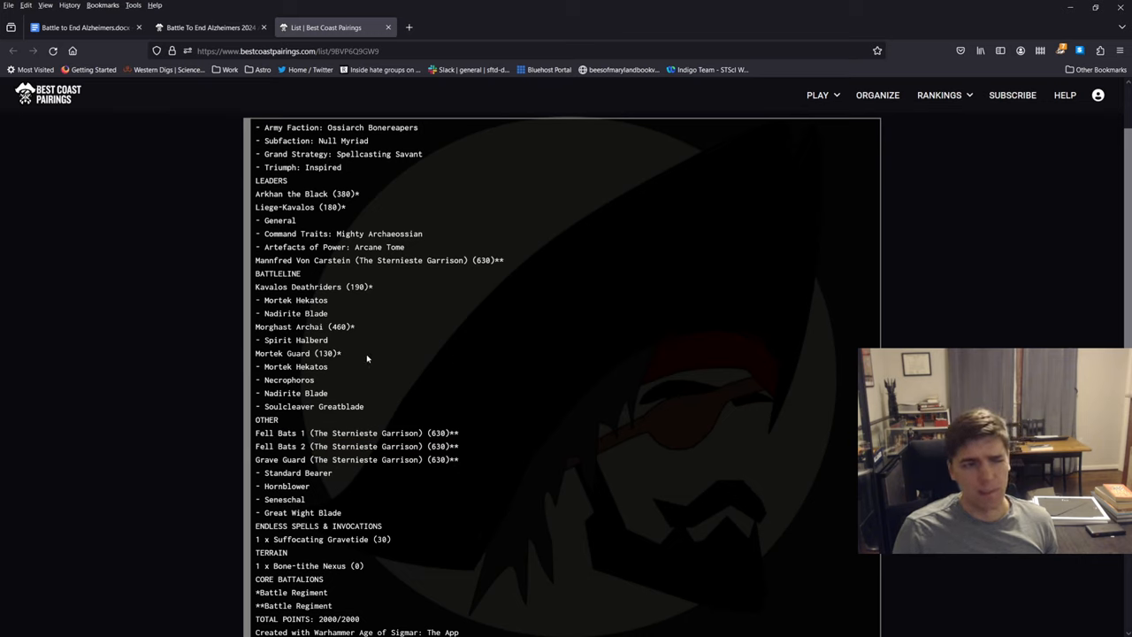
mouse_move(304, 425)
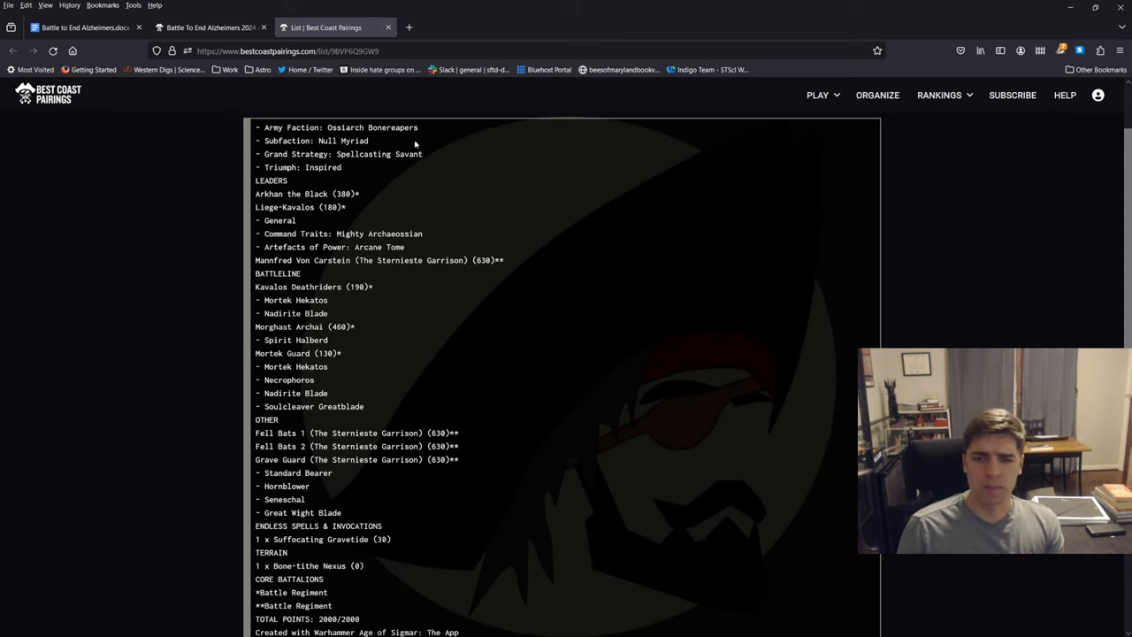
mouse_move(388, 28)
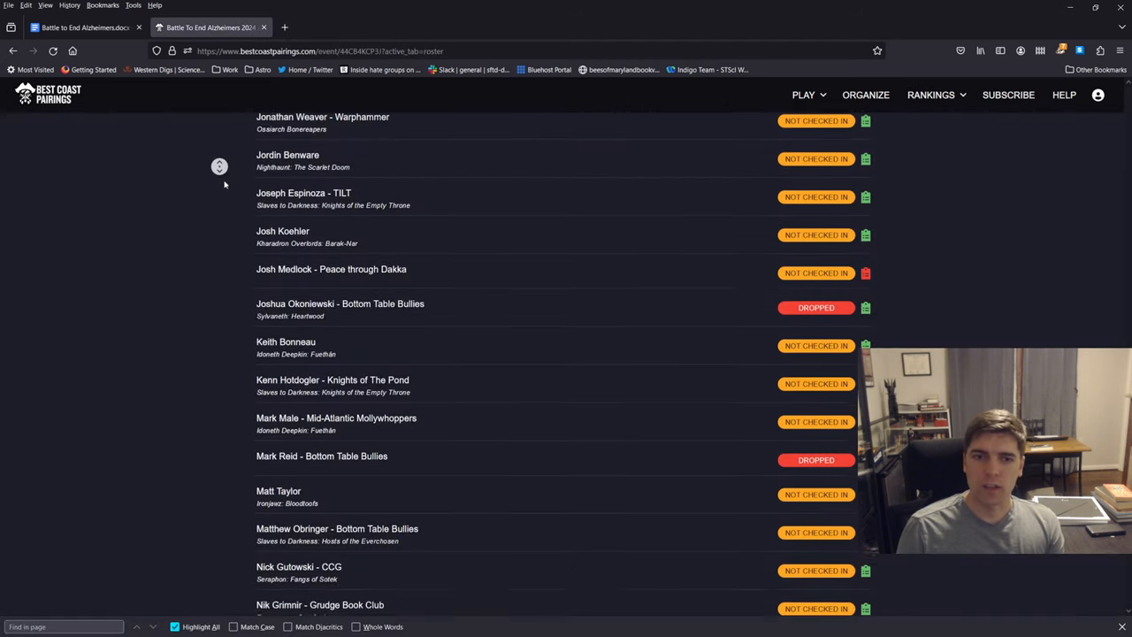
scroll("down", 3)
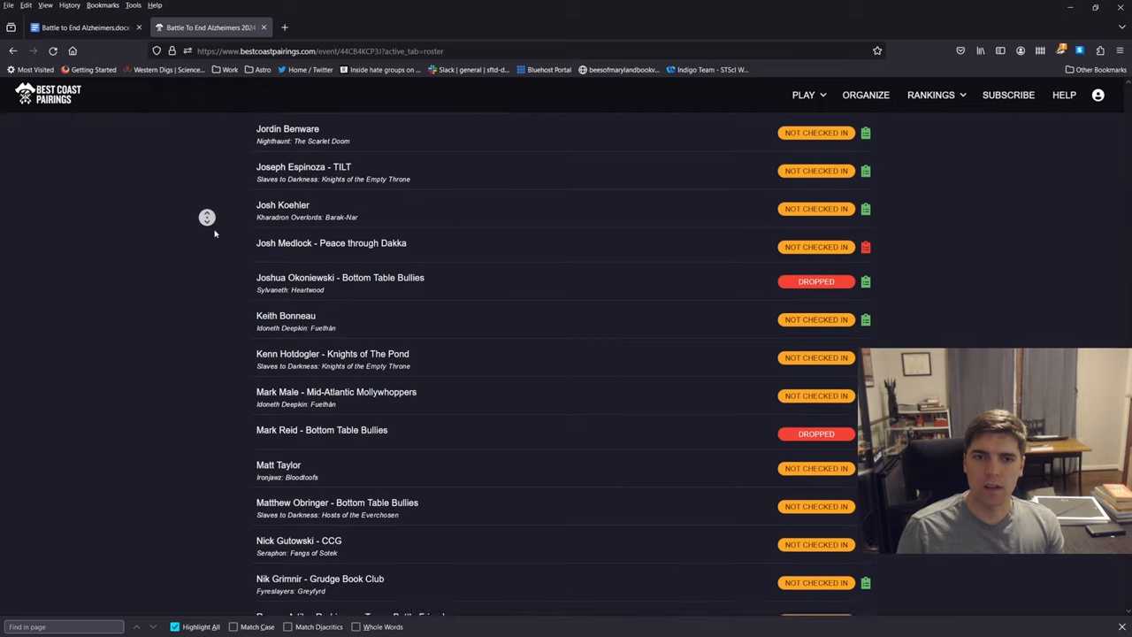
scroll("down", 3)
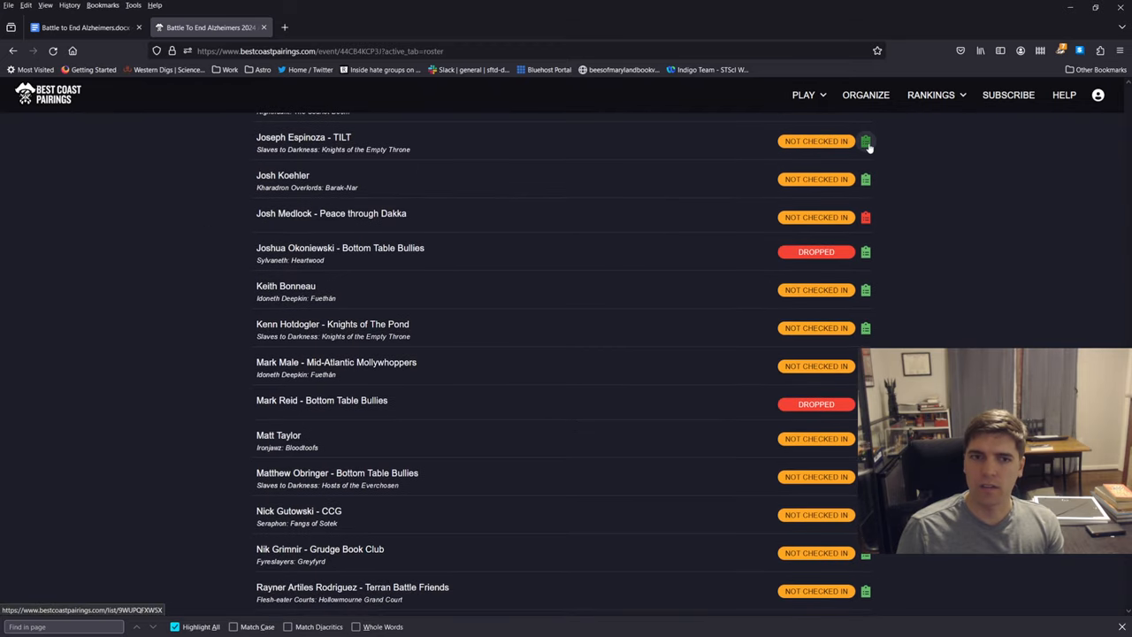
left_click(866, 141)
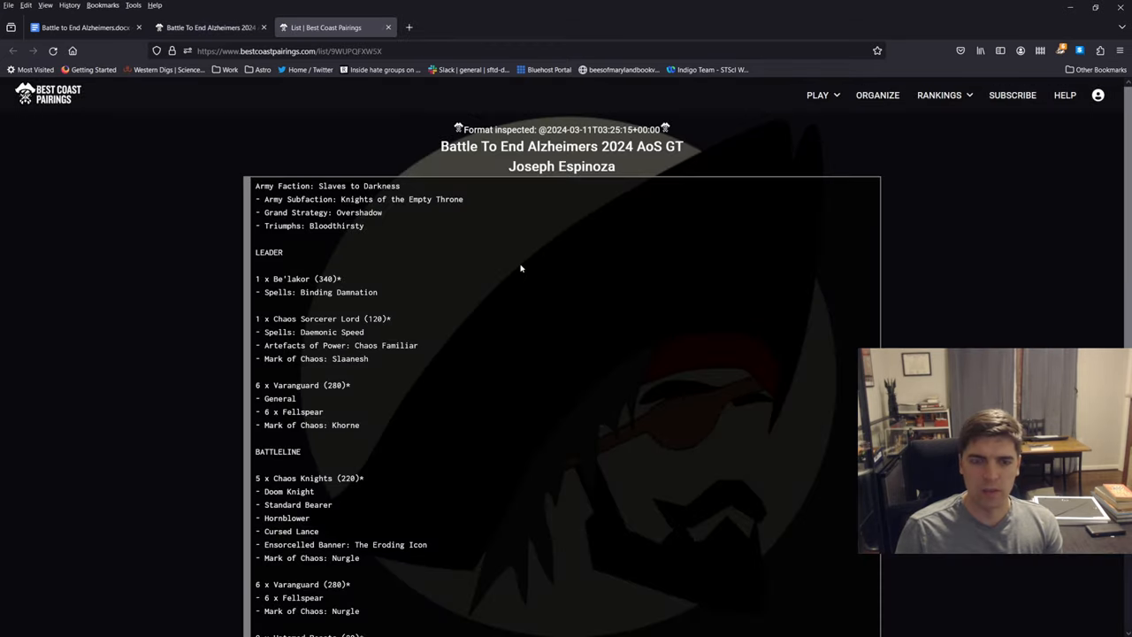
Step: Read through the Be'lakor-led list, highlighting the Khorne Varanguard entry and other lines
scroll("down", 3)
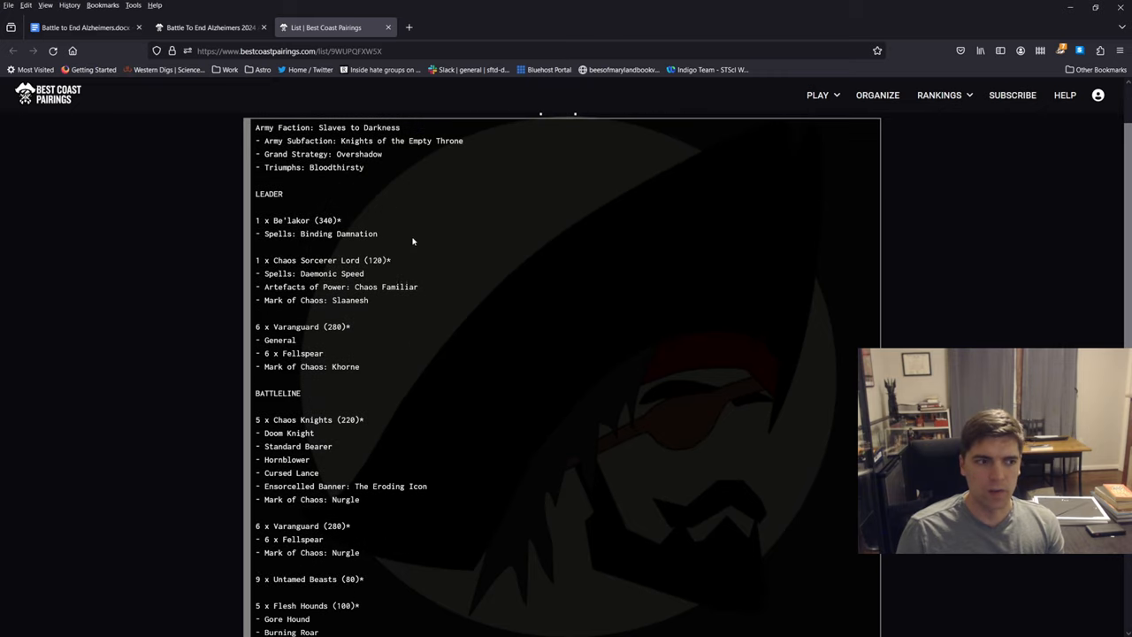
left_click_drag(255, 220, 377, 233)
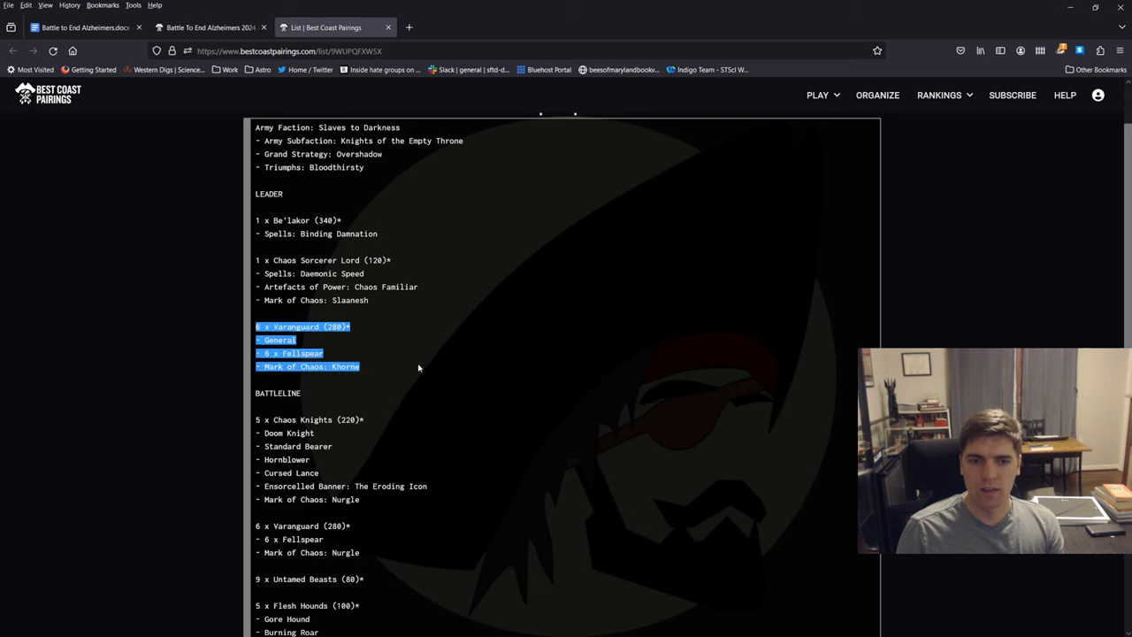
scroll("down", 3)
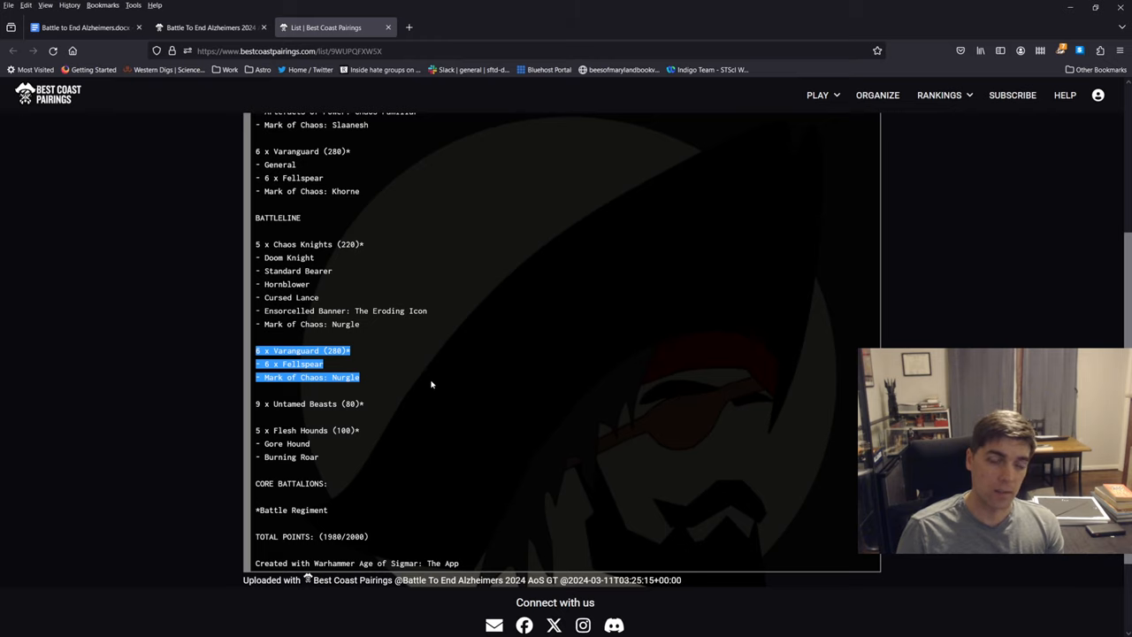
left_click(432, 383)
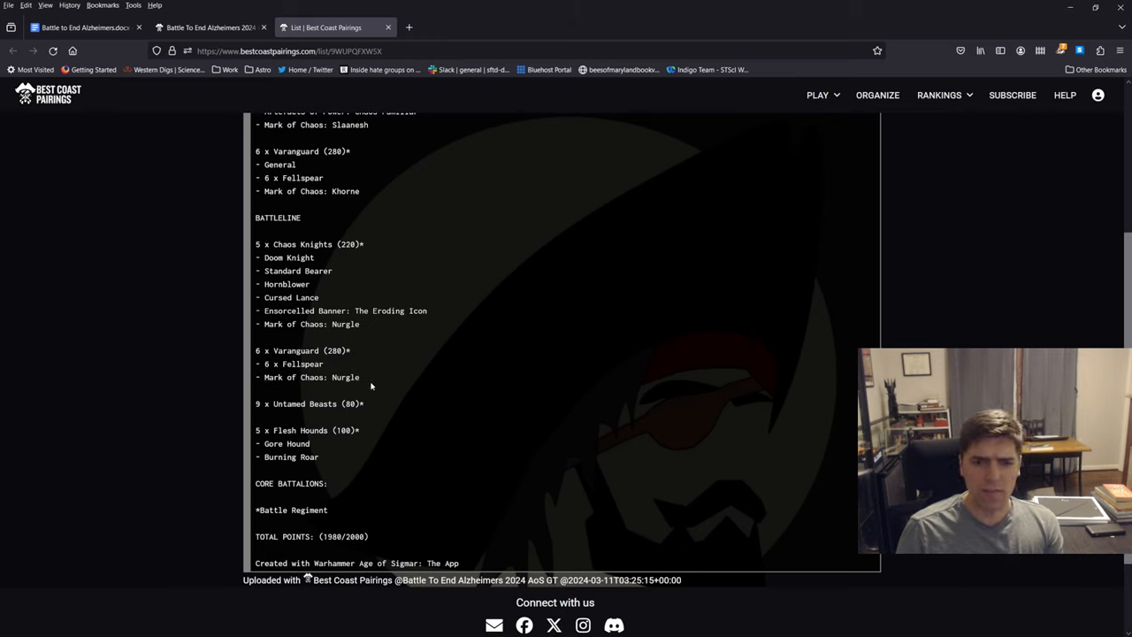
double_click(333, 376)
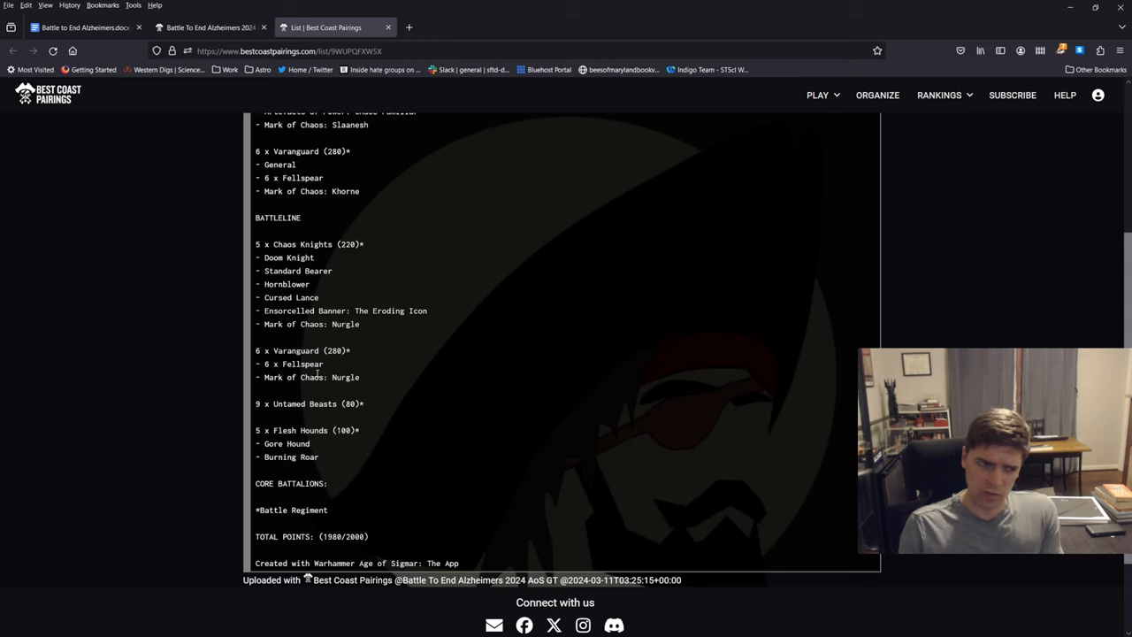
mouse_move(357, 455)
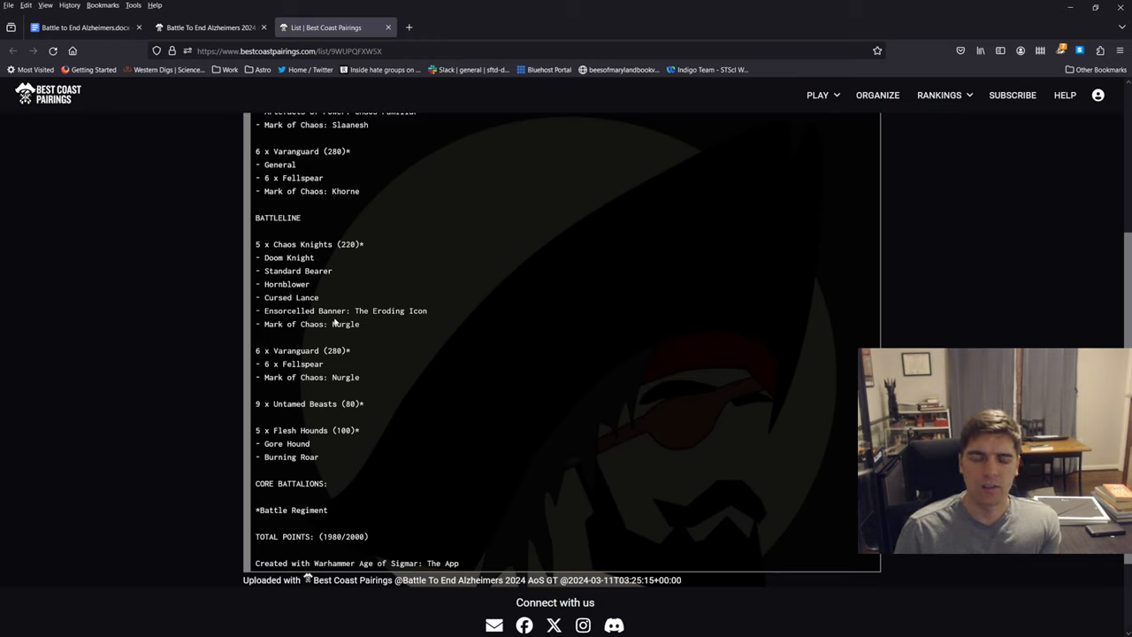
left_click_drag(255, 297, 428, 310)
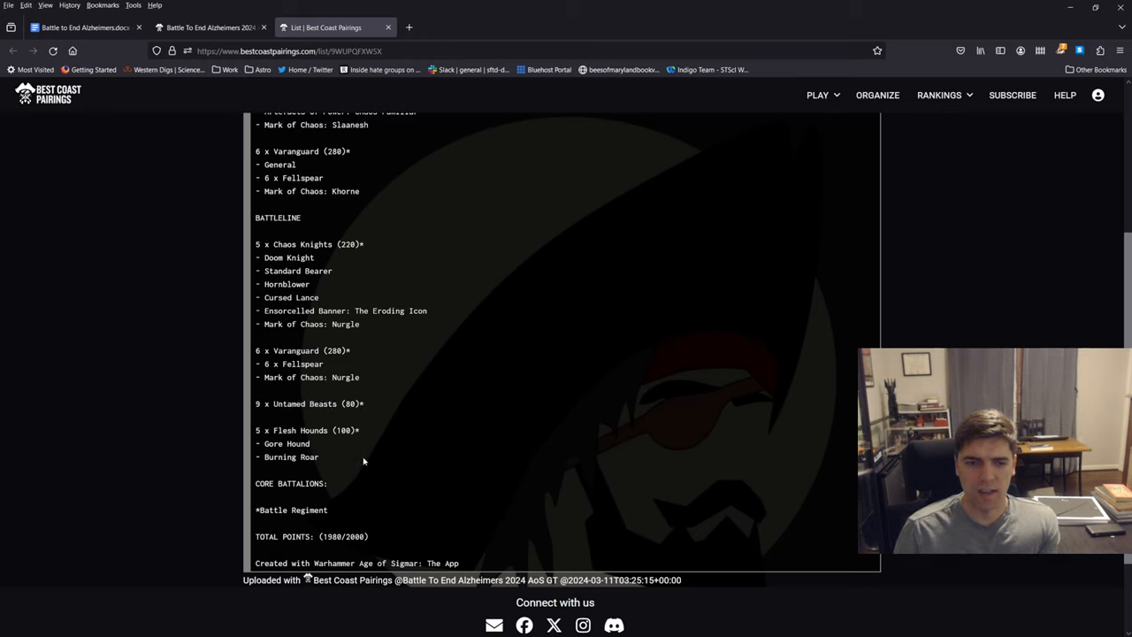
mouse_move(296, 427)
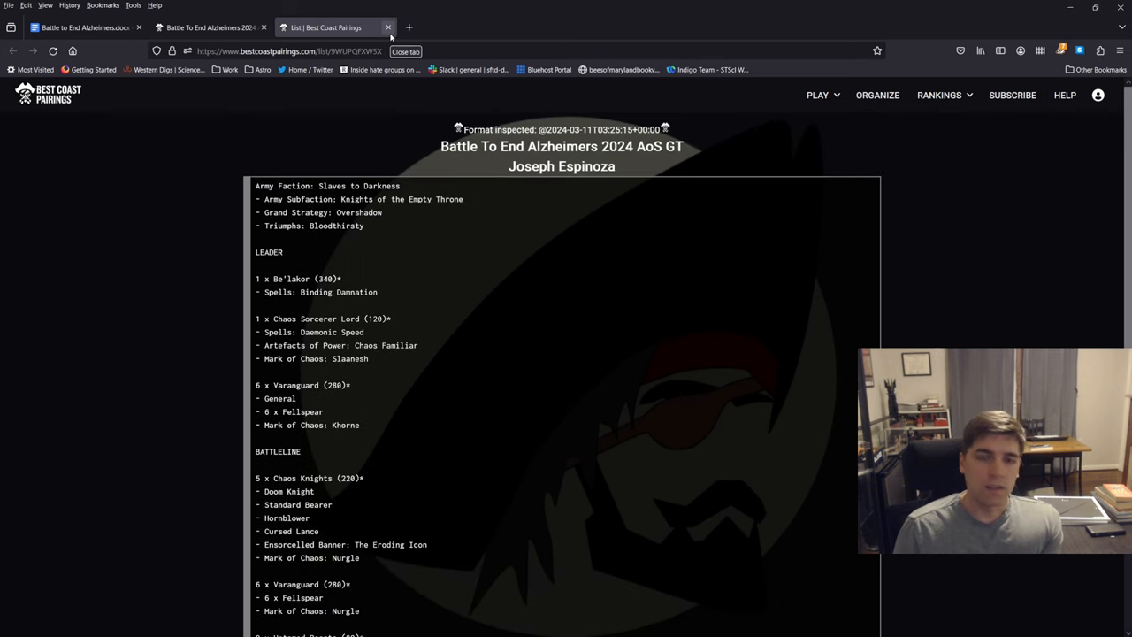
left_click(387, 28)
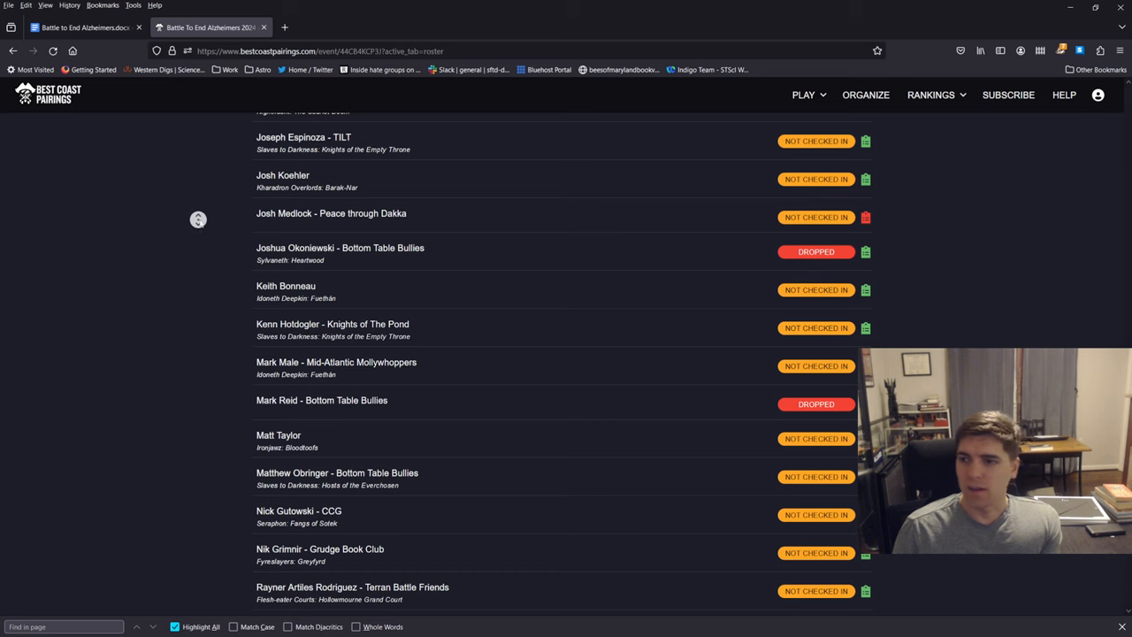
scroll("down", 3)
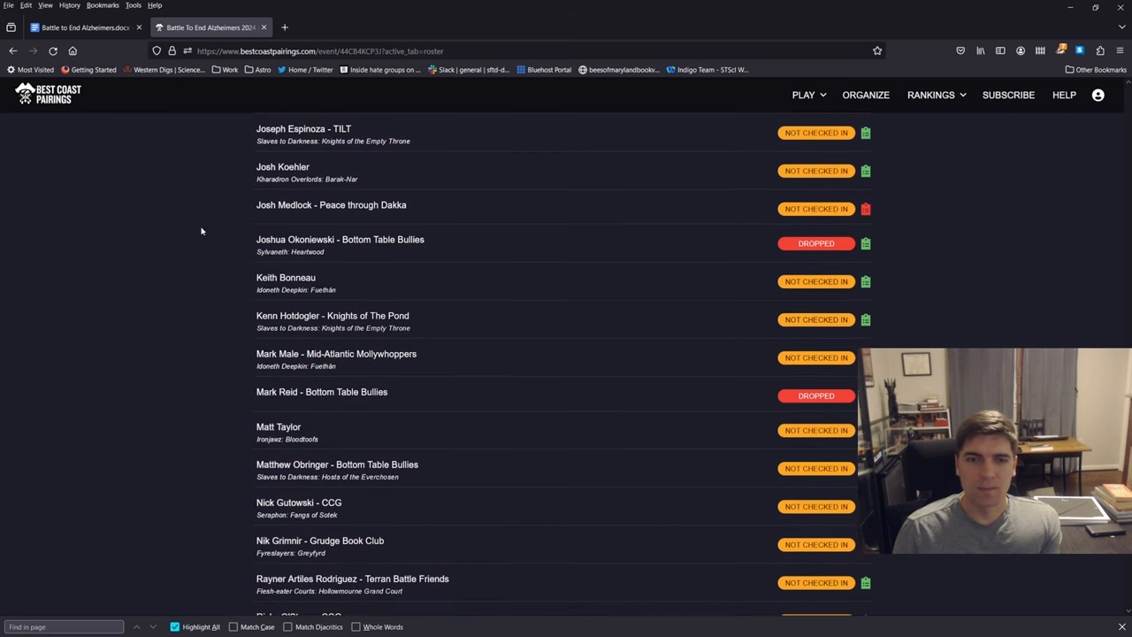
scroll("down", 3)
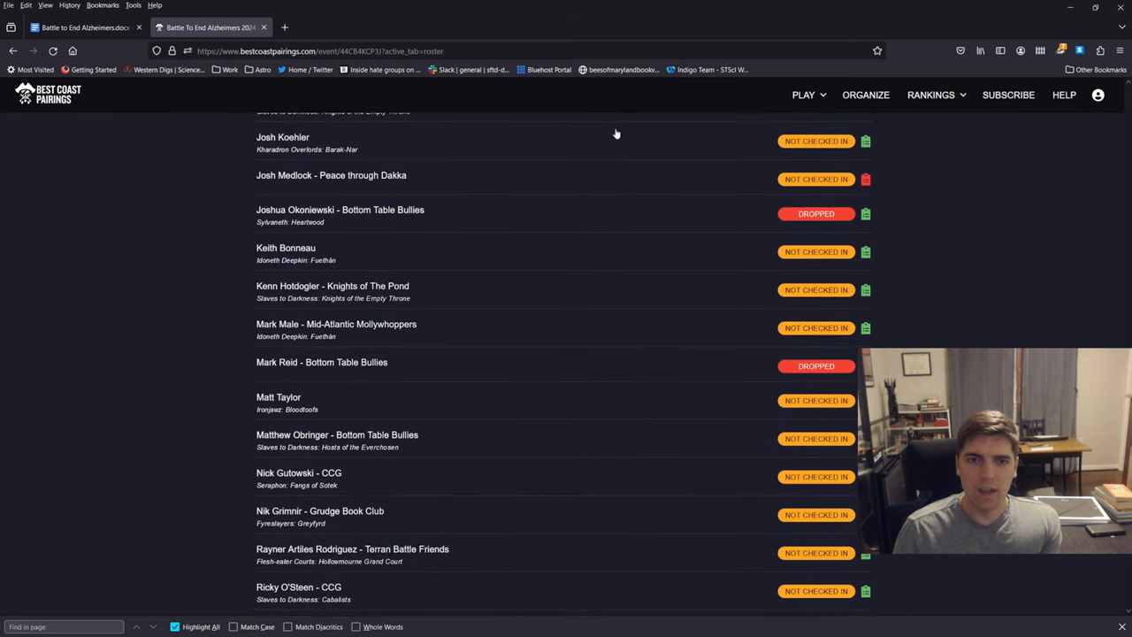
left_click(282, 137)
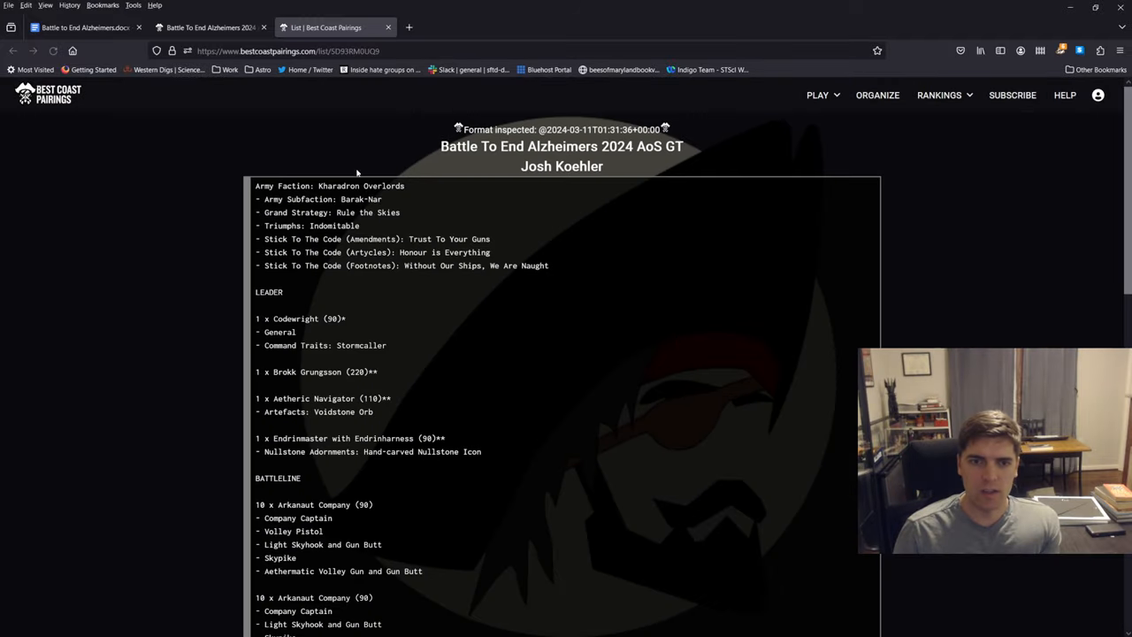
scroll("down", 3)
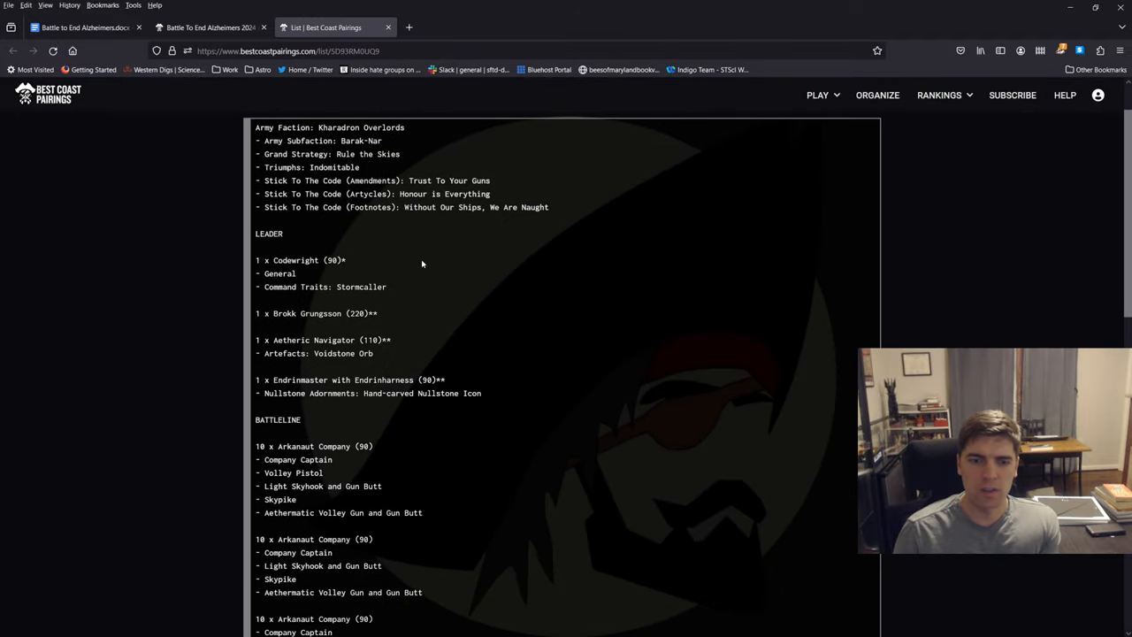
mouse_move(548, 257)
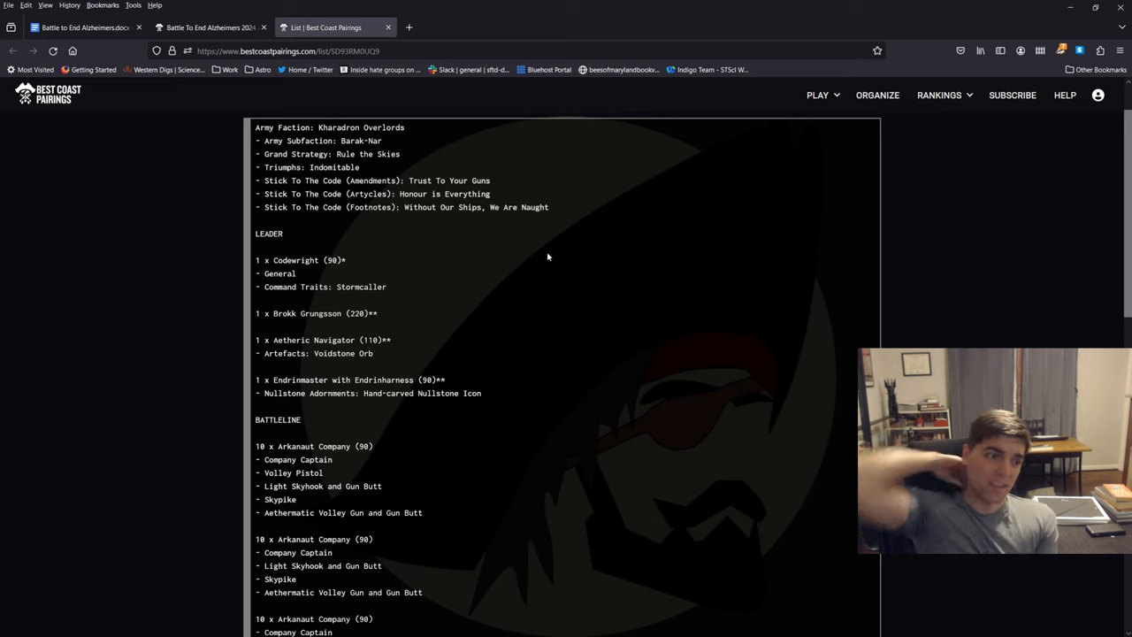
scroll("down", 3)
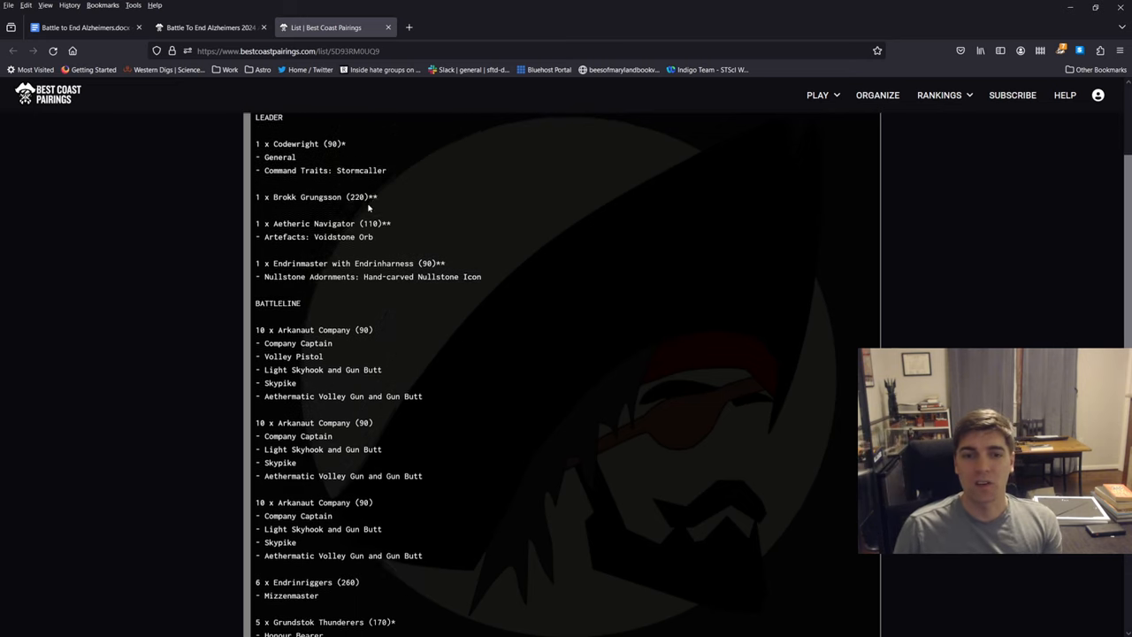
left_click_drag(256, 143, 378, 197)
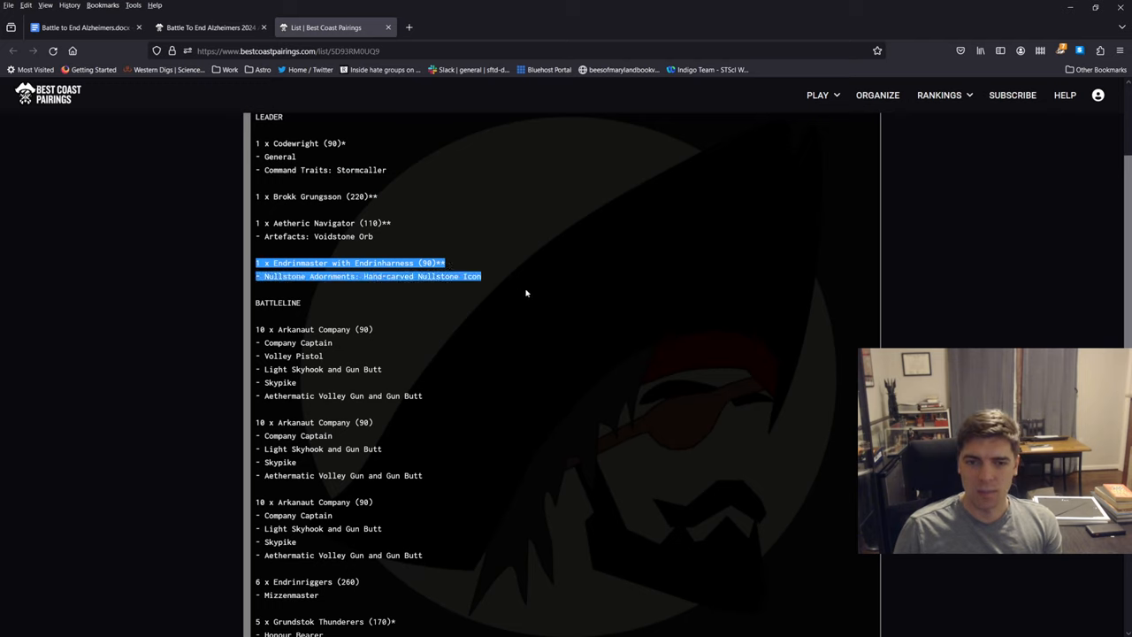
left_click(513, 283)
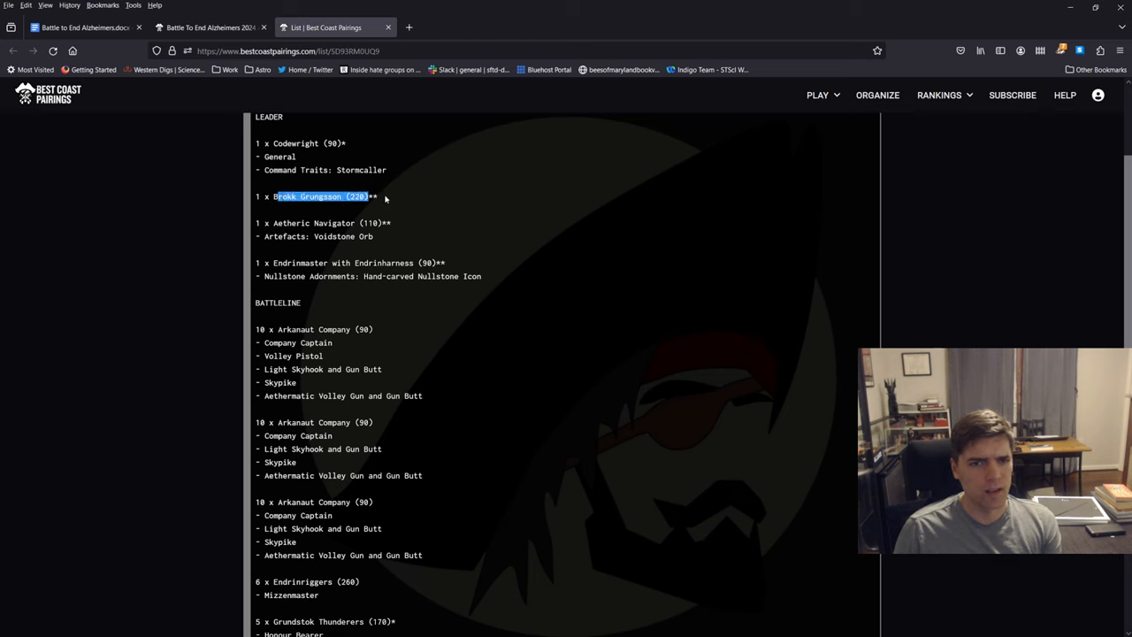
scroll("down", 3)
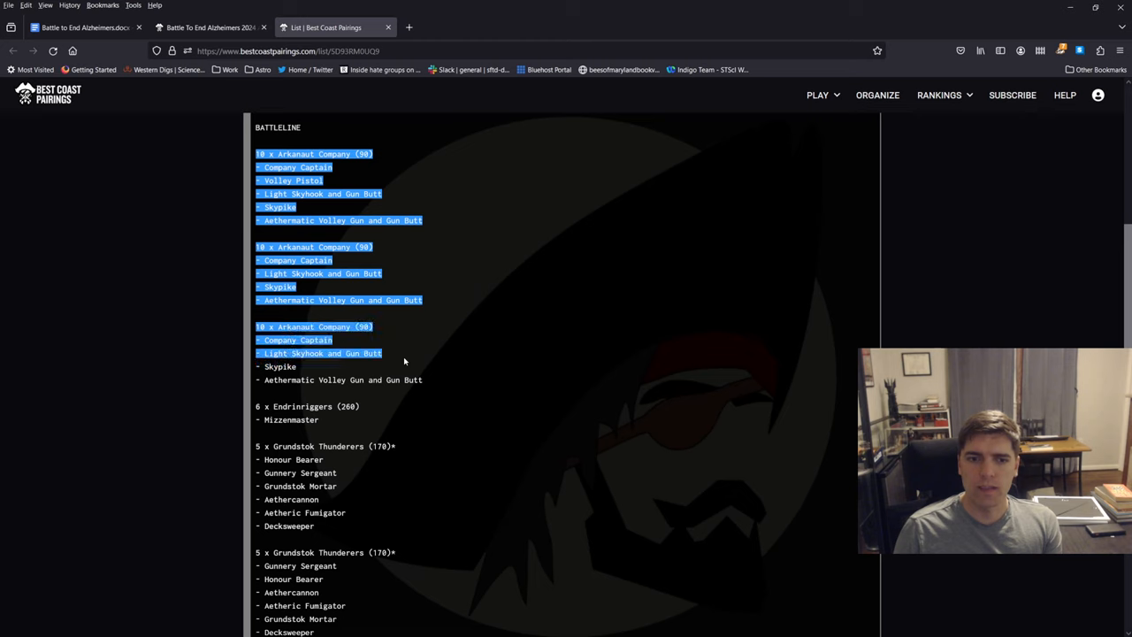
scroll("down", 3)
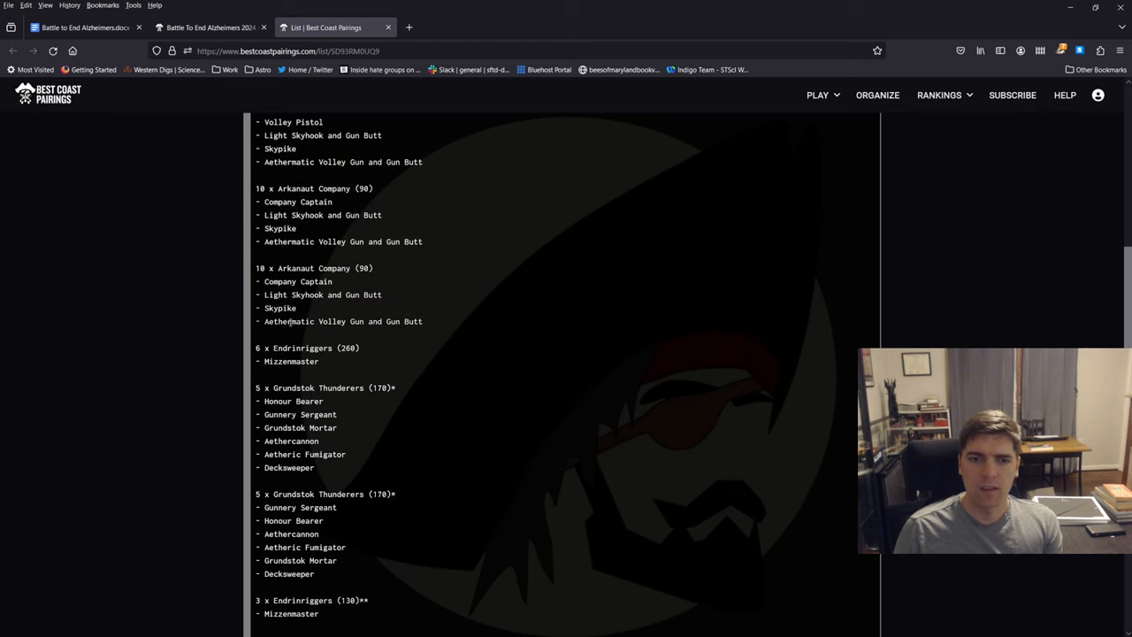
scroll("down", 3)
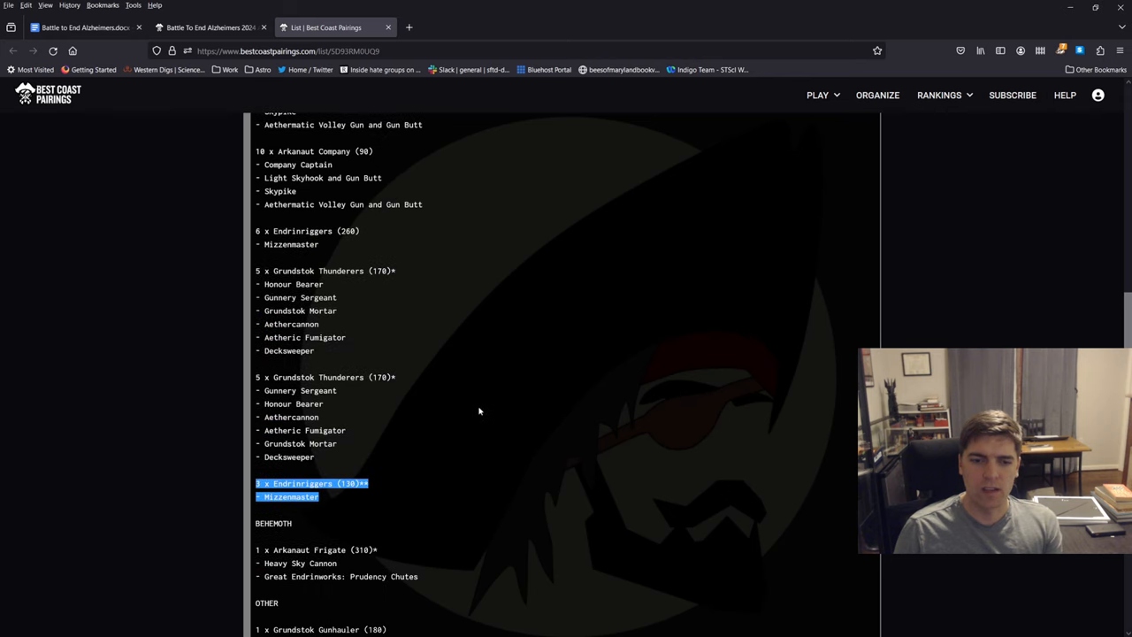
scroll("down", 3)
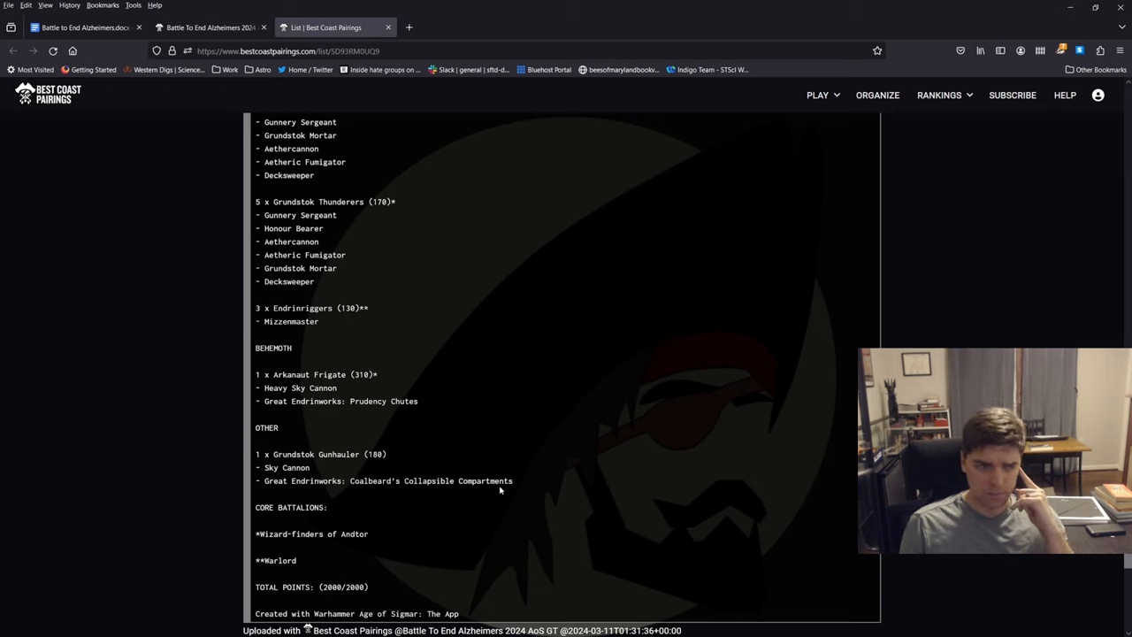
mouse_move(493, 447)
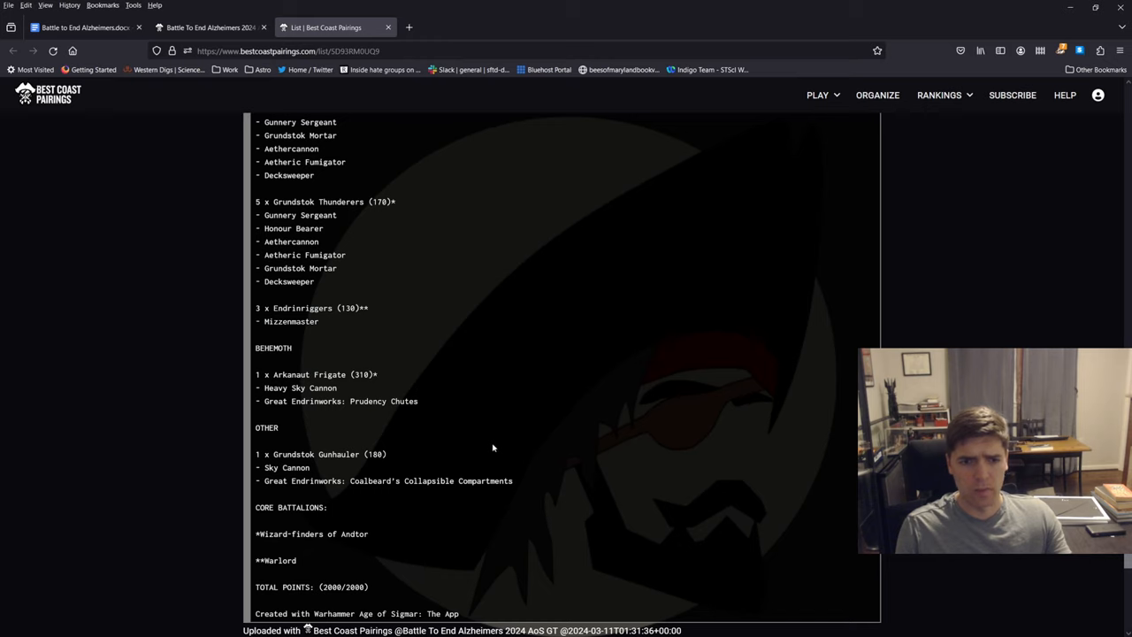
mouse_move(482, 442)
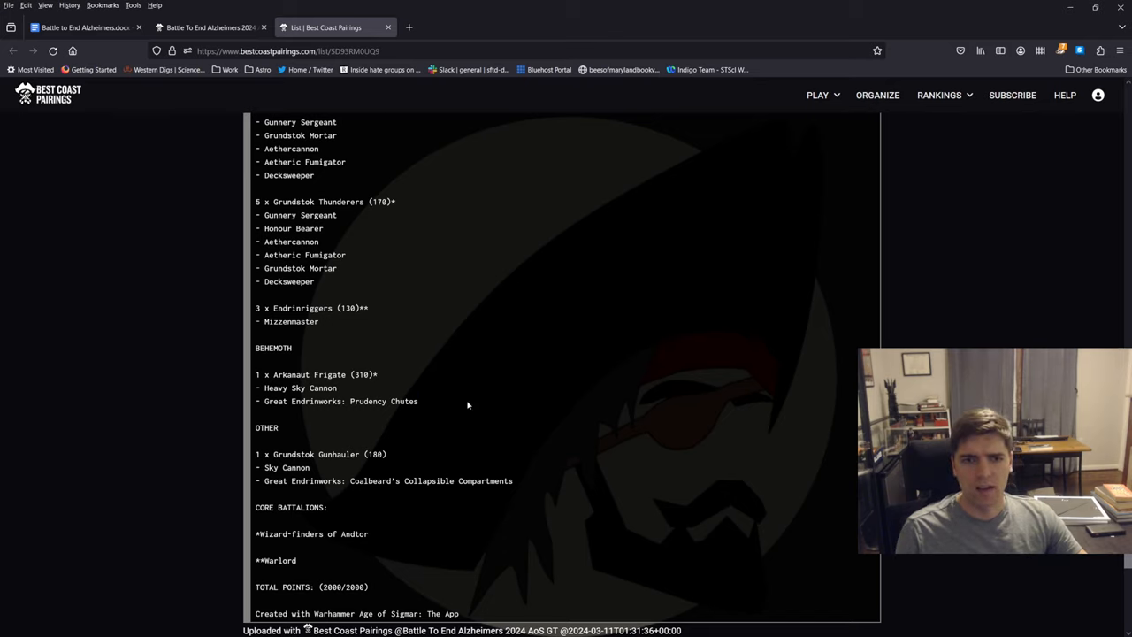
scroll("up", 3)
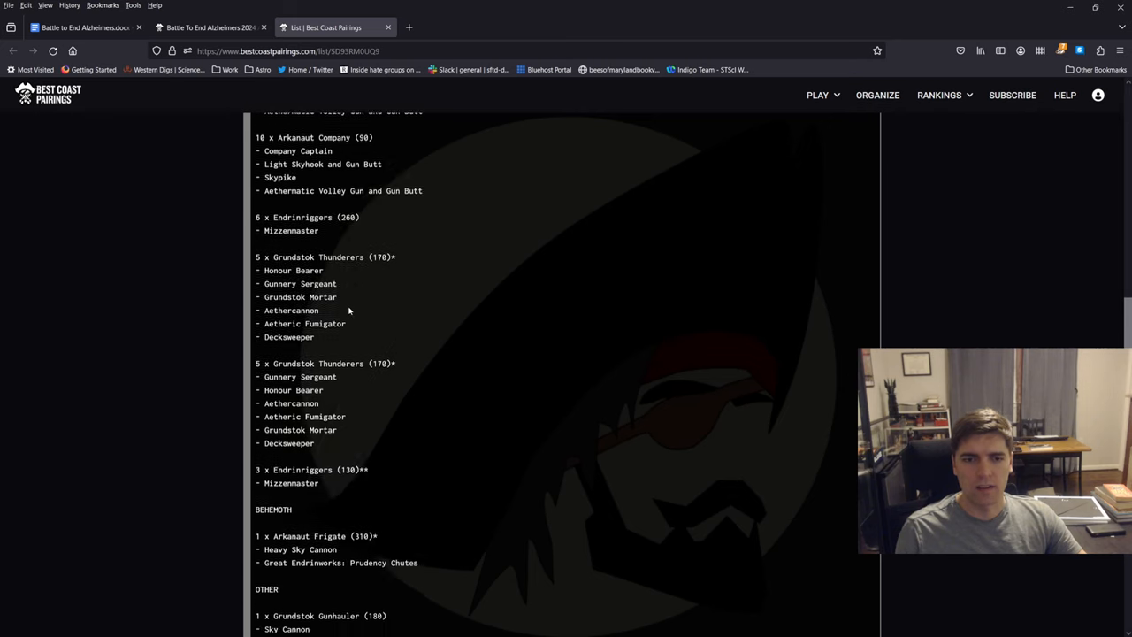
scroll("down", 3)
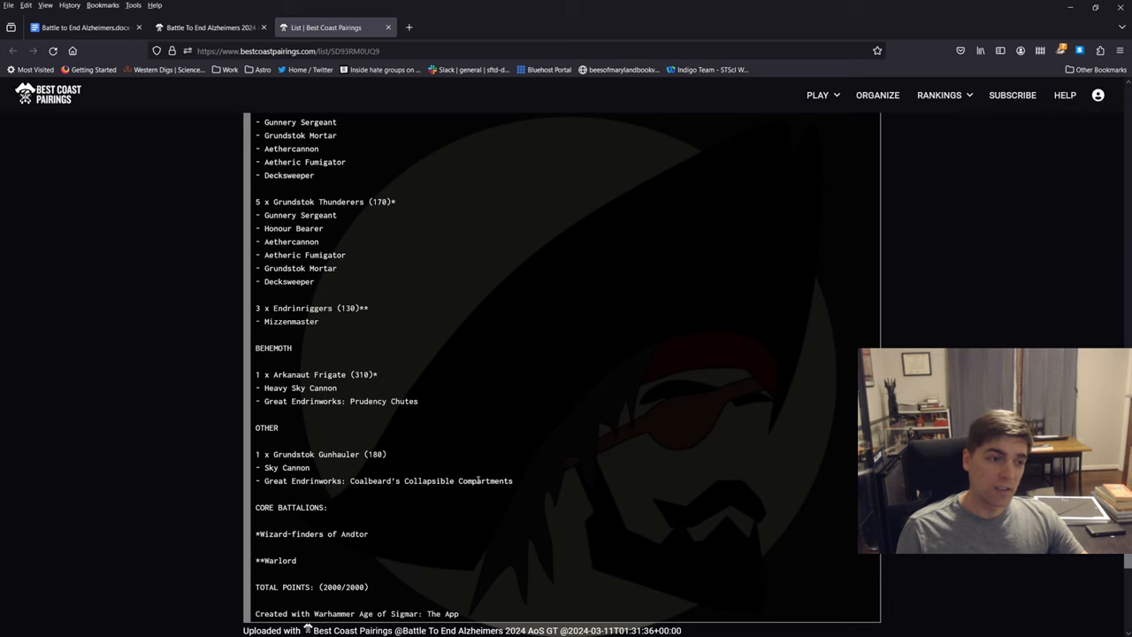
scroll("up", 3)
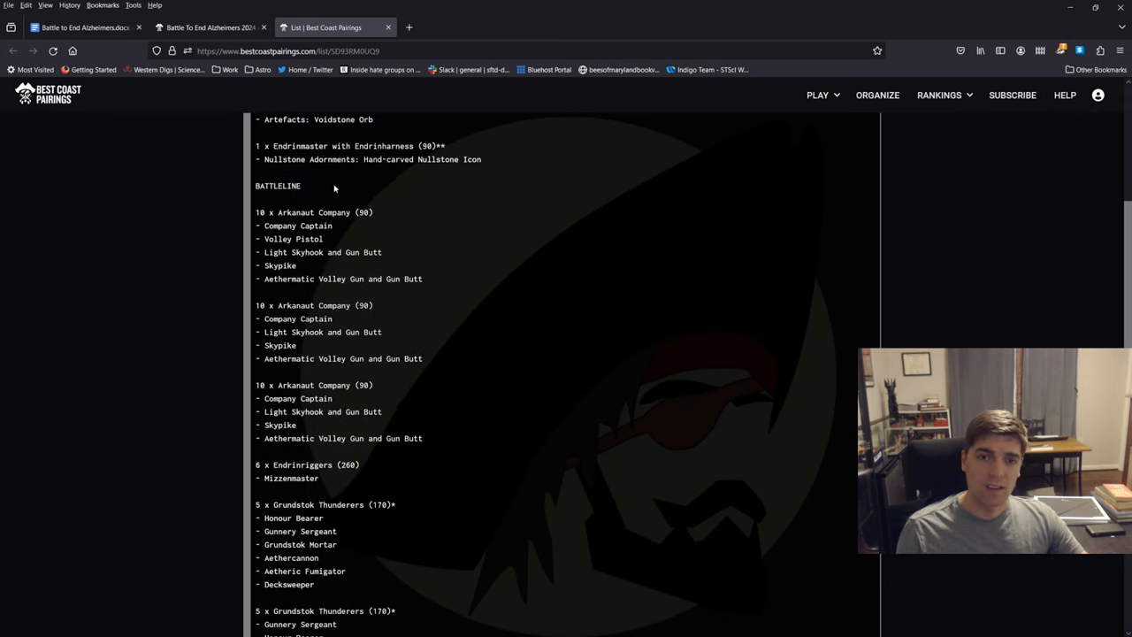
scroll("down", 3)
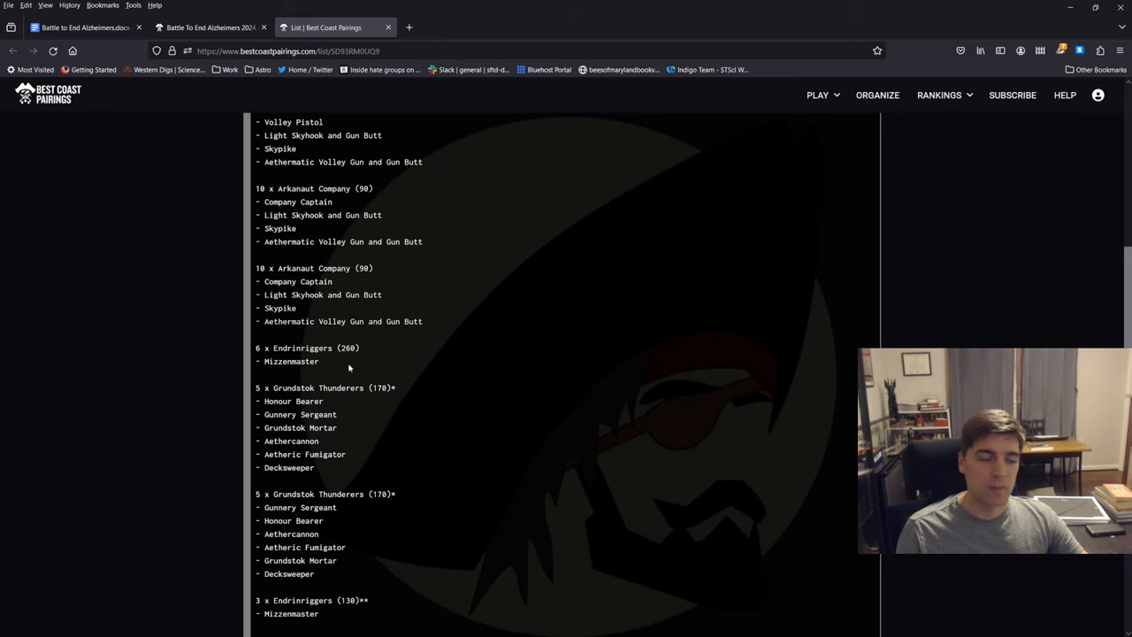
scroll("down", 3)
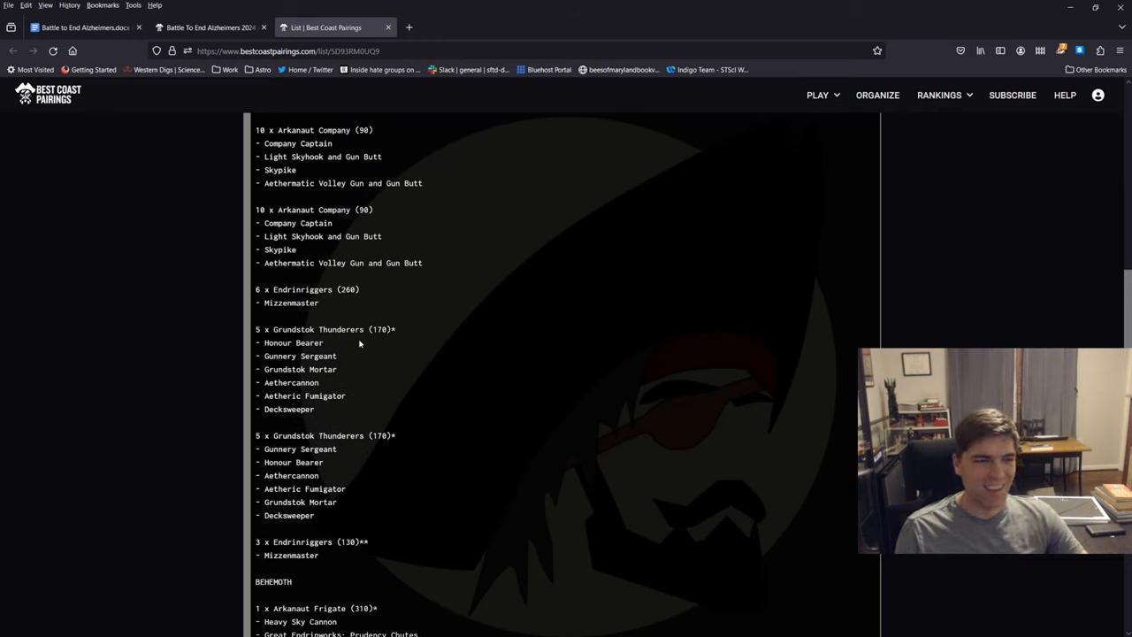
mouse_move(314, 399)
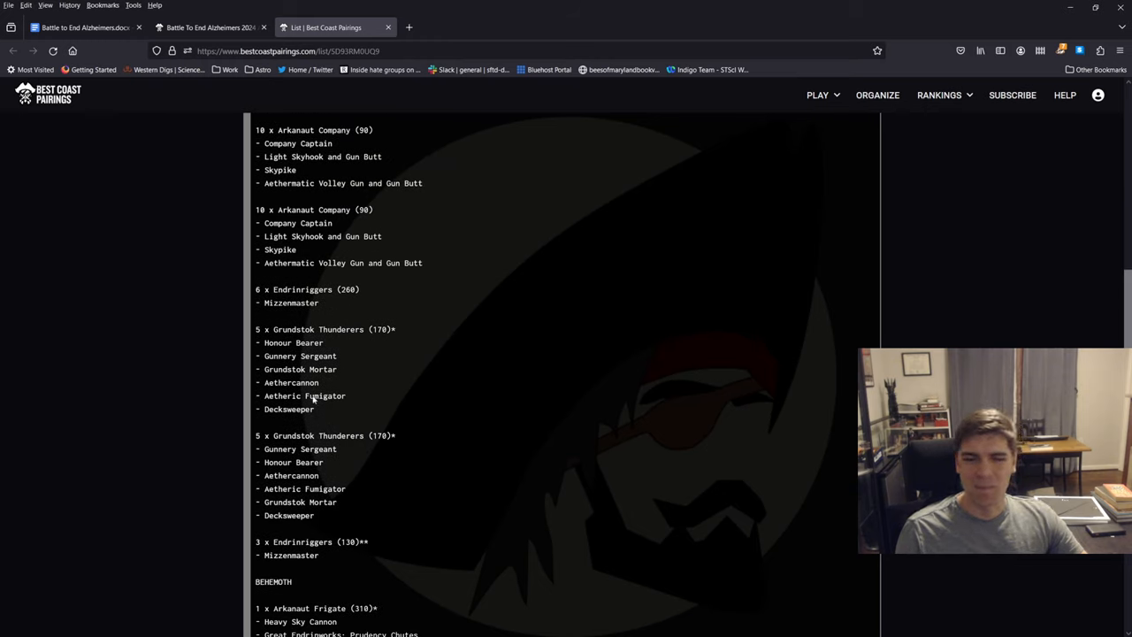
mouse_move(359, 370)
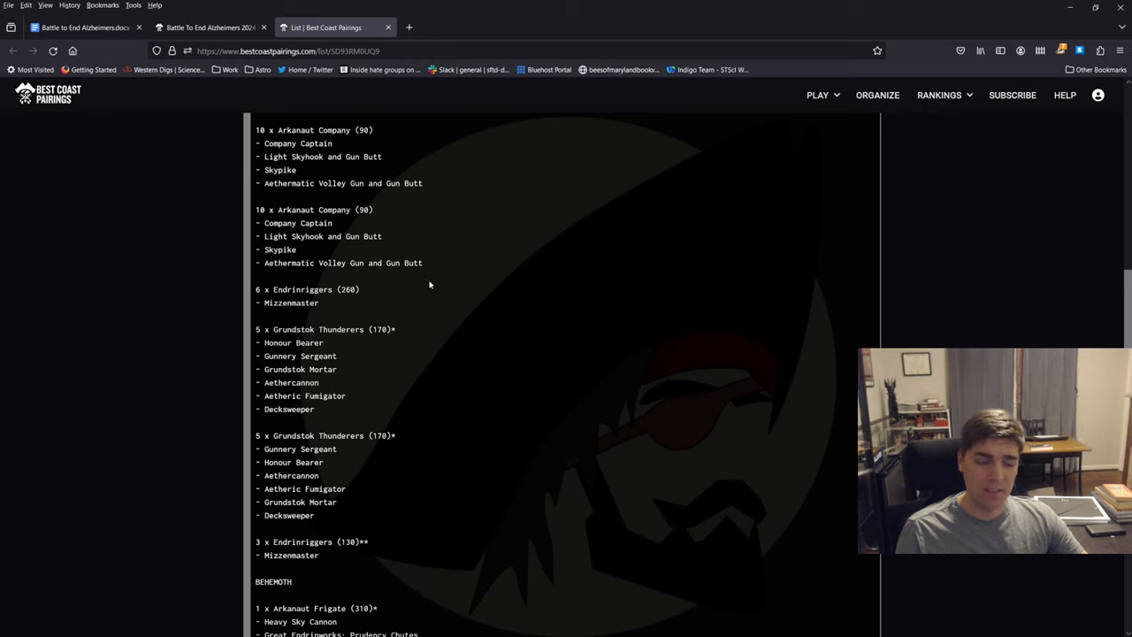
mouse_move(439, 281)
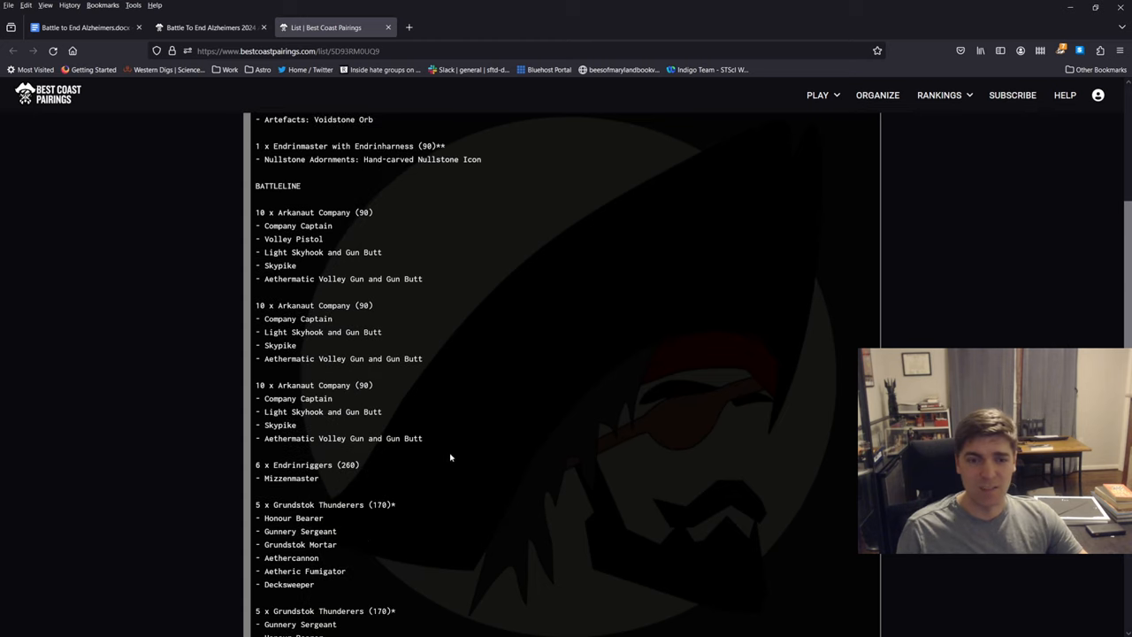
scroll("down", 3)
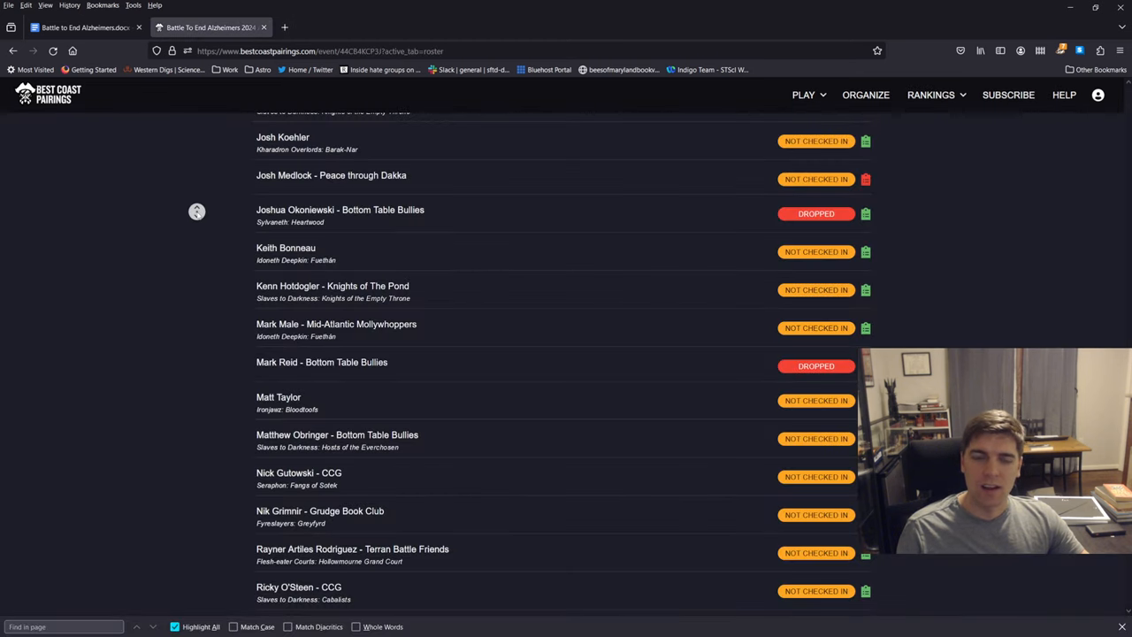
scroll("down", 3)
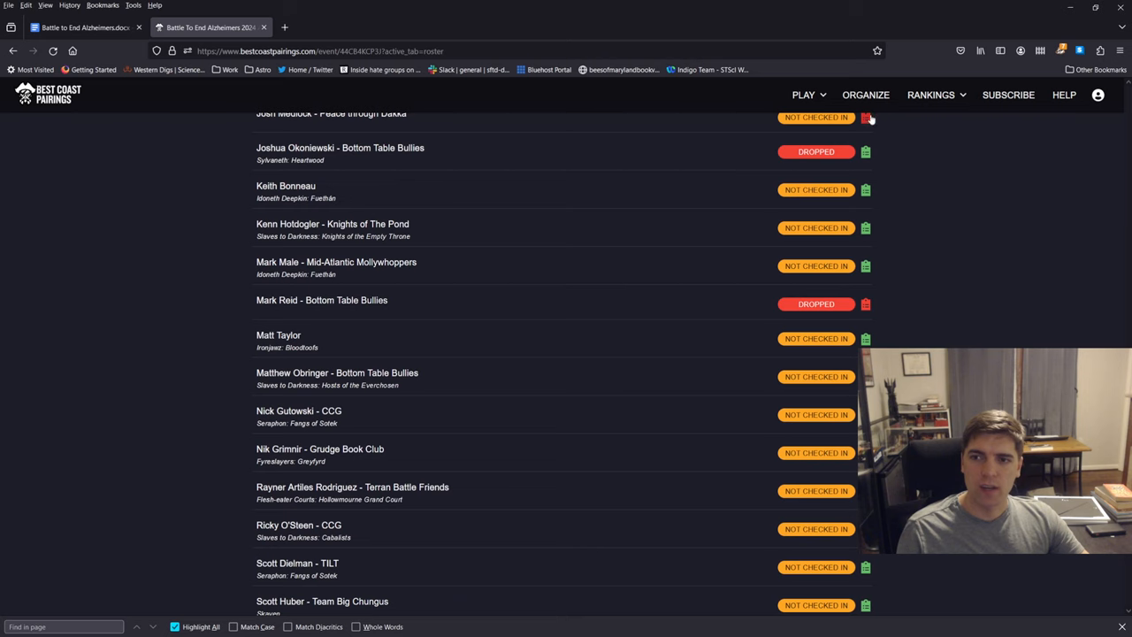
scroll("down", 3)
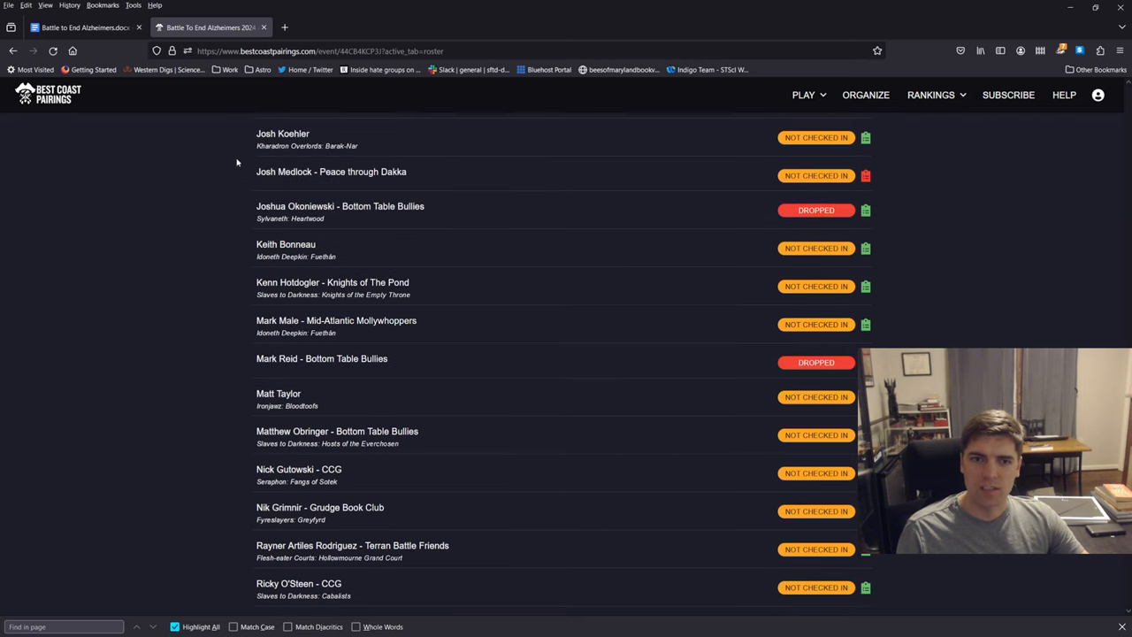
scroll("down", 3)
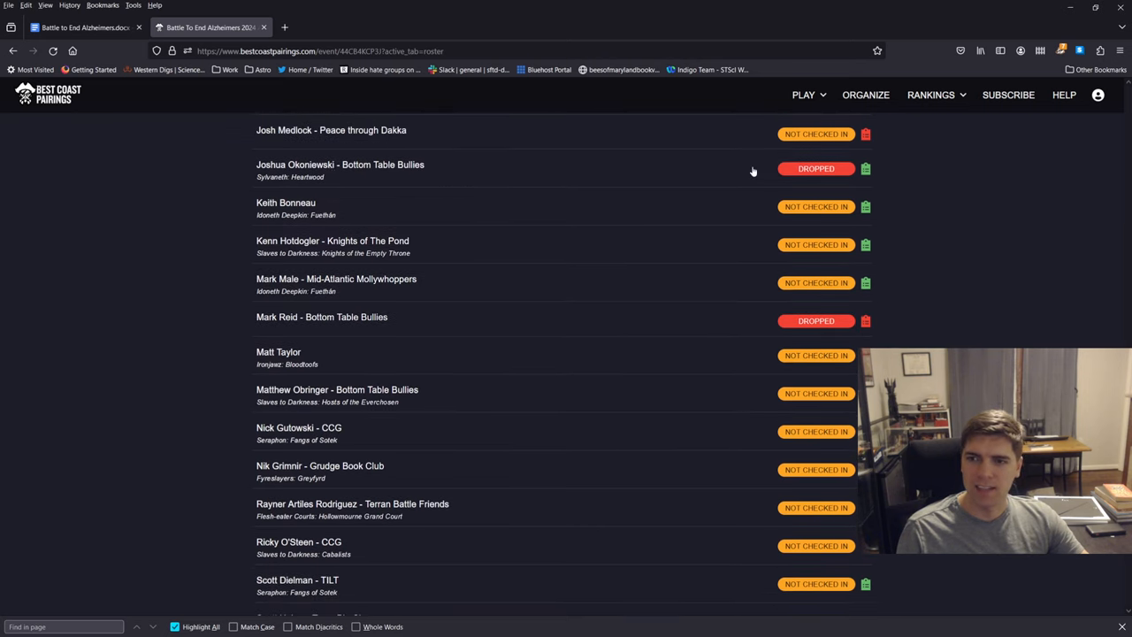
scroll("down", 3)
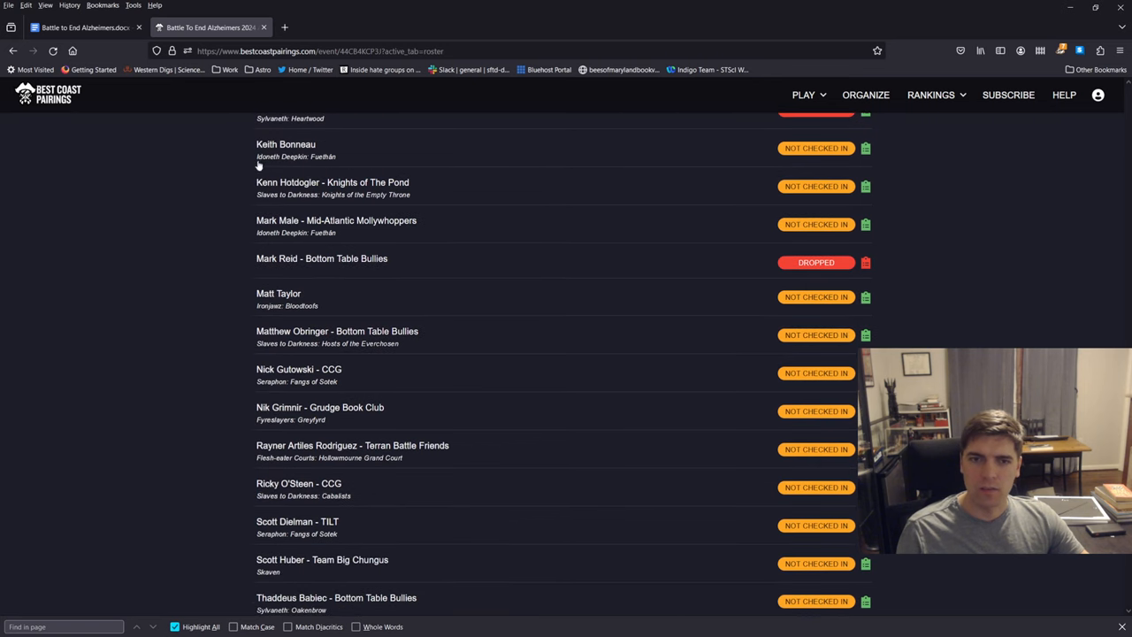
mouse_move(865, 147)
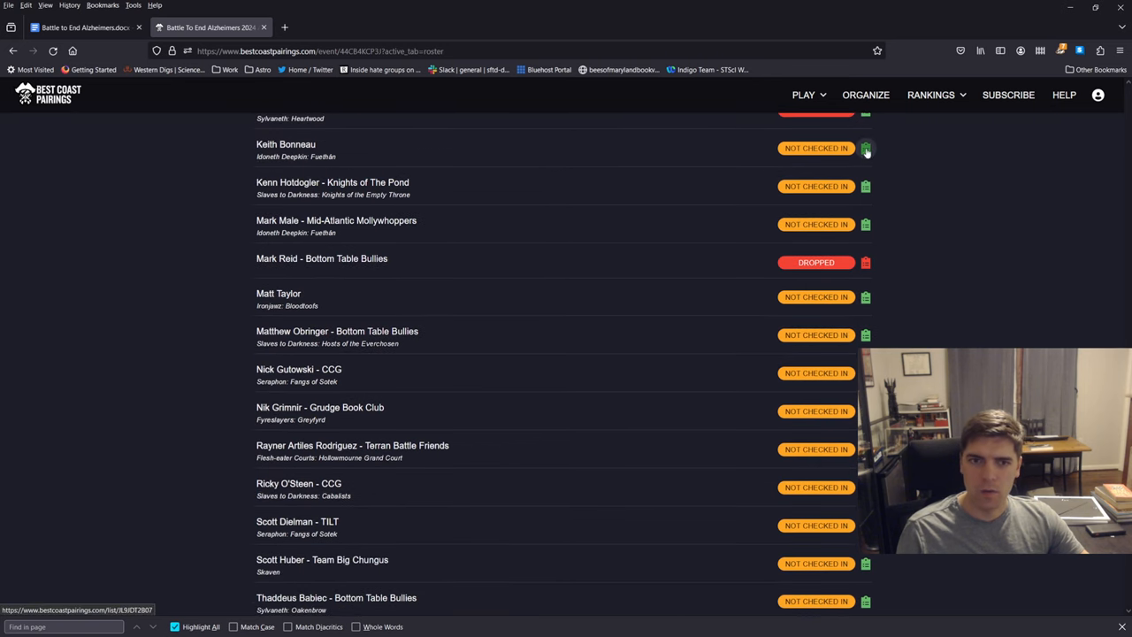
Step: Open the Idoneth Deepkin Fuethán player's list and scroll through it, highlighting a line
left_click(865, 149)
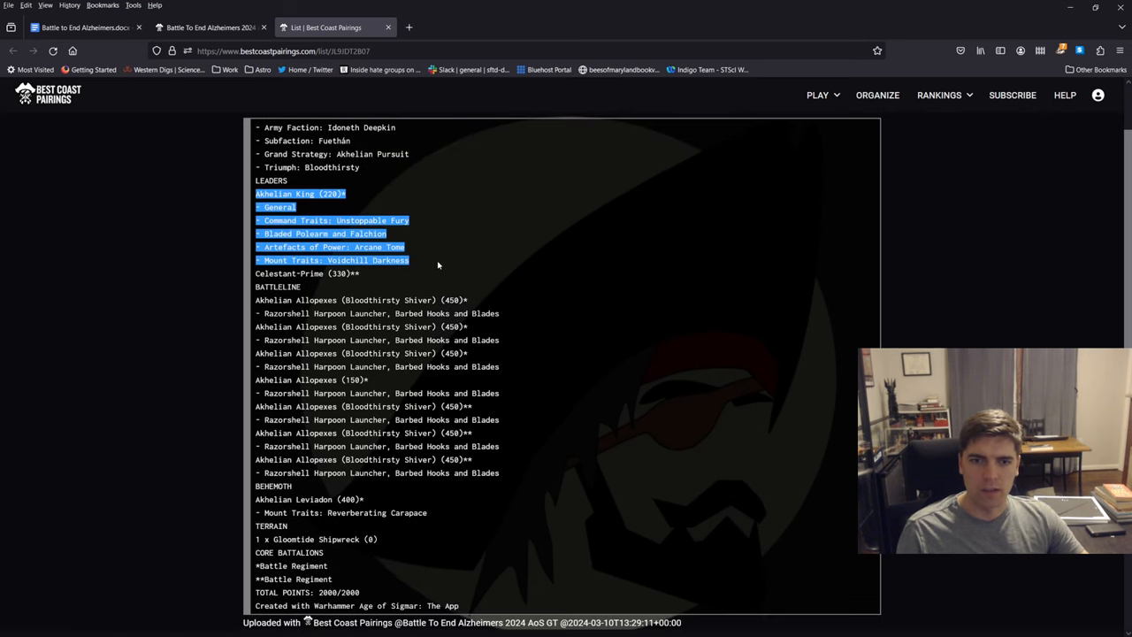
scroll("down", 3)
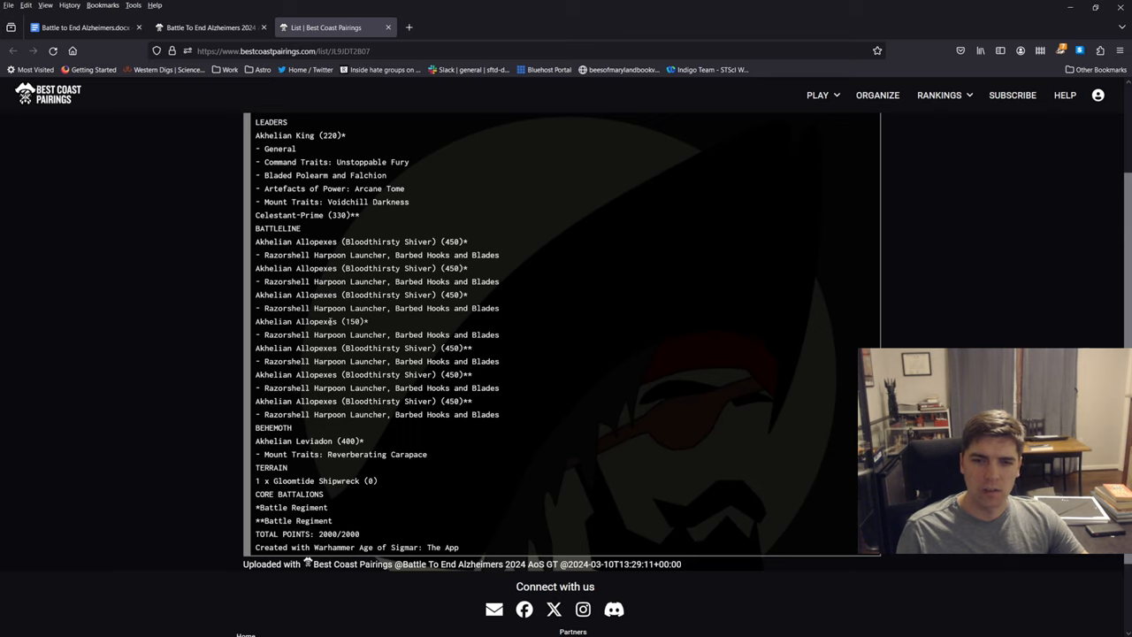
left_click_drag(255, 440, 427, 453)
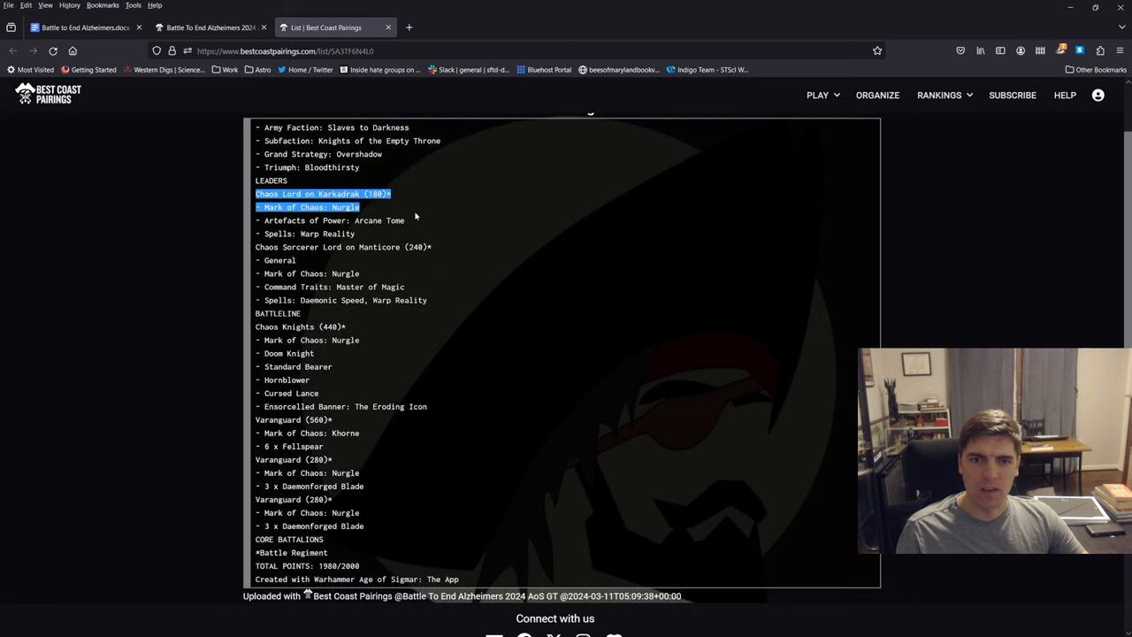
Step: Read Kenn Hotdogler's Sorcerer Lord on Manticore list, highlighting the Daemonic Speed spell
left_click(398, 223)
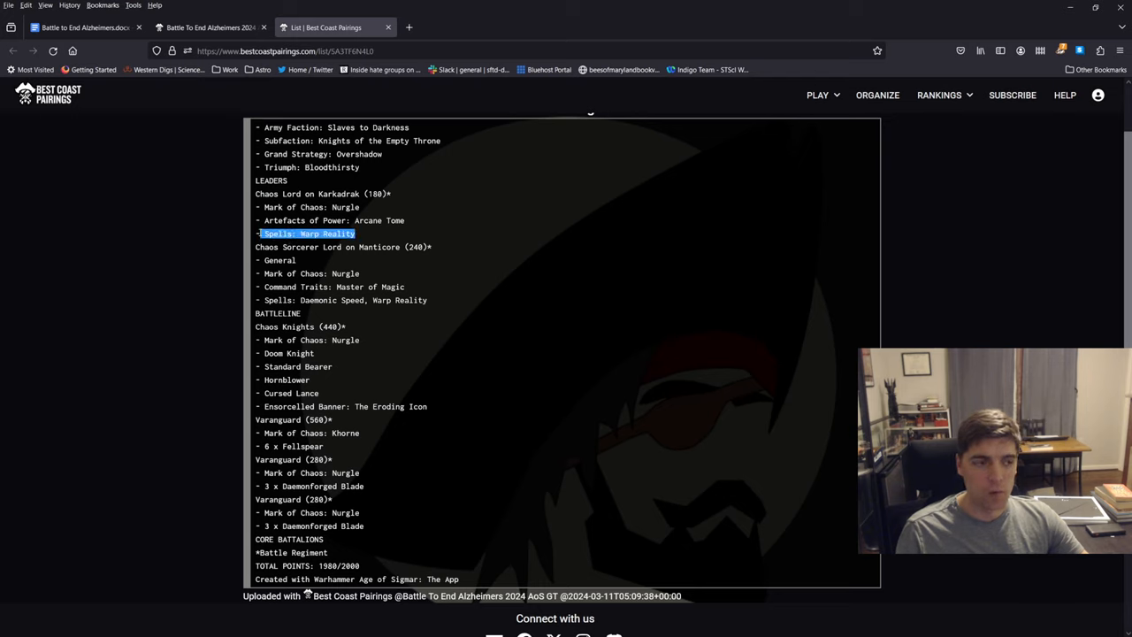
scroll("down", 3)
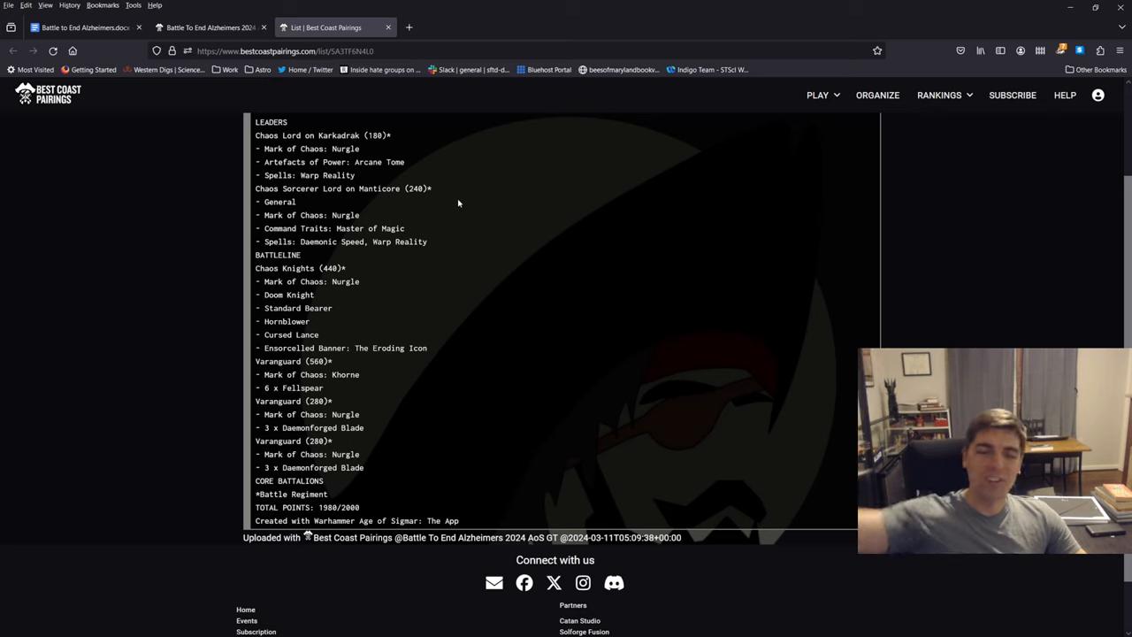
mouse_move(414, 186)
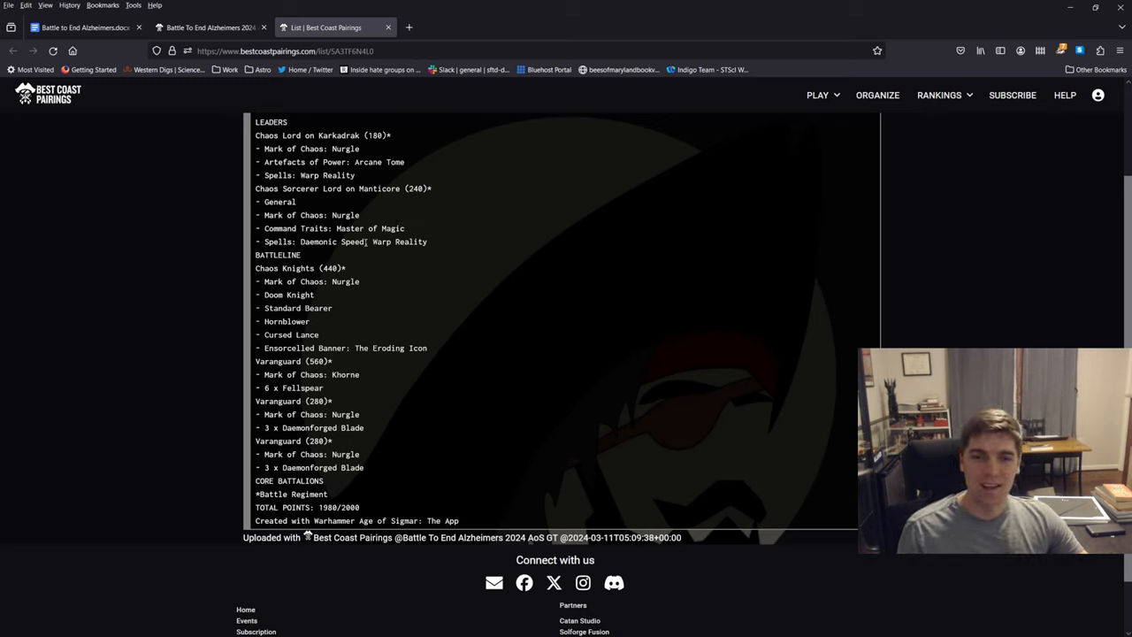
double_click(332, 241)
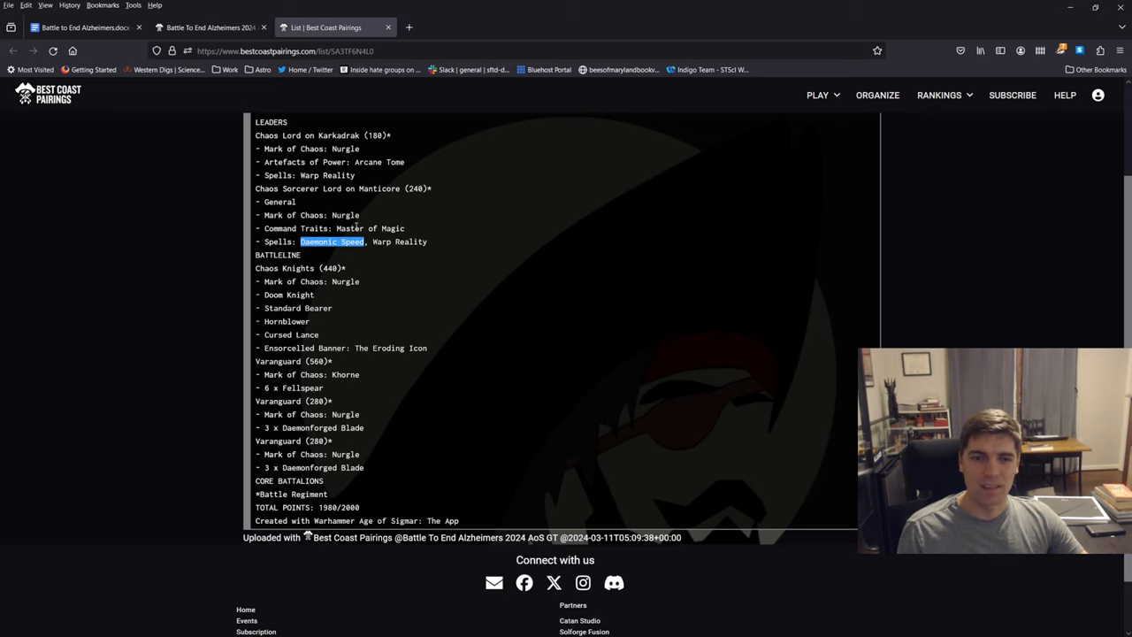
left_click(332, 242)
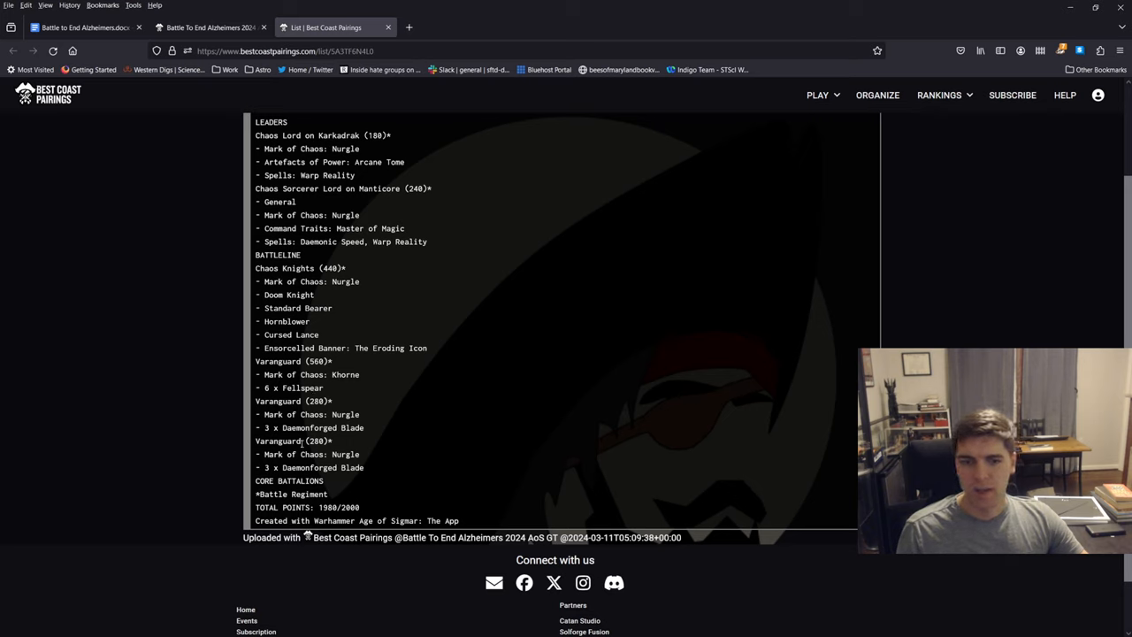
mouse_move(450, 442)
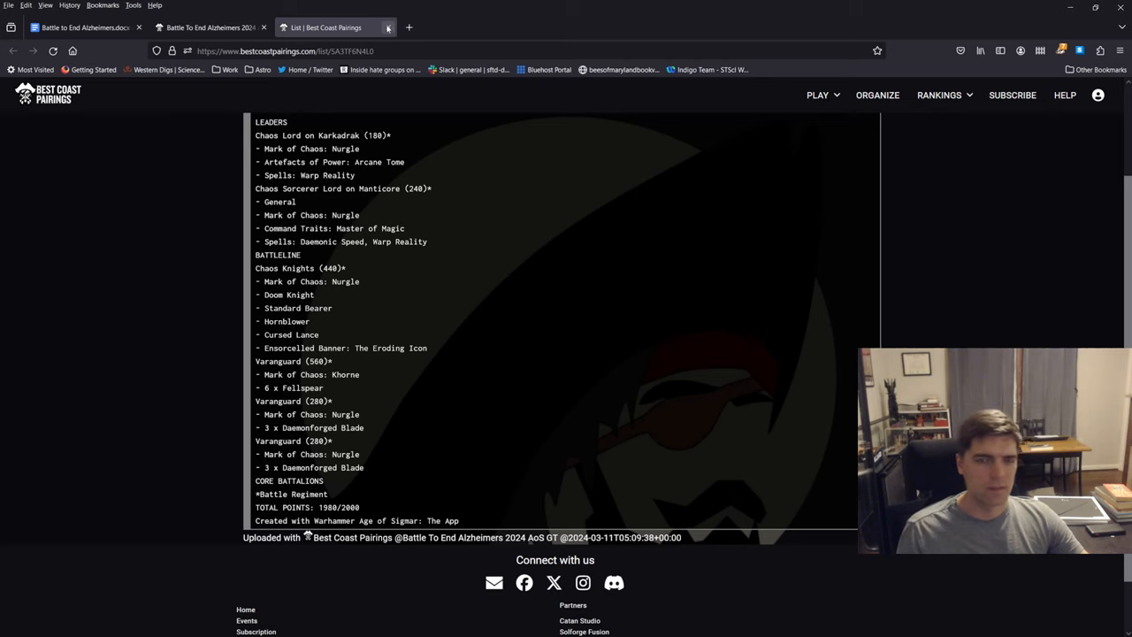
mouse_move(387, 28)
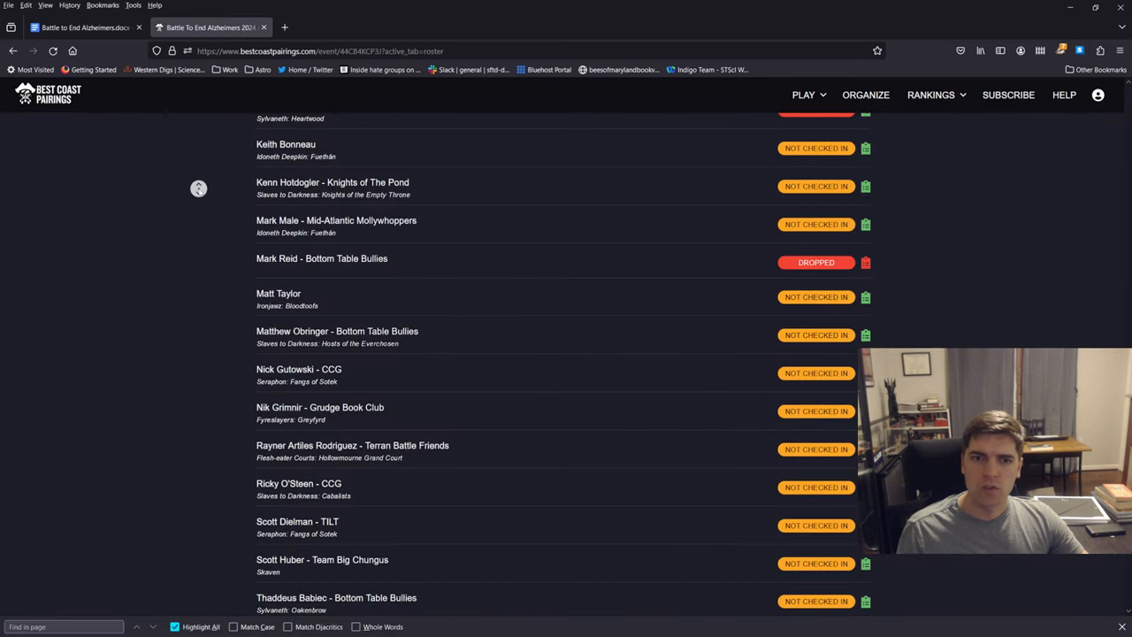
Step: Scroll down the Akhelian King-led Idoneth Deepkin Fuethán list
scroll("down", 3)
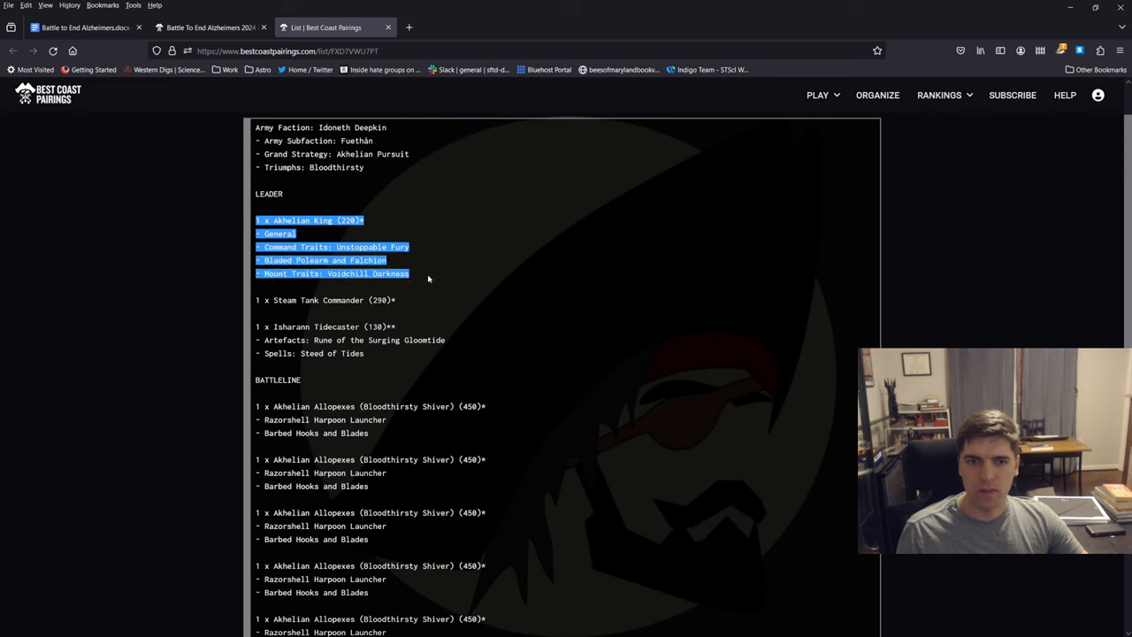
Step: Scroll to the Gloomtide Shipwreck terrain, core battalions and 1990/2000 total
scroll("down", 3)
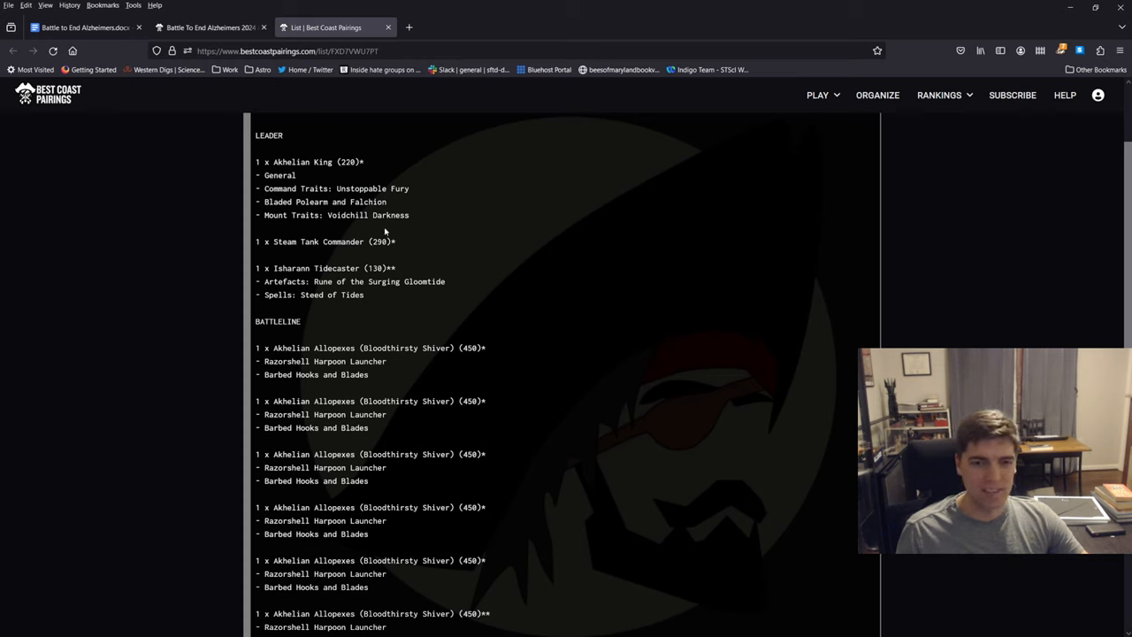
mouse_move(303, 256)
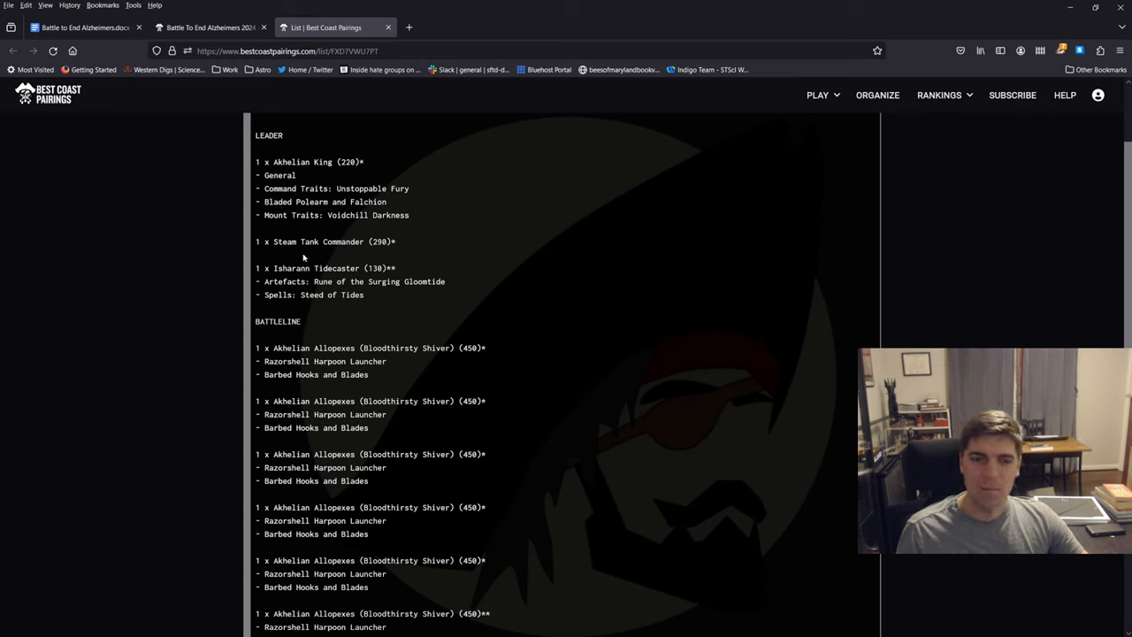
mouse_move(427, 248)
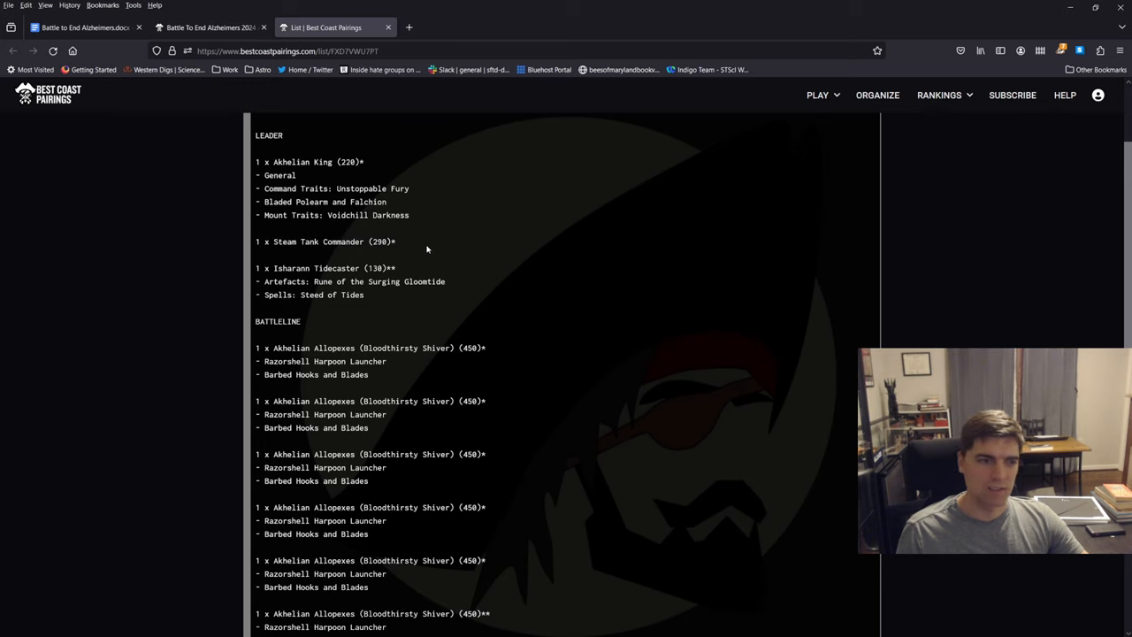
mouse_move(367, 257)
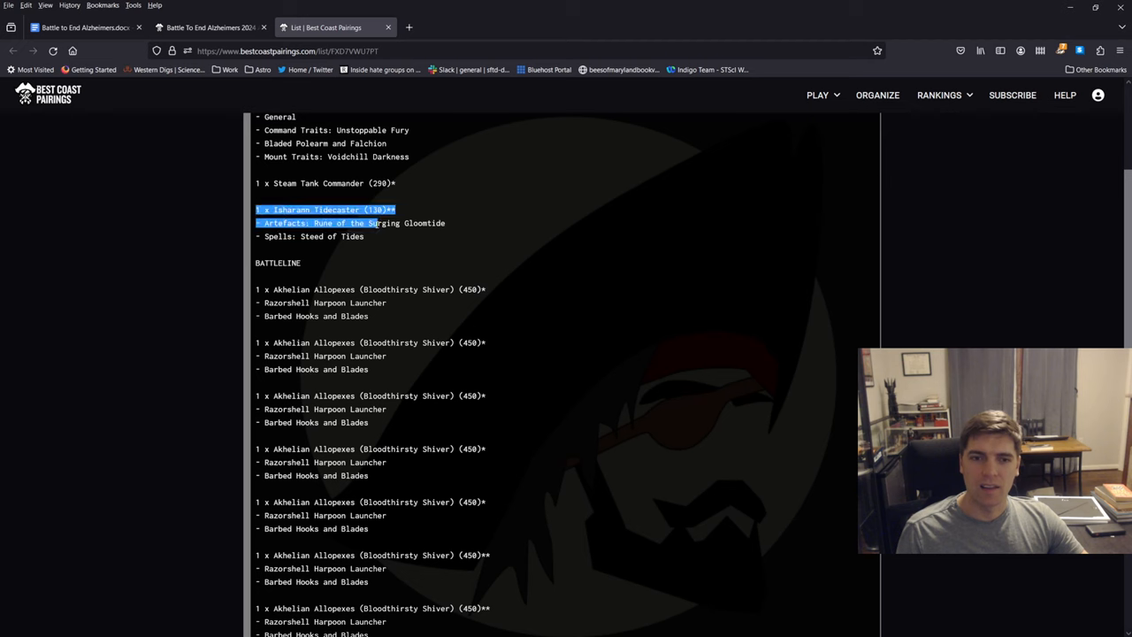
scroll("down", 3)
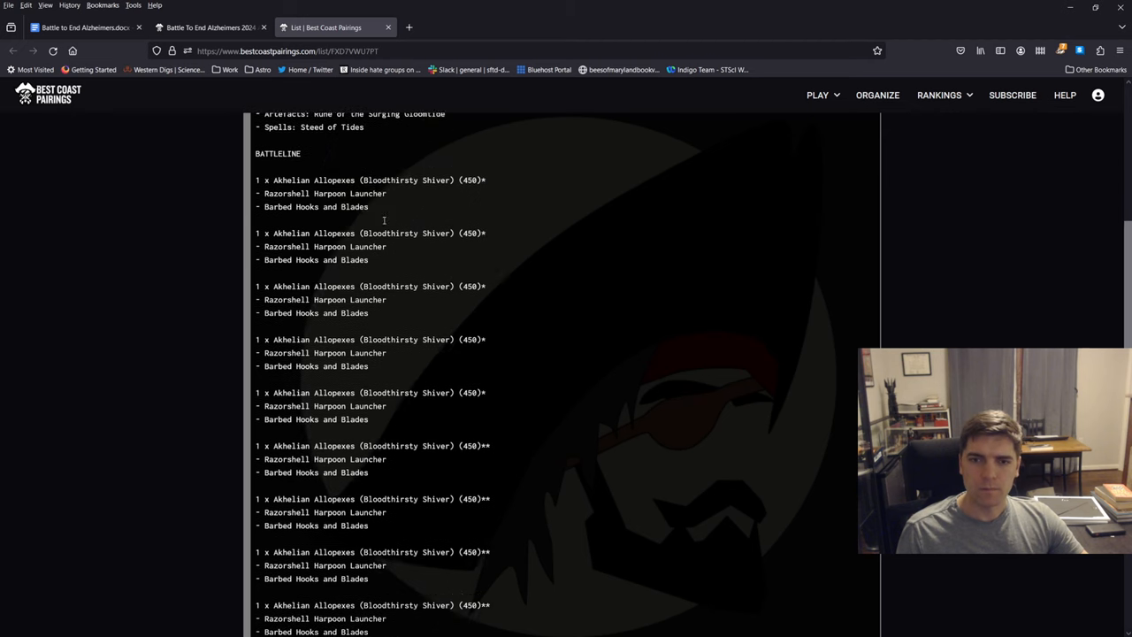
scroll("down", 3)
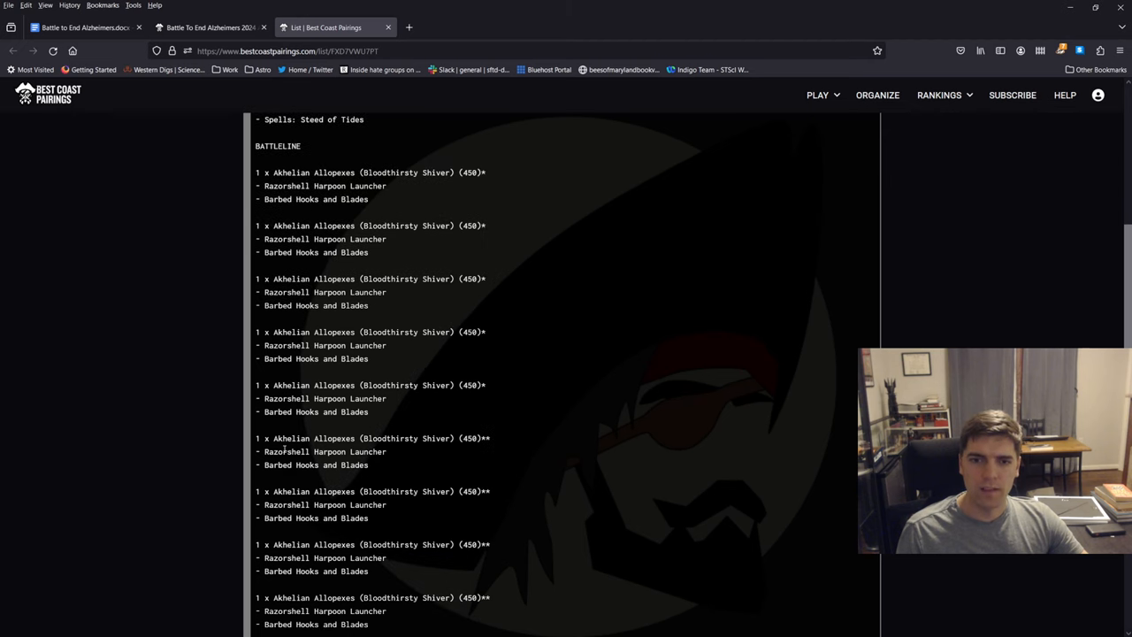
scroll("down", 3)
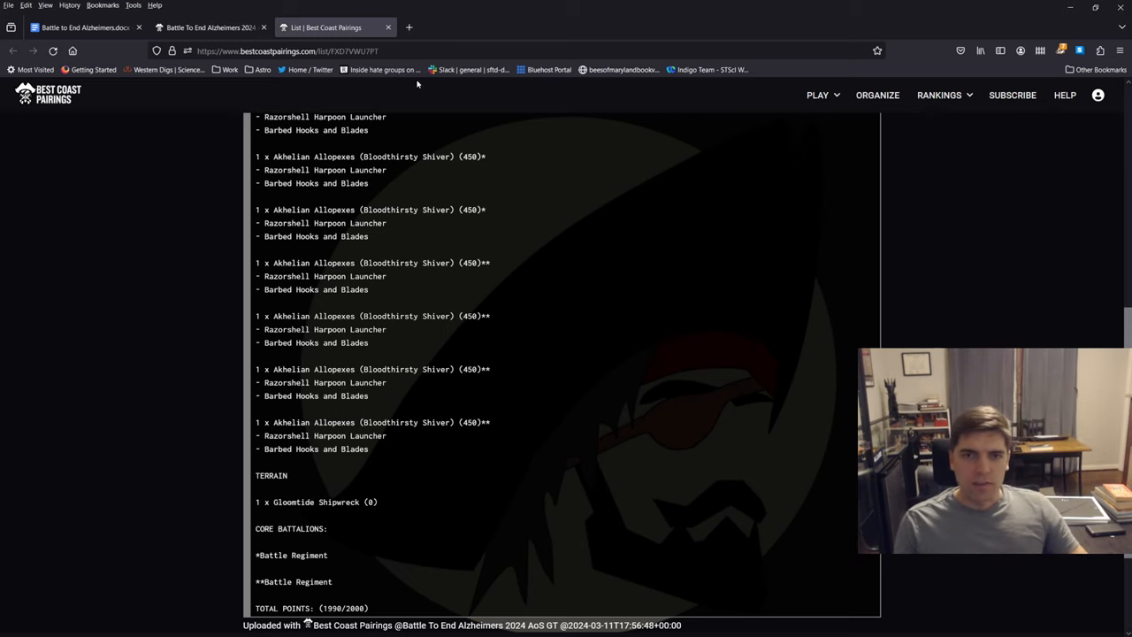
mouse_move(387, 27)
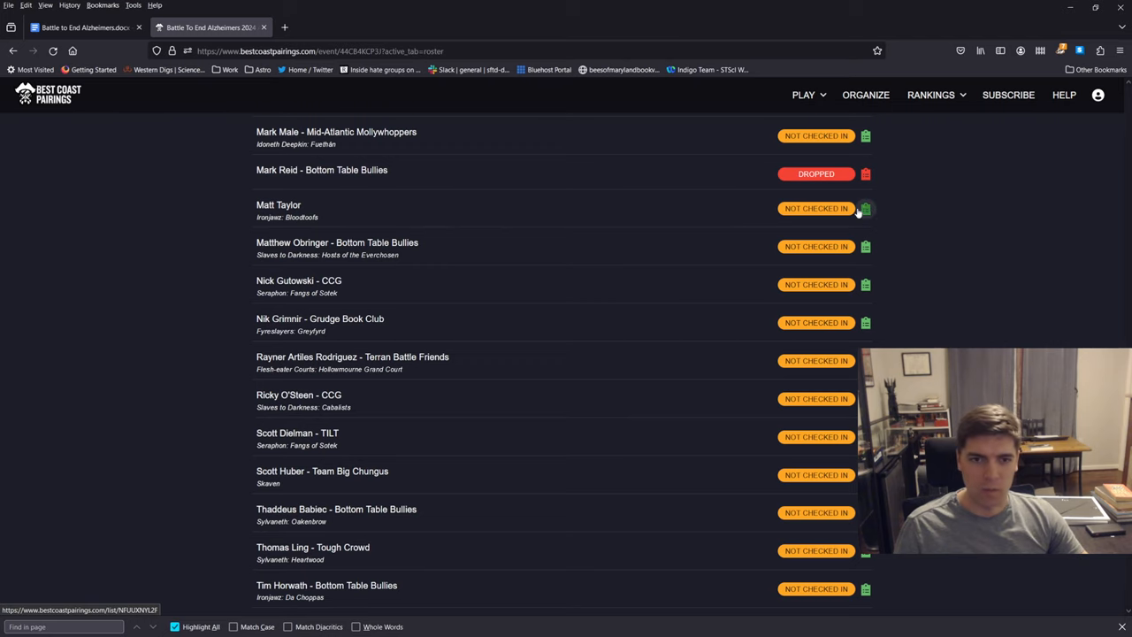
left_click(865, 208)
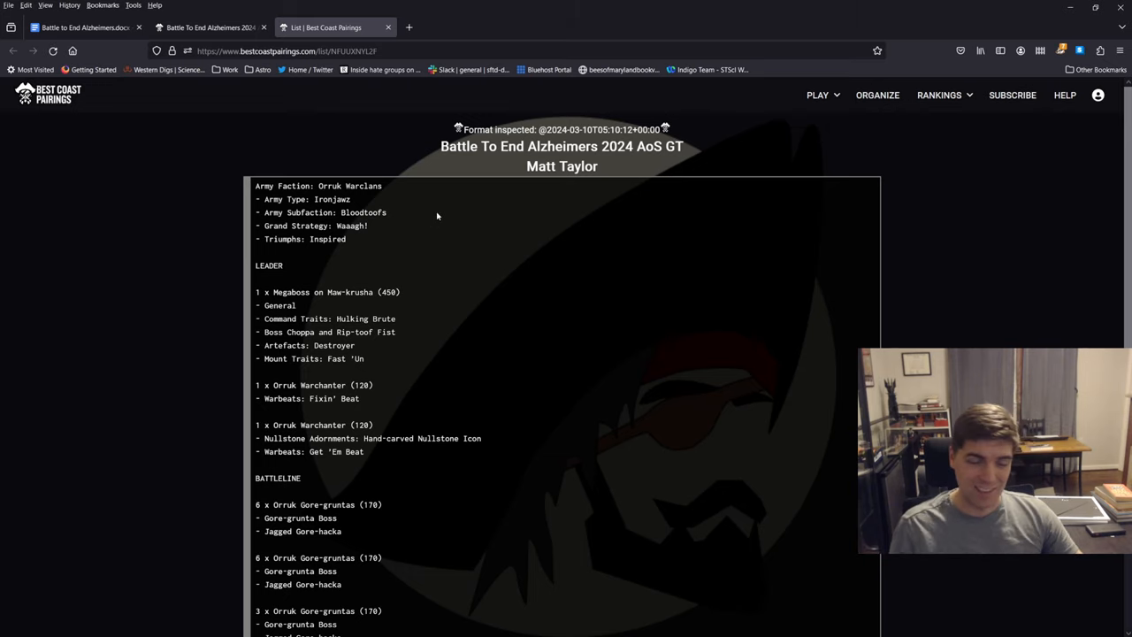
scroll("down", 3)
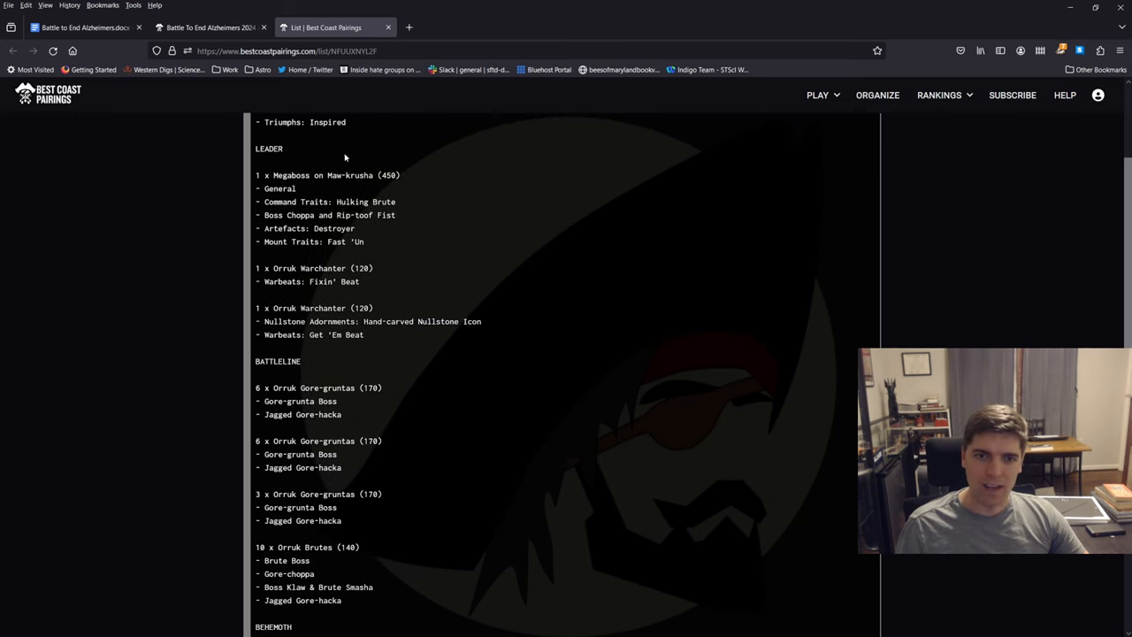
left_click_drag(256, 268, 373, 281)
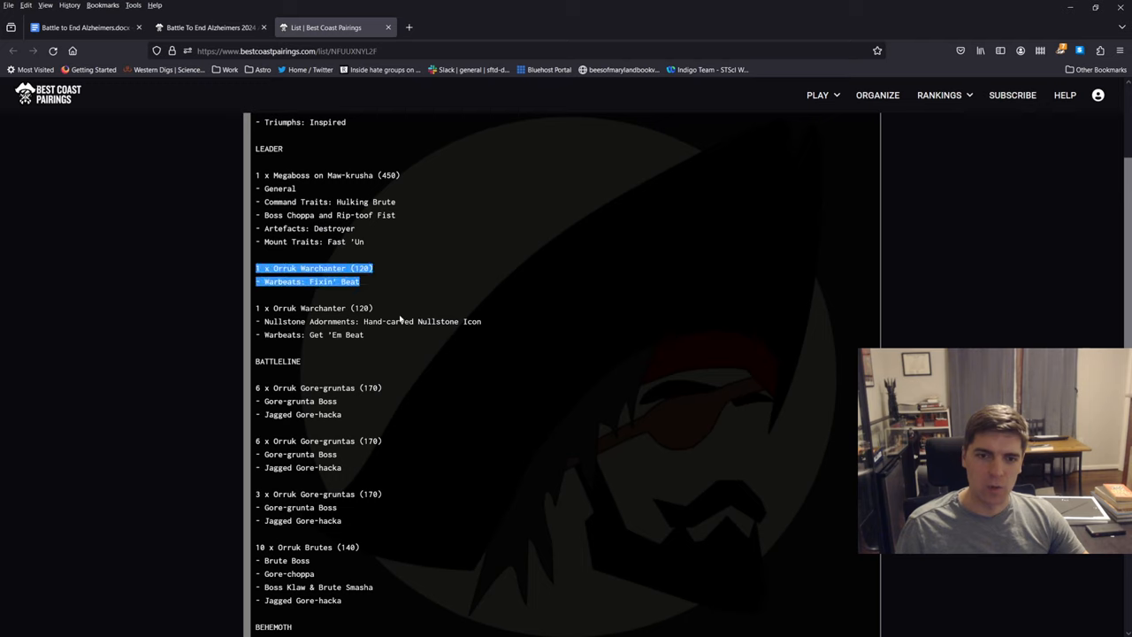
left_click(434, 345)
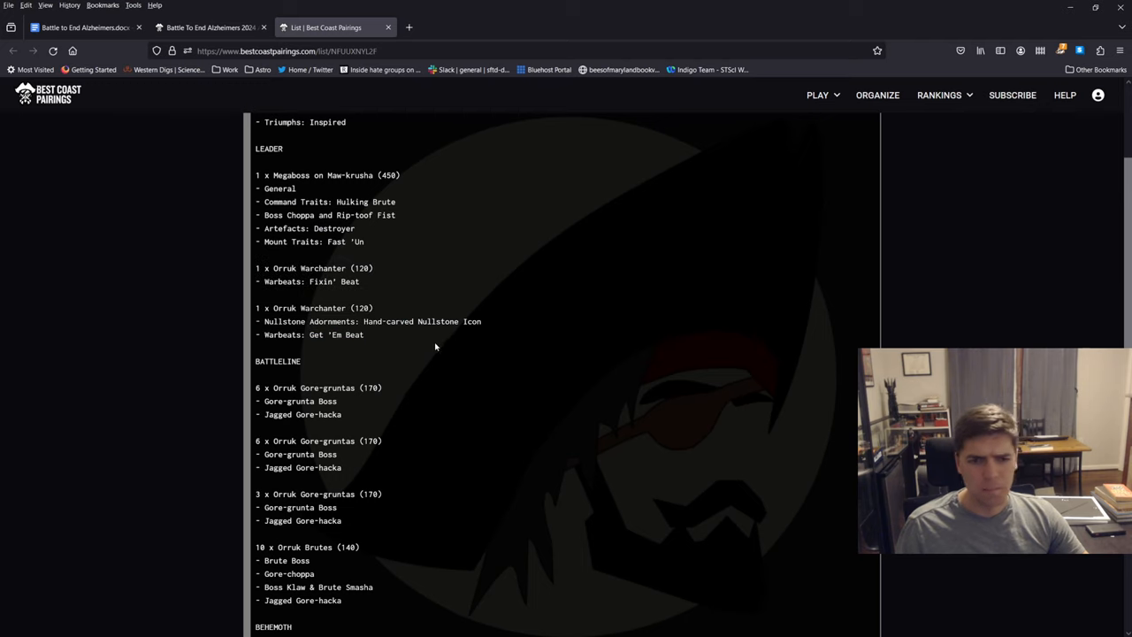
scroll("down", 3)
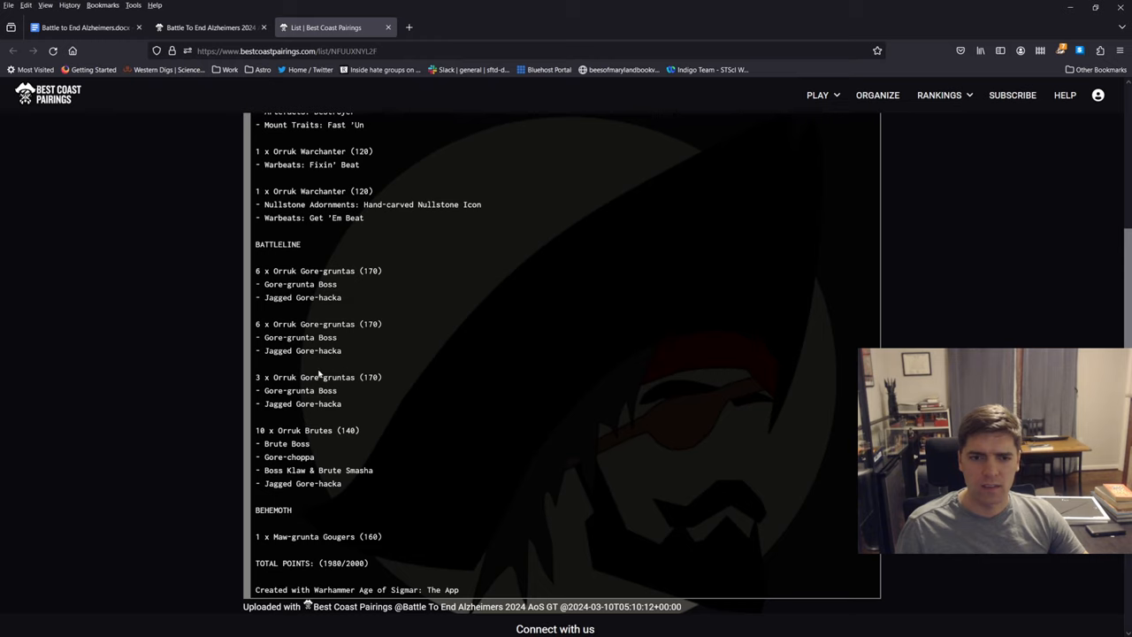
mouse_move(338, 428)
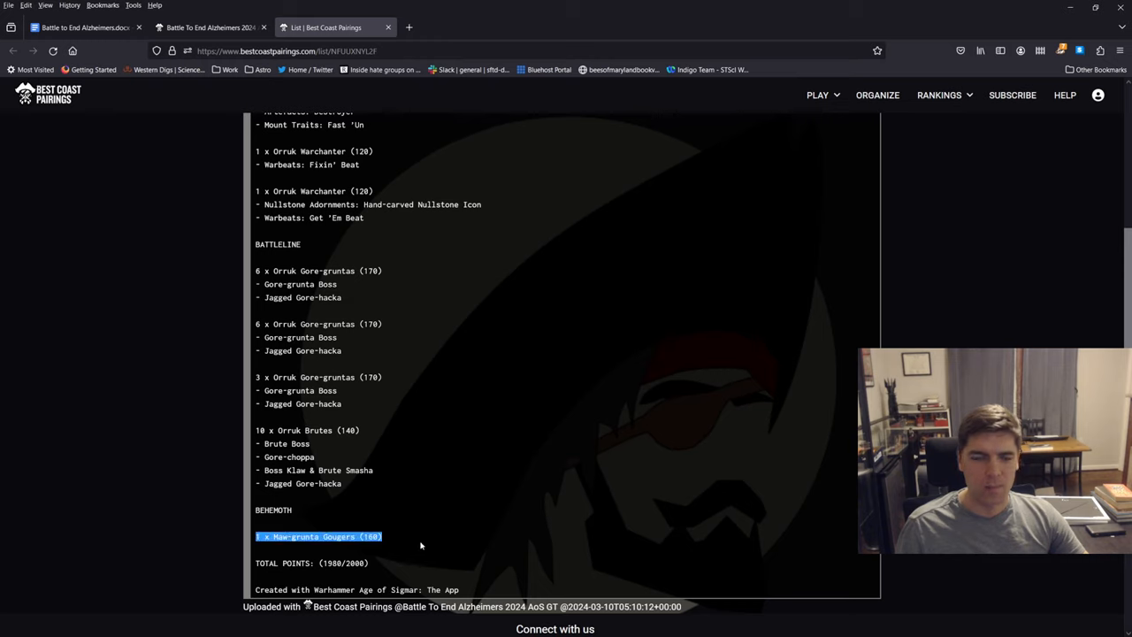
left_click(376, 493)
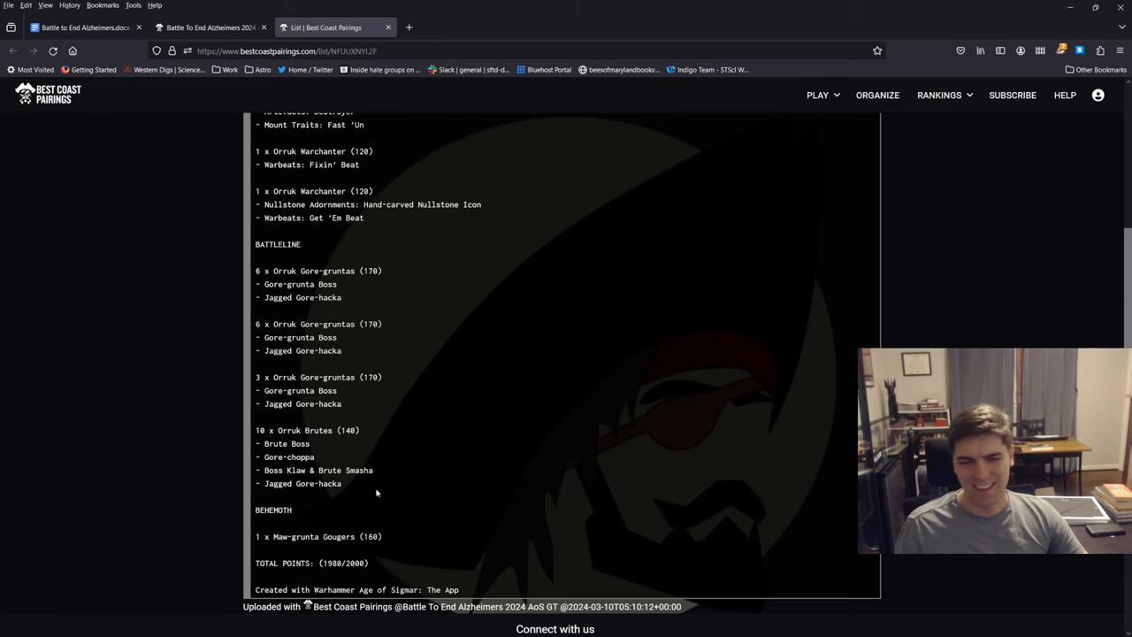
mouse_move(384, 535)
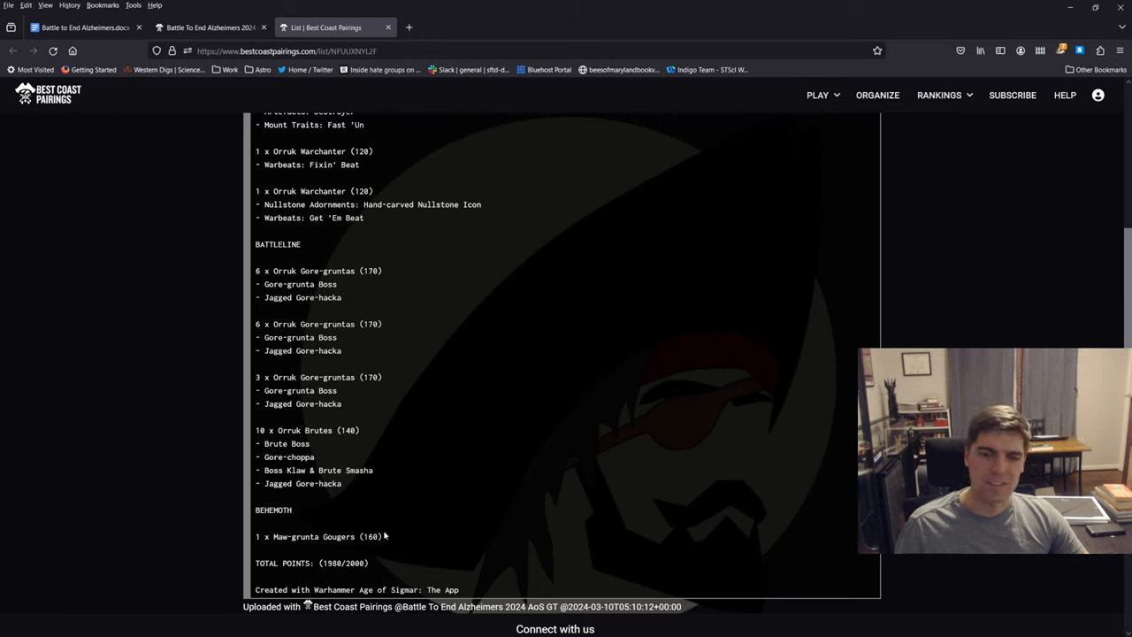
mouse_move(420, 42)
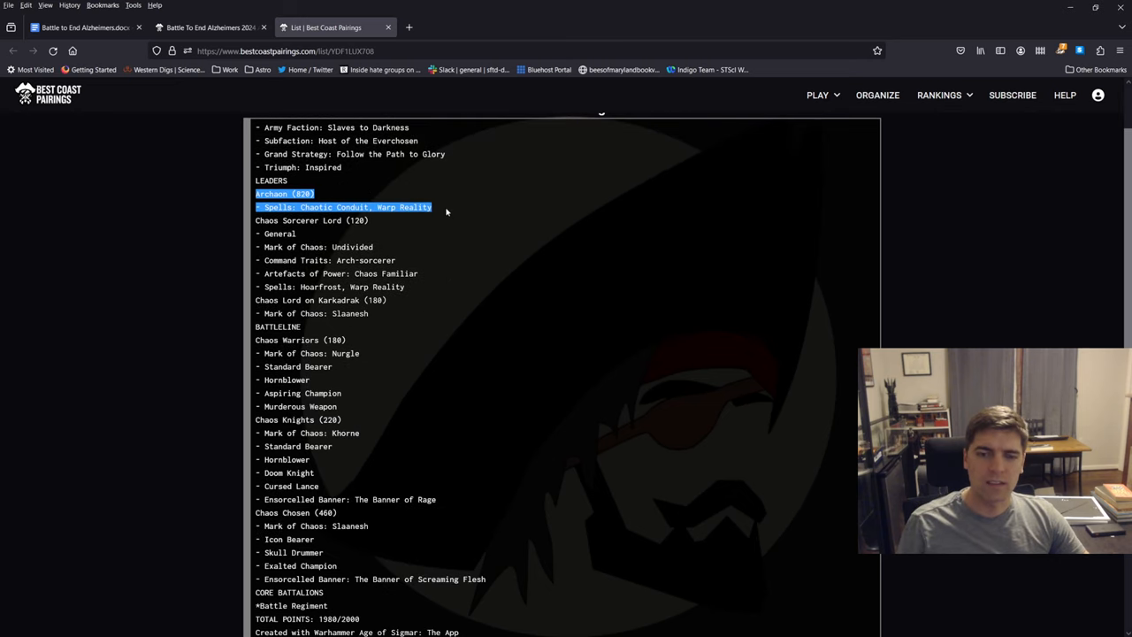
Step: Review Archaon's Everchosen list, highlighting and clearing the Archaon and Chaos Knights entries
left_click(448, 210)
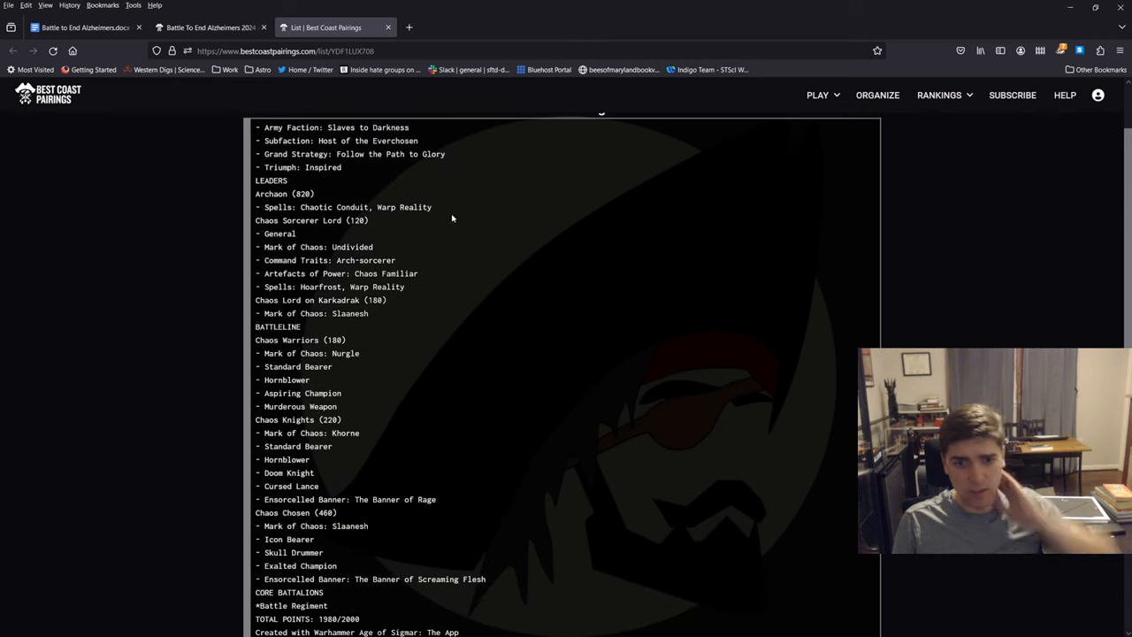
mouse_move(477, 228)
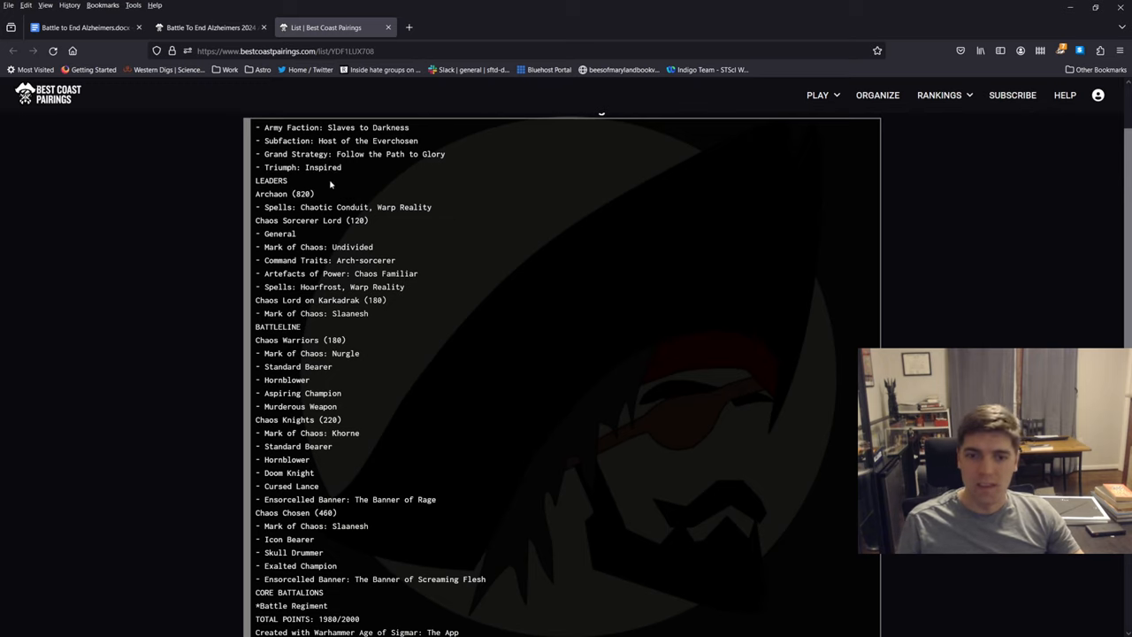
left_click_drag(265, 193, 432, 207)
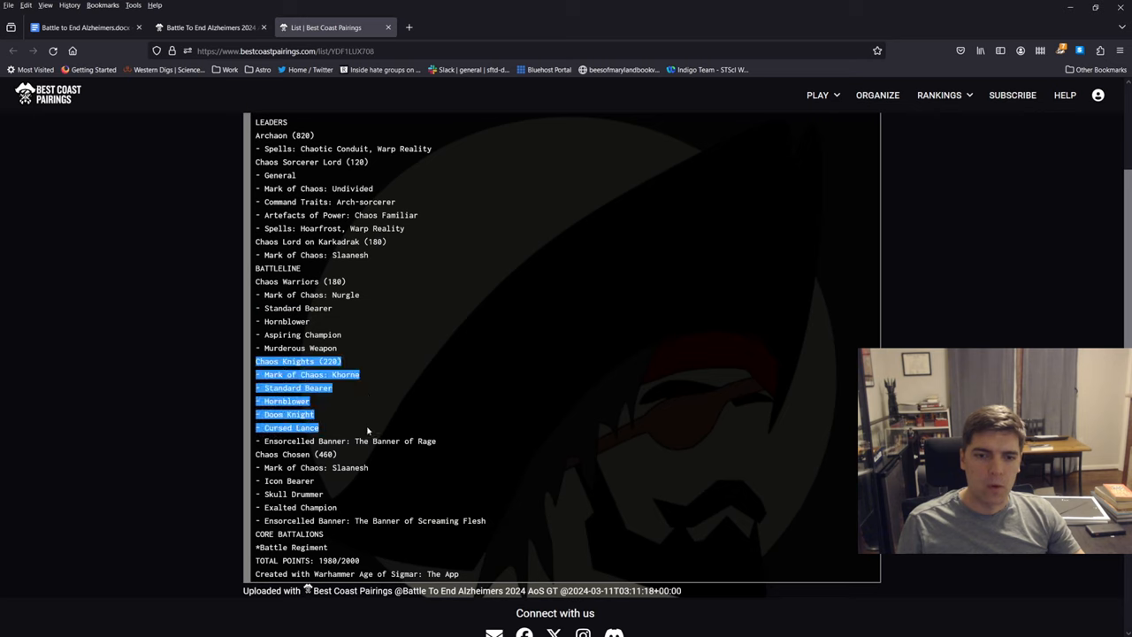
left_click(265, 465)
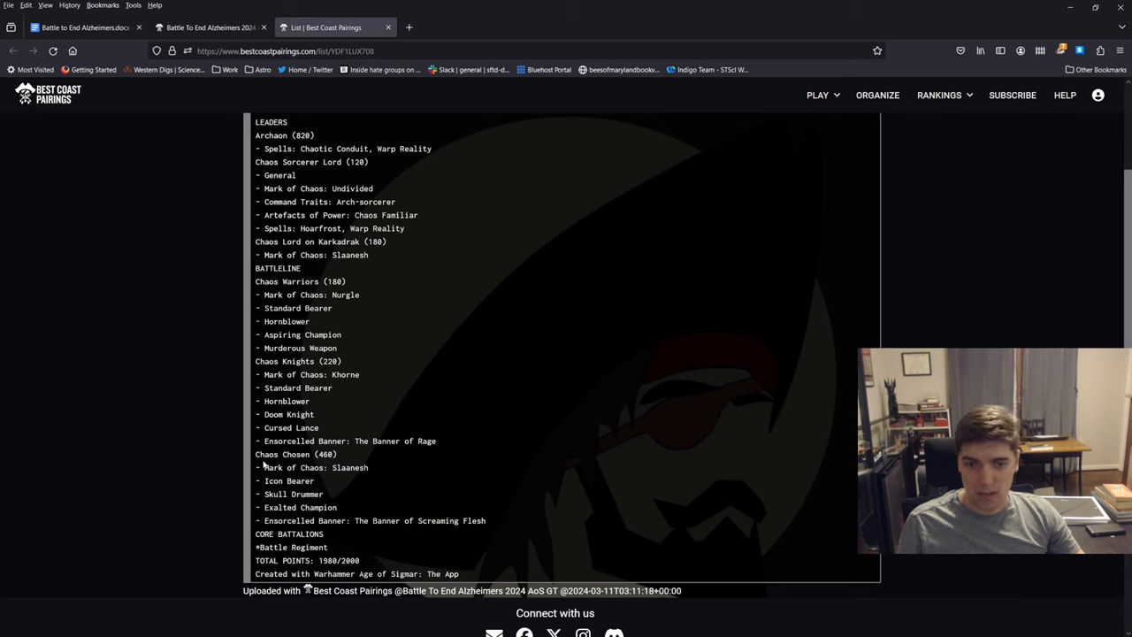
mouse_move(514, 528)
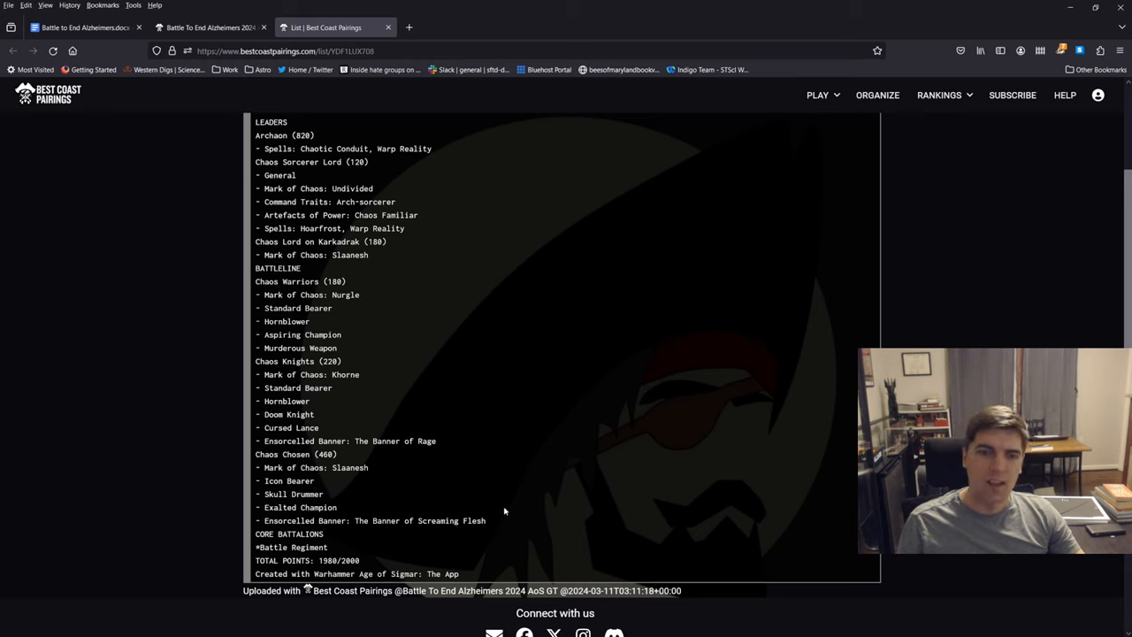
mouse_move(476, 490)
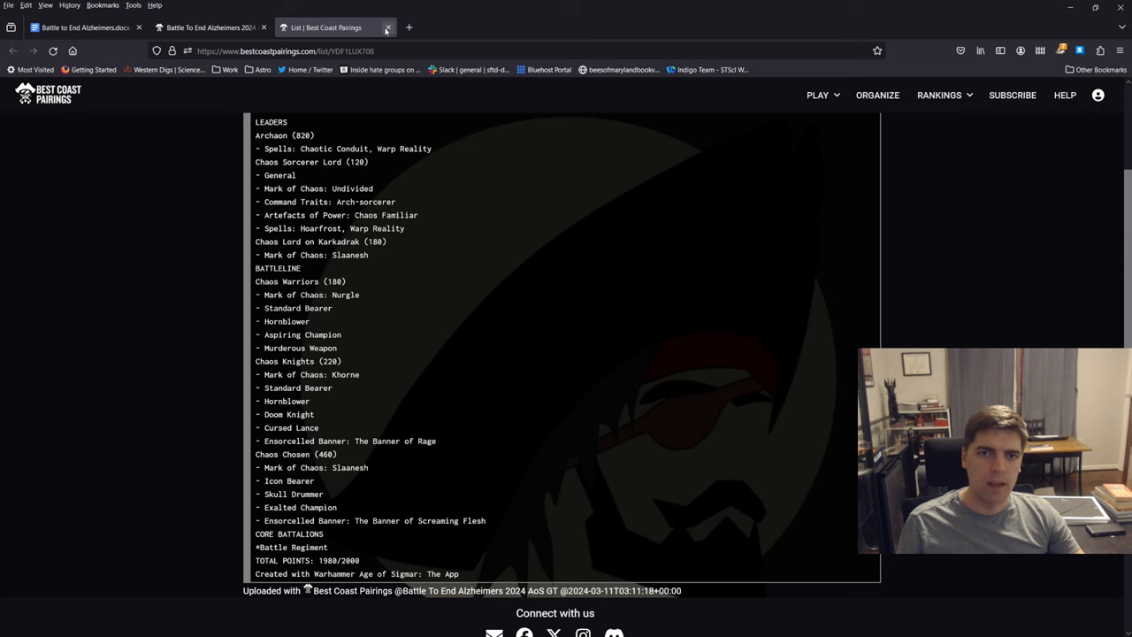
mouse_move(386, 28)
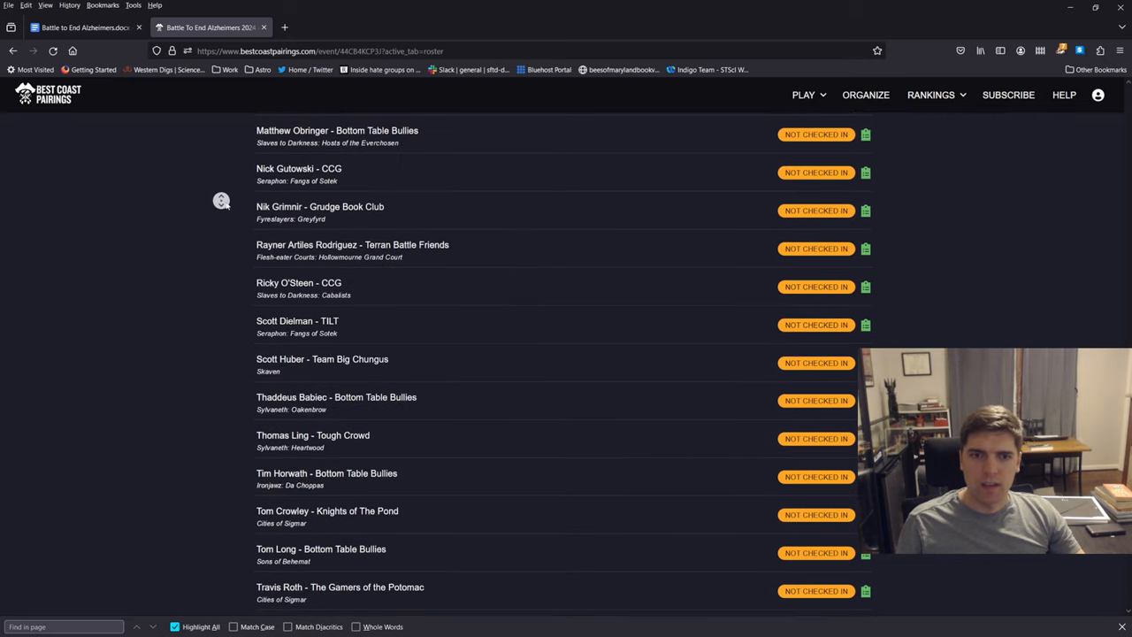
scroll("down", 3)
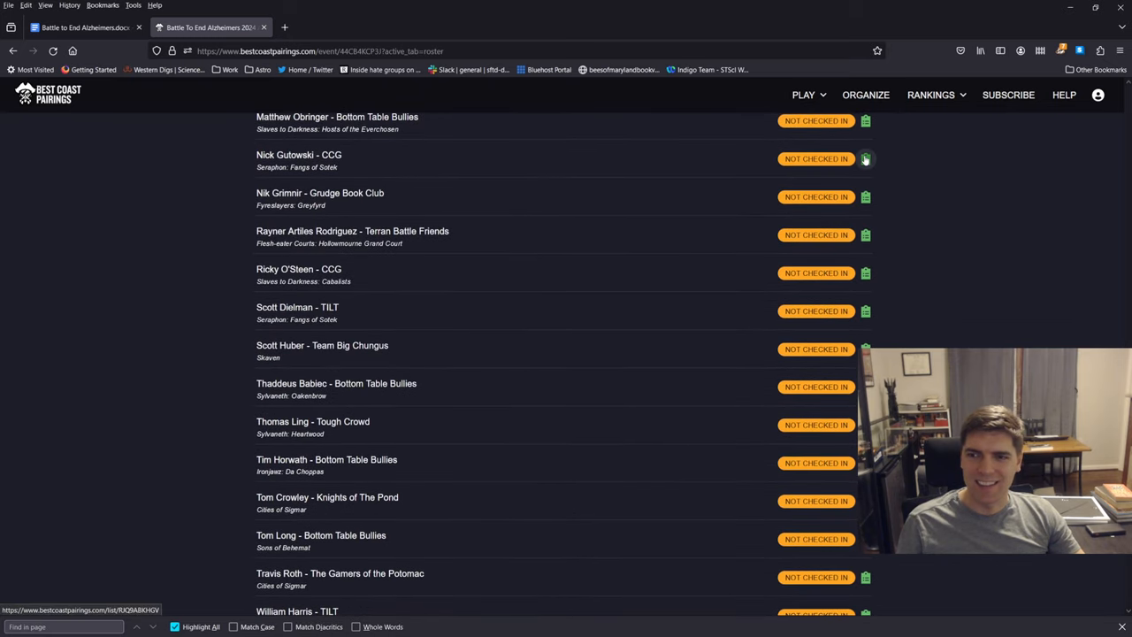
left_click(865, 158)
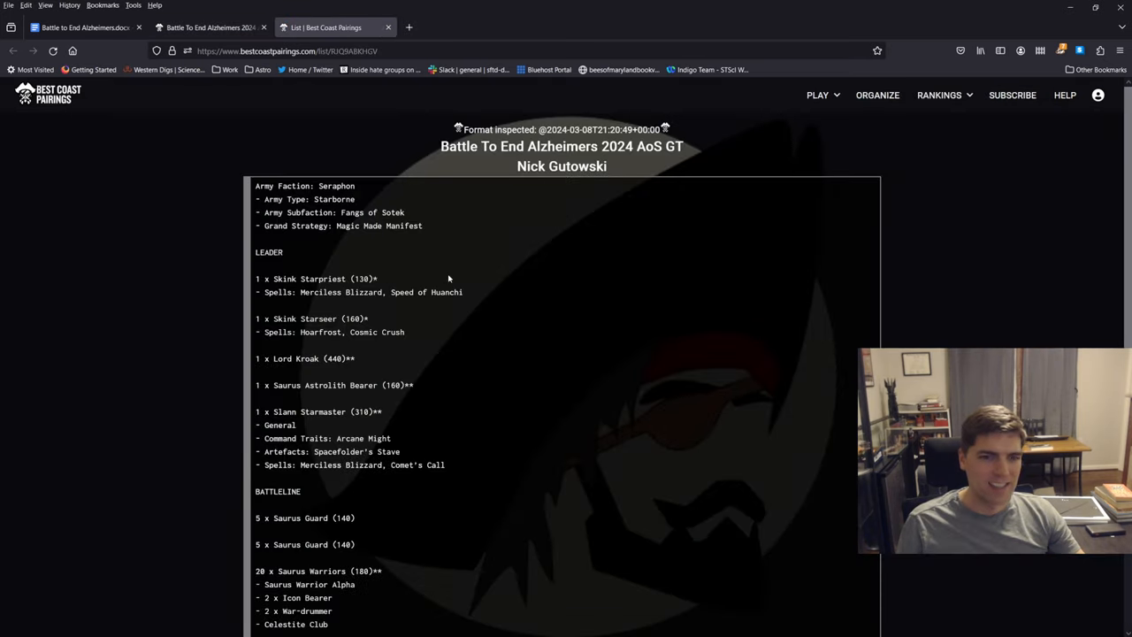
left_click(210, 28)
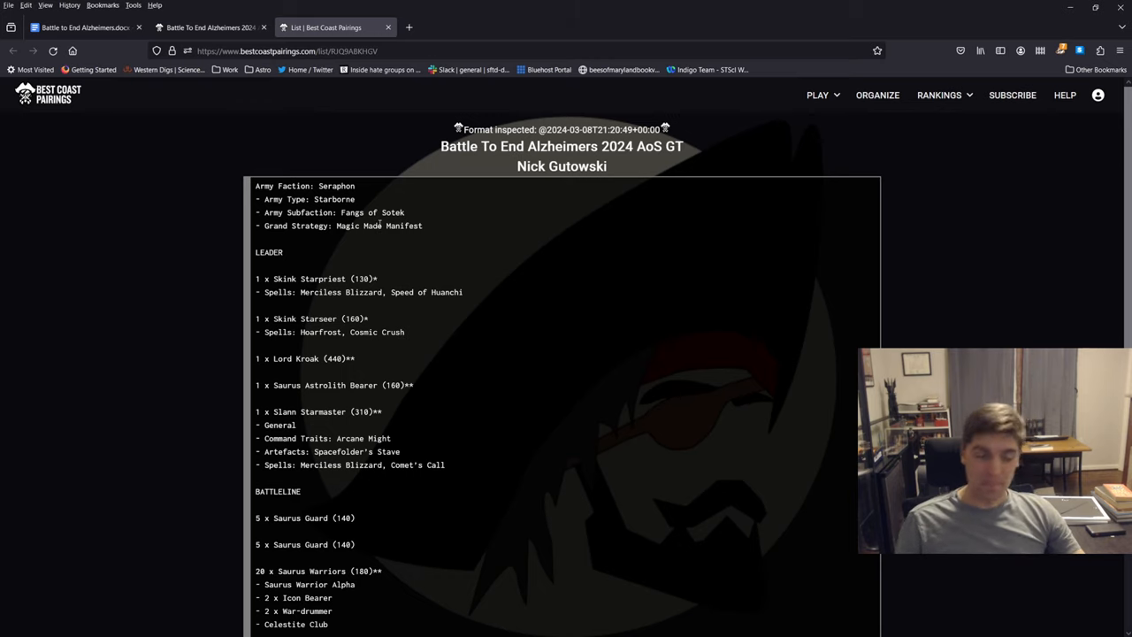
Step: Read the Lord Kroak and Slann Starmaster list, highlighting leaders, Saurus Guard and endless spells
scroll("down", 3)
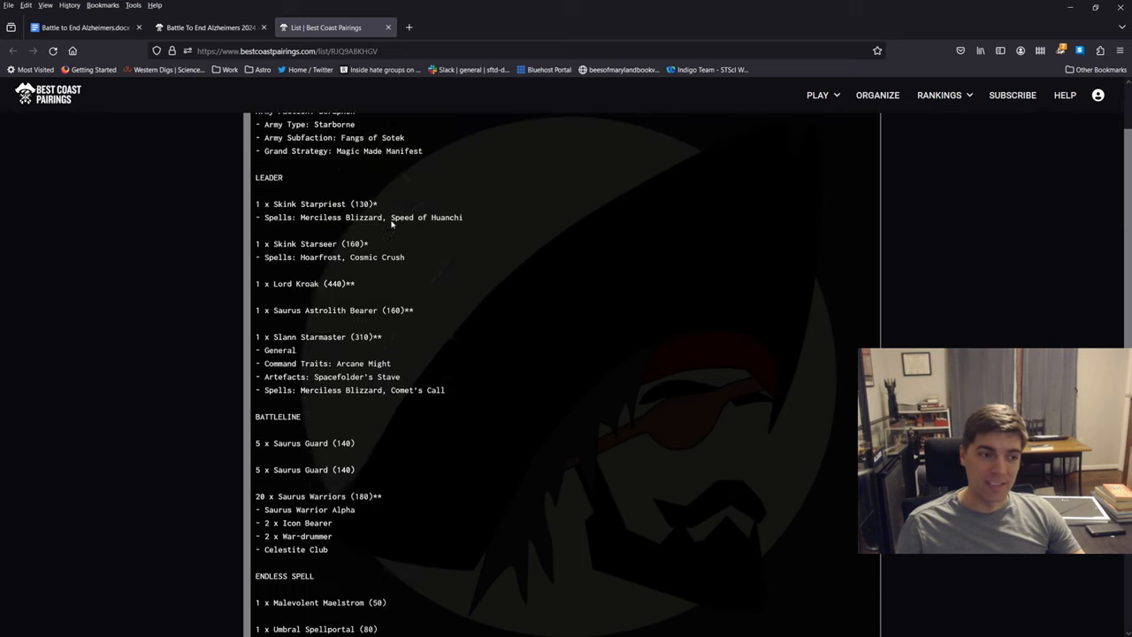
scroll("down", 3)
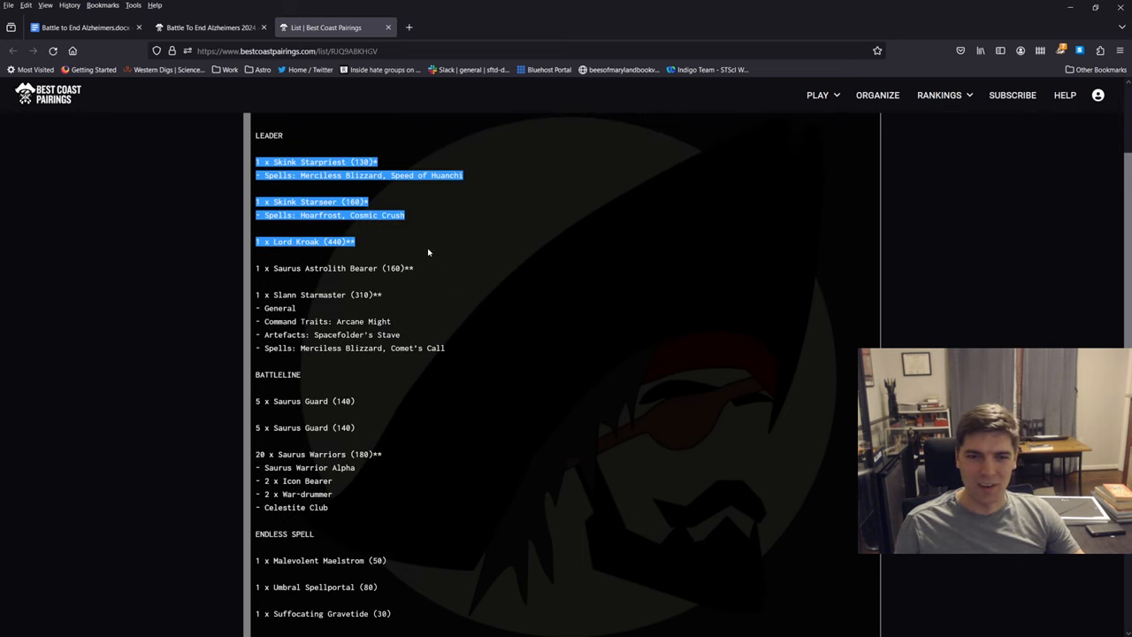
left_click(464, 357)
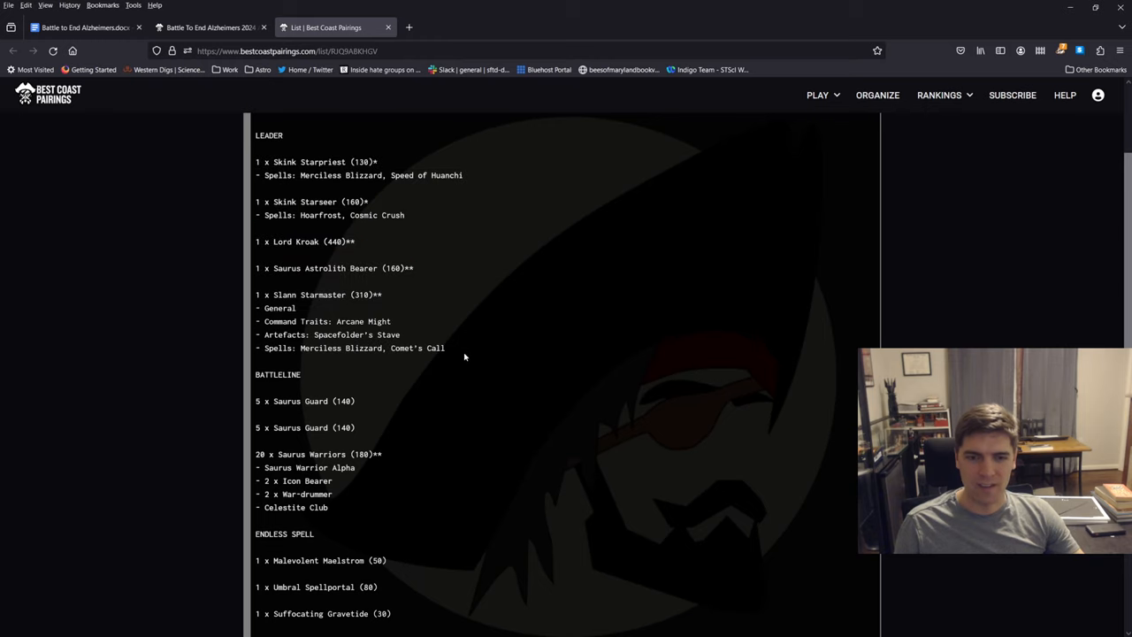
mouse_move(346, 141)
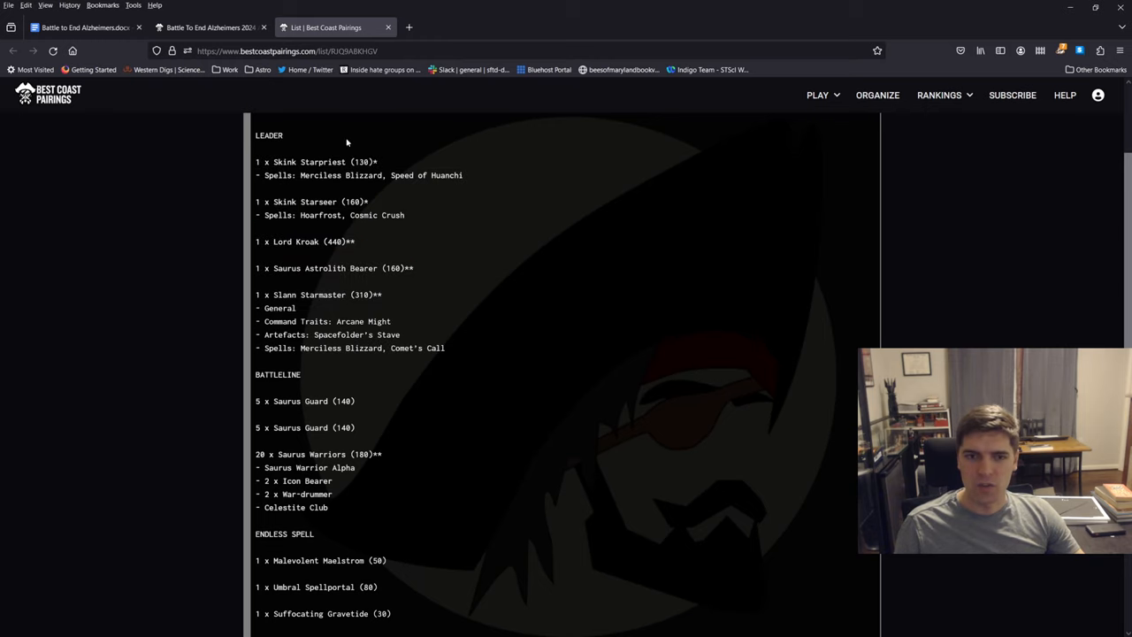
mouse_move(493, 359)
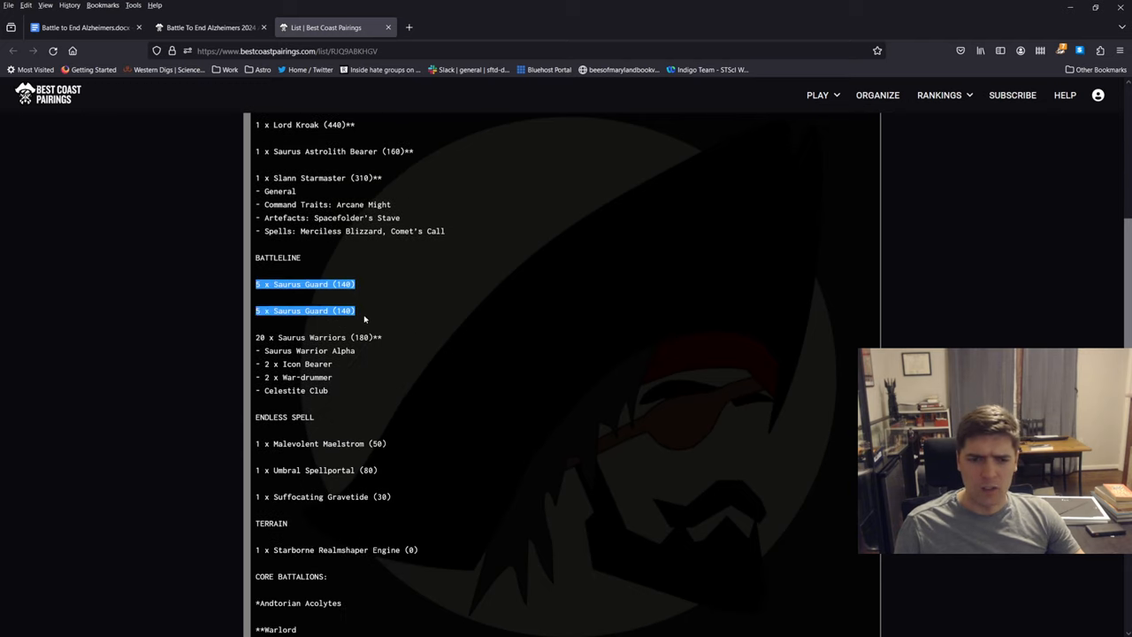
left_click(410, 398)
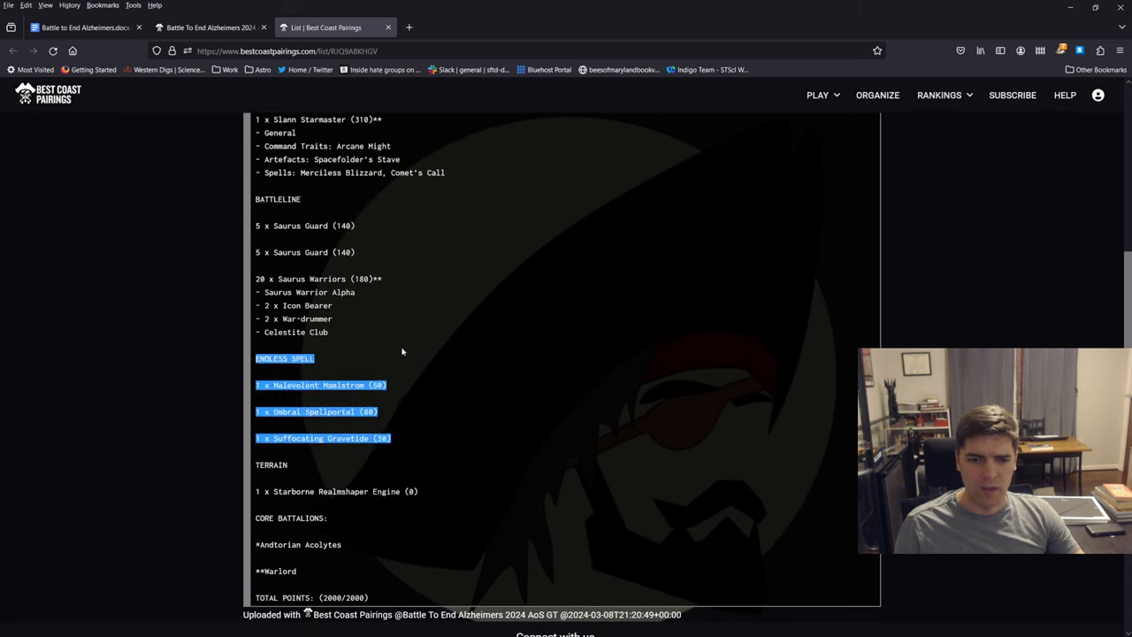
left_click(338, 438)
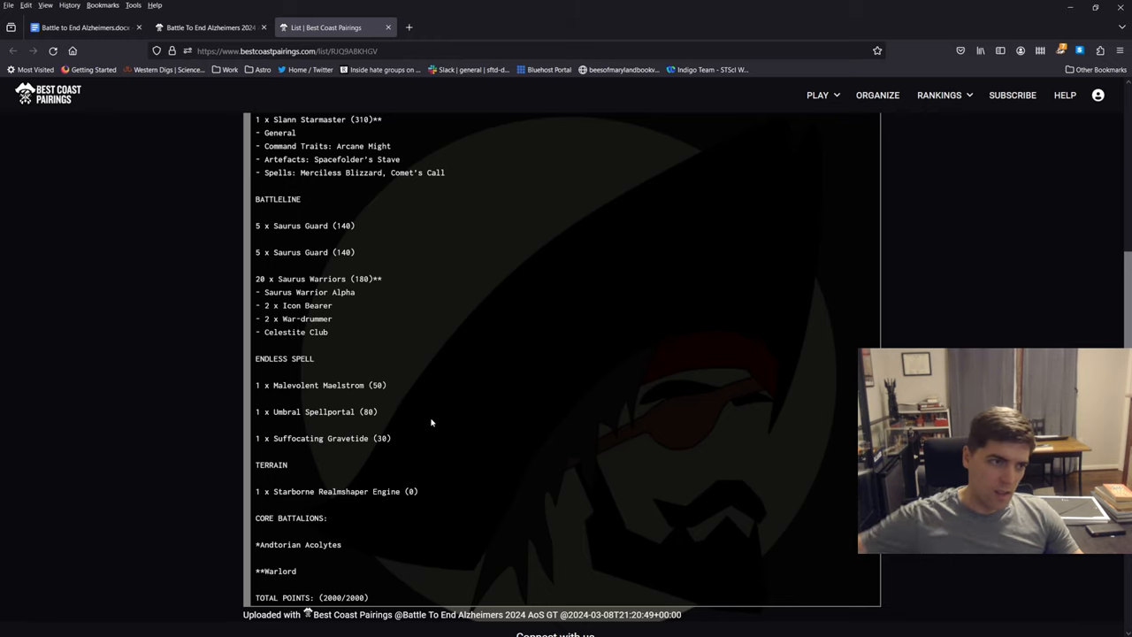
mouse_move(421, 324)
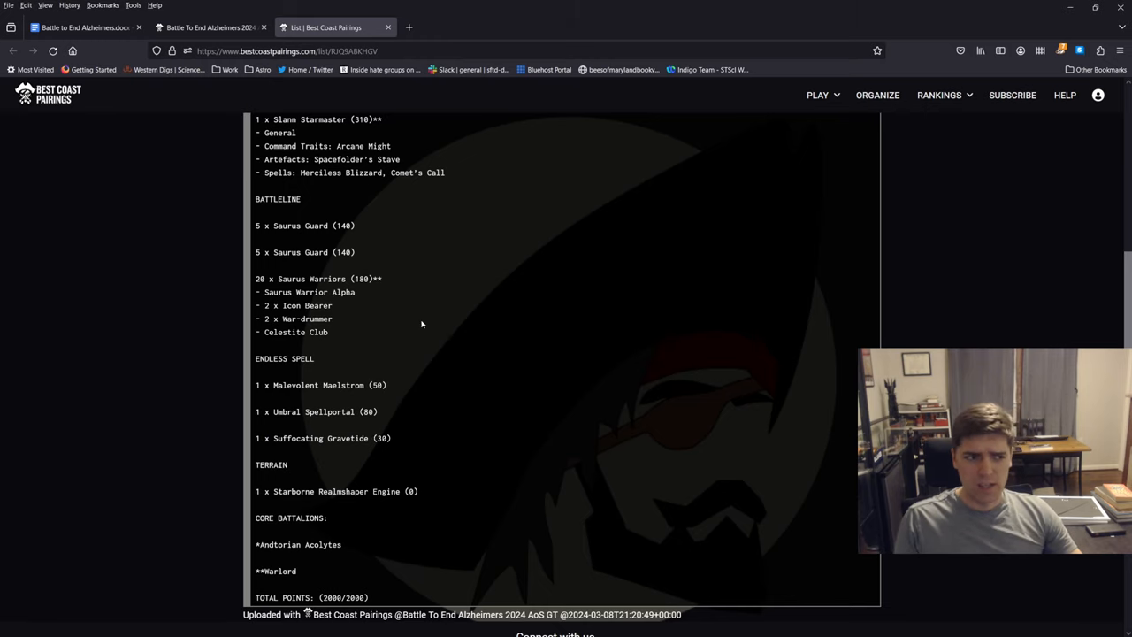
mouse_move(414, 351)
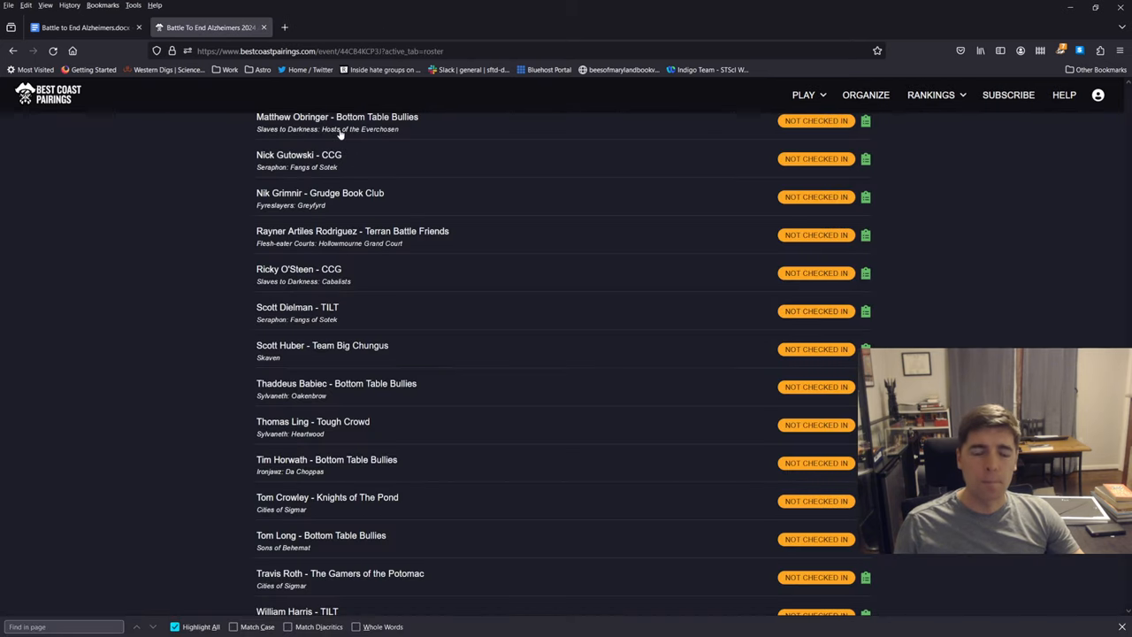
Step: Open Nik Grimnir's Greyfyrd list and scroll through it, highlighting the Runesmiter and Battlesmith
scroll("down", 3)
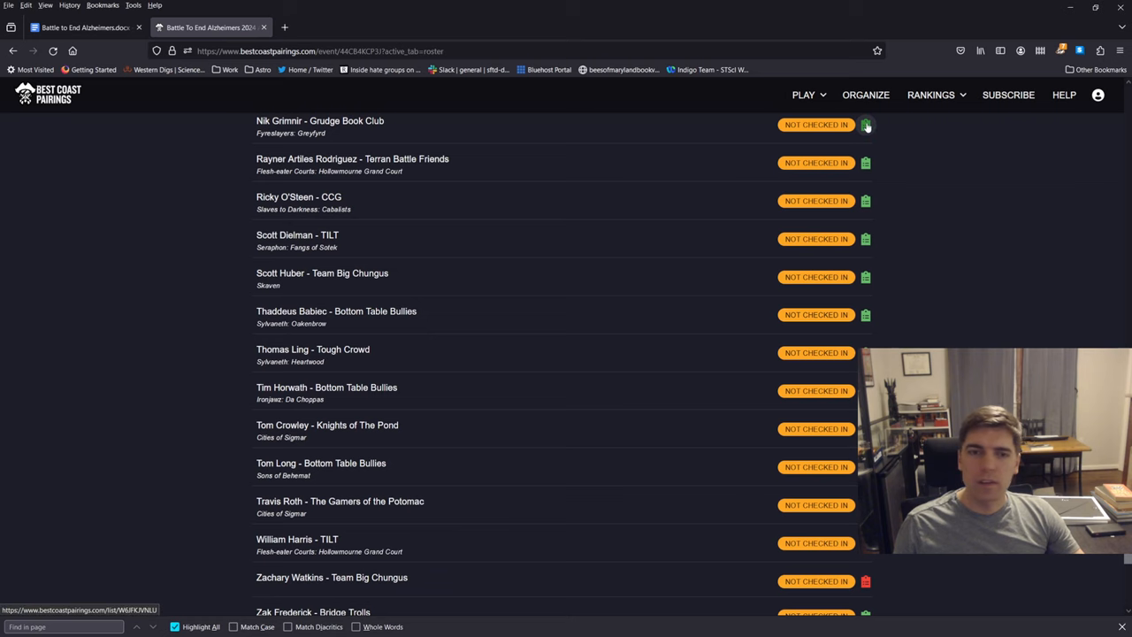
left_click(866, 123)
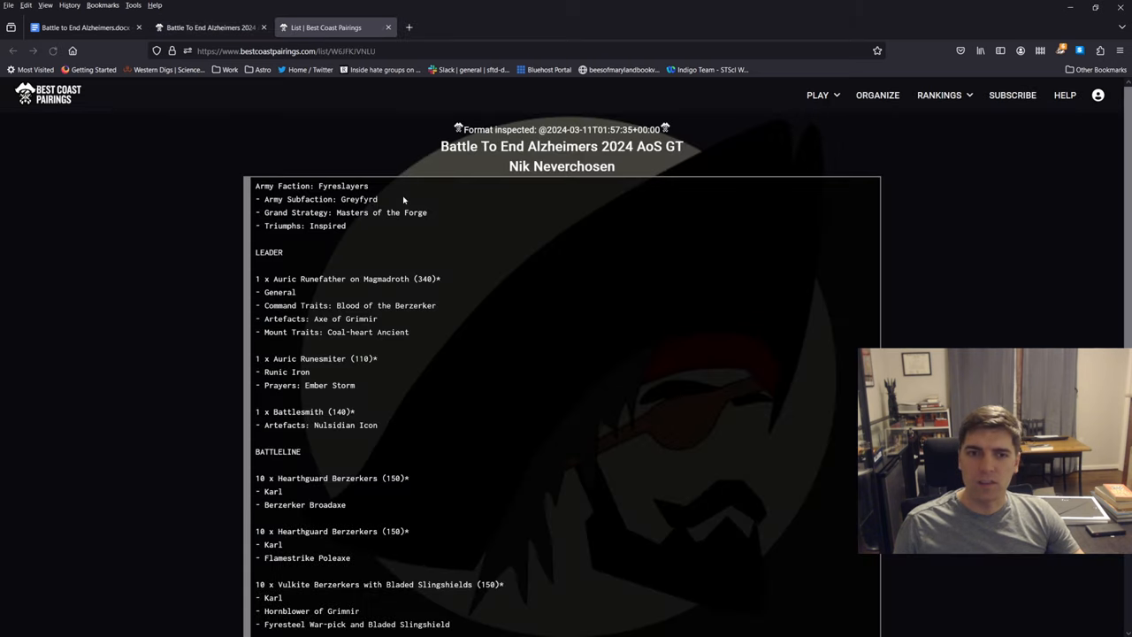
scroll("down", 3)
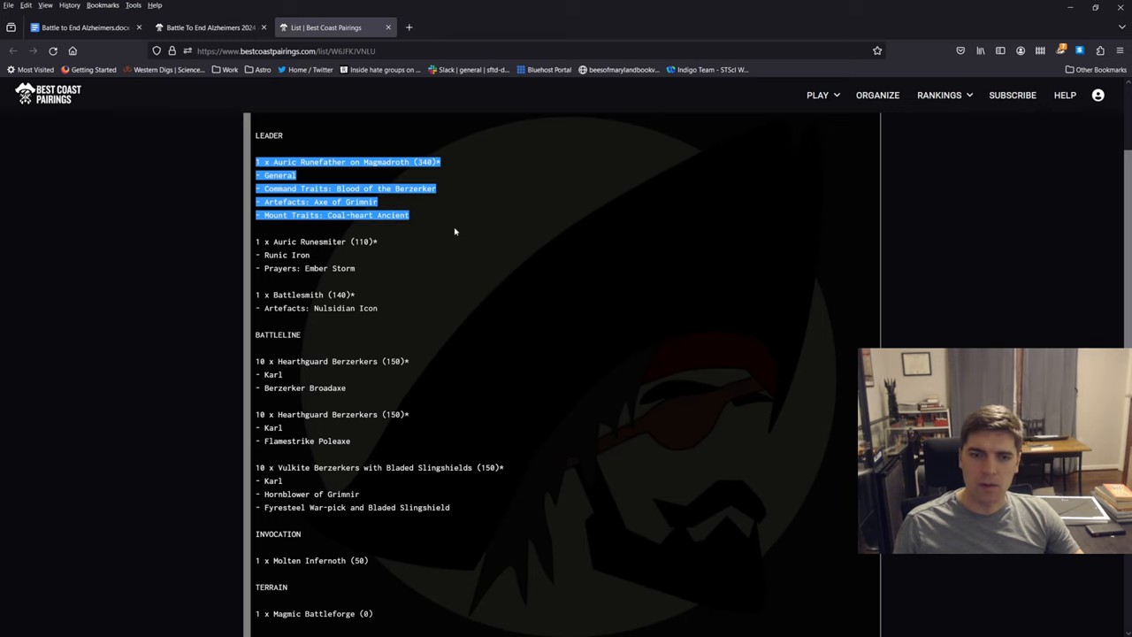
left_click_drag(455, 232, 400, 313)
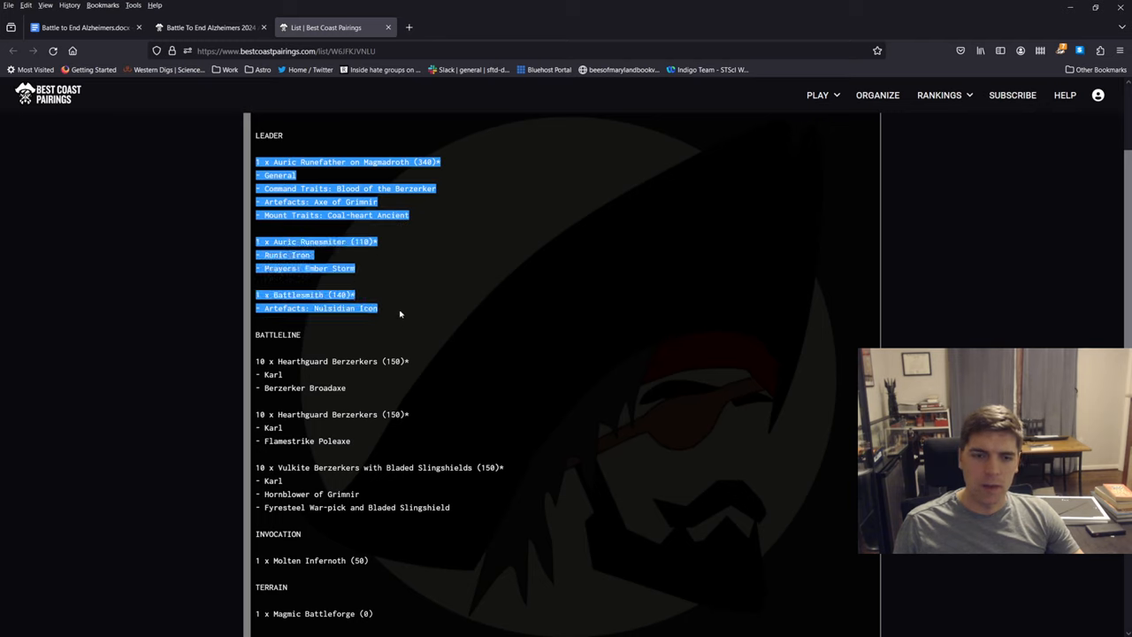
scroll("down", 3)
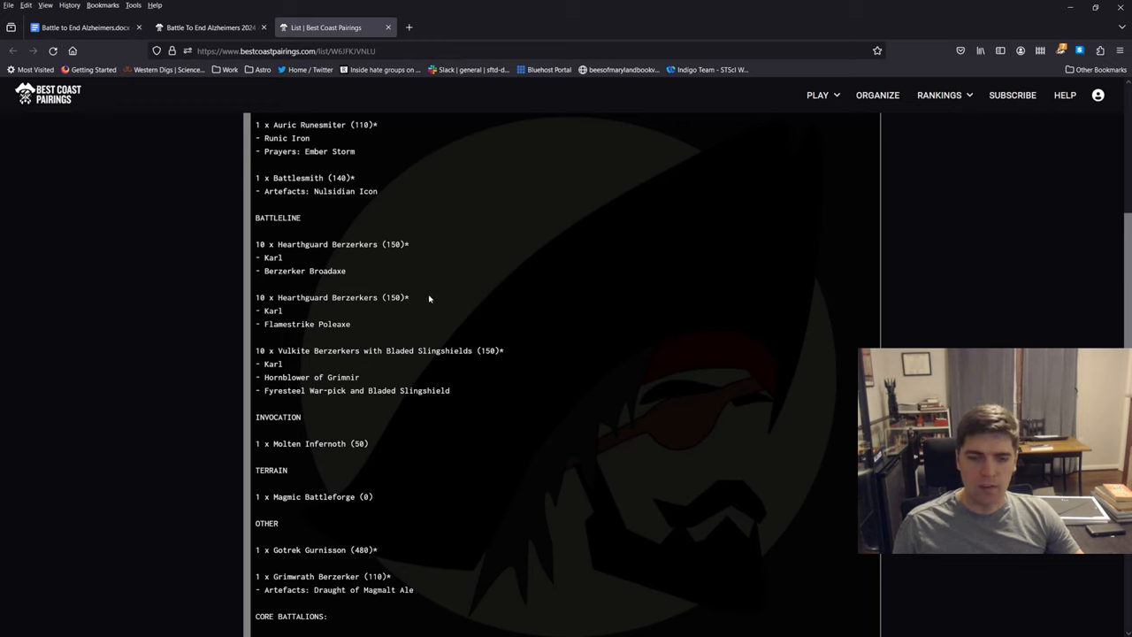
mouse_move(301, 265)
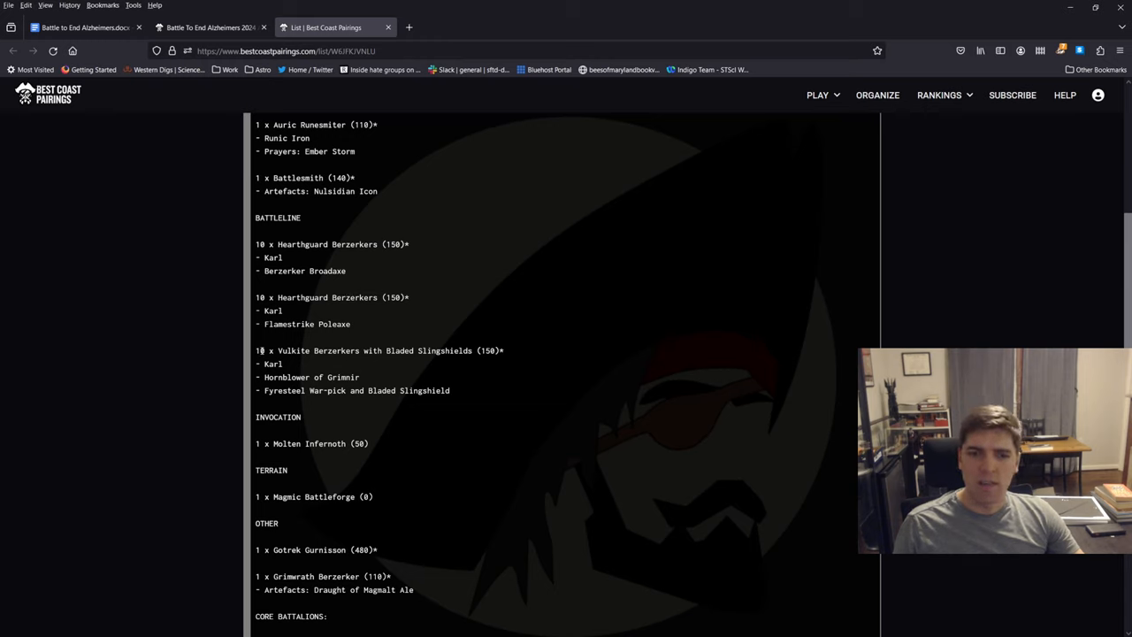
scroll("down", 3)
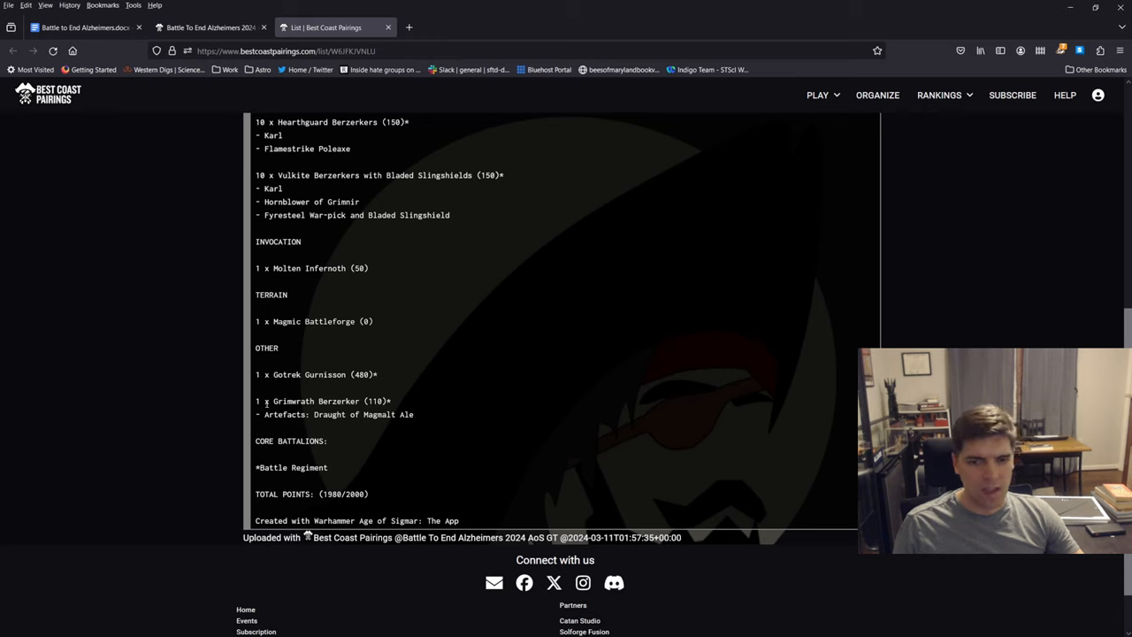
mouse_move(428, 389)
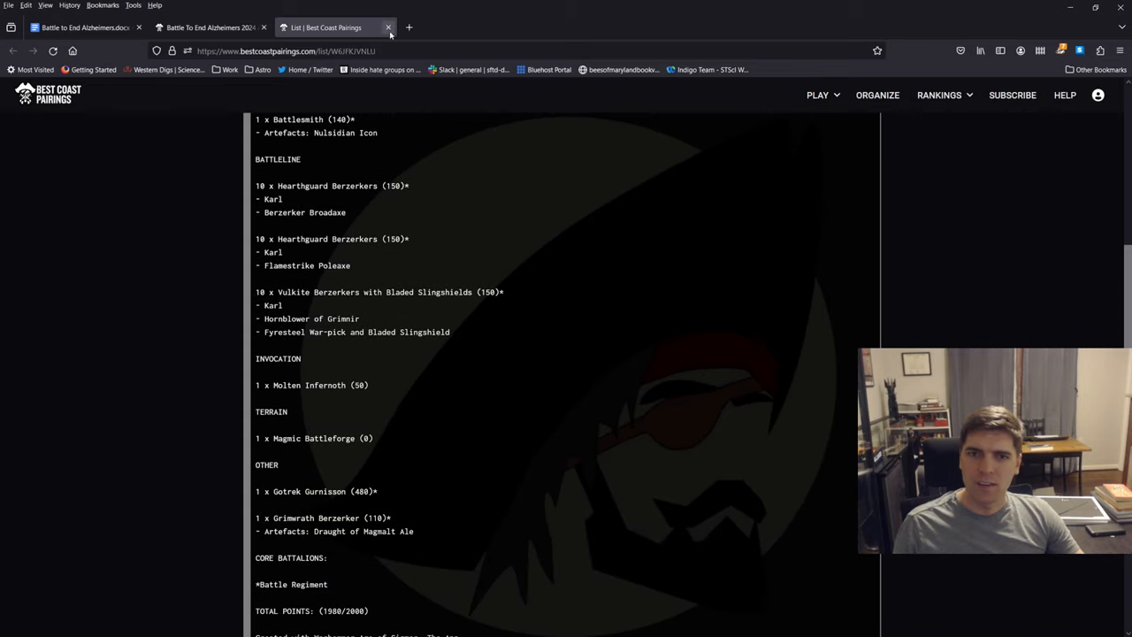
mouse_move(389, 28)
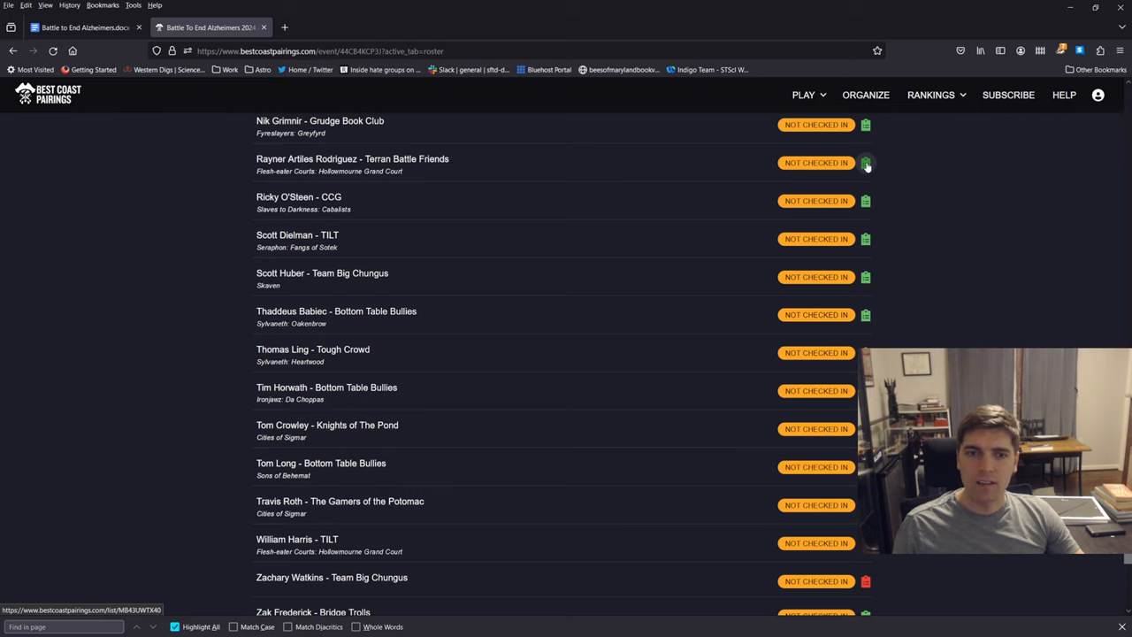
left_click(866, 163)
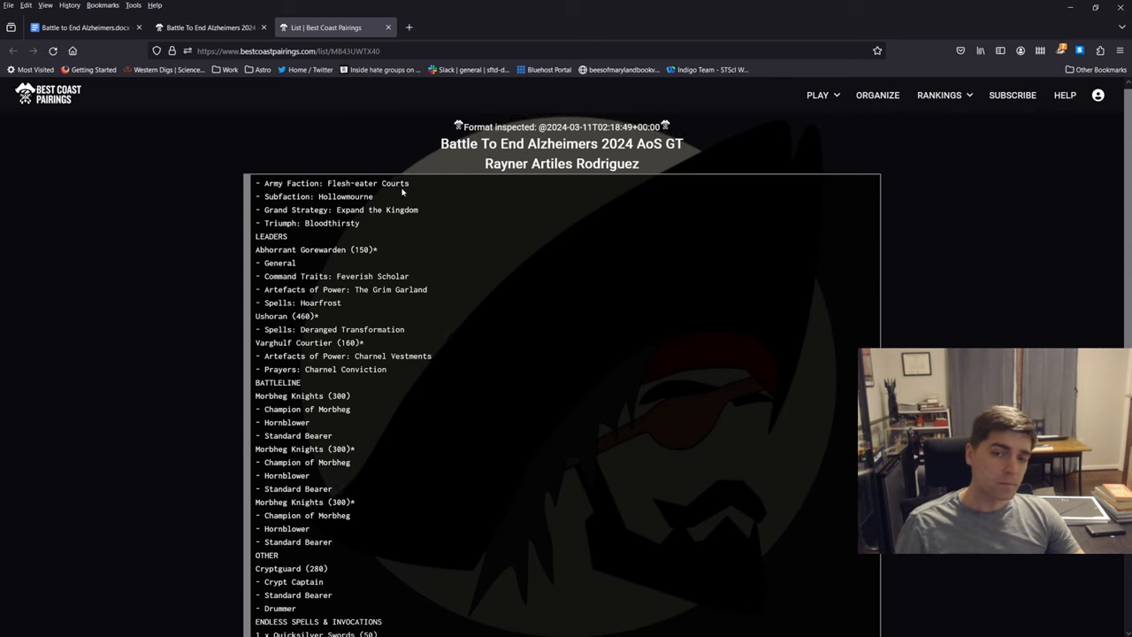
scroll("down", 3)
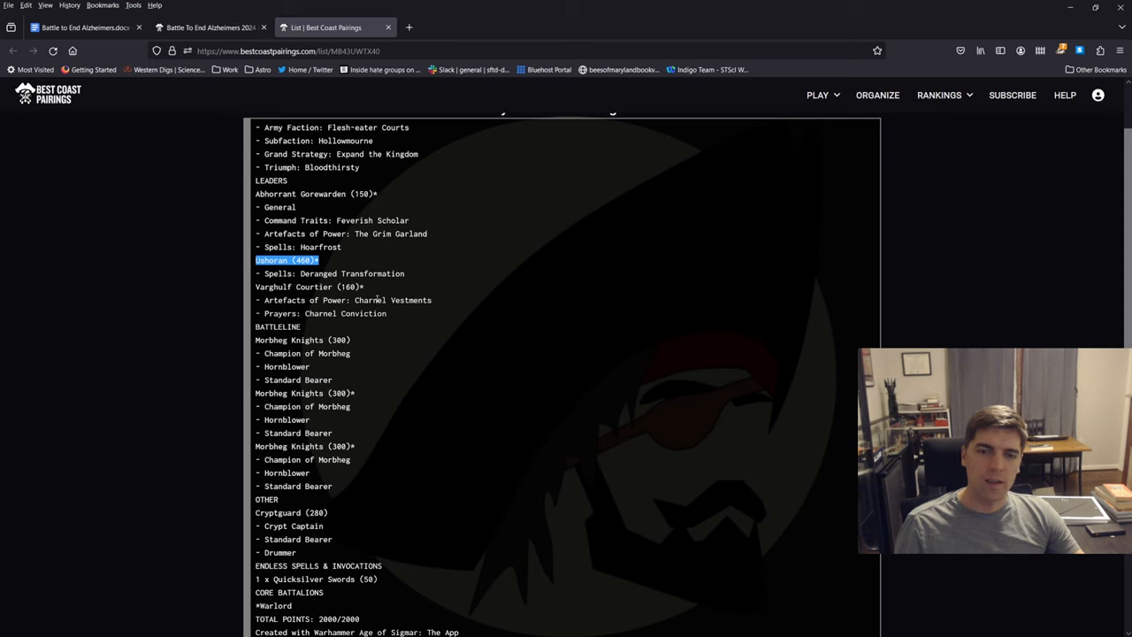
scroll("down", 3)
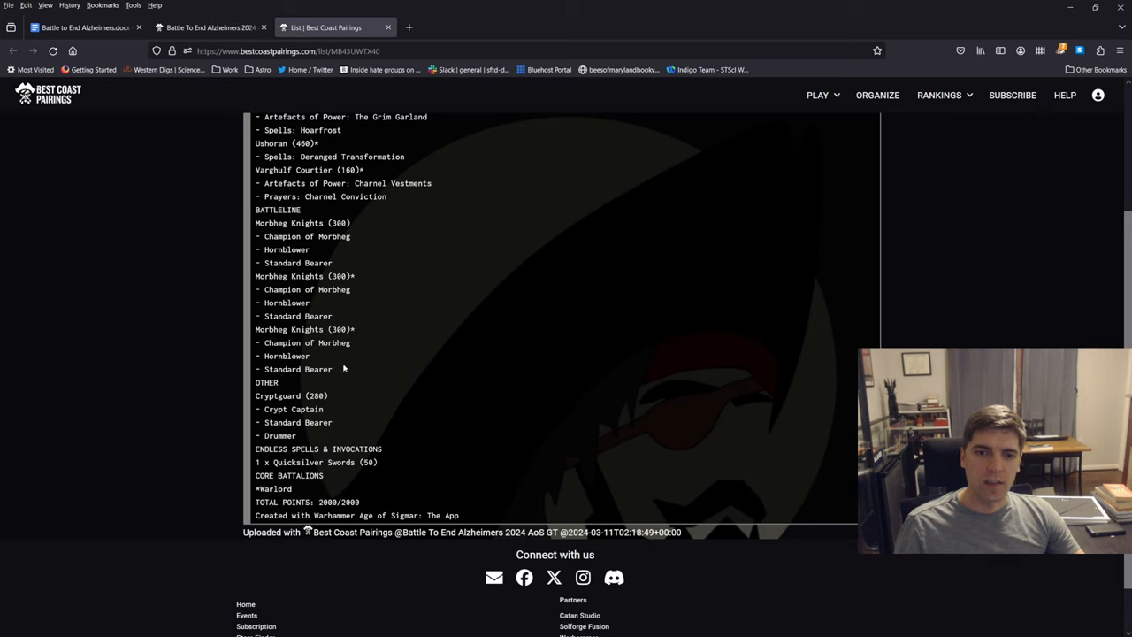
mouse_move(374, 387)
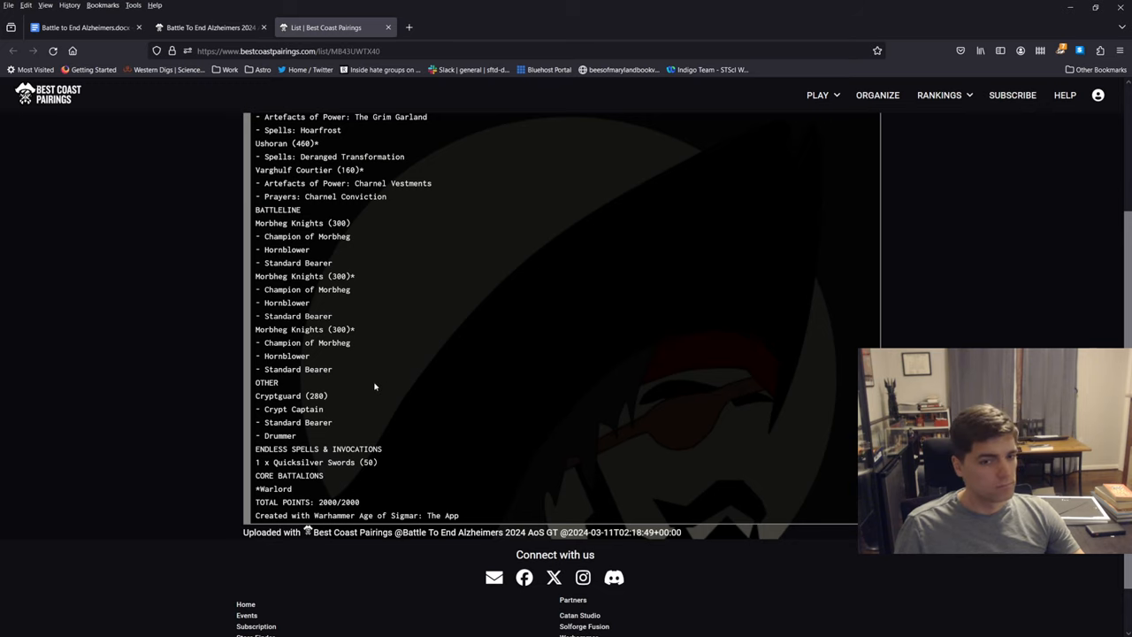
left_click_drag(255, 396, 321, 435)
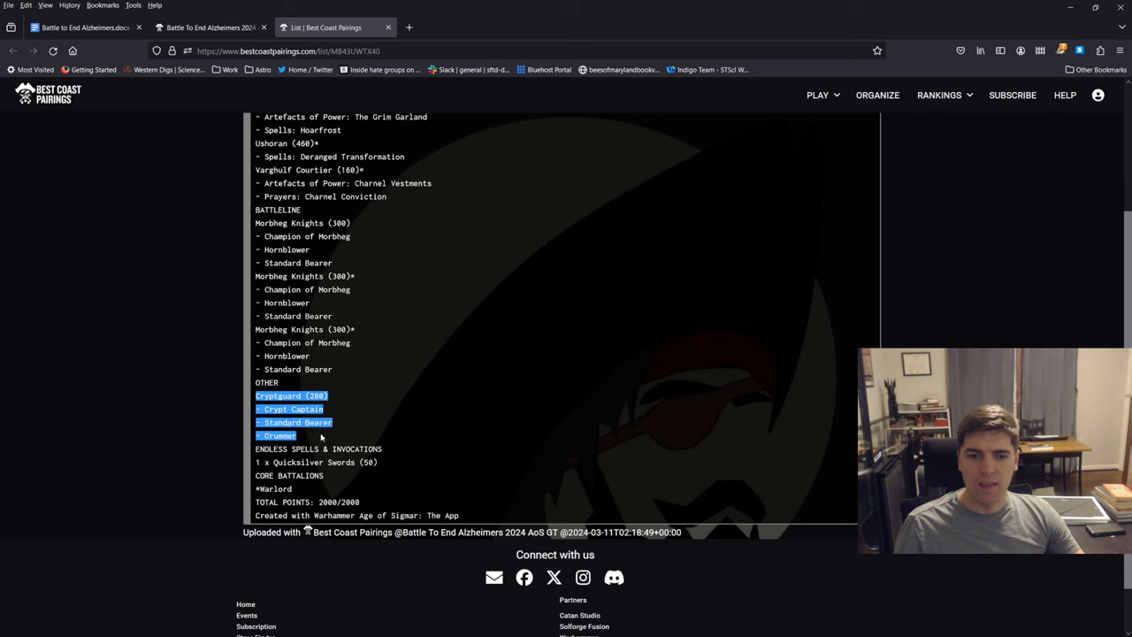
left_click(380, 392)
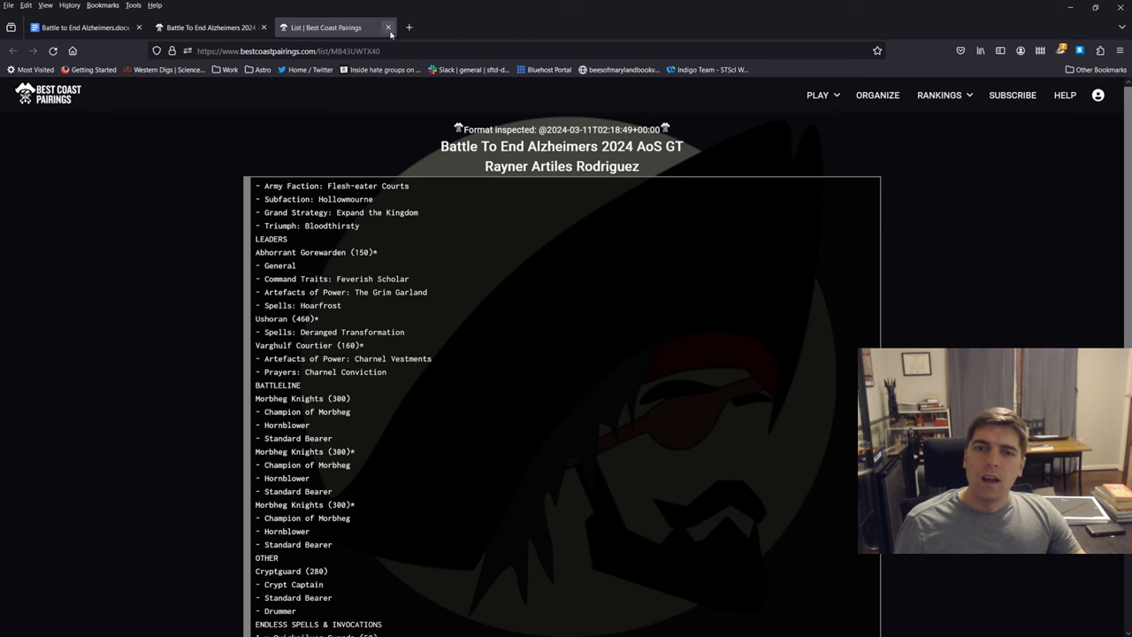
scroll("down", 3)
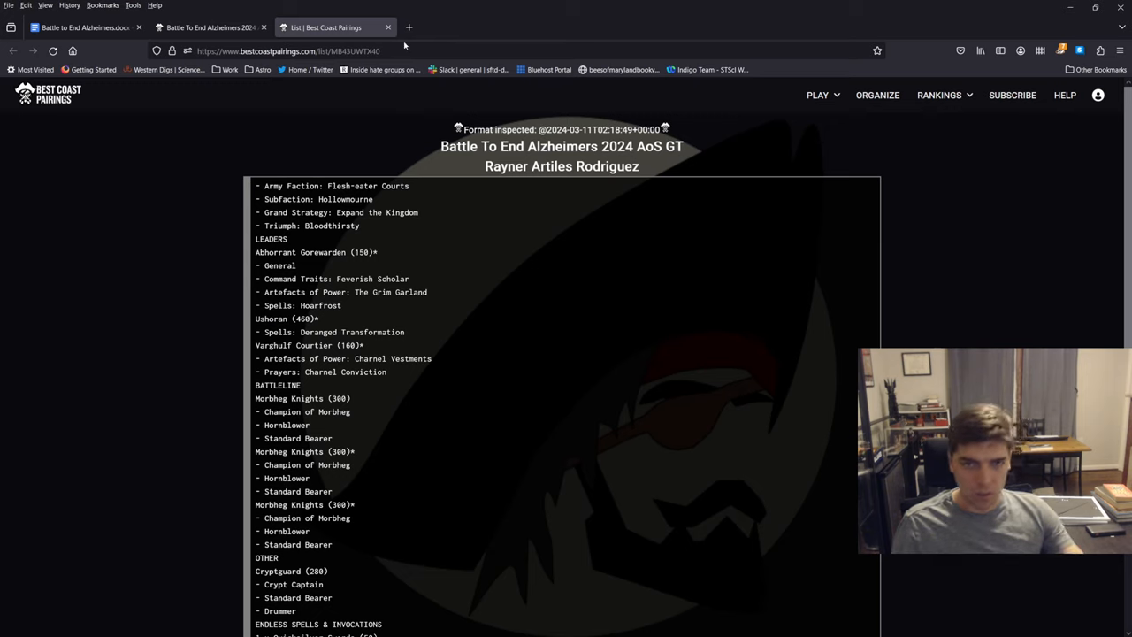
mouse_move(387, 27)
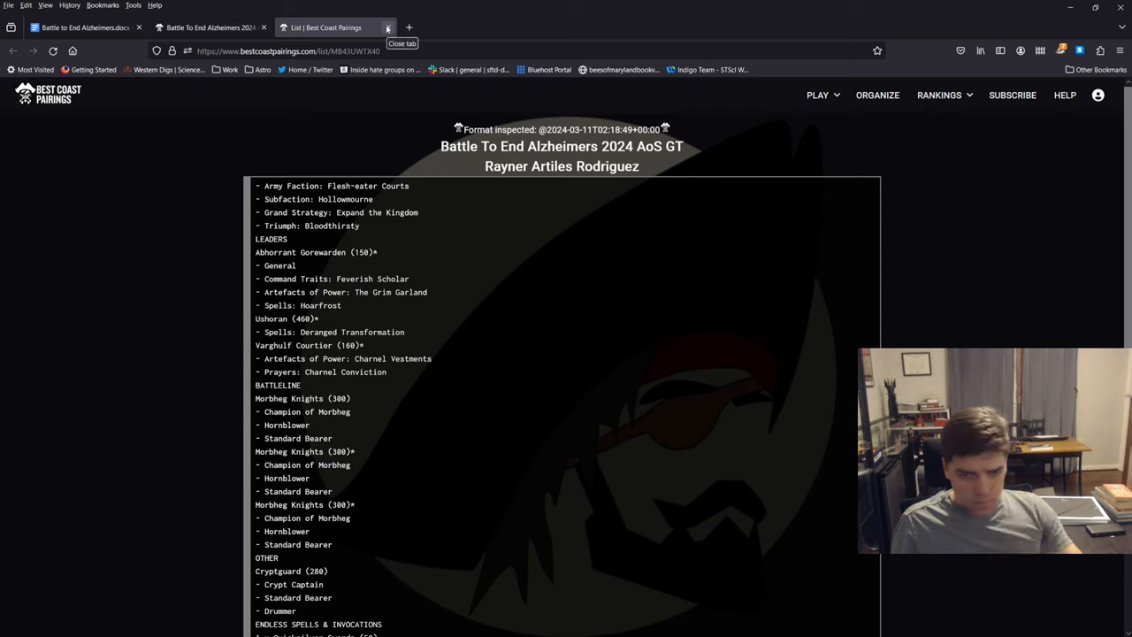
mouse_move(420, 100)
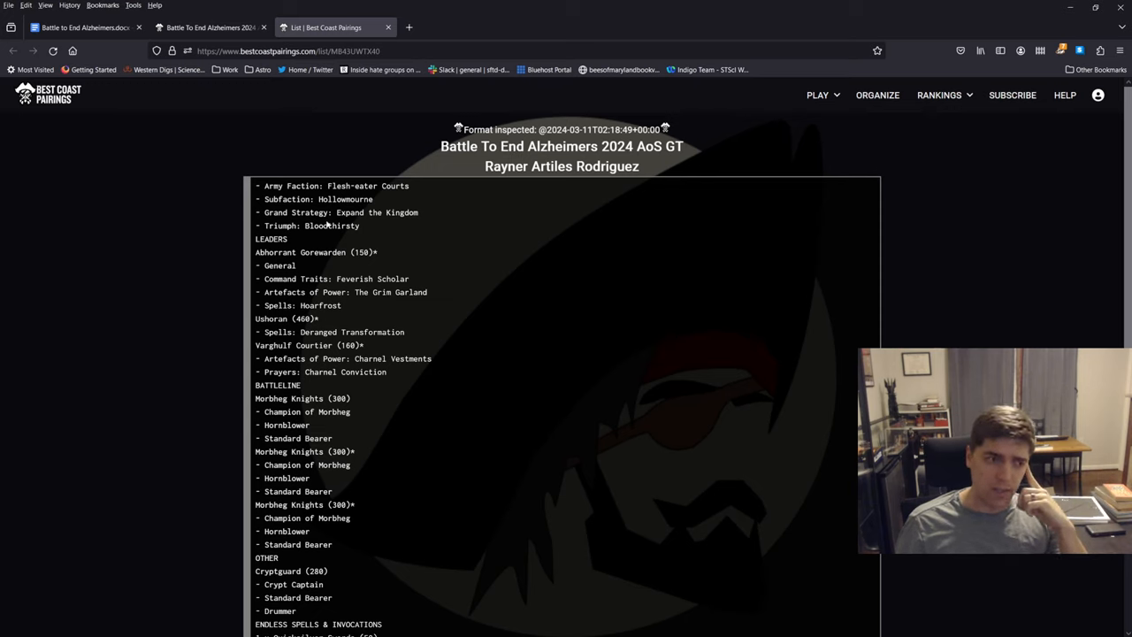
mouse_move(389, 28)
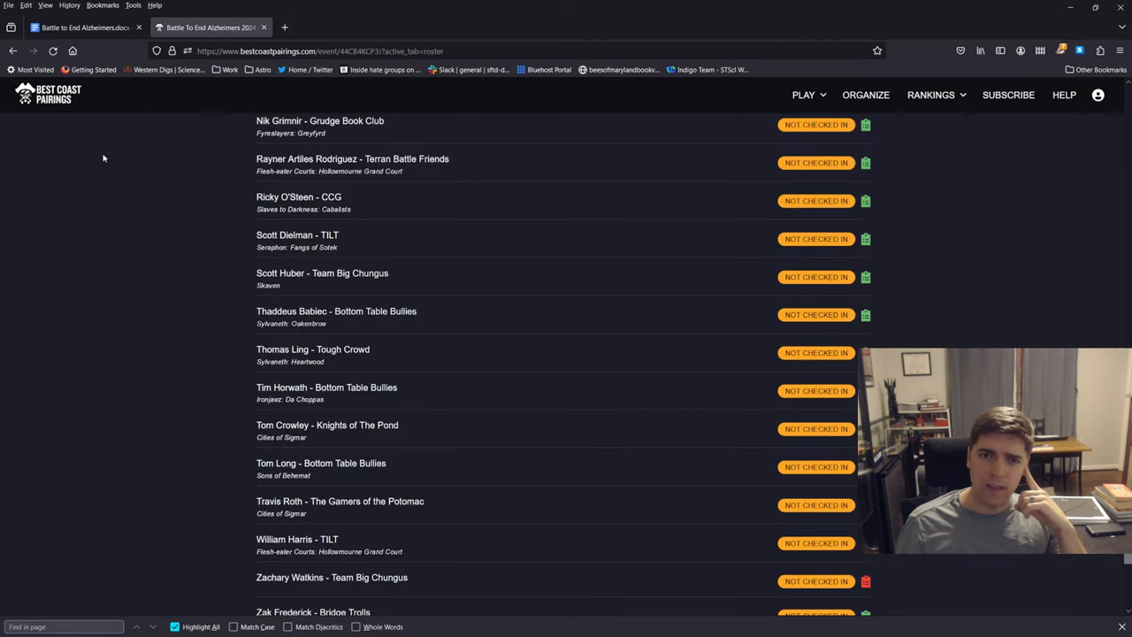
scroll("down", 3)
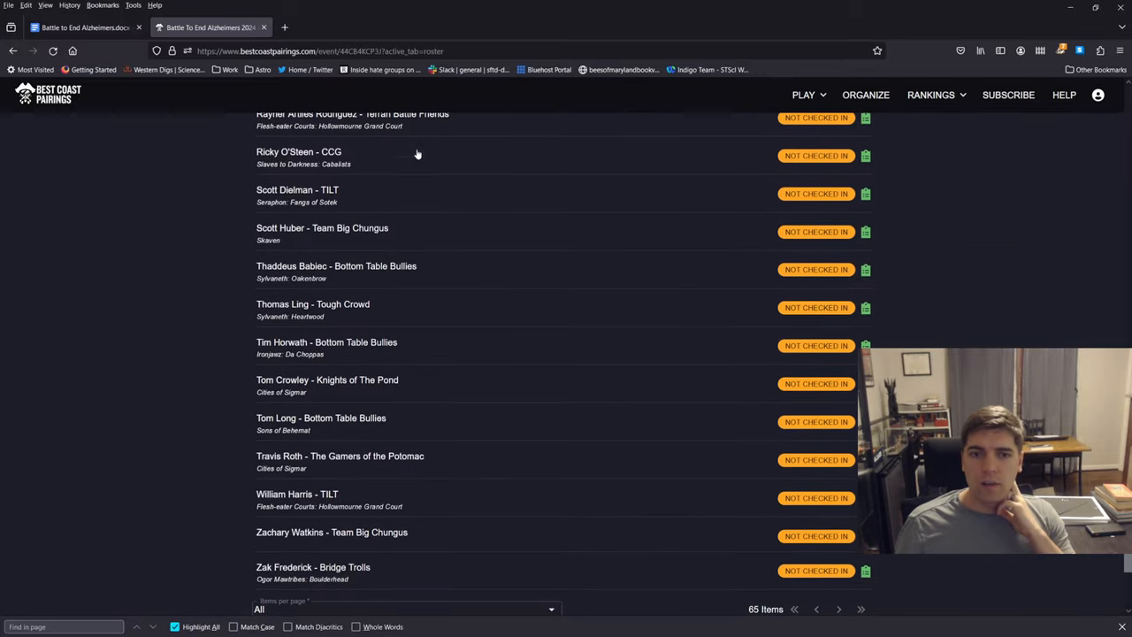
mouse_move(305, 177)
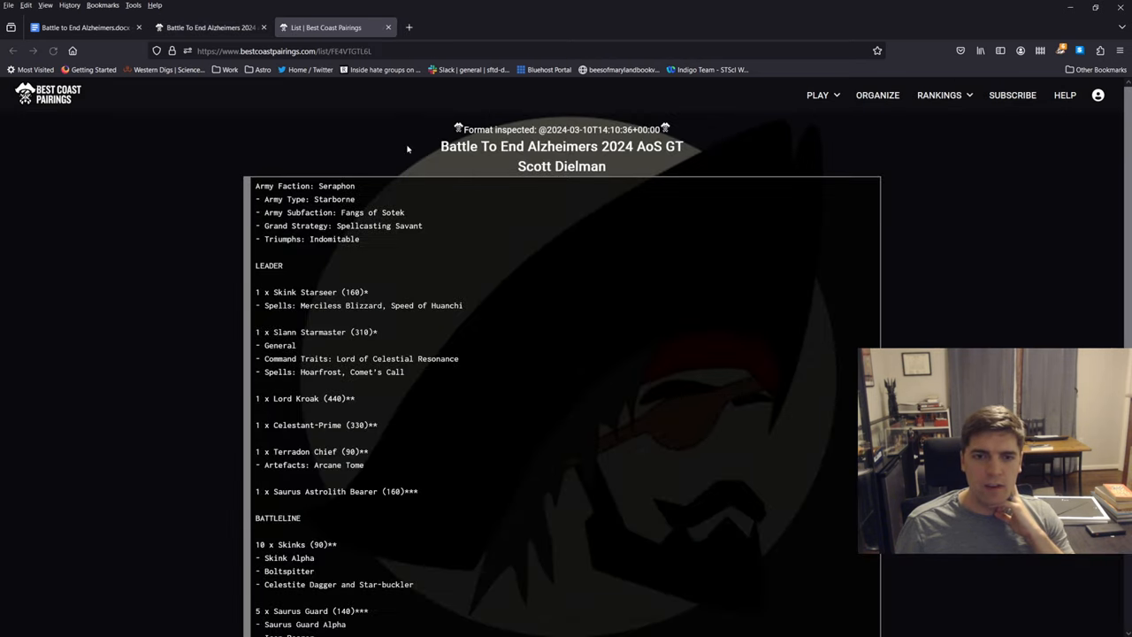
Step: Read down the Seraphon list, highlighting the Celestant-Prime line and the battleline units
scroll("down", 3)
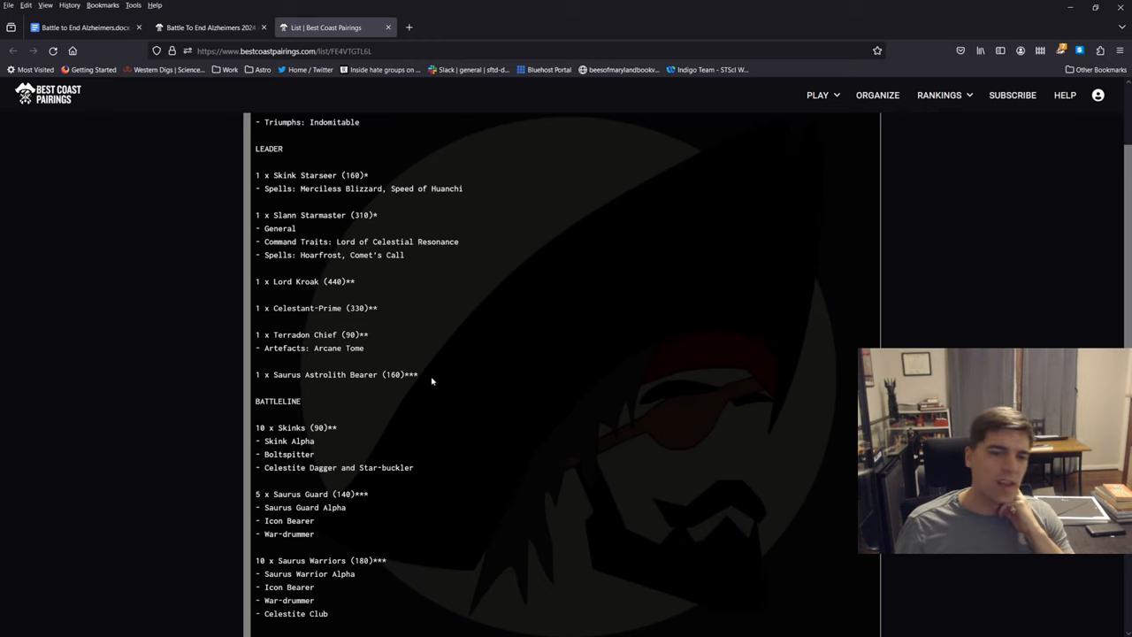
mouse_move(264, 316)
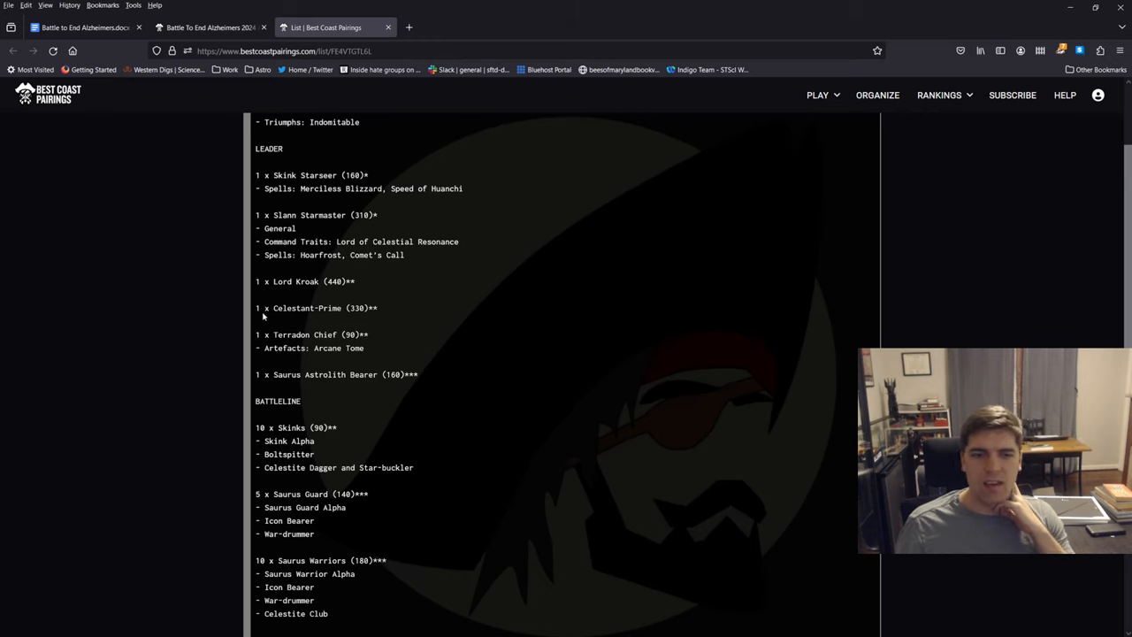
triple_click(315, 307)
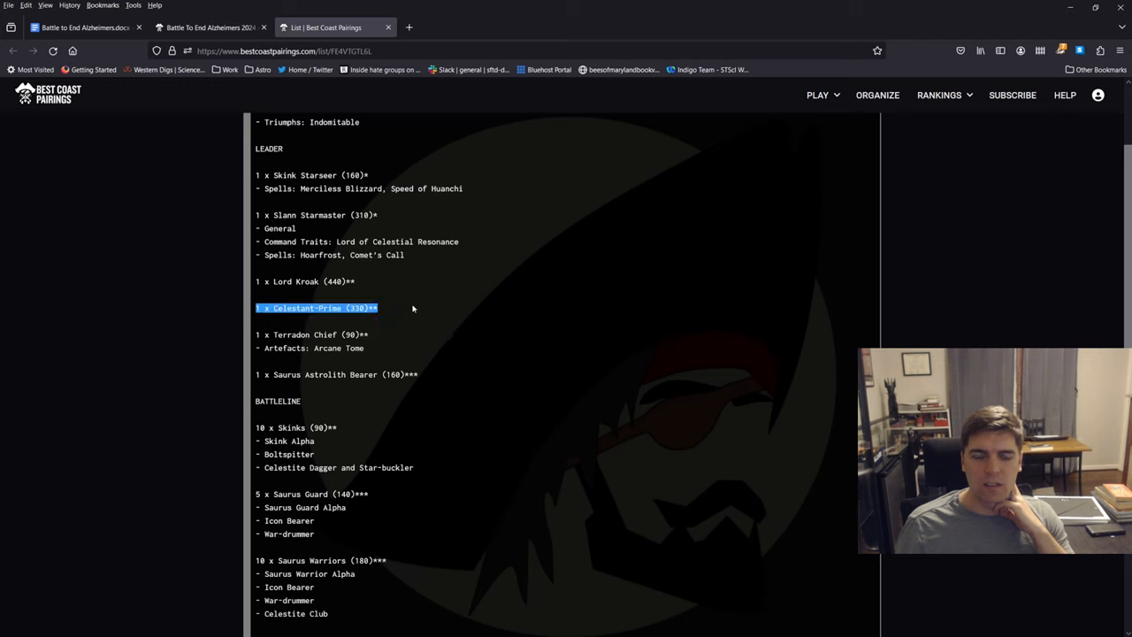
left_click(402, 301)
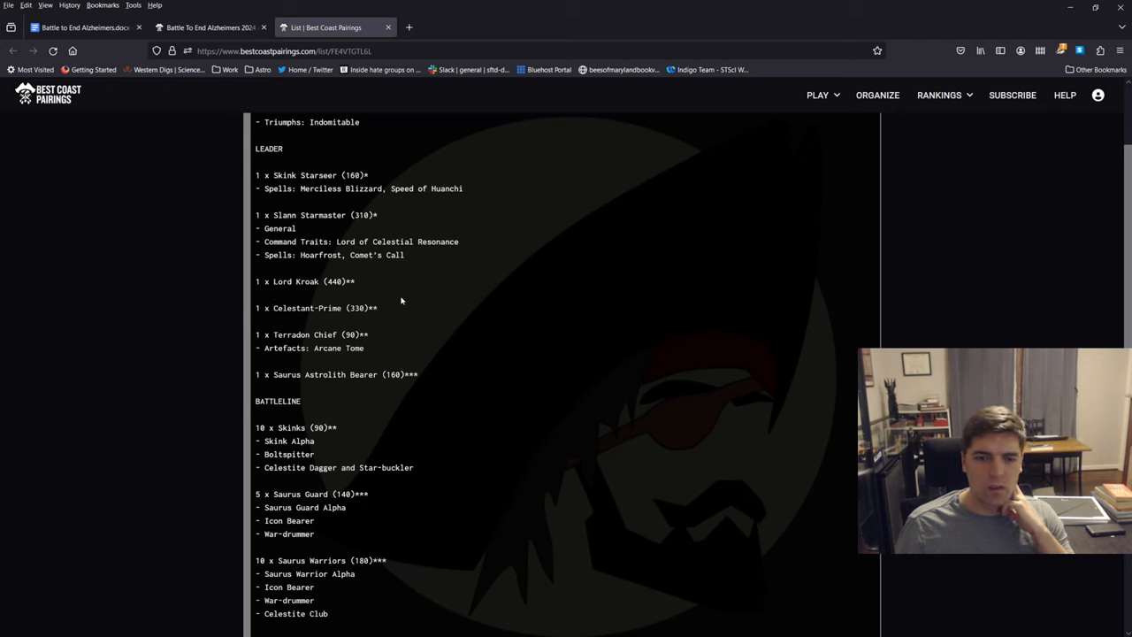
scroll("down", 3)
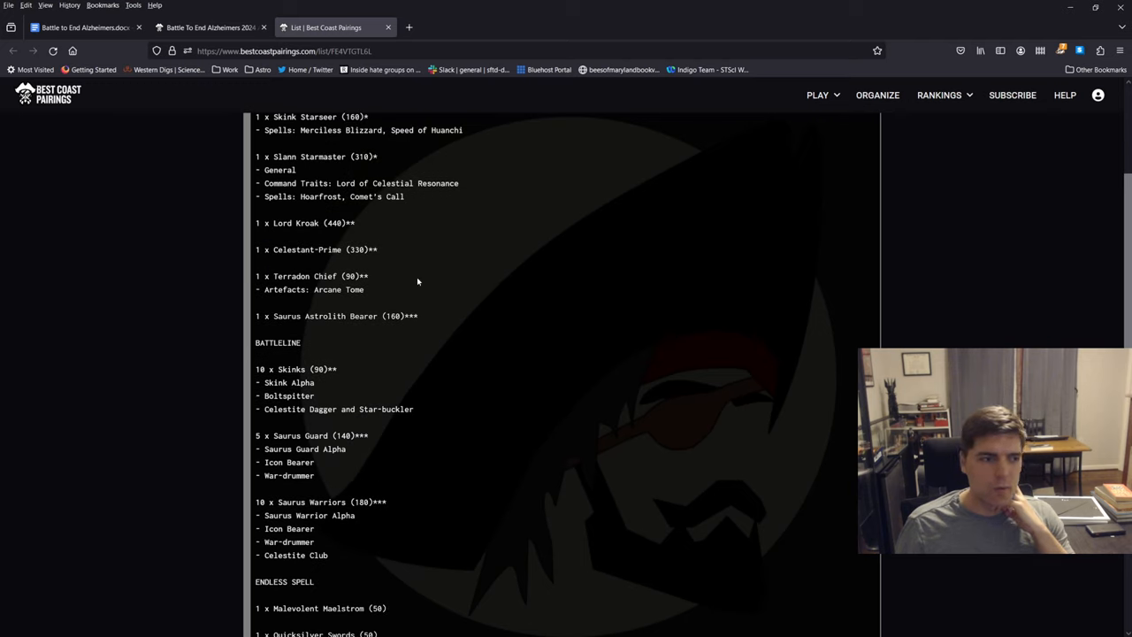
scroll("down", 3)
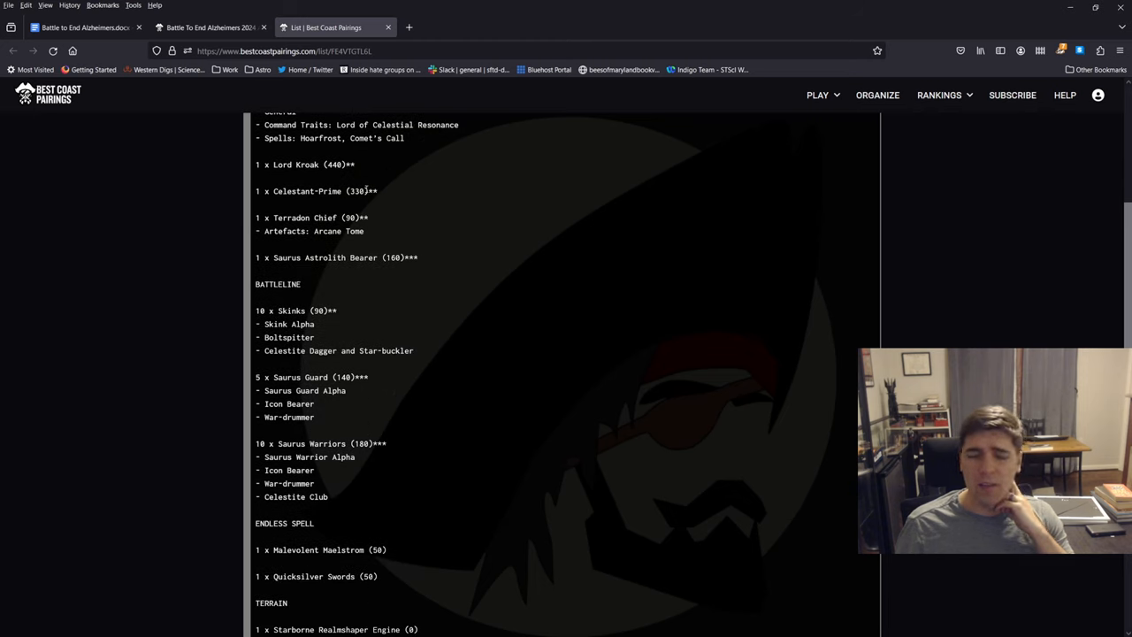
scroll("down", 3)
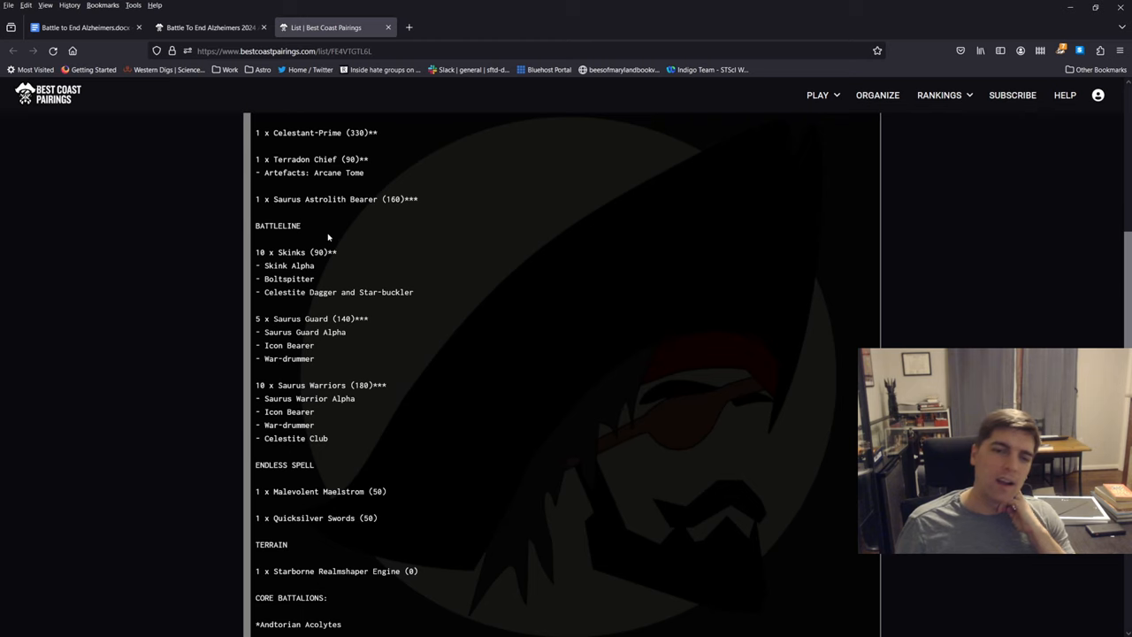
left_click_drag(255, 252, 374, 391)
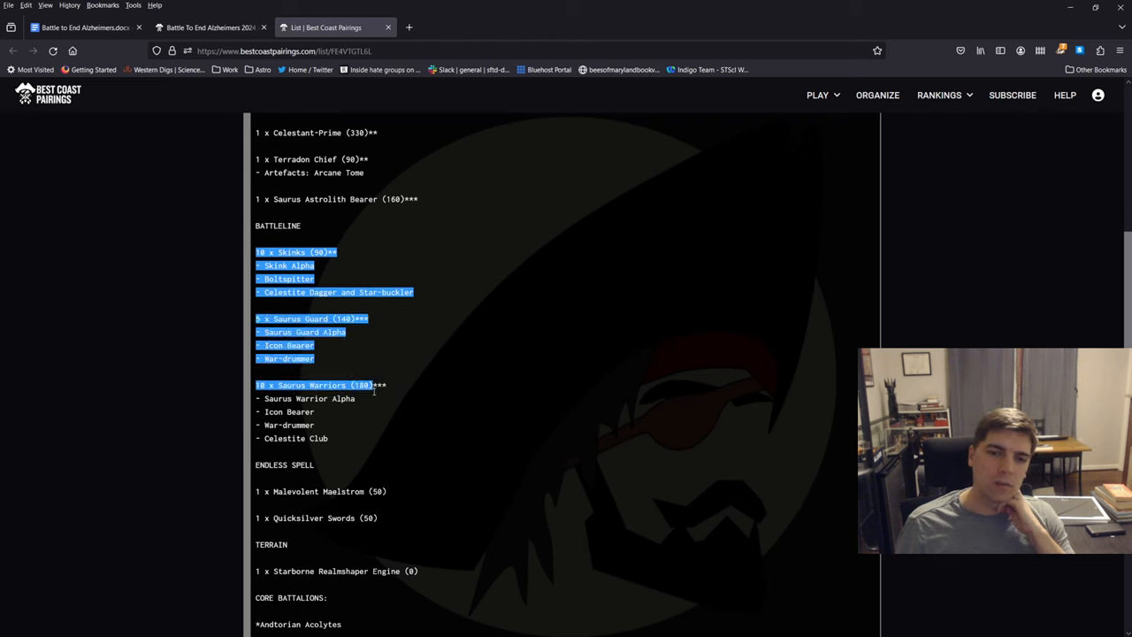
scroll("down", 3)
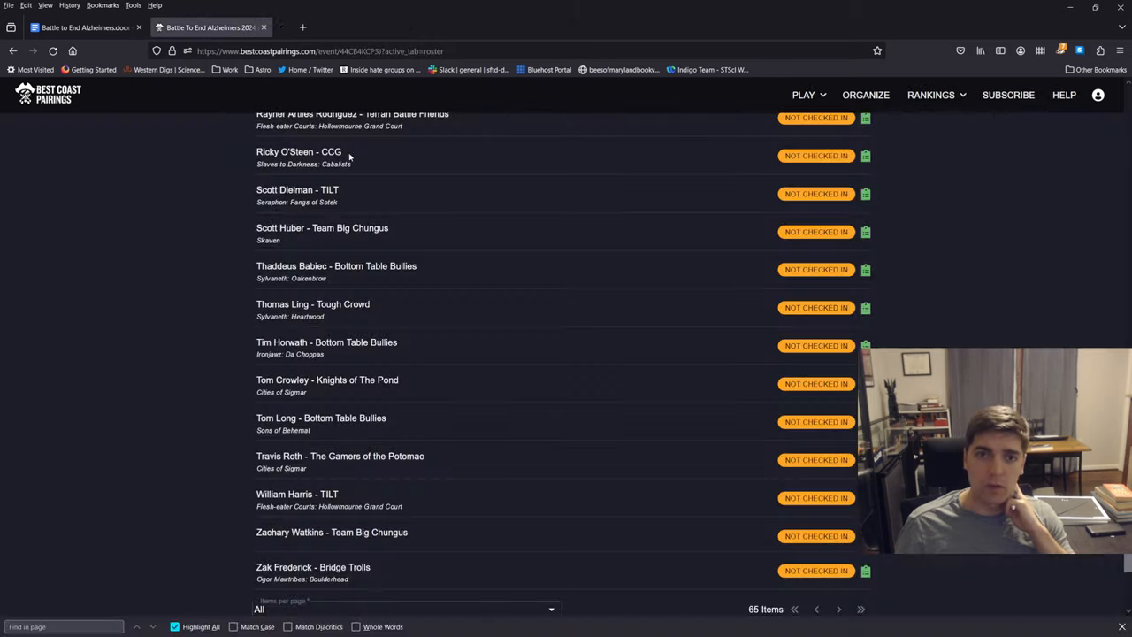
mouse_move(311, 237)
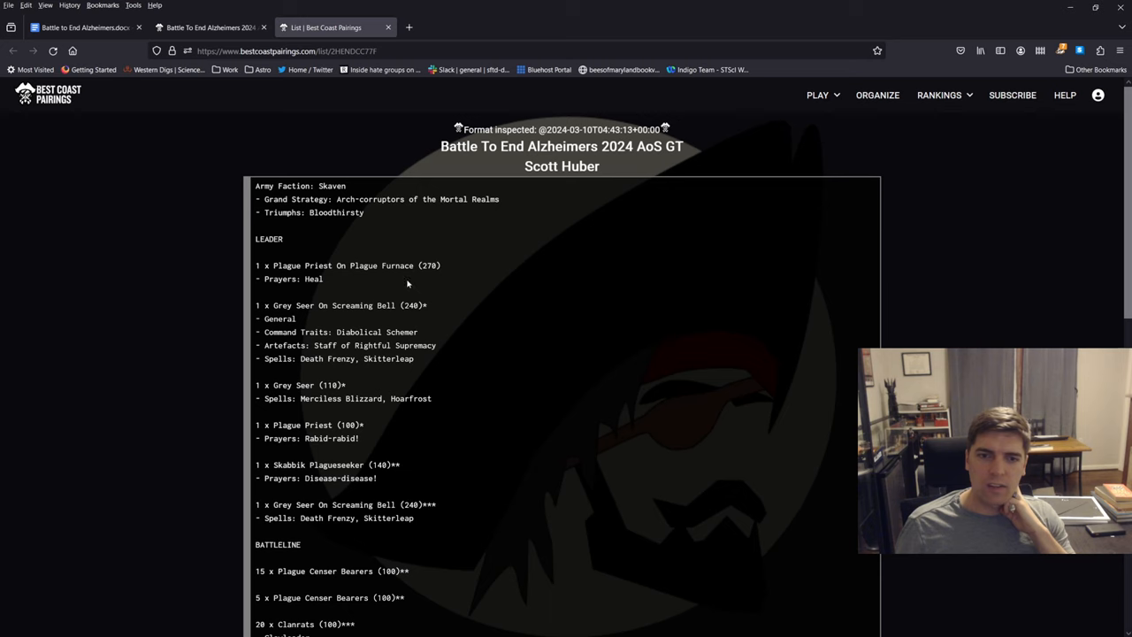
scroll("down", 3)
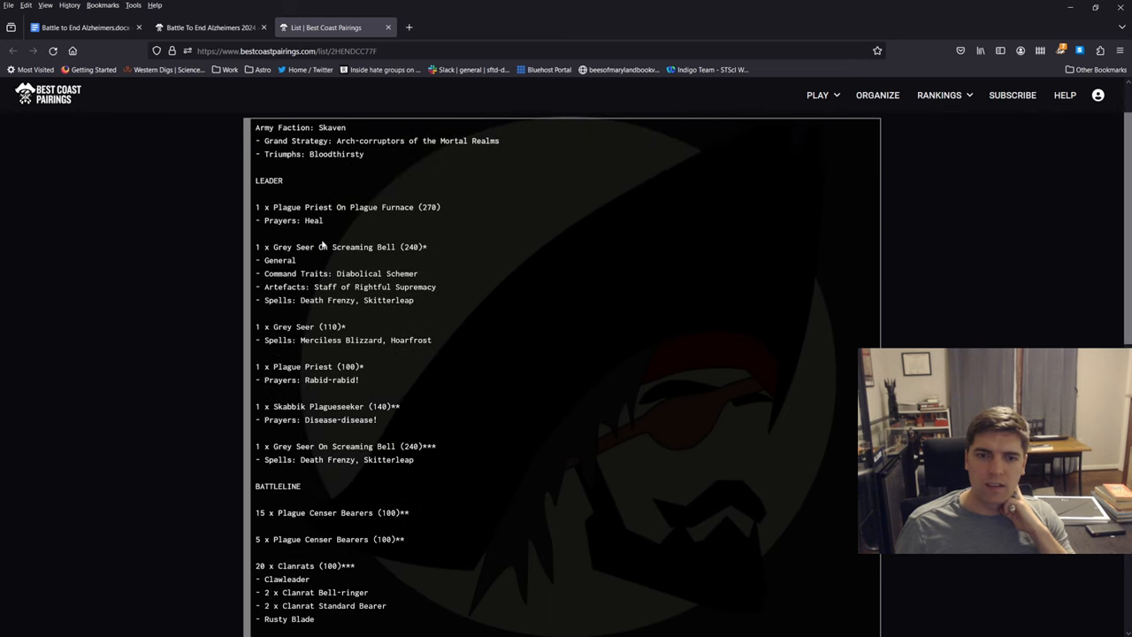
scroll("down", 3)
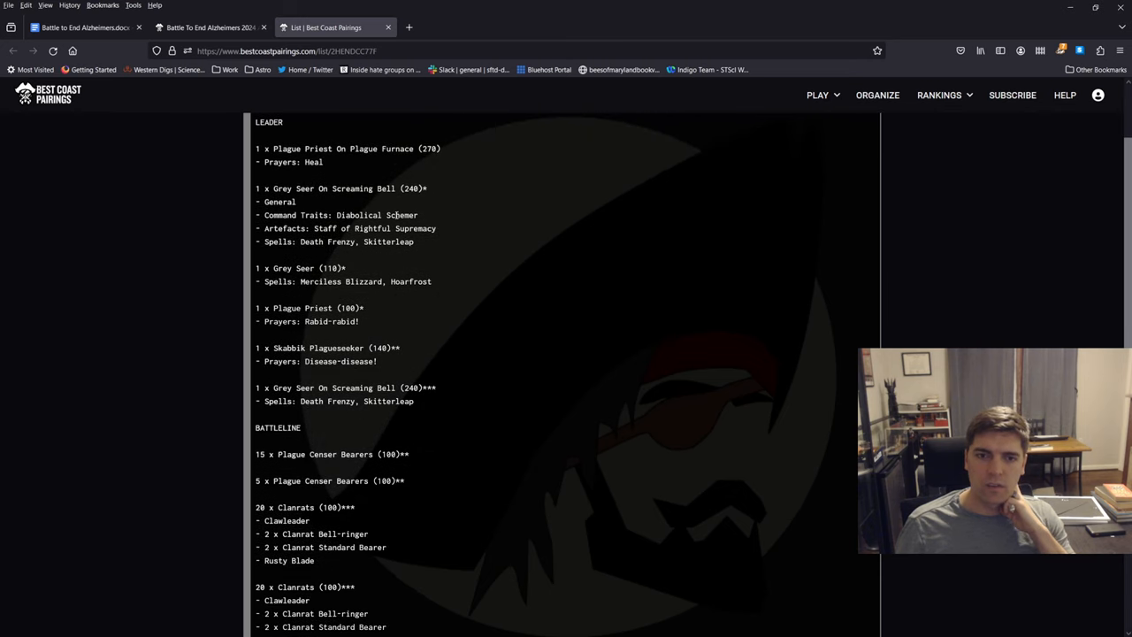
mouse_move(377, 293)
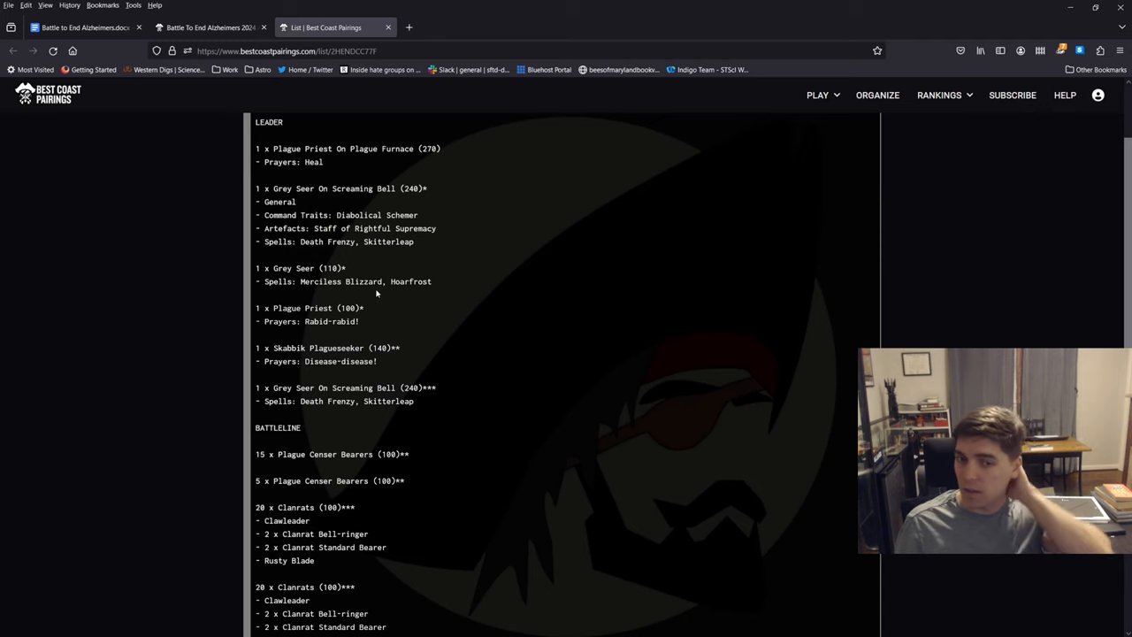
mouse_move(391, 281)
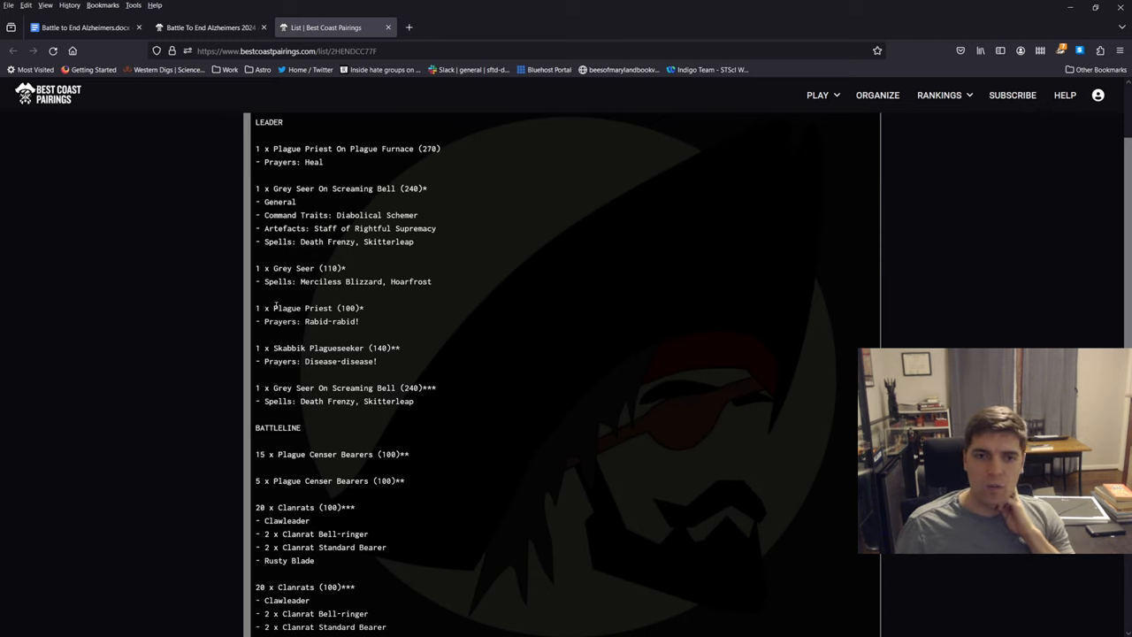
mouse_move(400, 328)
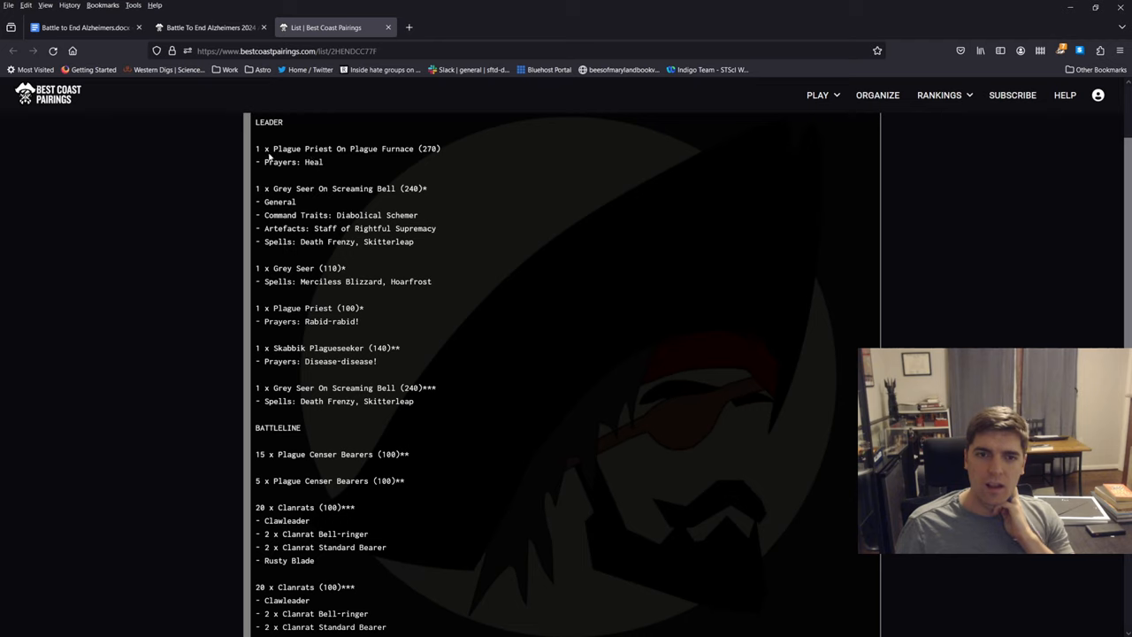
left_click_drag(269, 149, 367, 149)
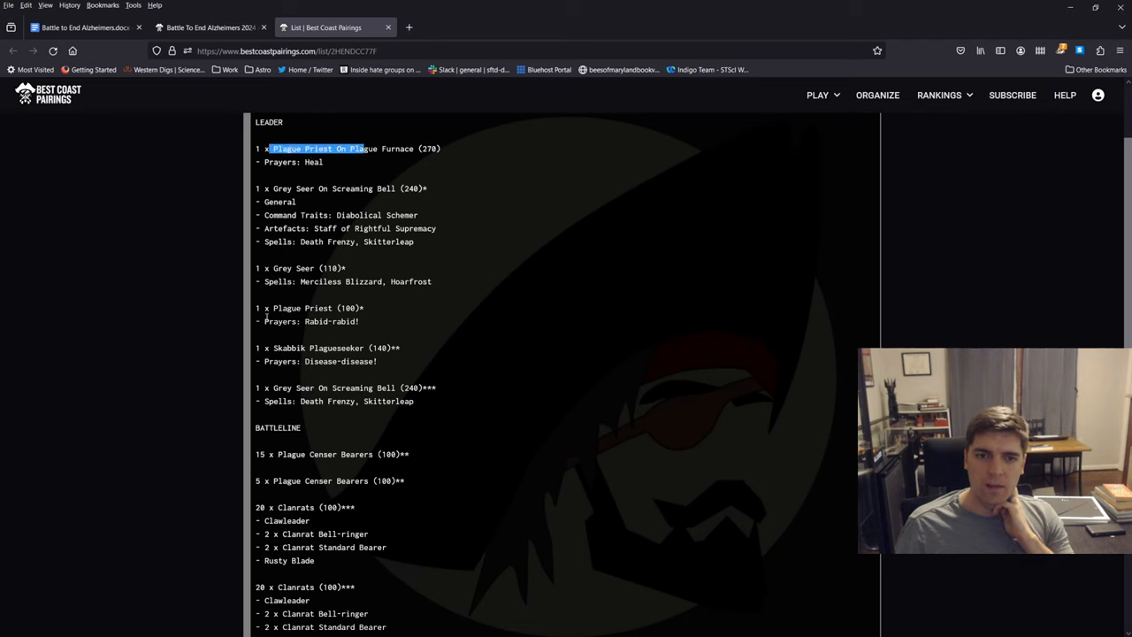
left_click(421, 361)
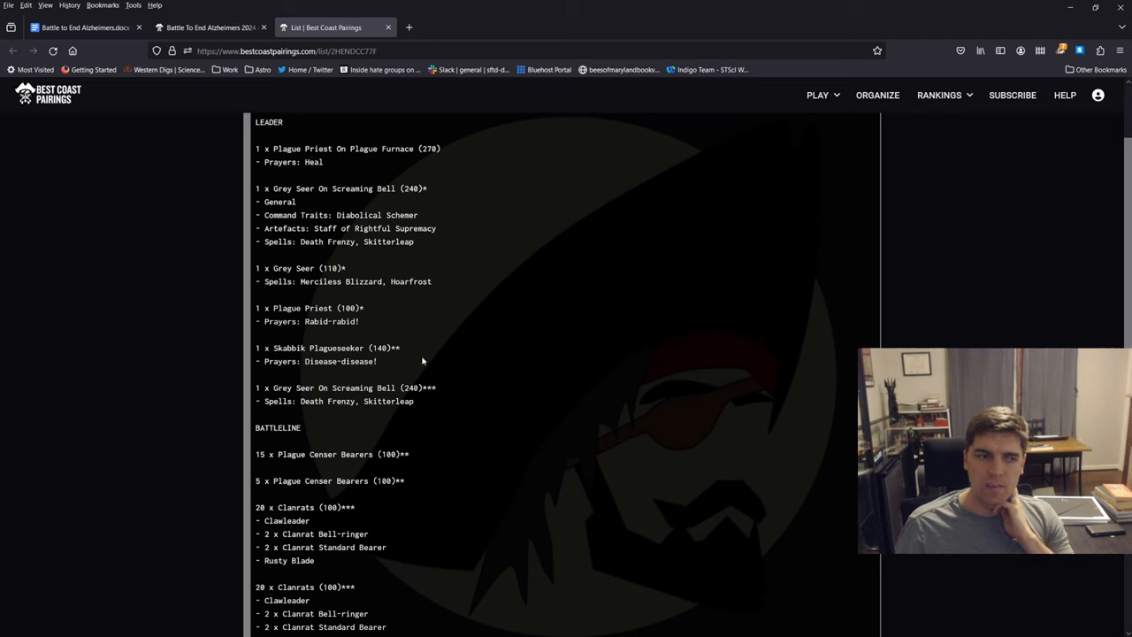
scroll("down", 3)
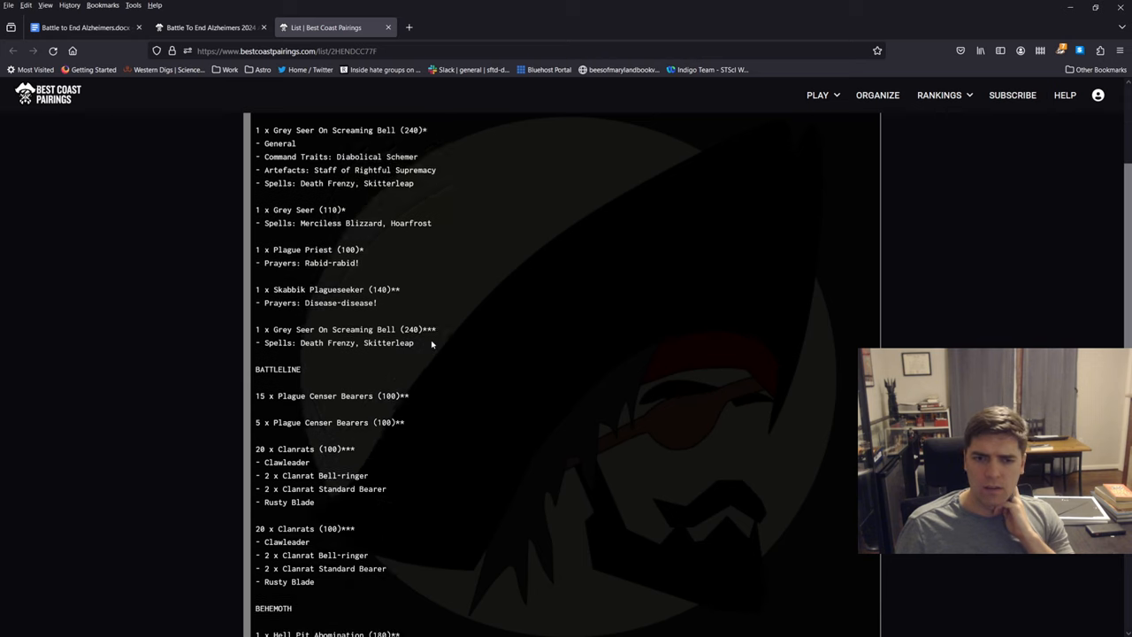
scroll("down", 3)
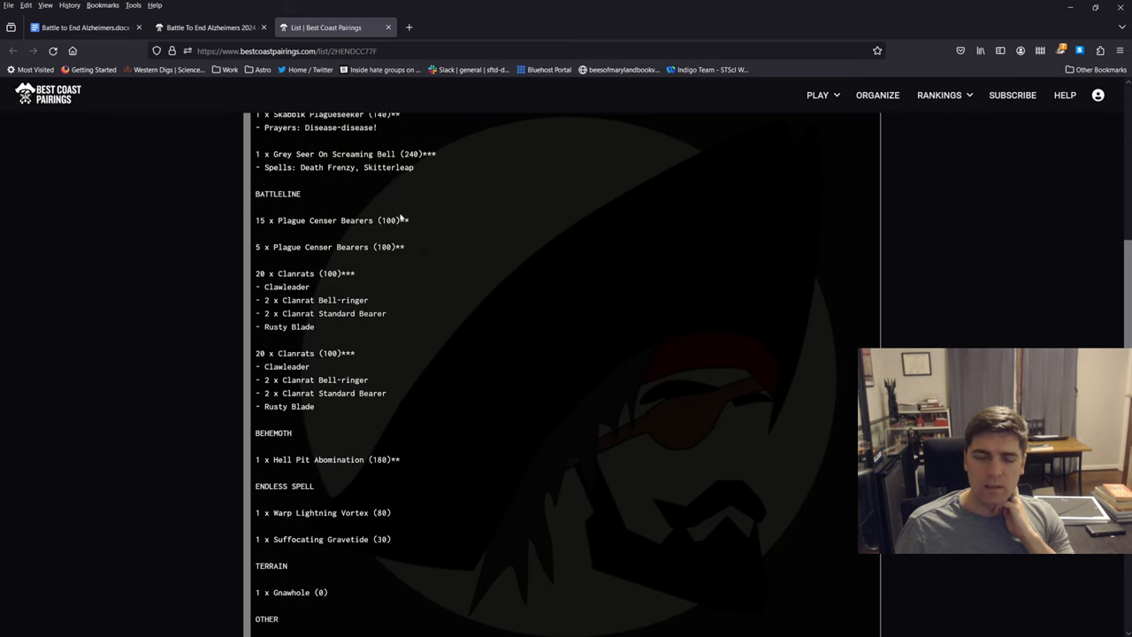
mouse_move(379, 285)
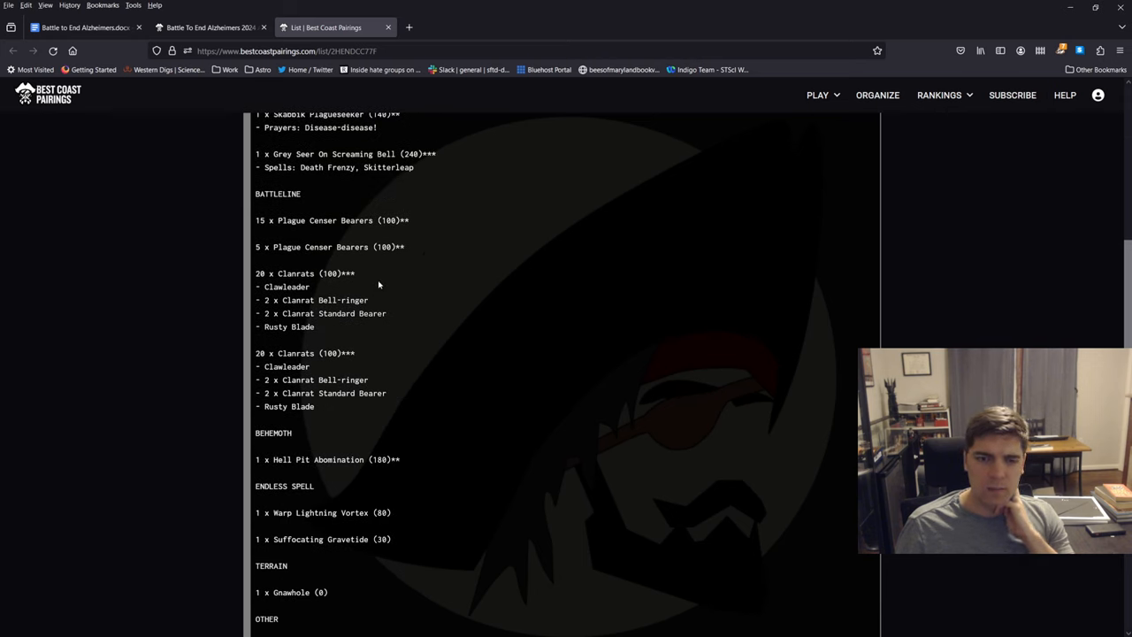
scroll("down", 3)
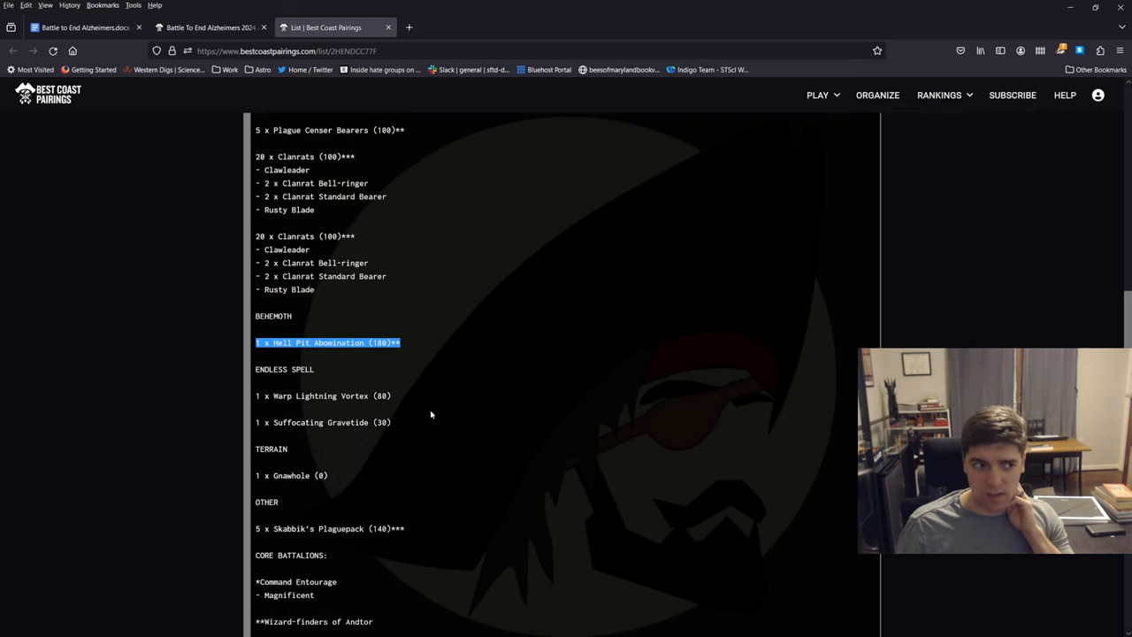
scroll("down", 3)
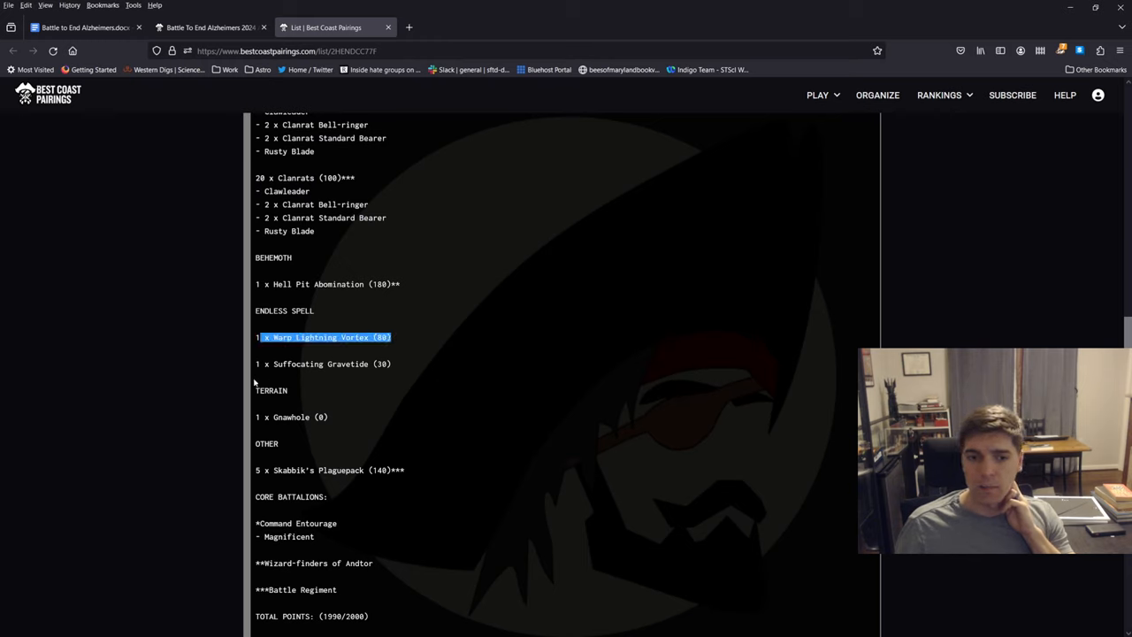
scroll("down", 3)
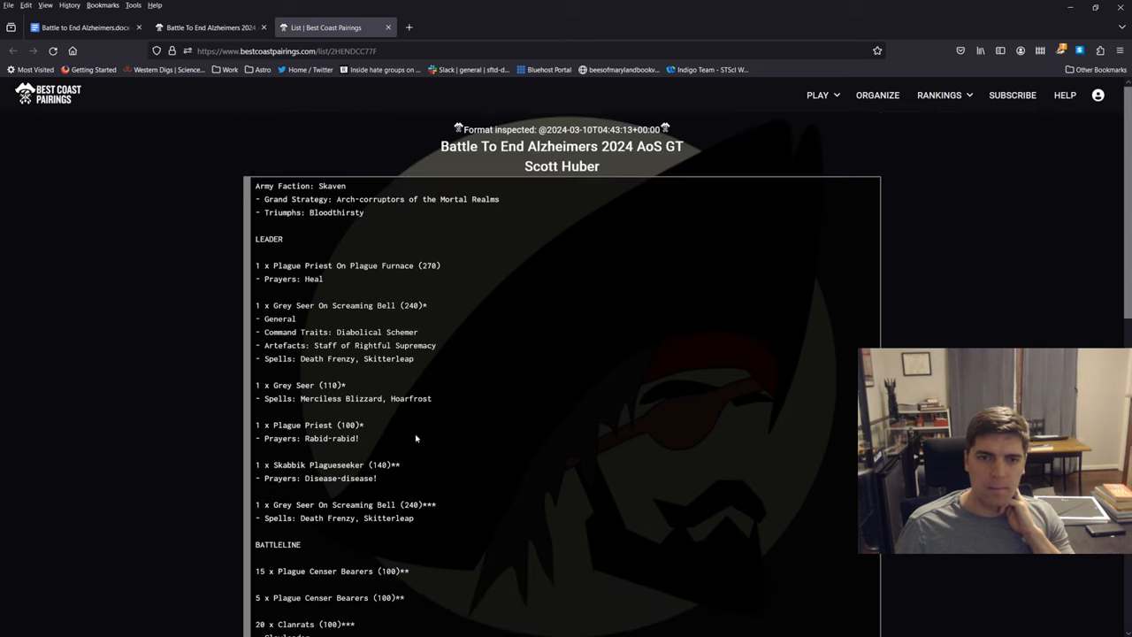
scroll("down", 3)
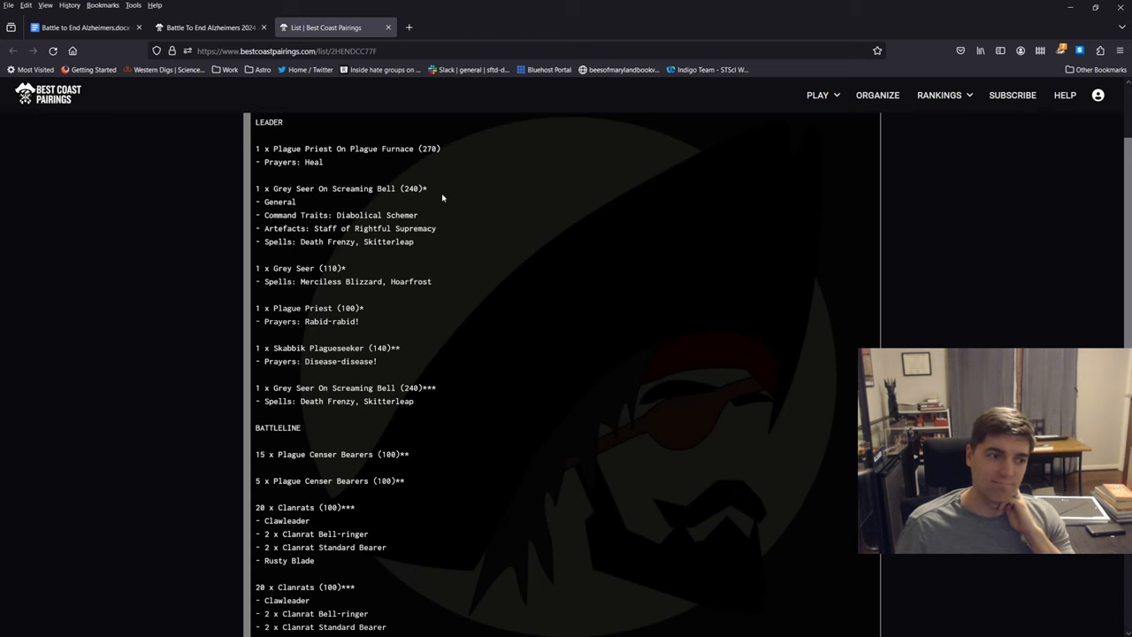
scroll("down", 3)
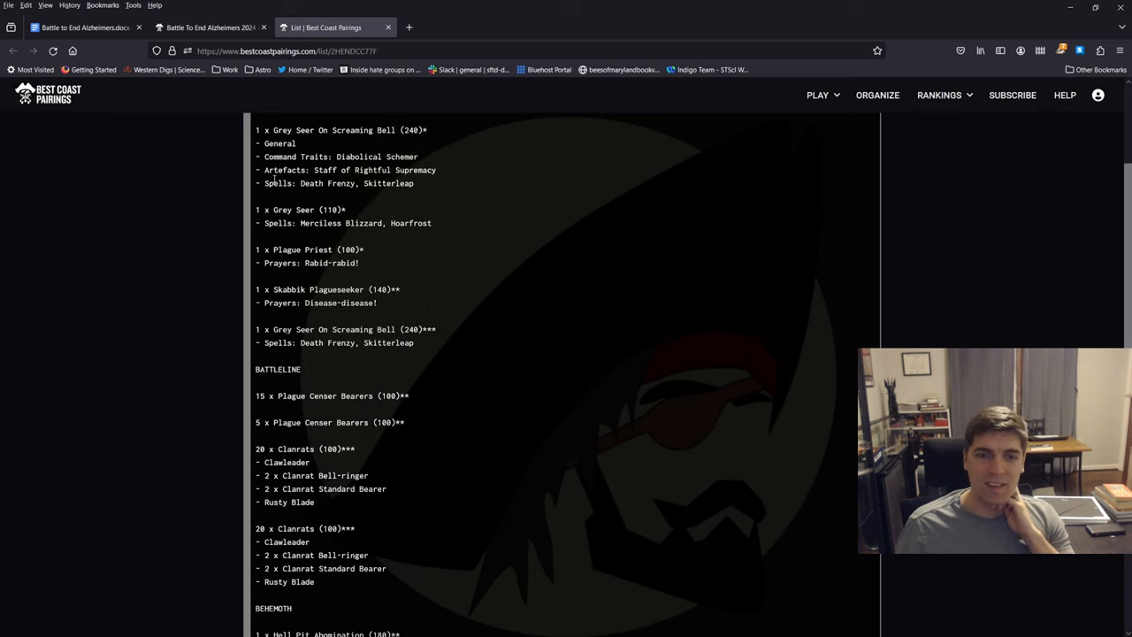
scroll("down", 3)
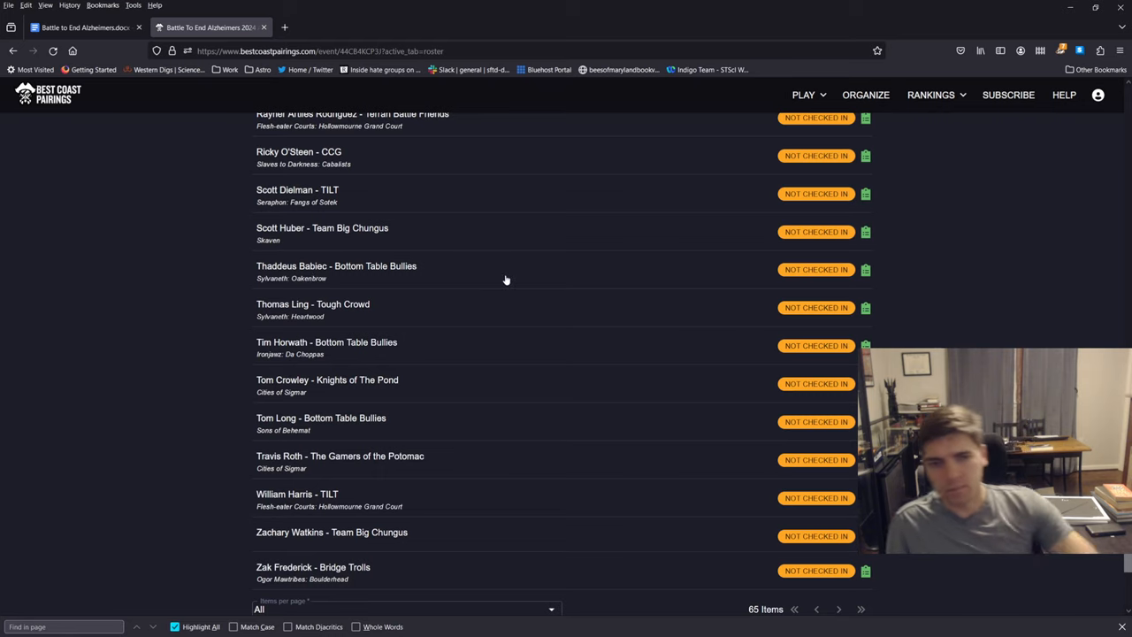
mouse_move(902, 288)
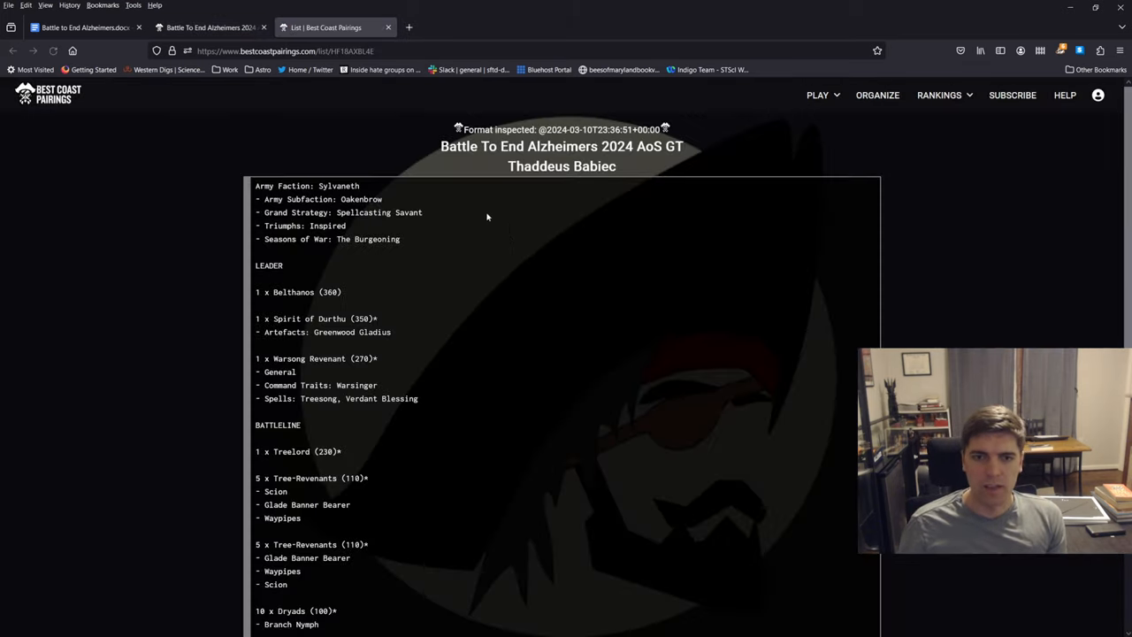
scroll("down", 3)
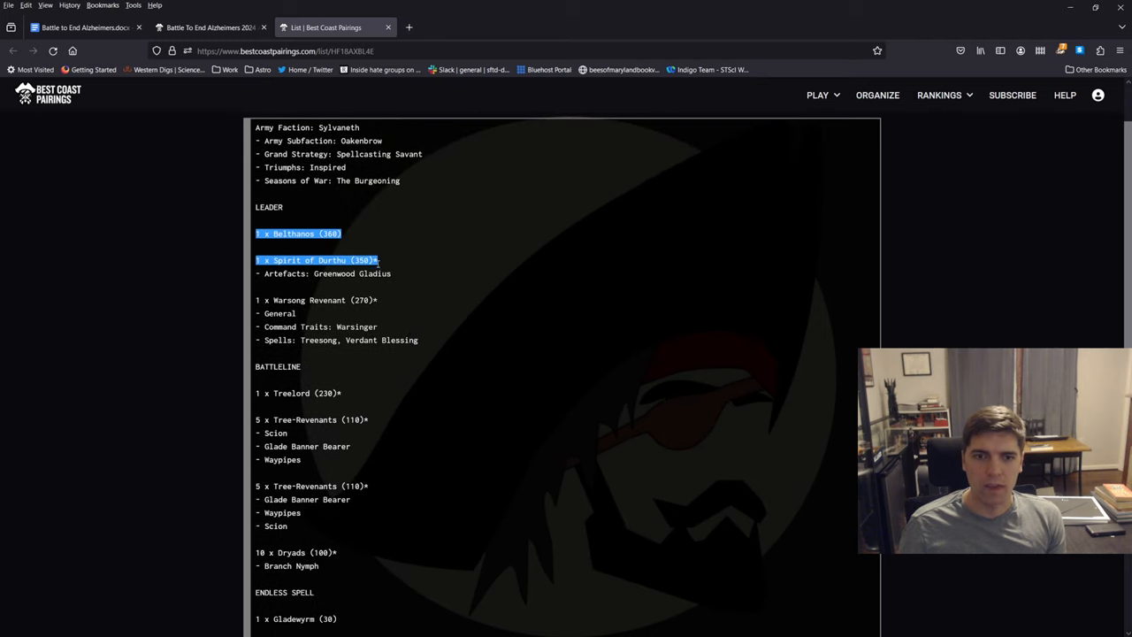
scroll("down", 3)
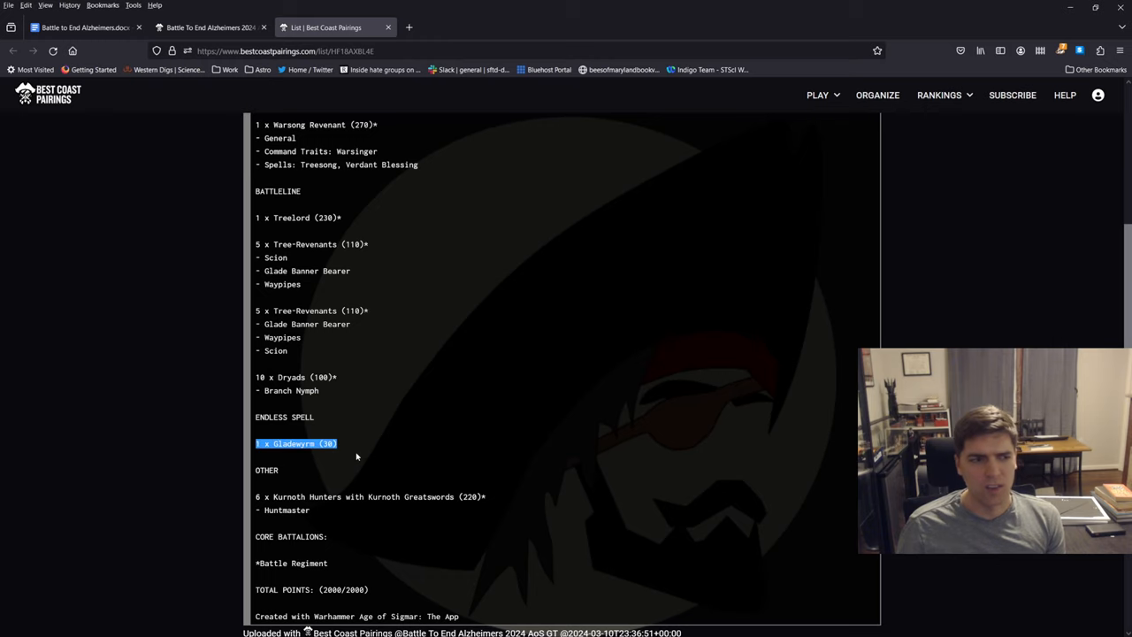
mouse_move(471, 454)
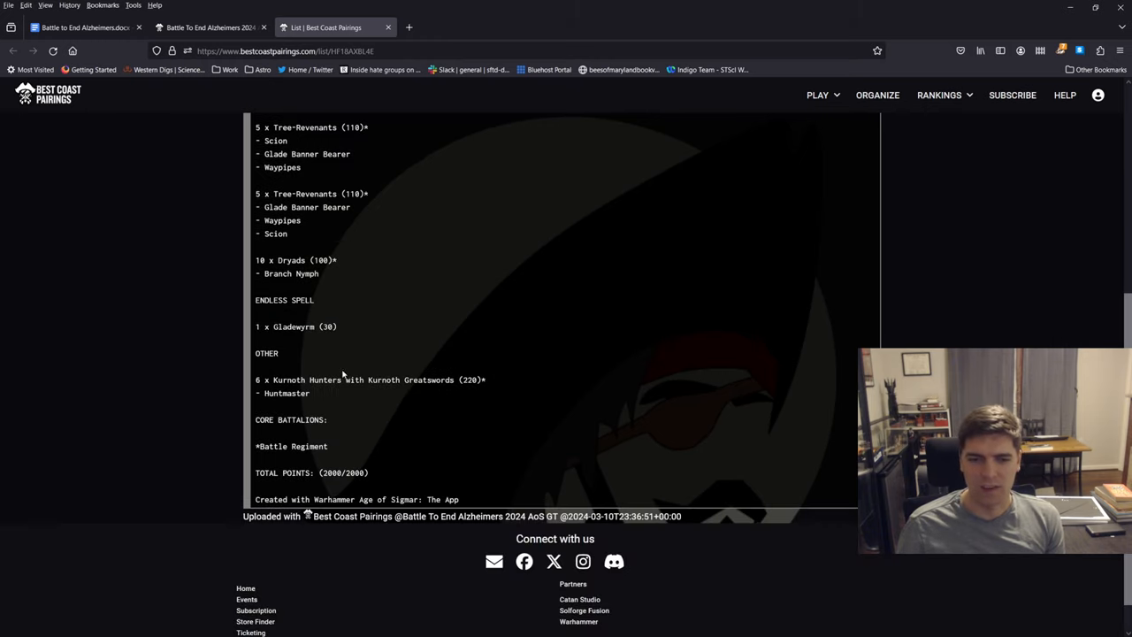
left_click_drag(256, 379, 308, 393)
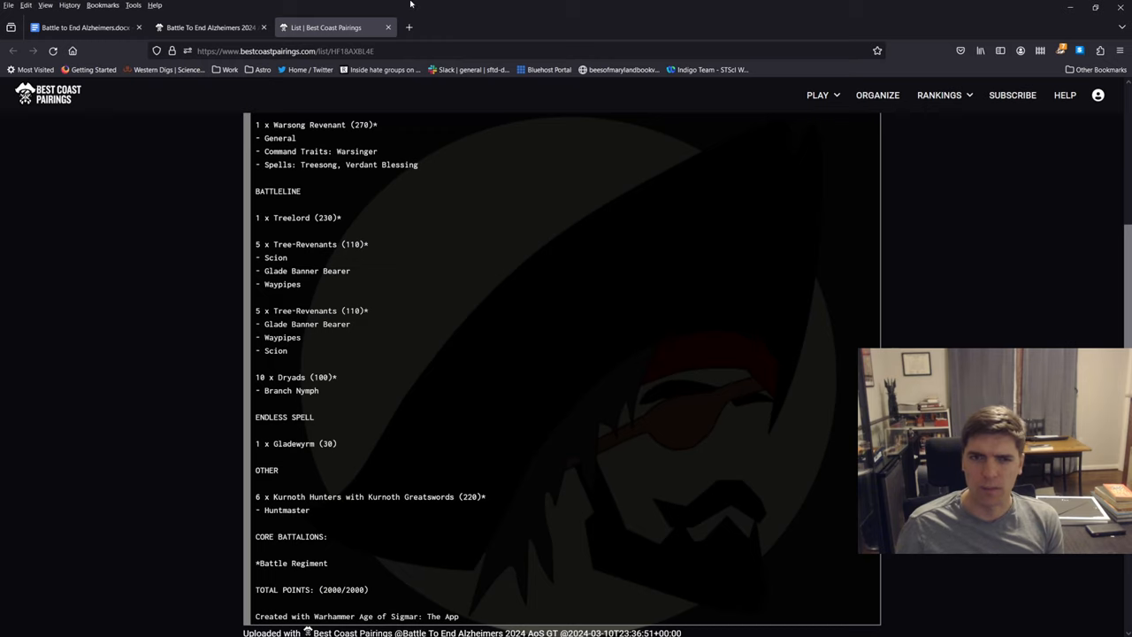
mouse_move(387, 28)
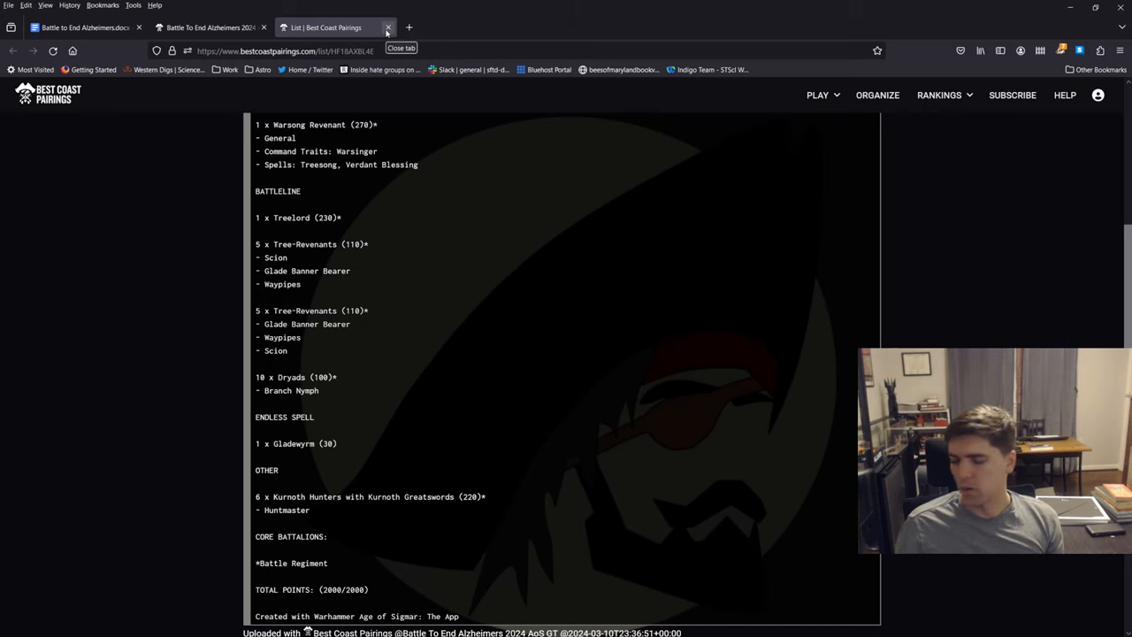
mouse_move(387, 28)
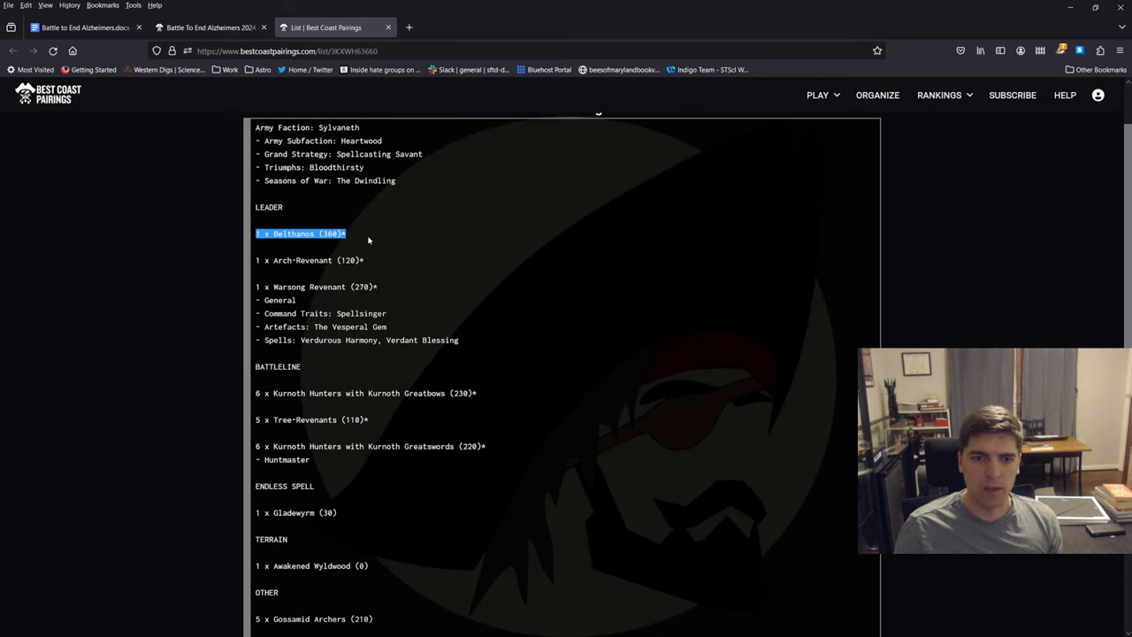
Step: Highlight the Heartwood list's leaders and scroll past the Kurnoth Hunters and Gossamid Archers
left_click_drag(369, 234, 410, 323)
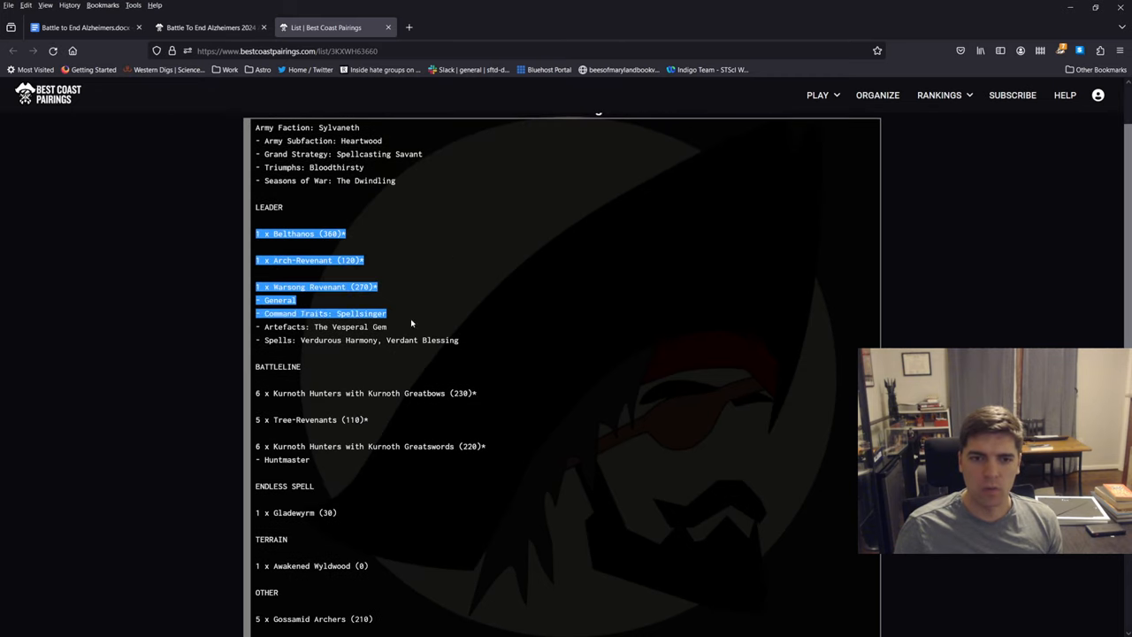
scroll("down", 3)
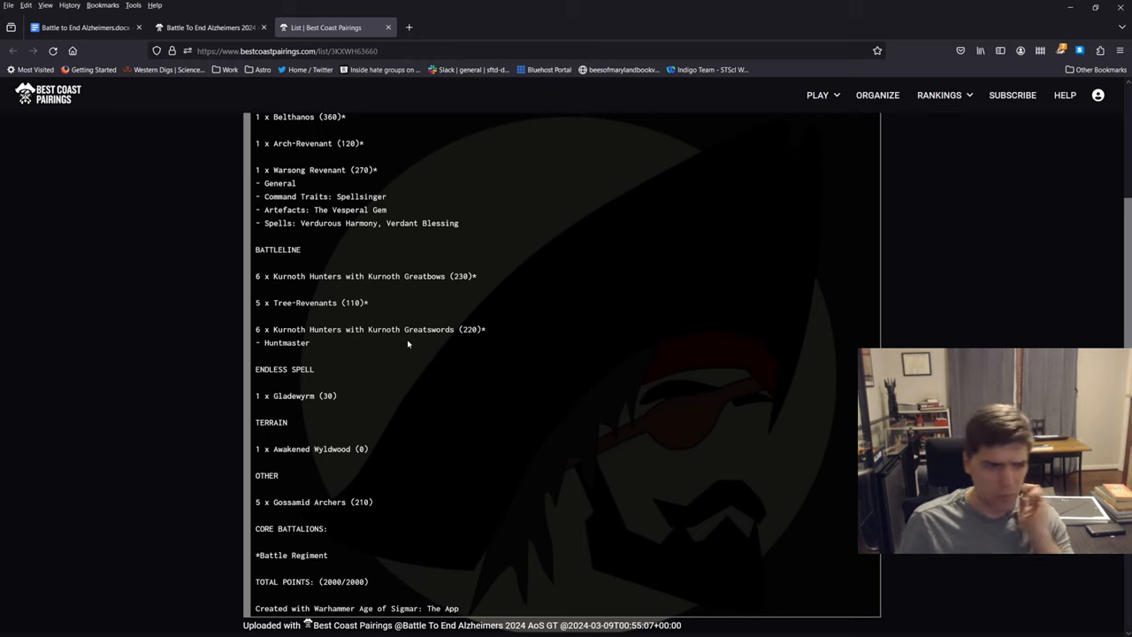
mouse_move(403, 319)
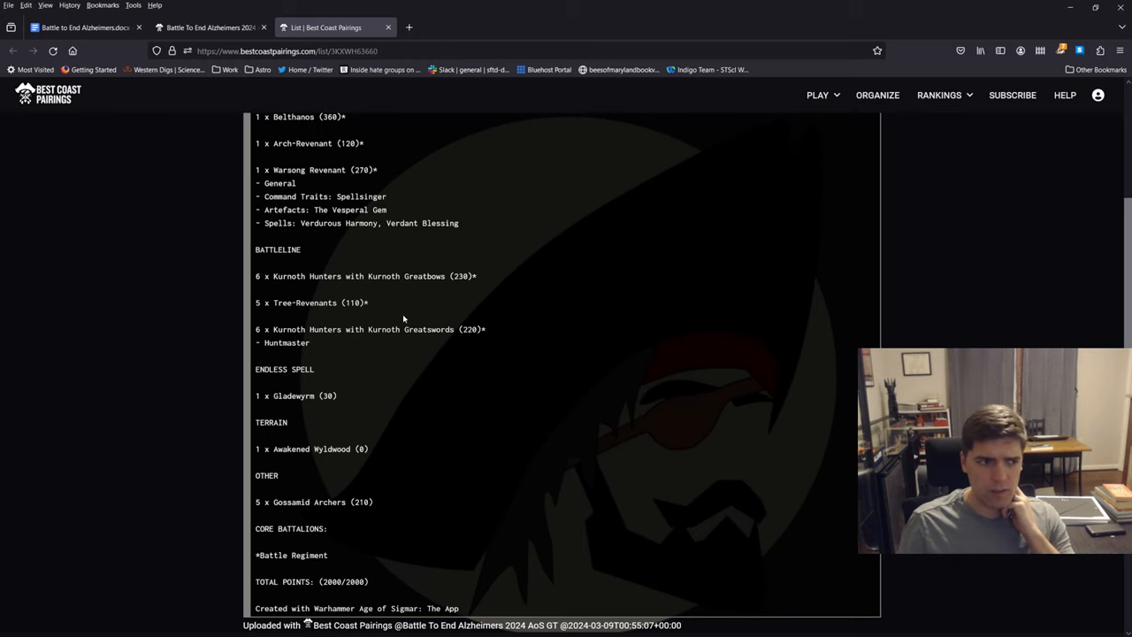
scroll("down", 3)
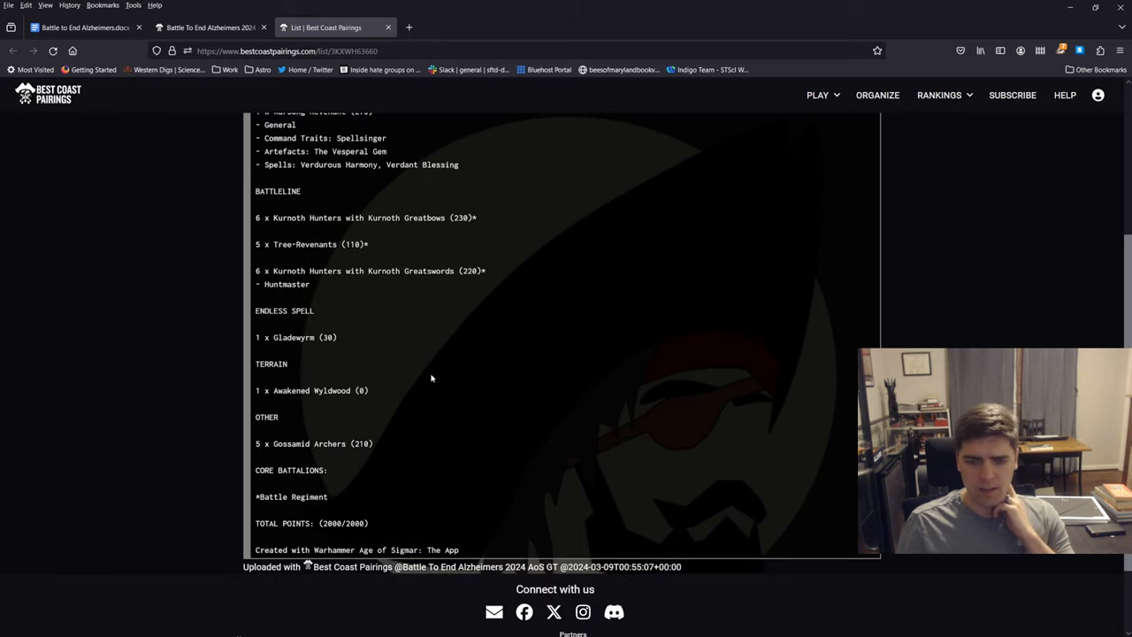
mouse_move(342, 419)
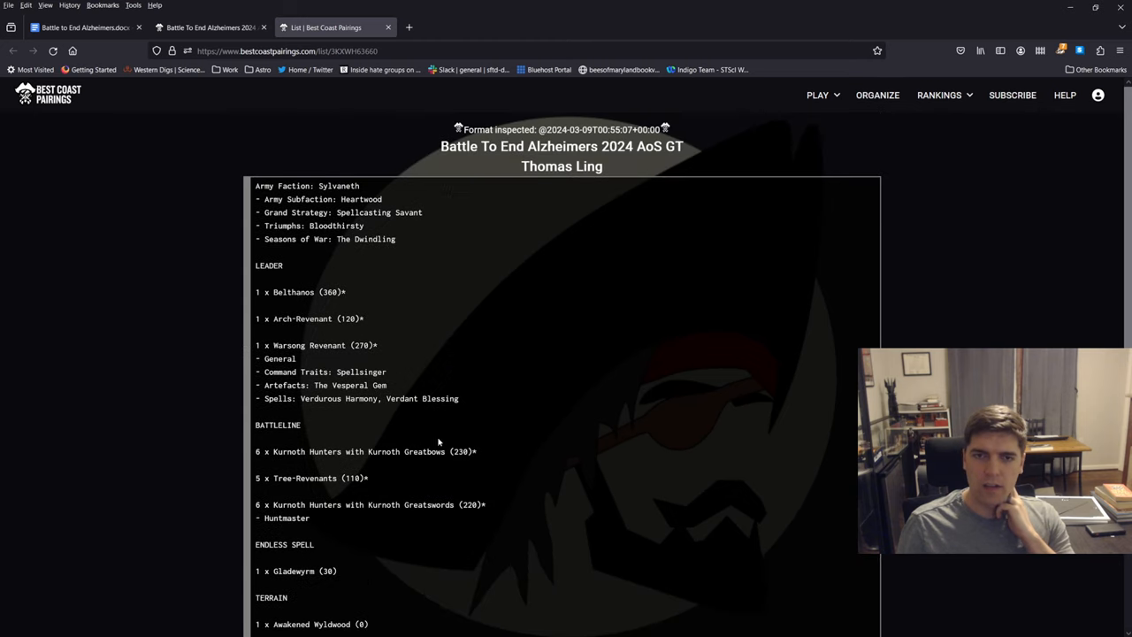
mouse_move(388, 27)
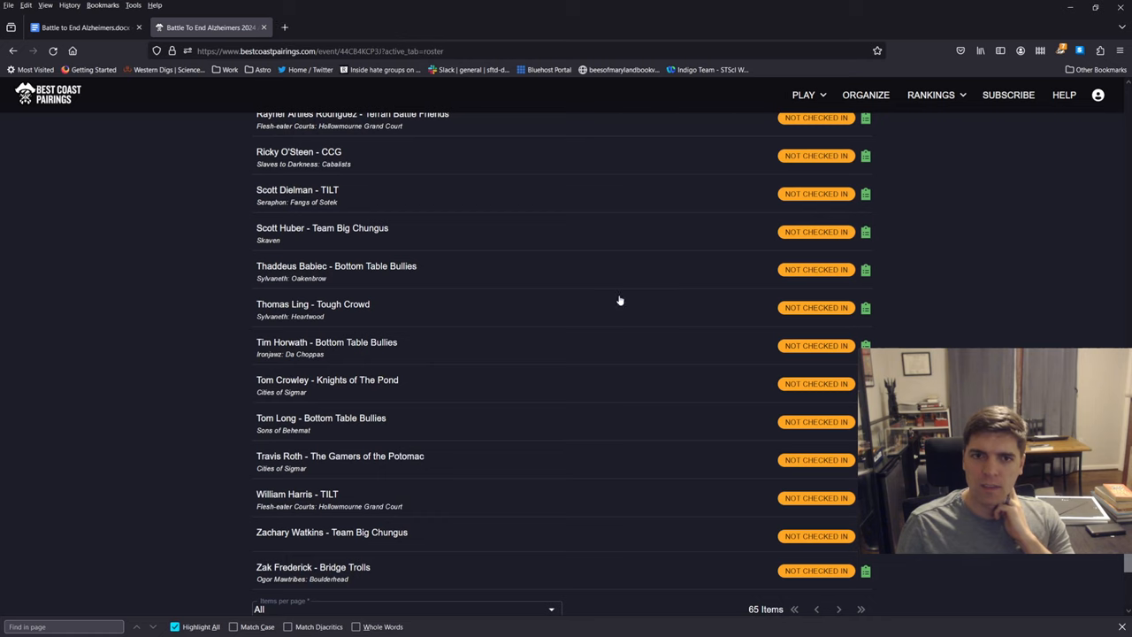
mouse_move(285, 363)
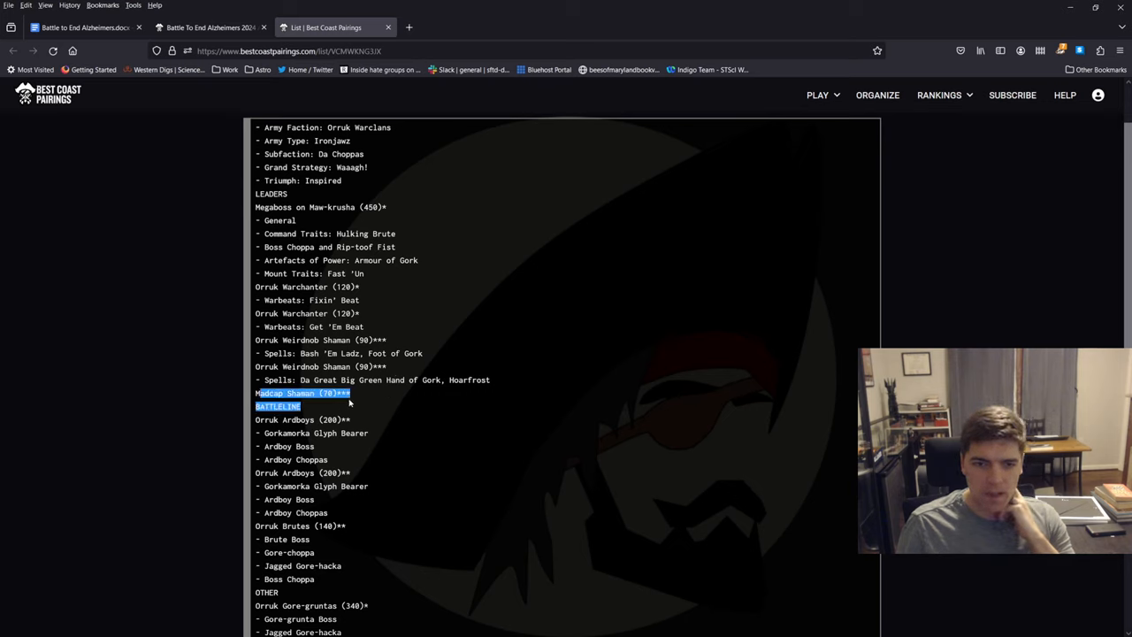
scroll("down", 3)
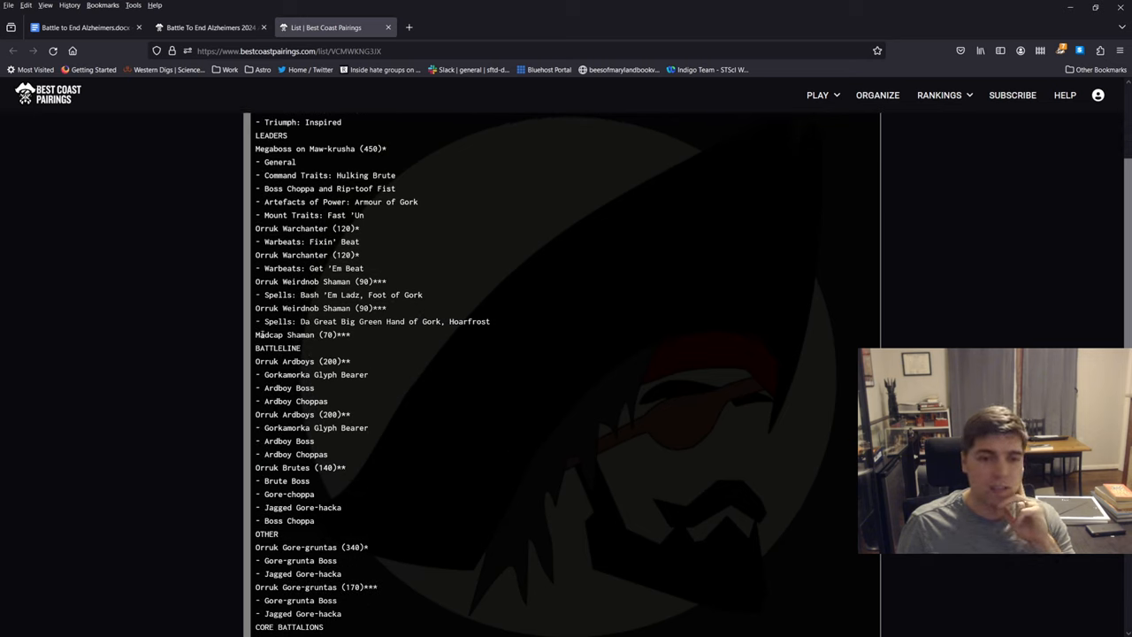
double_click(300, 334)
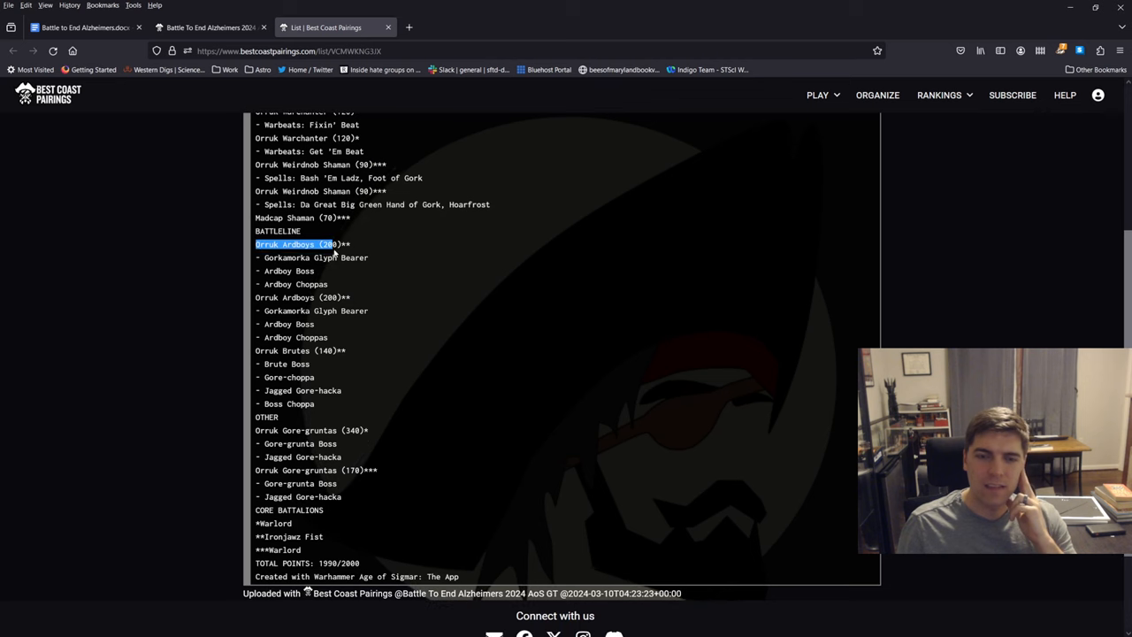
left_click_drag(334, 252, 363, 311)
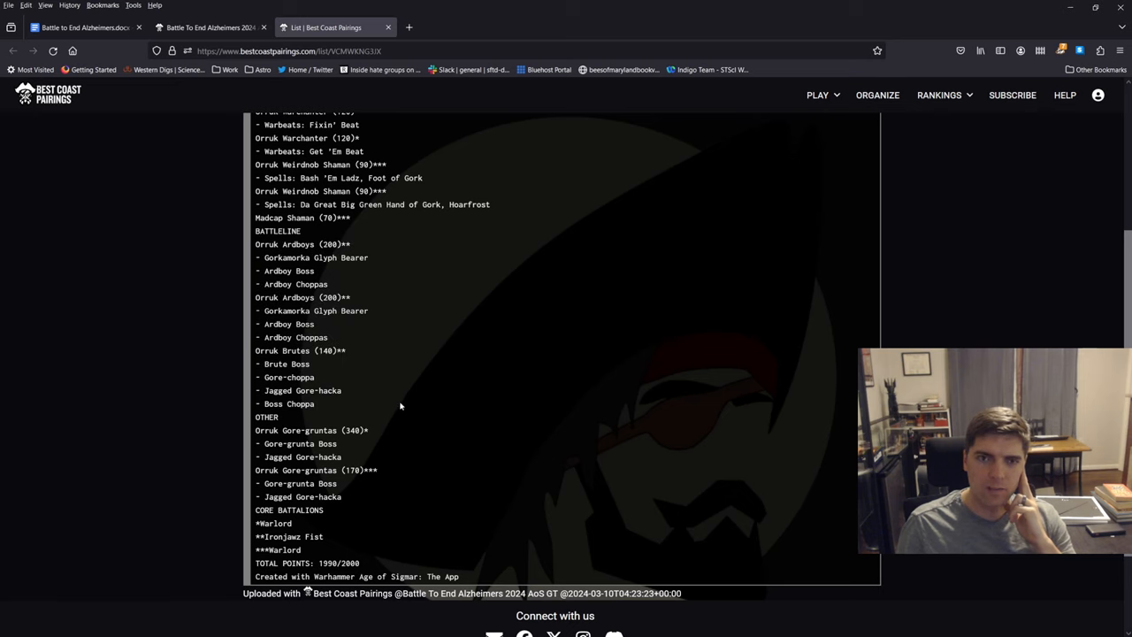
scroll("up", 3)
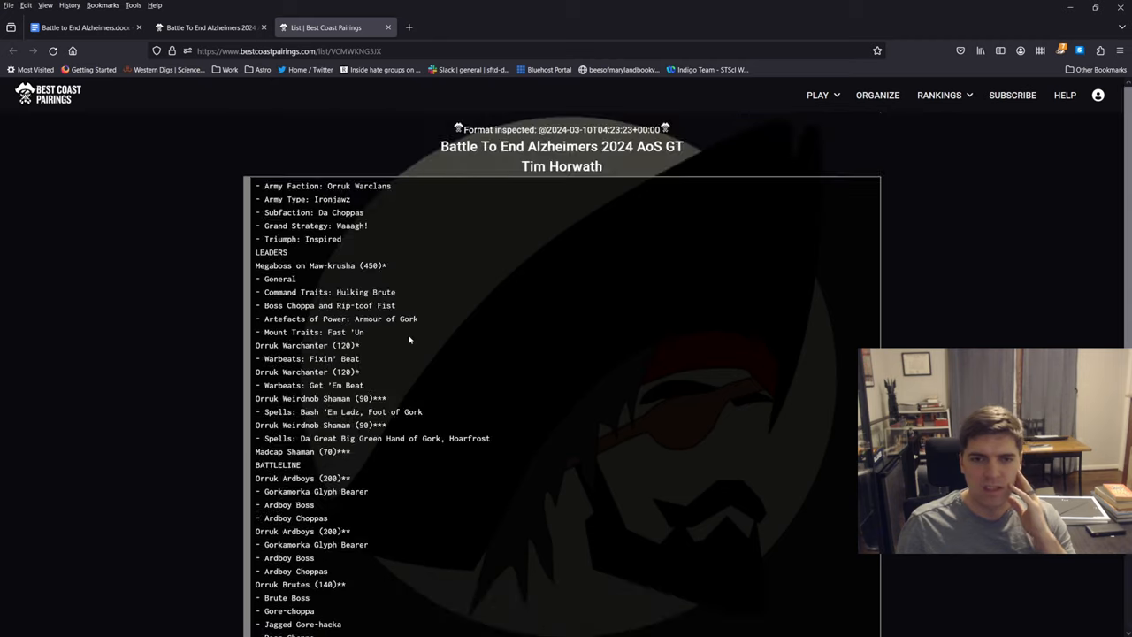
scroll("down", 3)
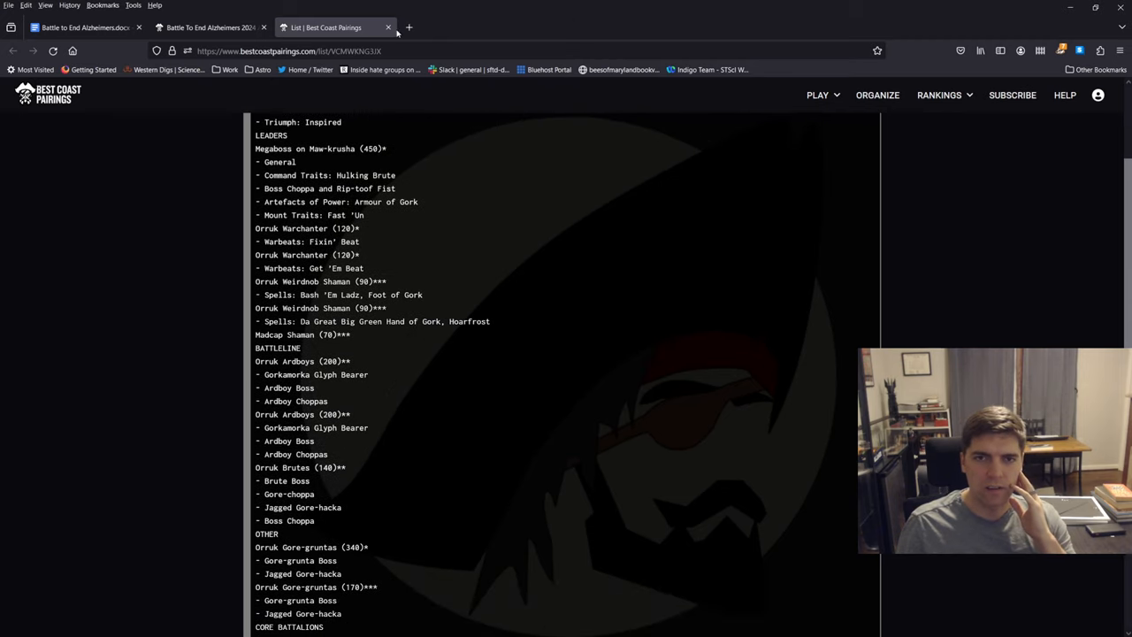
mouse_move(387, 27)
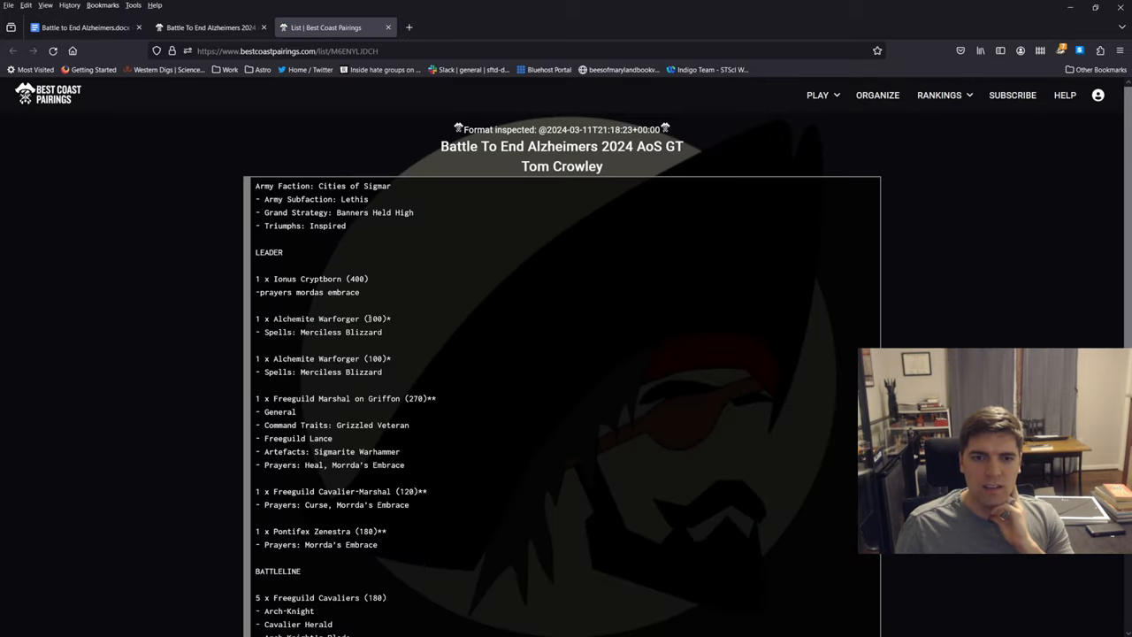
scroll("down", 3)
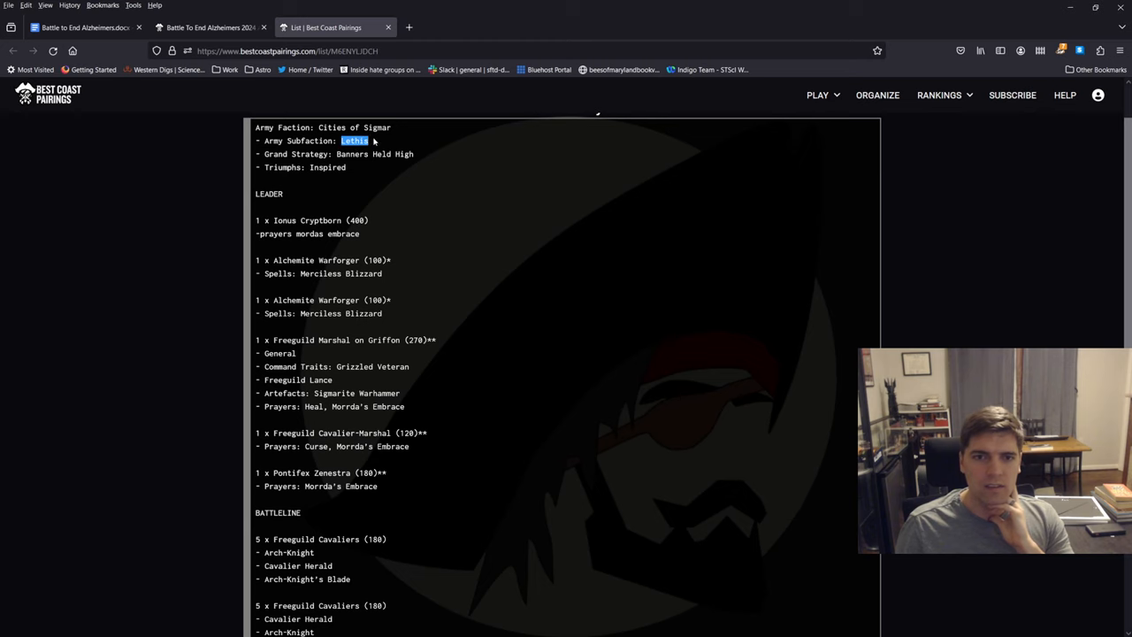
scroll("down", 3)
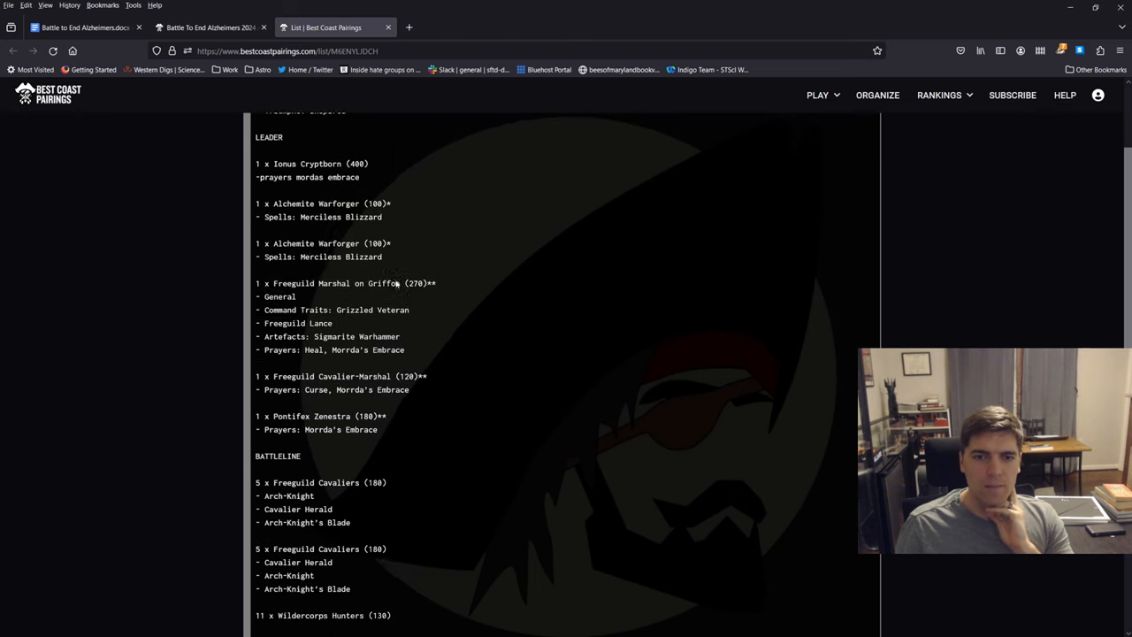
scroll("down", 3)
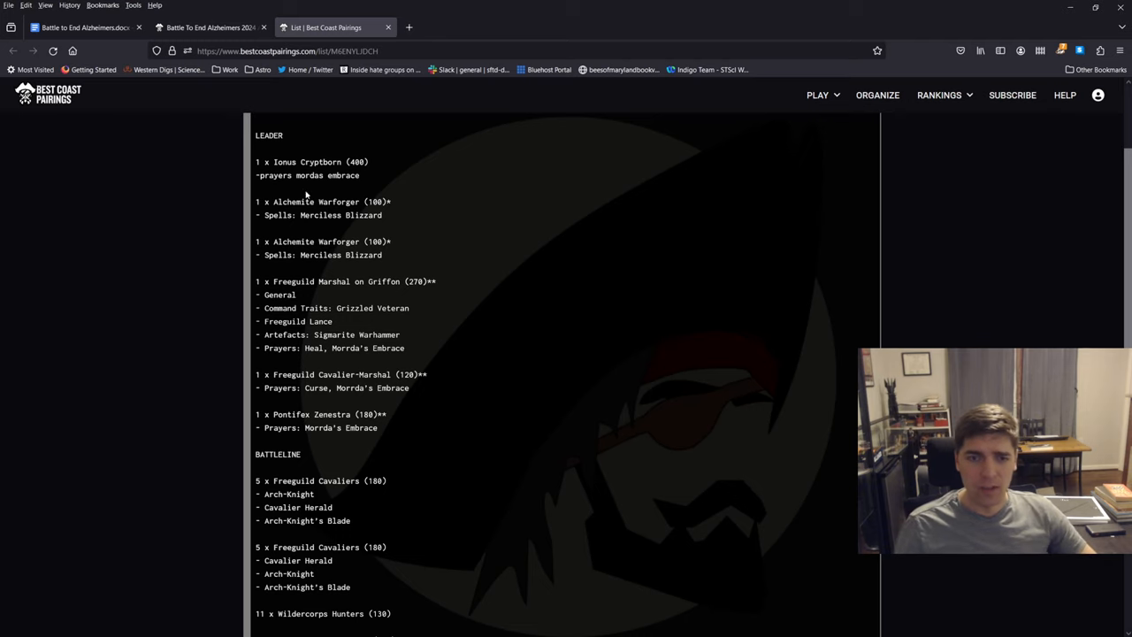
left_click_drag(256, 202, 408, 257)
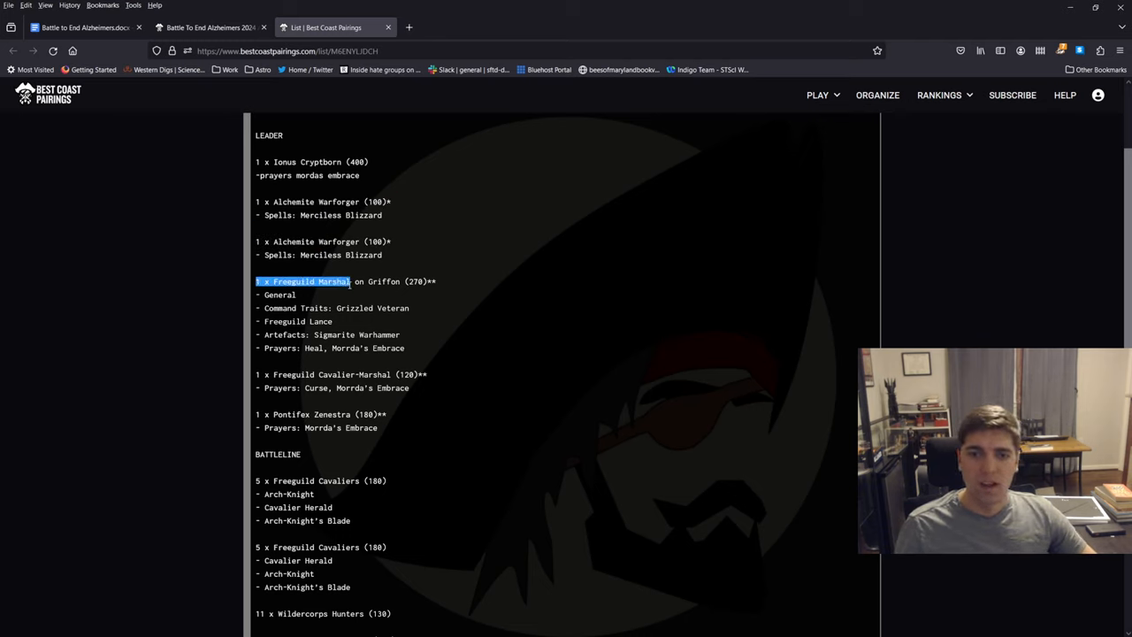
left_click_drag(350, 281, 350, 308)
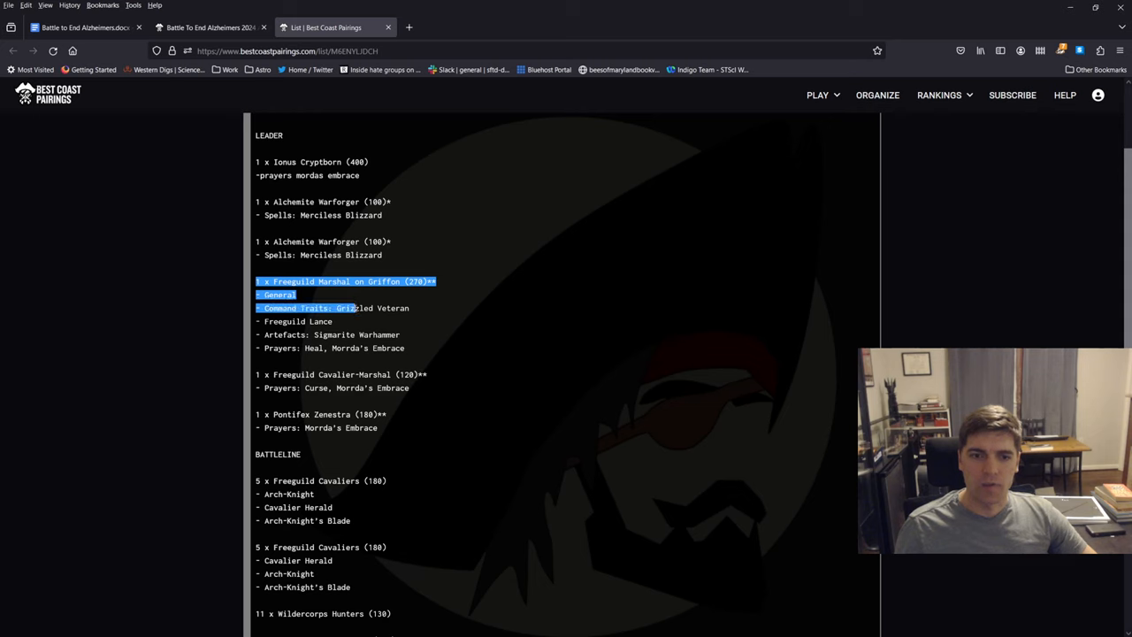
Step: Read the rest of the Lethis list to 1960/2000, highlighting further unit entries
scroll("down", 3)
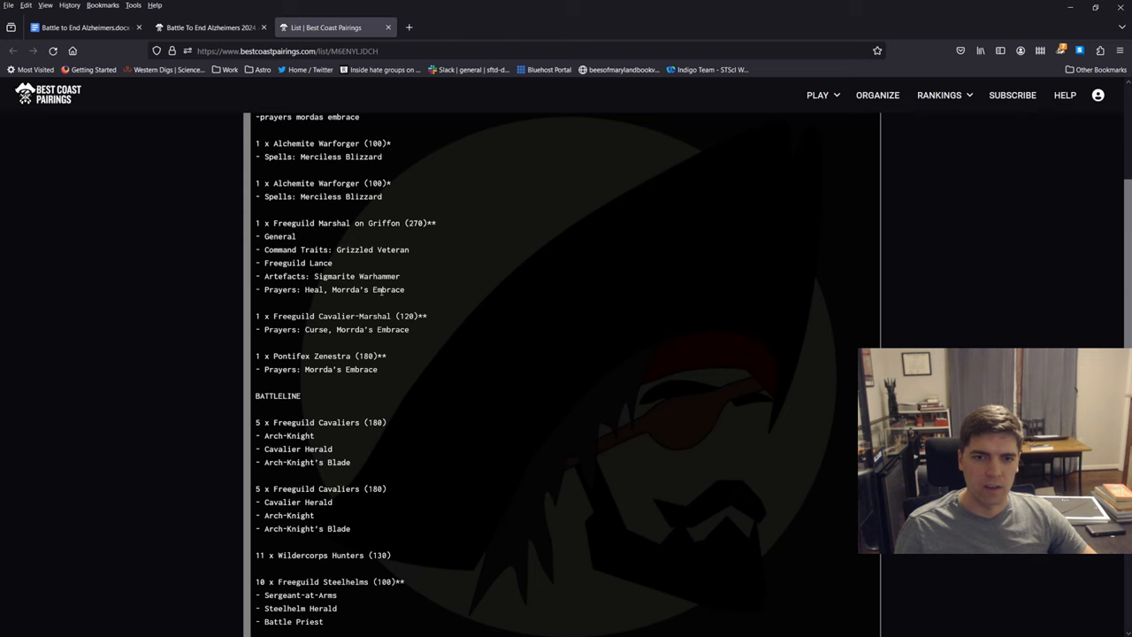
scroll("down", 3)
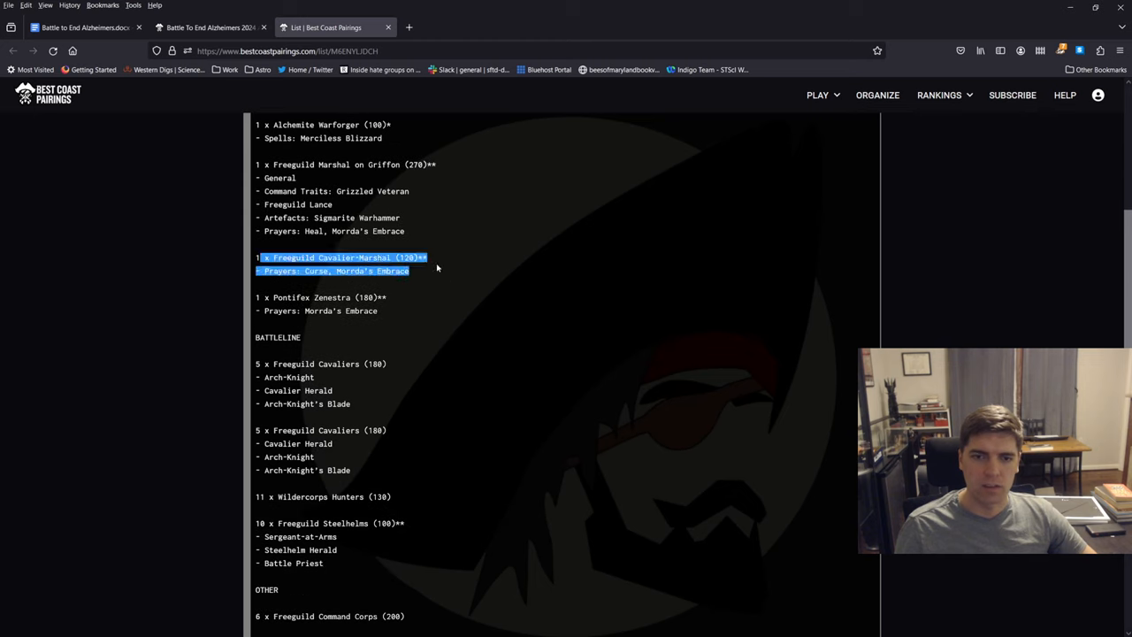
scroll("down", 3)
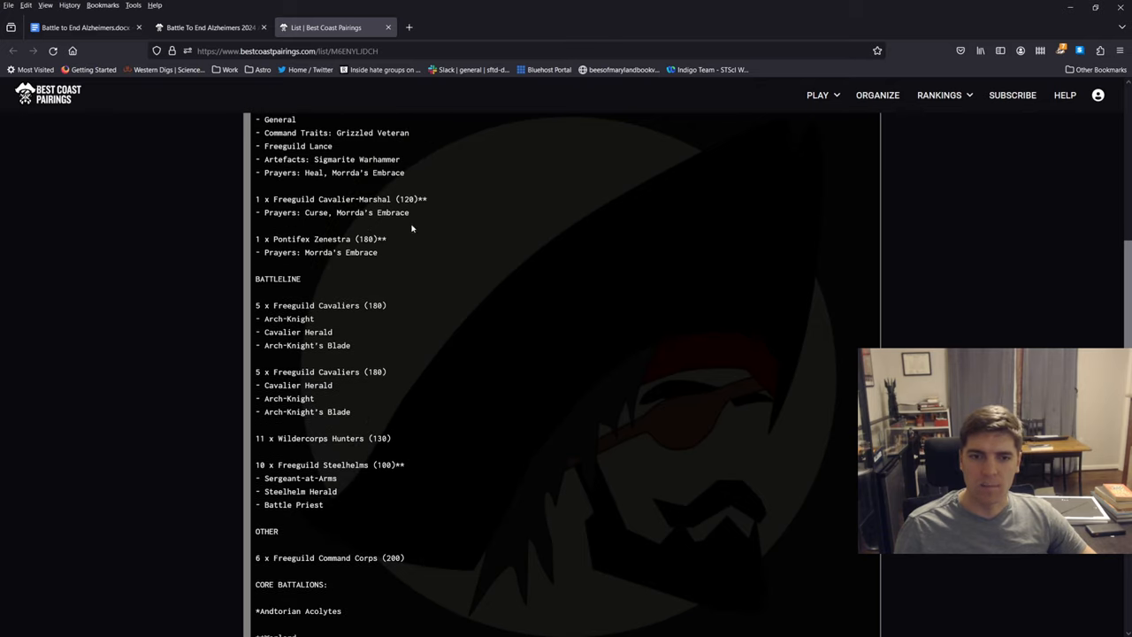
mouse_move(359, 248)
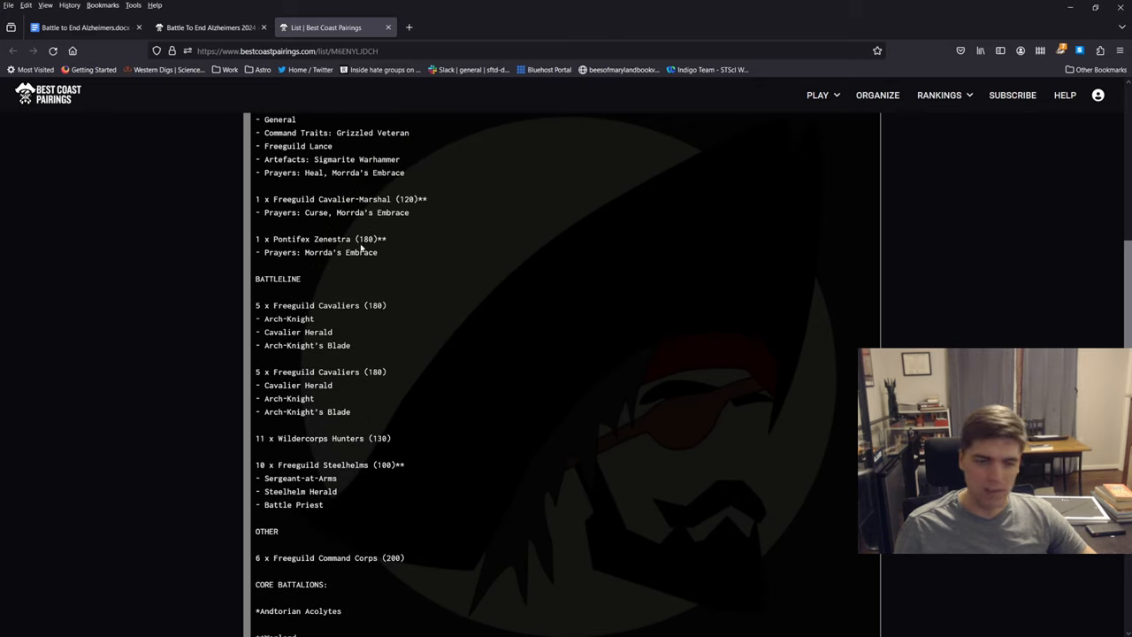
scroll("down", 3)
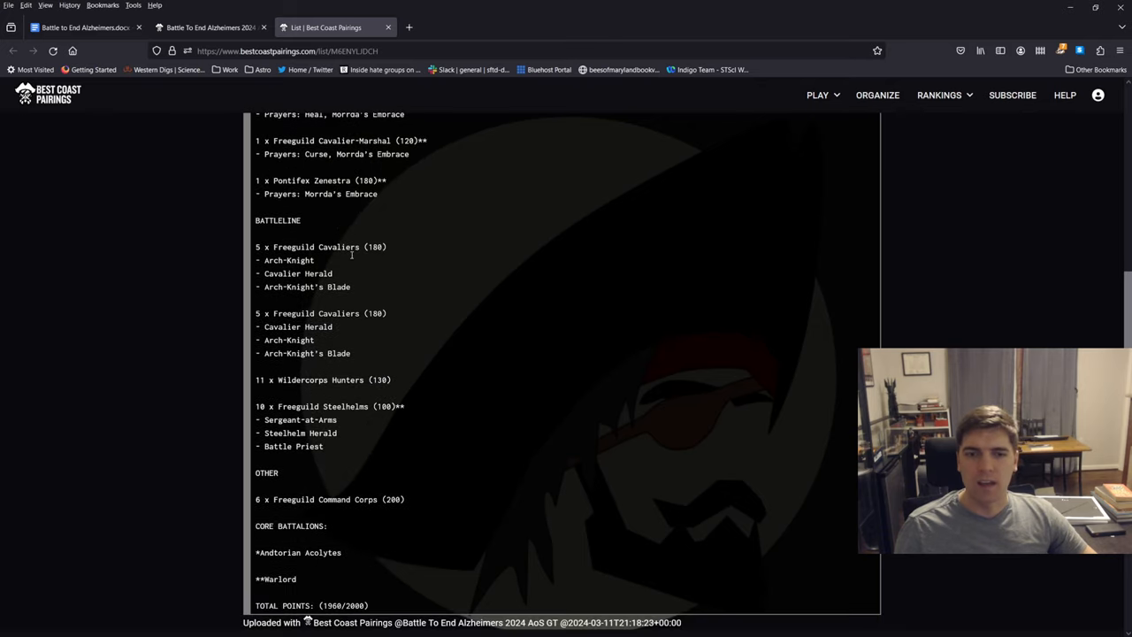
left_click_drag(256, 247, 391, 380)
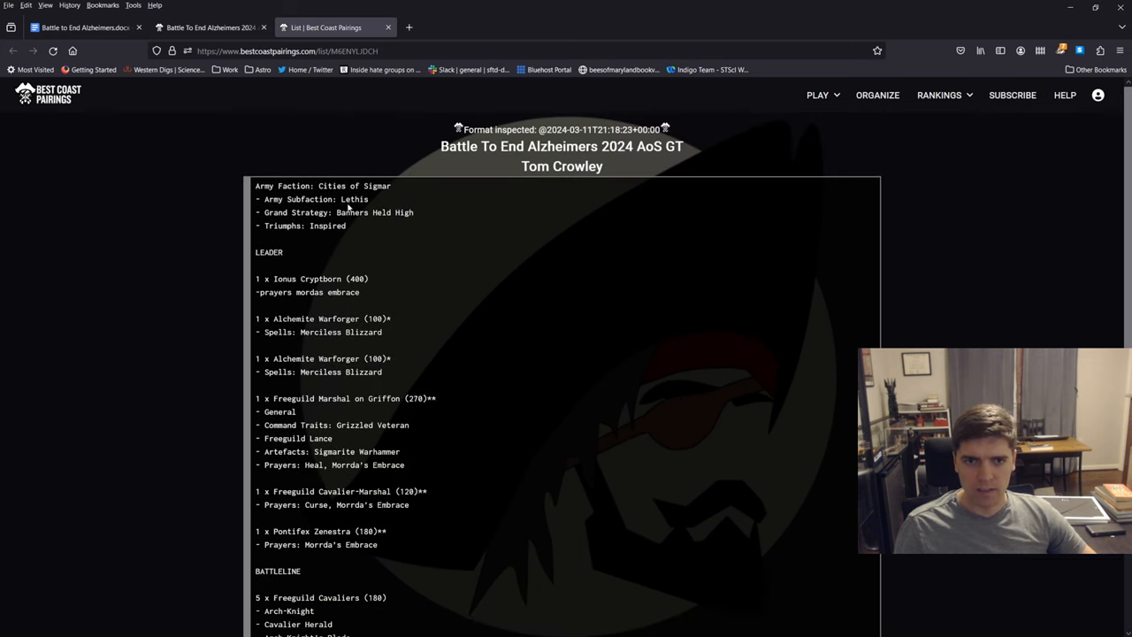
left_click_drag(256, 278, 362, 292)
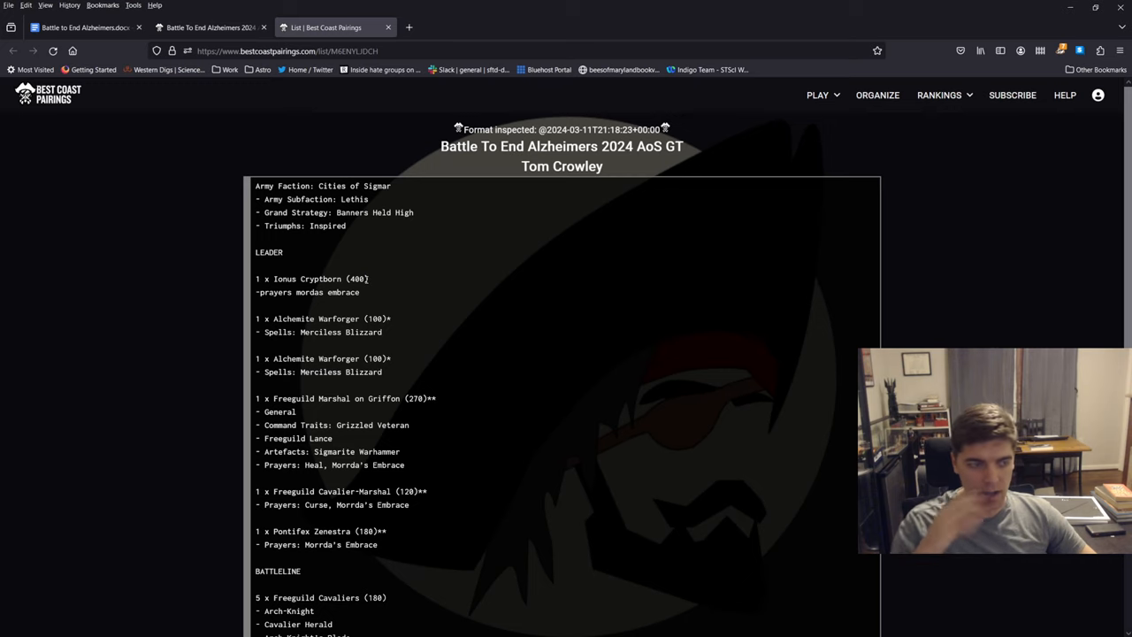
scroll("down", 3)
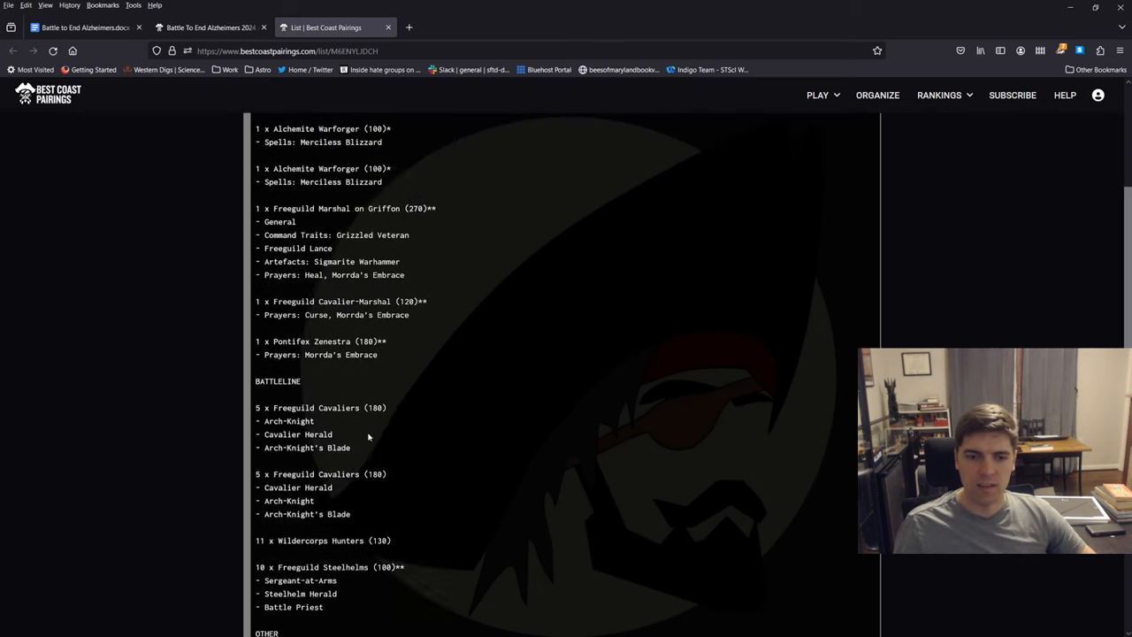
scroll("down", 3)
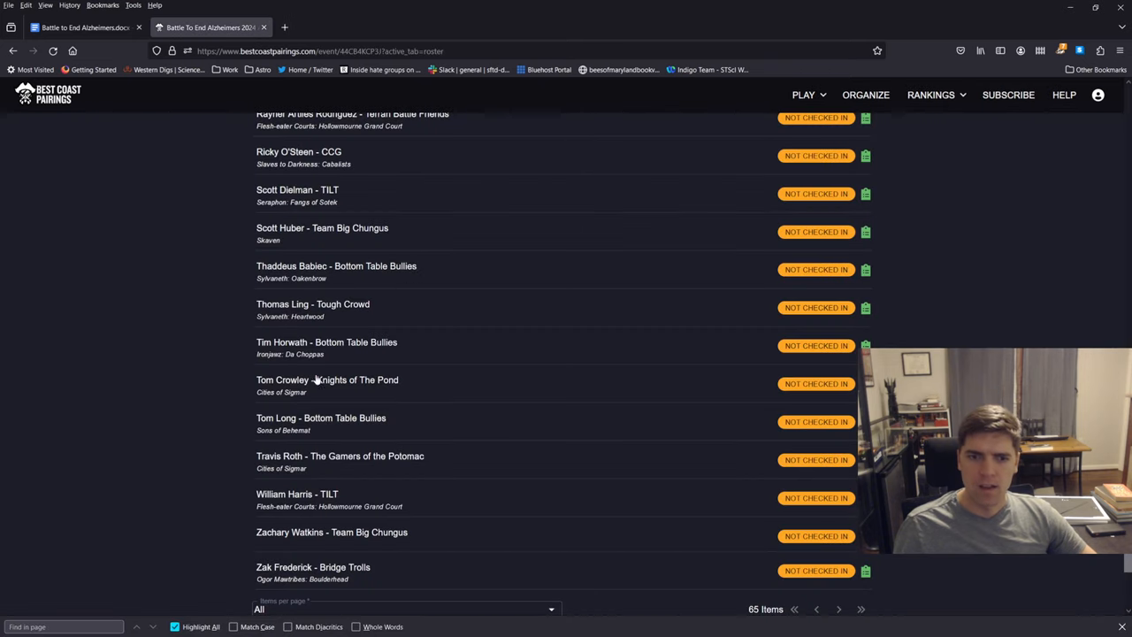
mouse_move(772, 432)
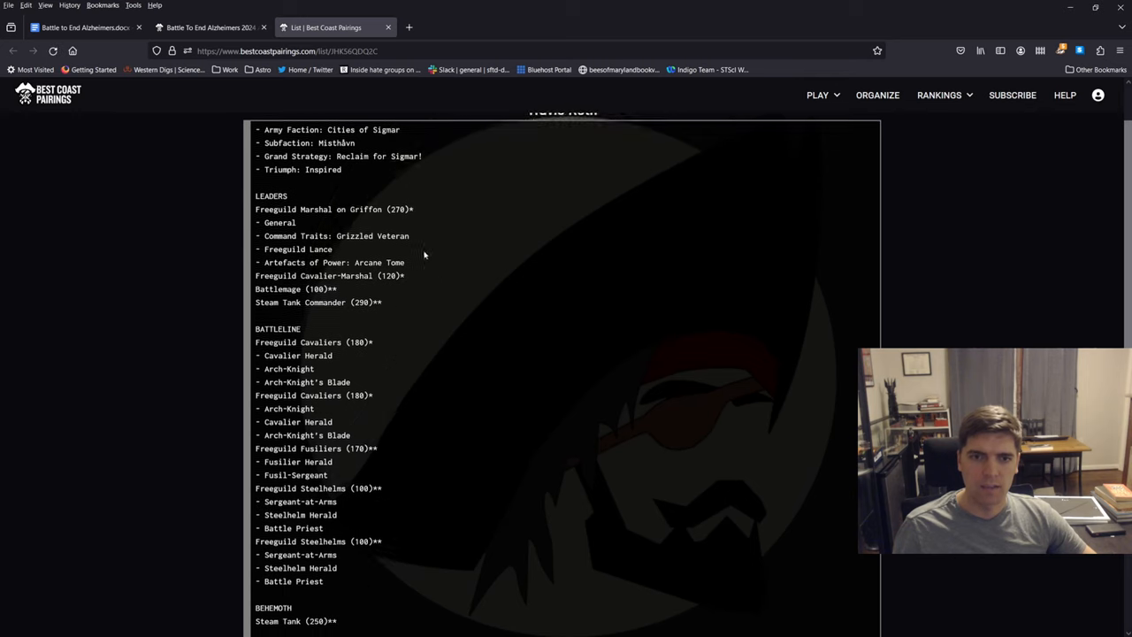
left_click_drag(256, 208, 405, 260)
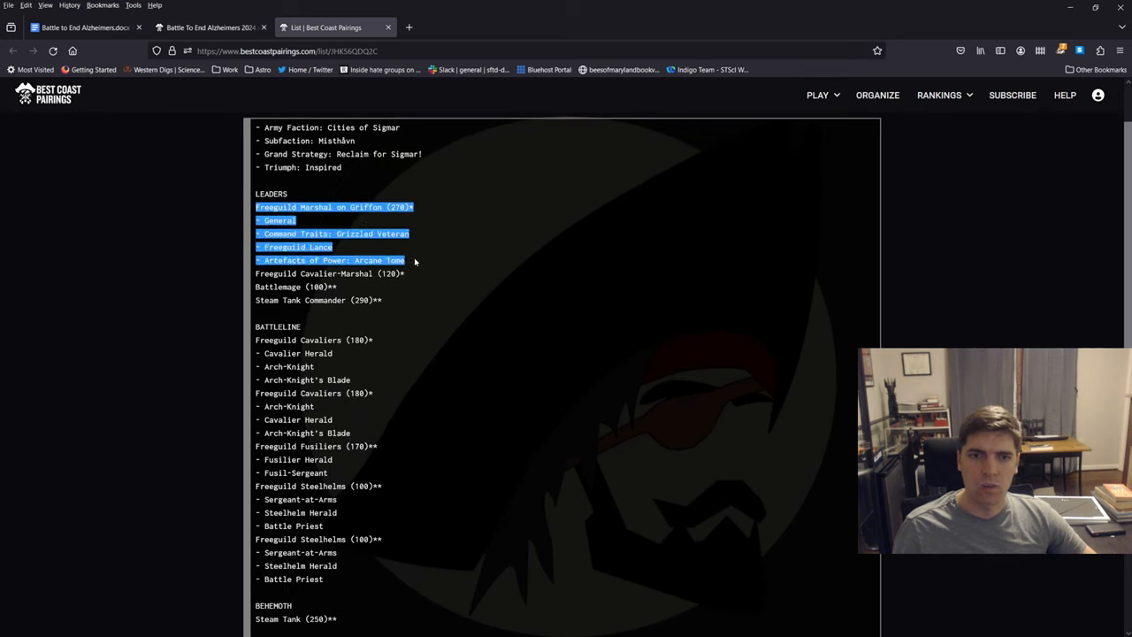
left_click(330, 270)
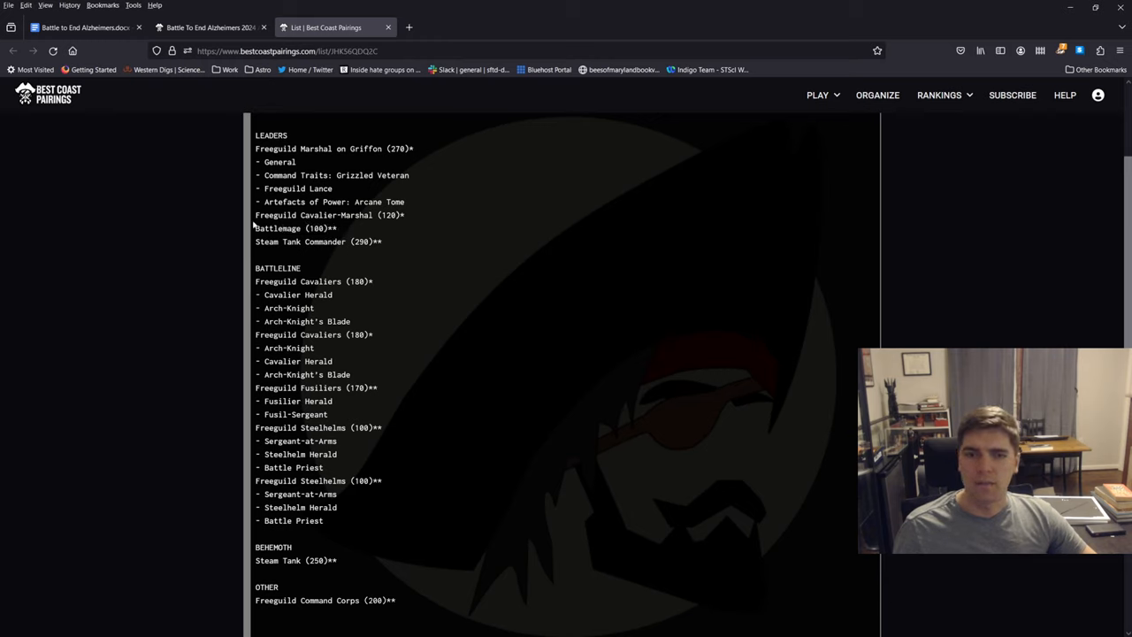
left_click_drag(274, 215, 336, 228)
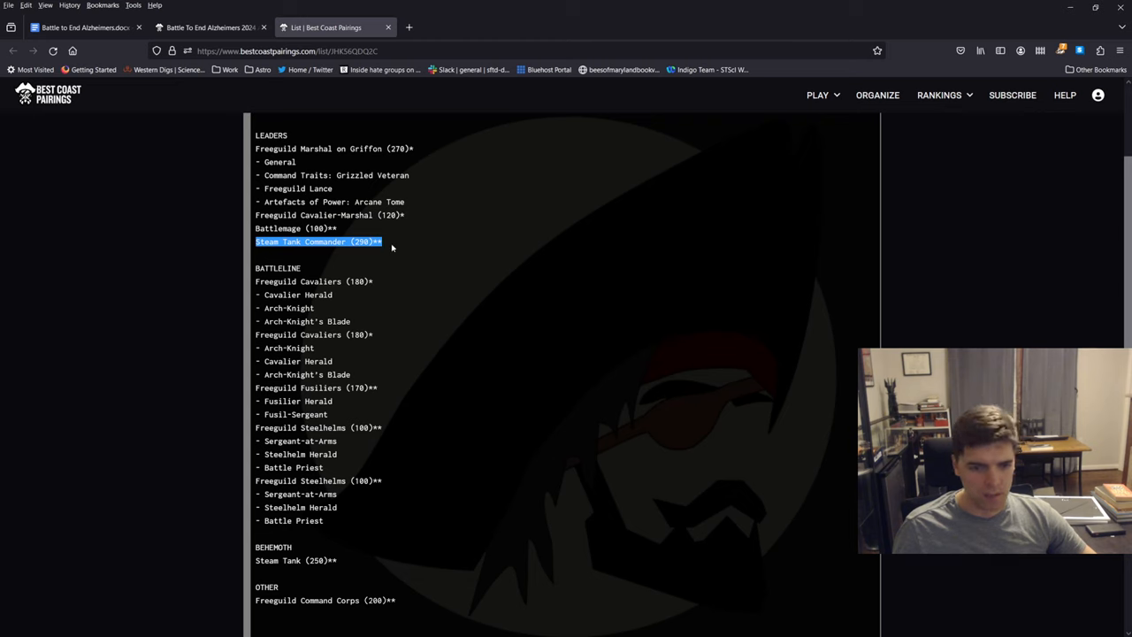
left_click(343, 349)
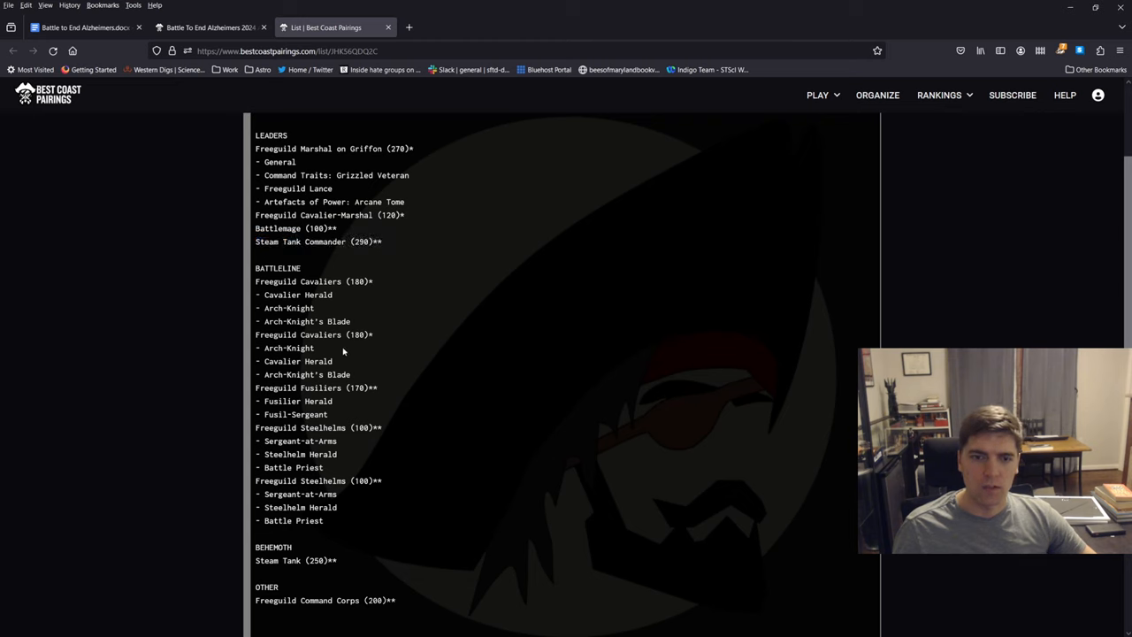
scroll("down", 3)
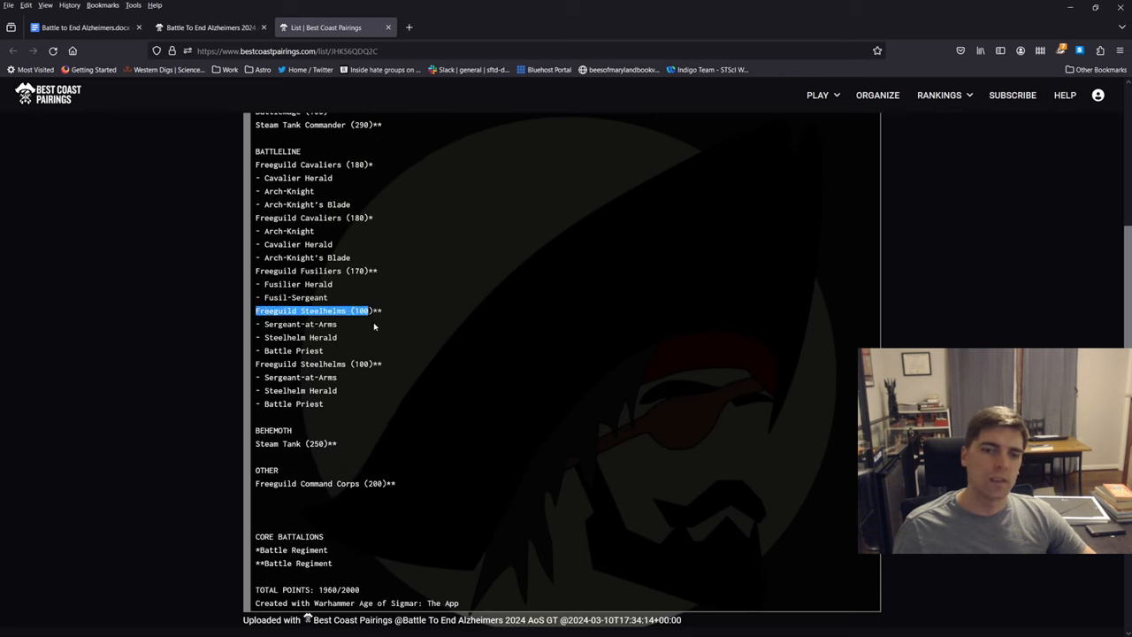
double_click(295, 443)
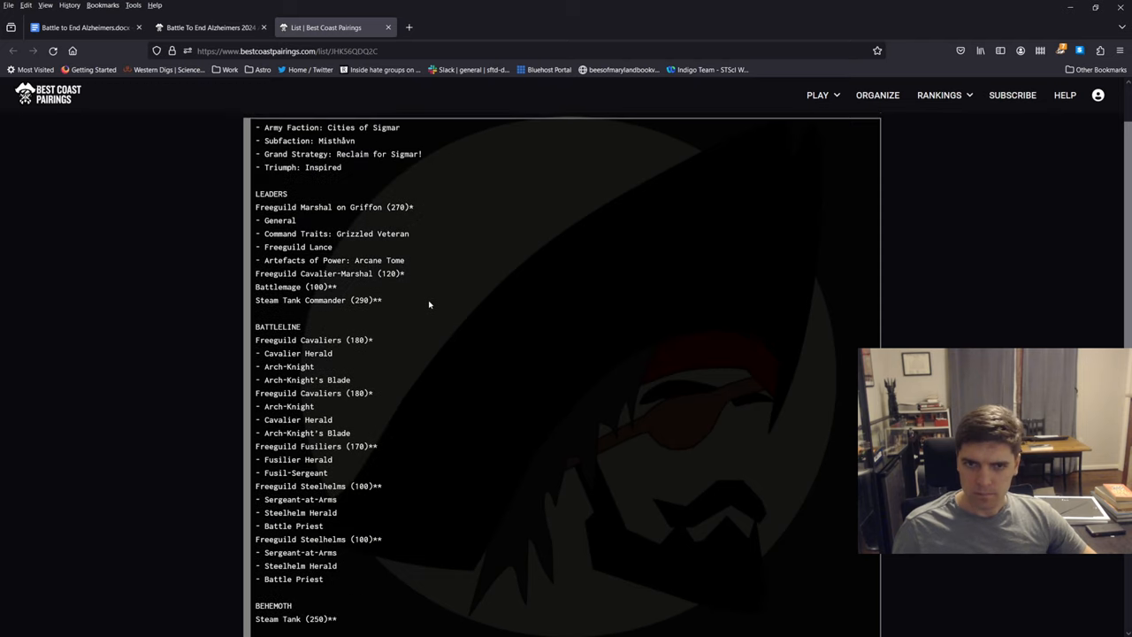
scroll("down", 3)
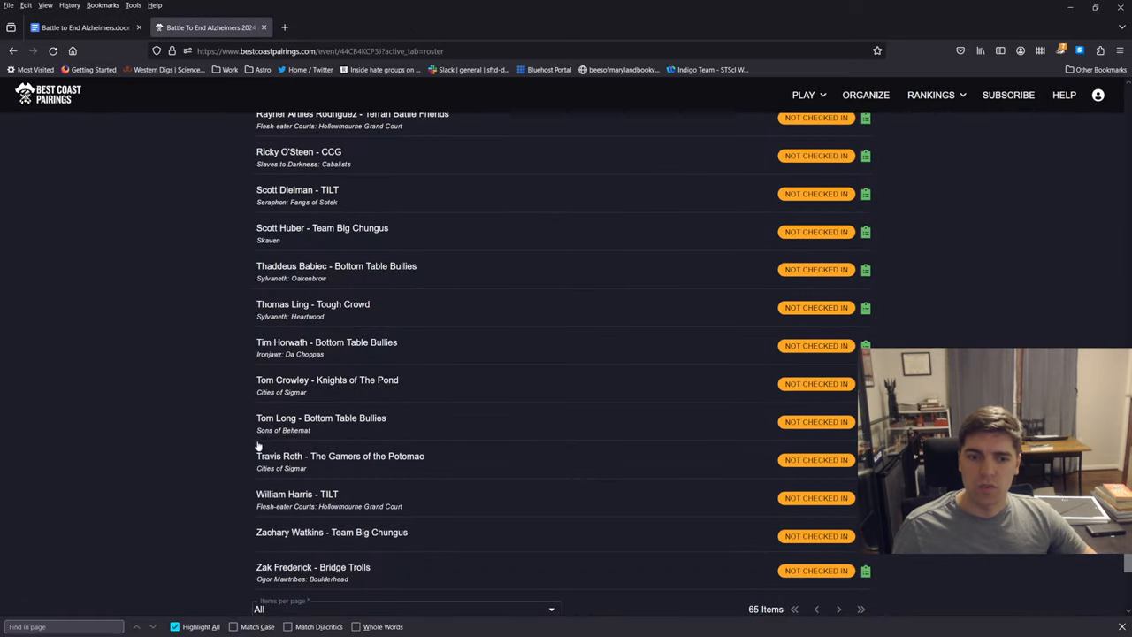
scroll("down", 3)
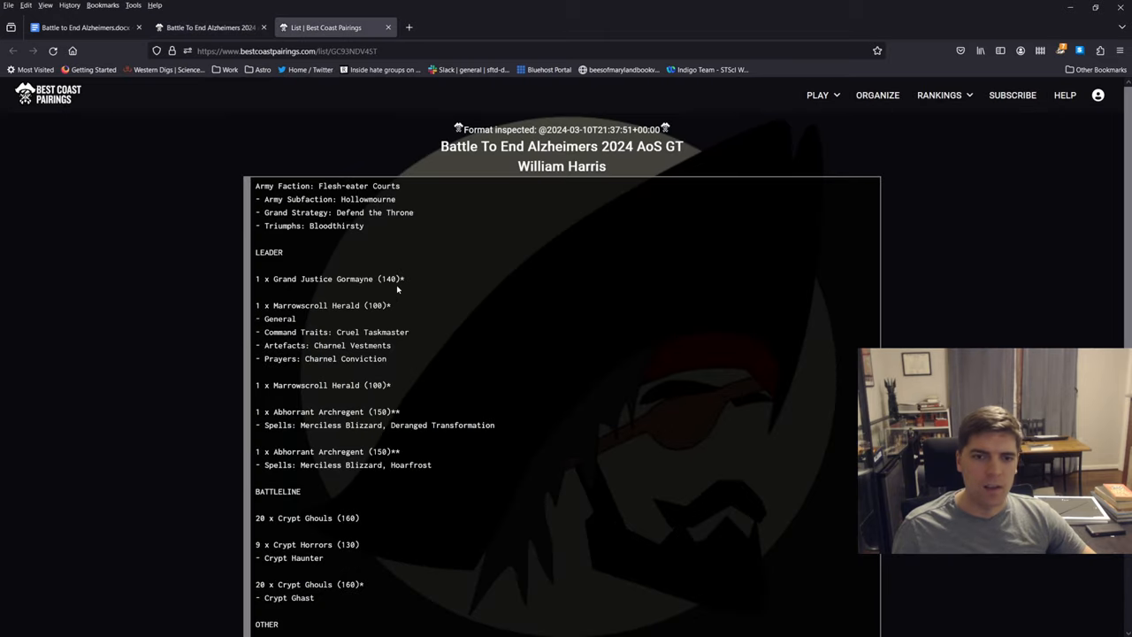
scroll("down", 3)
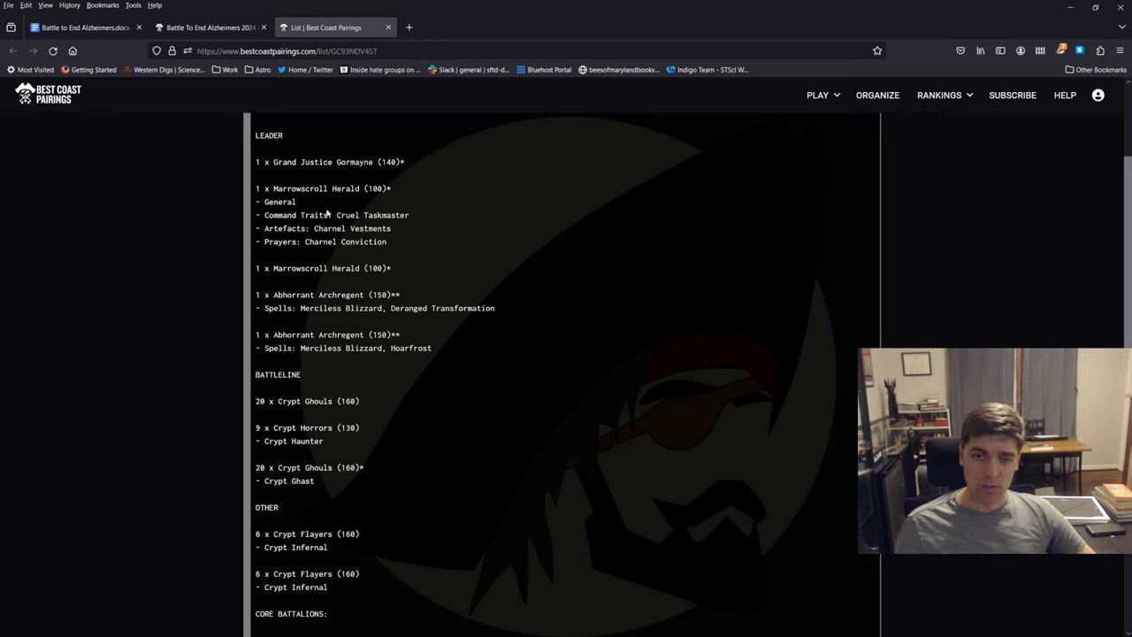
double_click(327, 228)
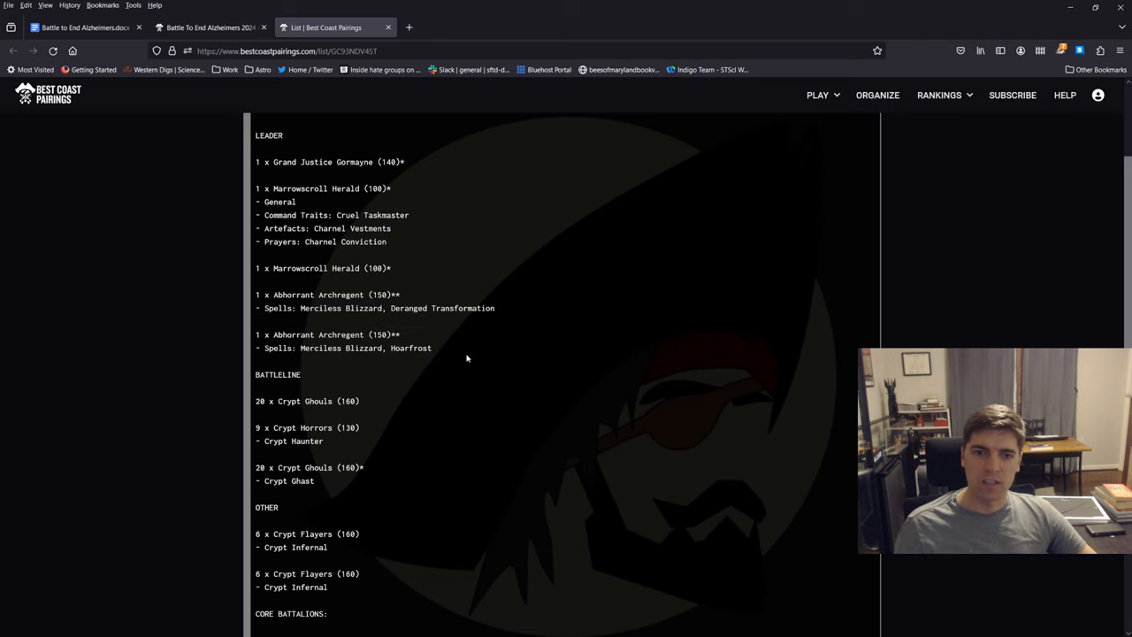
mouse_move(397, 416)
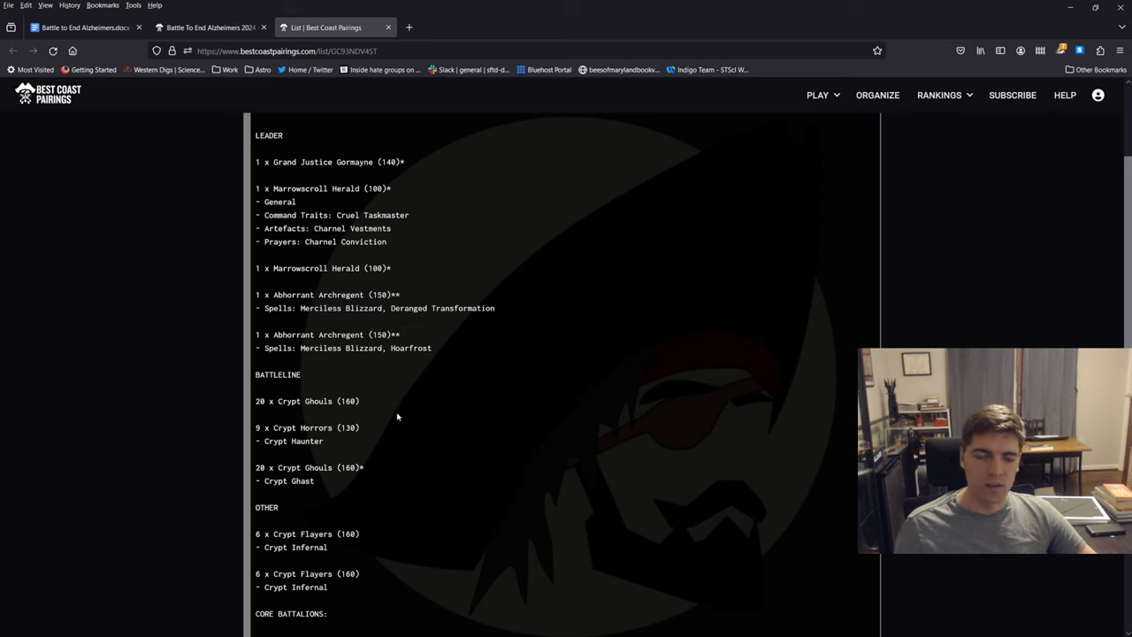
mouse_move(401, 274)
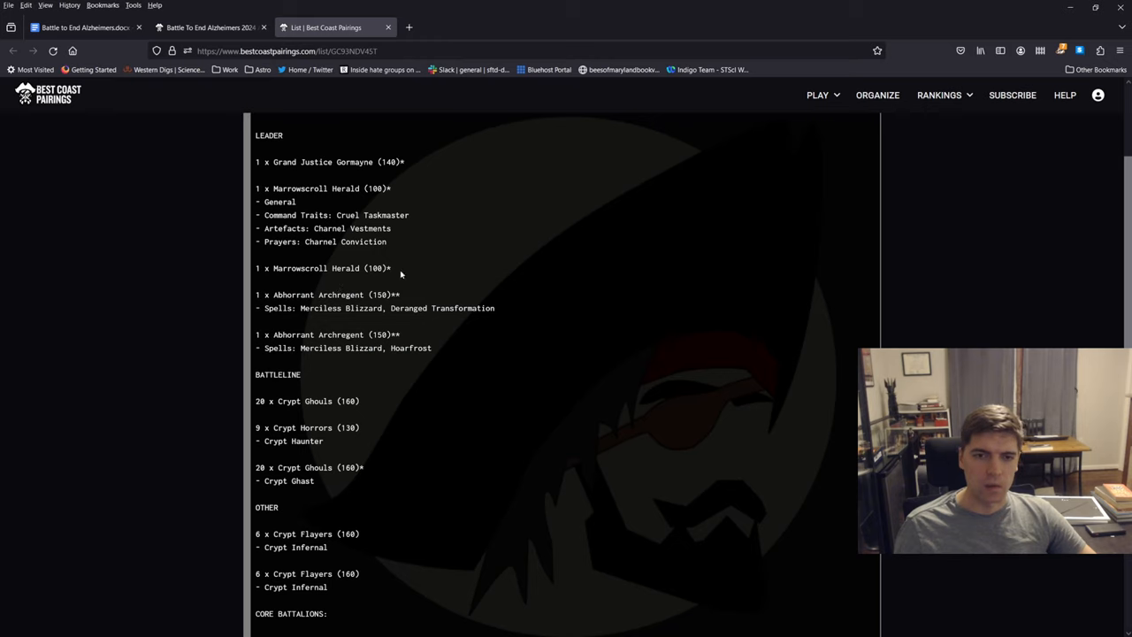
scroll("down", 3)
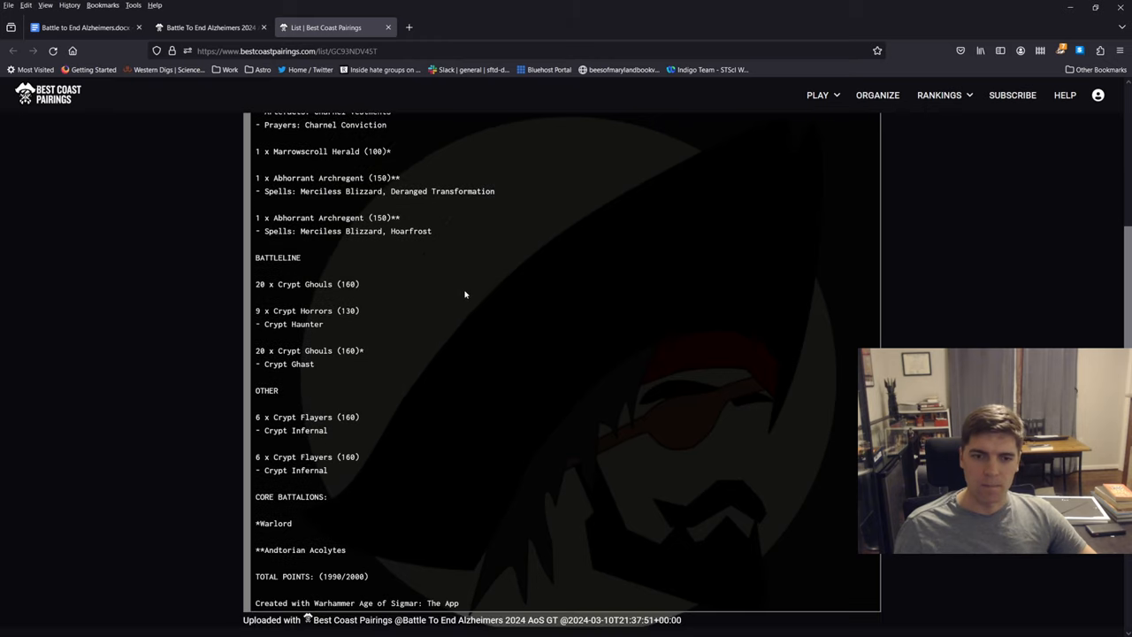
left_click_drag(256, 284, 349, 310)
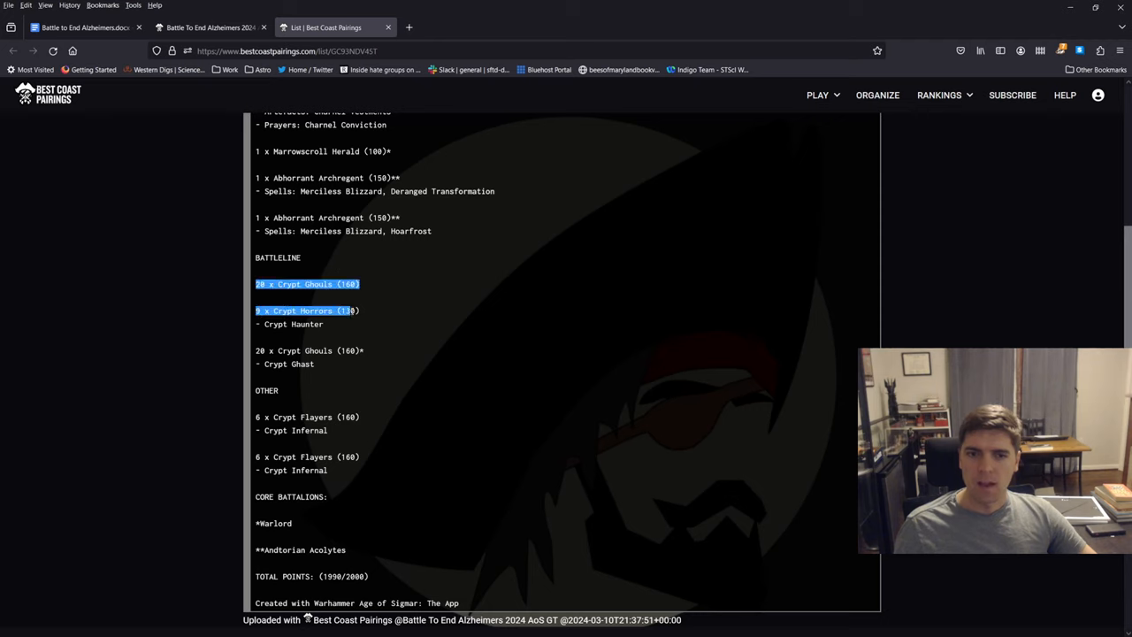
left_click(348, 334)
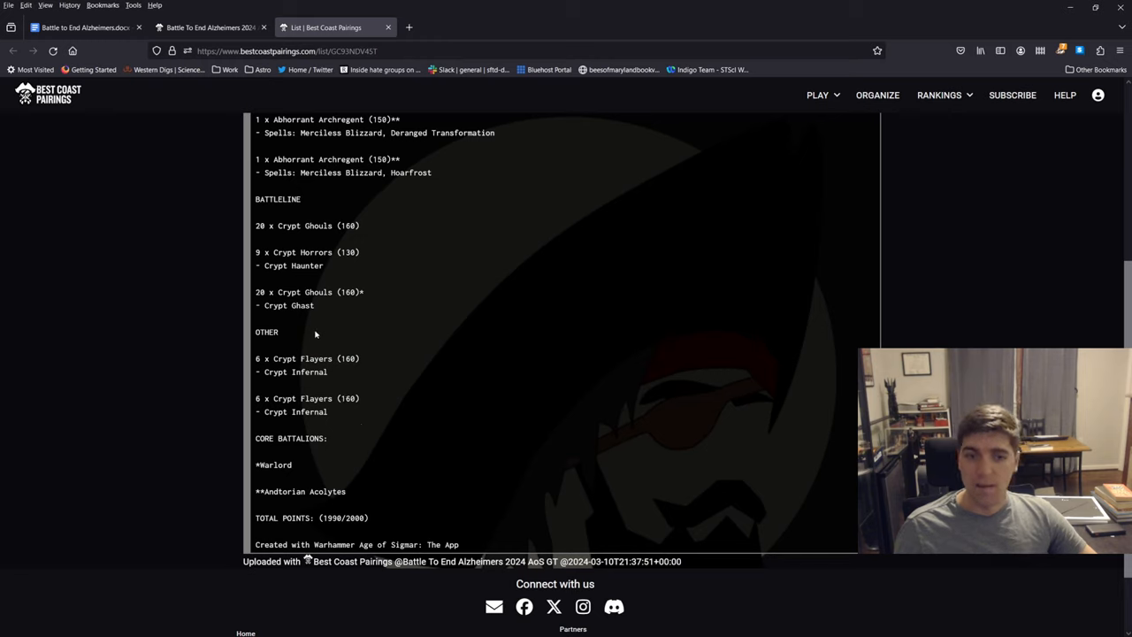
mouse_move(364, 422)
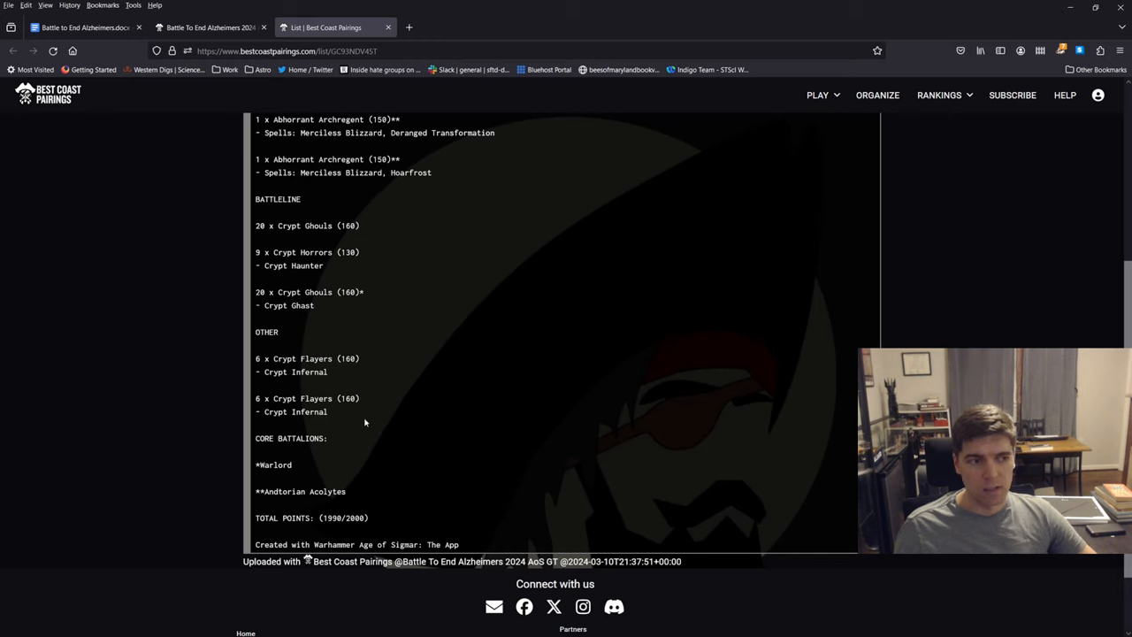
mouse_move(401, 371)
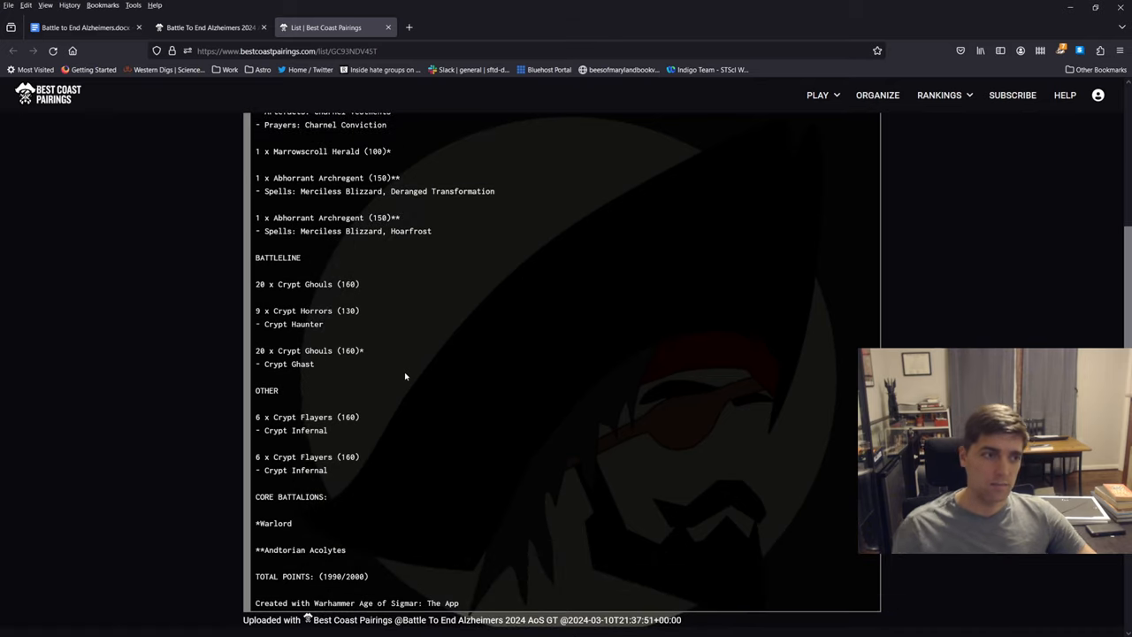
mouse_move(498, 333)
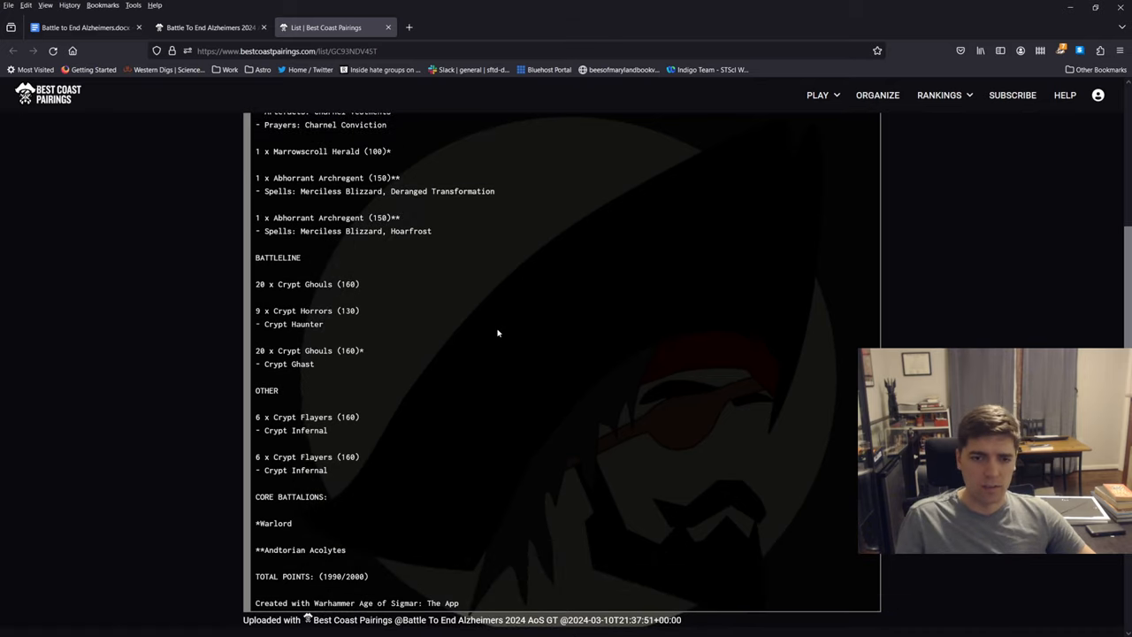
mouse_move(473, 343)
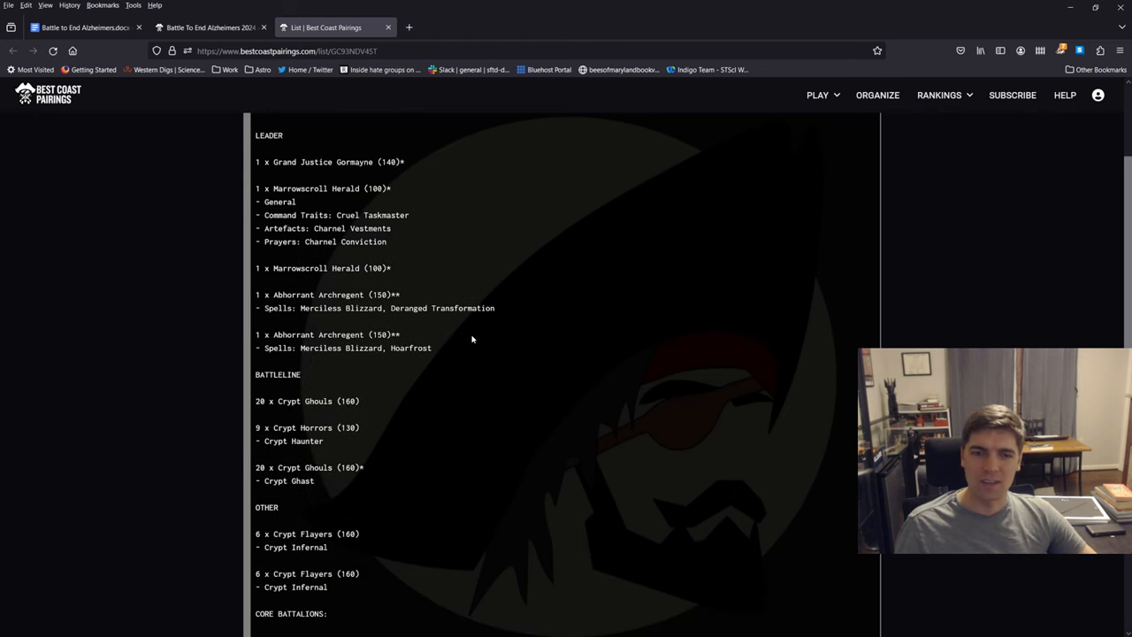
scroll("down", 3)
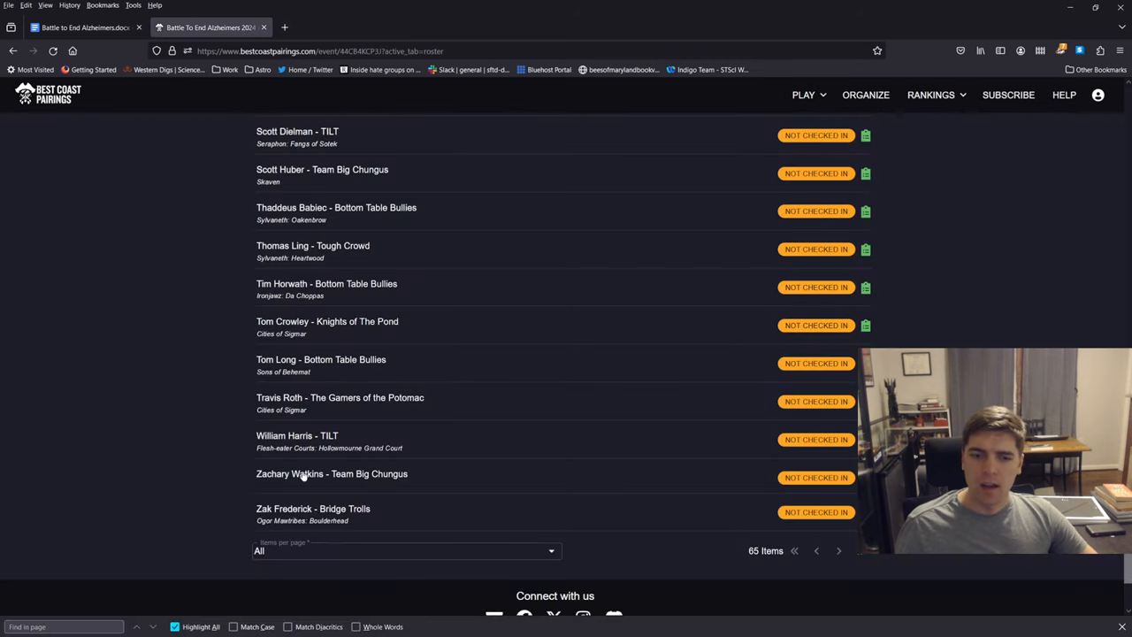
mouse_move(851, 525)
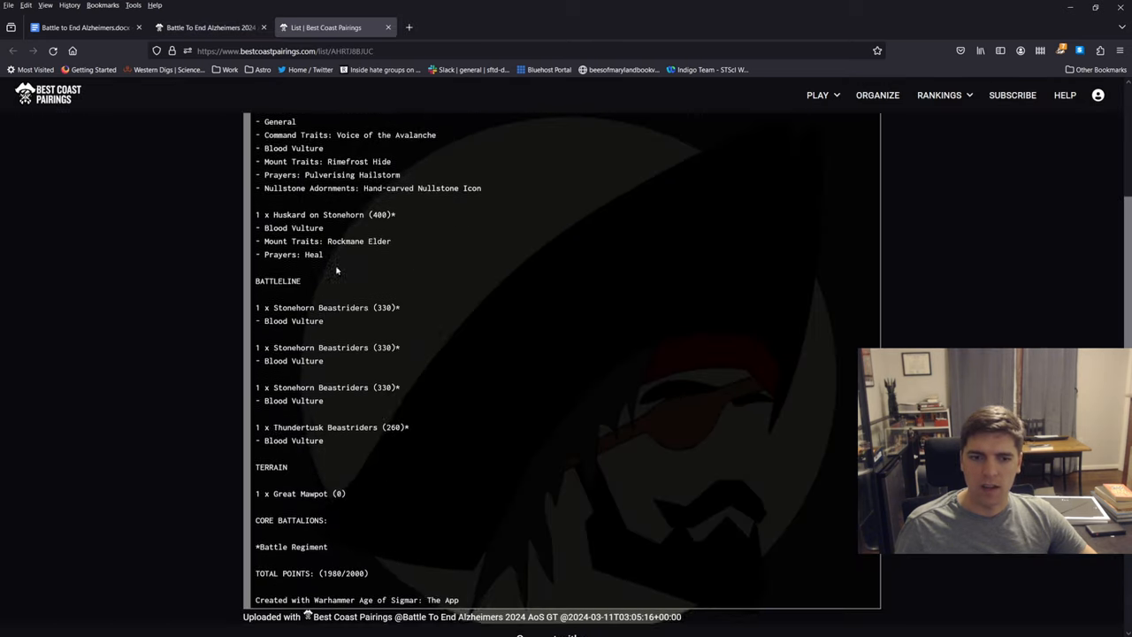
left_click(211, 28)
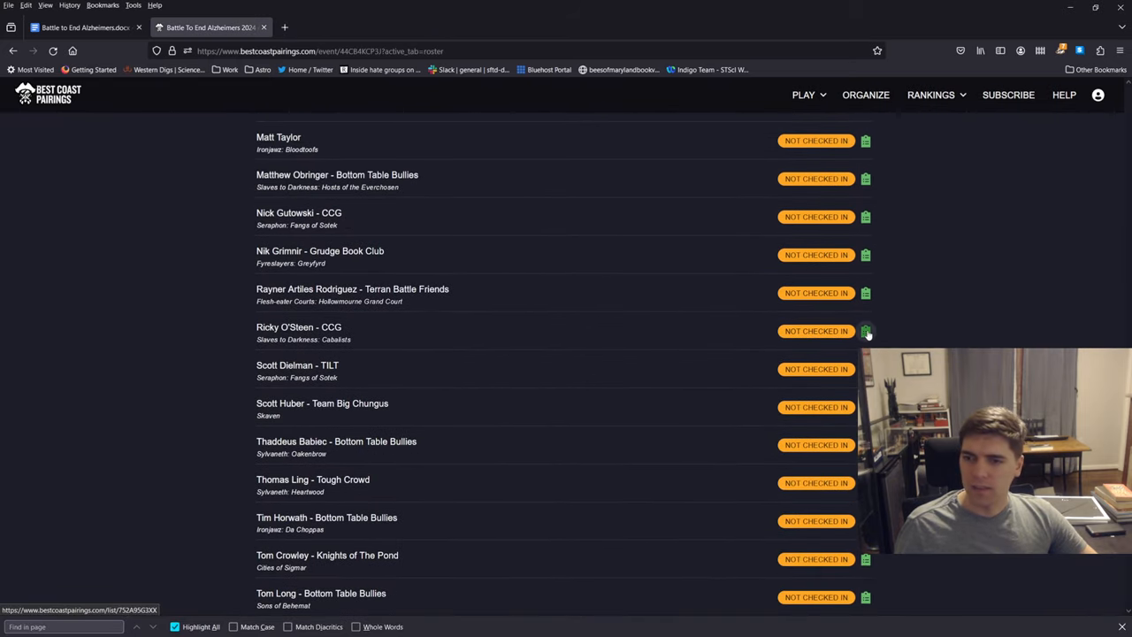
left_click(865, 330)
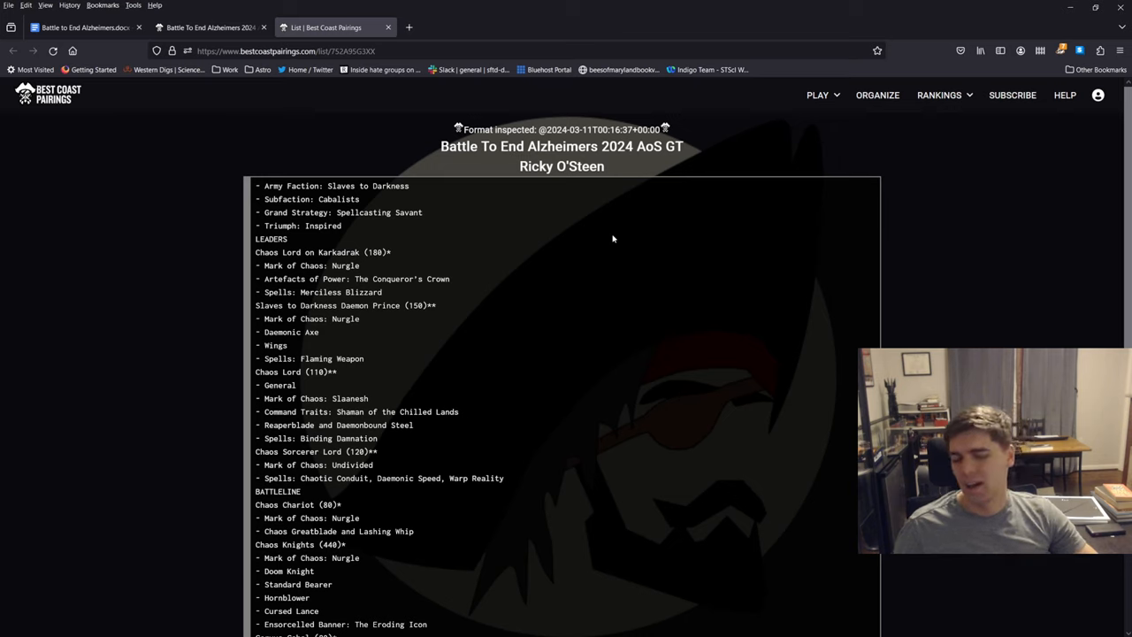
mouse_move(574, 192)
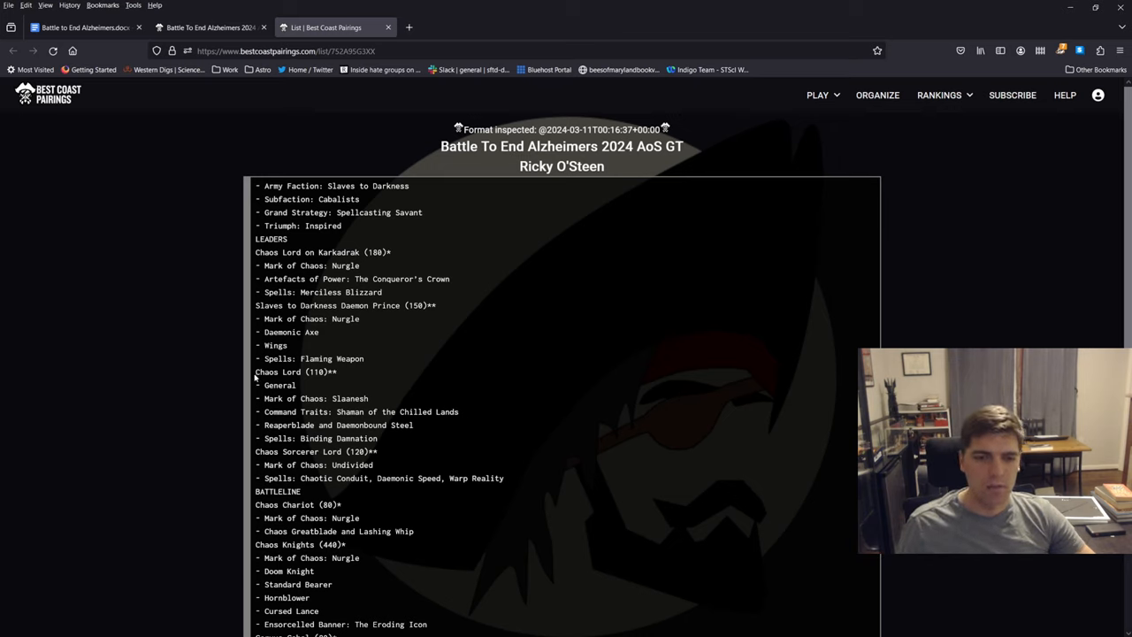
left_click_drag(256, 371, 381, 438)
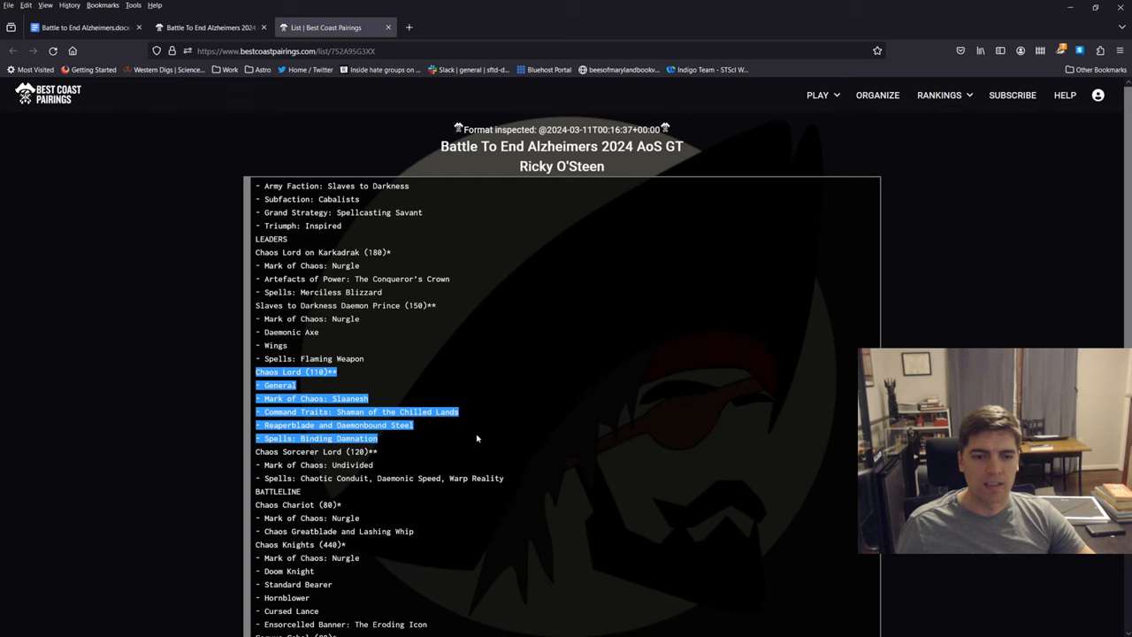
scroll("down", 3)
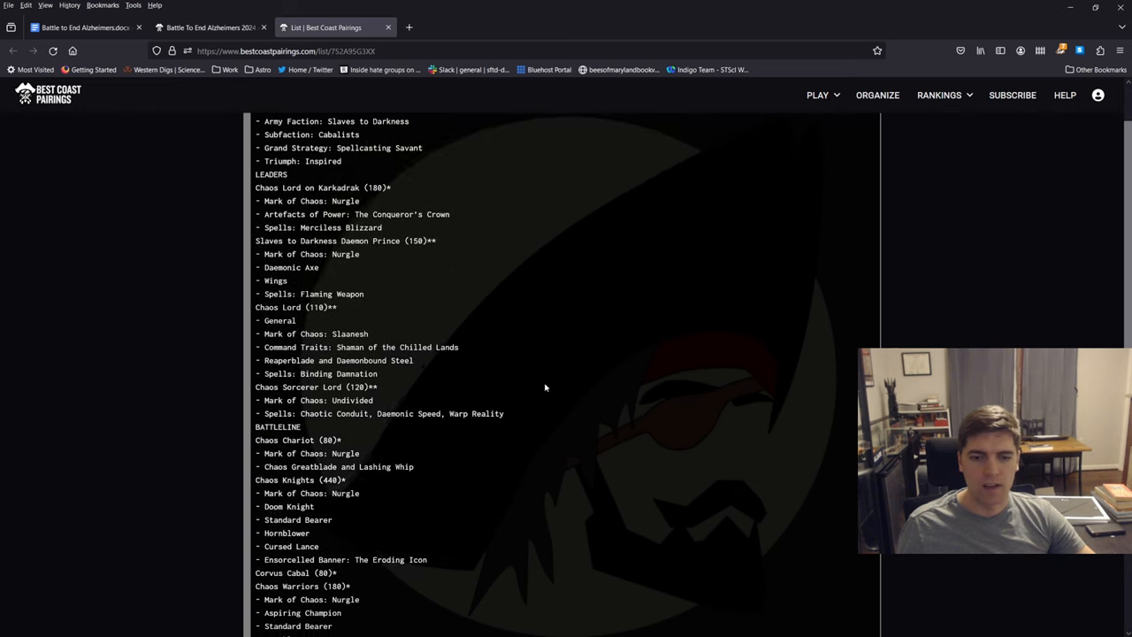
scroll("down", 3)
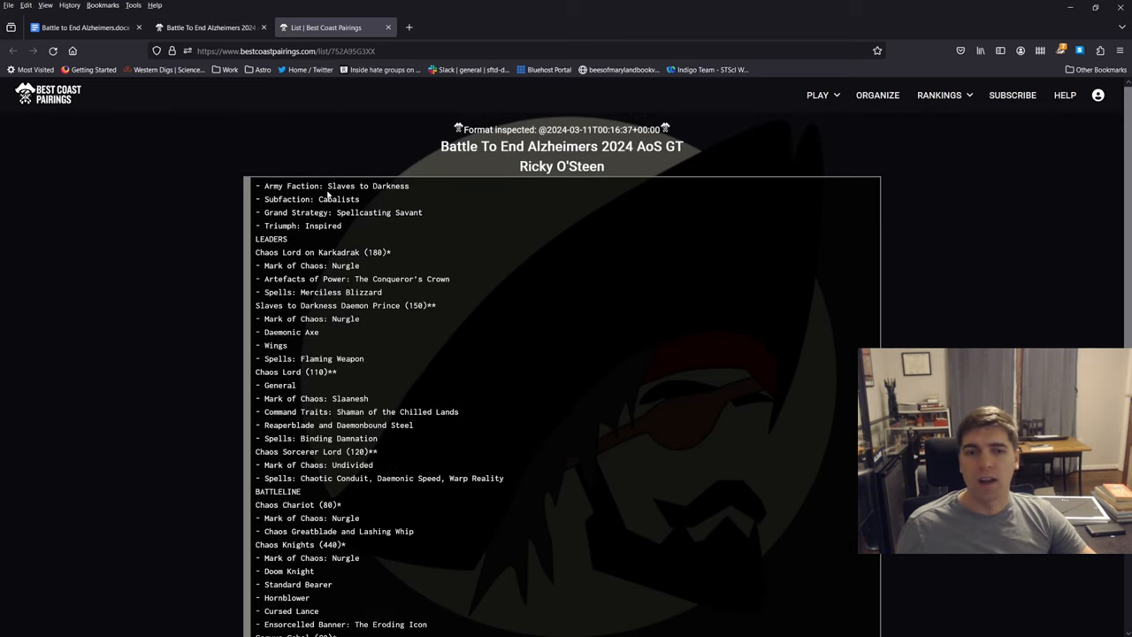
double_click(338, 199)
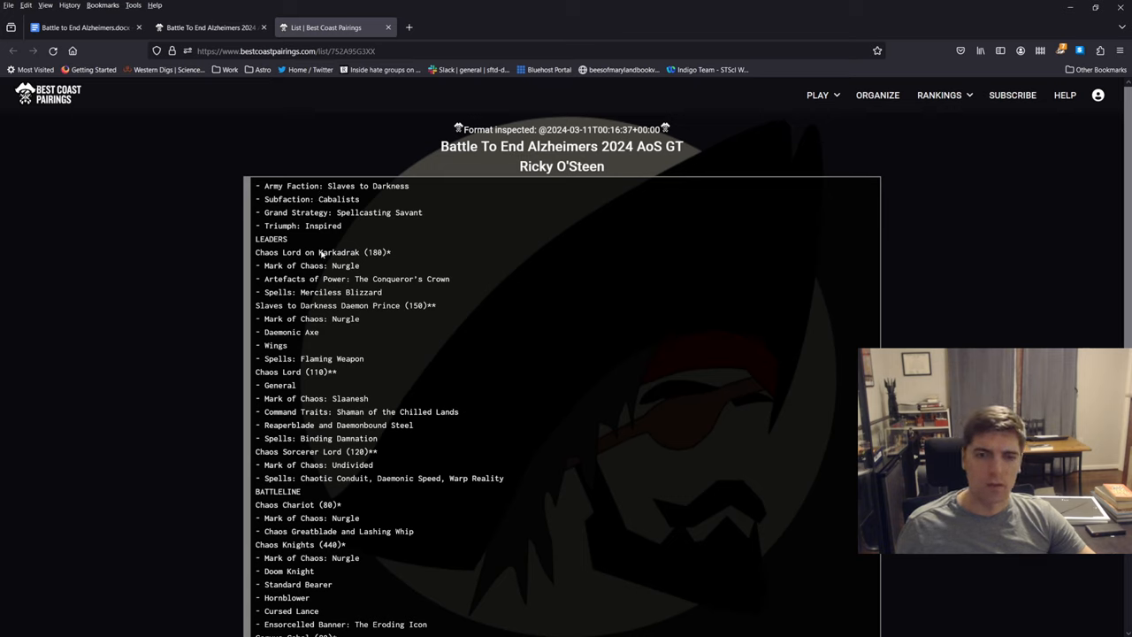
mouse_move(404, 347)
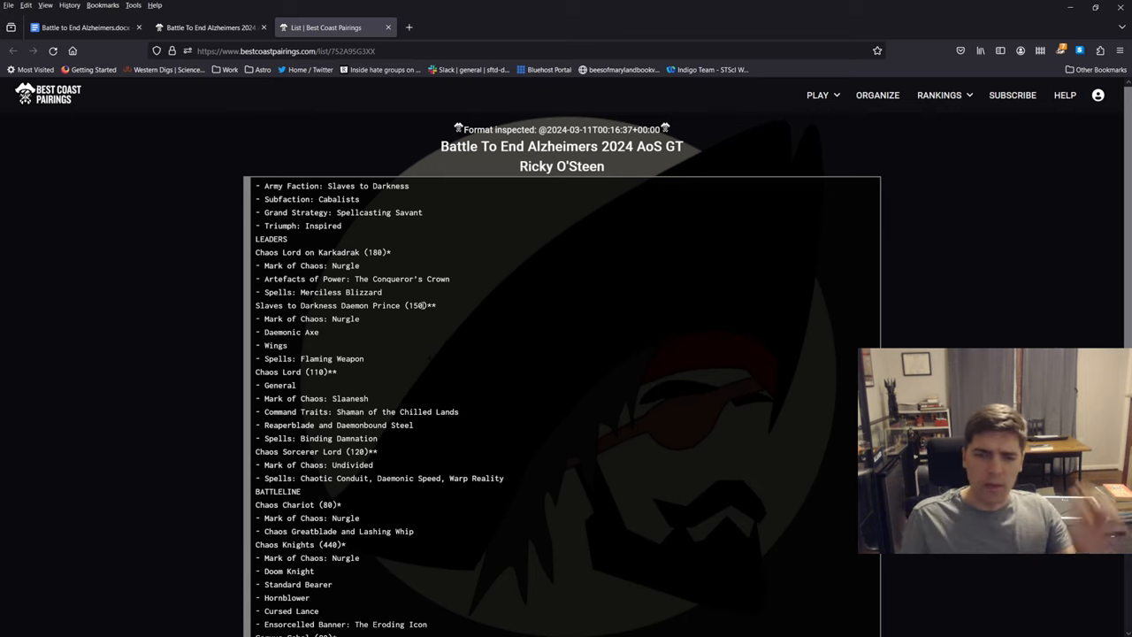
mouse_move(450, 270)
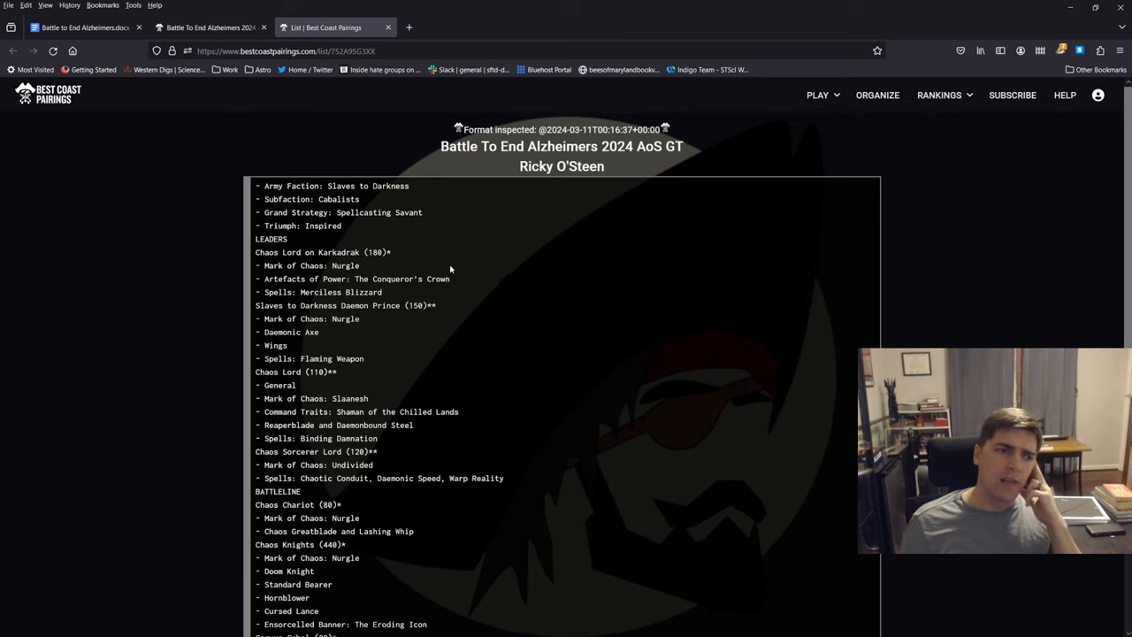
mouse_move(436, 261)
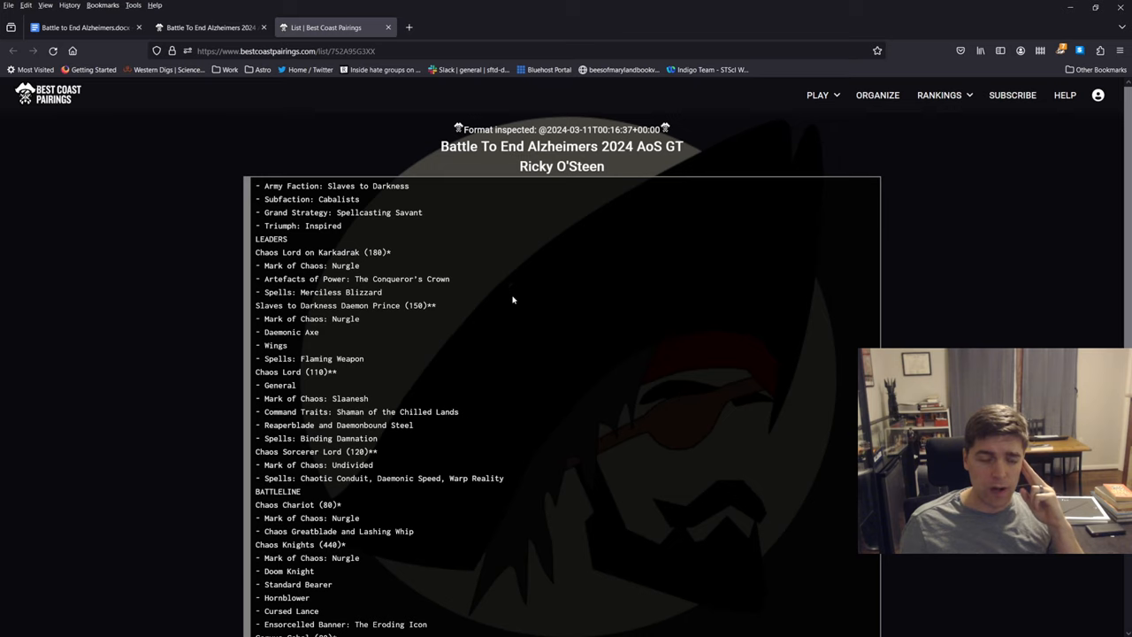
mouse_move(504, 298)
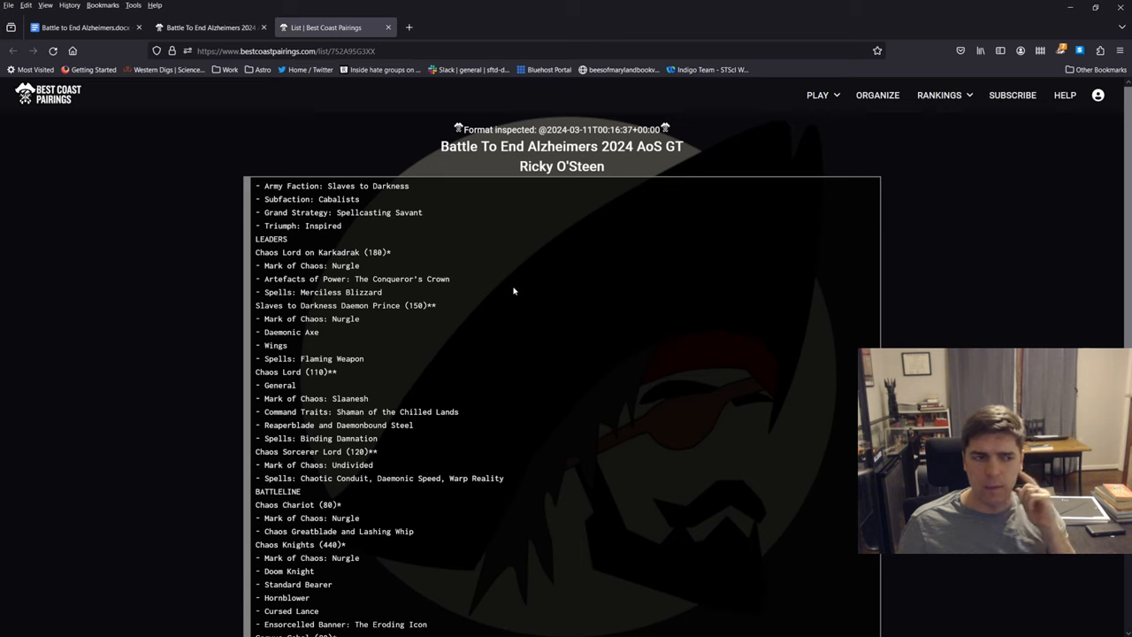
mouse_move(506, 418)
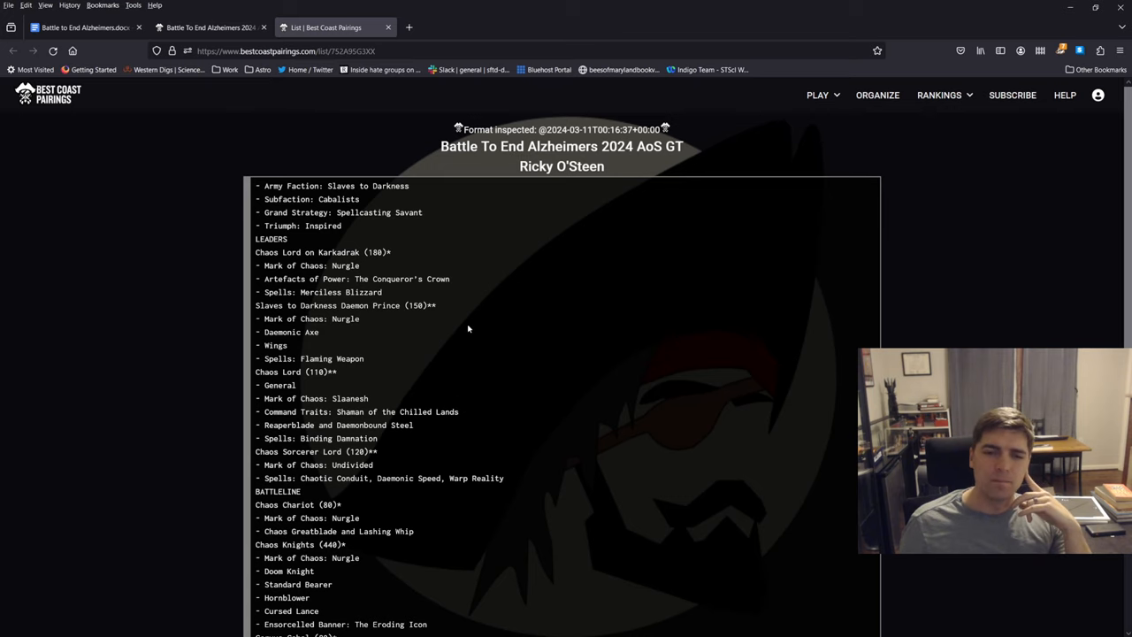
mouse_move(475, 286)
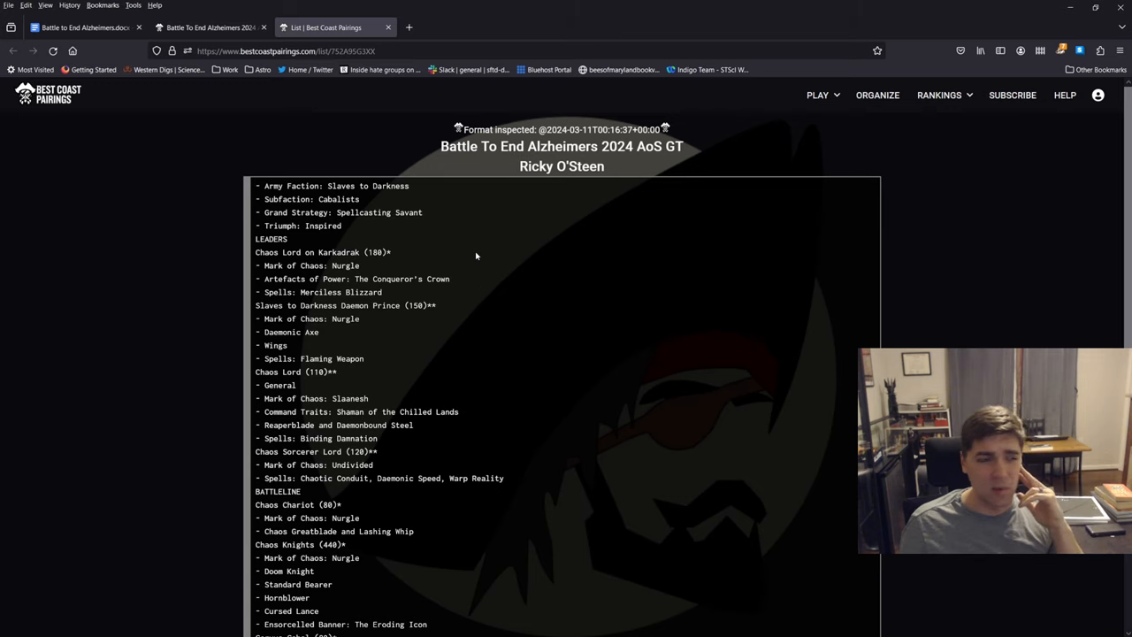
mouse_move(469, 221)
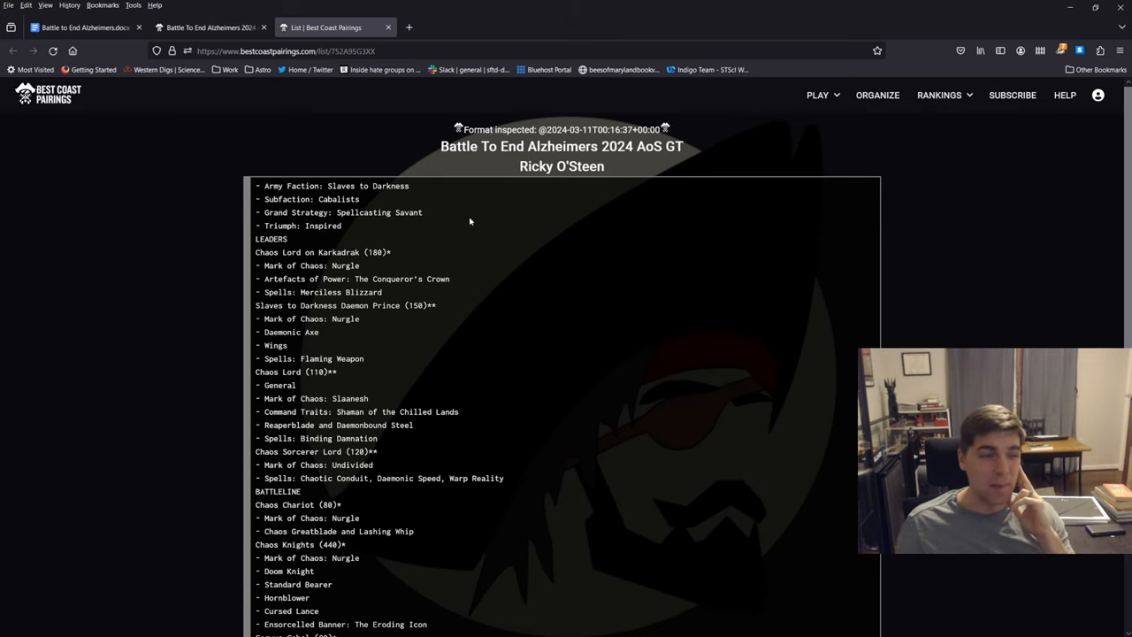
mouse_move(469, 307)
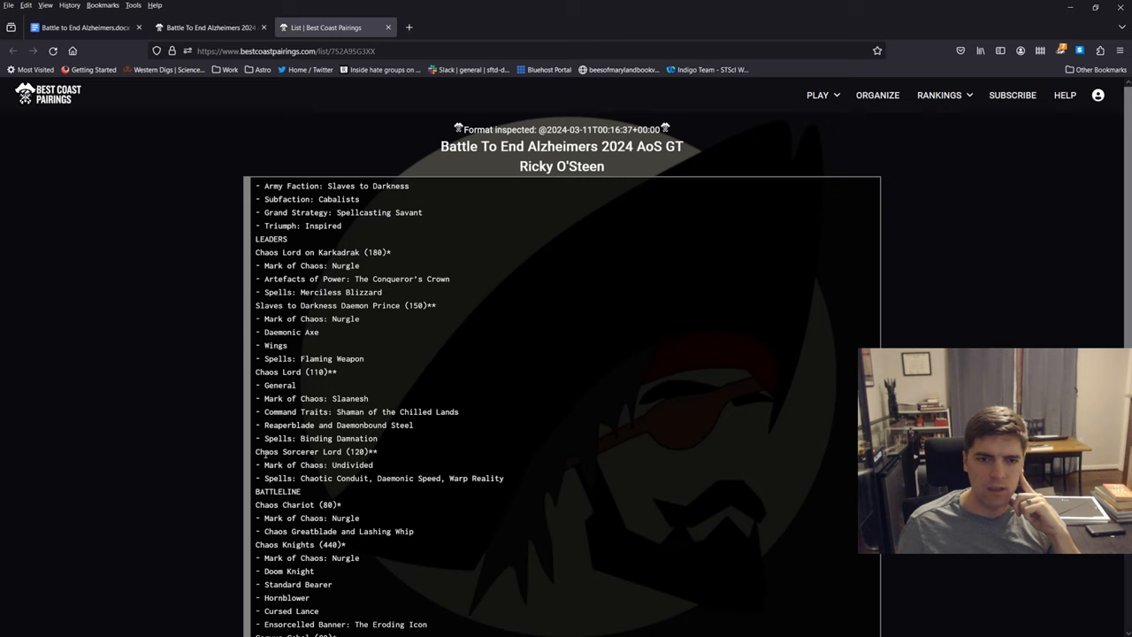
left_click_drag(255, 451, 376, 464)
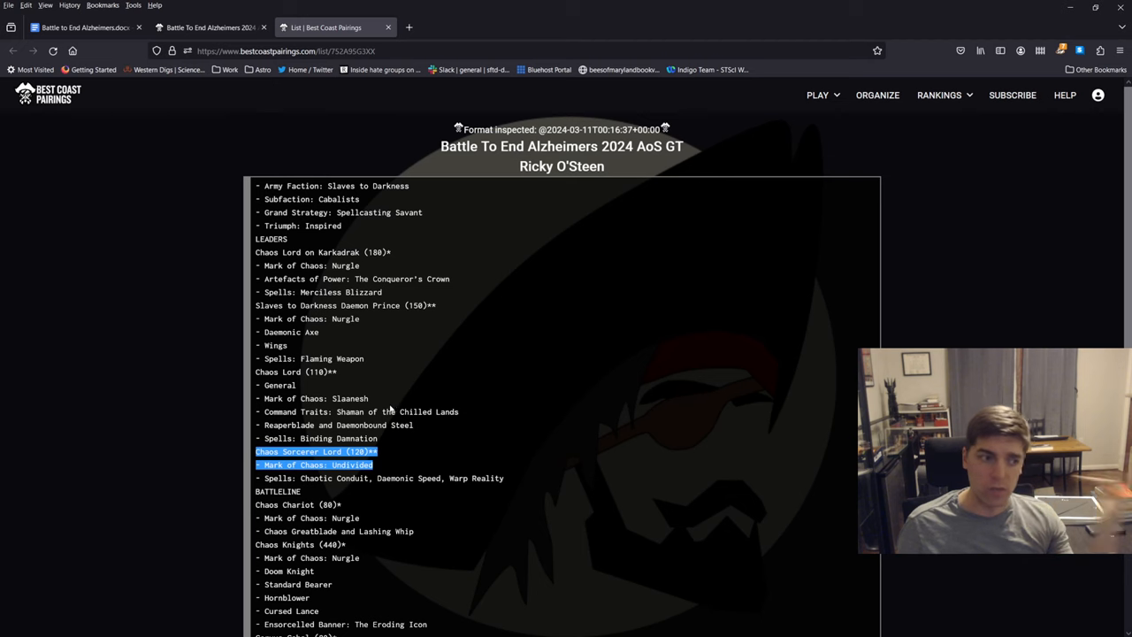
scroll("down", 3)
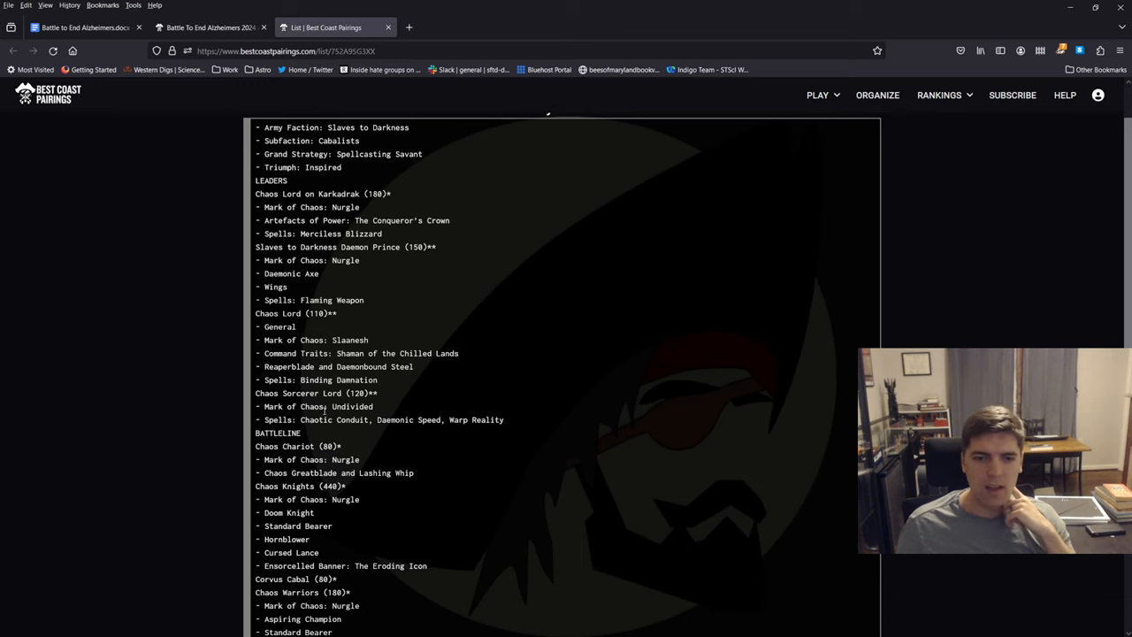
mouse_move(375, 416)
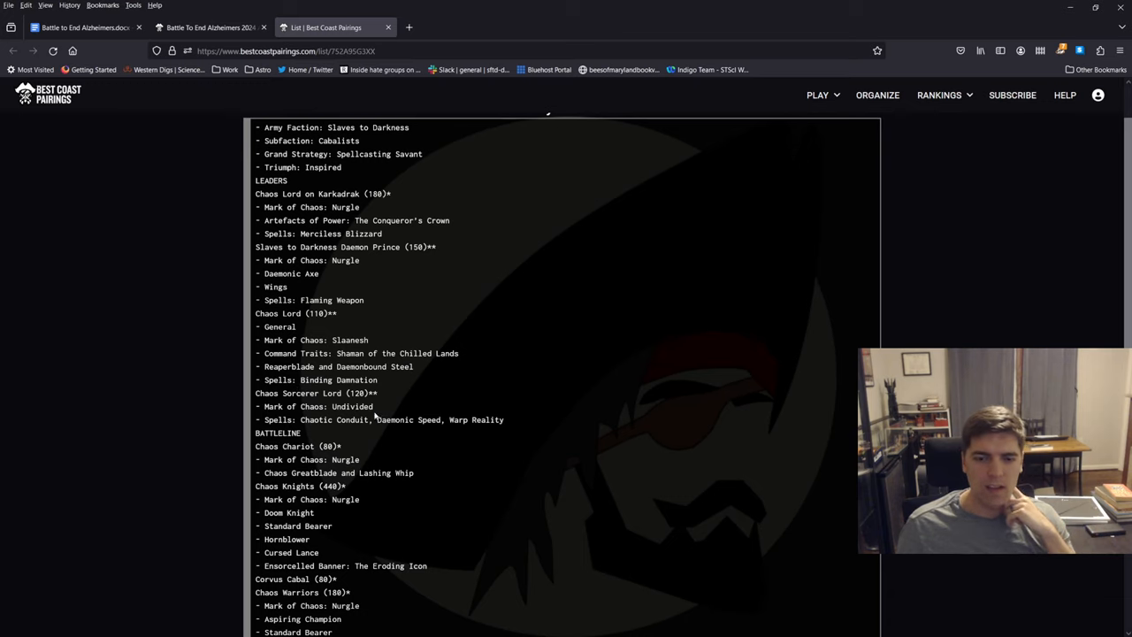
left_click_drag(301, 419, 445, 419)
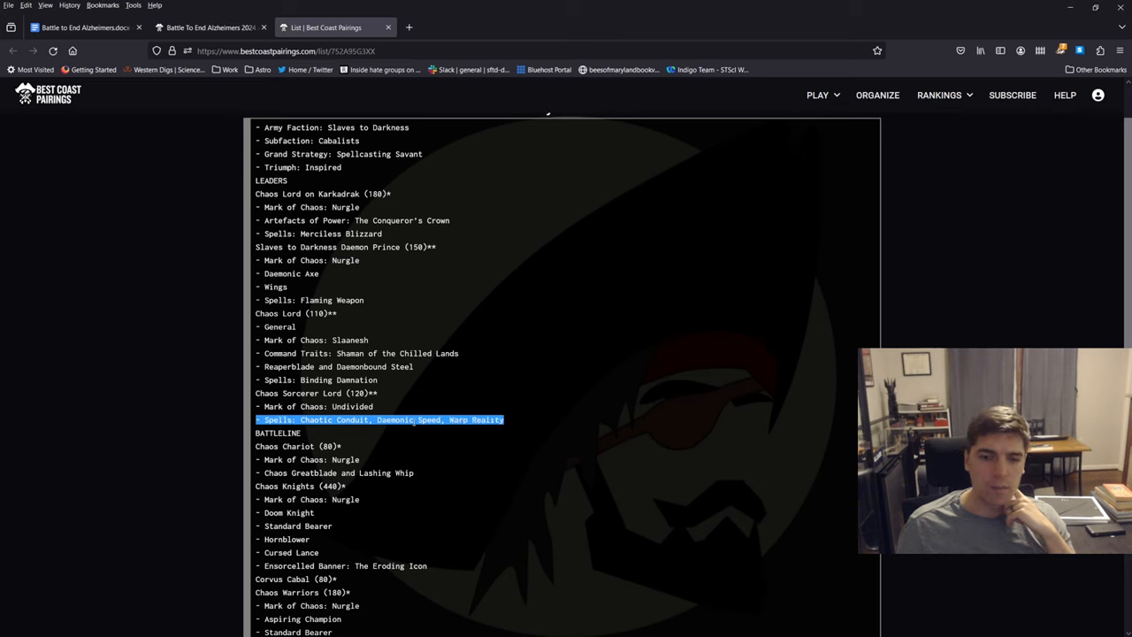
left_click(407, 410)
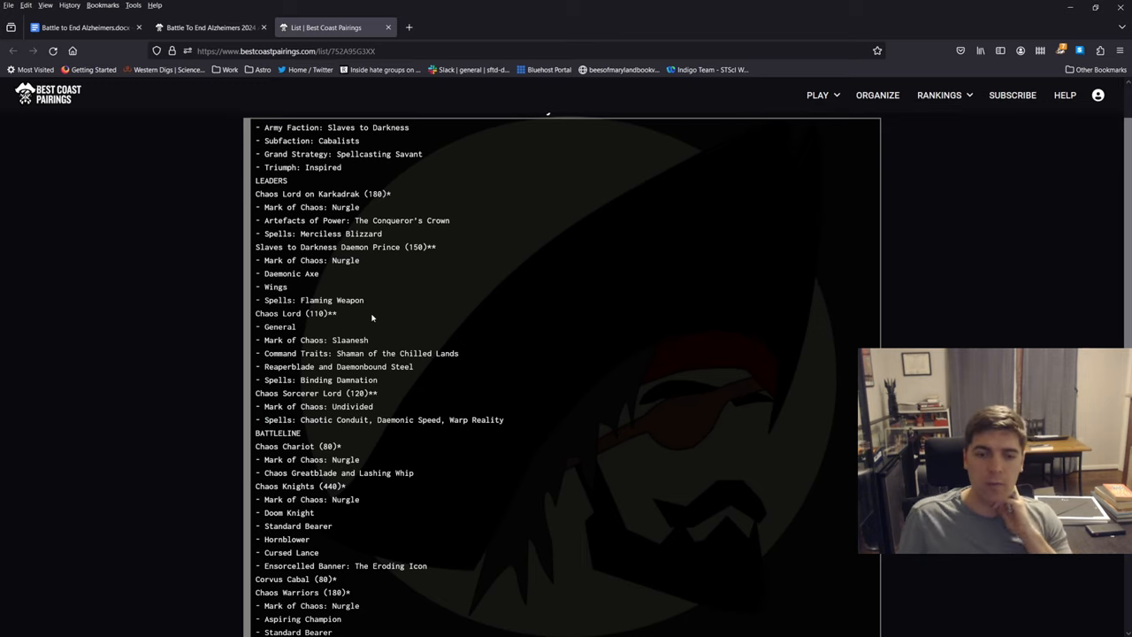
mouse_move(428, 361)
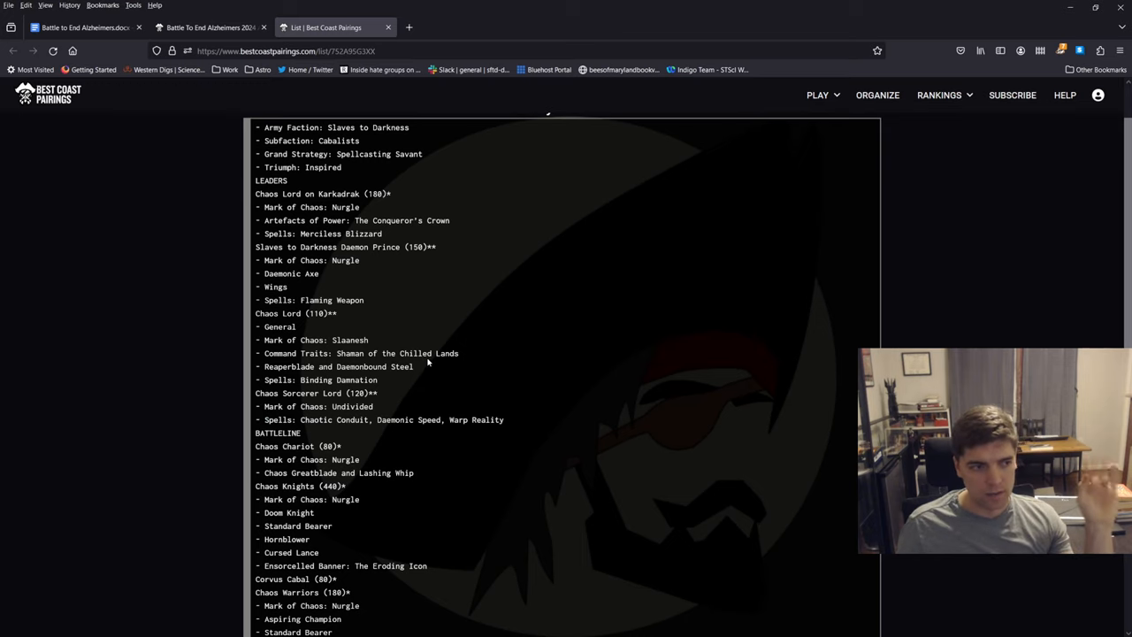
mouse_move(429, 372)
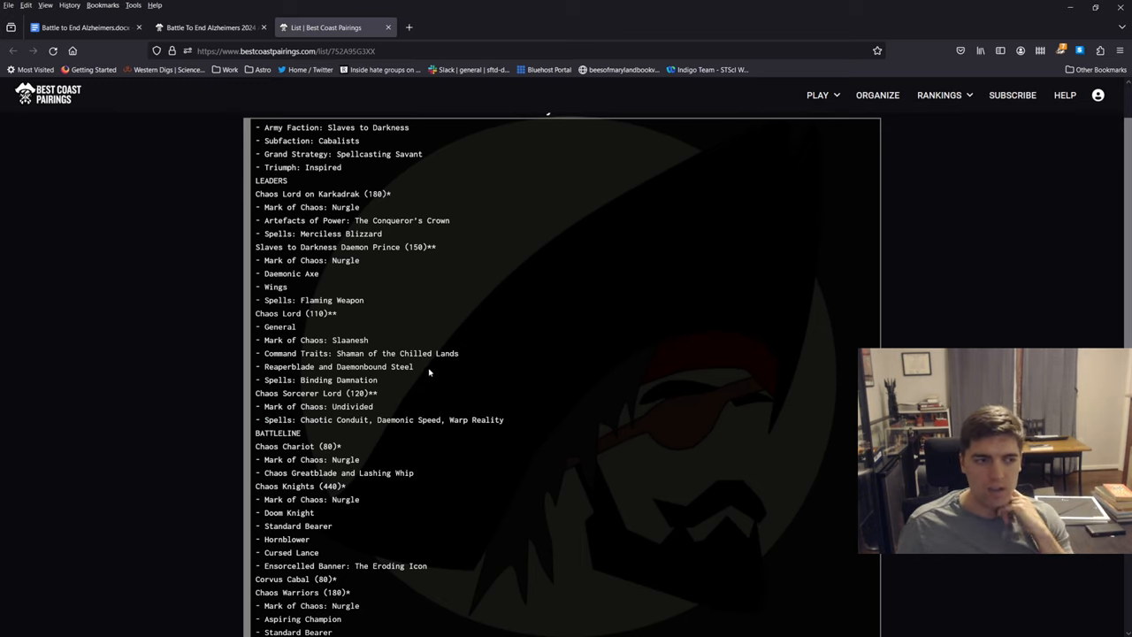
mouse_move(424, 372)
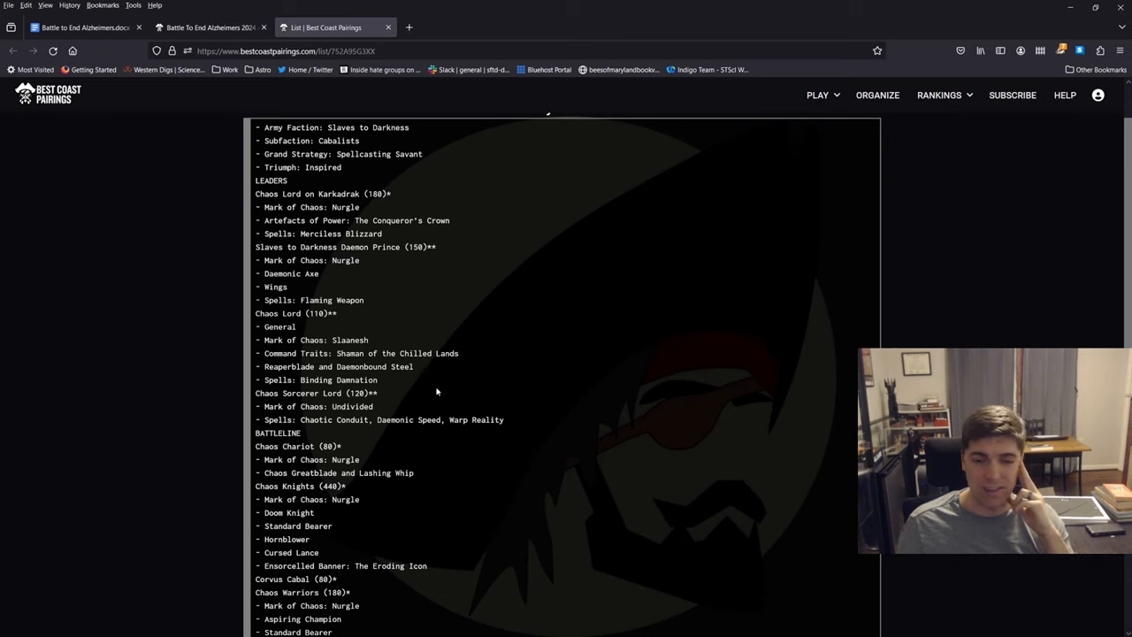
mouse_move(519, 399)
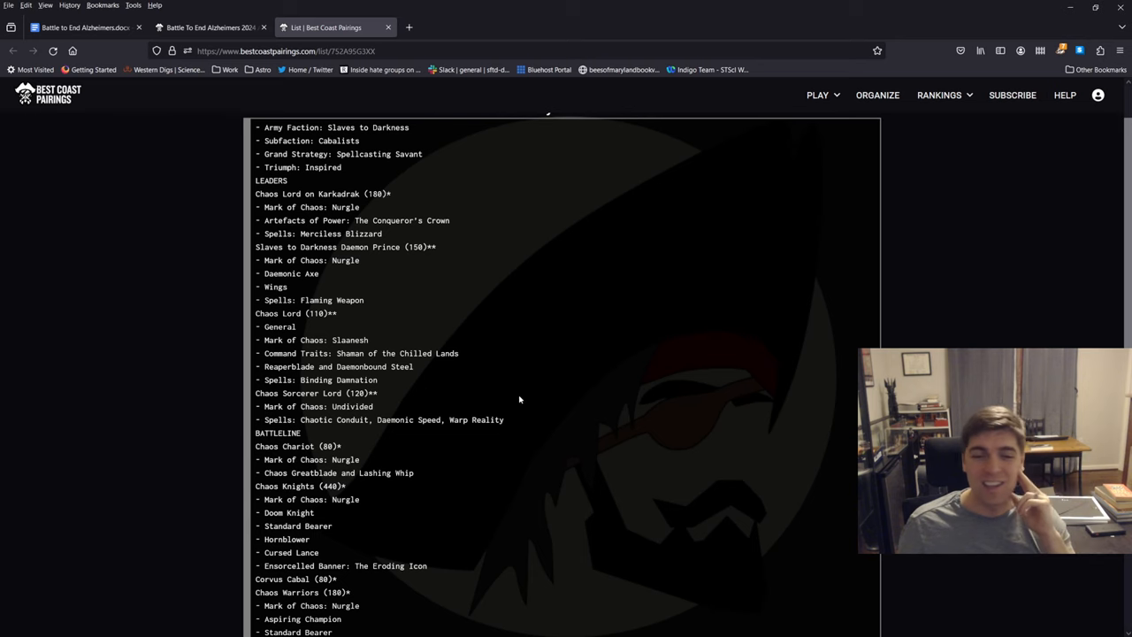
mouse_move(411, 311)
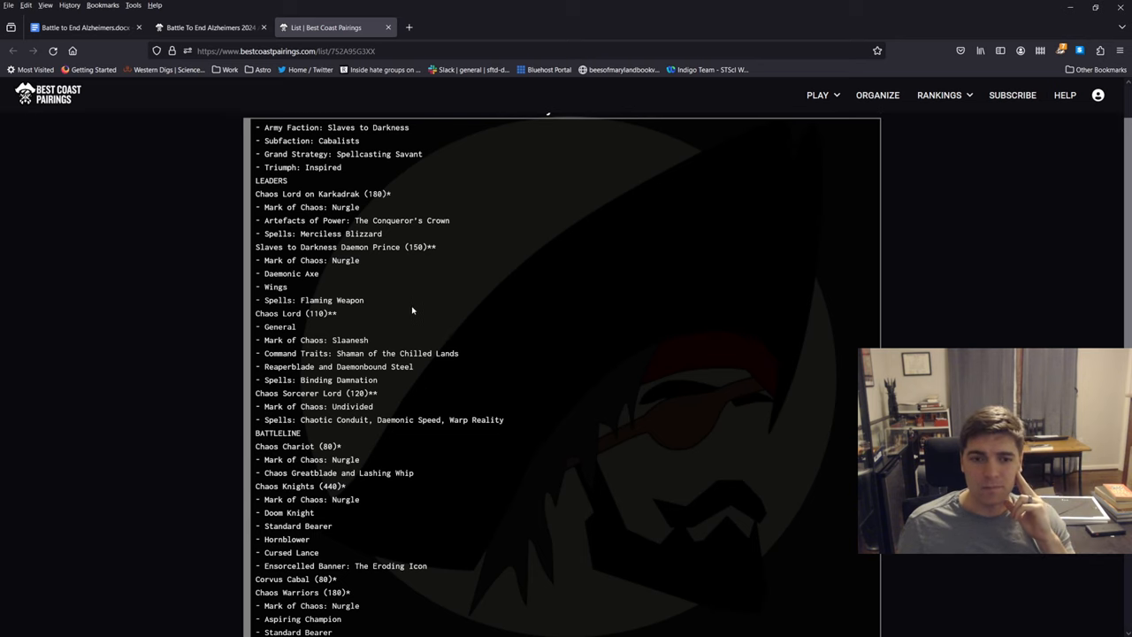
scroll("down", 3)
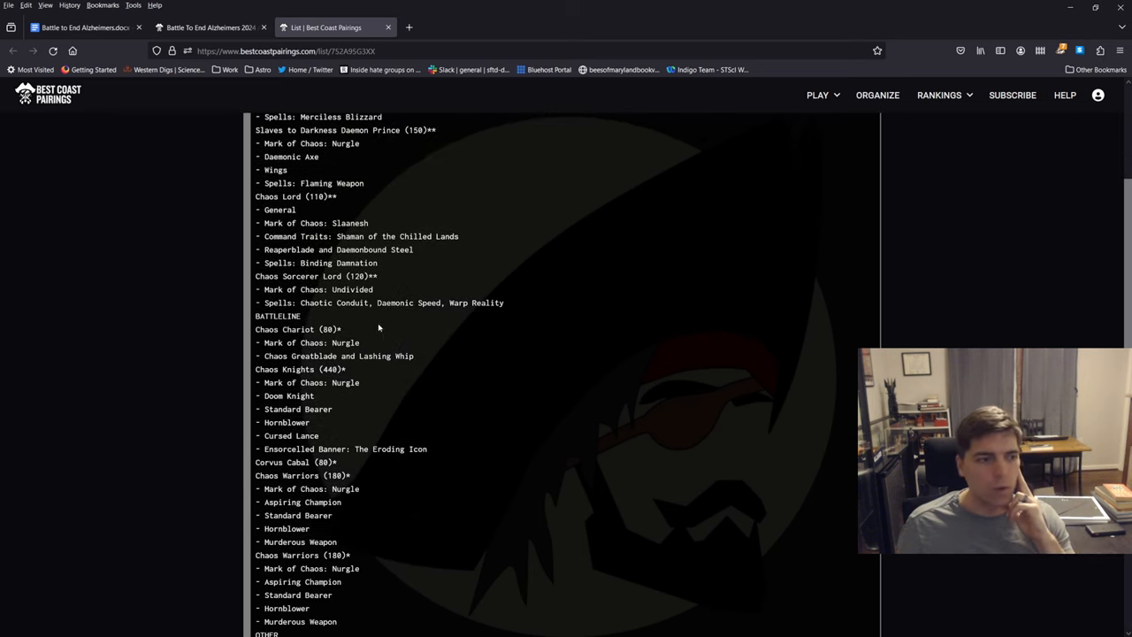
scroll("down", 3)
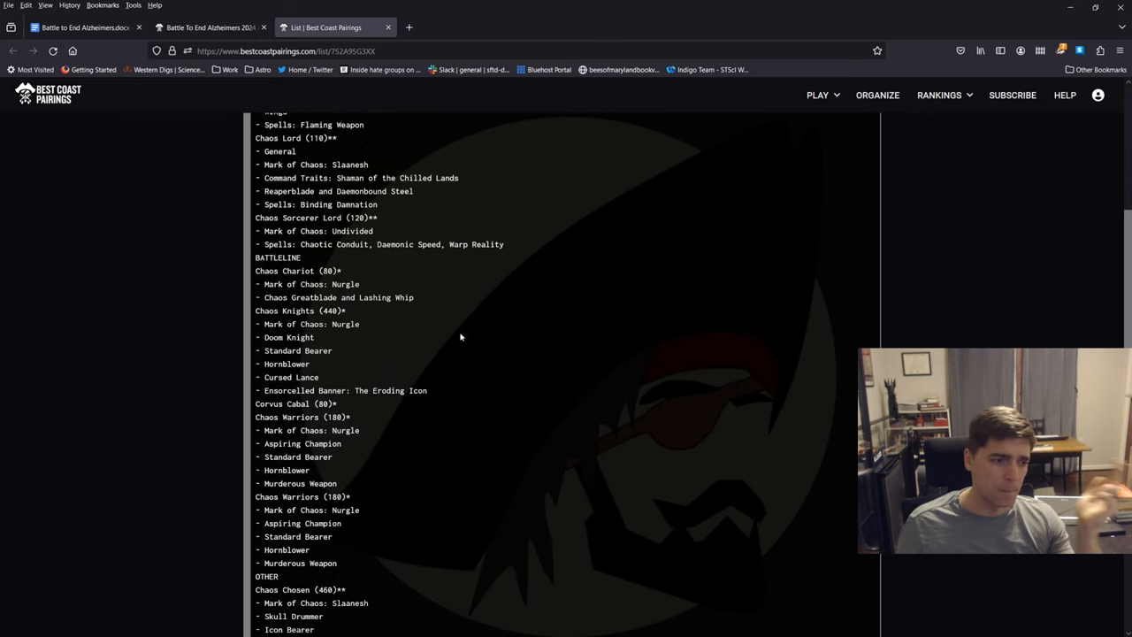
scroll("down", 3)
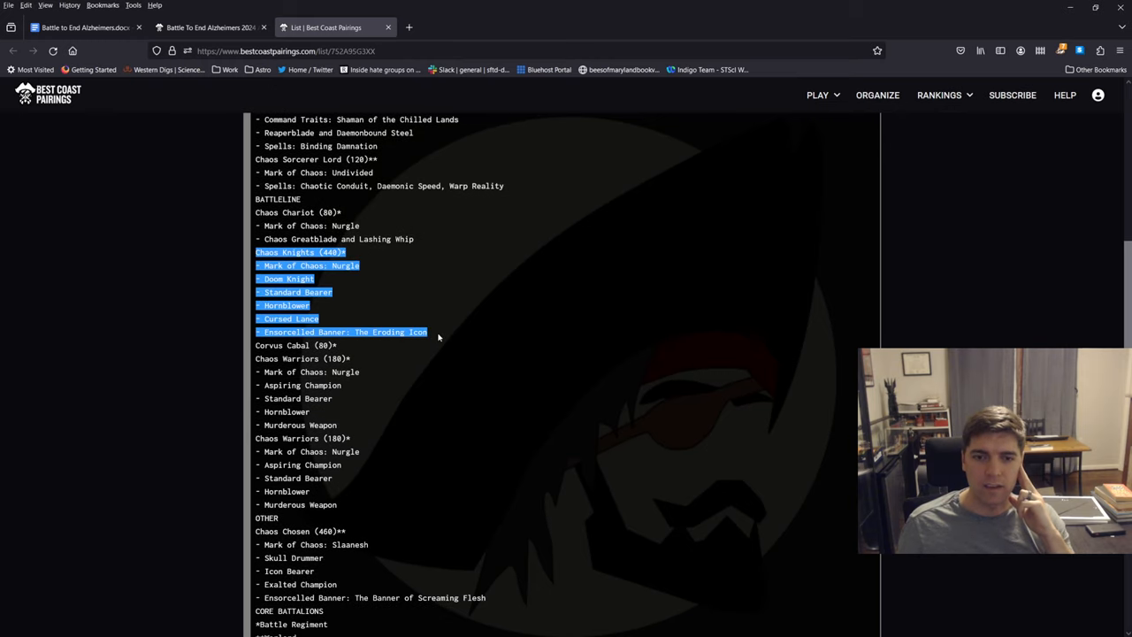
mouse_move(446, 332)
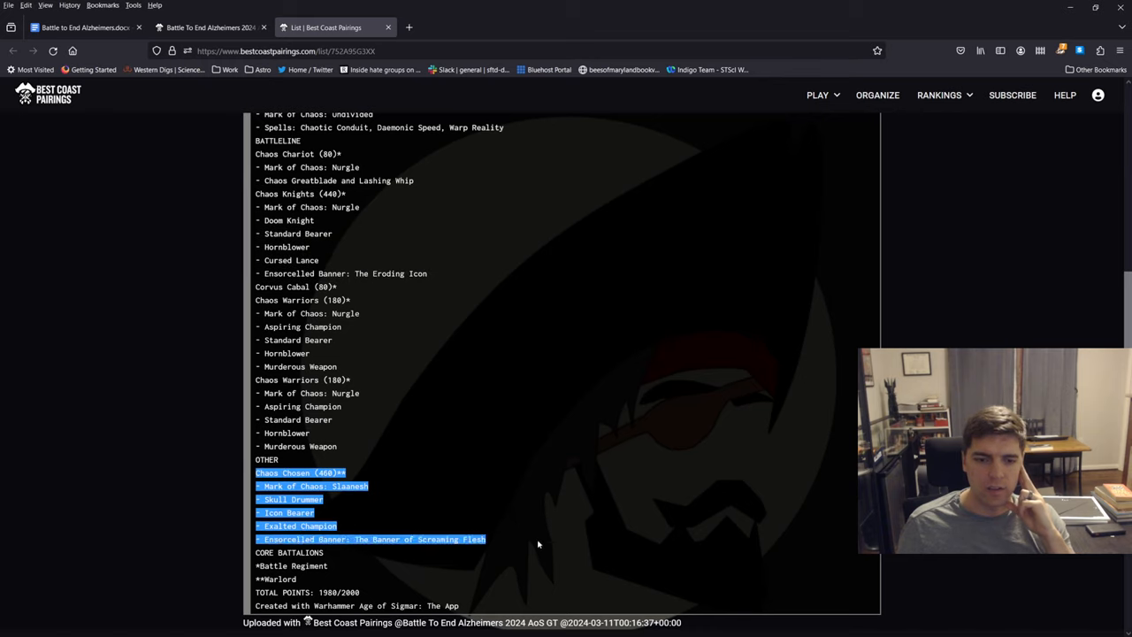
left_click(388, 500)
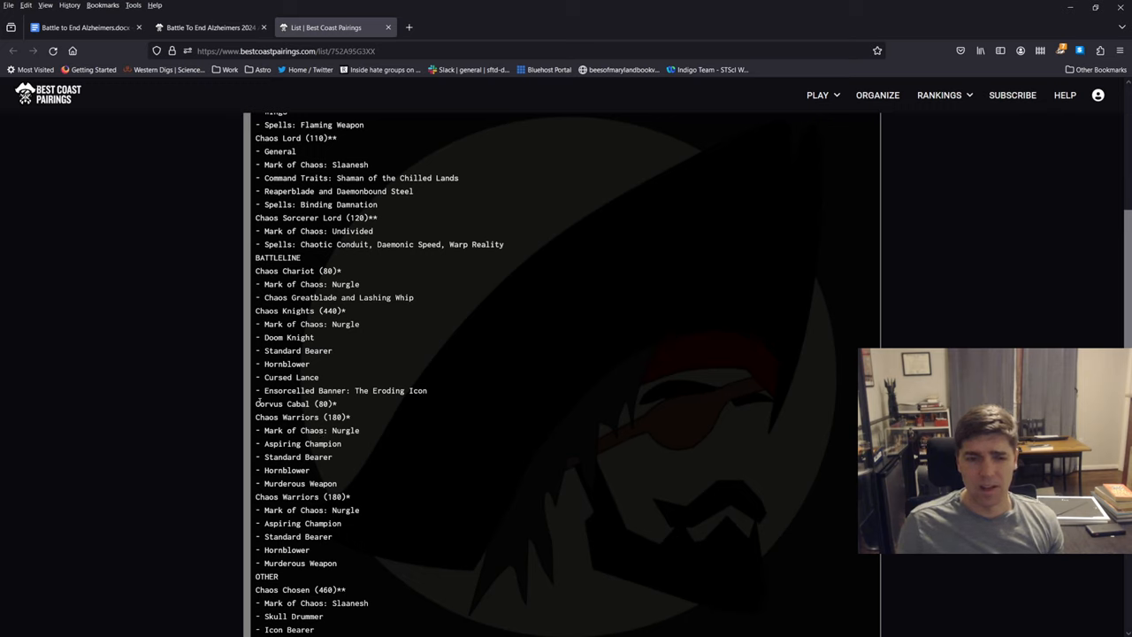
mouse_move(352, 395)
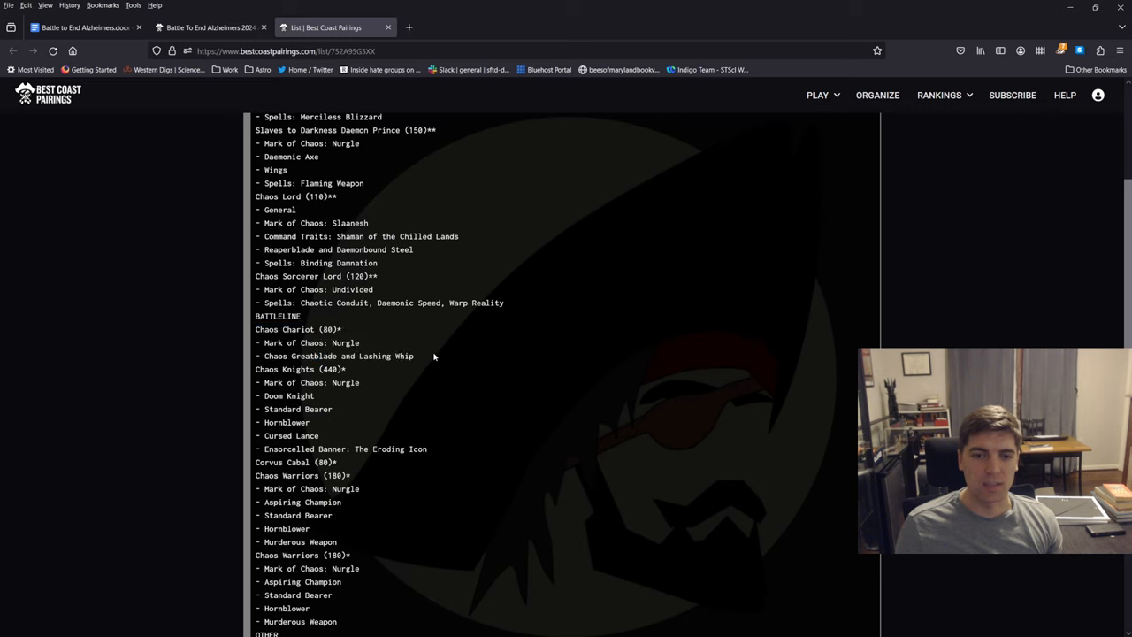
mouse_move(439, 352)
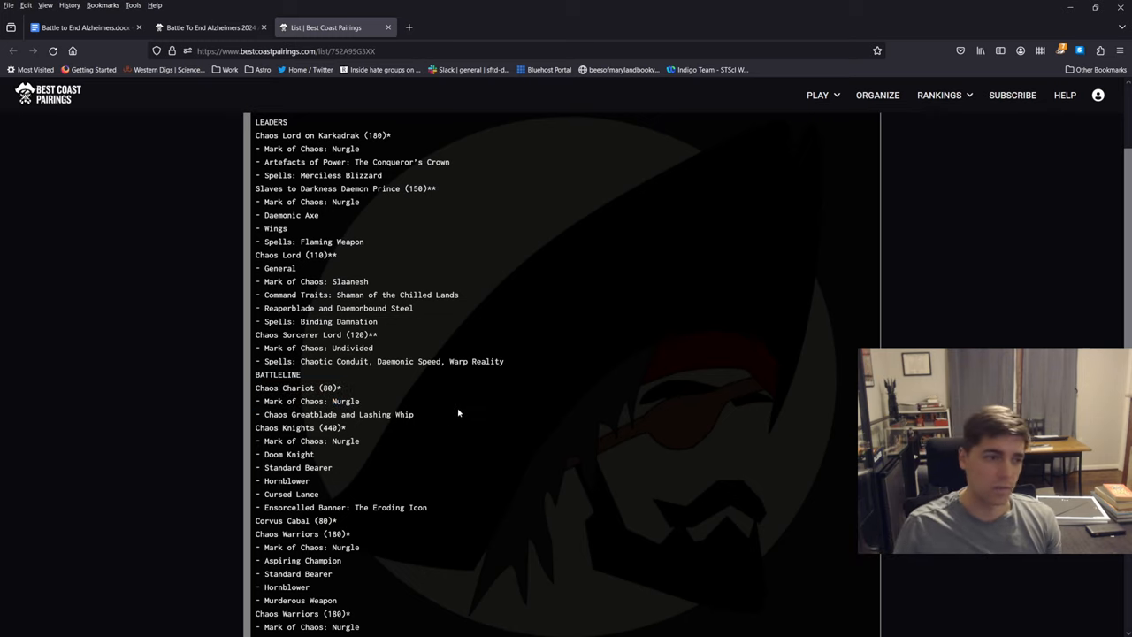
mouse_move(469, 419)
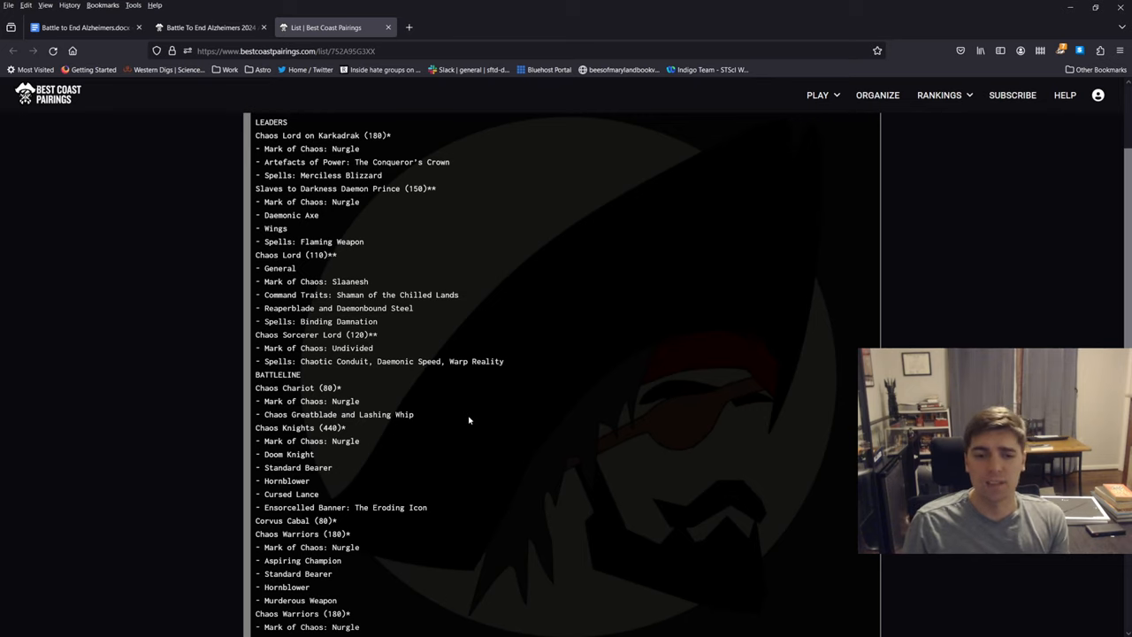
mouse_move(429, 429)
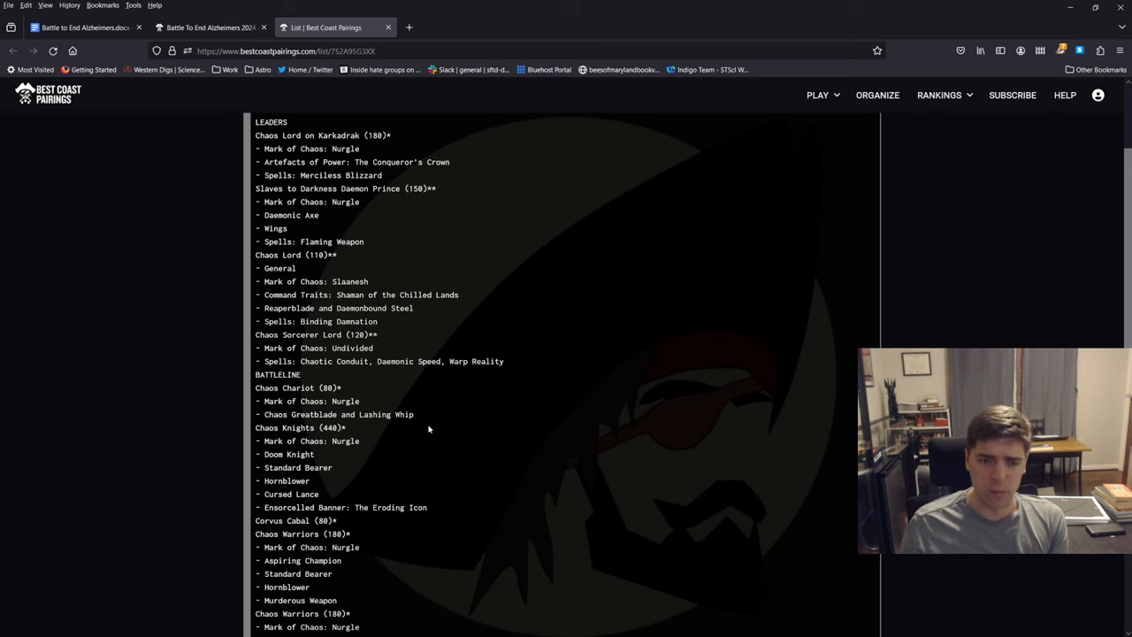
mouse_move(425, 420)
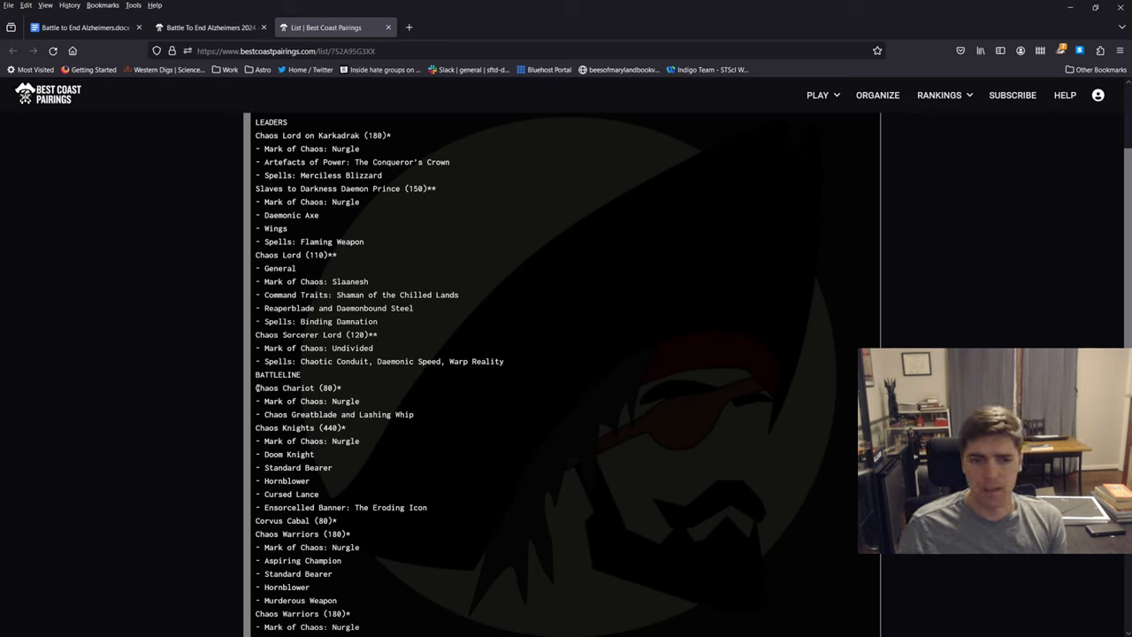
left_click_drag(256, 387, 413, 414)
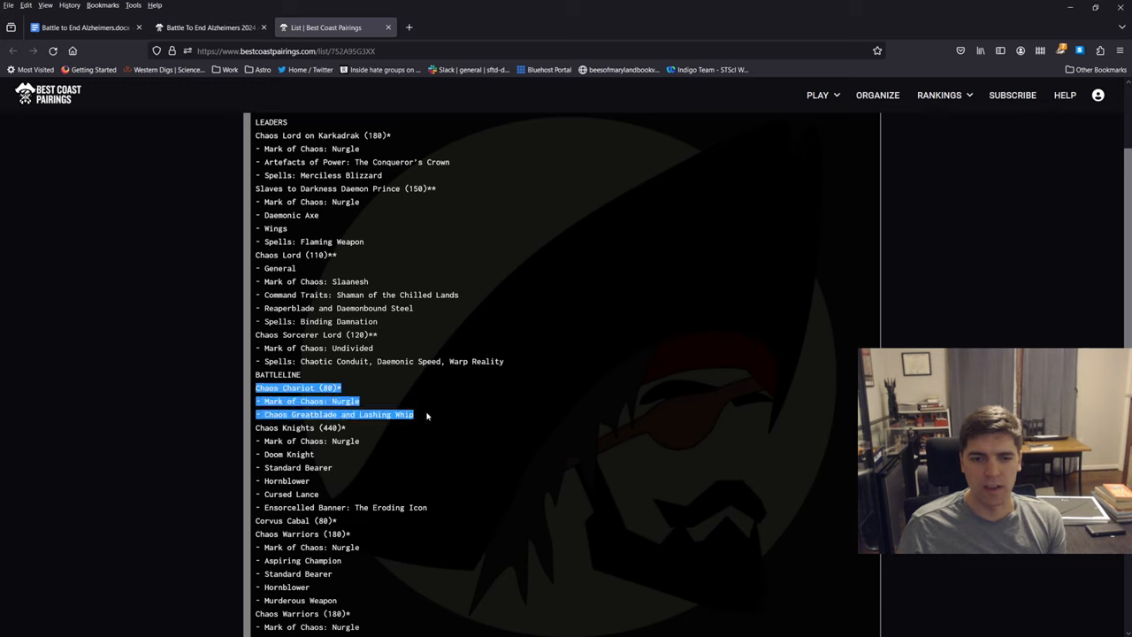
left_click(420, 423)
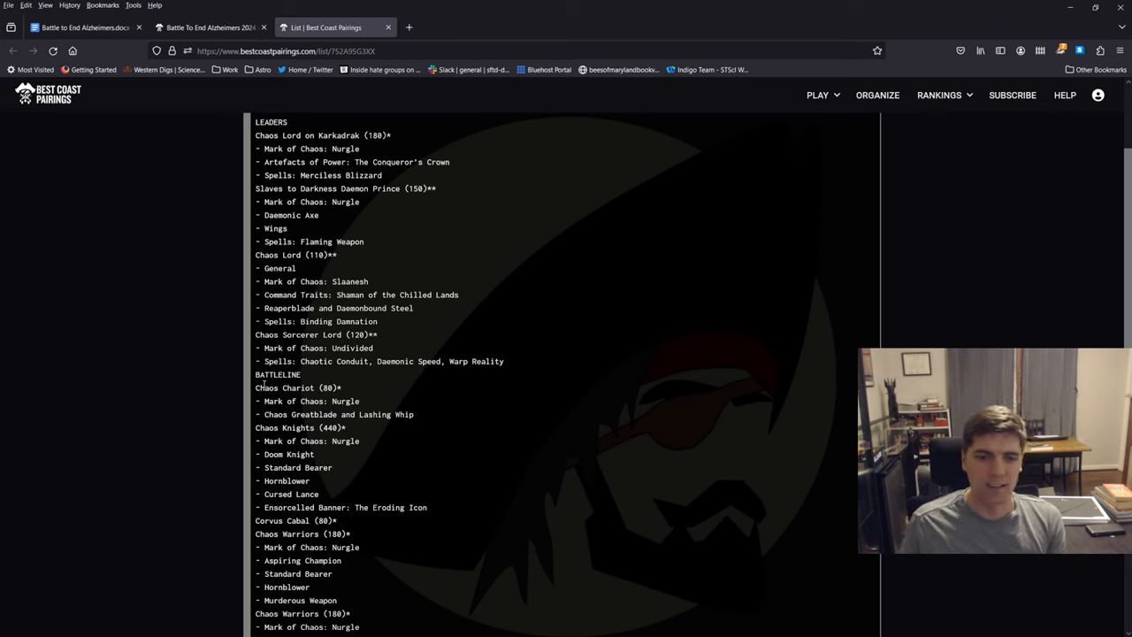
mouse_move(428, 427)
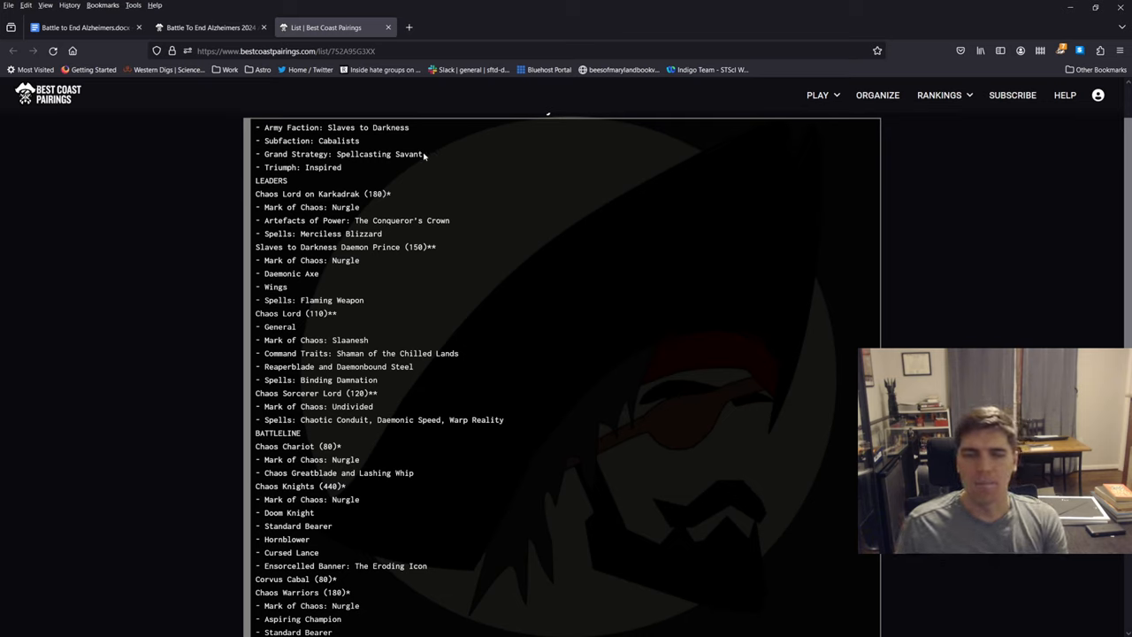
mouse_move(385, 137)
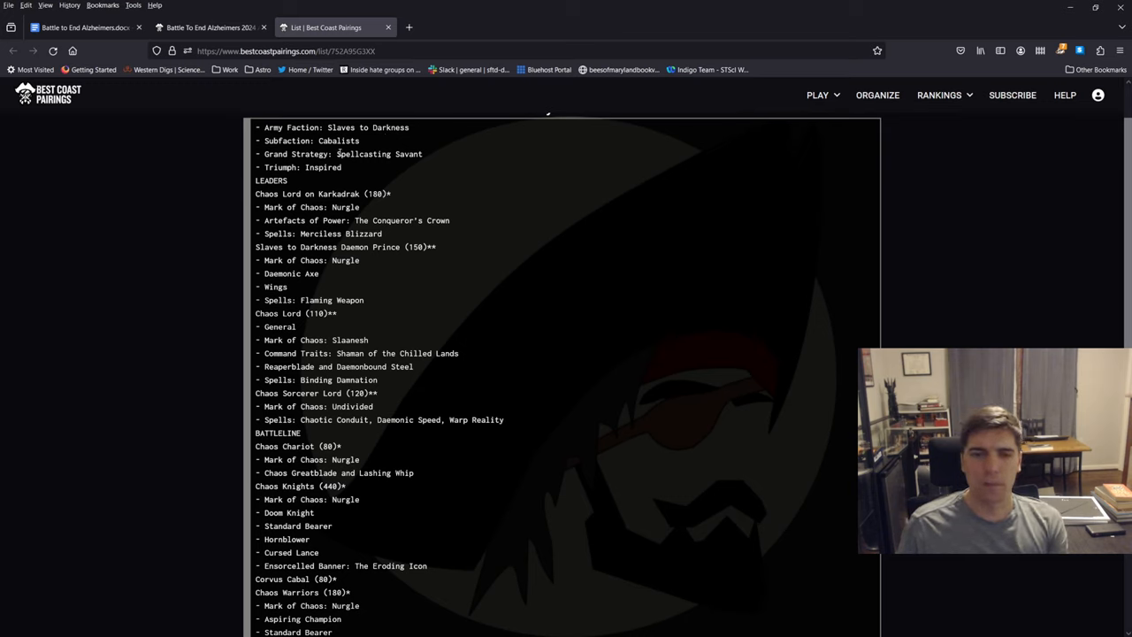
double_click(379, 154)
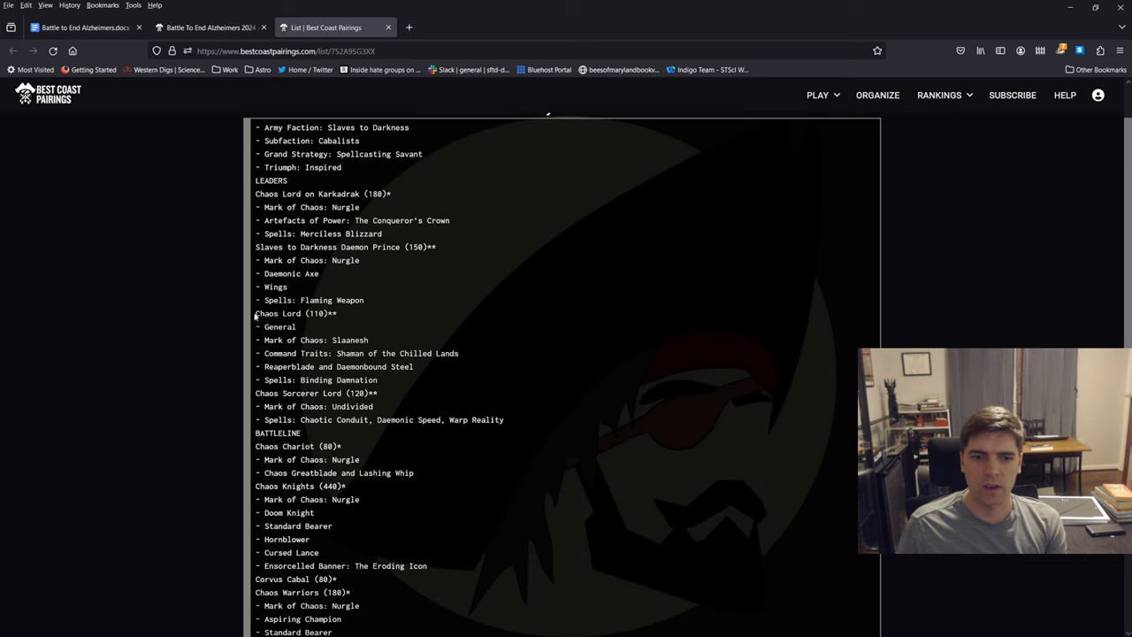
double_click(294, 313)
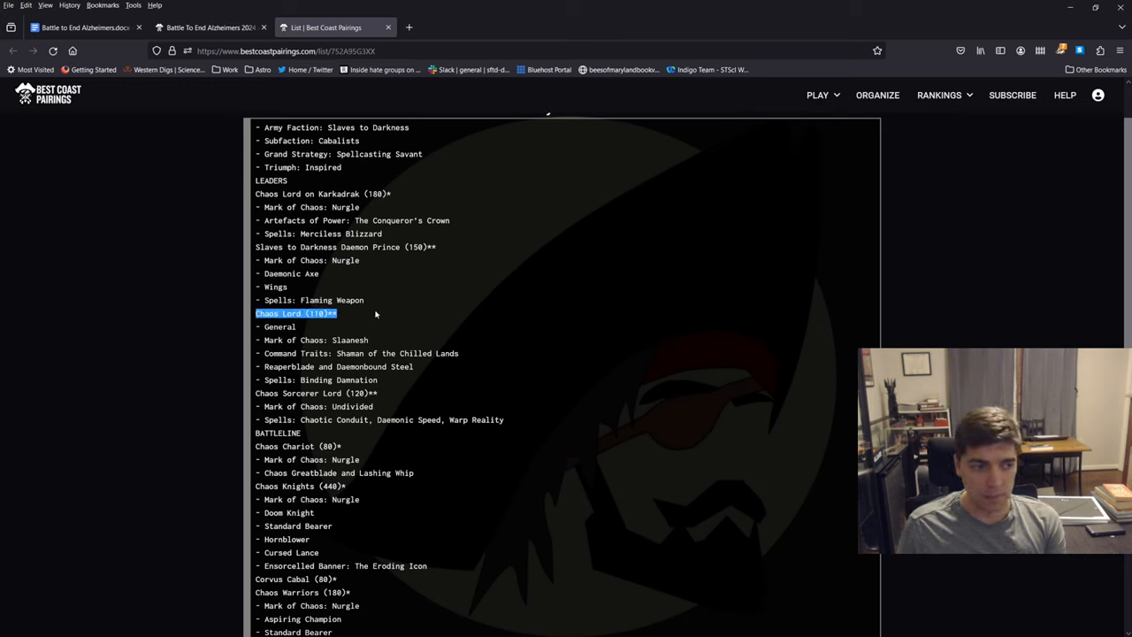
mouse_move(312, 295)
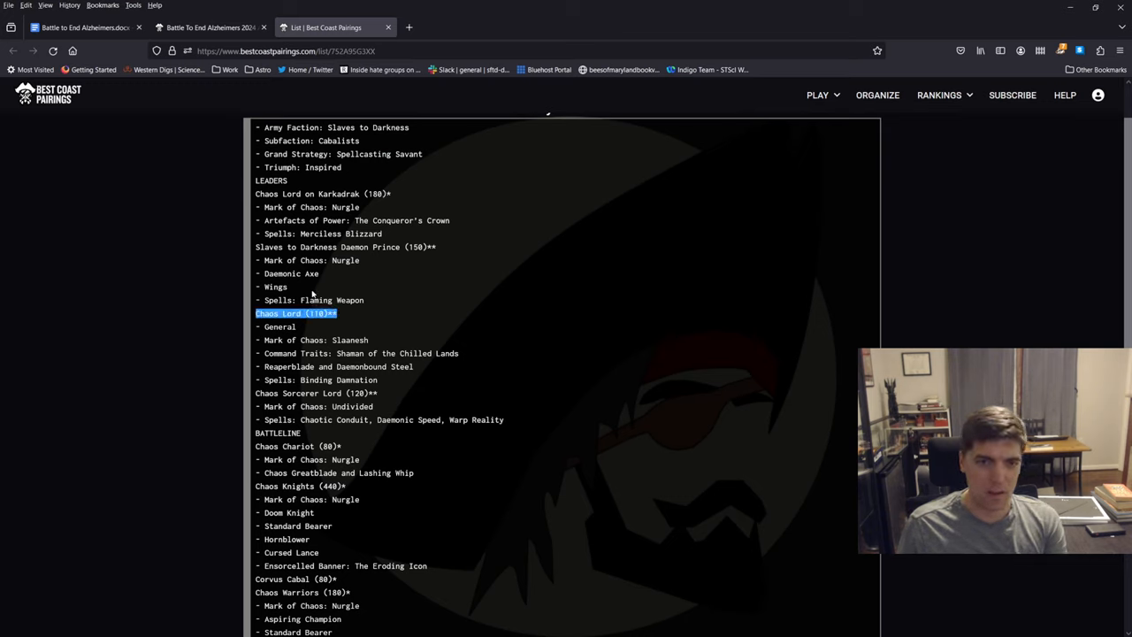